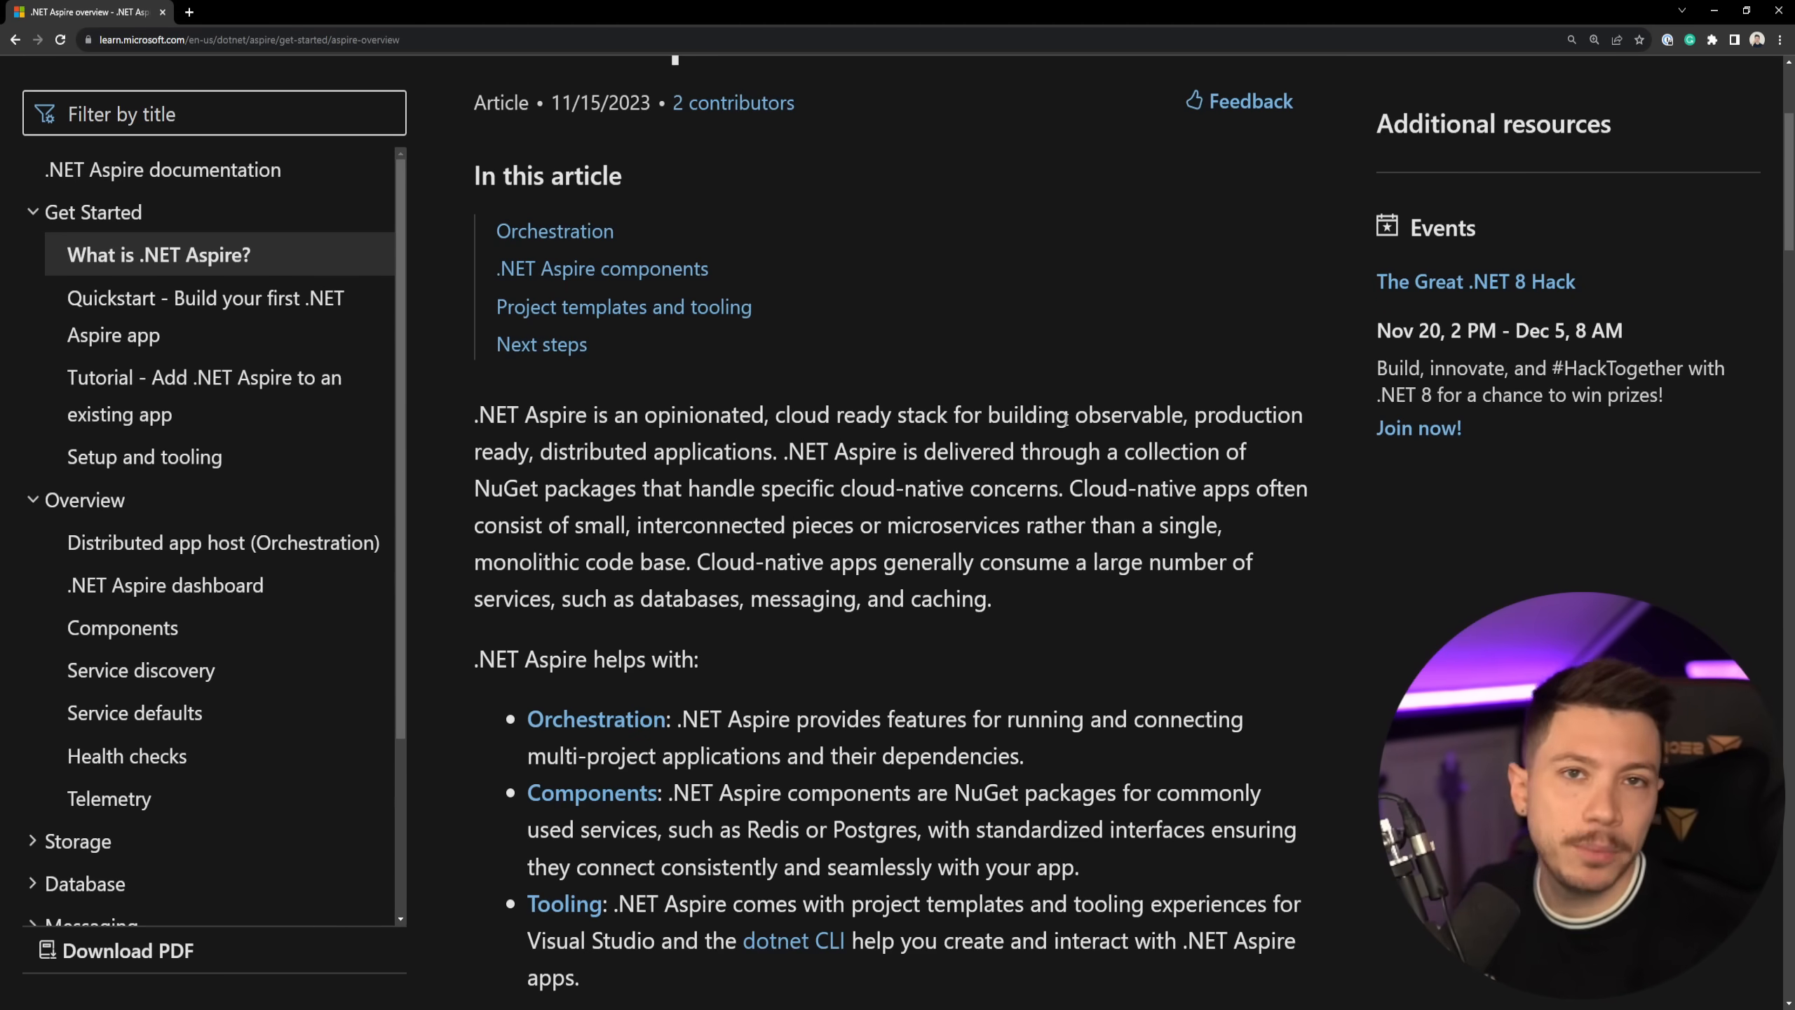
# - Scroll through the intro material and enter 'dometrain.com'
pyautogui.scroll(-3)
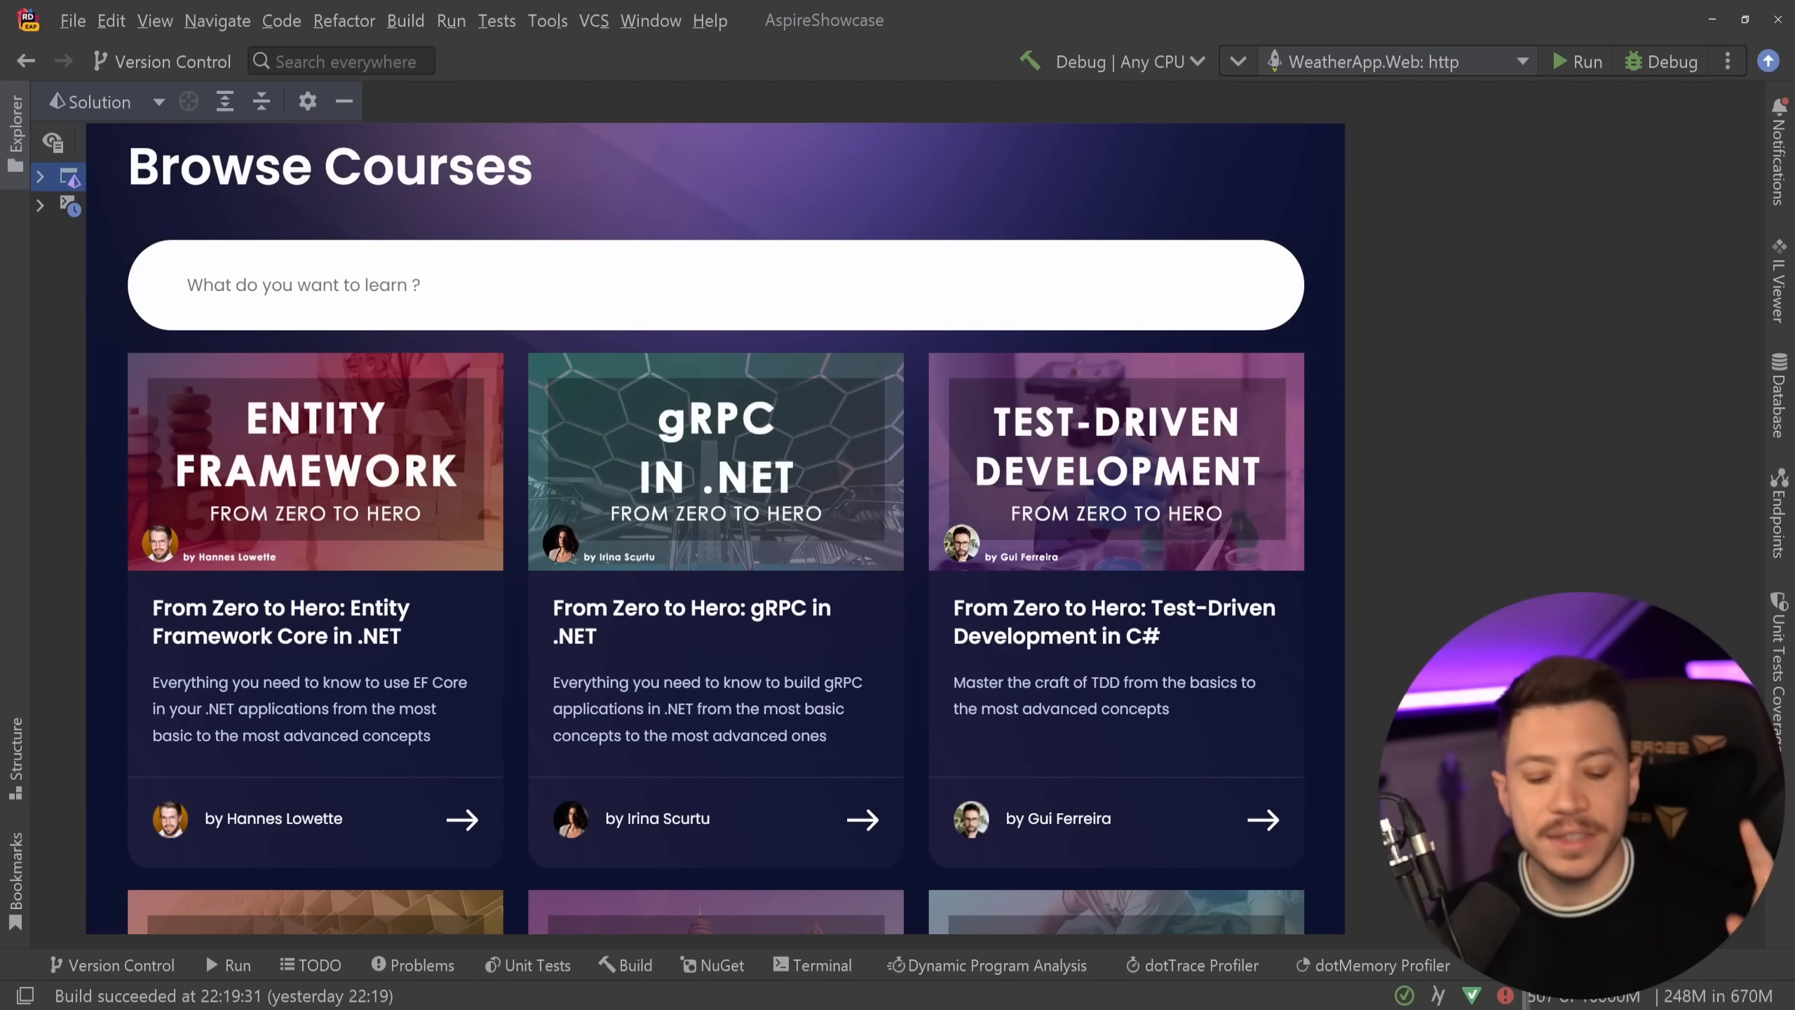
pyautogui.scroll(-3)
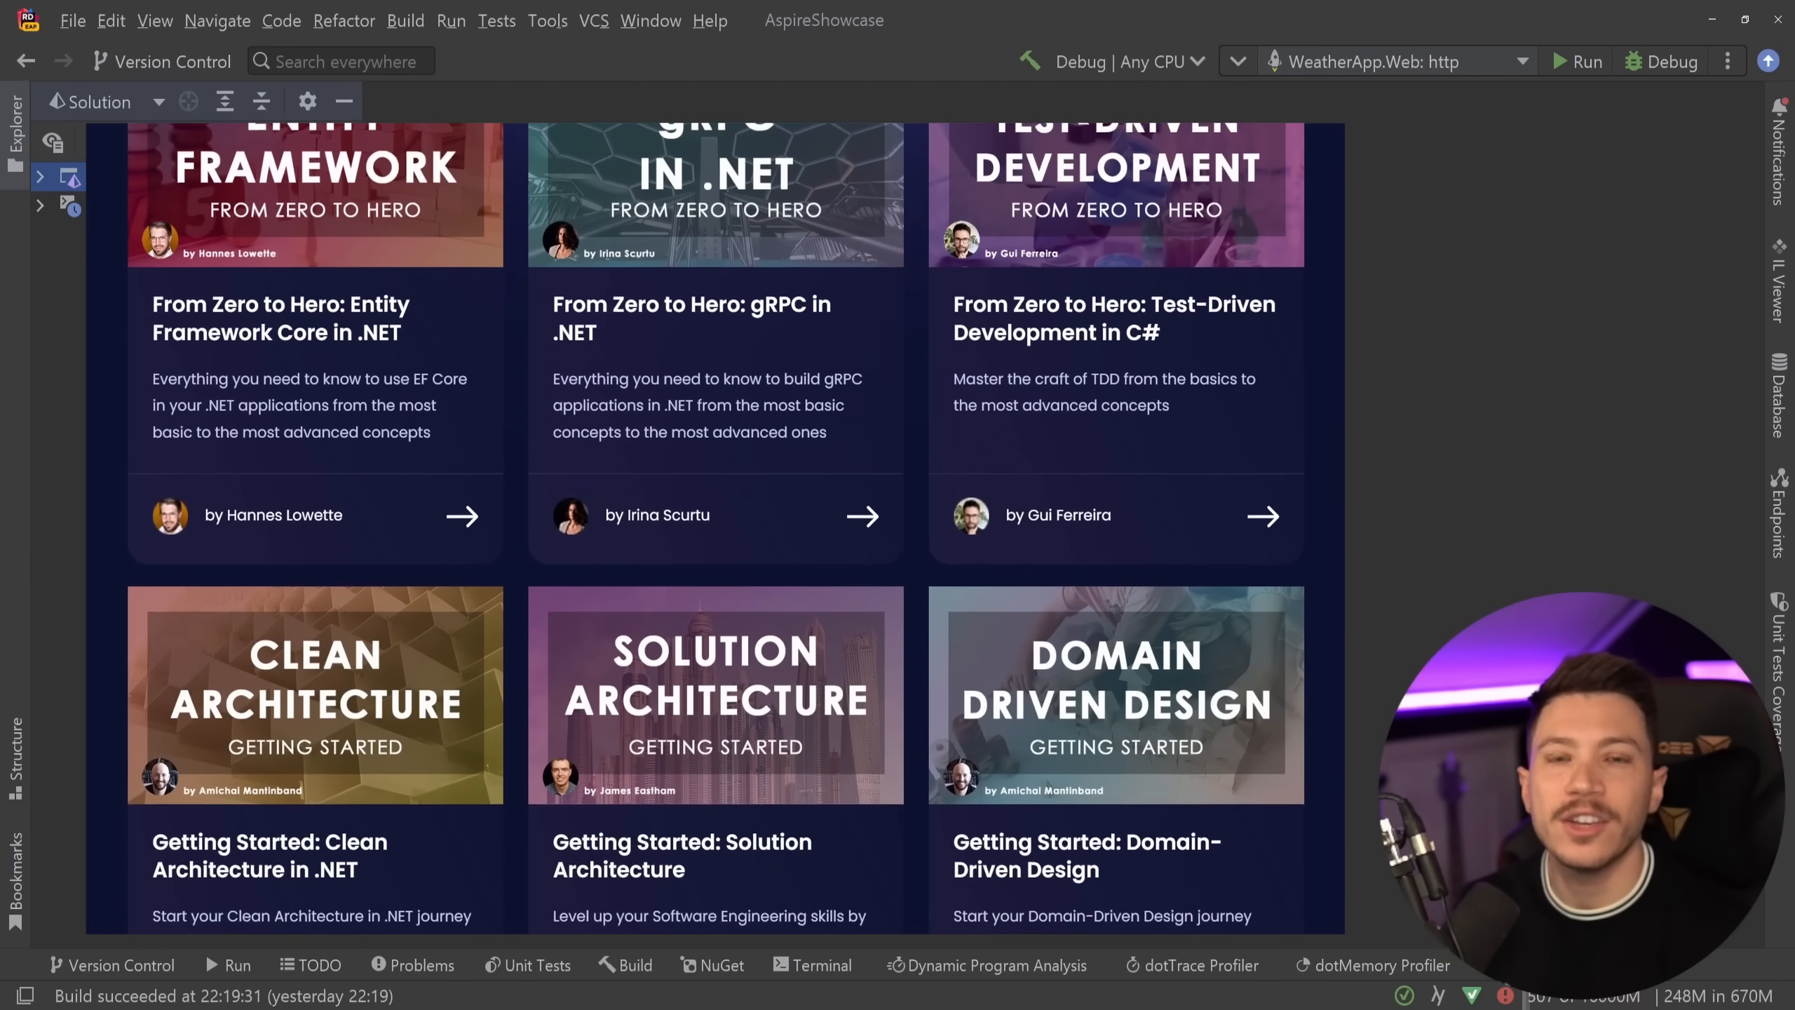
pyautogui.scroll(-3)
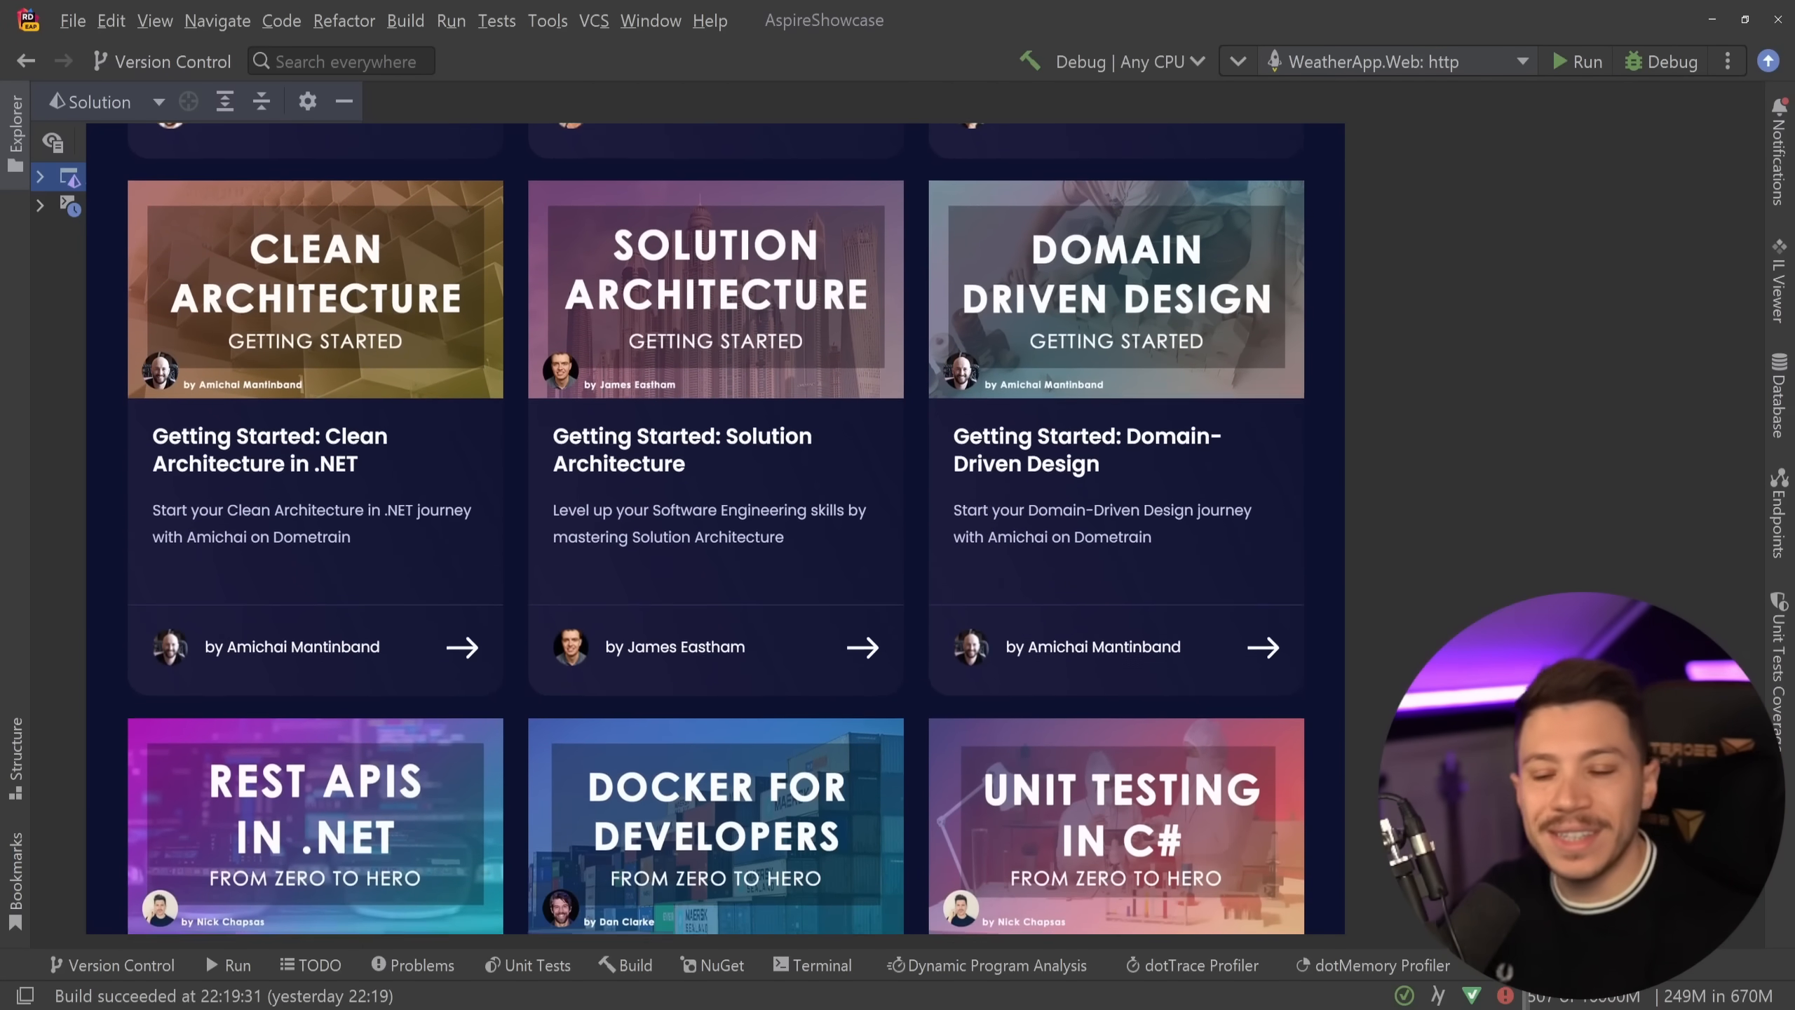
pyautogui.scroll(-3)
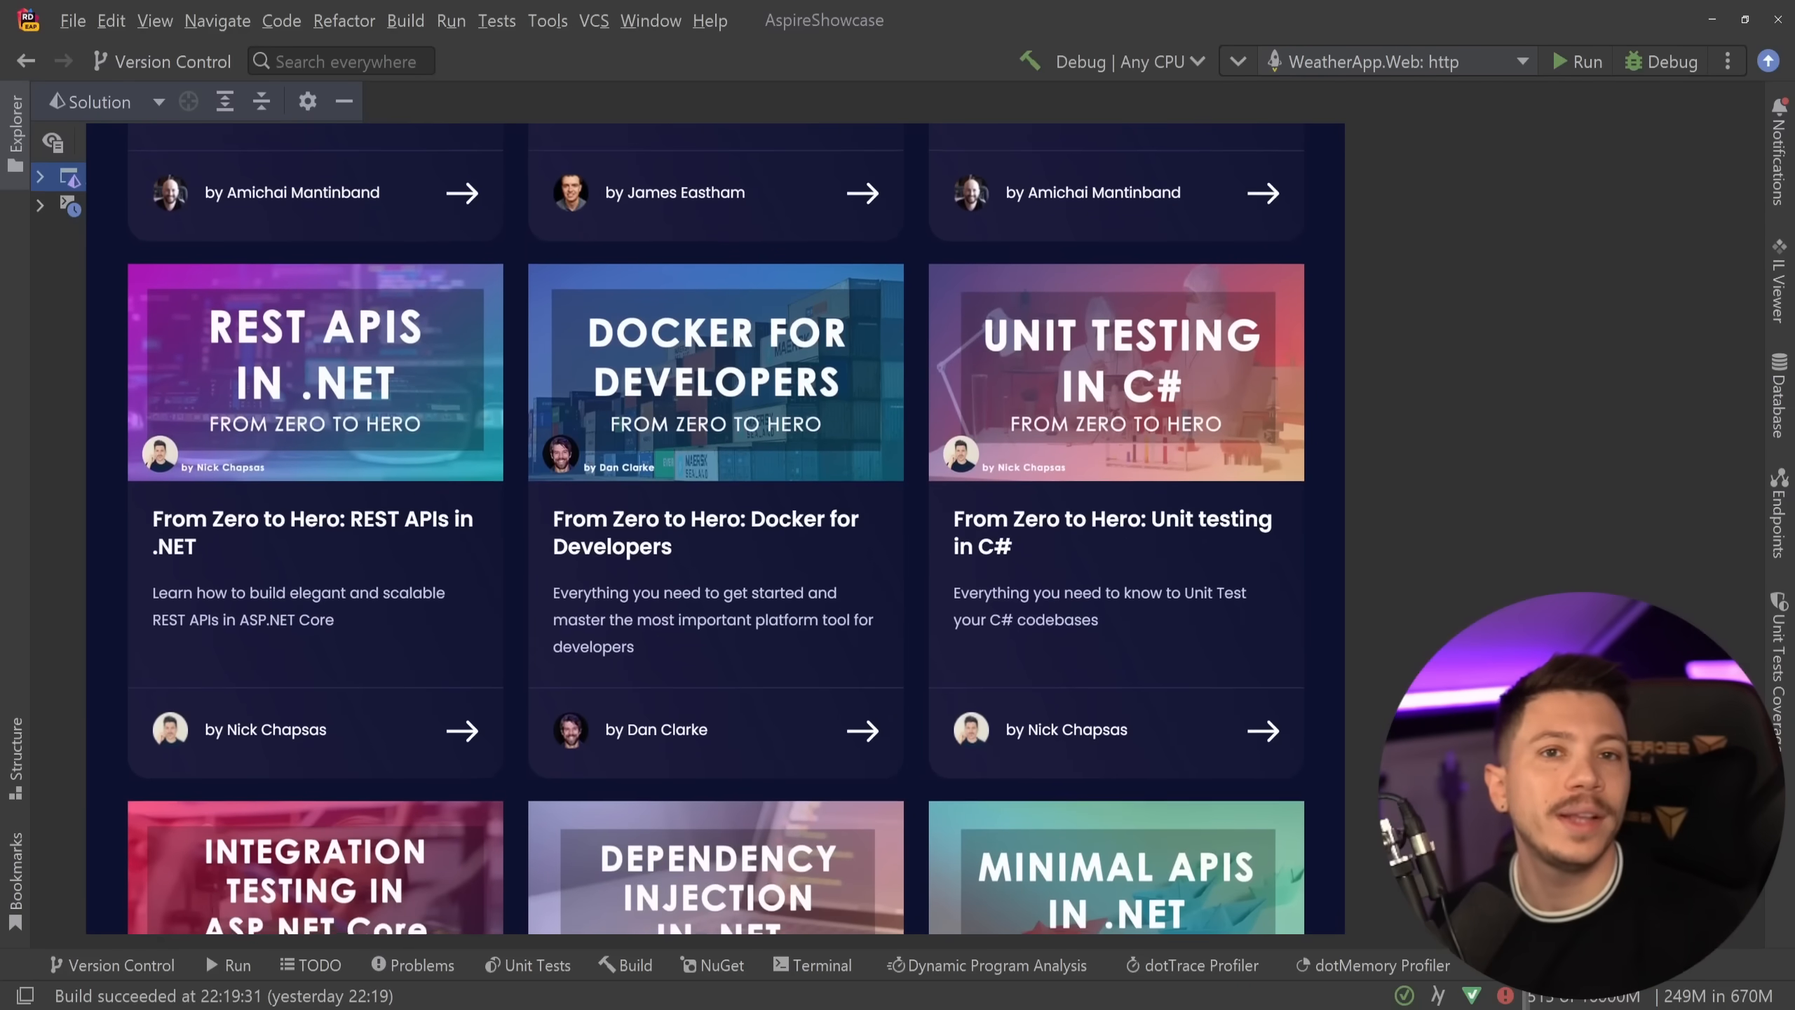
pyautogui.scroll(-3)
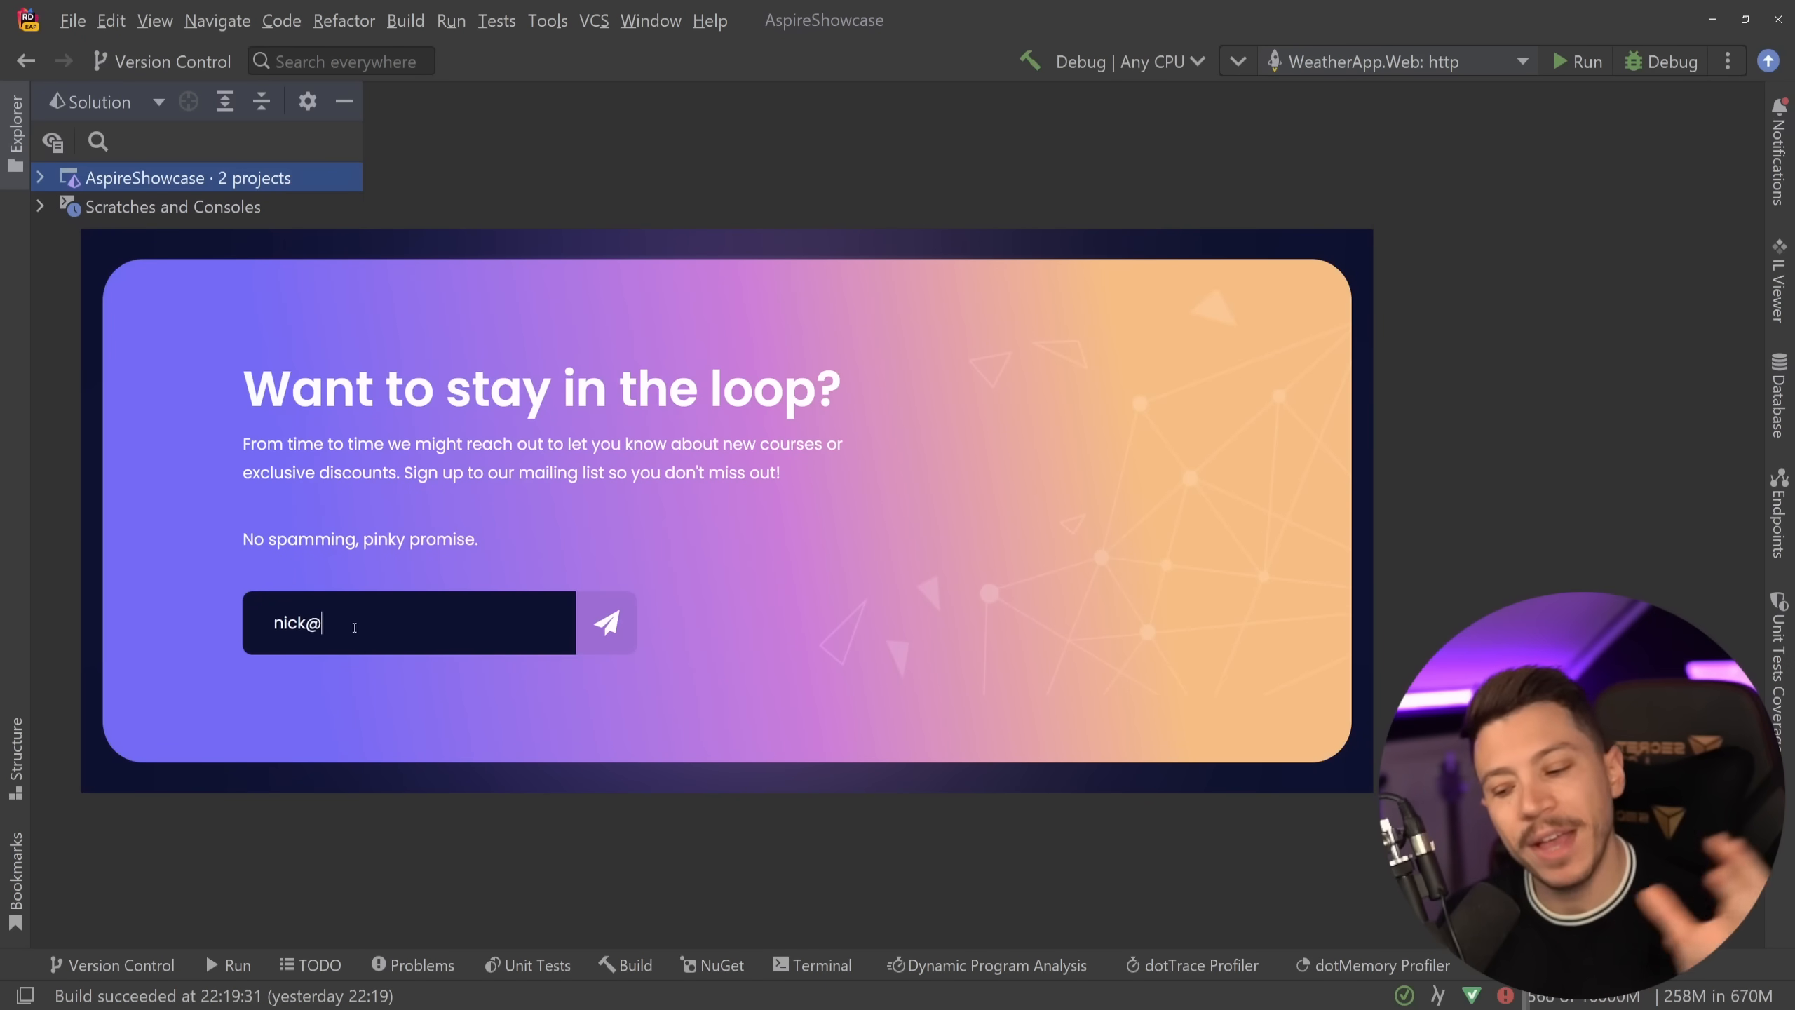
pyautogui.write('dometrain.com')
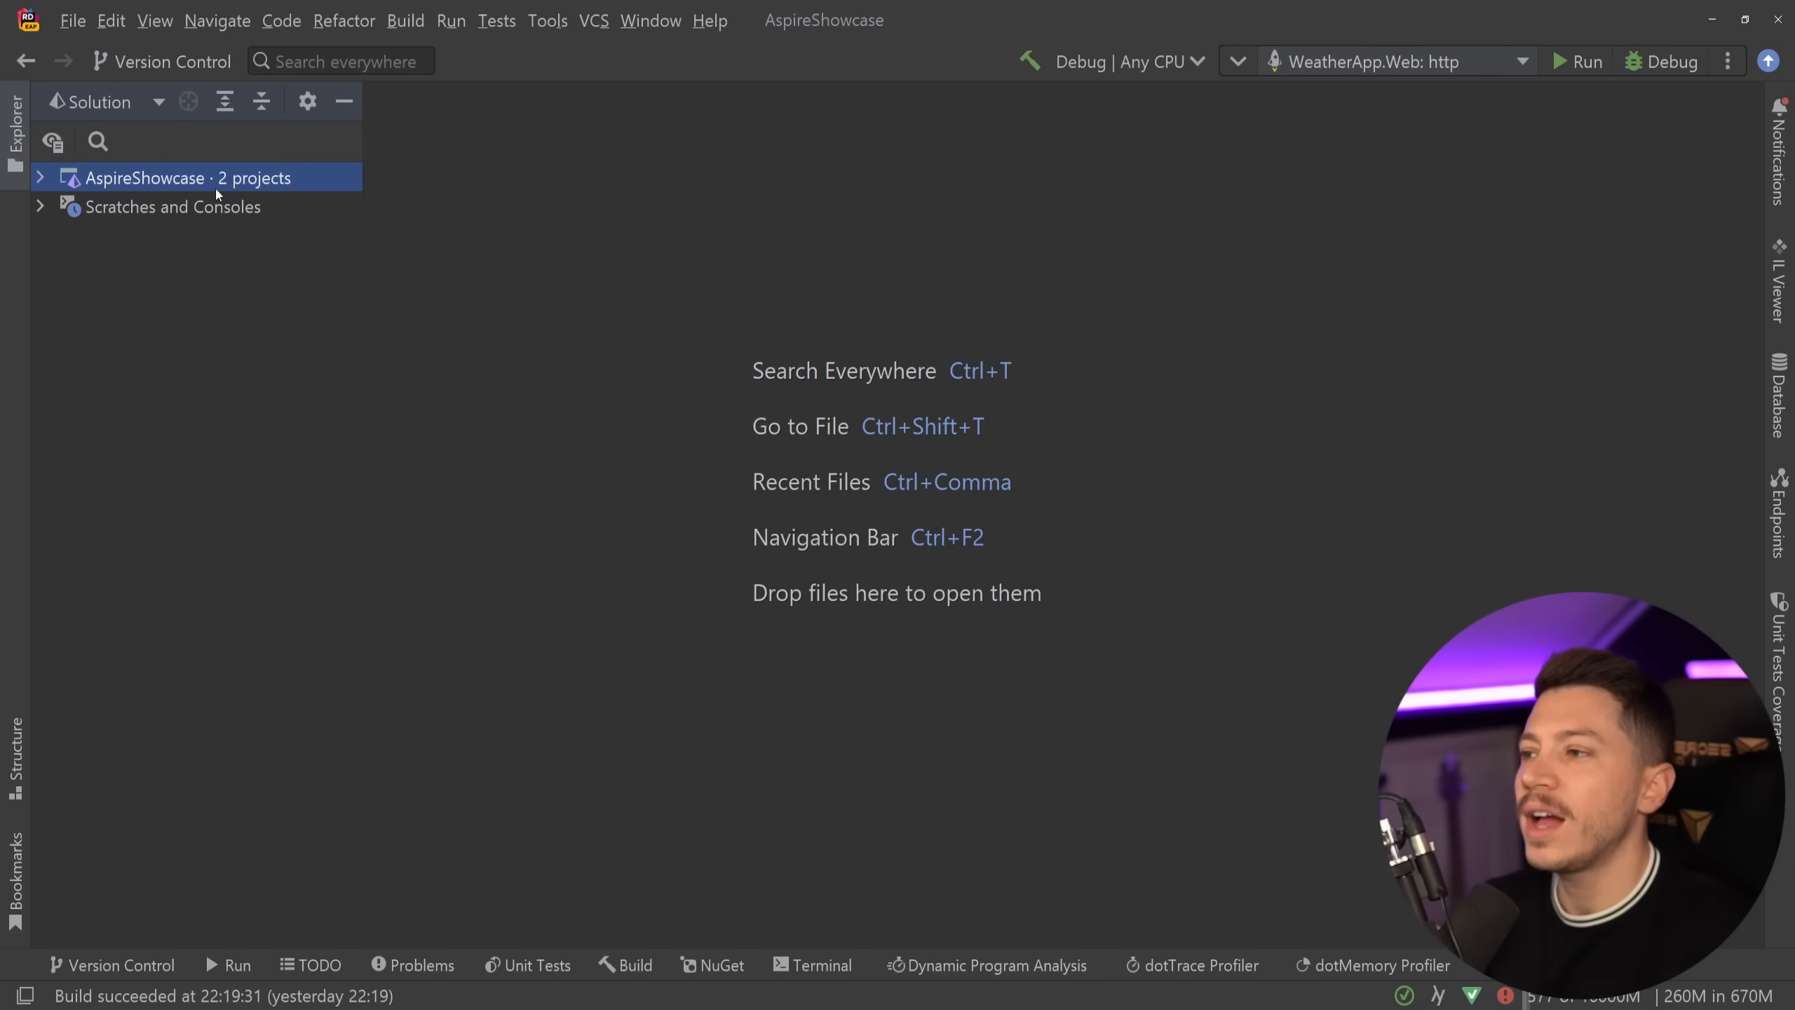
# - Expand AspireShowcase and WeatherApp.Api in Solution Explorer, then run the WeatherApp.Api http configuration
pyautogui.click(39, 178)
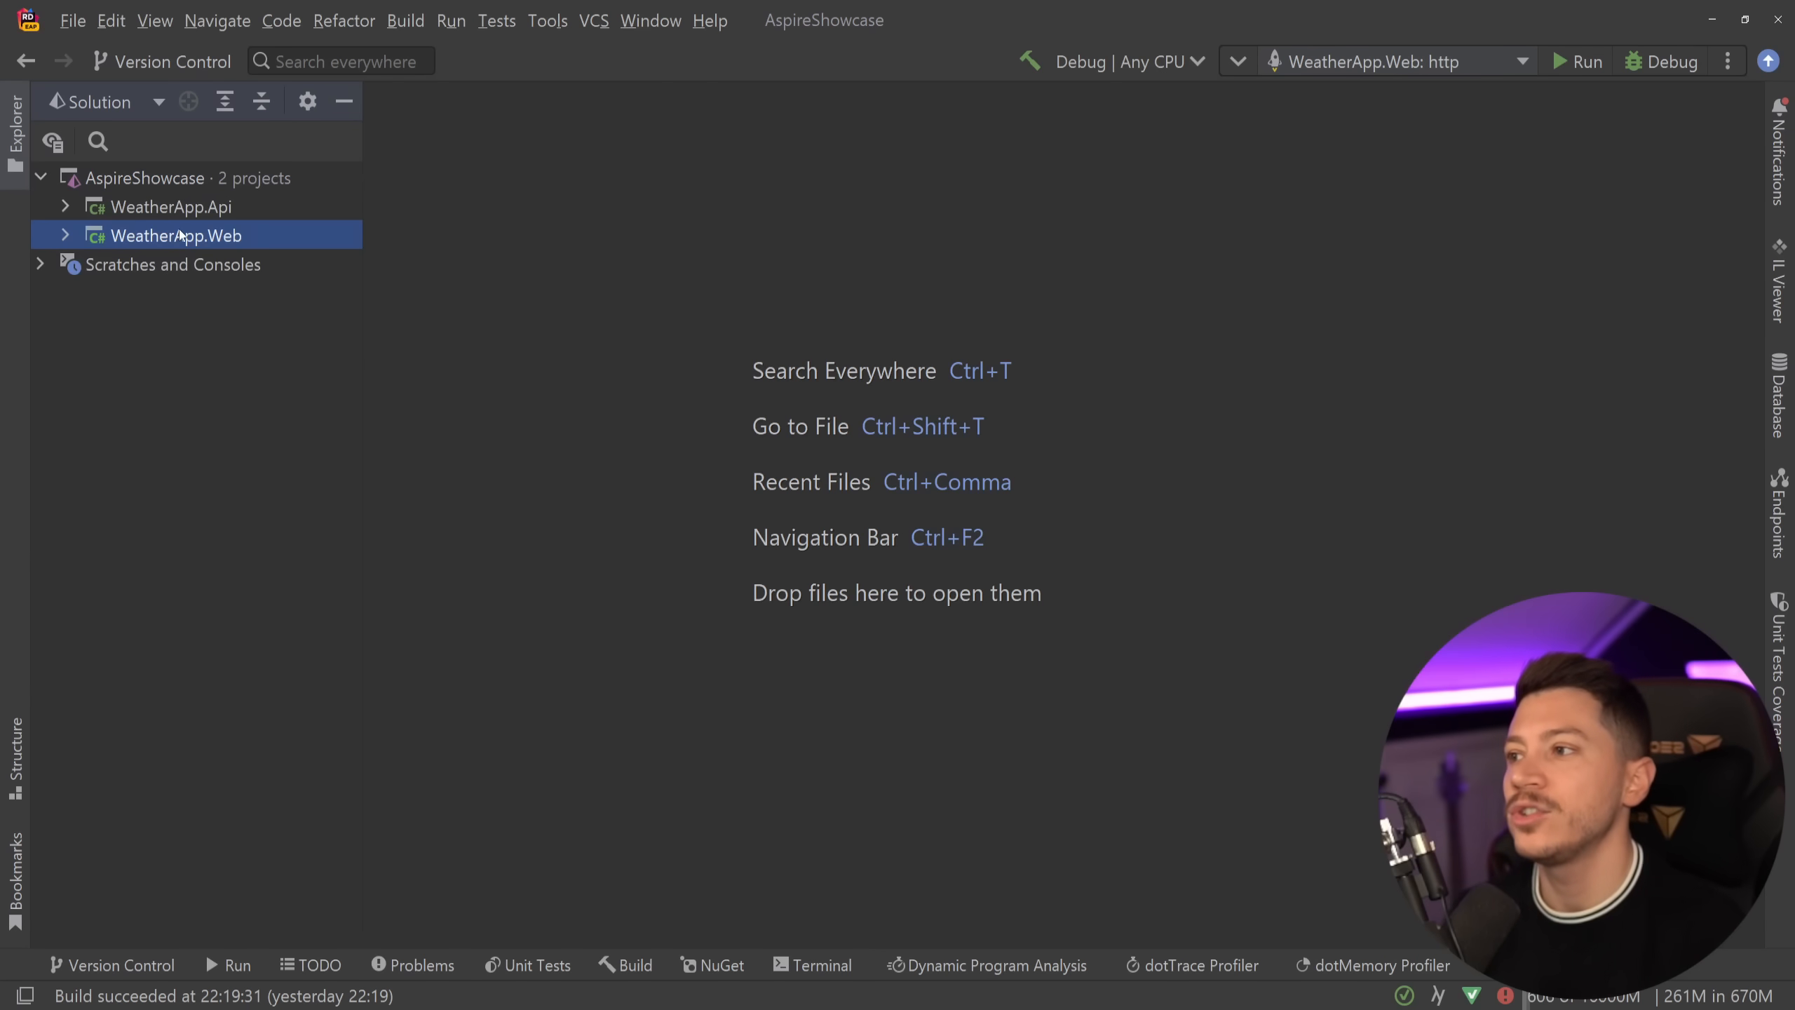
pyautogui.click(66, 206)
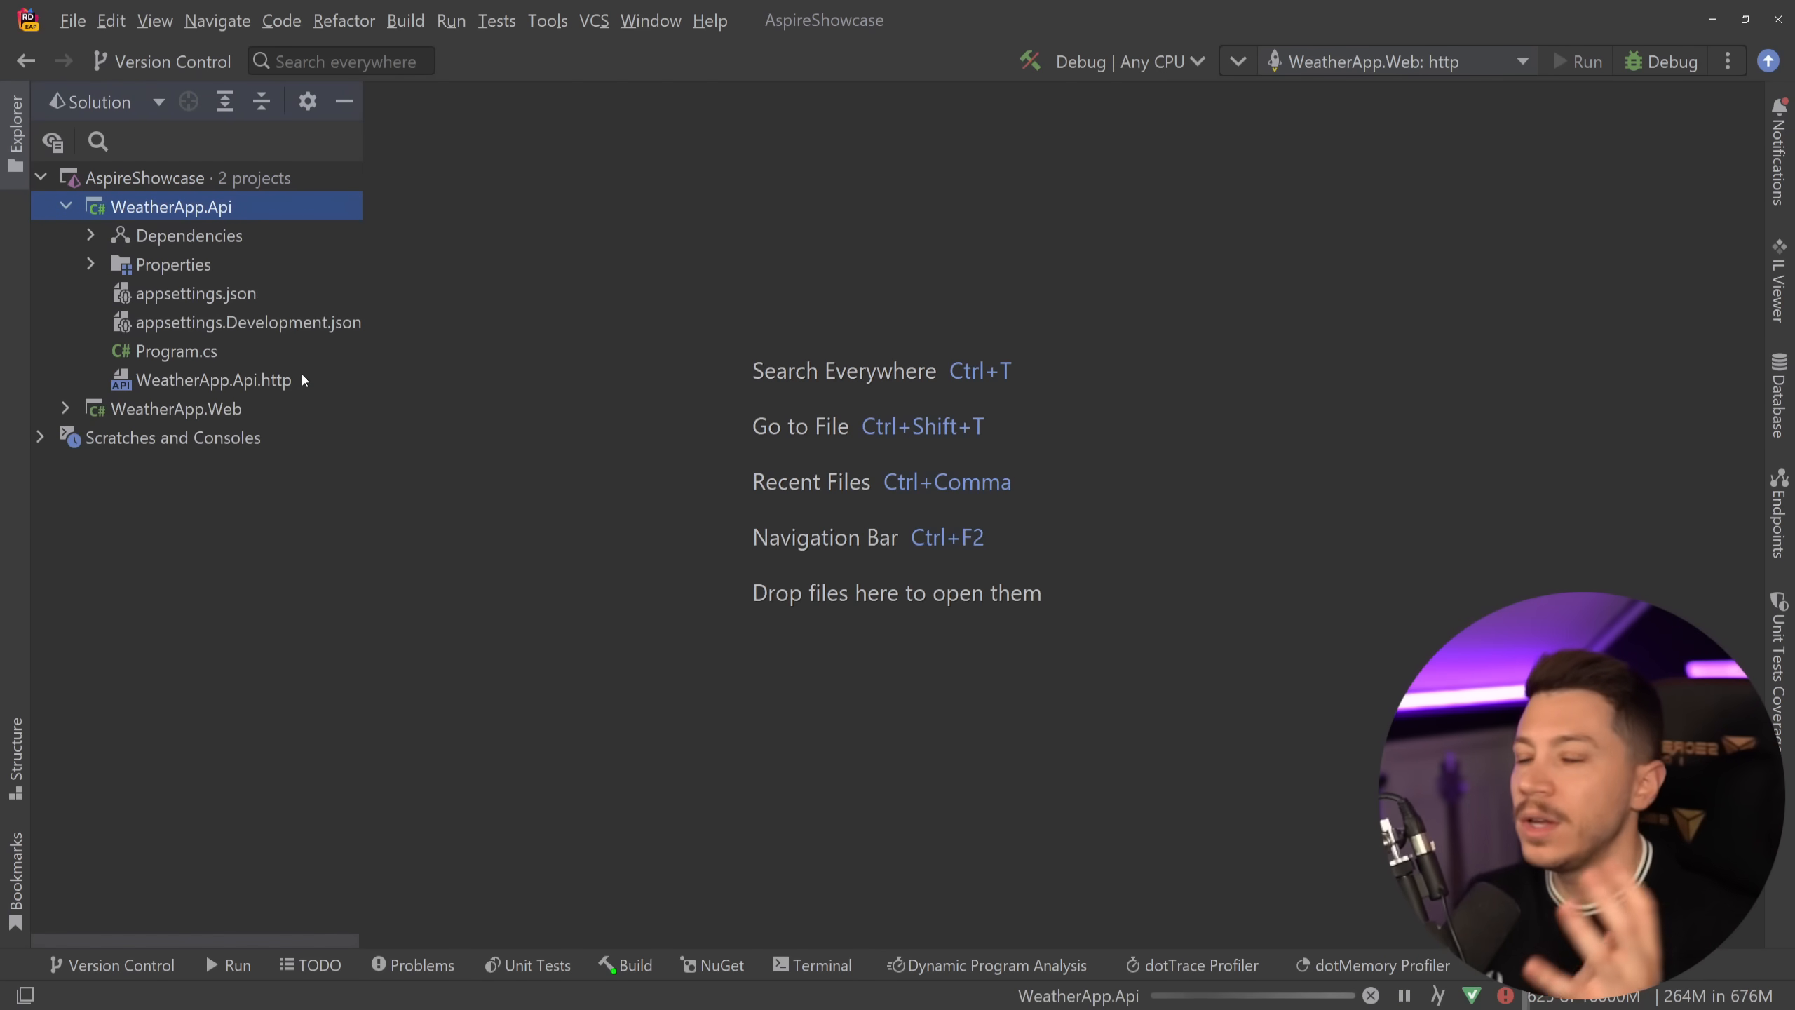
pyautogui.click(1586, 60)
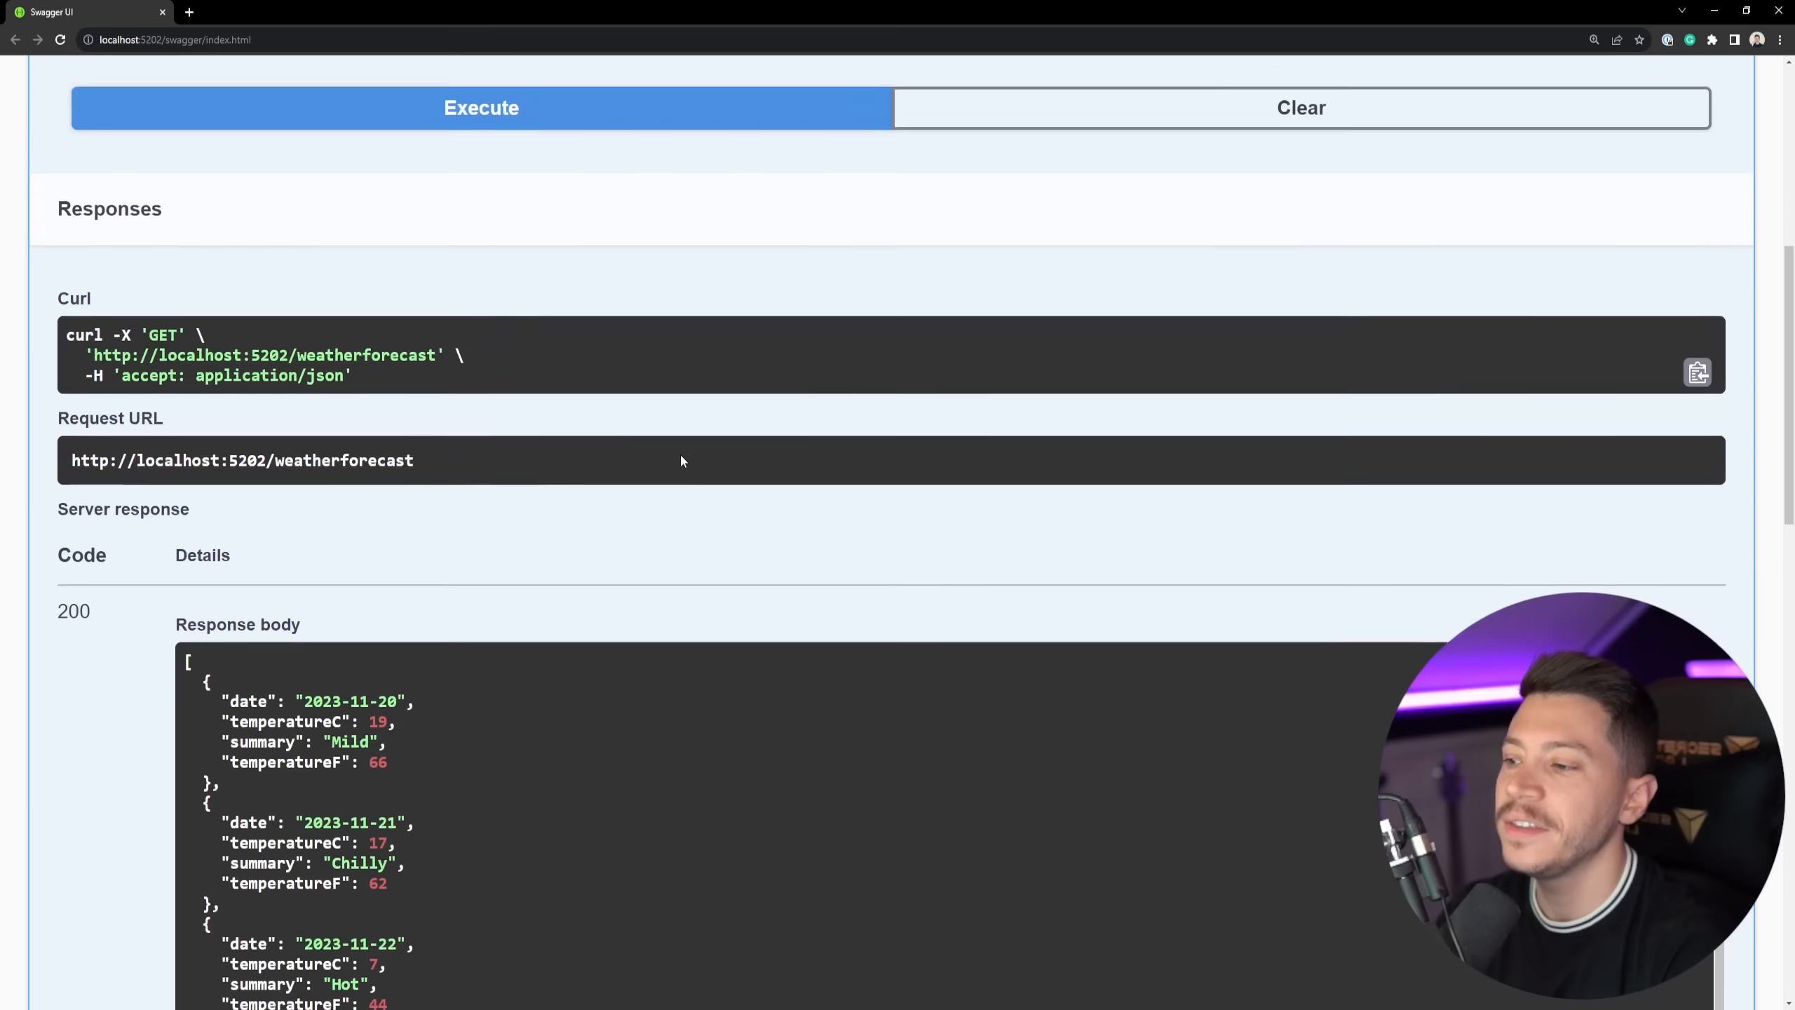
# - Review the Swagger forecast response, then run WeatherApp.Web from its project context menu
pyautogui.scroll(-3)
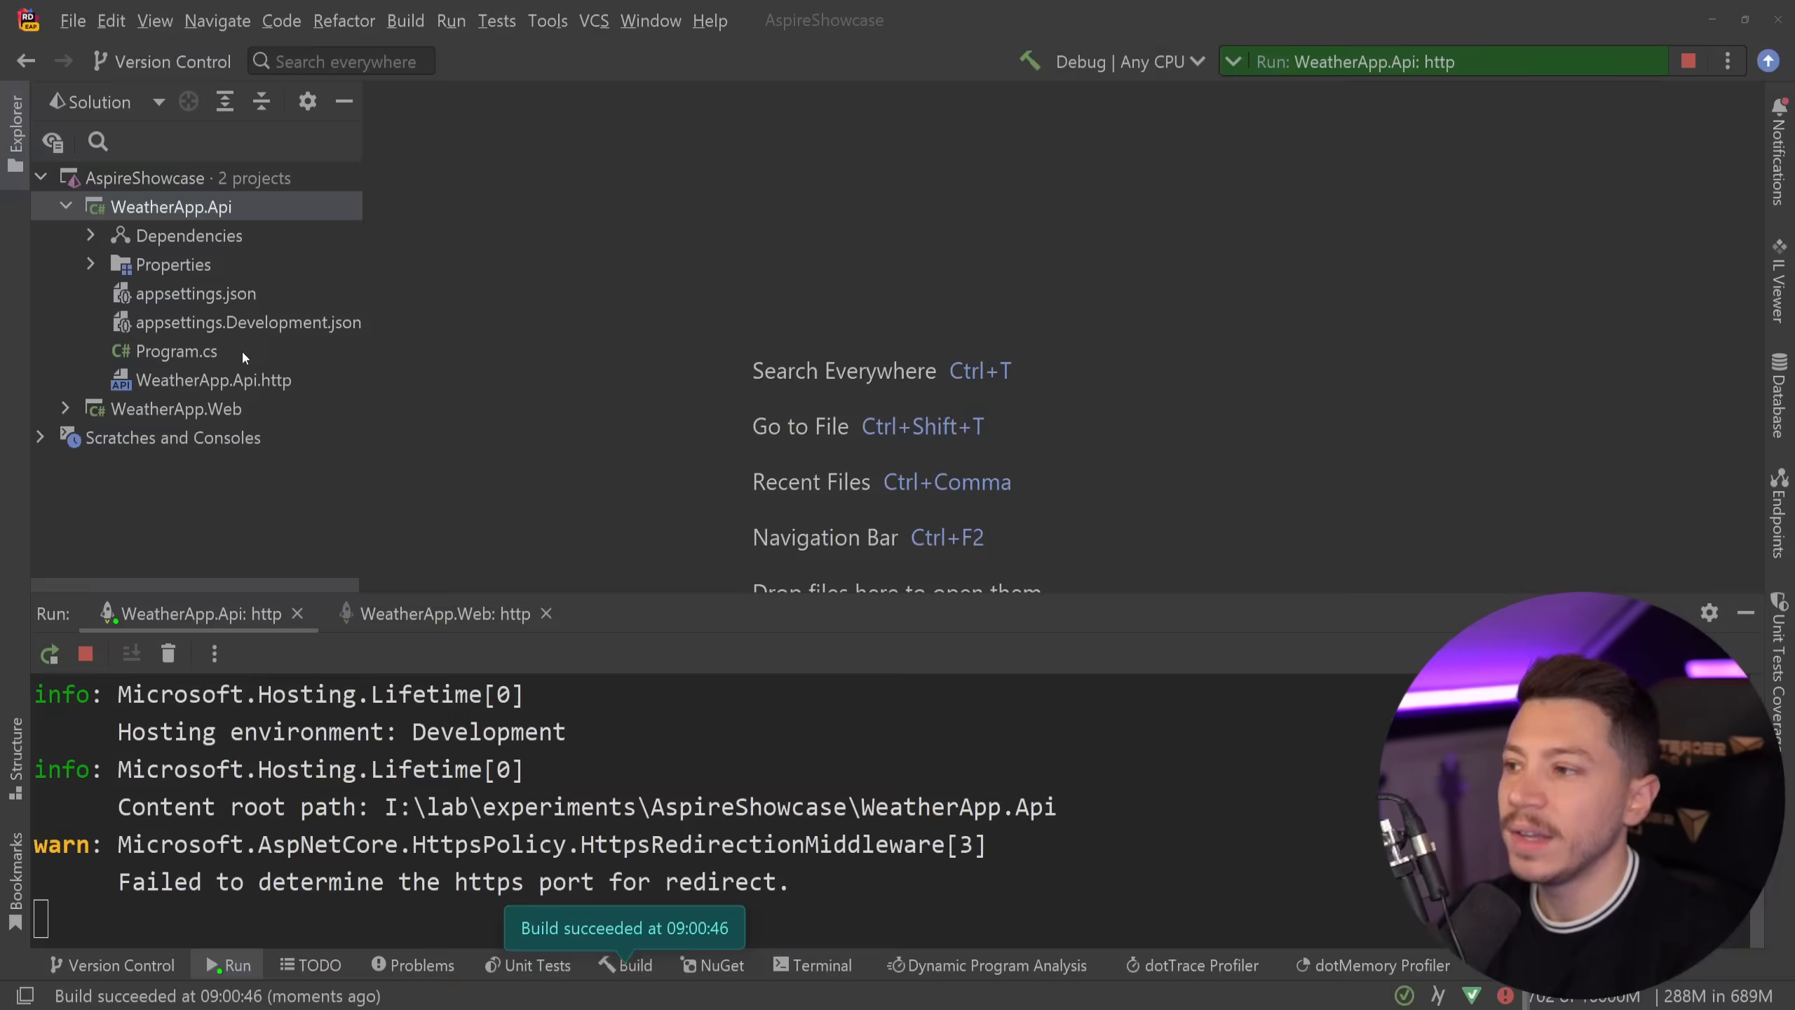
pyautogui.rightClick(178, 408)
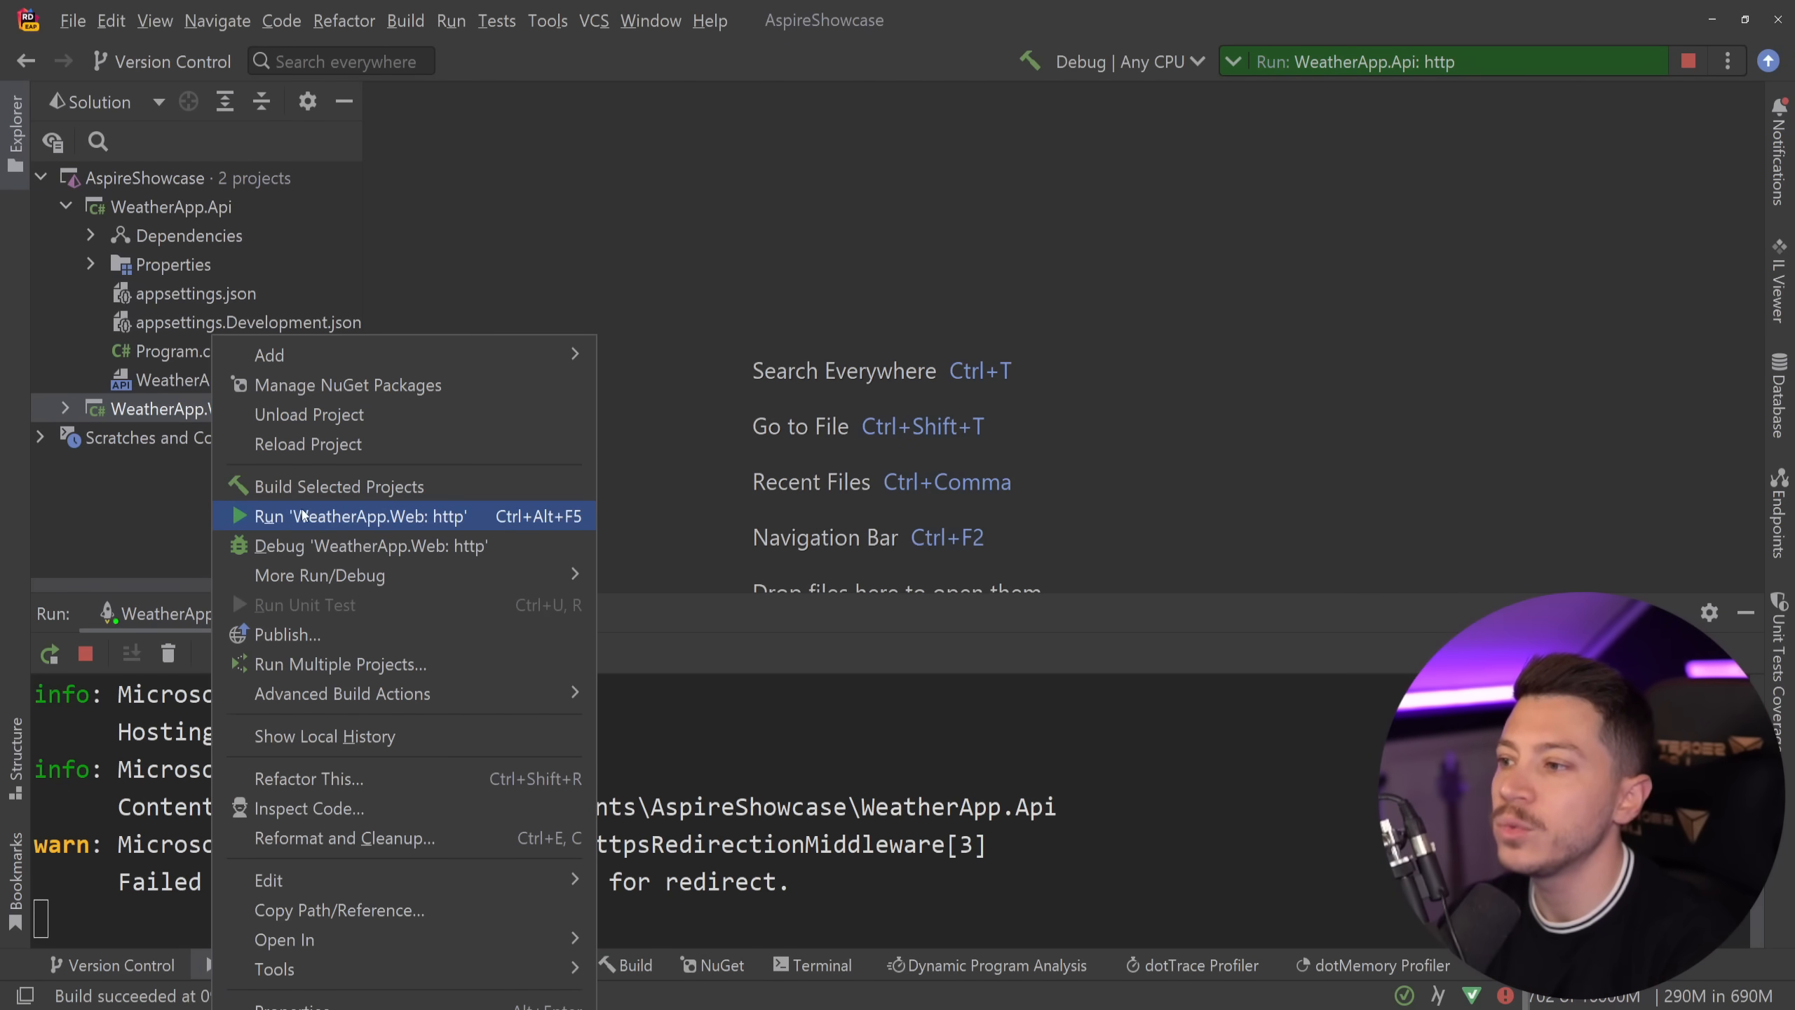
pyautogui.click(360, 516)
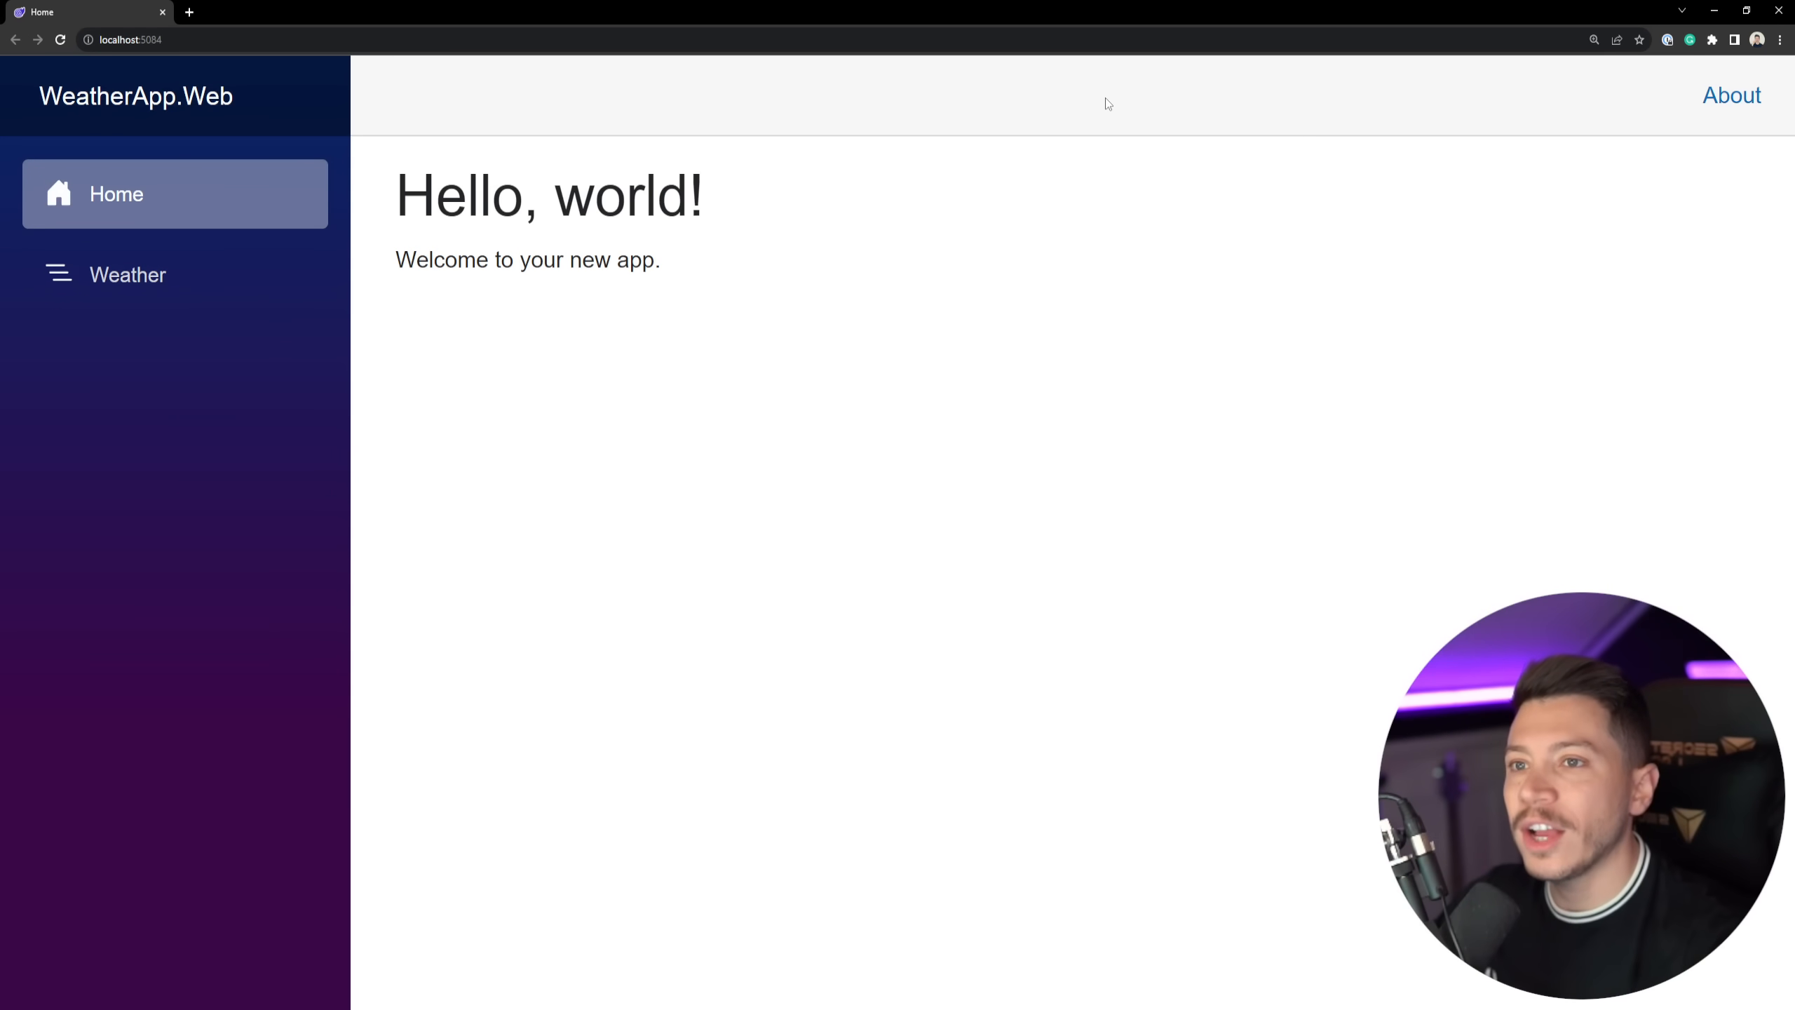
pyautogui.moveTo(154, 301)
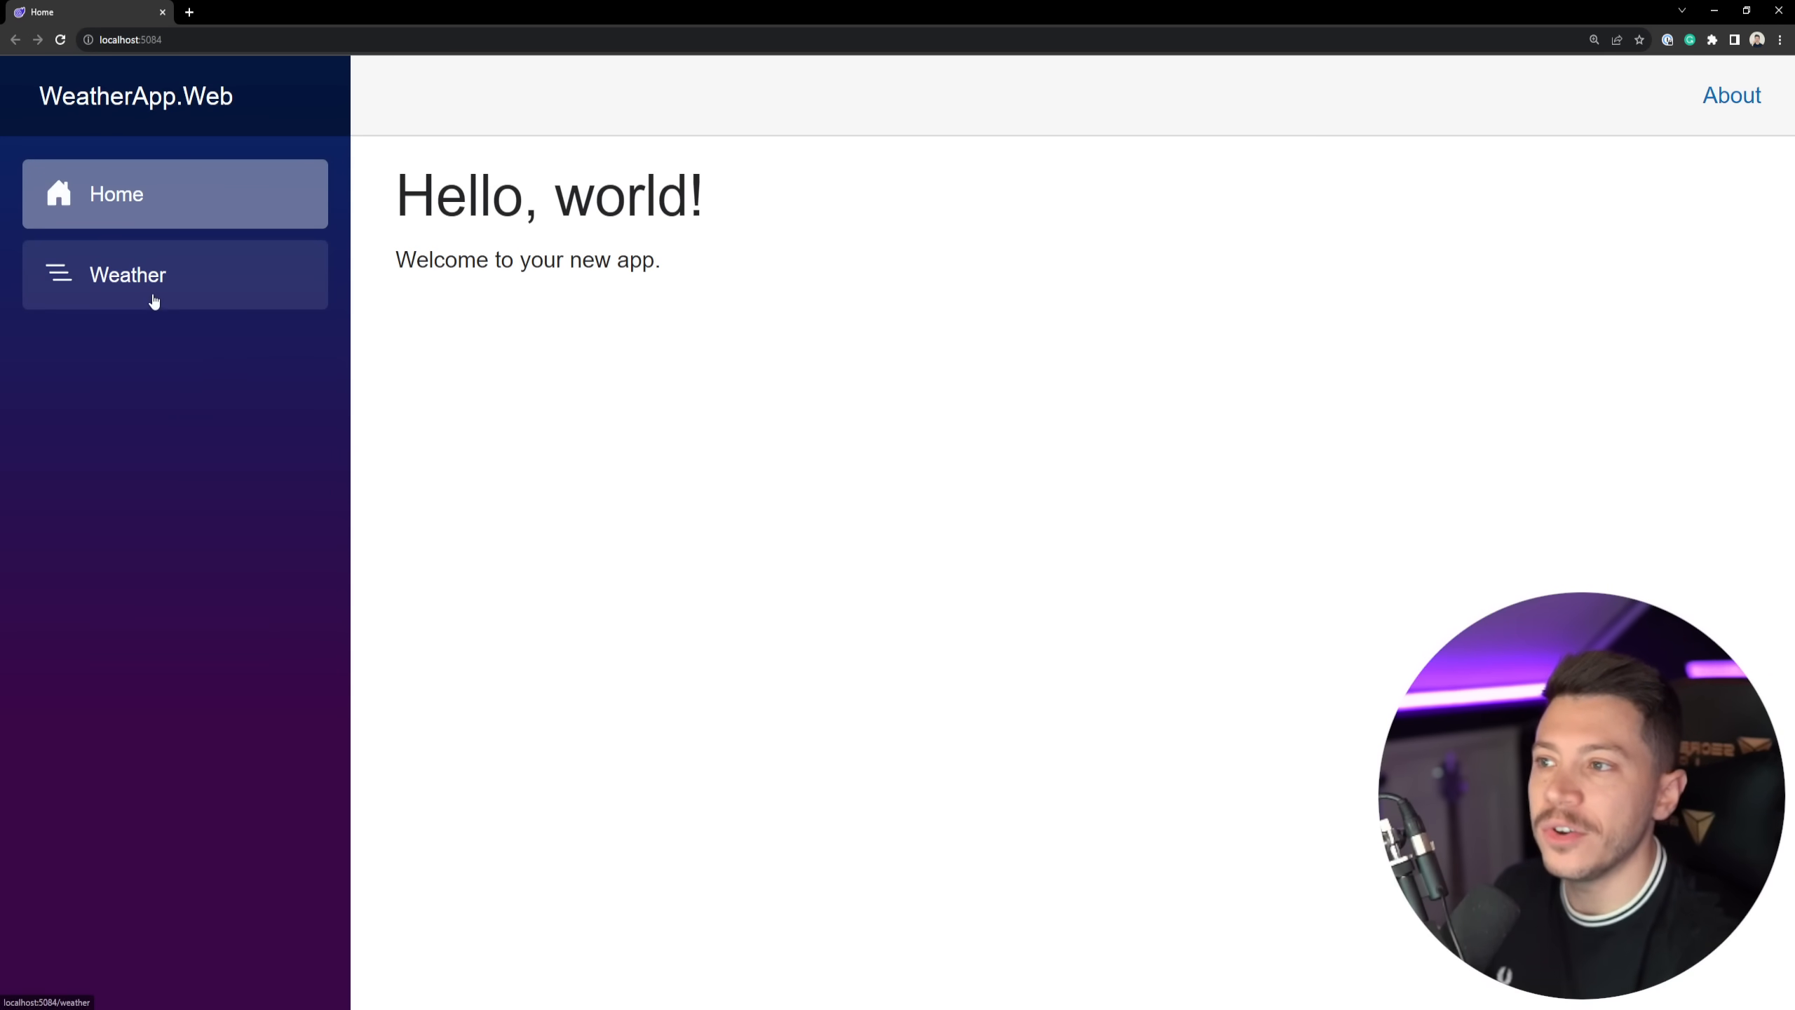
# - Load the Weather page showing the five-day forecast table
pyautogui.click(128, 274)
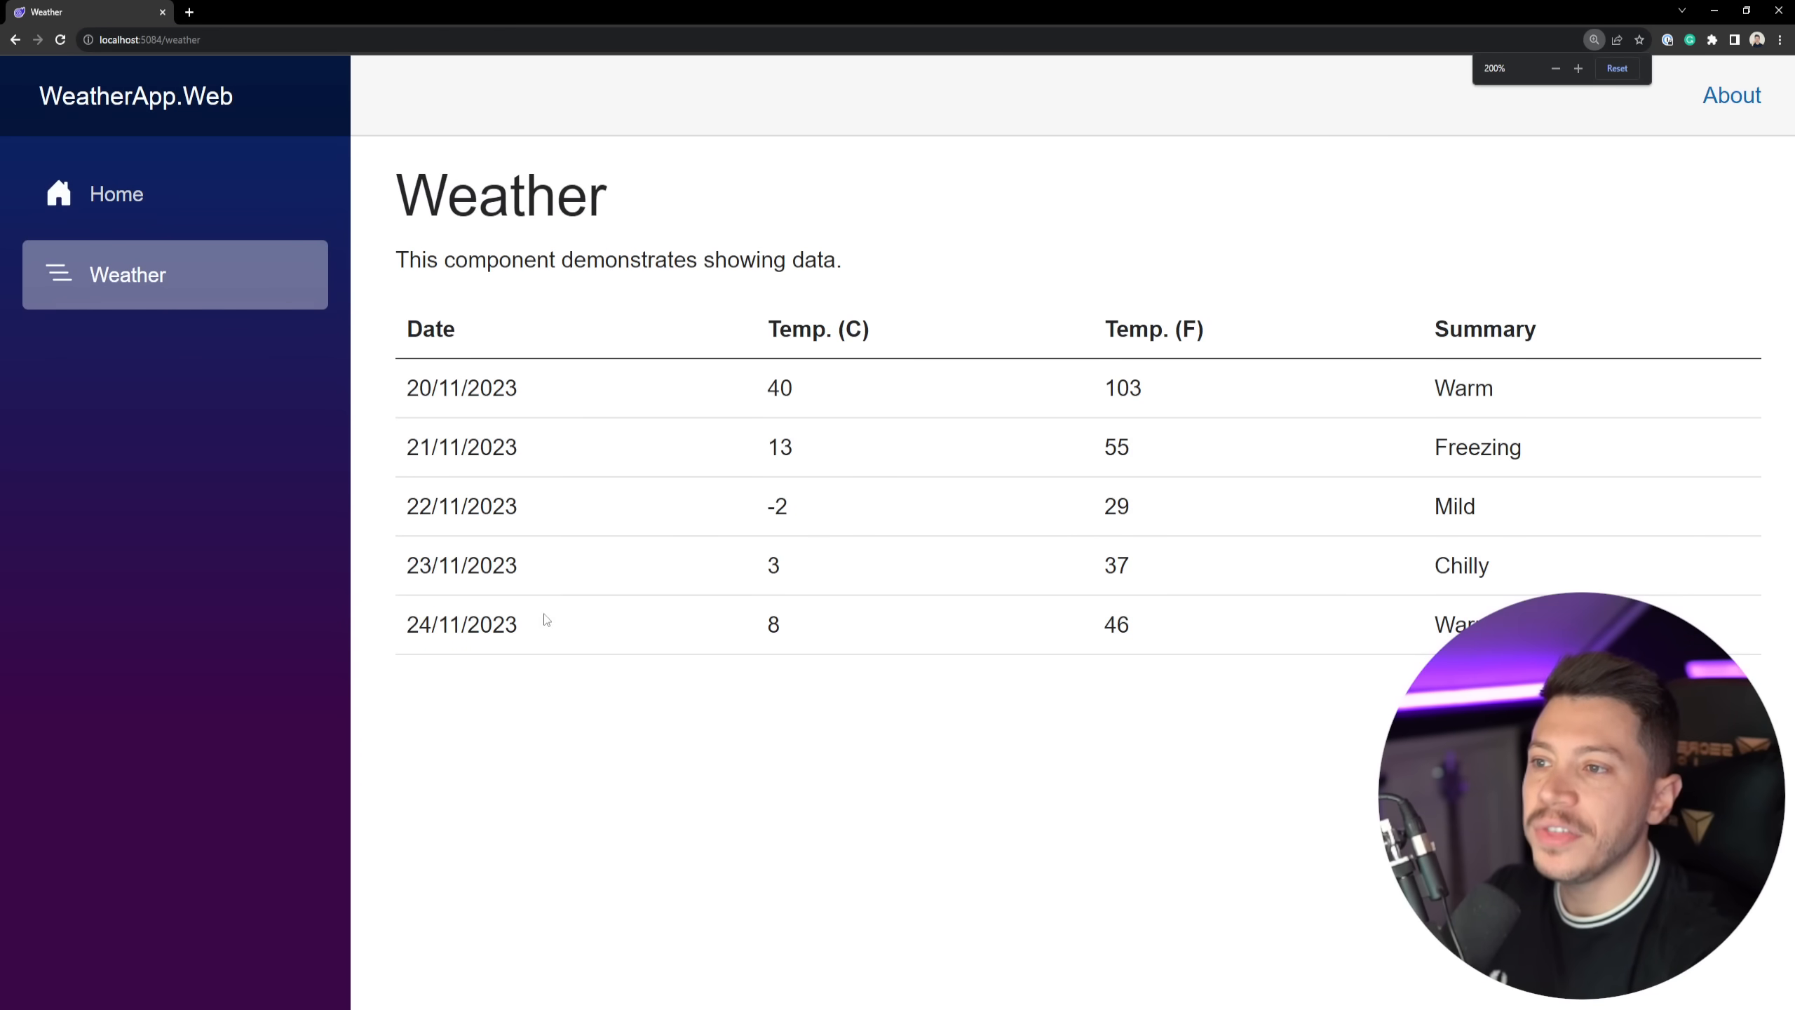
pyautogui.click(127, 275)
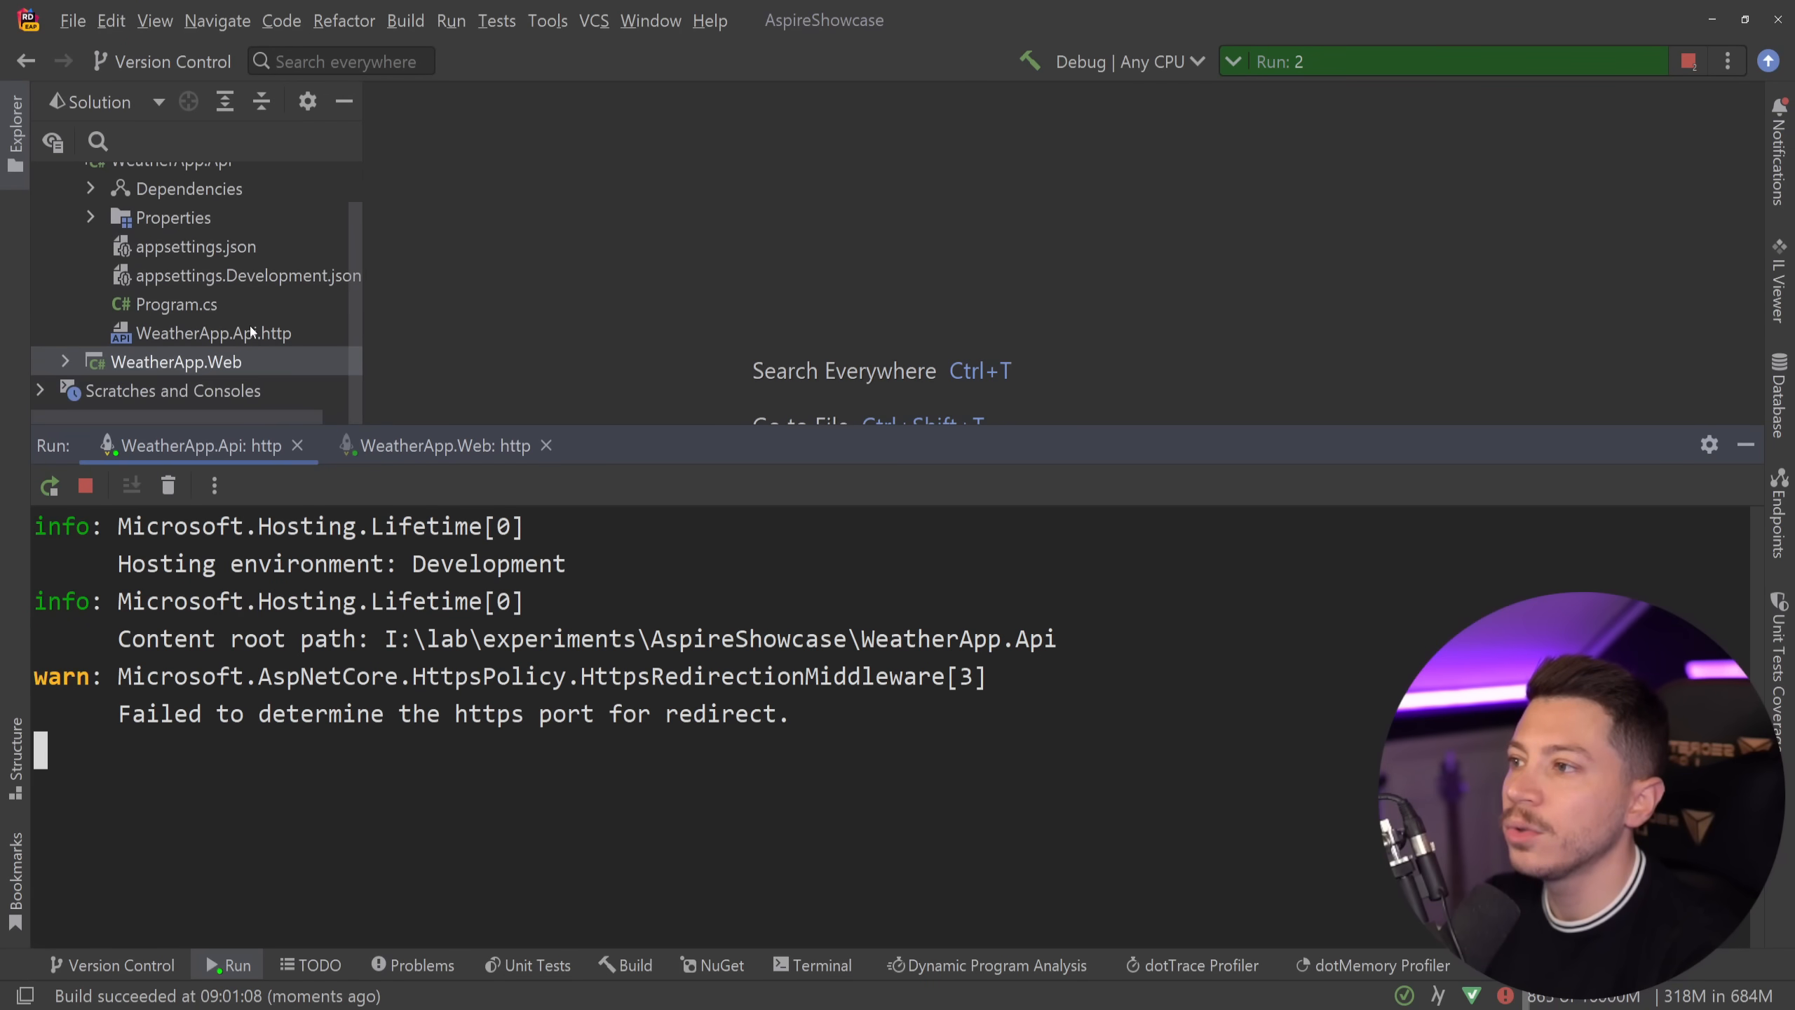
# - Change Microsoft.AspNetCore logging from Warning to Information and check the run output
pyautogui.doubleClick(250, 274)
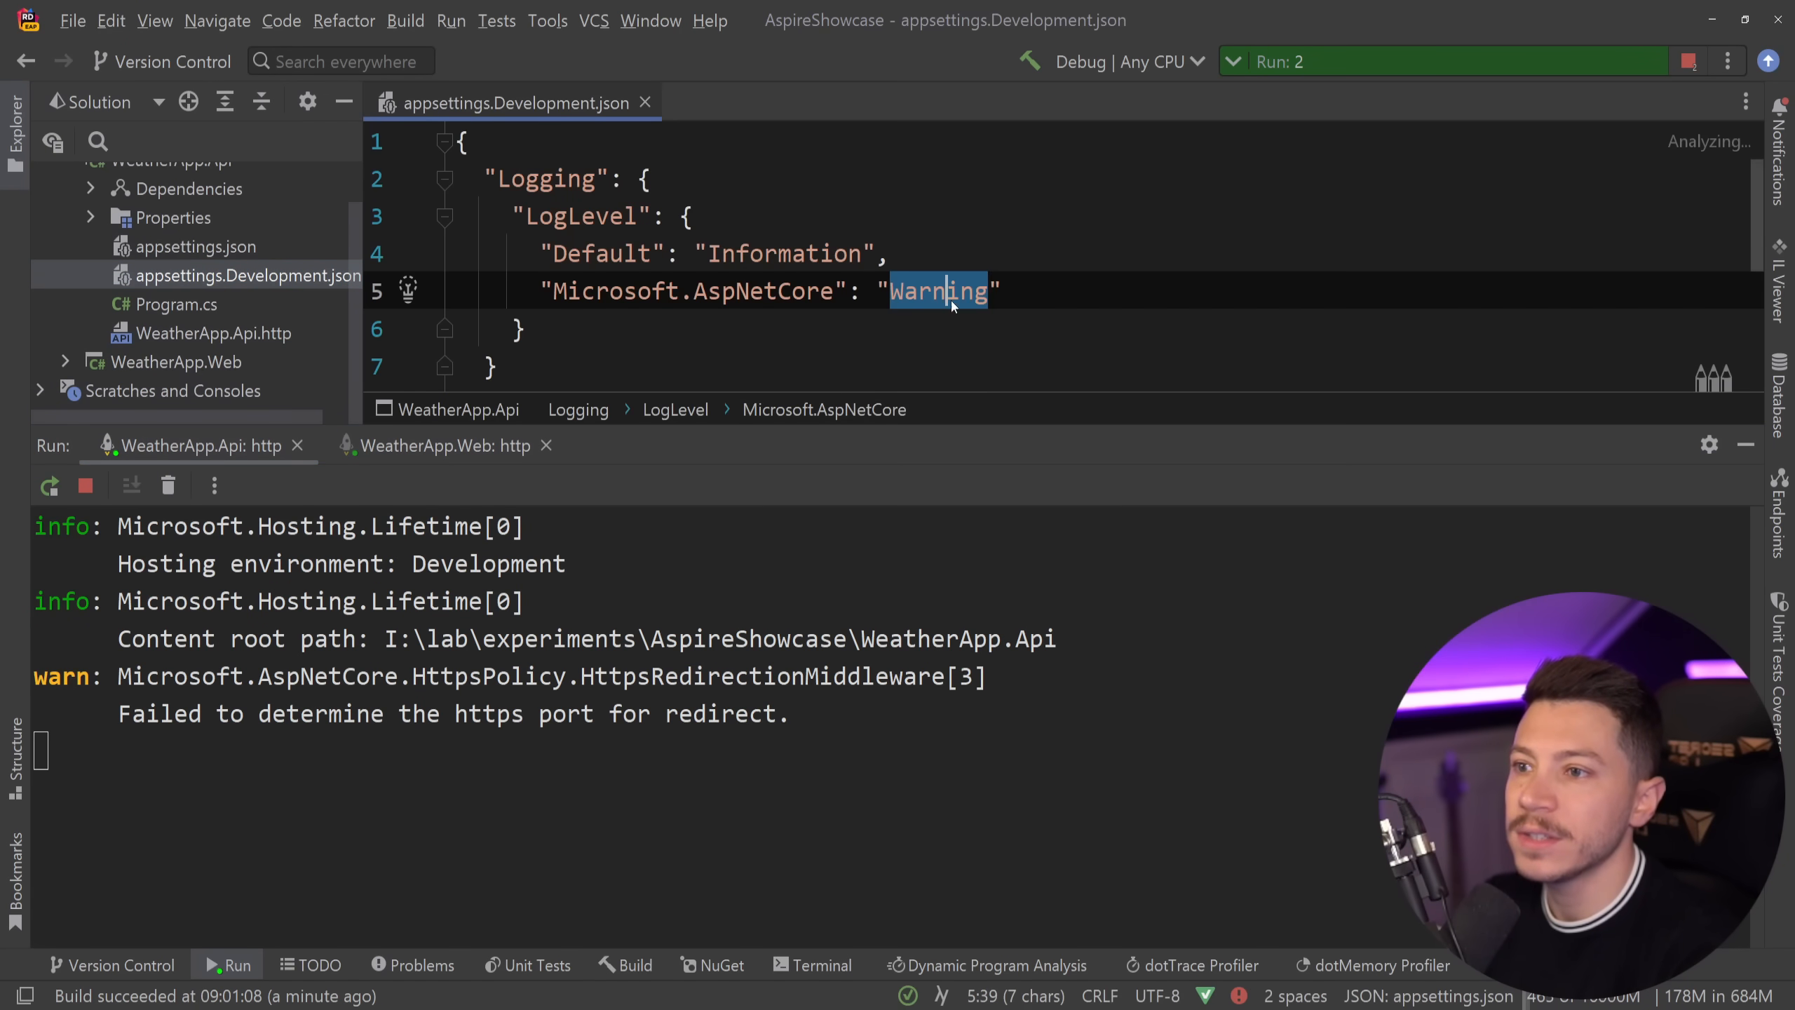
pyautogui.write('Information')
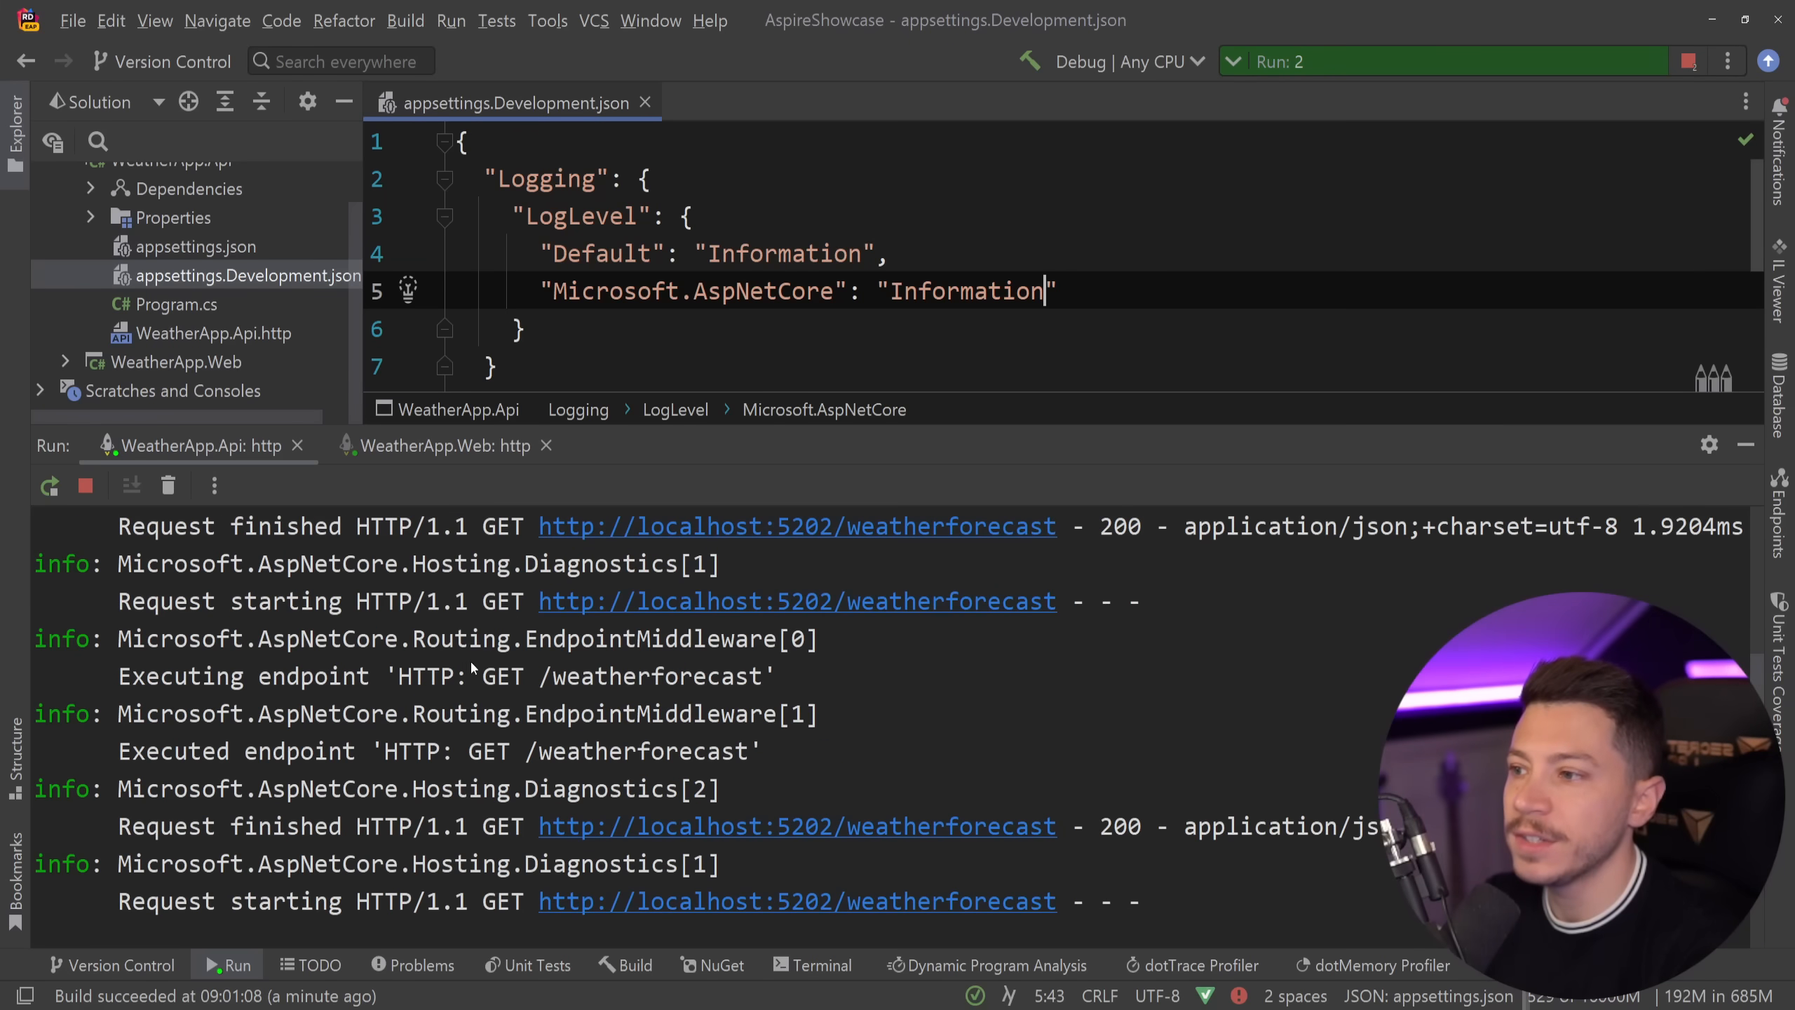
pyautogui.click(440, 446)
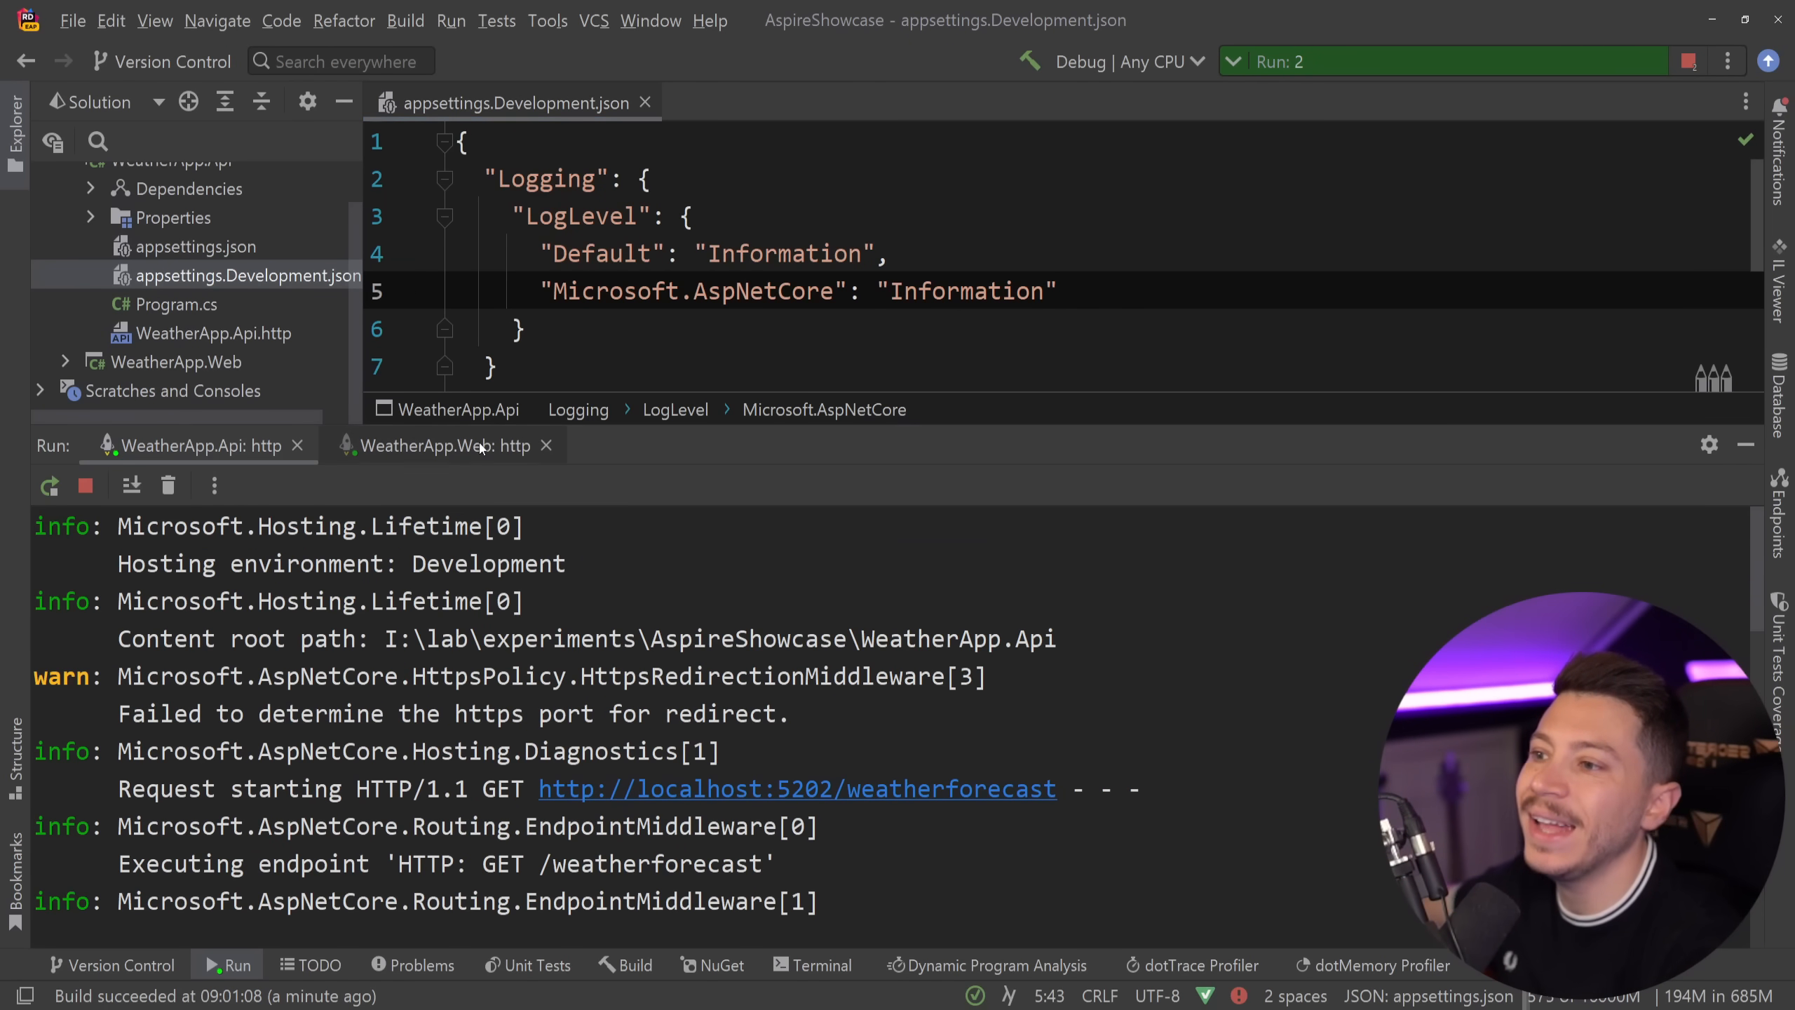
pyautogui.click(444, 446)
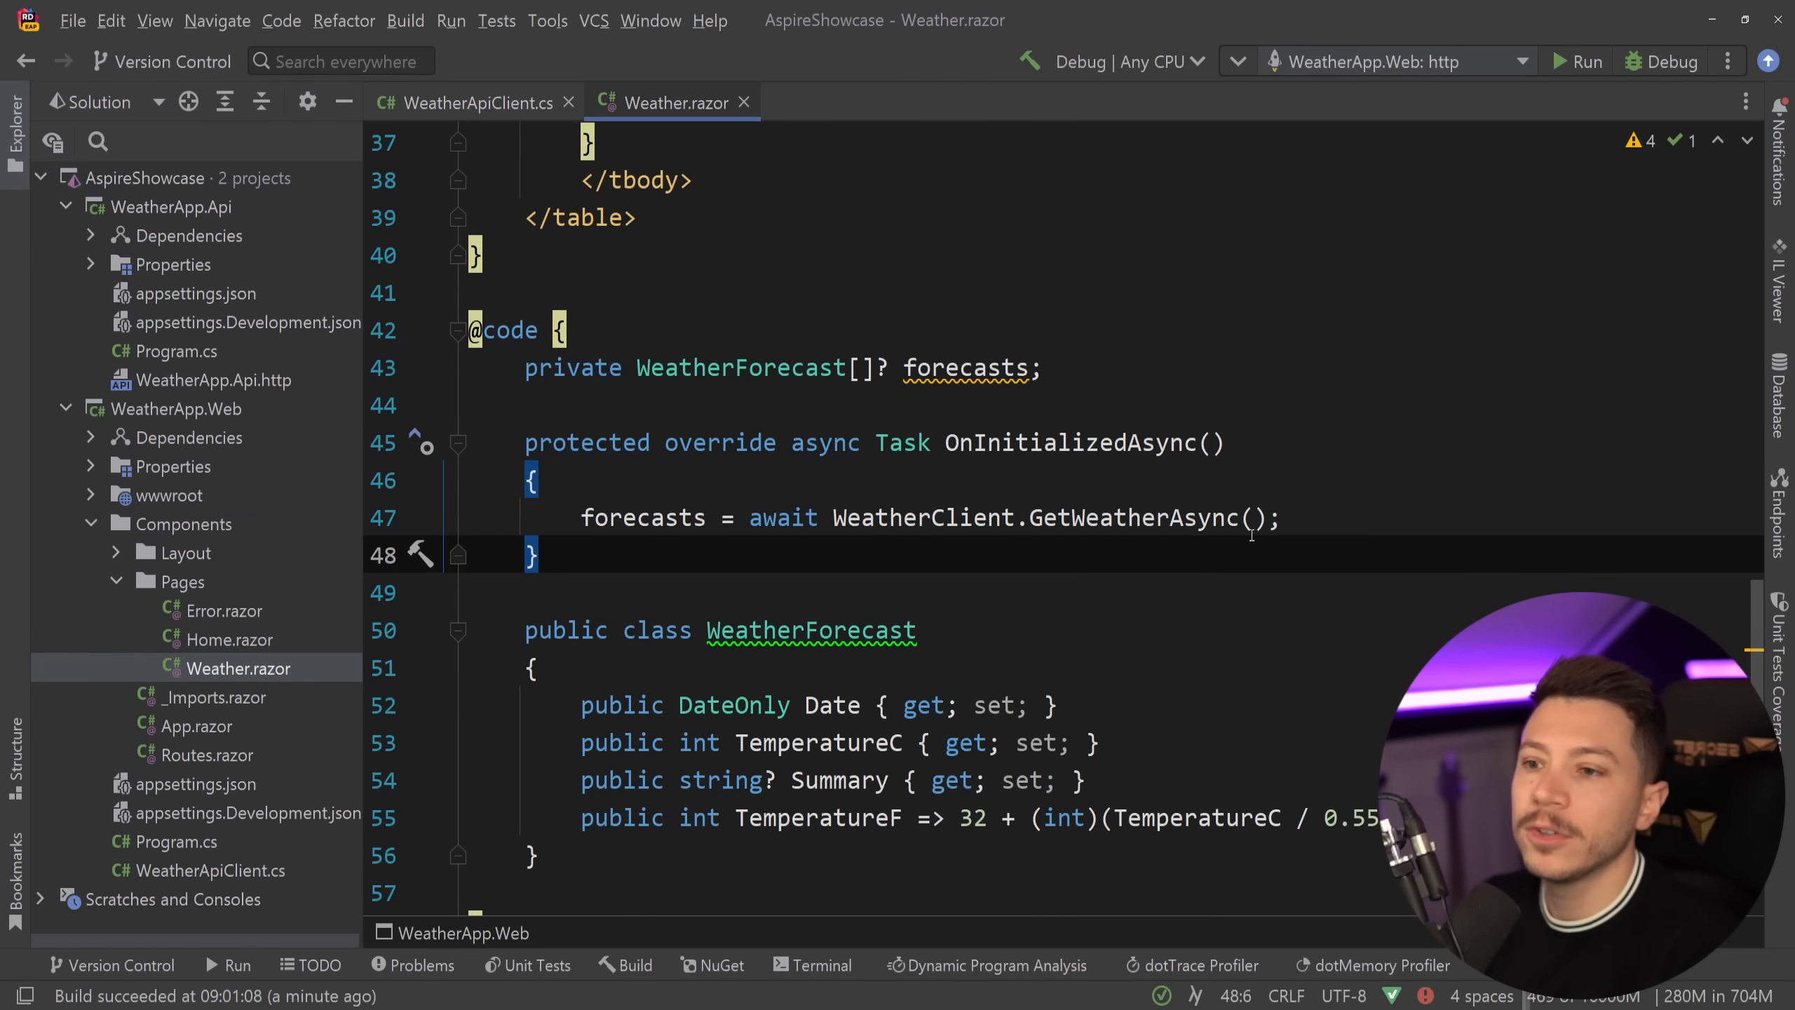
pyautogui.scroll(3)
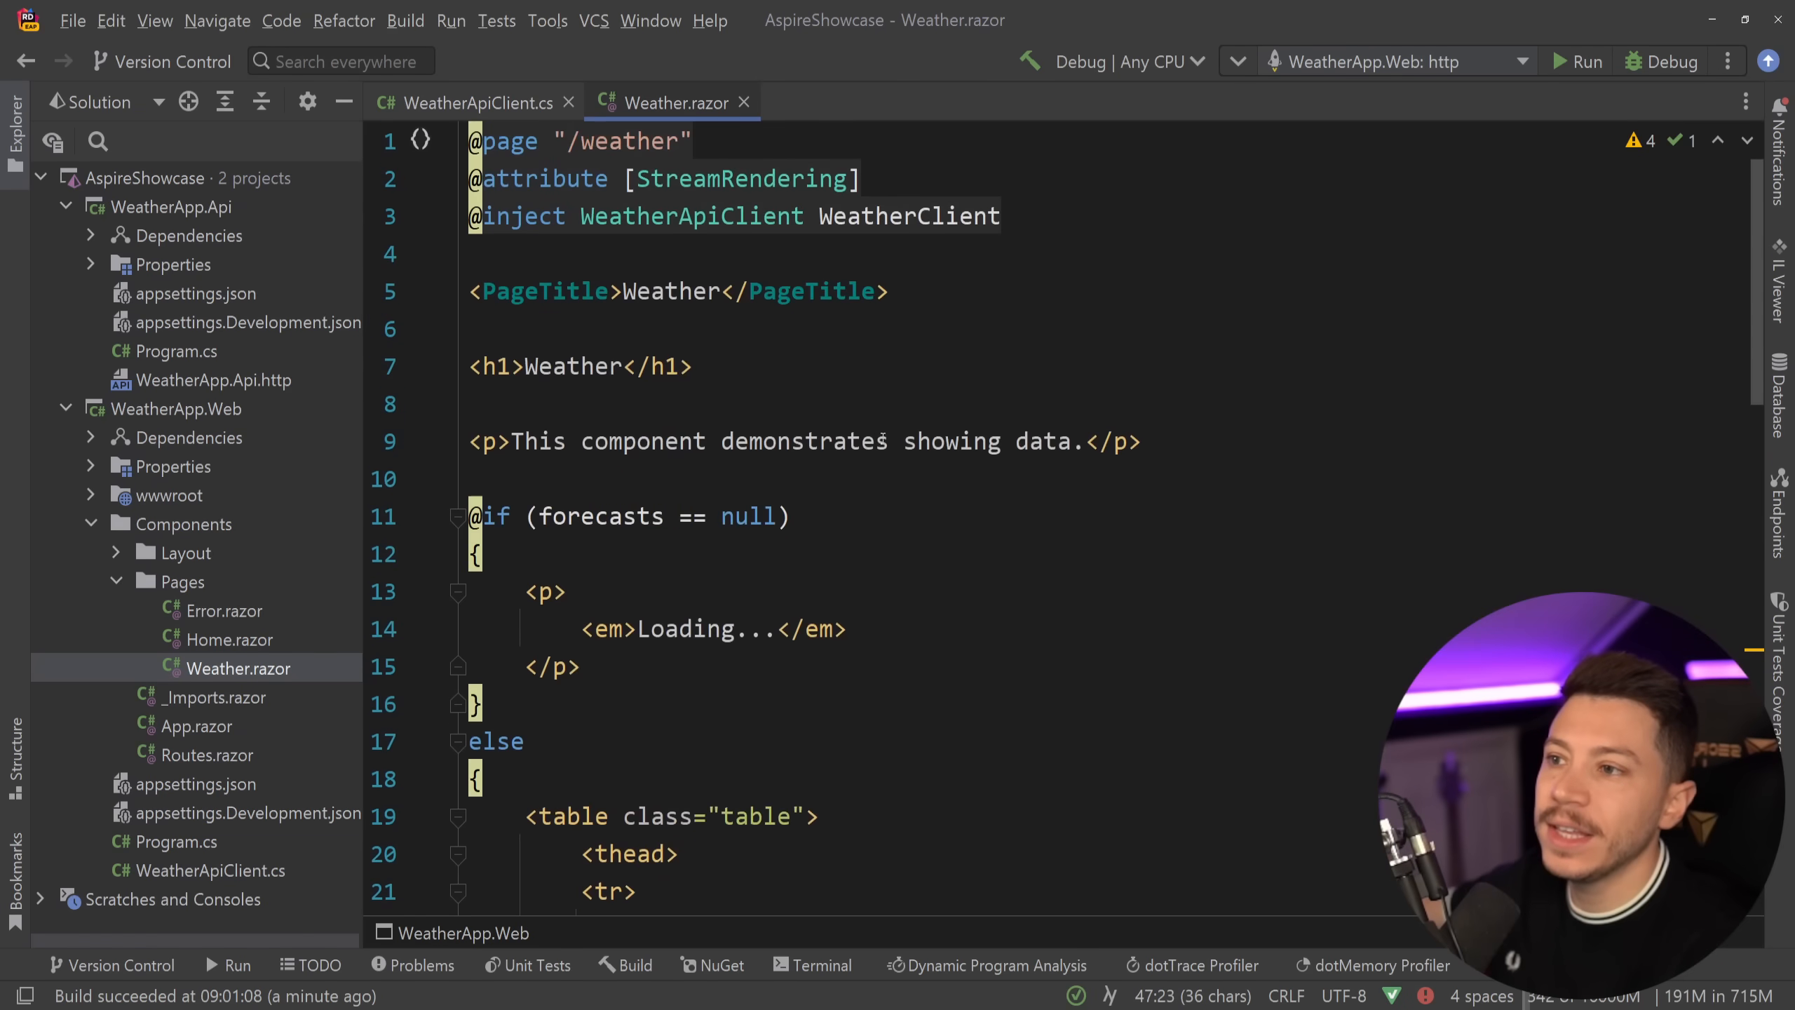
pyautogui.scroll(-3)
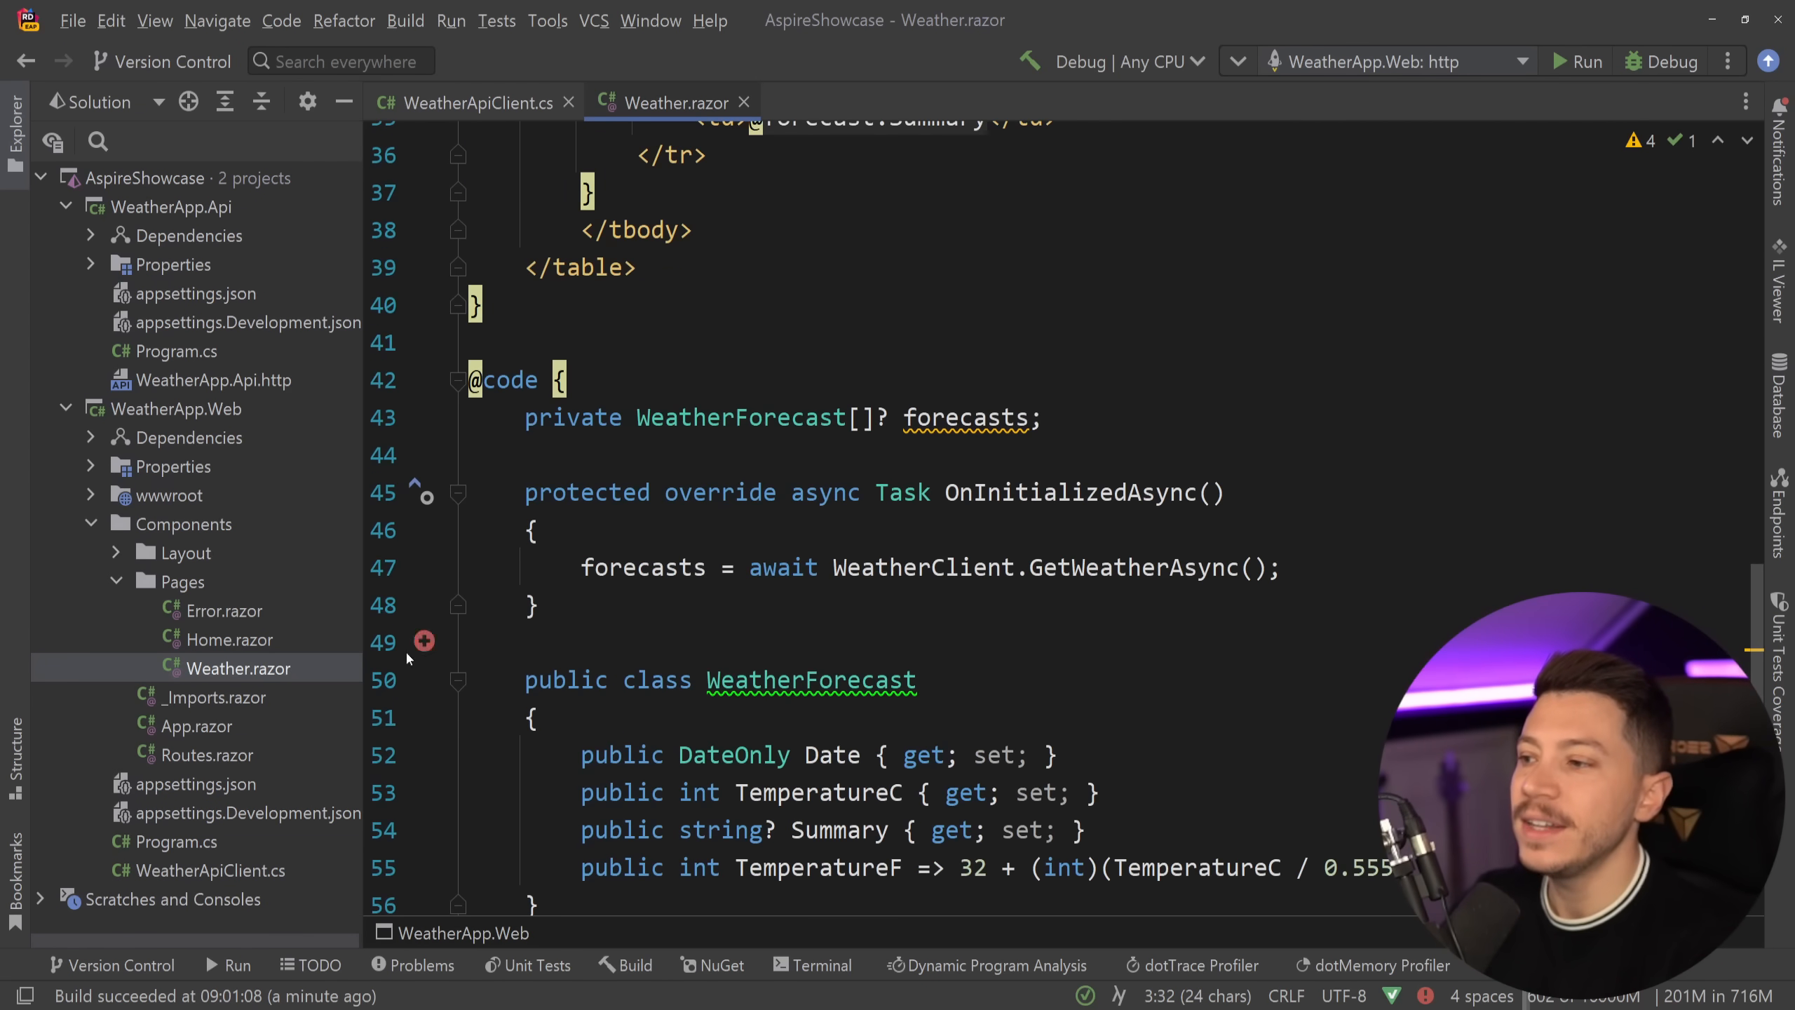
pyautogui.click(176, 840)
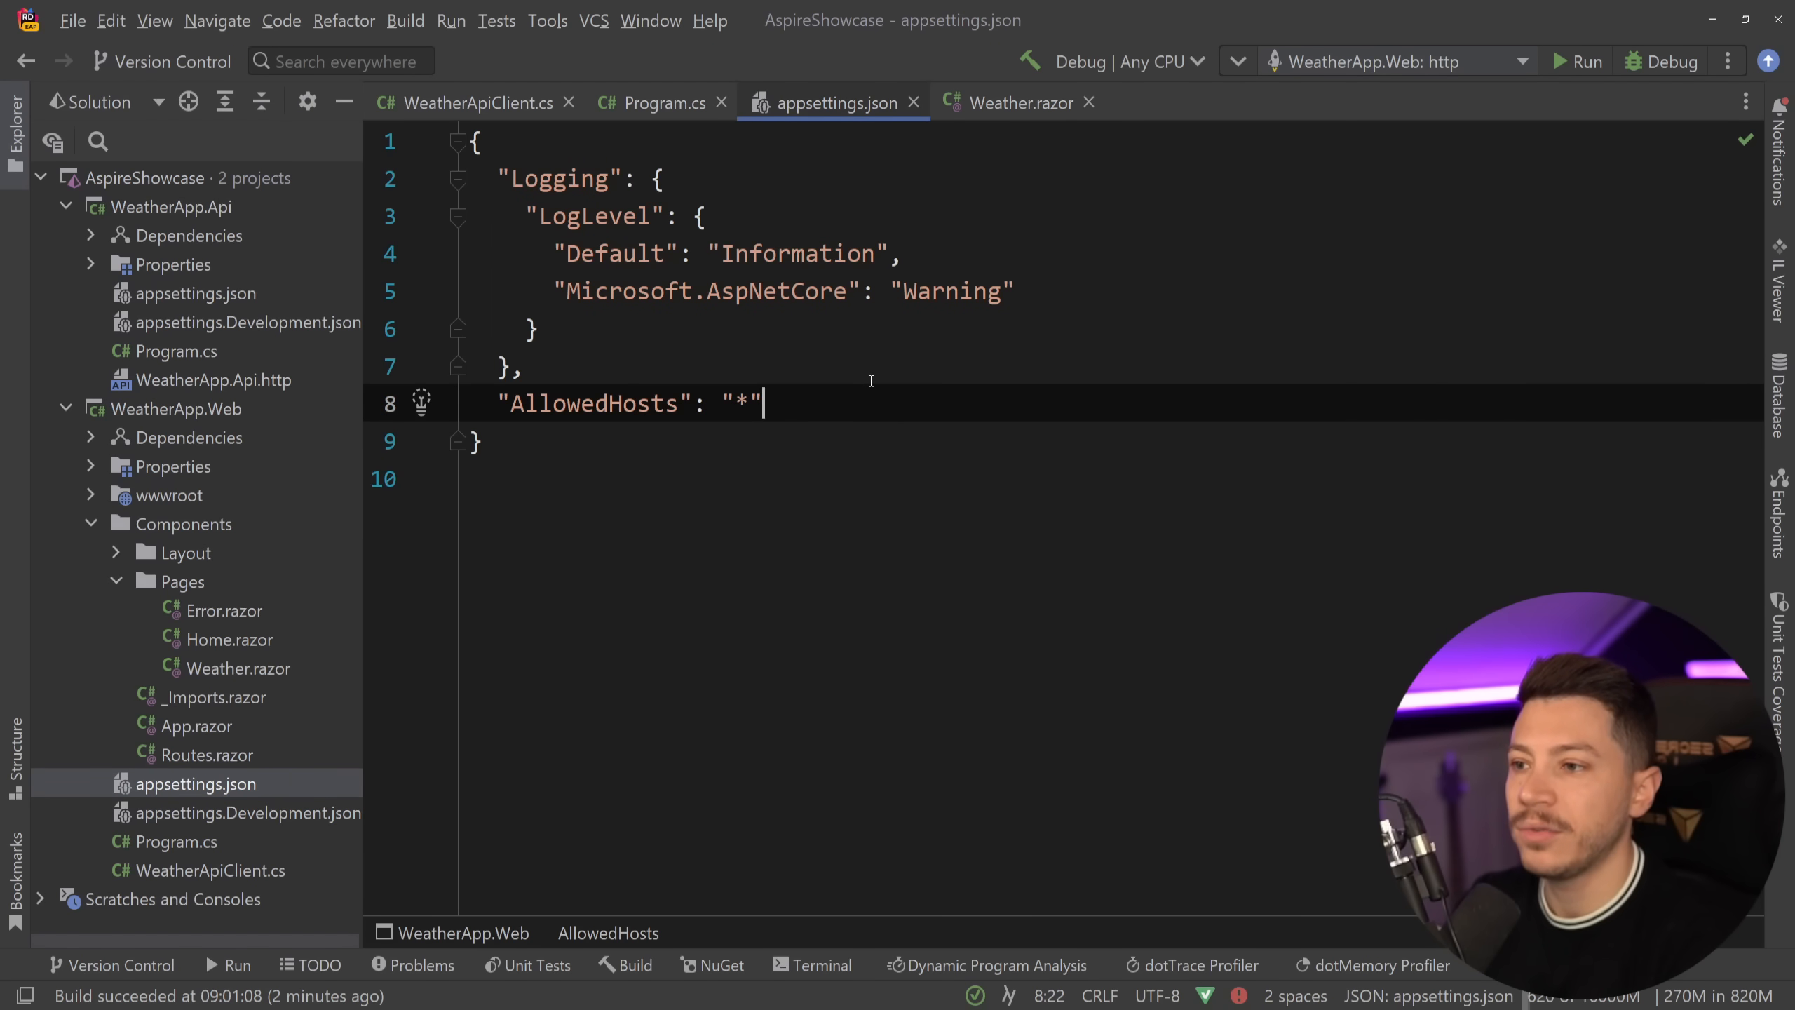
pyautogui.write('"Weath"')
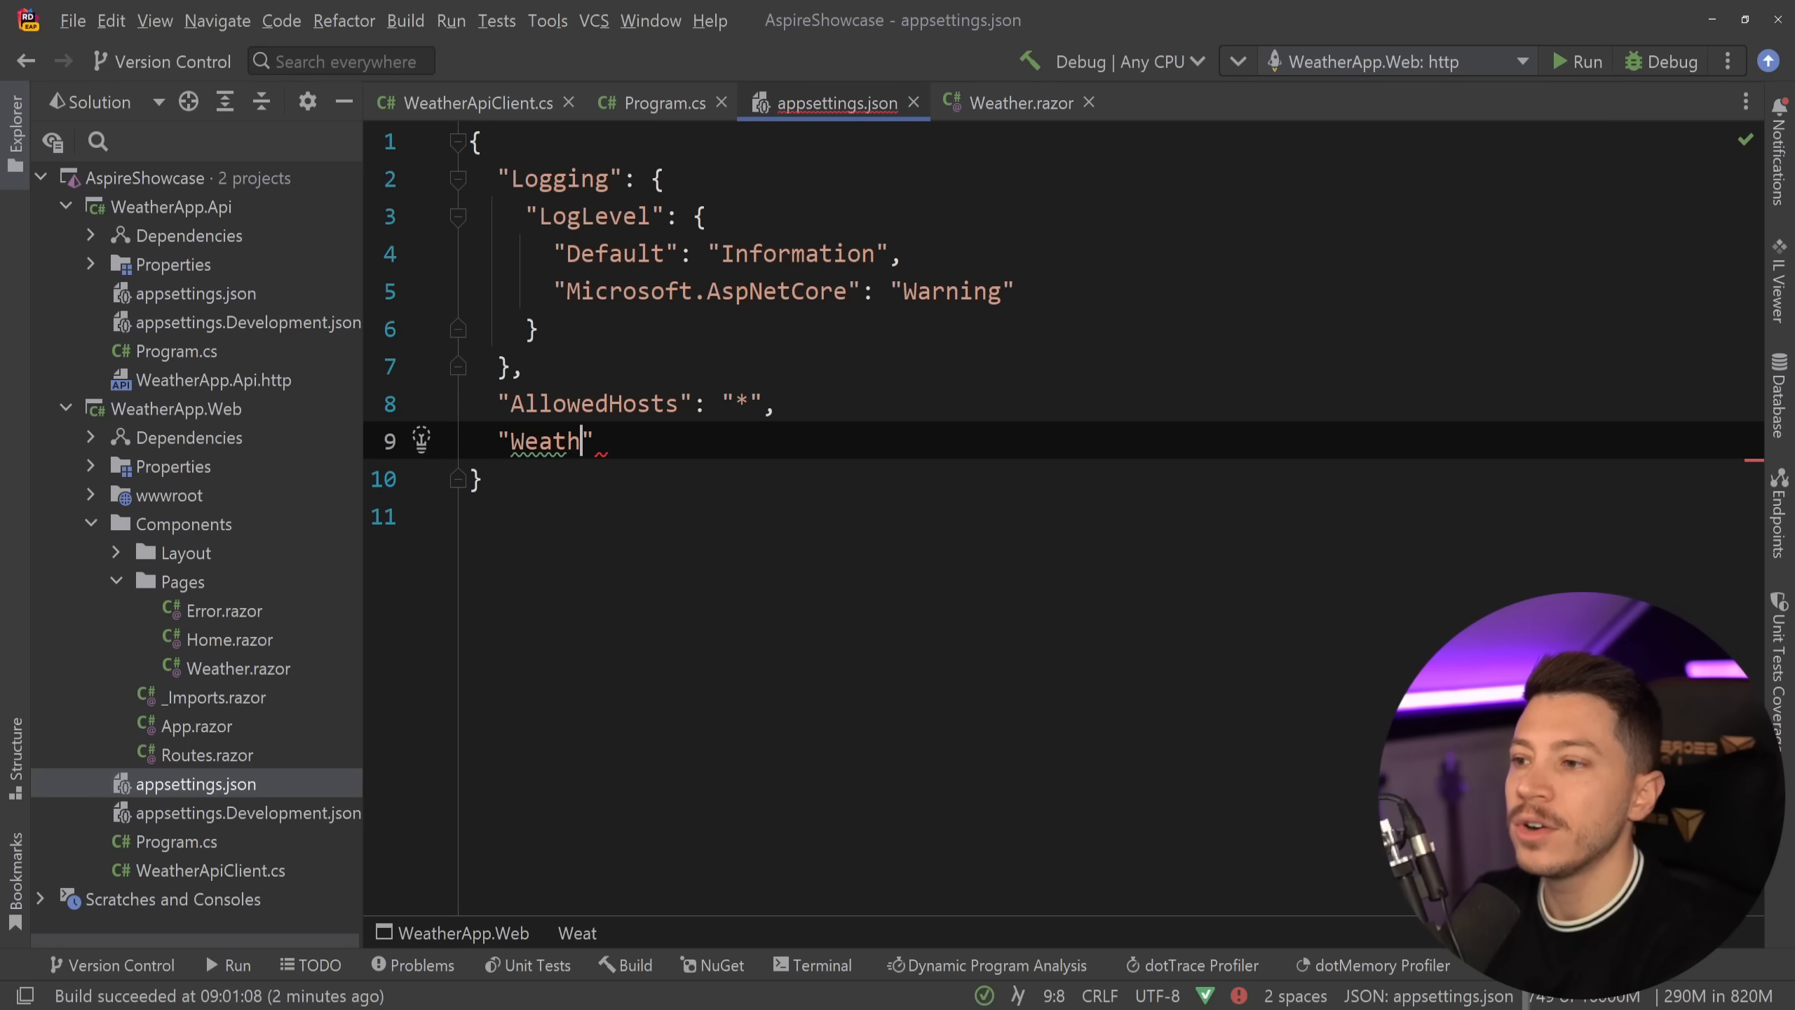
pyautogui.write('erApi":')
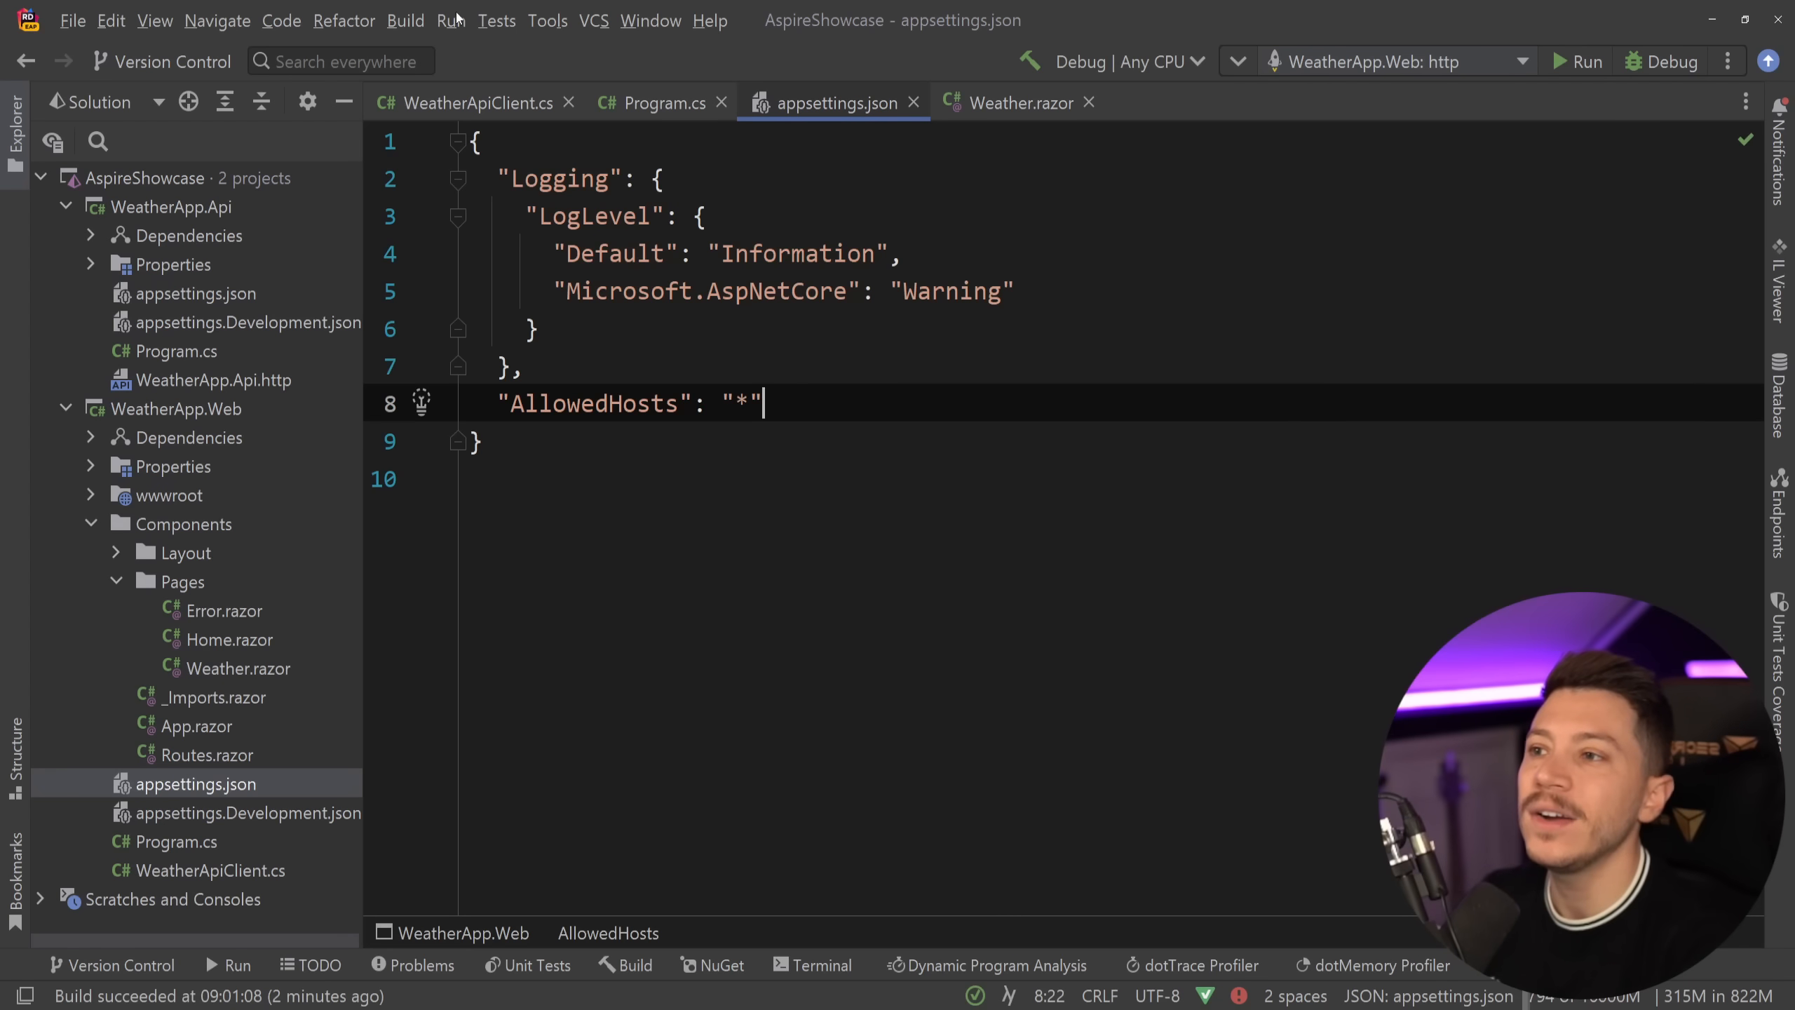
pyautogui.click(658, 102)
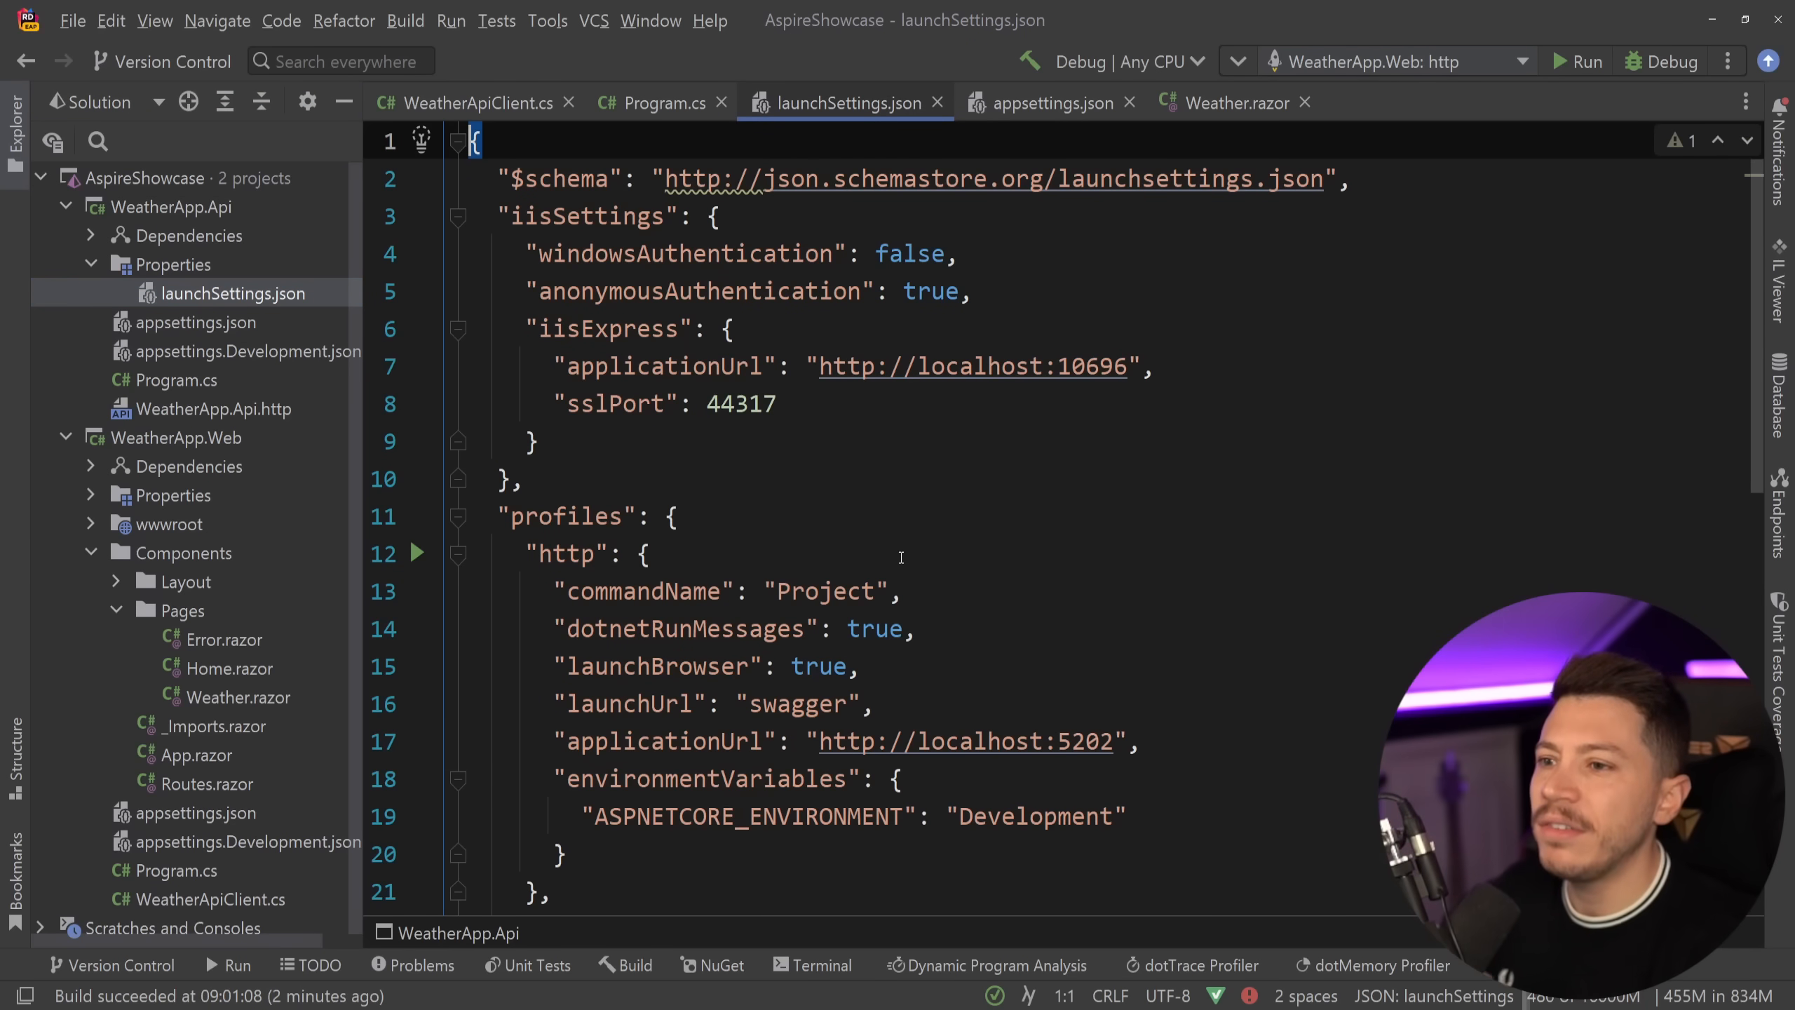
# - Scroll through launchSettings.json's http (port 5202) and https profiles, then switch to WeatherApp.Web's Program.cs
pyautogui.scroll(-3)
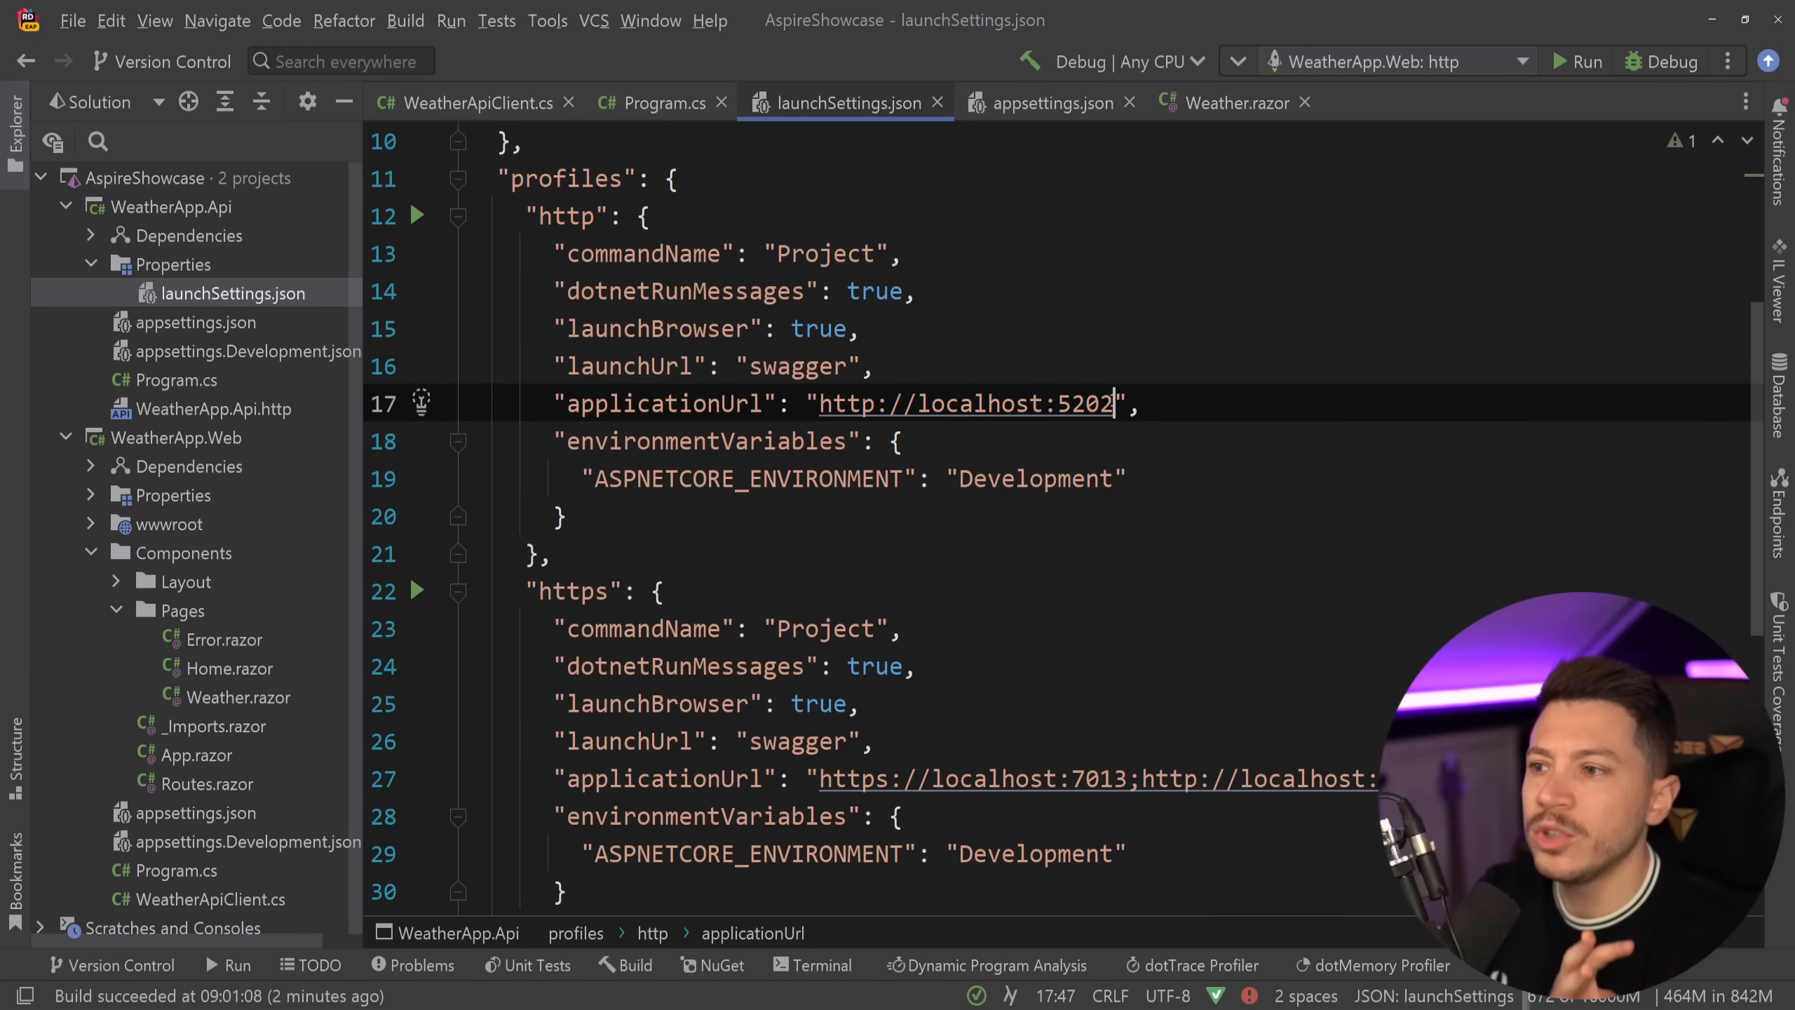
pyautogui.scroll(-3)
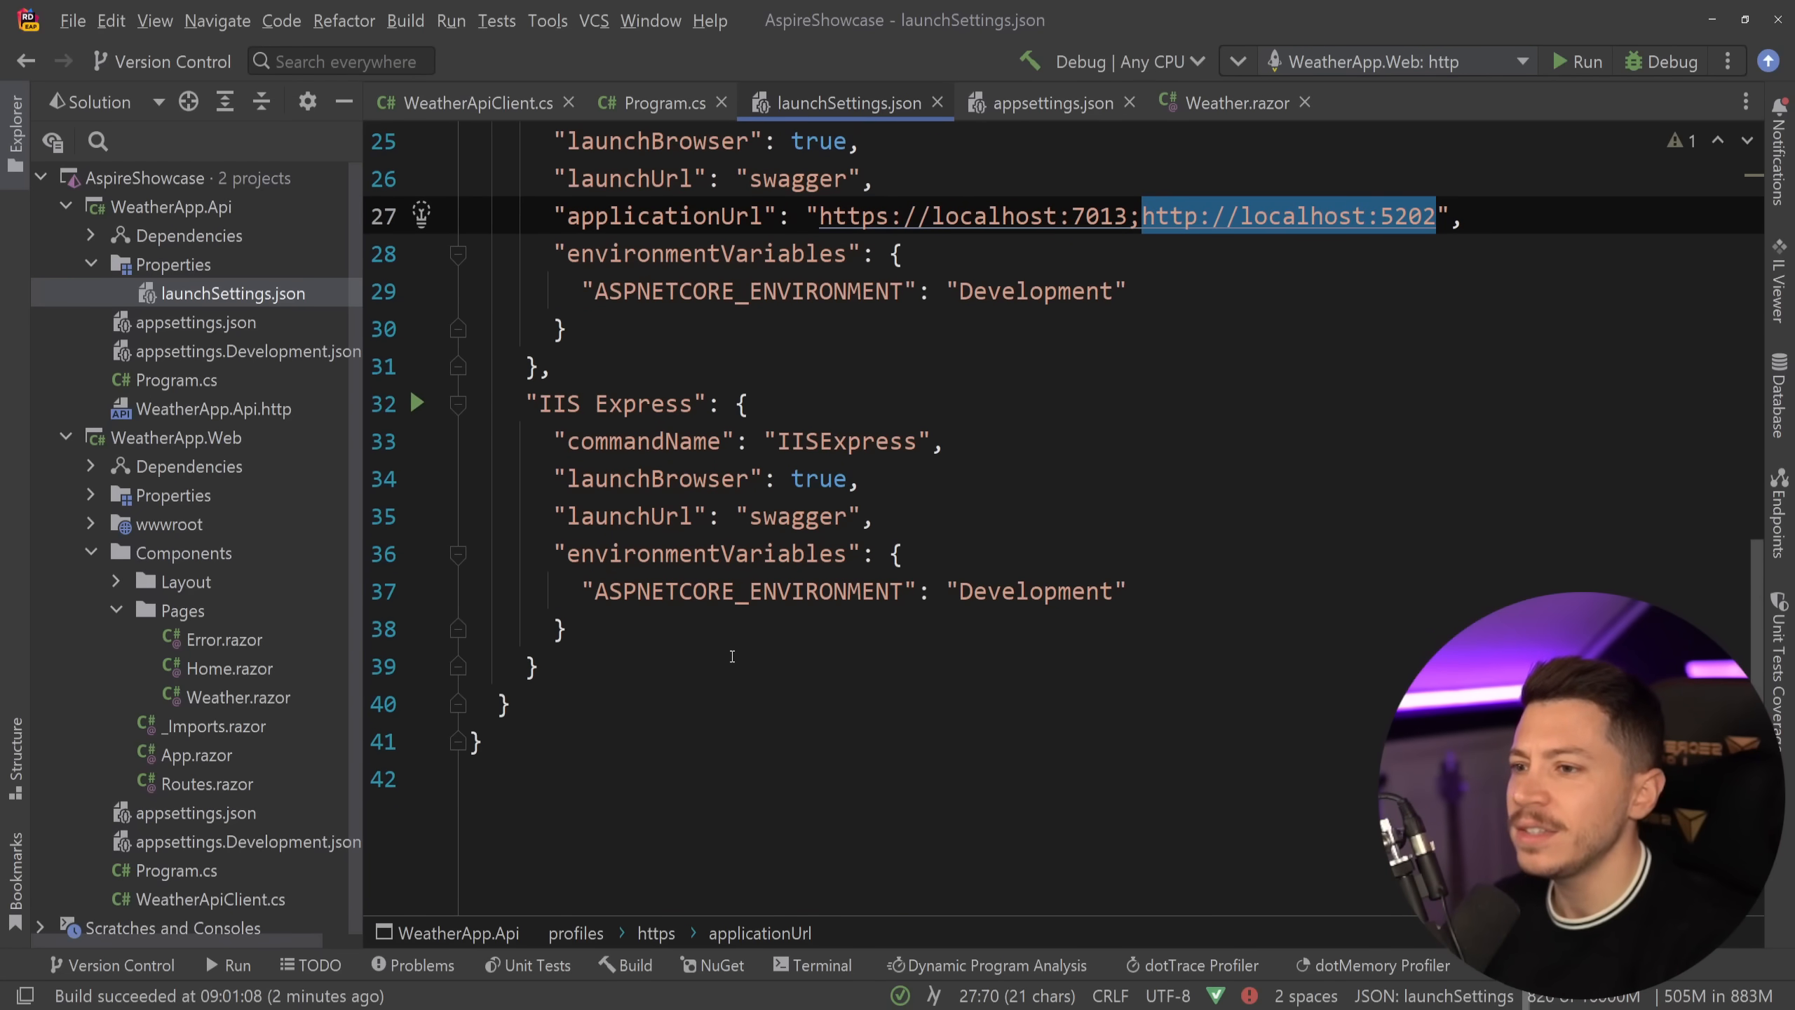
pyautogui.scroll(3)
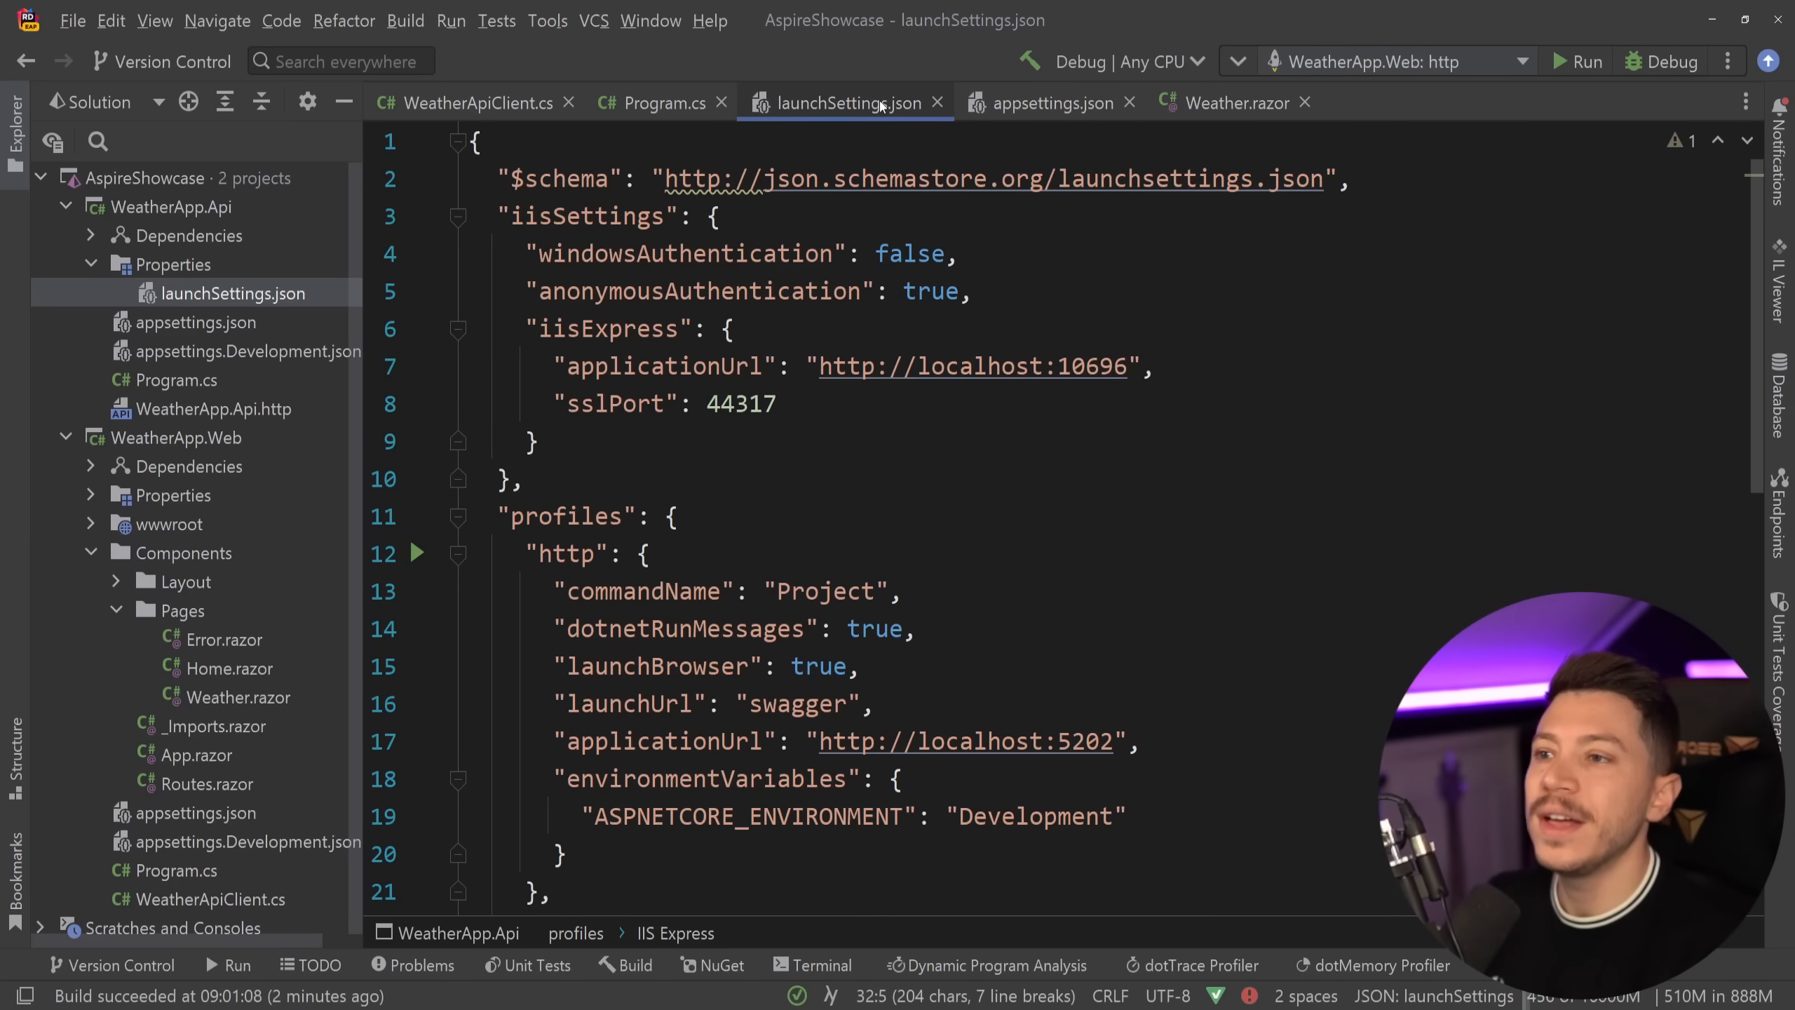
pyautogui.click(658, 102)
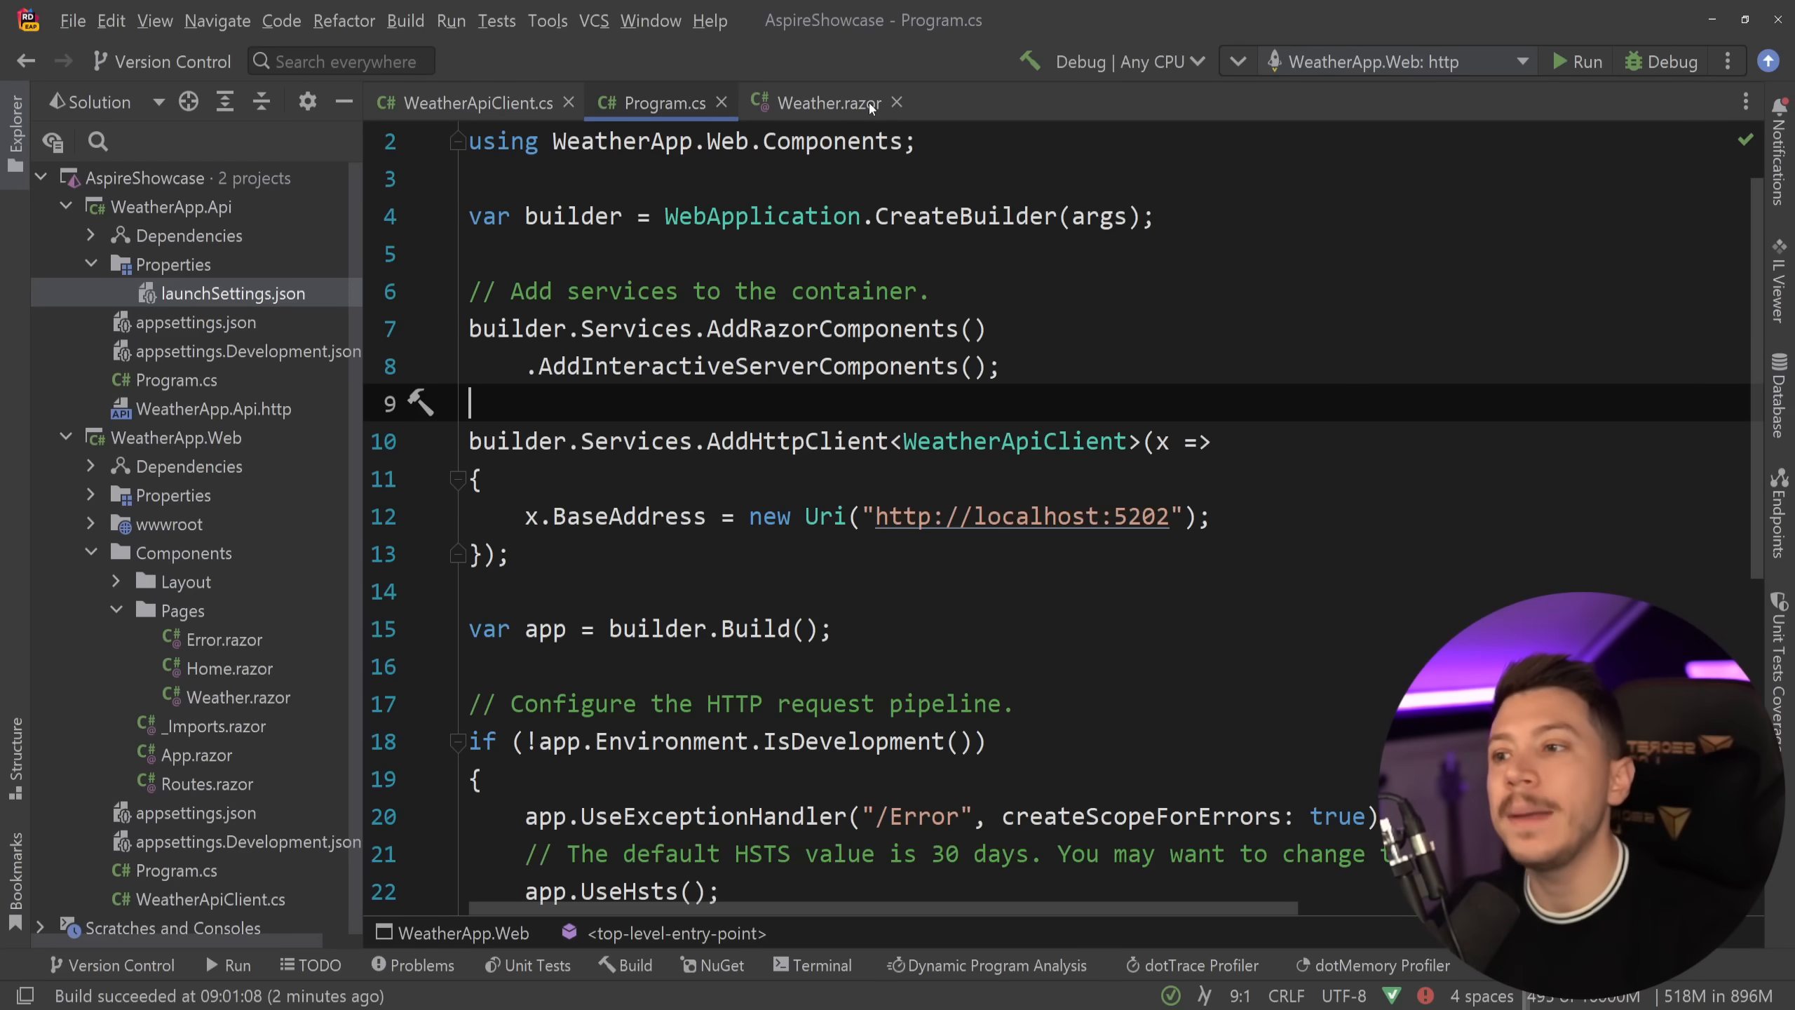
pyautogui.moveTo(925, 247)
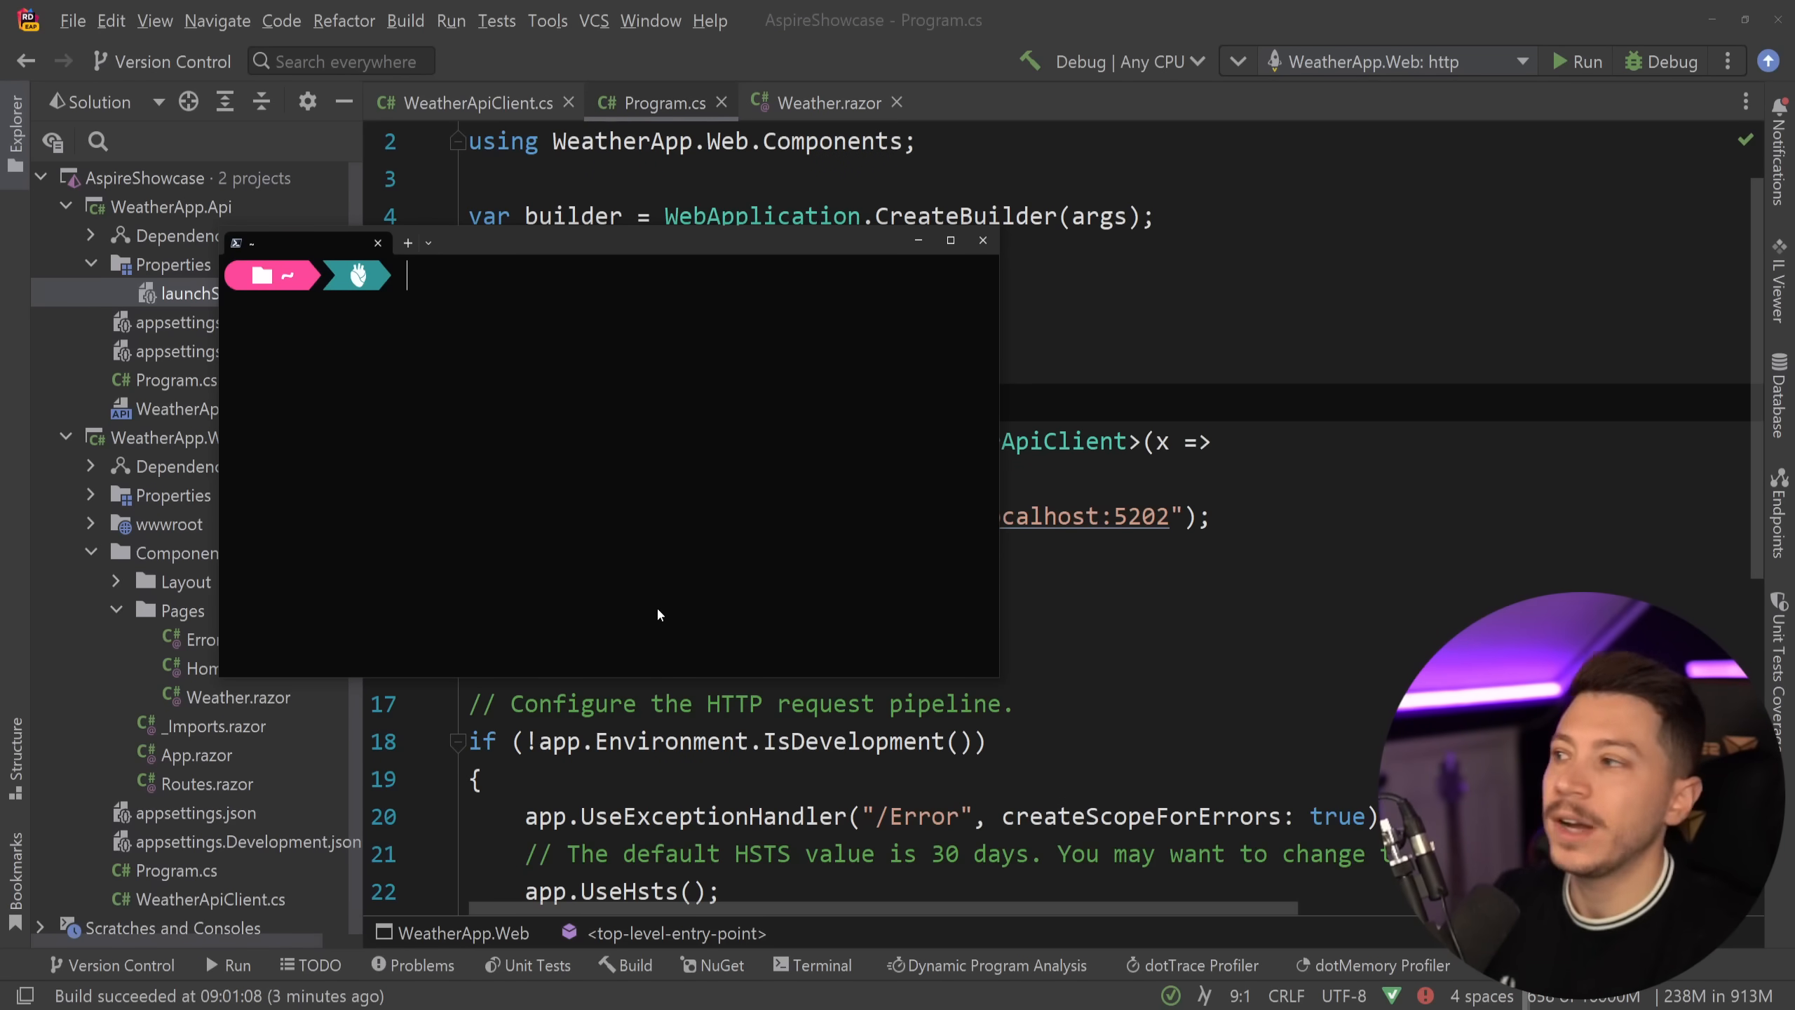
# - Enter 'dotnet workload update', 'aspire' and 'dotnet new aspire' at the terminal prompt
pyautogui.write('dotnet workload update')
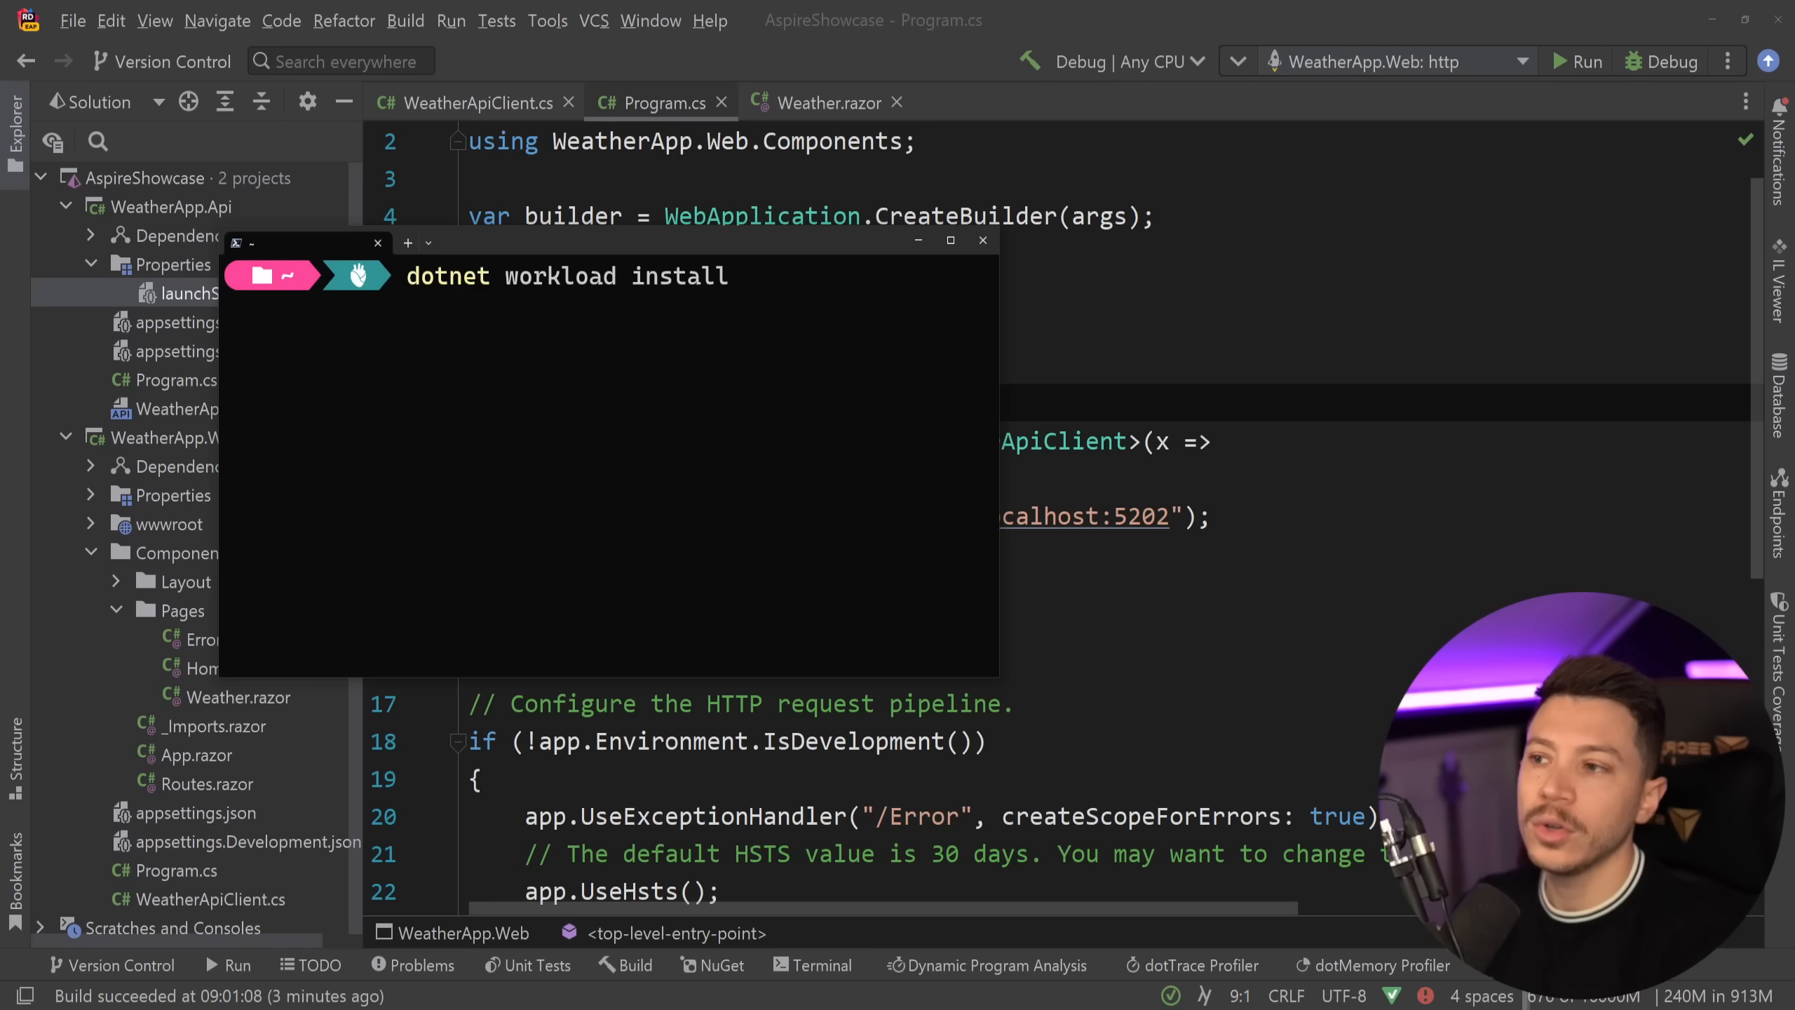
pyautogui.write('aspire')
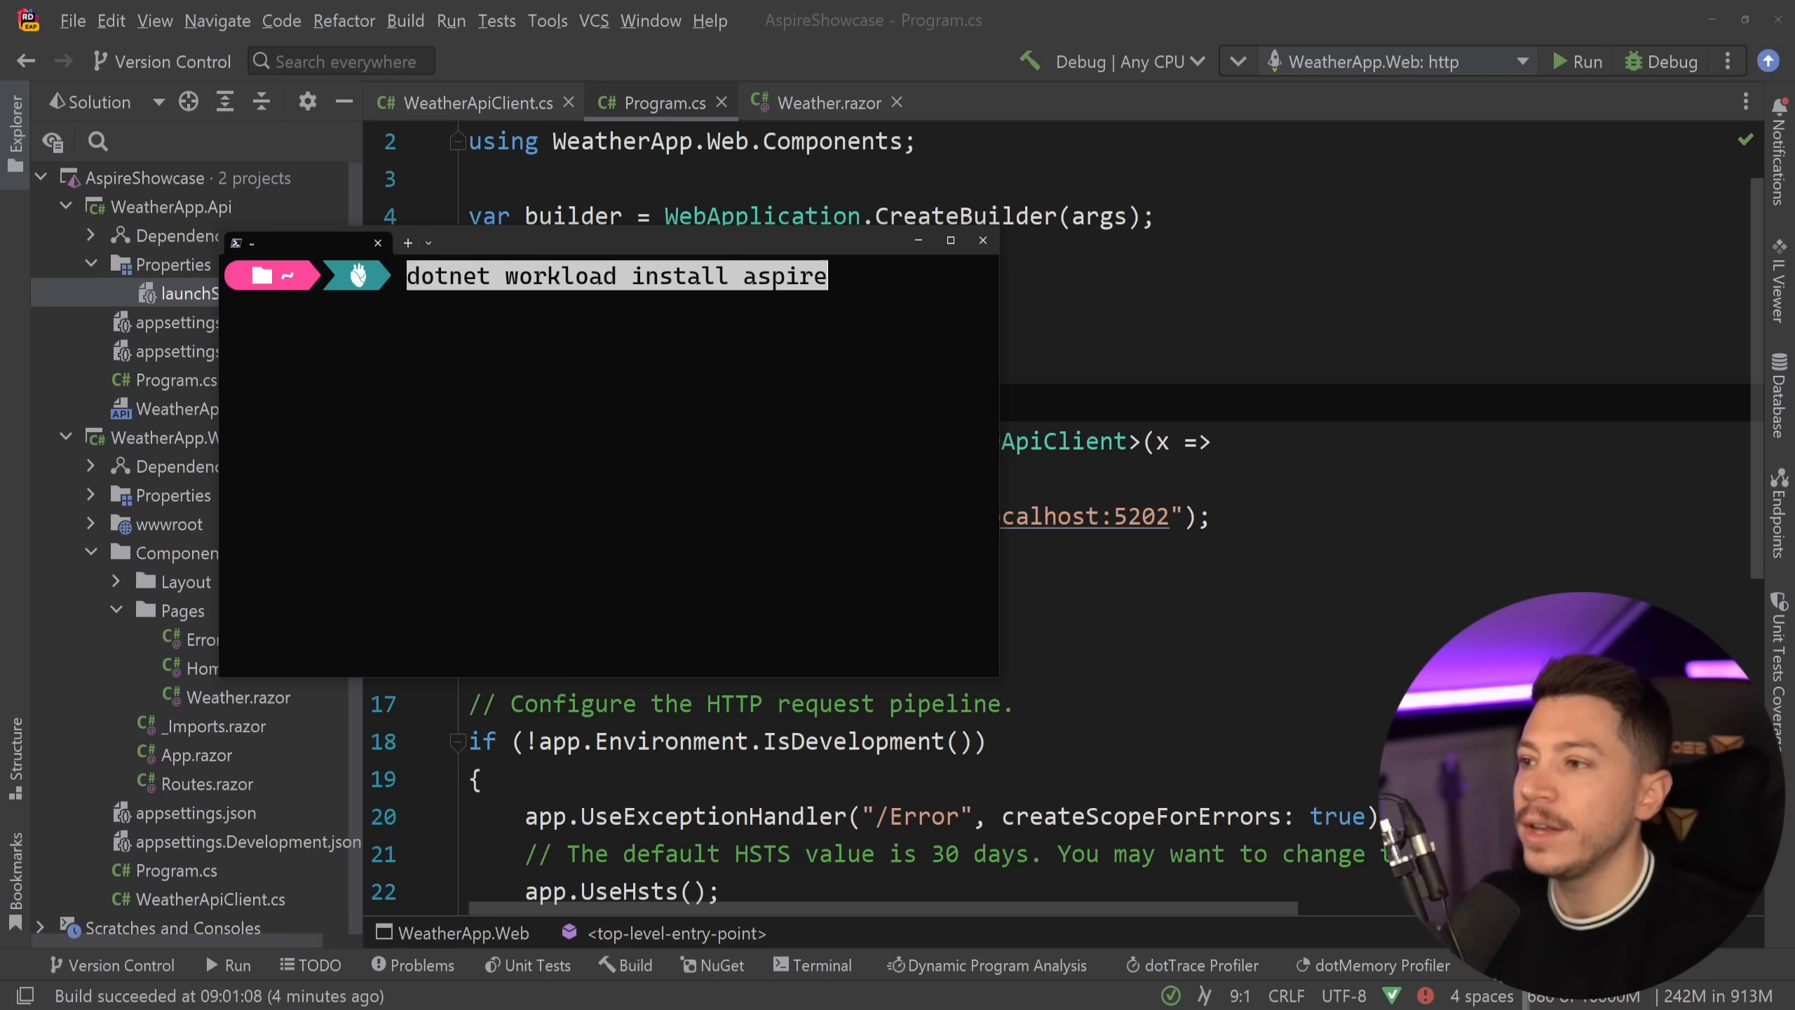
pyautogui.write('dotnet new aspire')
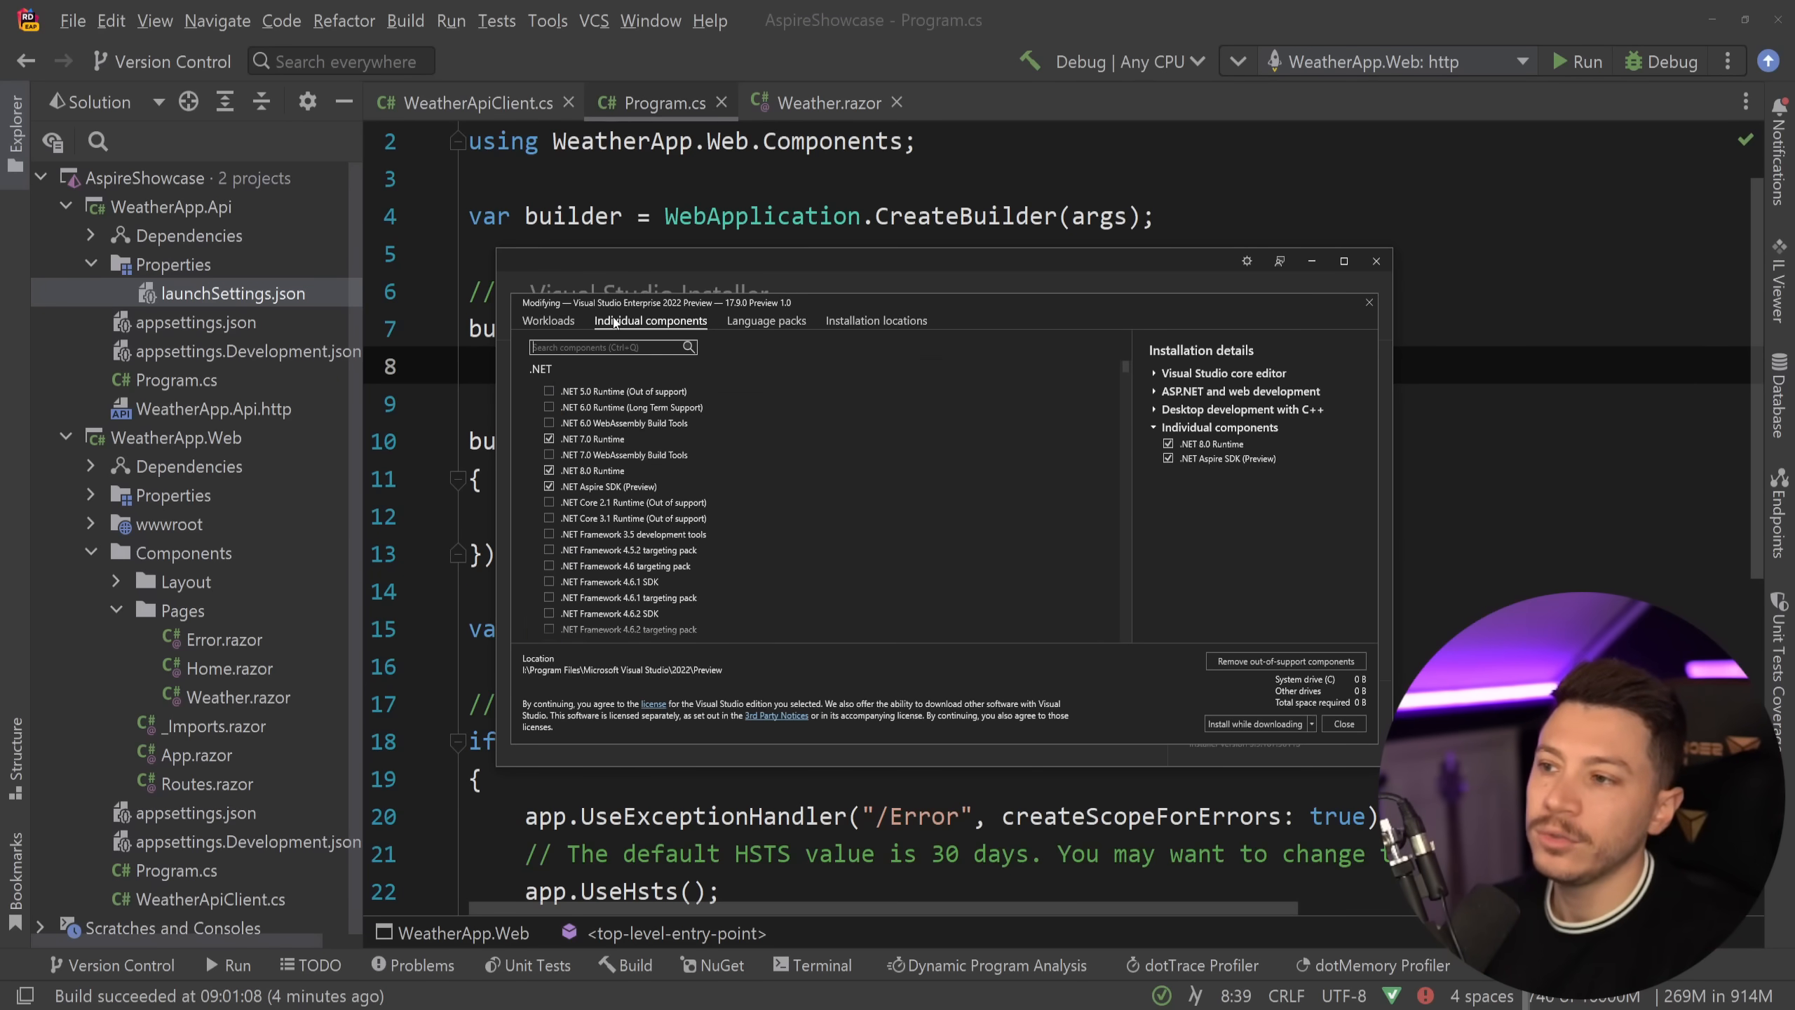
pyautogui.moveTo(548, 485)
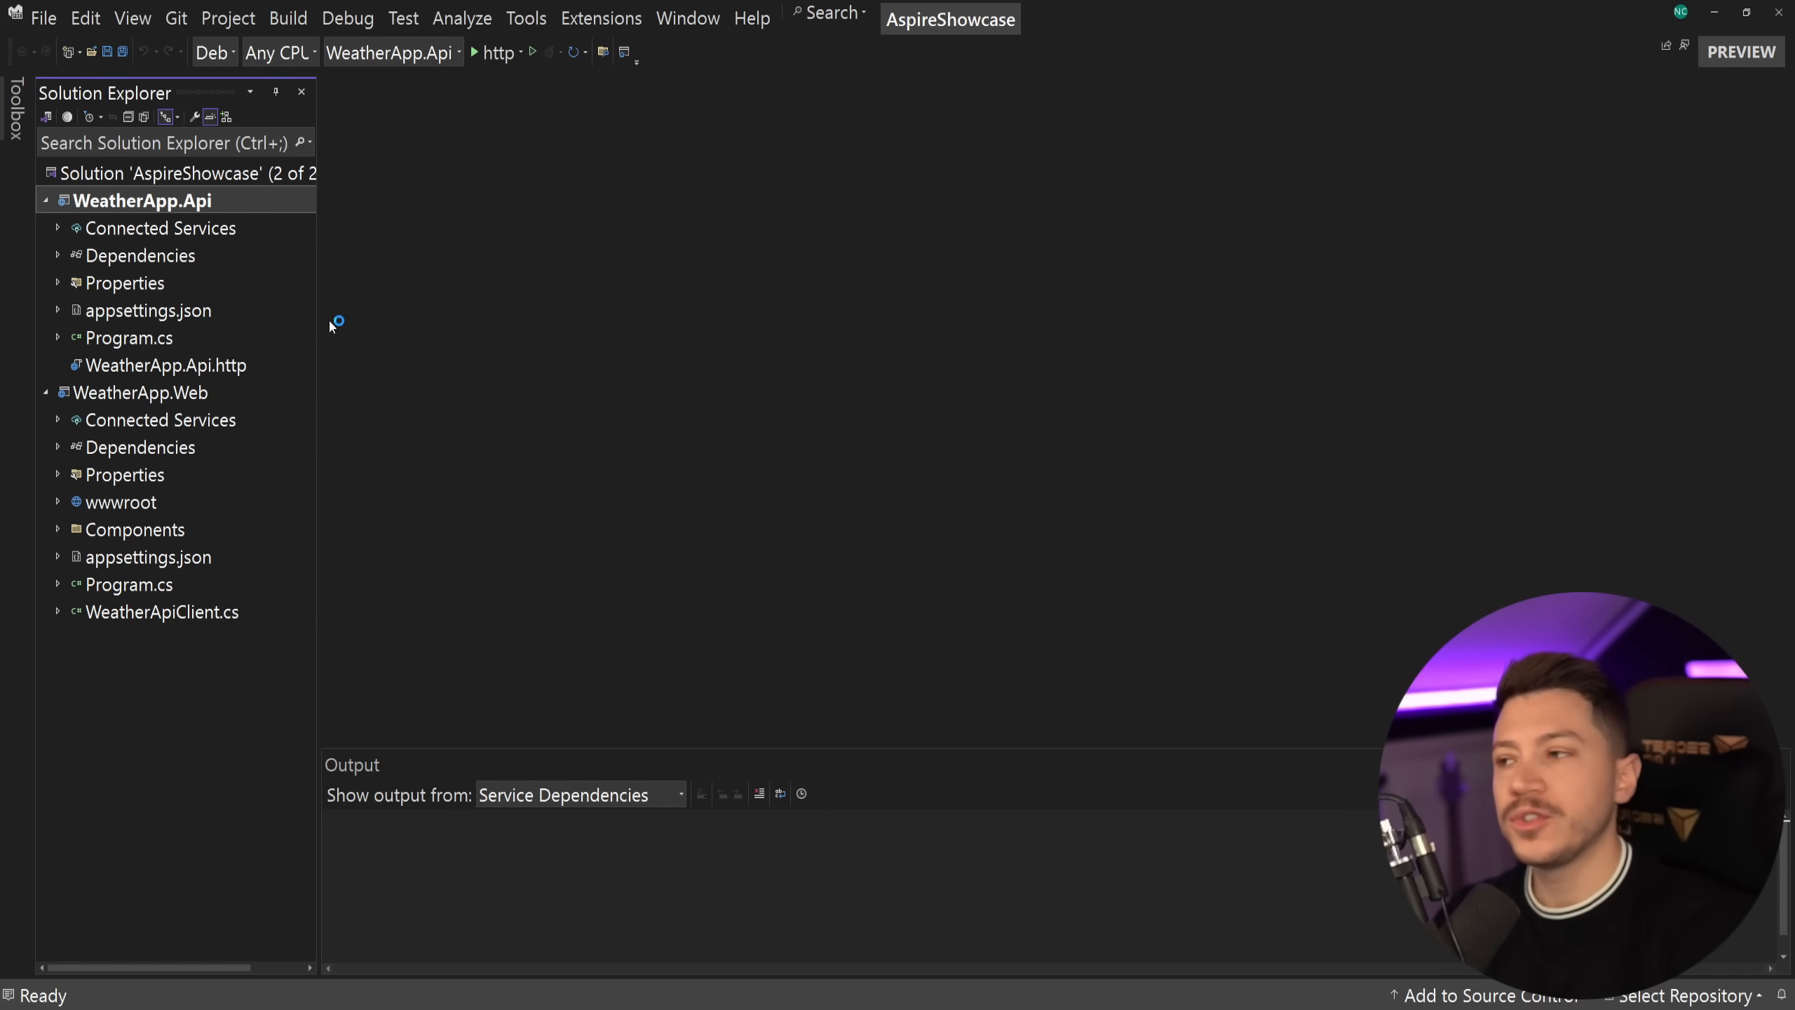
# - Add a new project to the solution, searching templates for Aspire and choosing .NET Aspire Application
pyautogui.rightClick(159, 173)
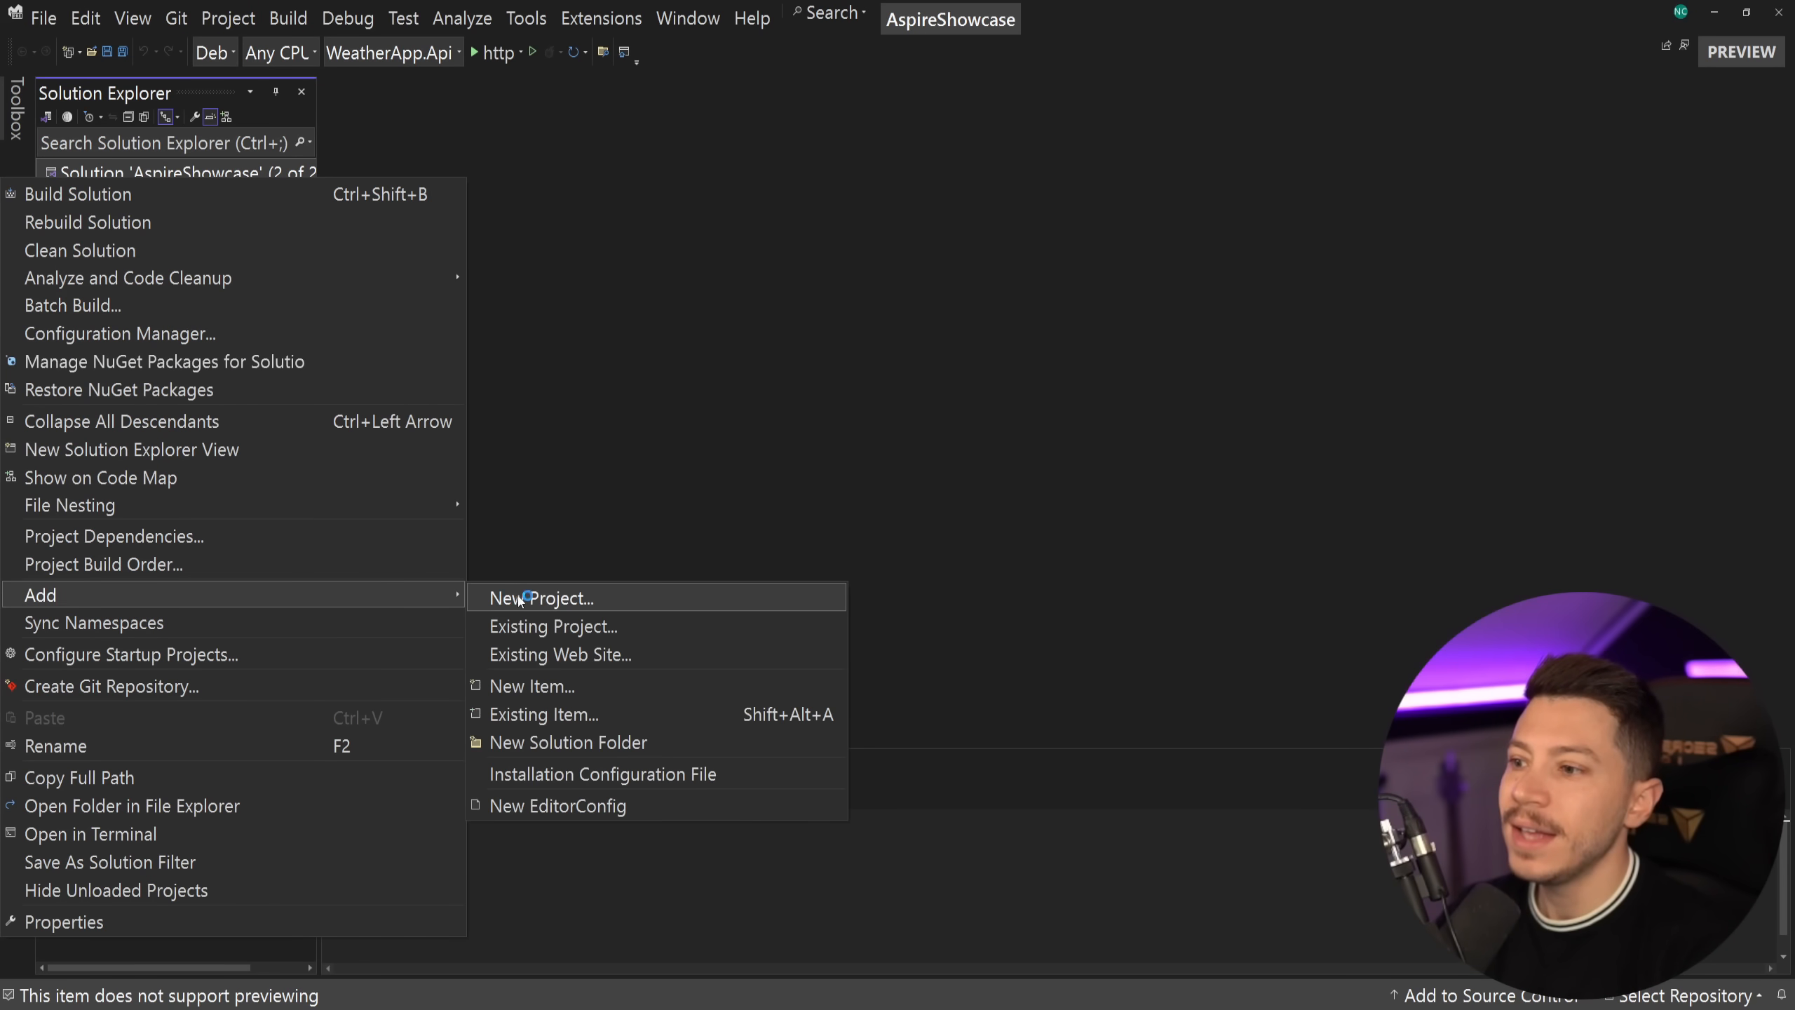
pyautogui.click(542, 597)
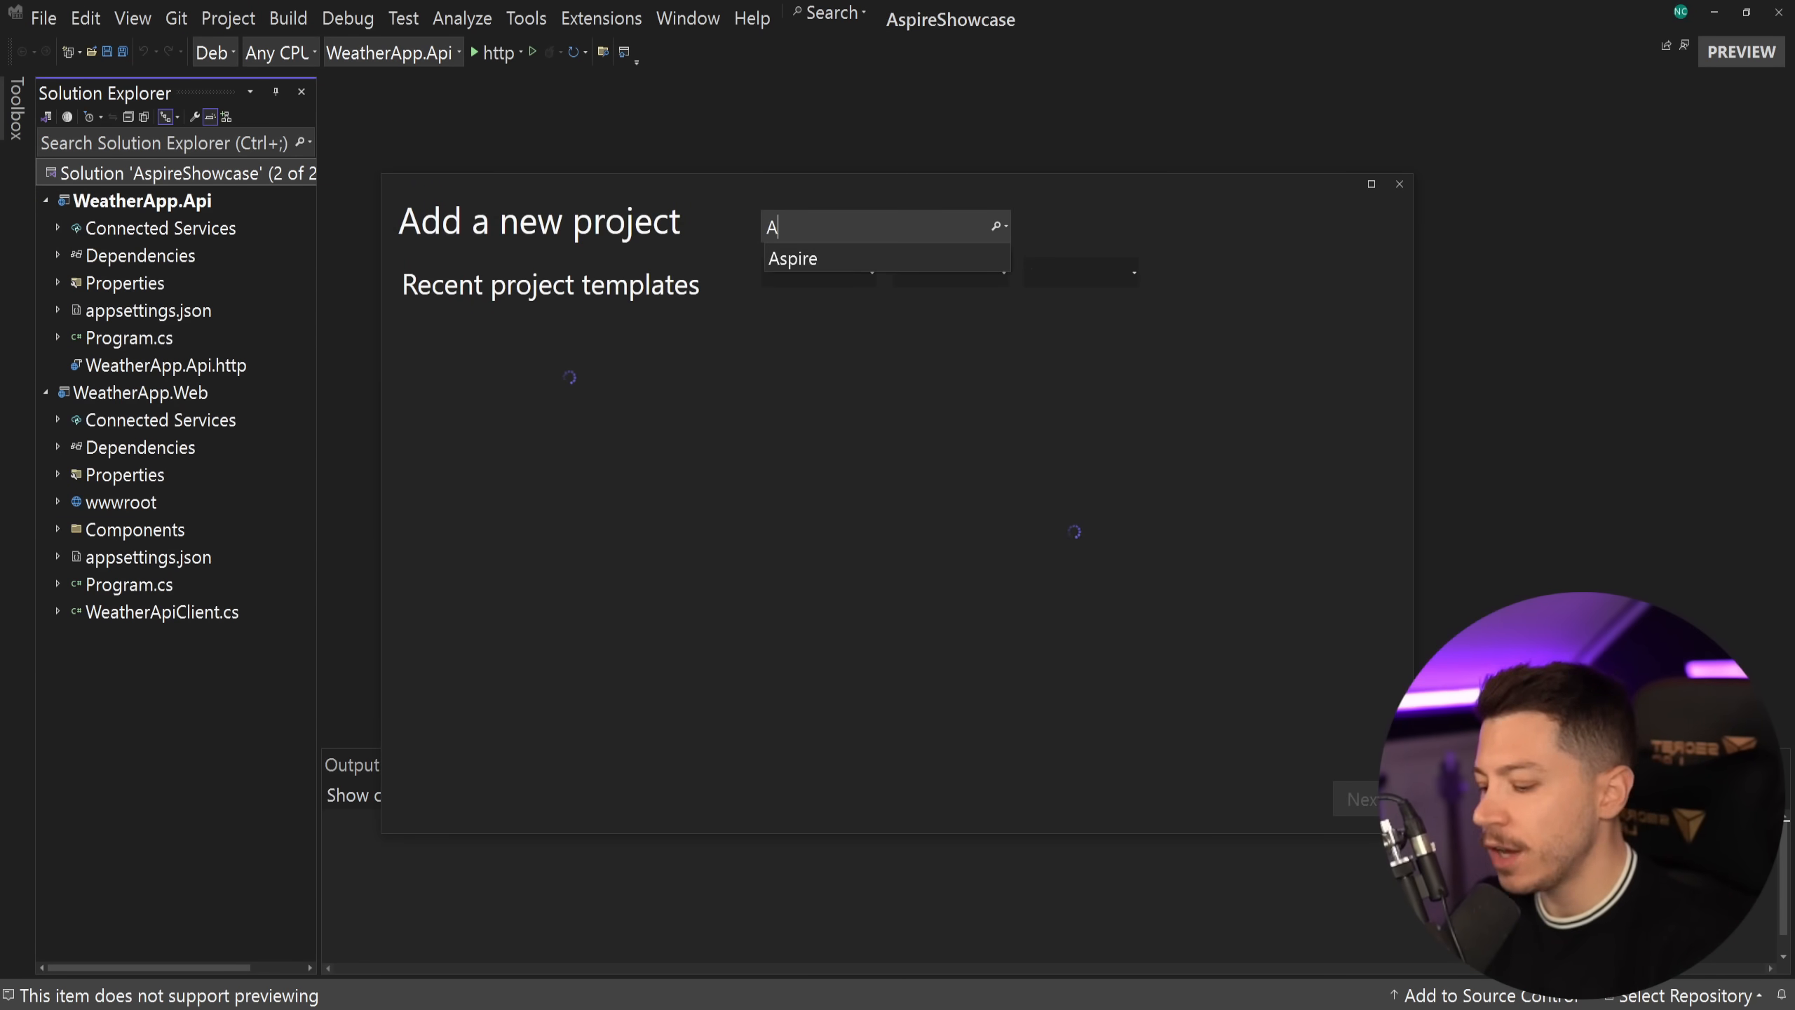
pyautogui.click(792, 258)
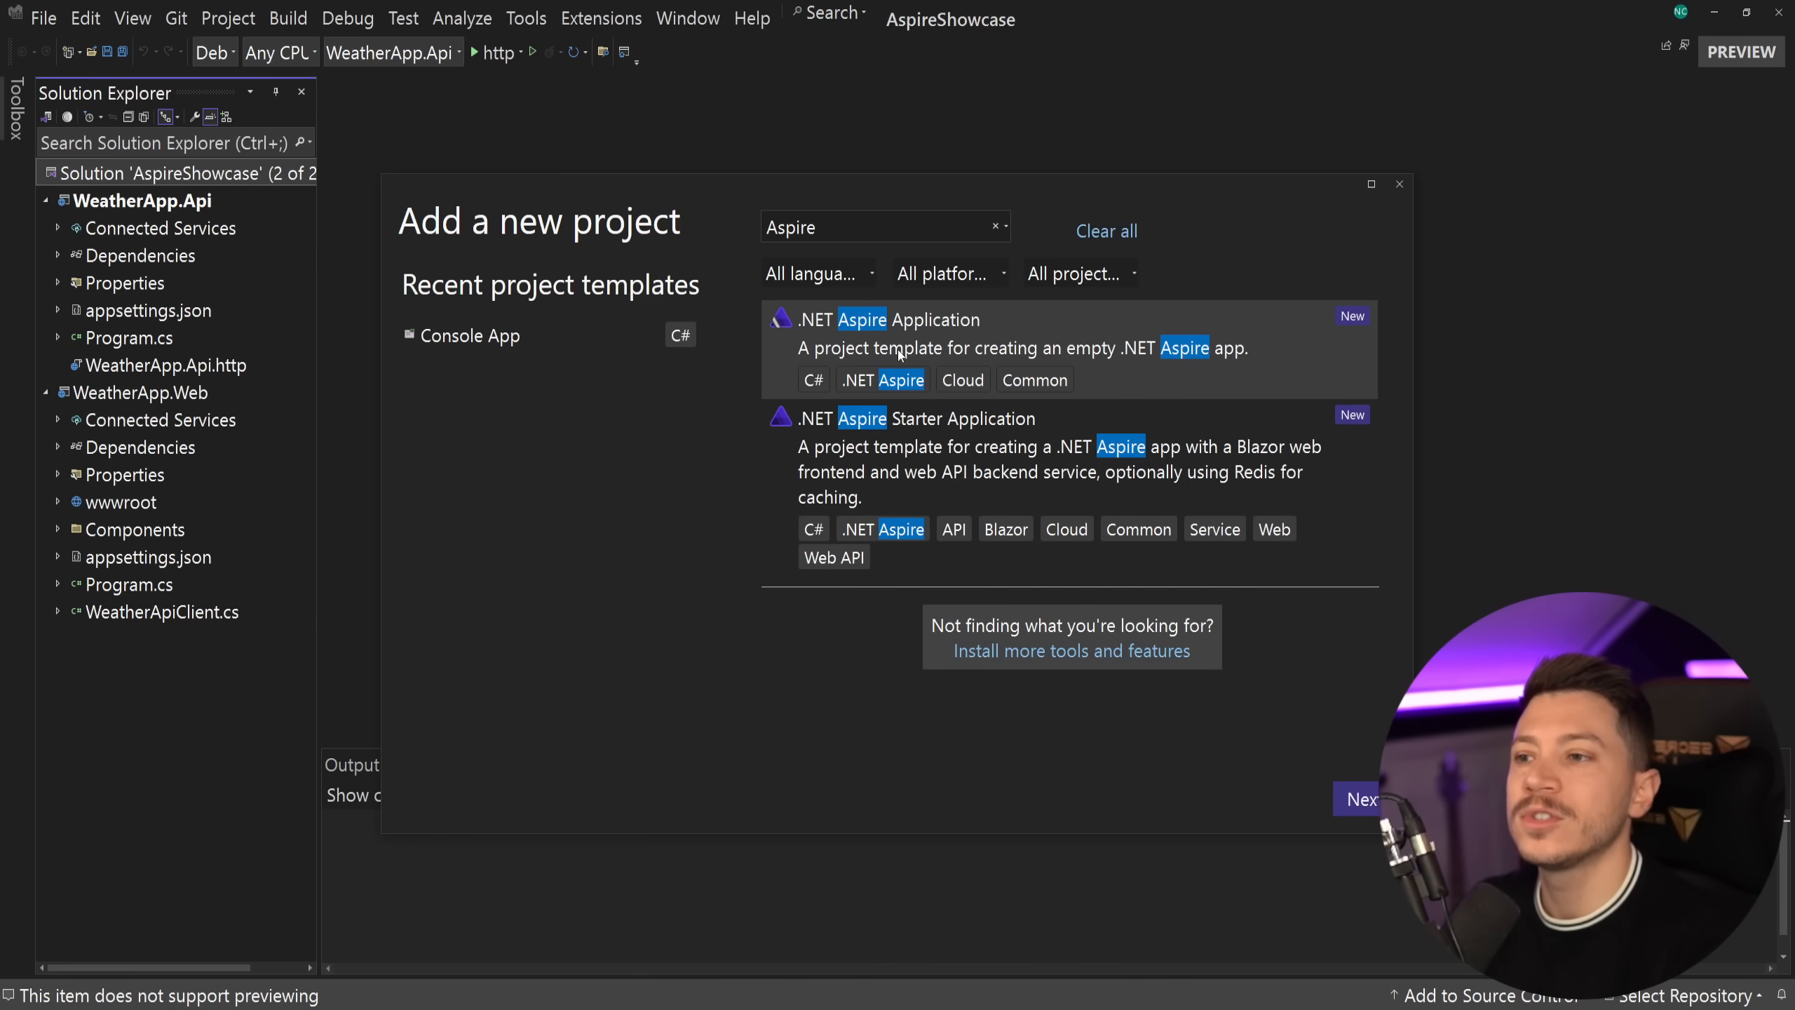
pyautogui.moveTo(1201, 583)
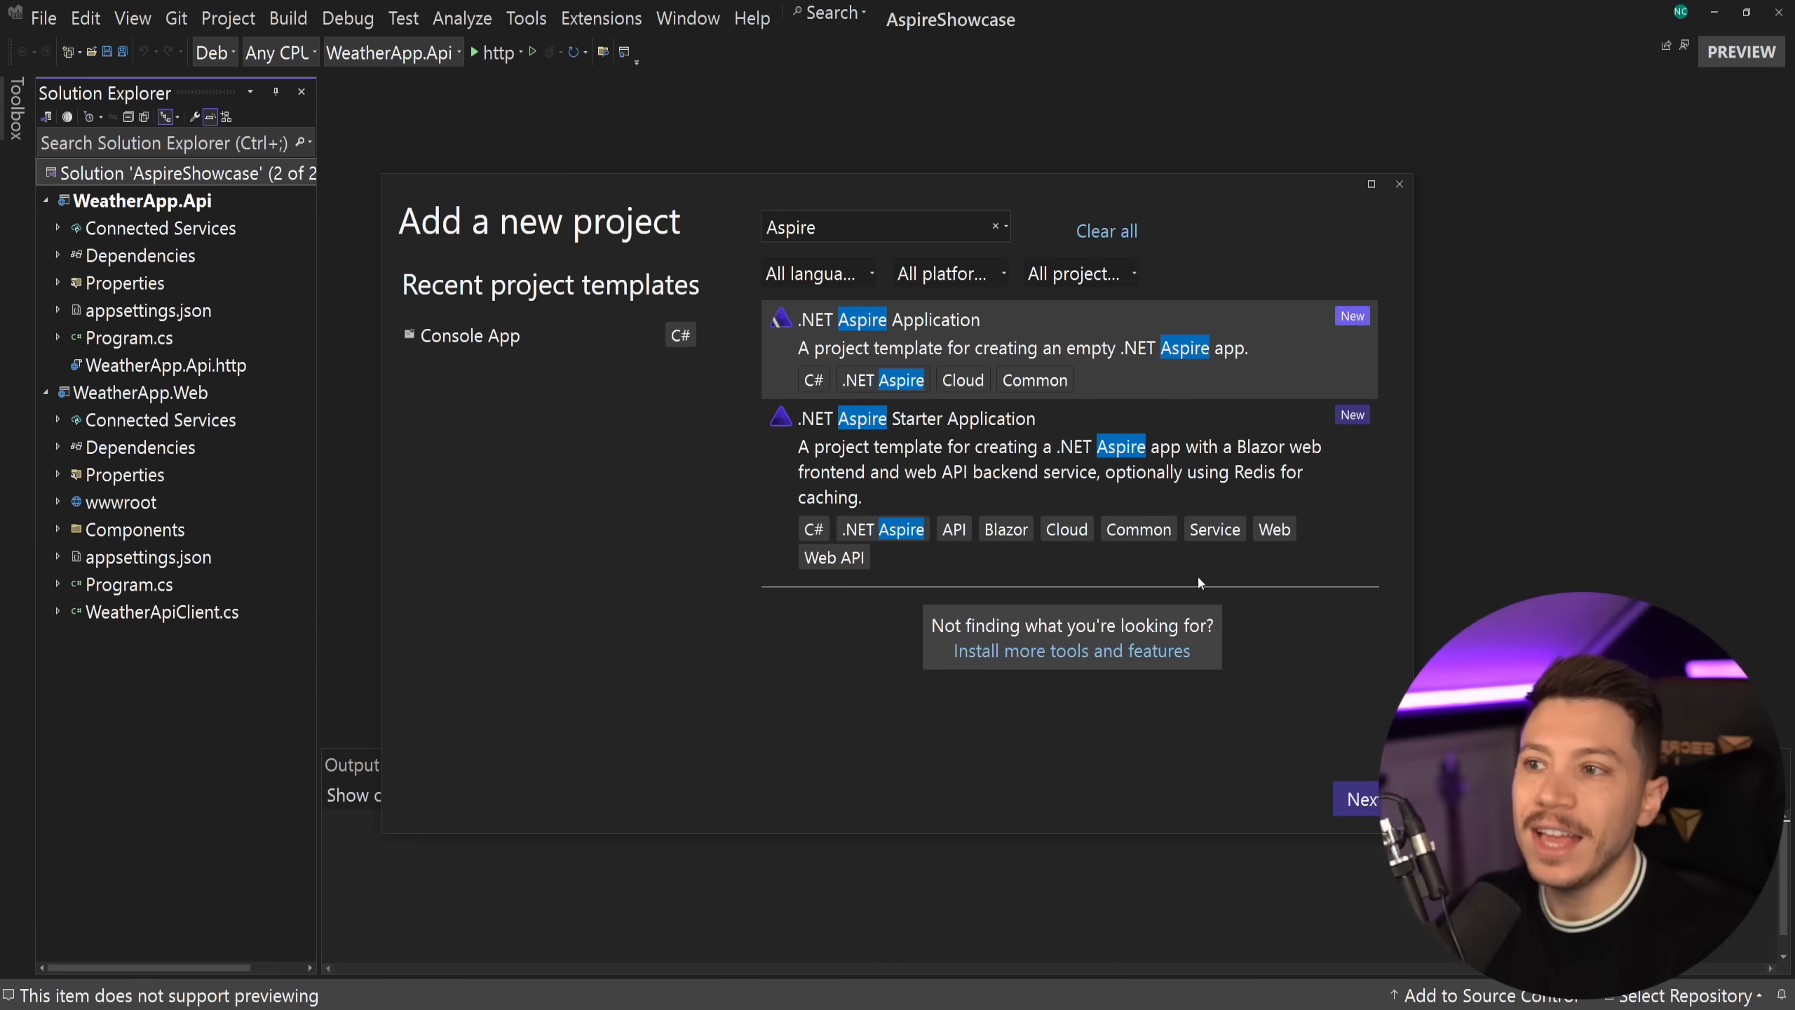
pyautogui.click(1360, 798)
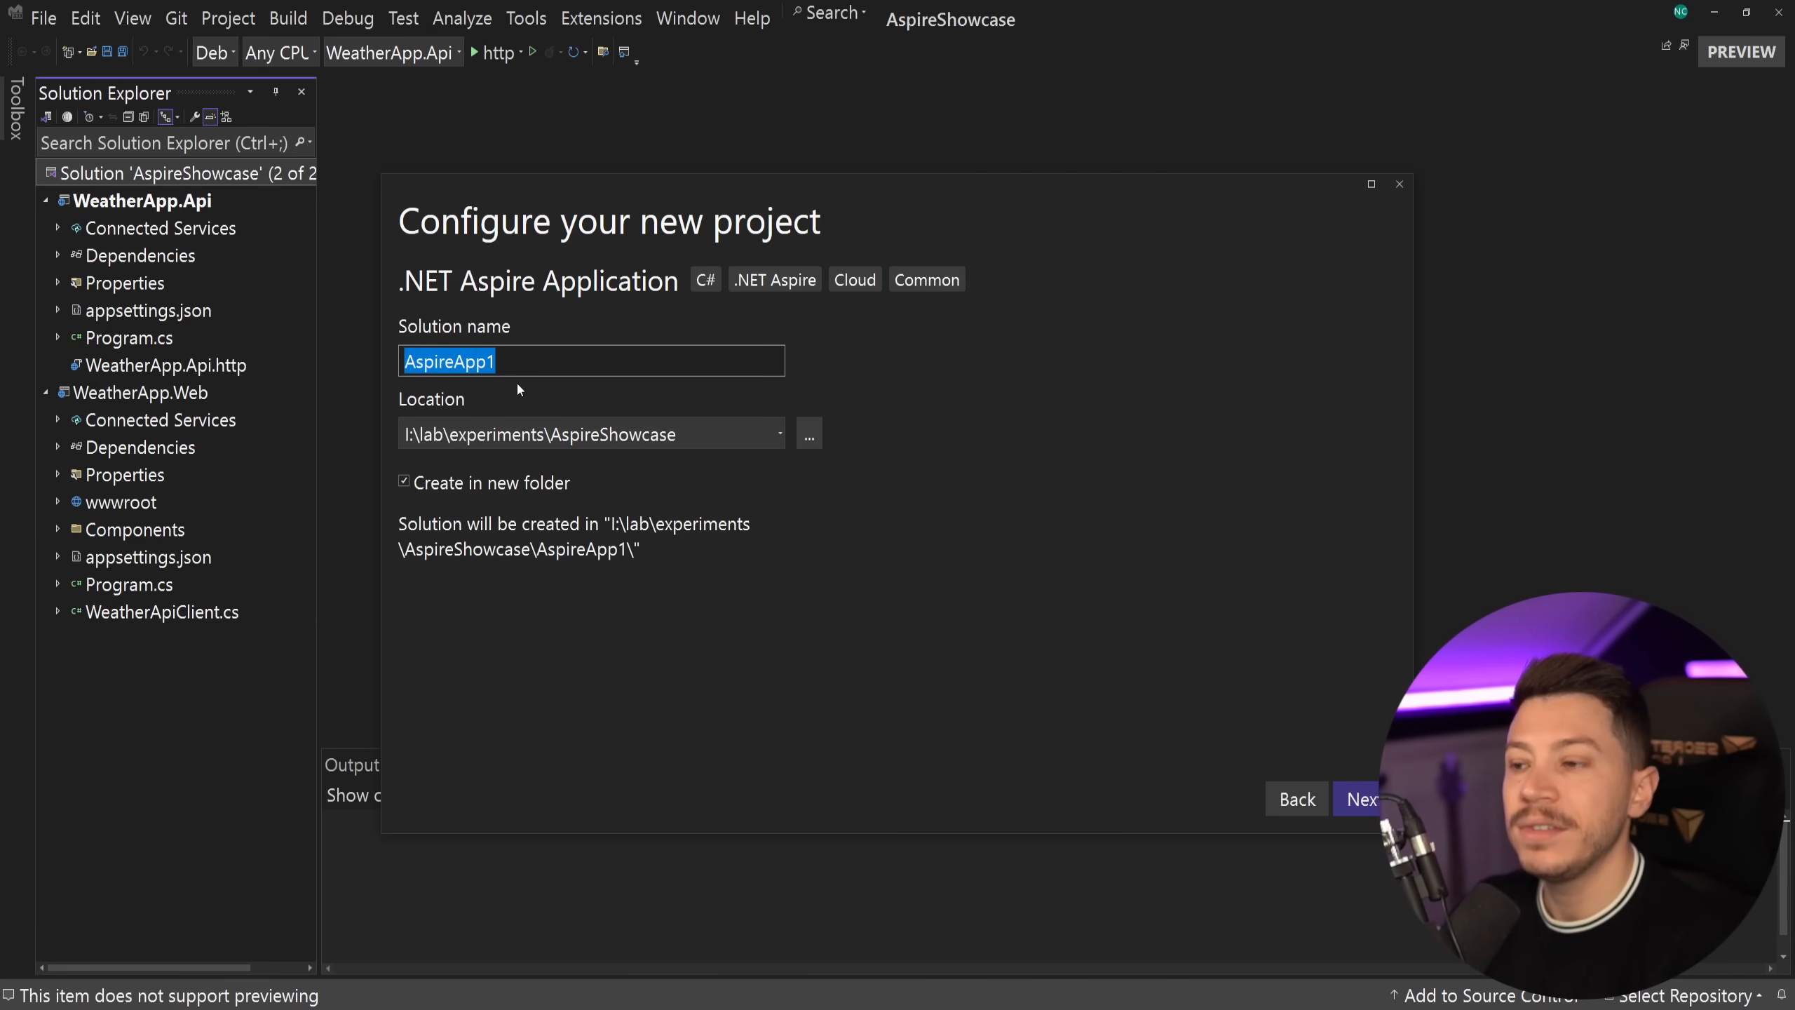
# - Name the project WeatherApp.Aspire and create it on .NET 8.0
pyautogui.write('W')
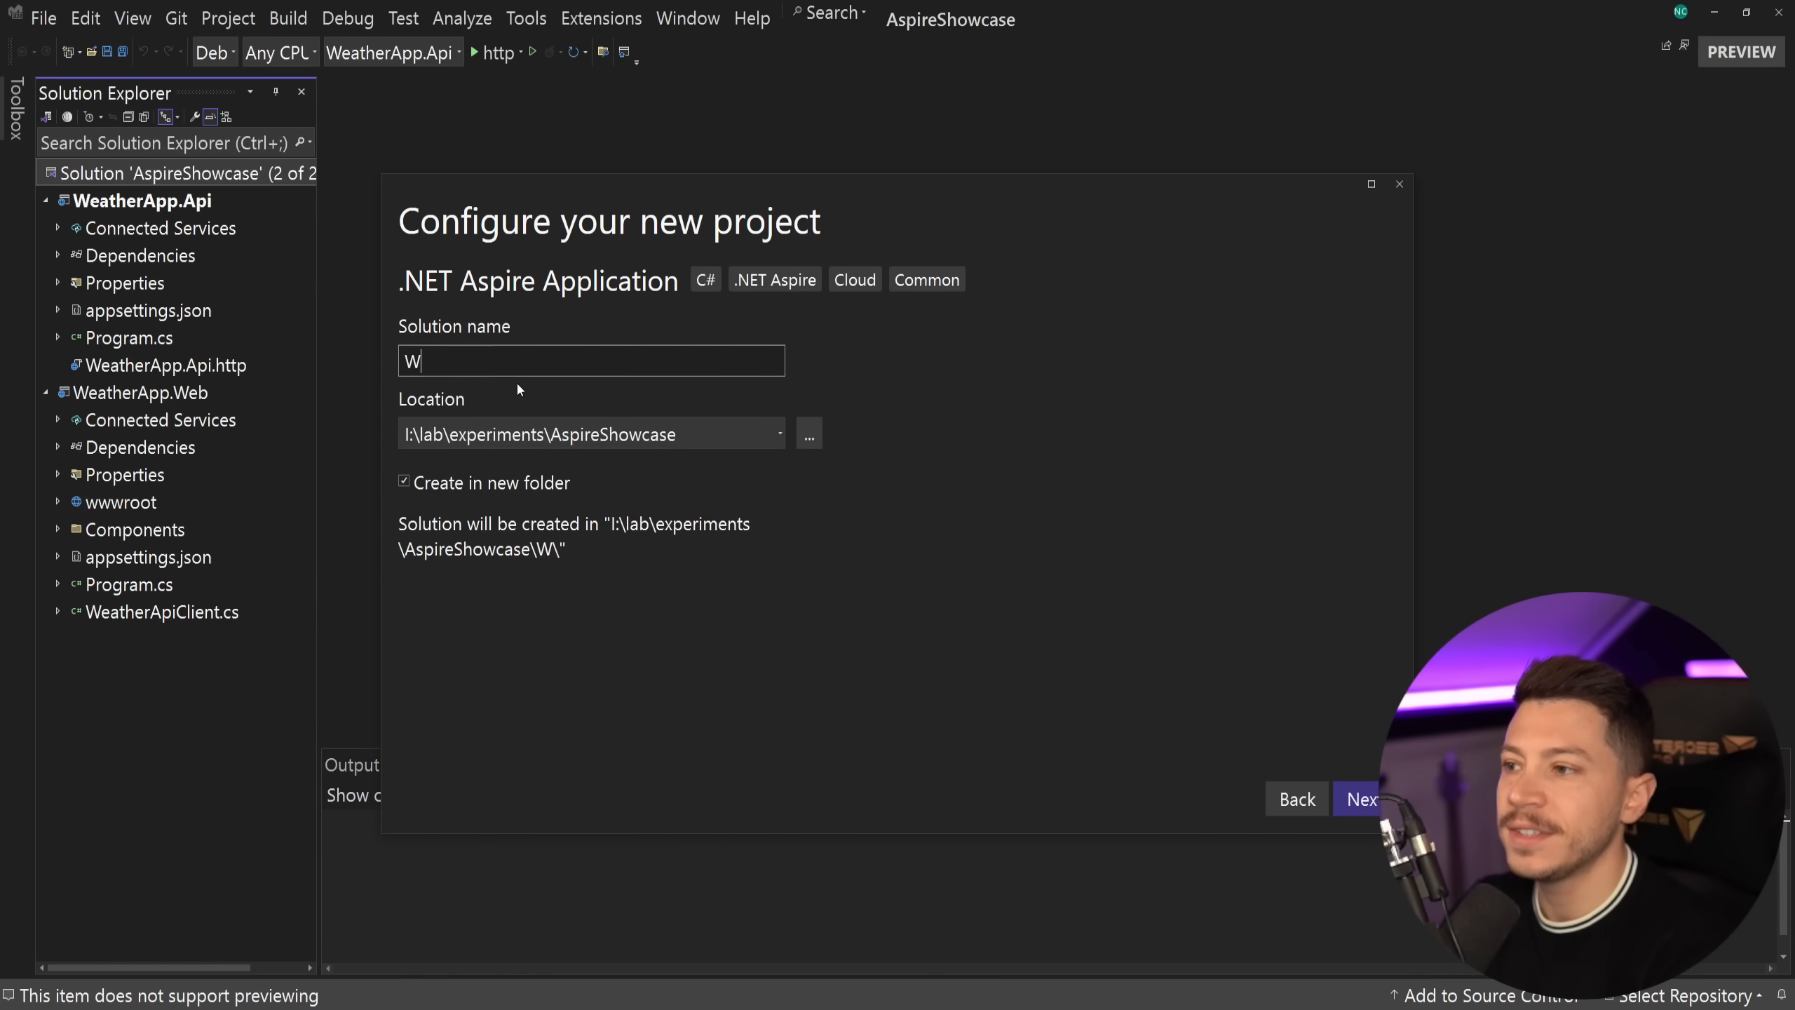
pyautogui.write('eatherApp.A')
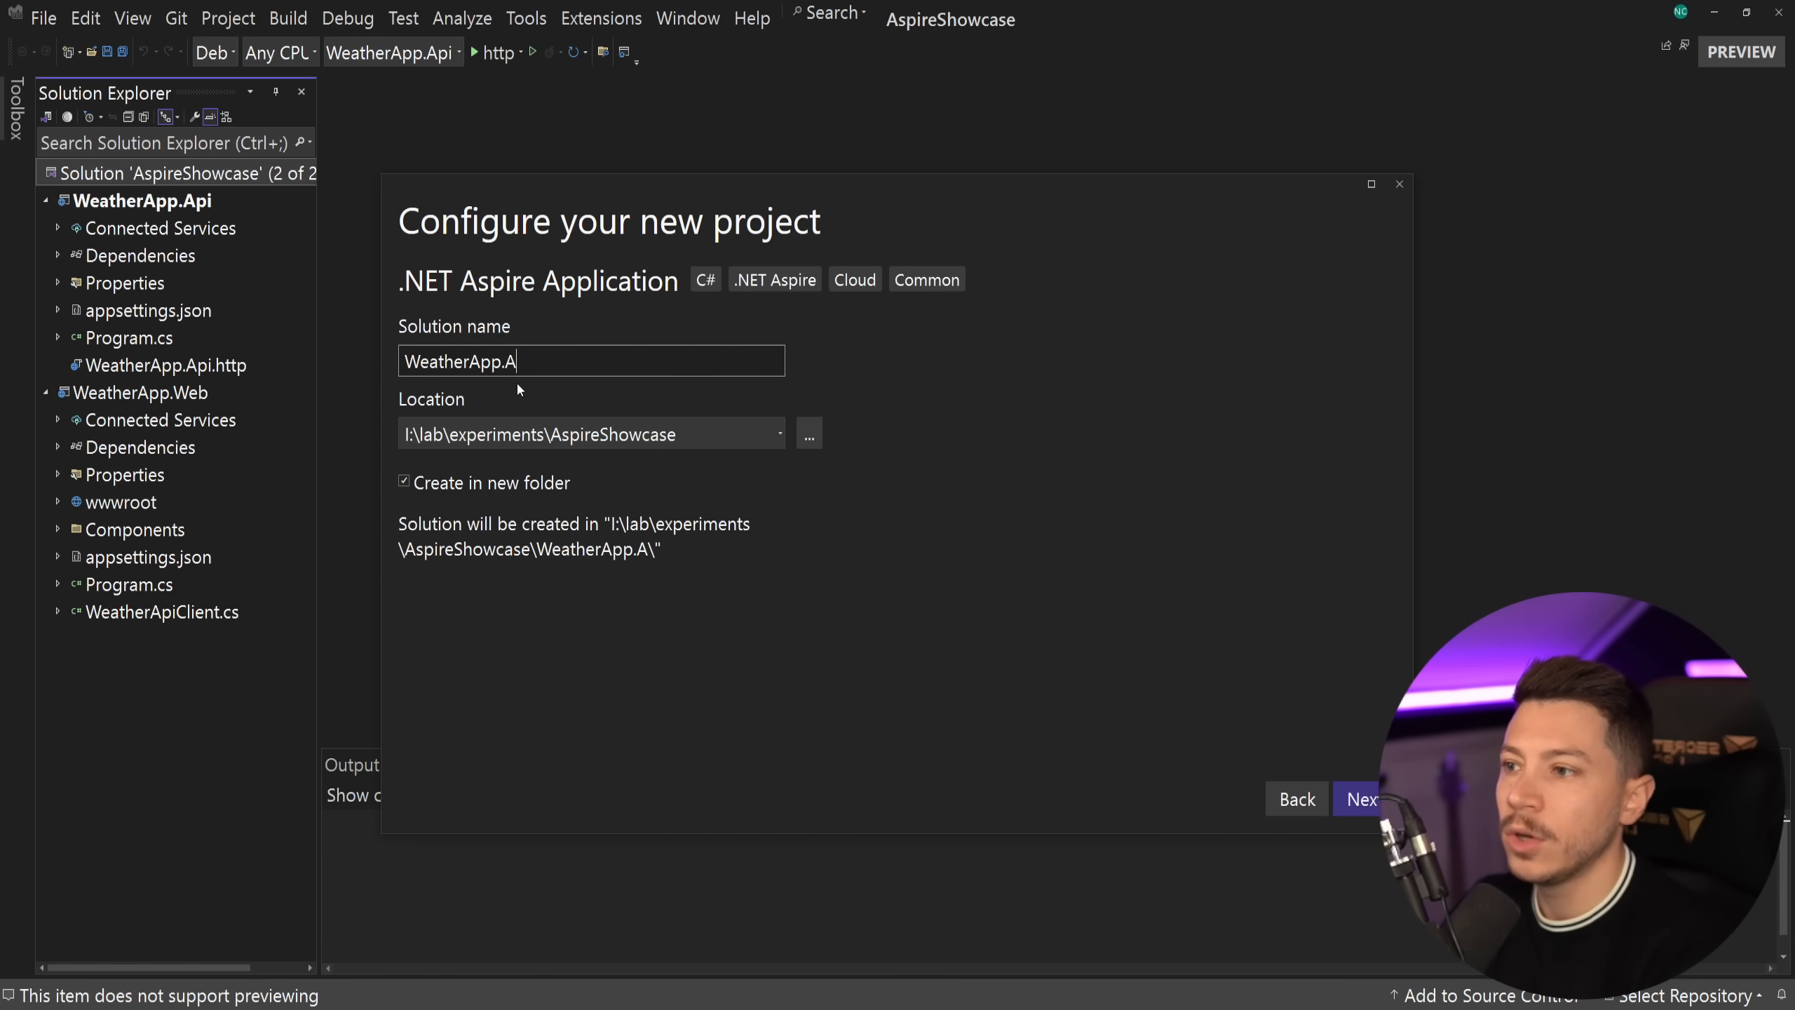
pyautogui.write('spire')
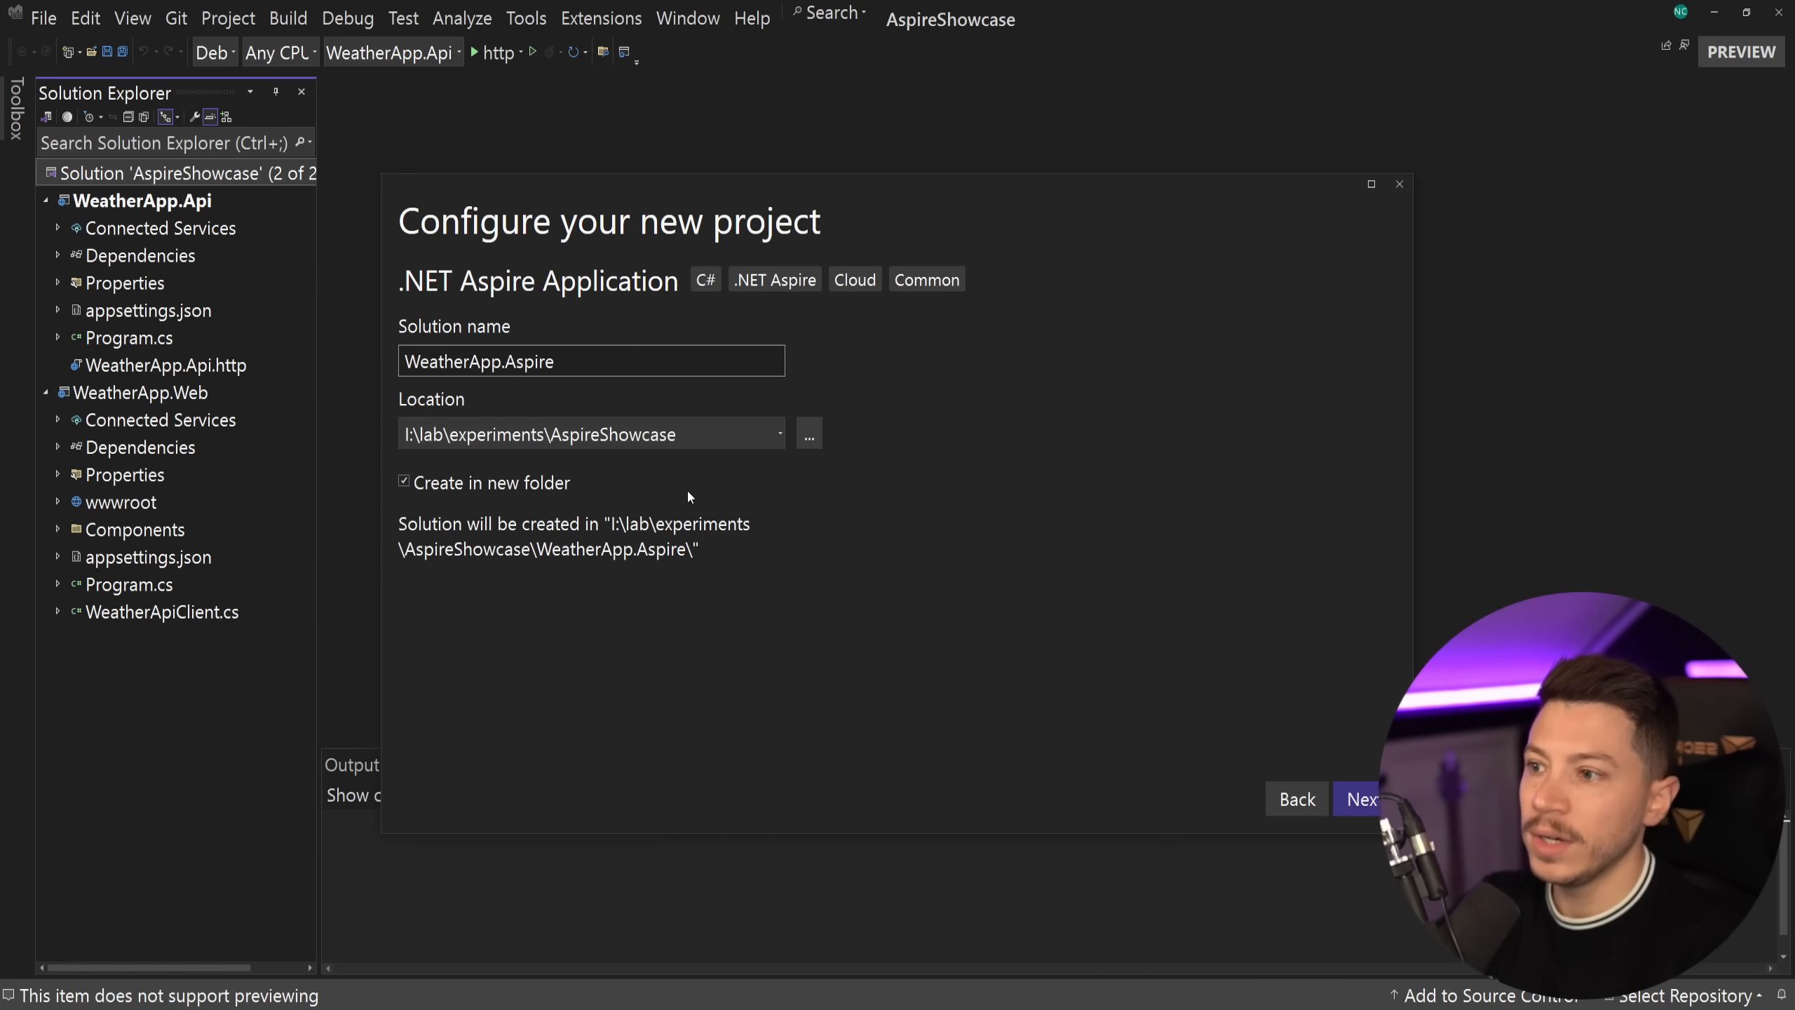
pyautogui.click(1362, 798)
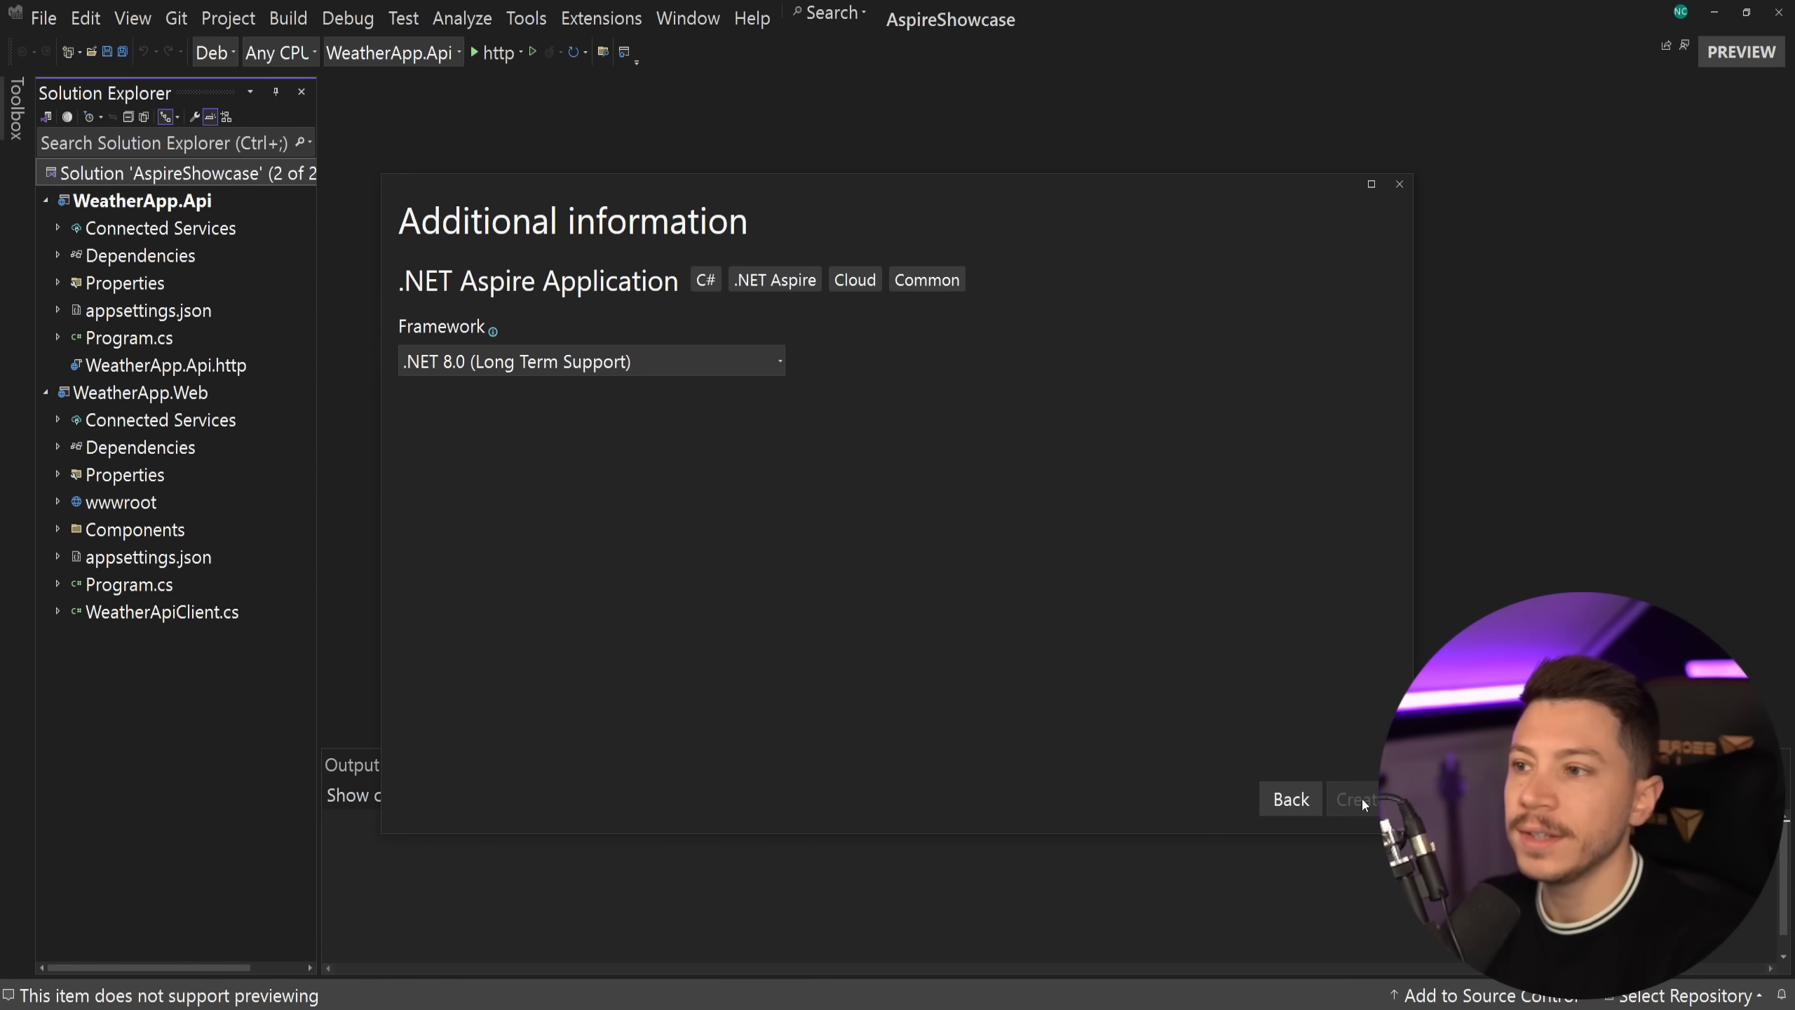
pyautogui.click(1354, 799)
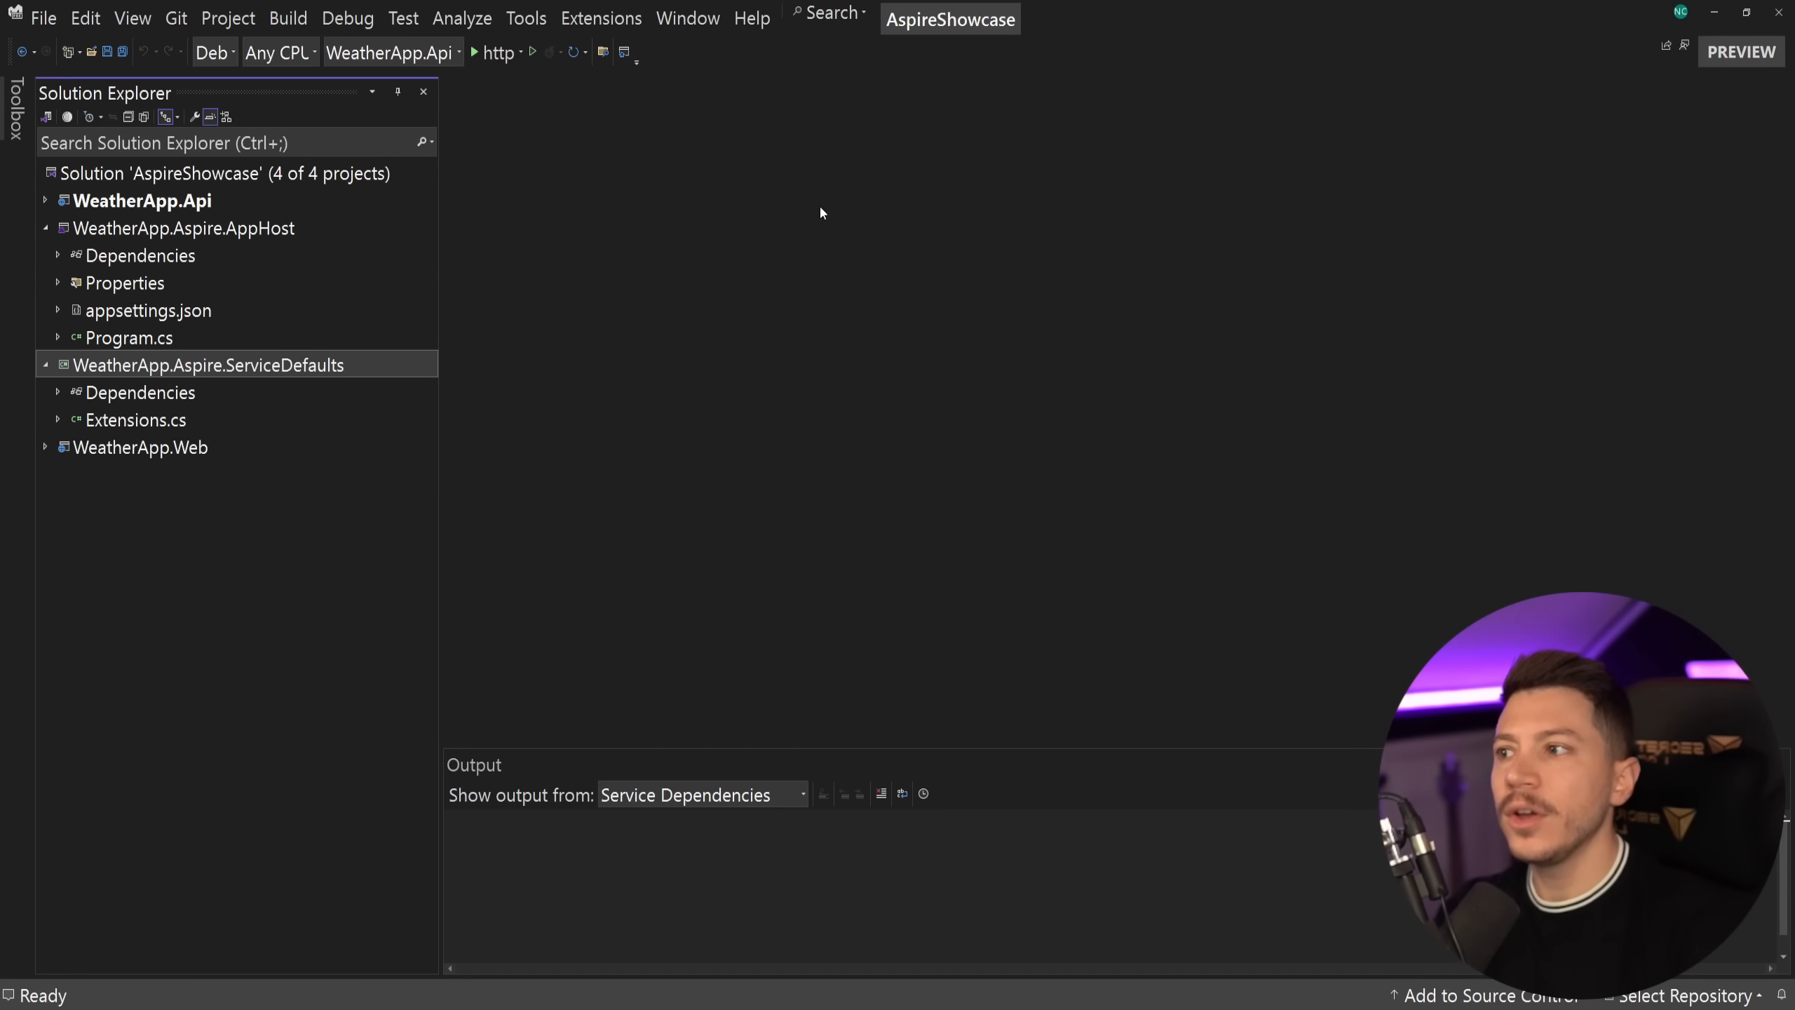
pyautogui.moveTo(254, 239)
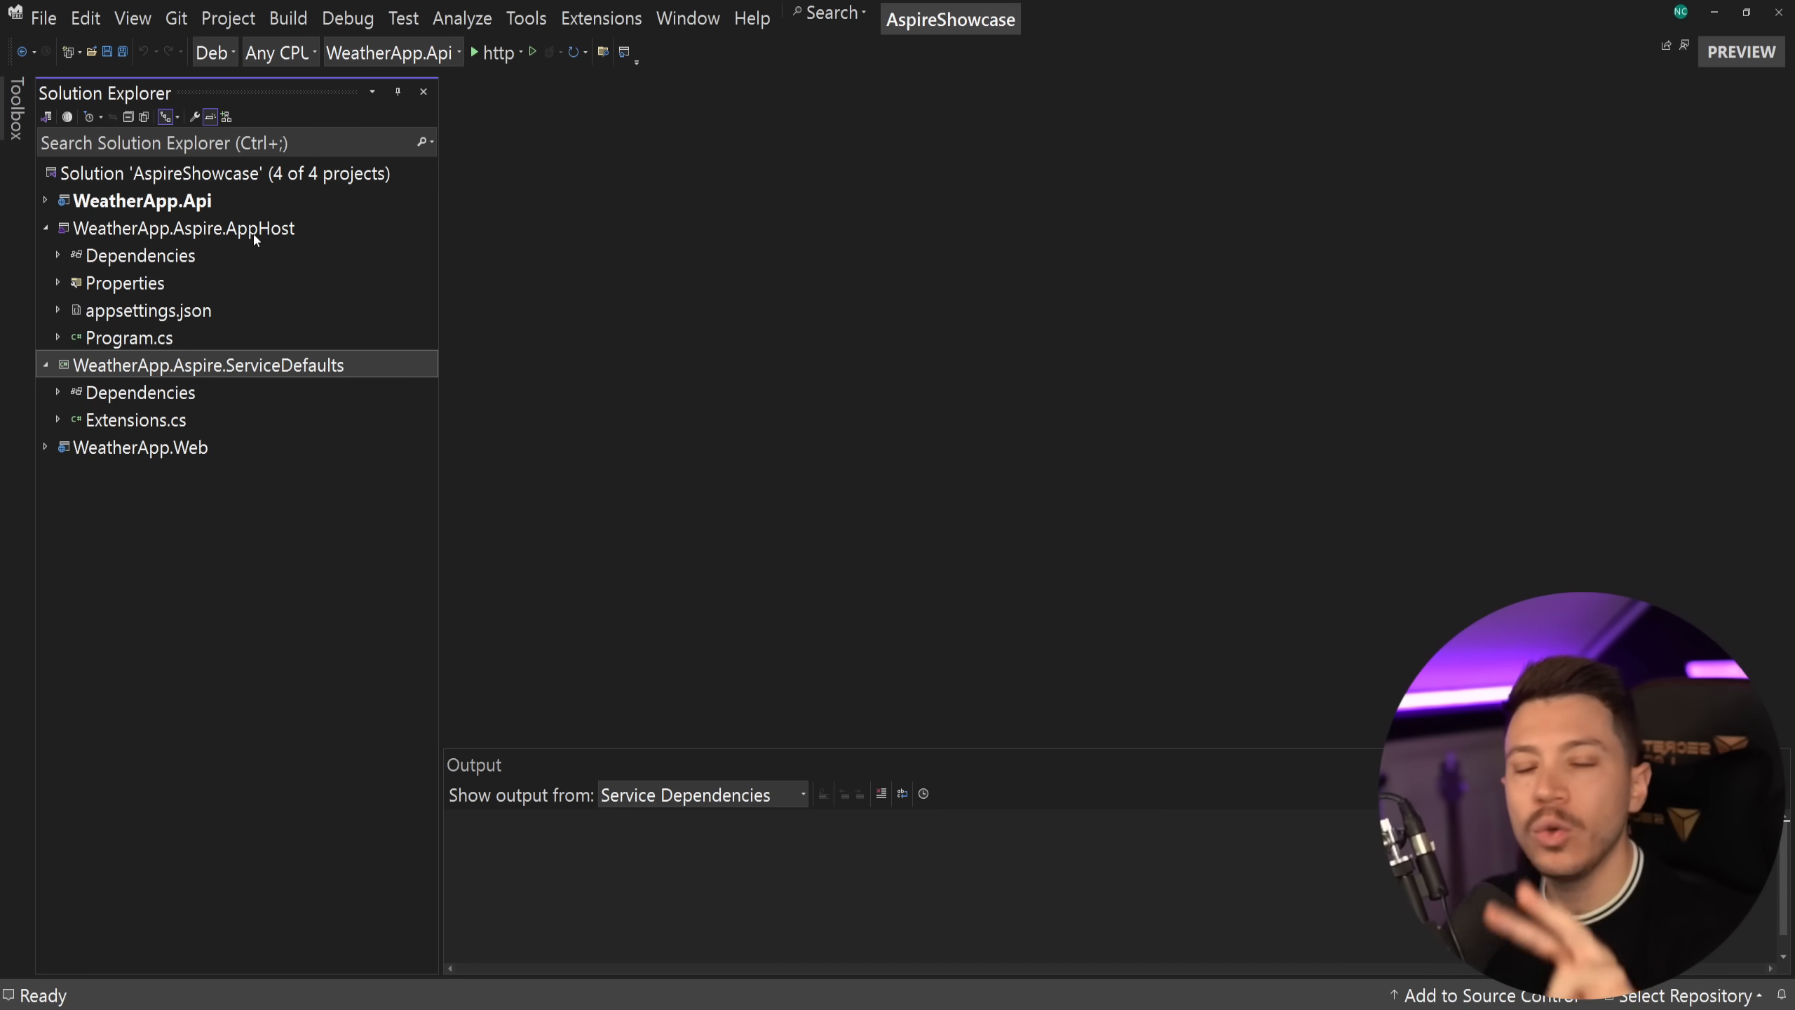
pyautogui.moveTo(283, 373)
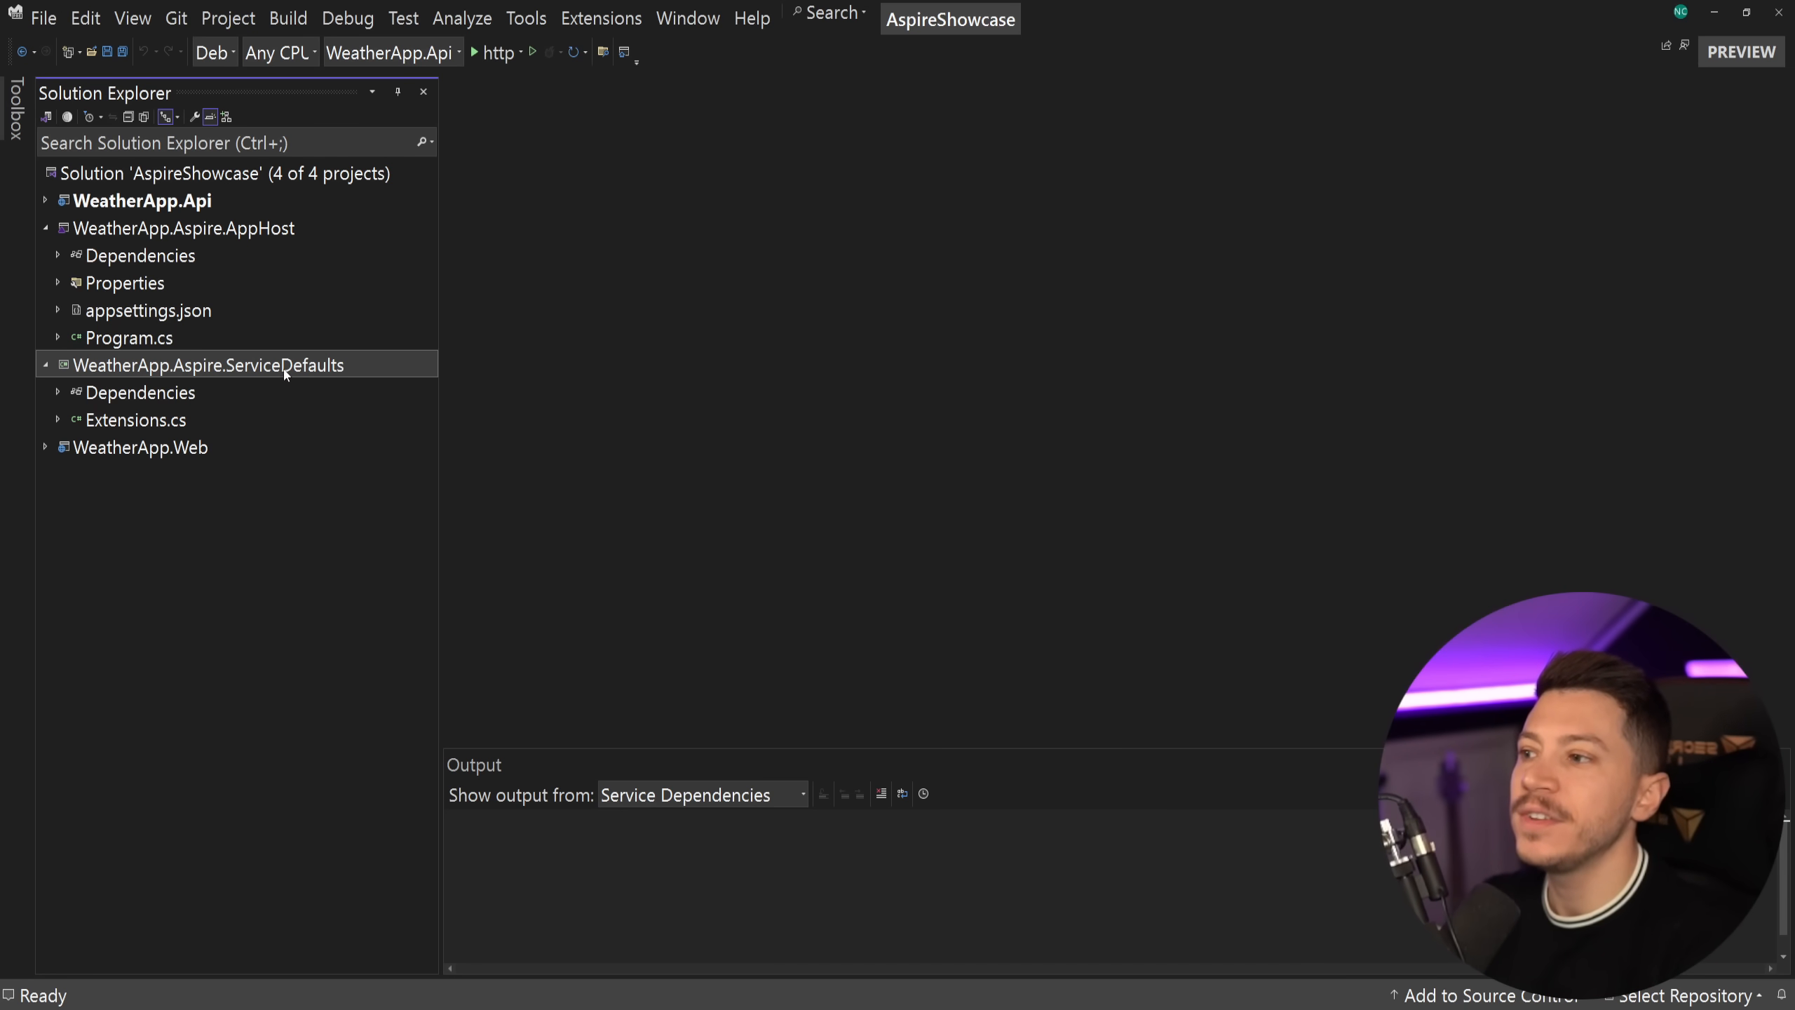
pyautogui.doubleClick(136, 419)
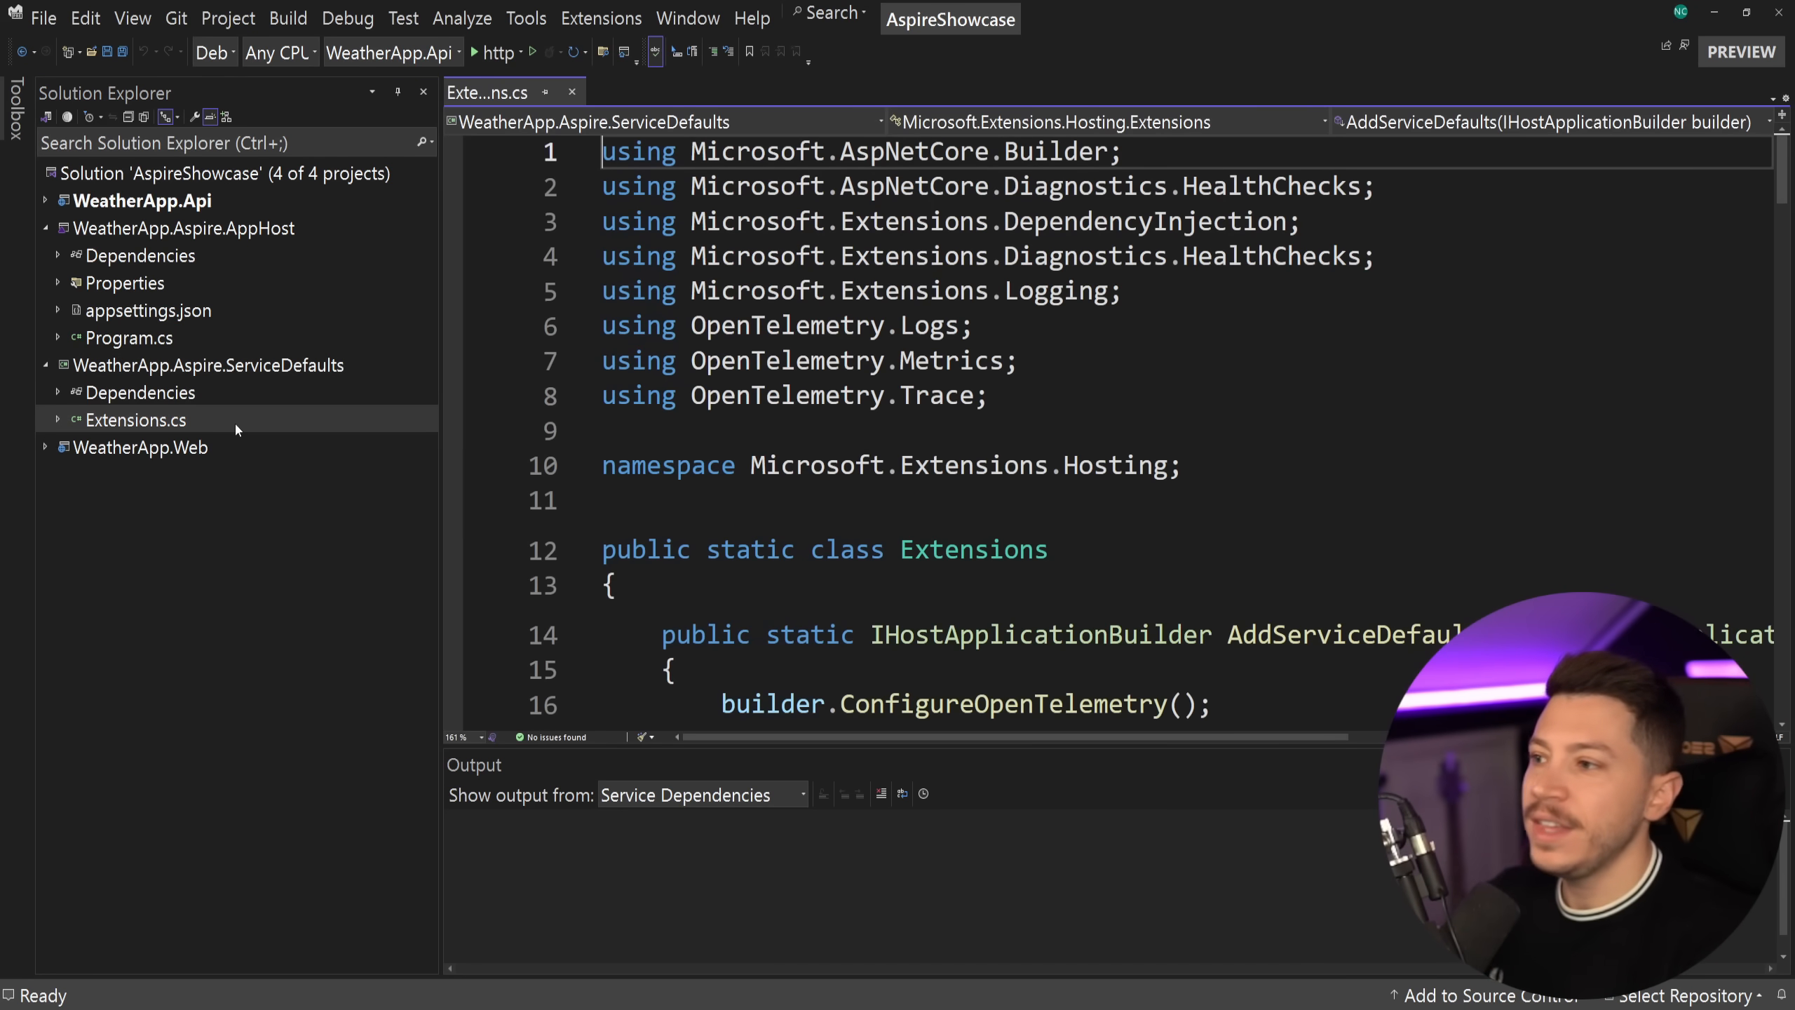
pyautogui.scroll(-3)
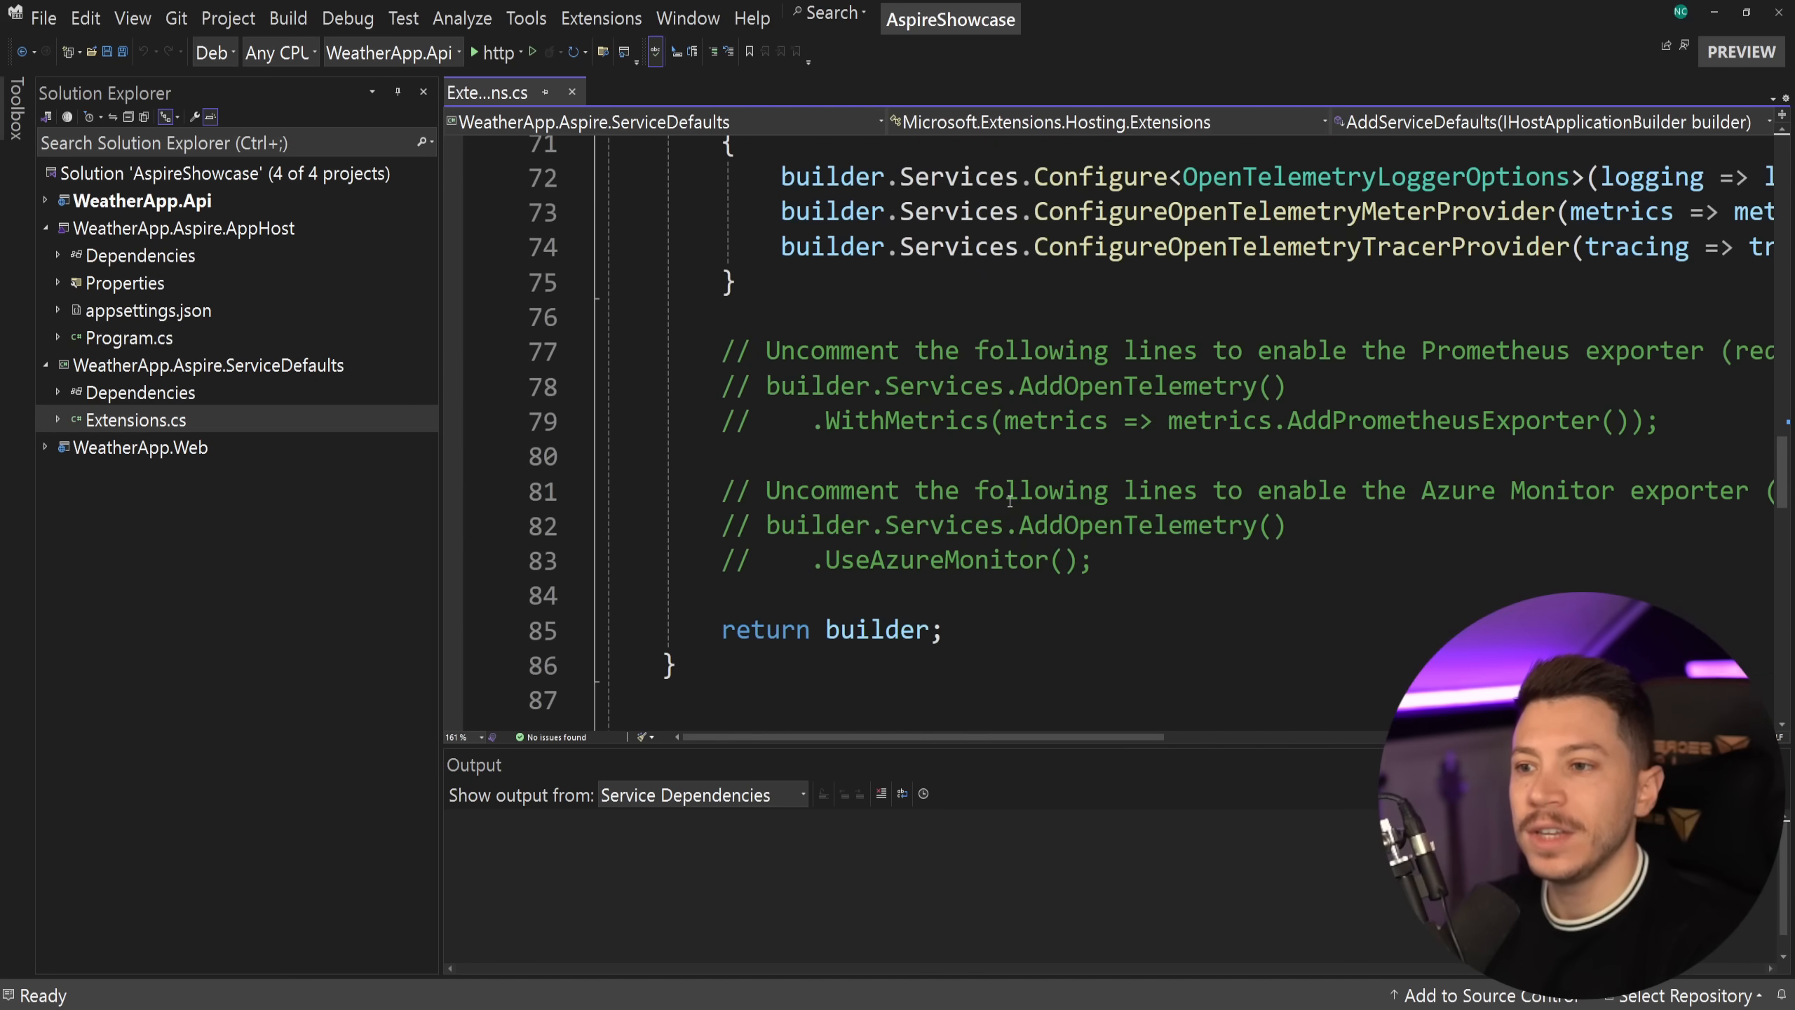
pyautogui.click(571, 91)
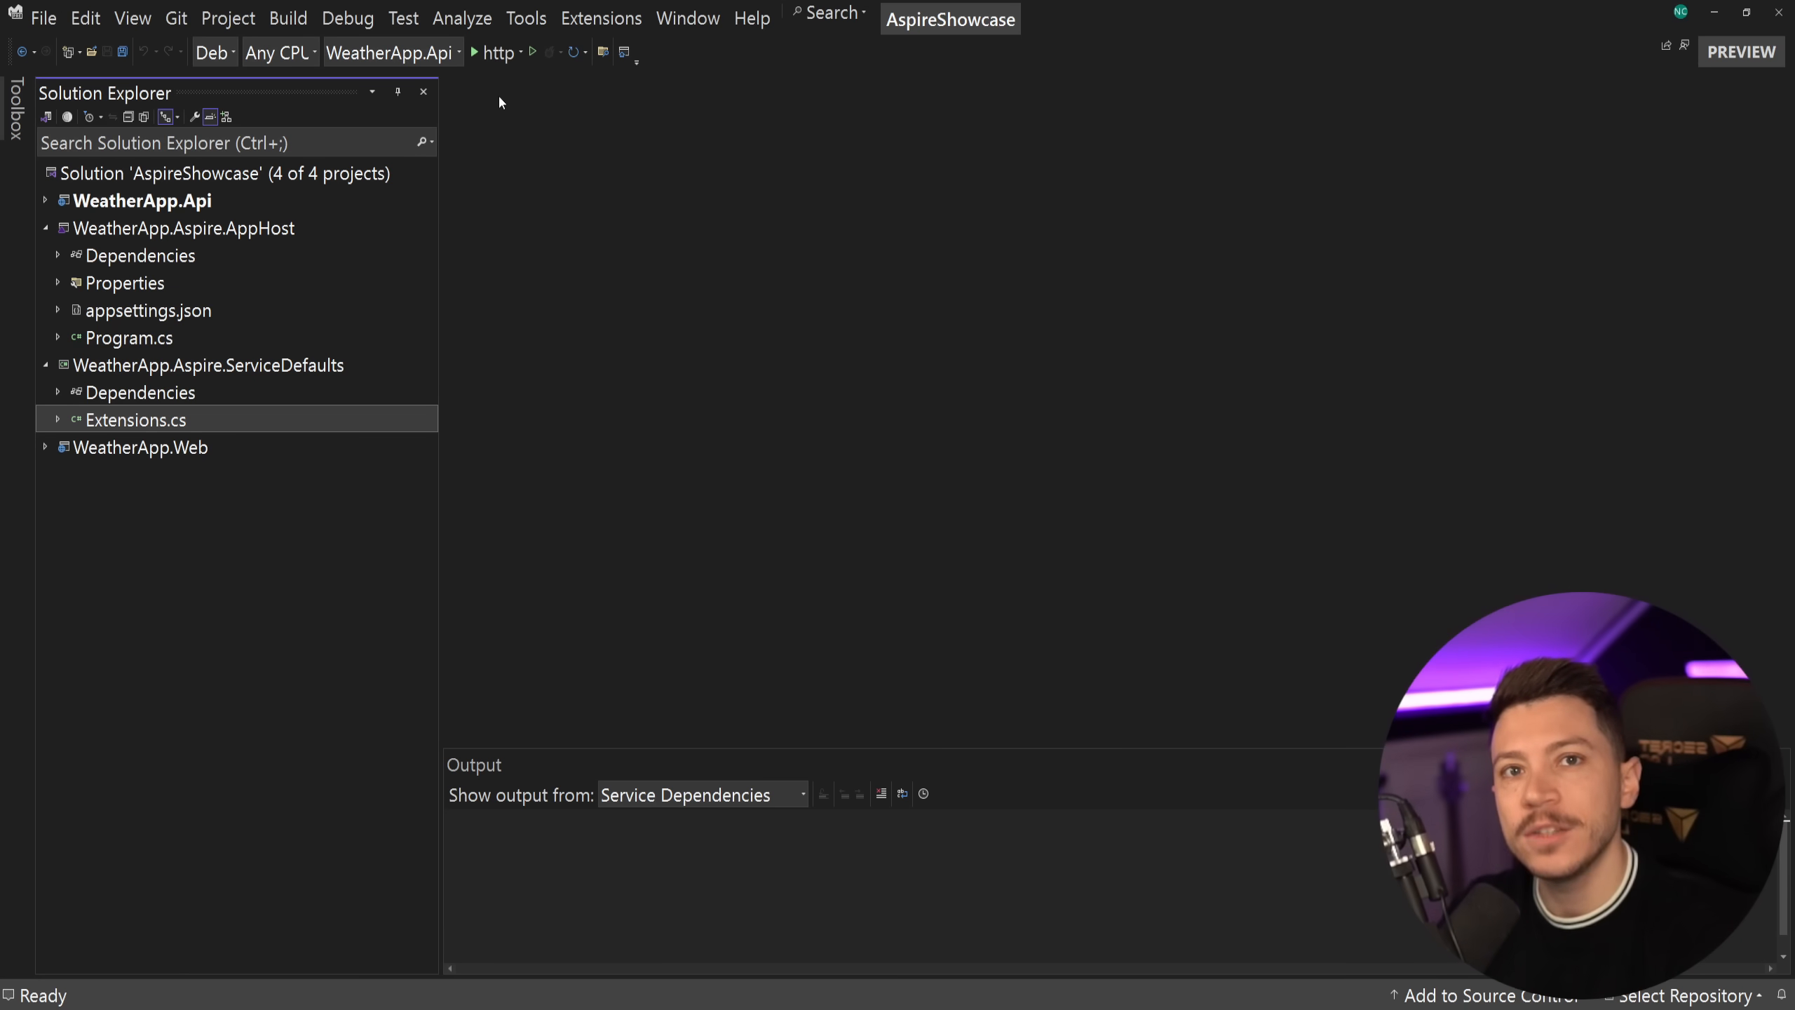
# - View the AppHost Program.cs and project file, save, then preview the WeatherApp.Web project file
pyautogui.doubleClick(128, 338)
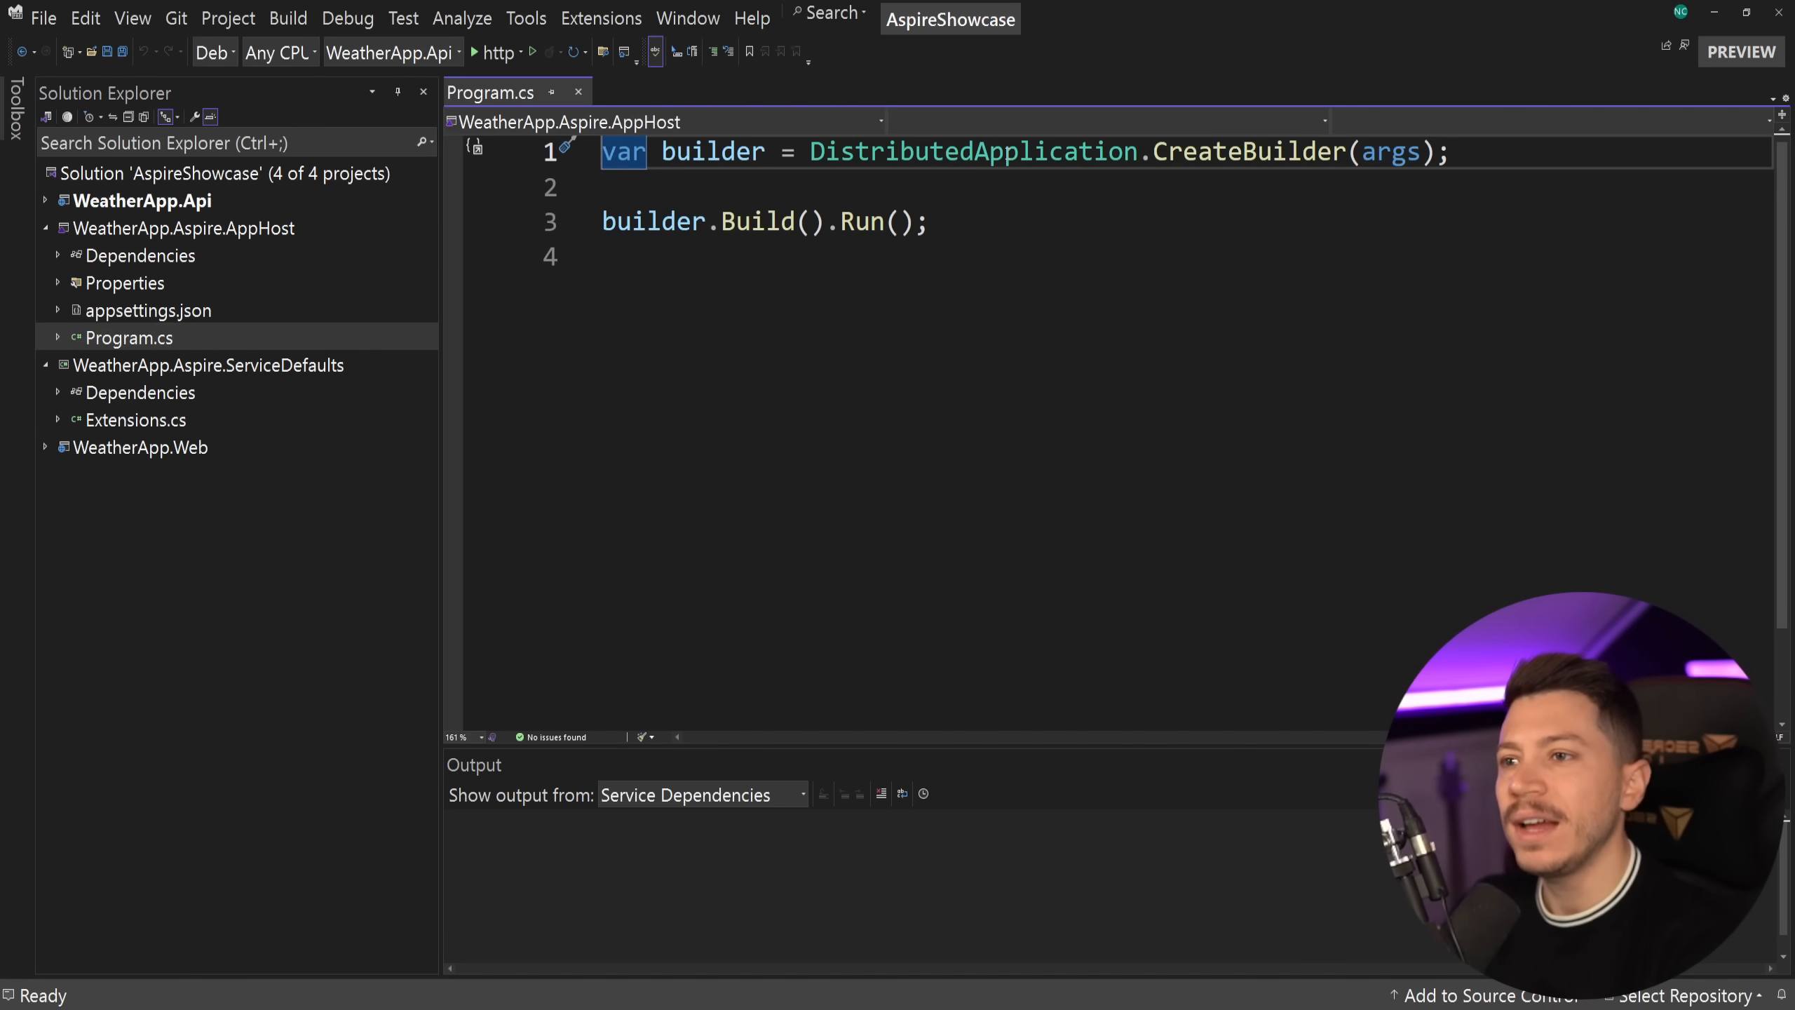
pyautogui.moveTo(978, 151)
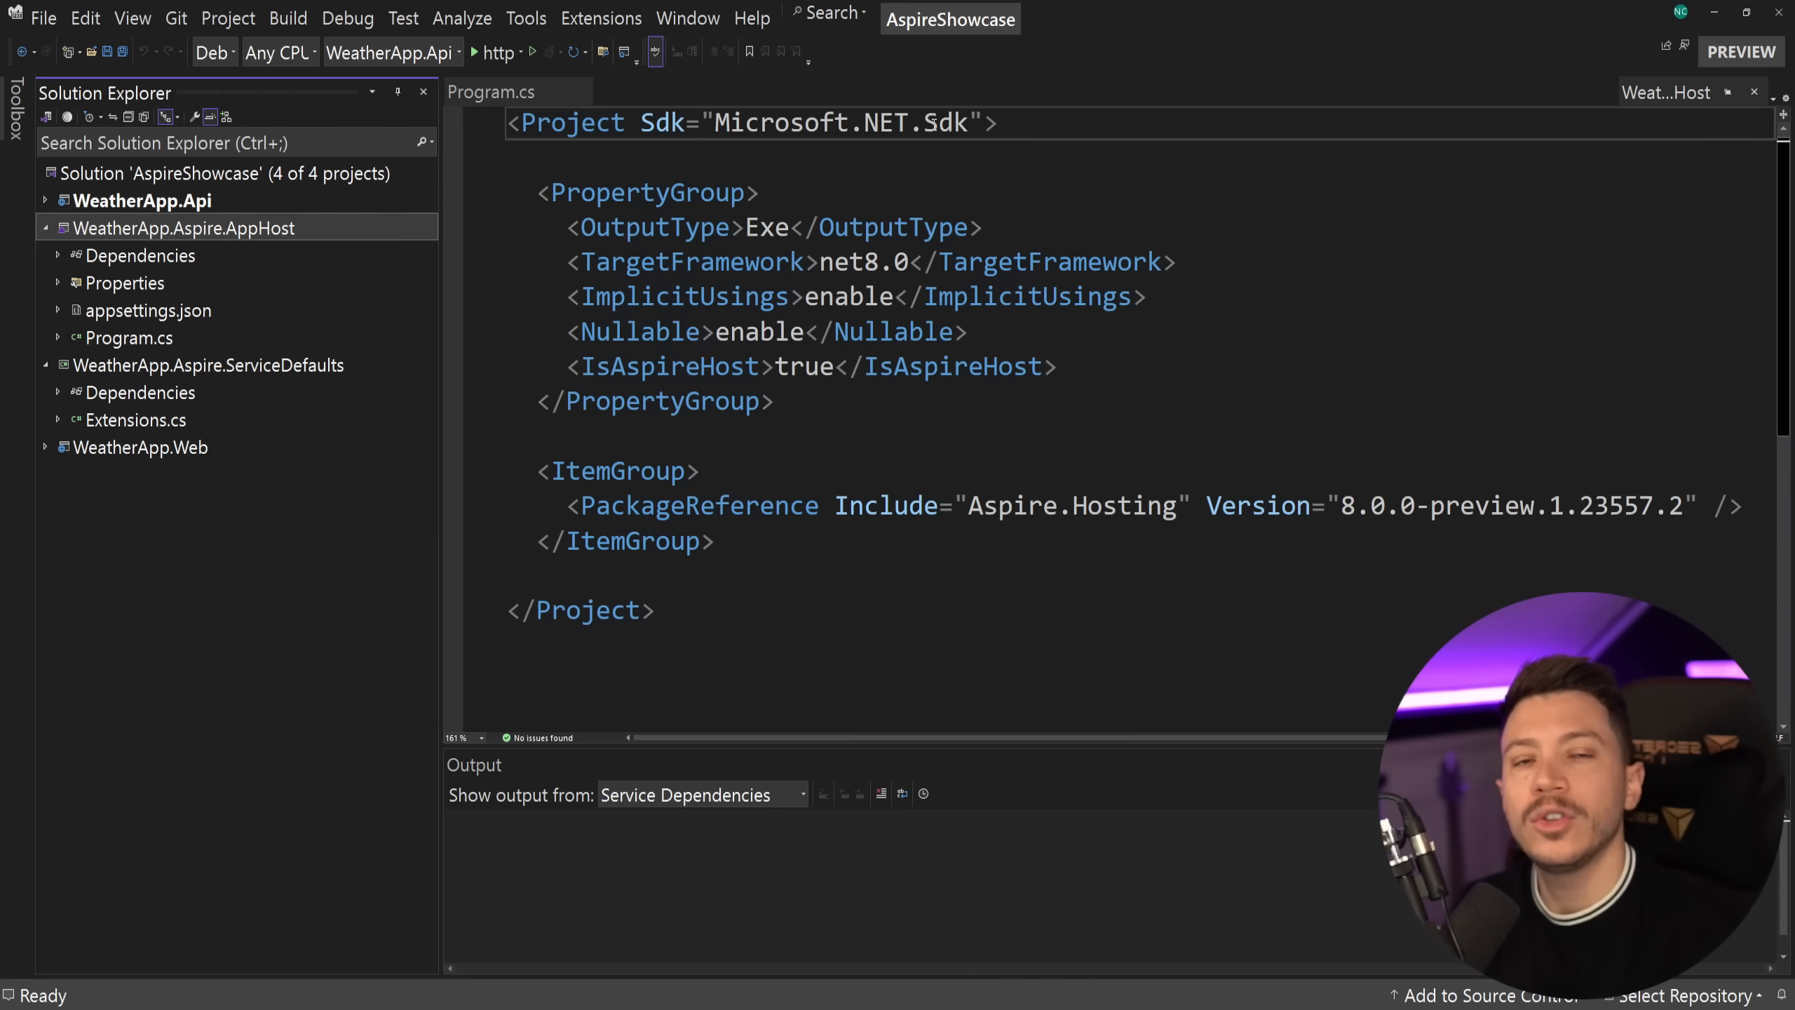
pyautogui.doubleClick(1011, 505)
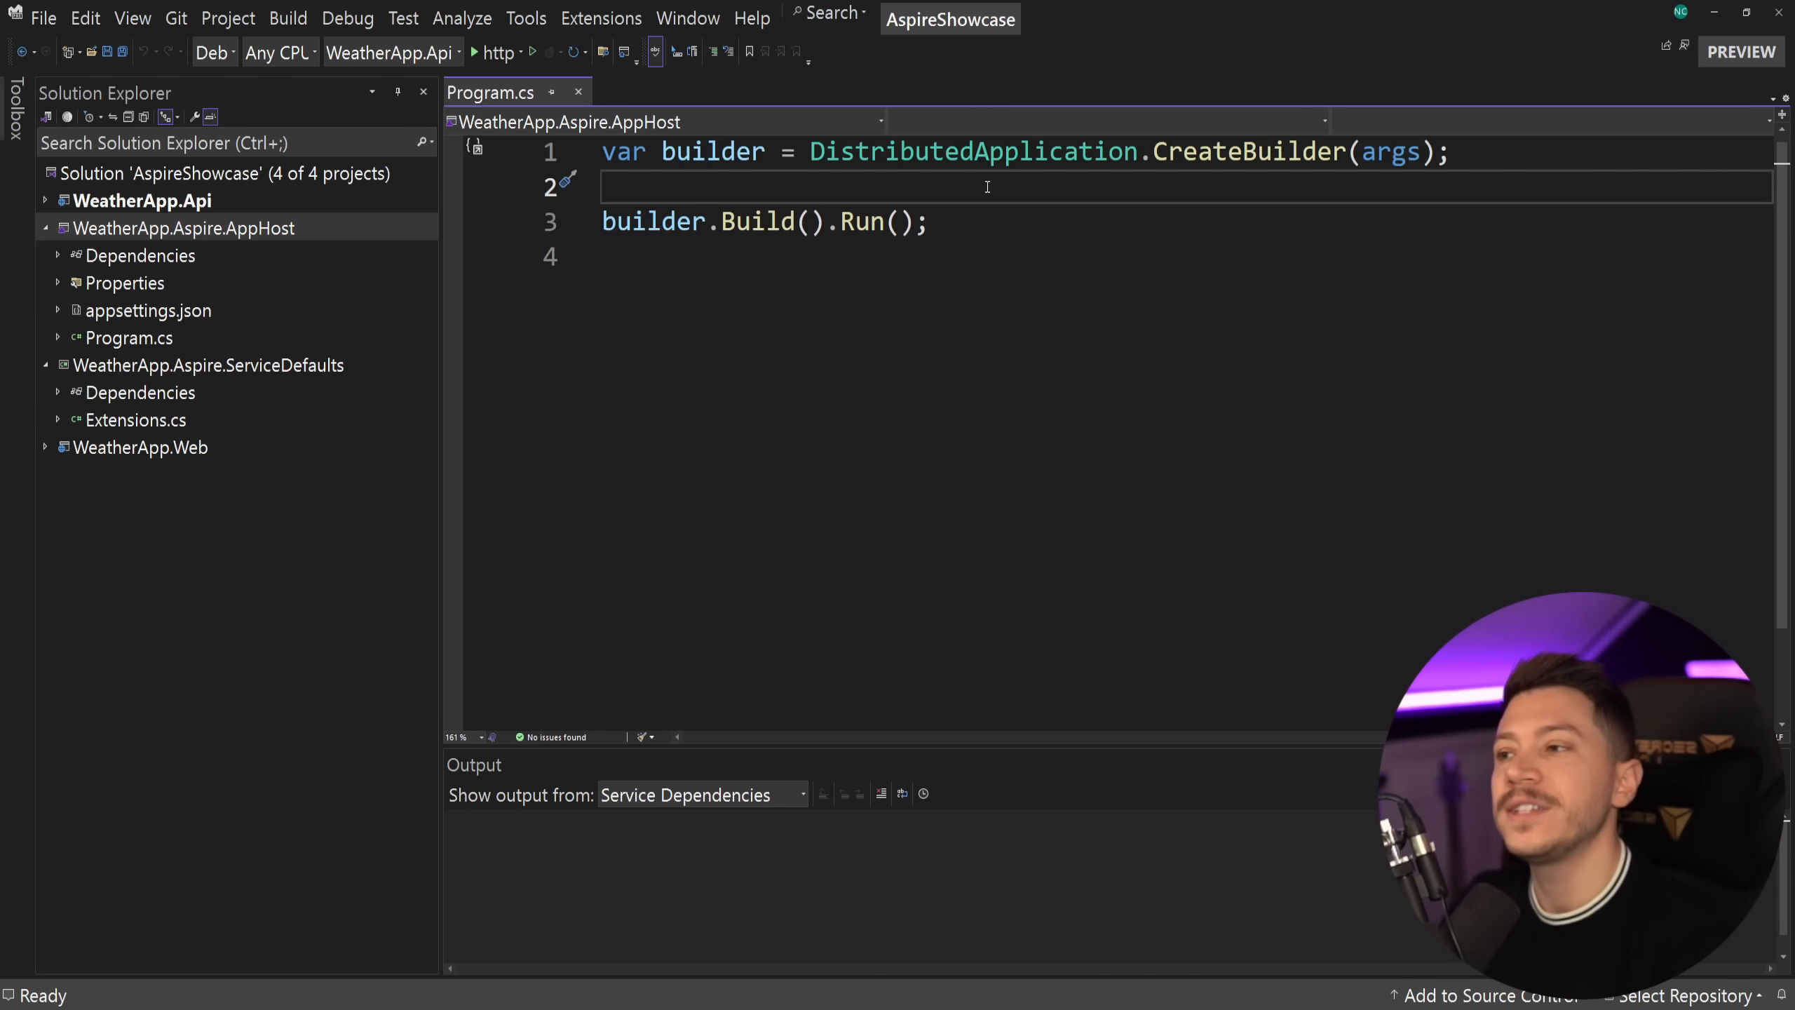
pyautogui.press('Enter')
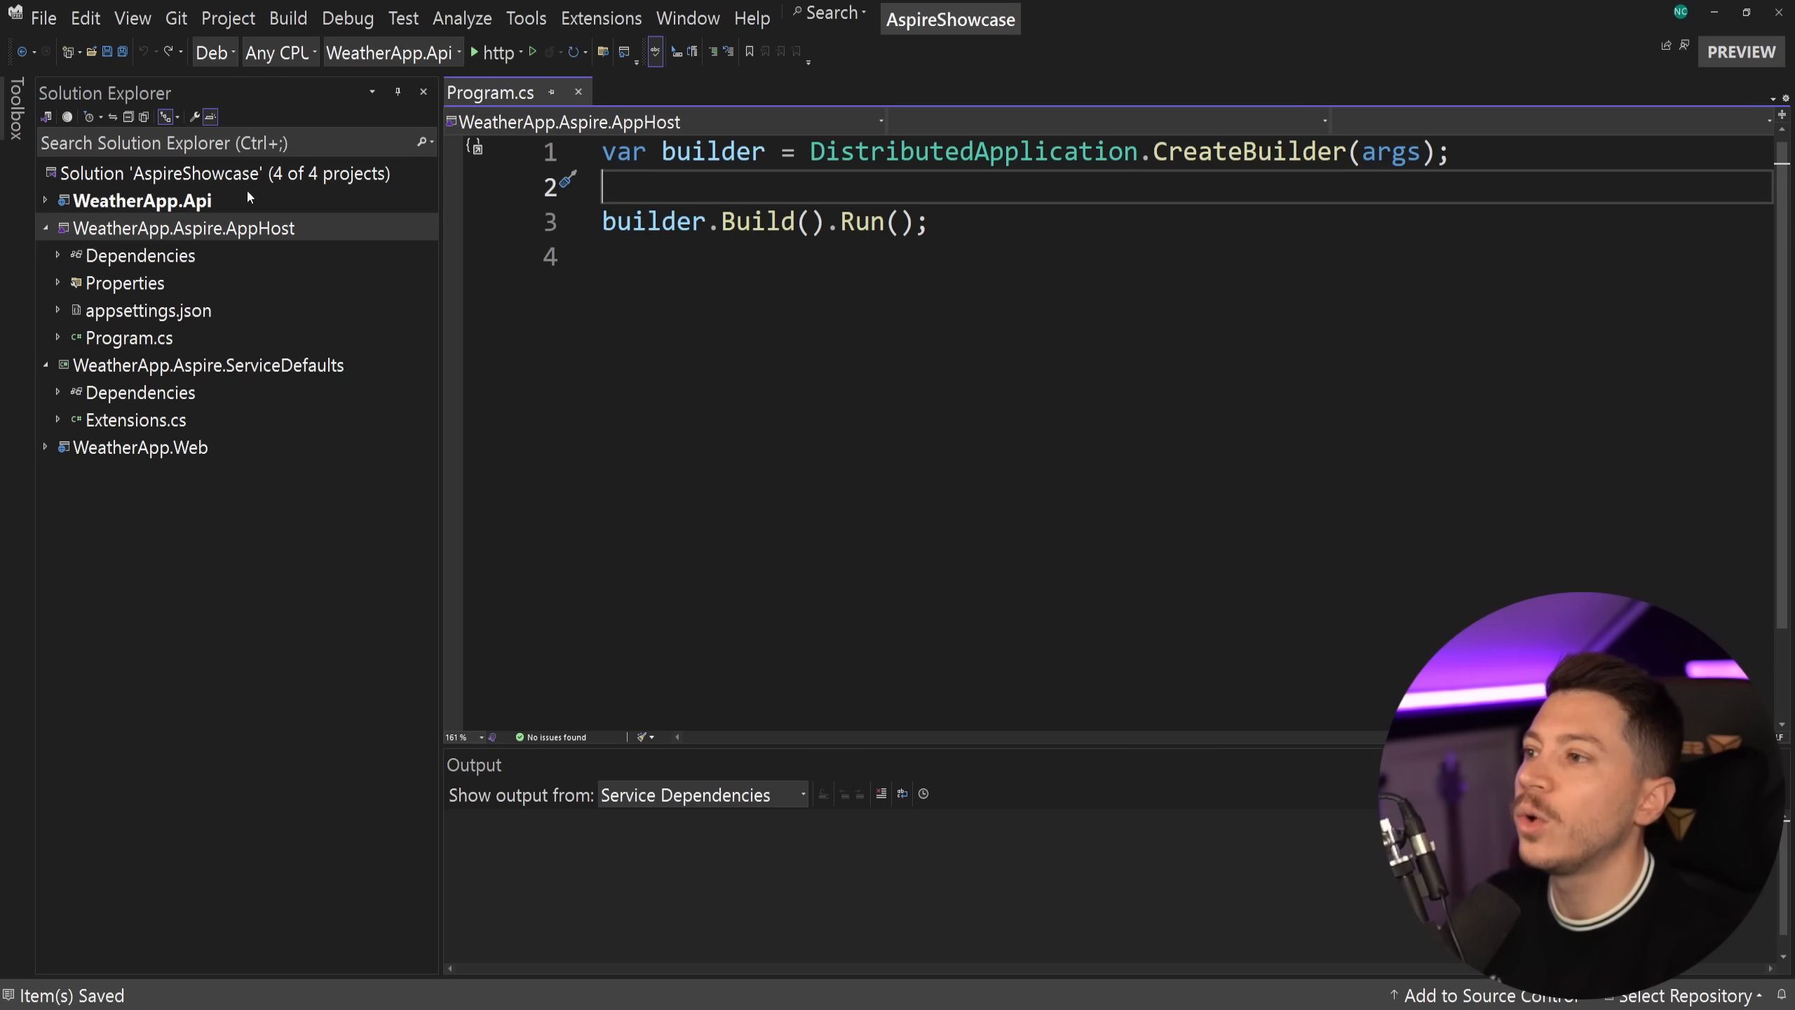
pyautogui.moveTo(227, 268)
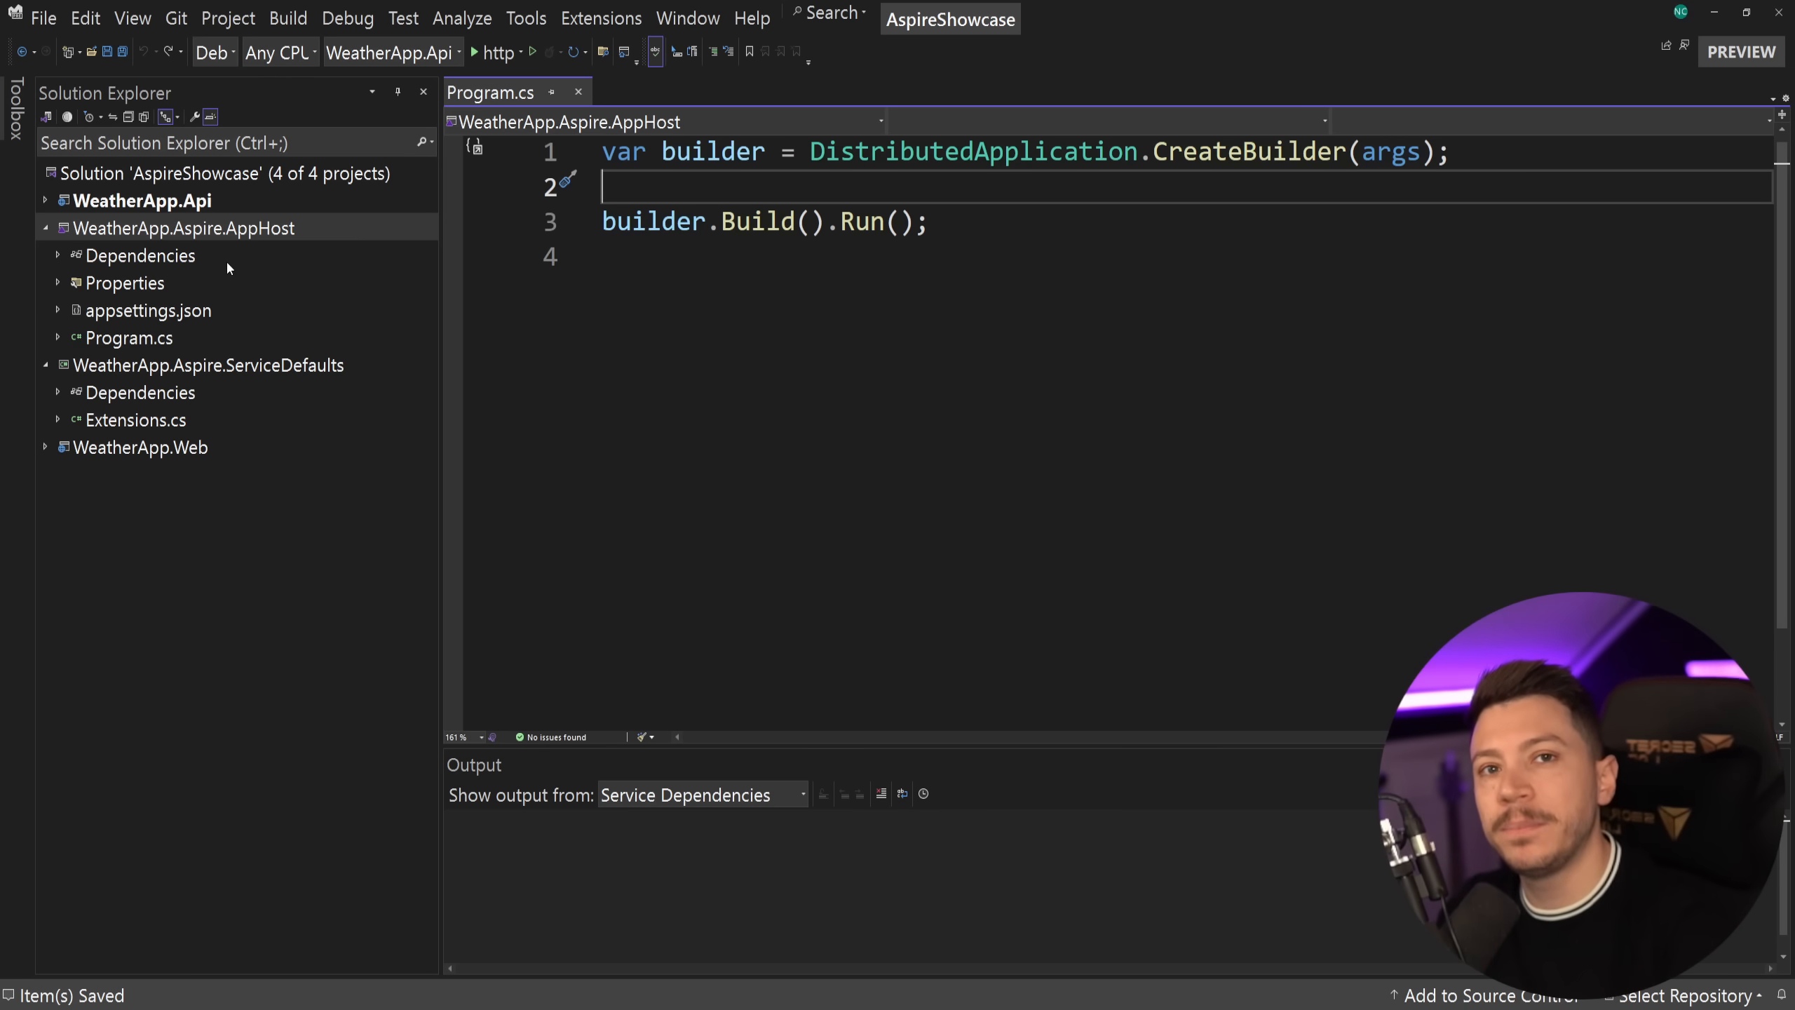
pyautogui.click(59, 446)
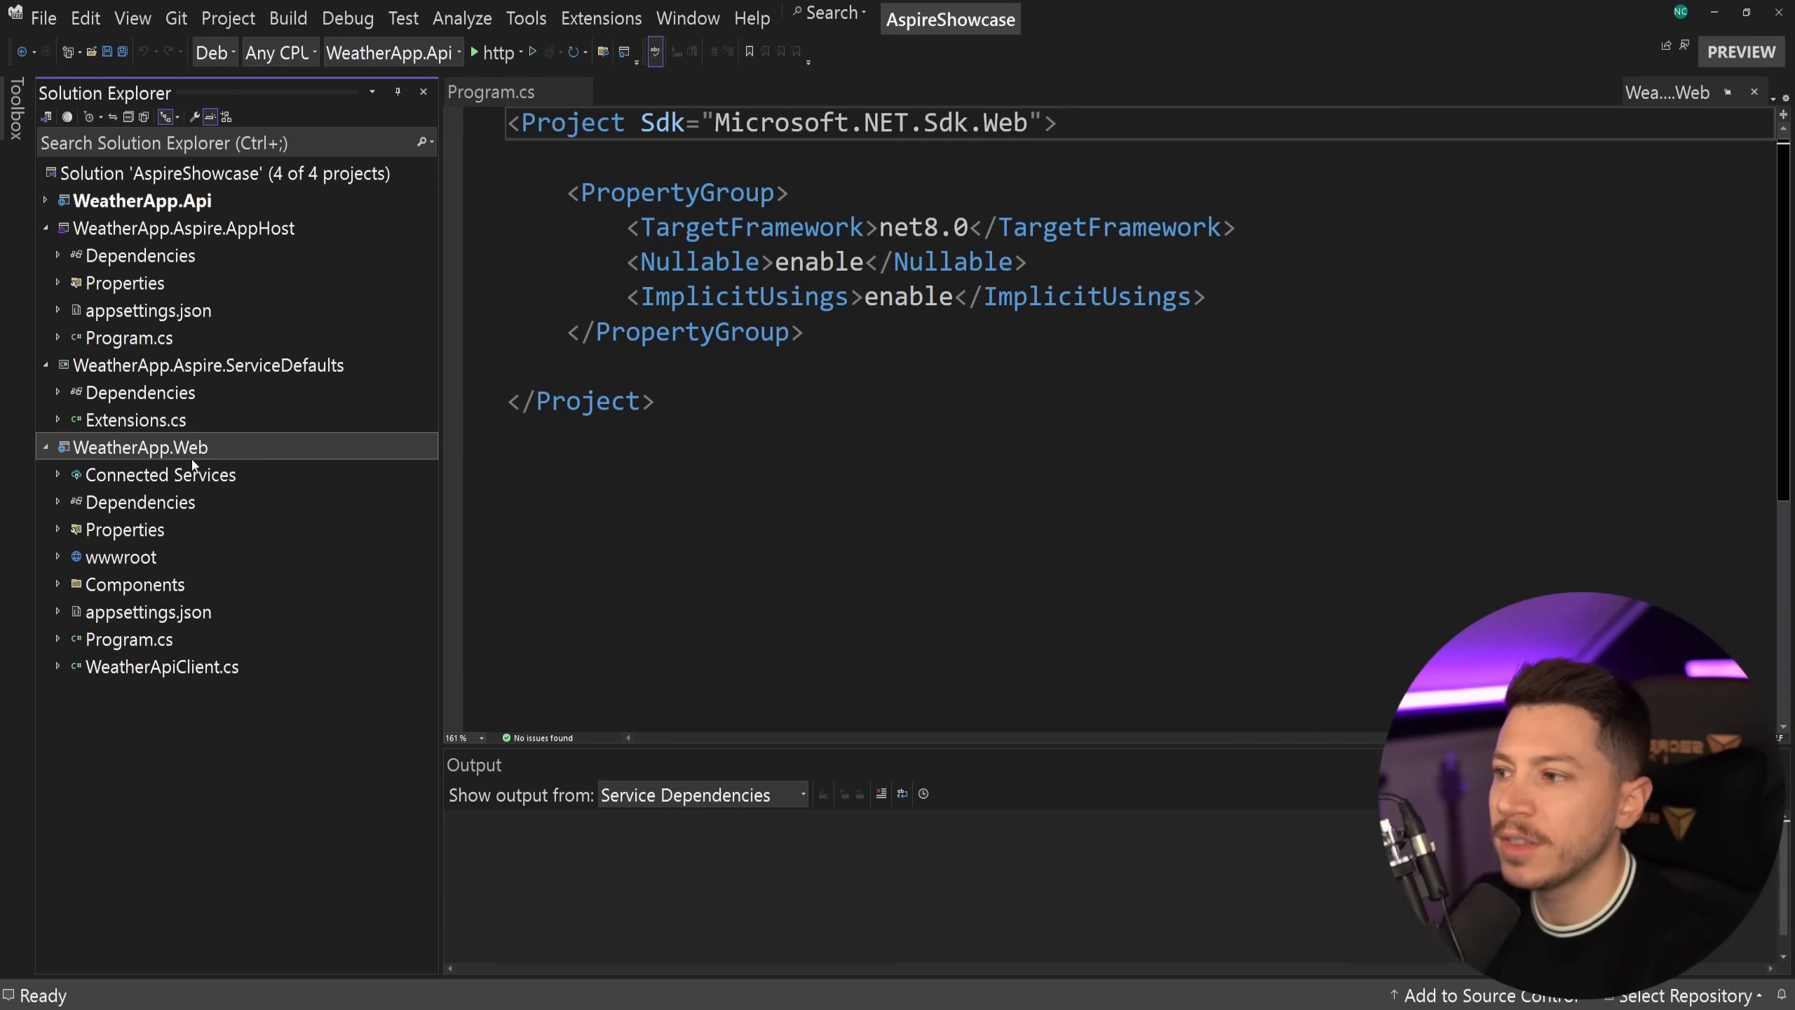
# - Add .NET Aspire Orchestrator Support to WeatherApp.Web and confirm updating the existing AppHost
pyautogui.rightClick(140, 446)
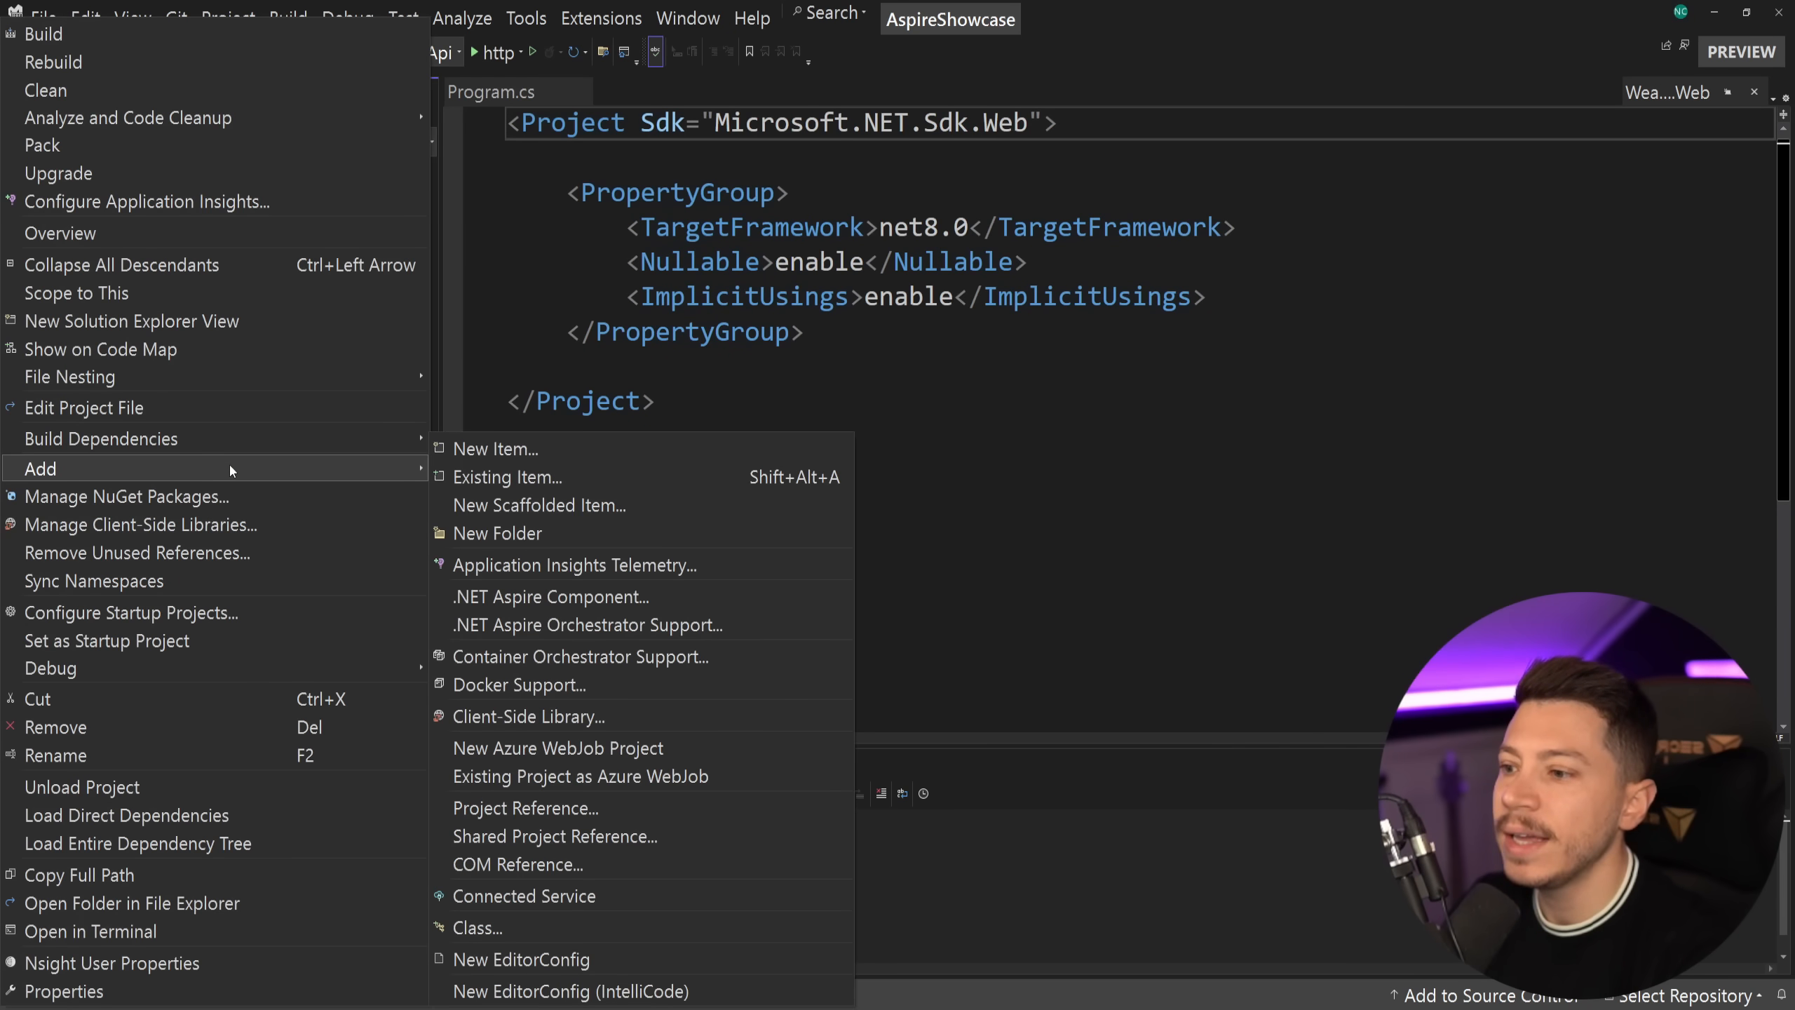
pyautogui.moveTo(586, 625)
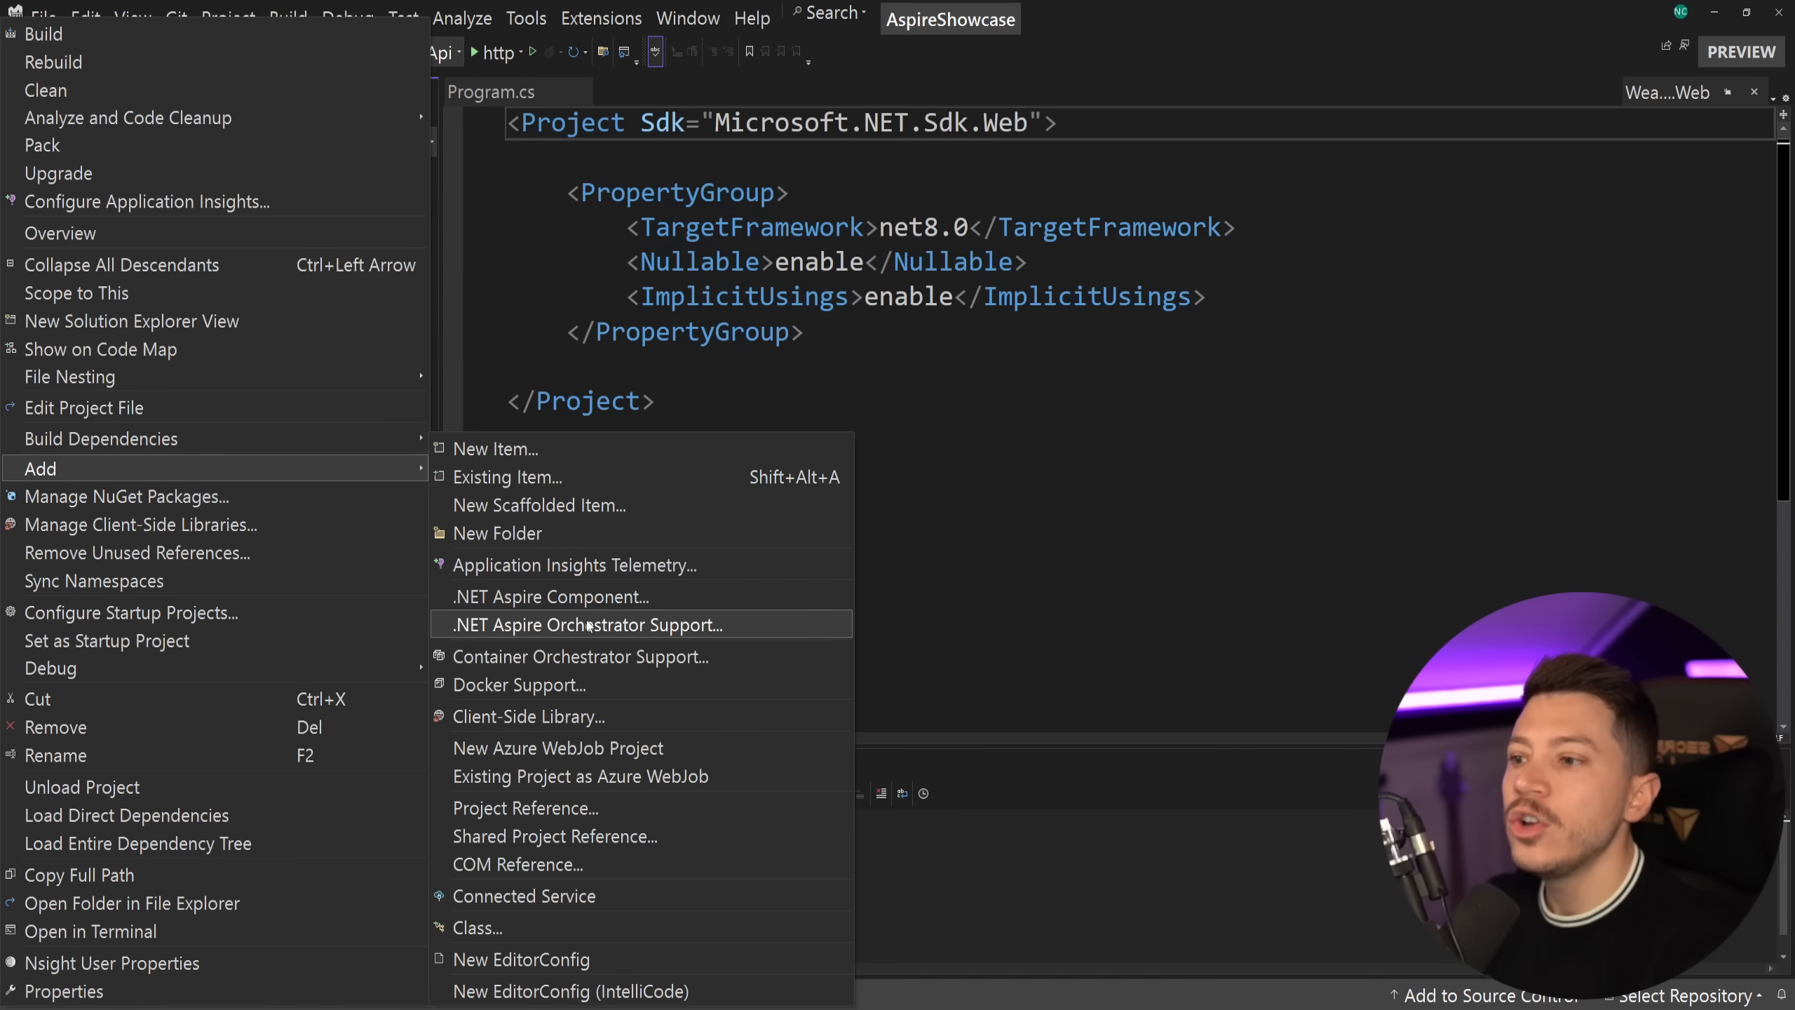
pyautogui.click(587, 624)
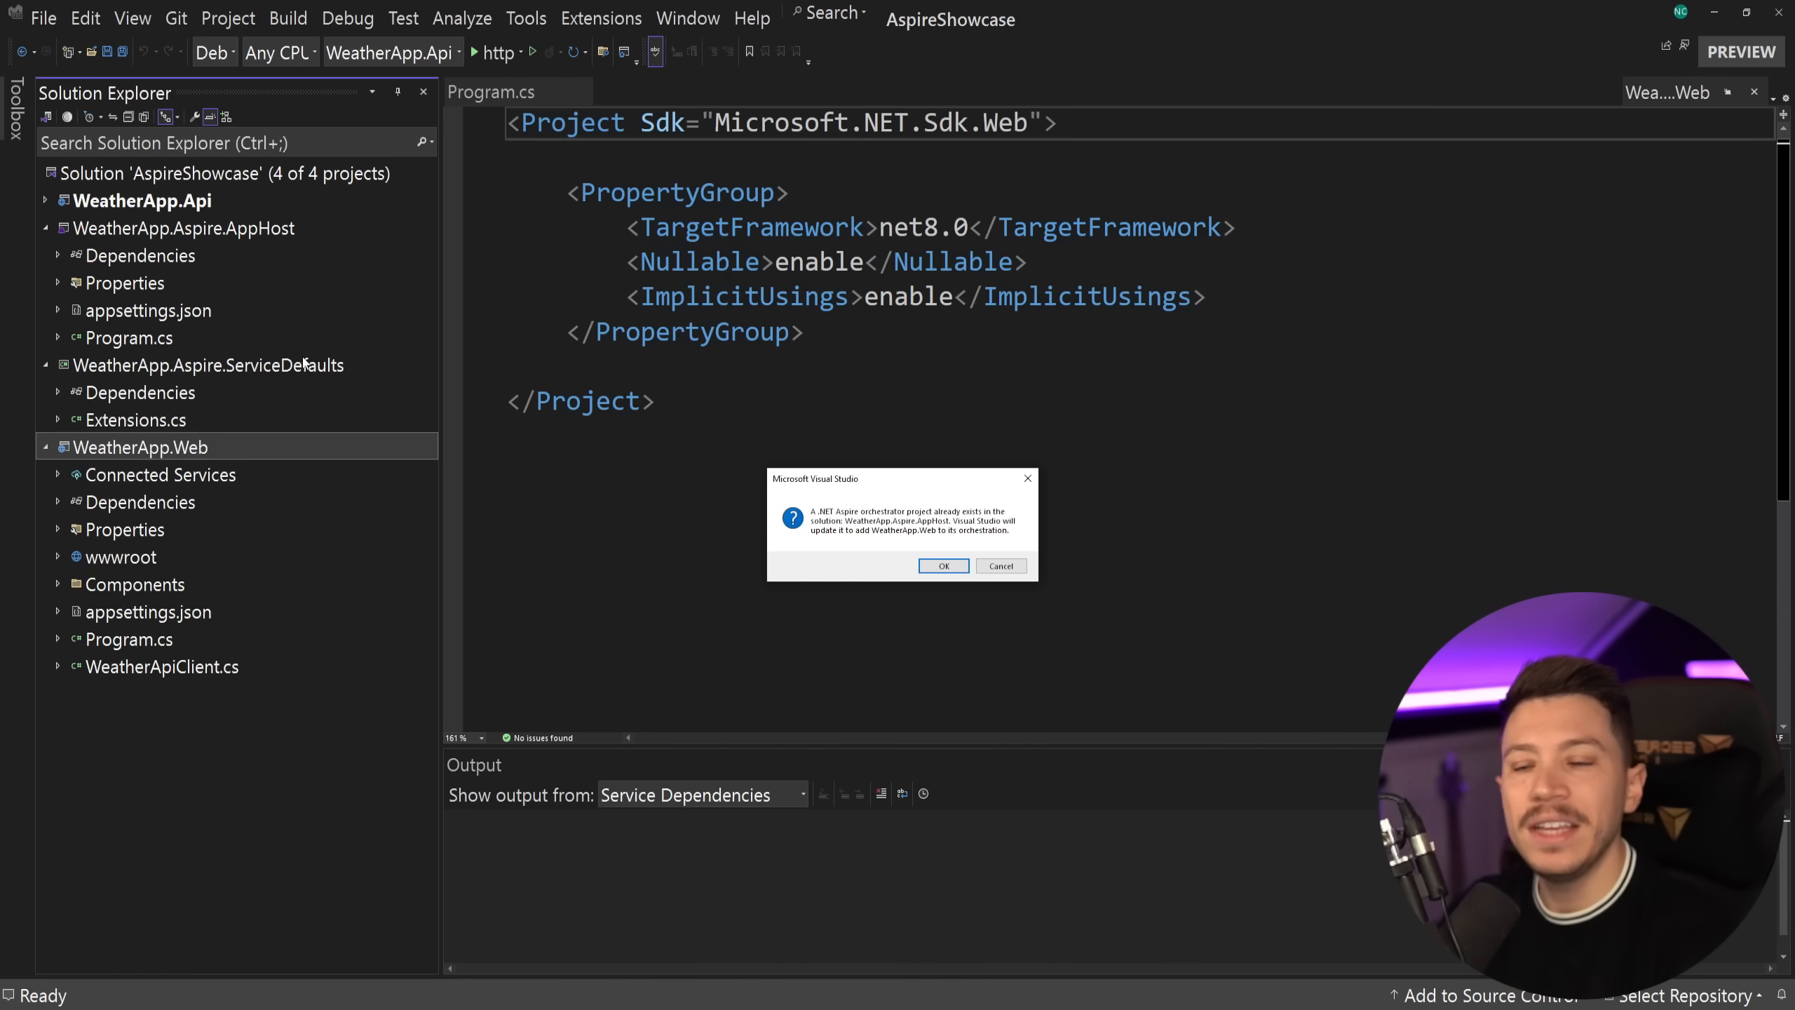
pyautogui.click(941, 565)
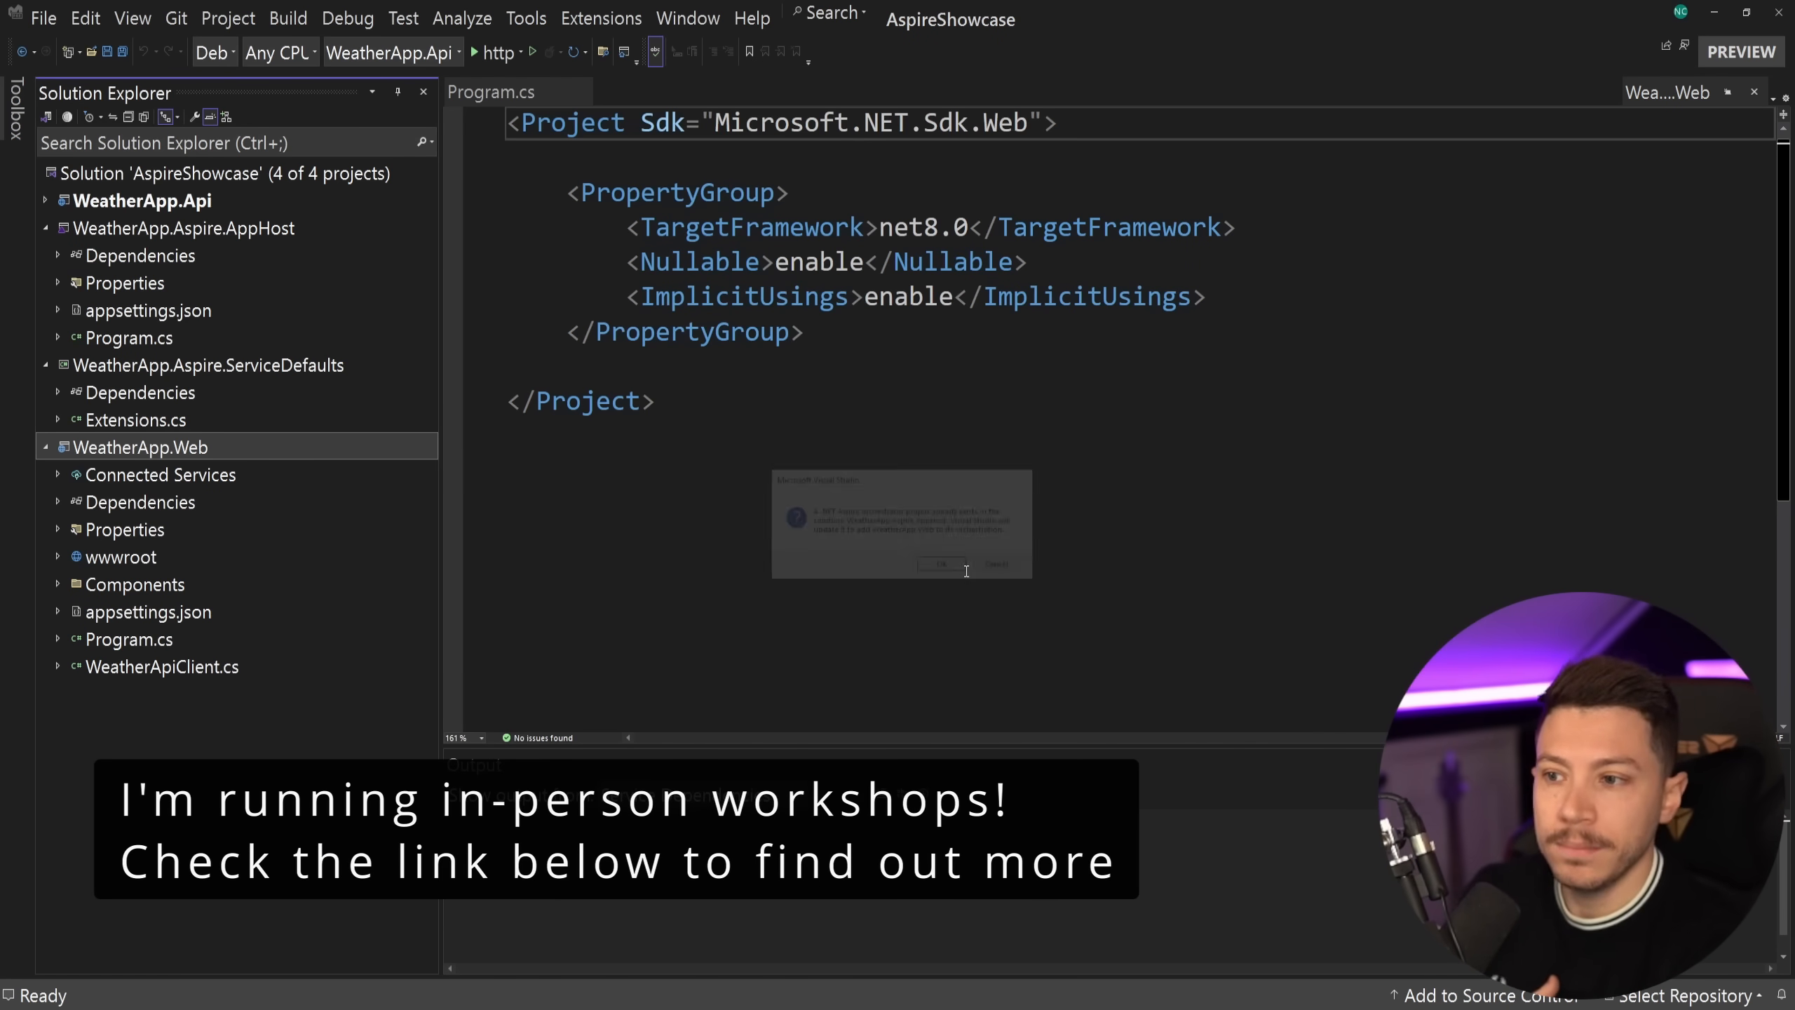
pyautogui.click(940, 564)
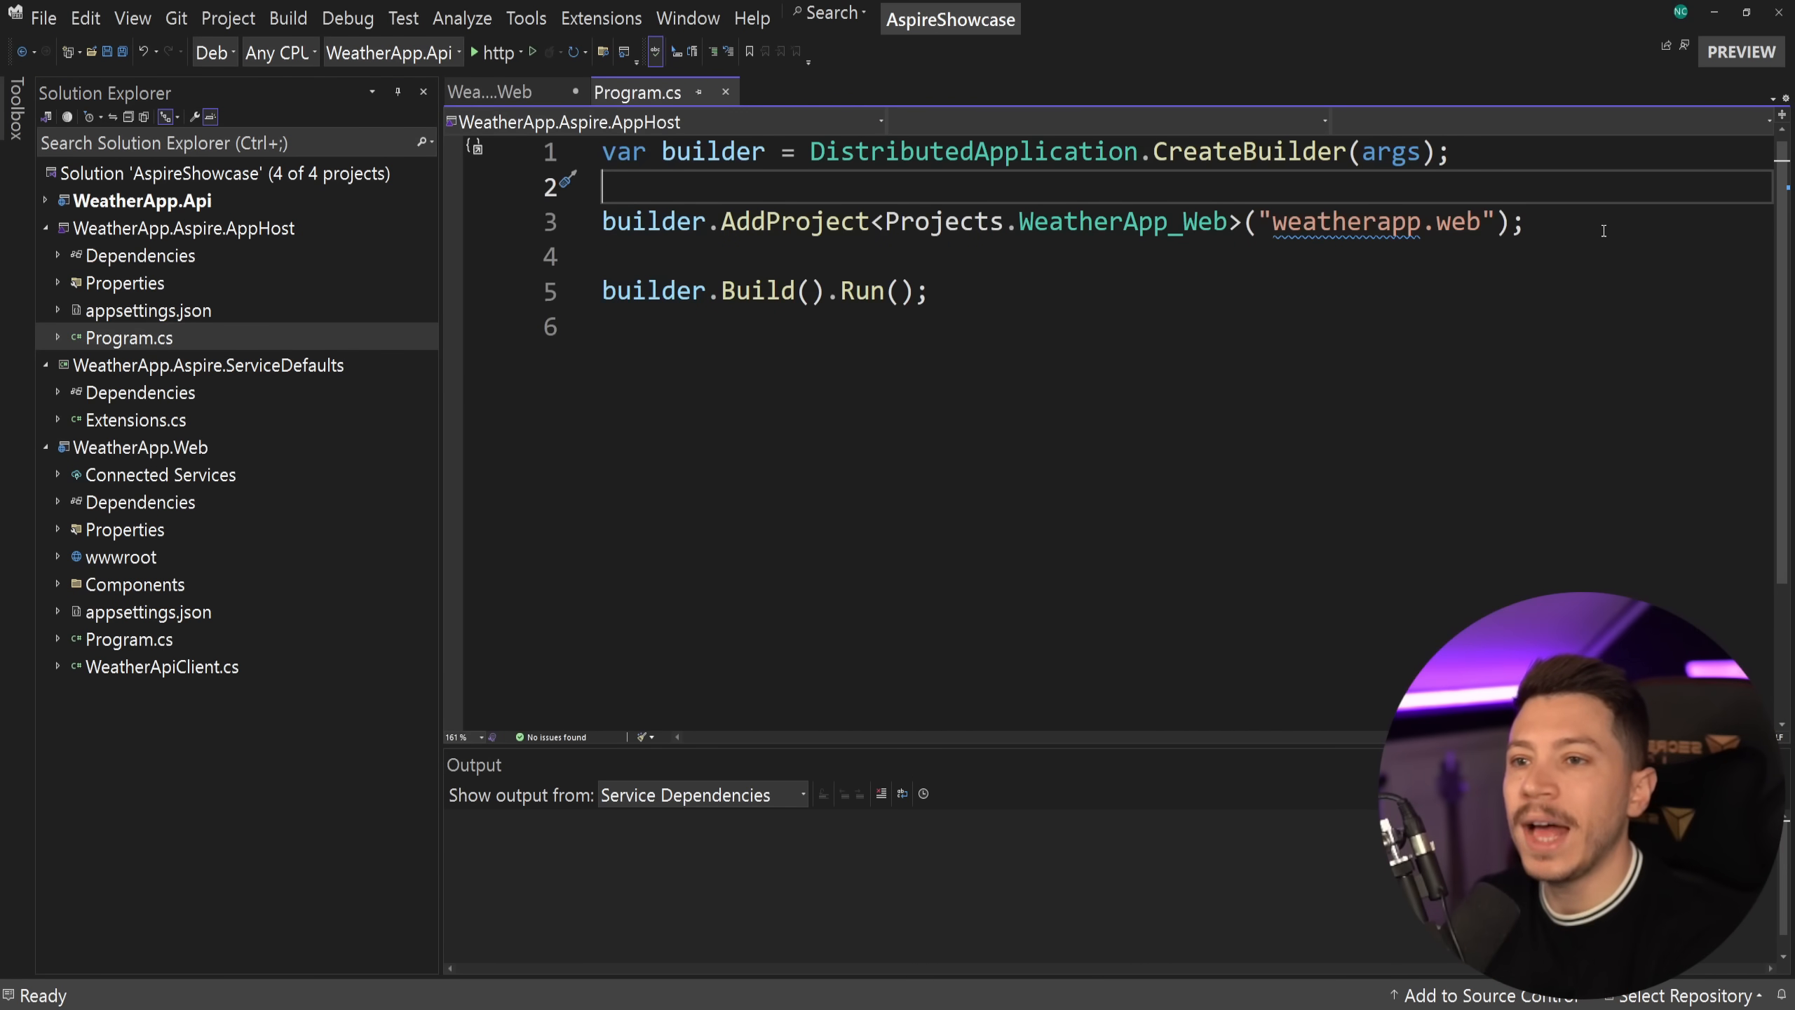
# - Adjust the Projects namespace in the AddProject call and bring up WeatherApp.Web's Program.cs
pyautogui.doubleClick(792, 222)
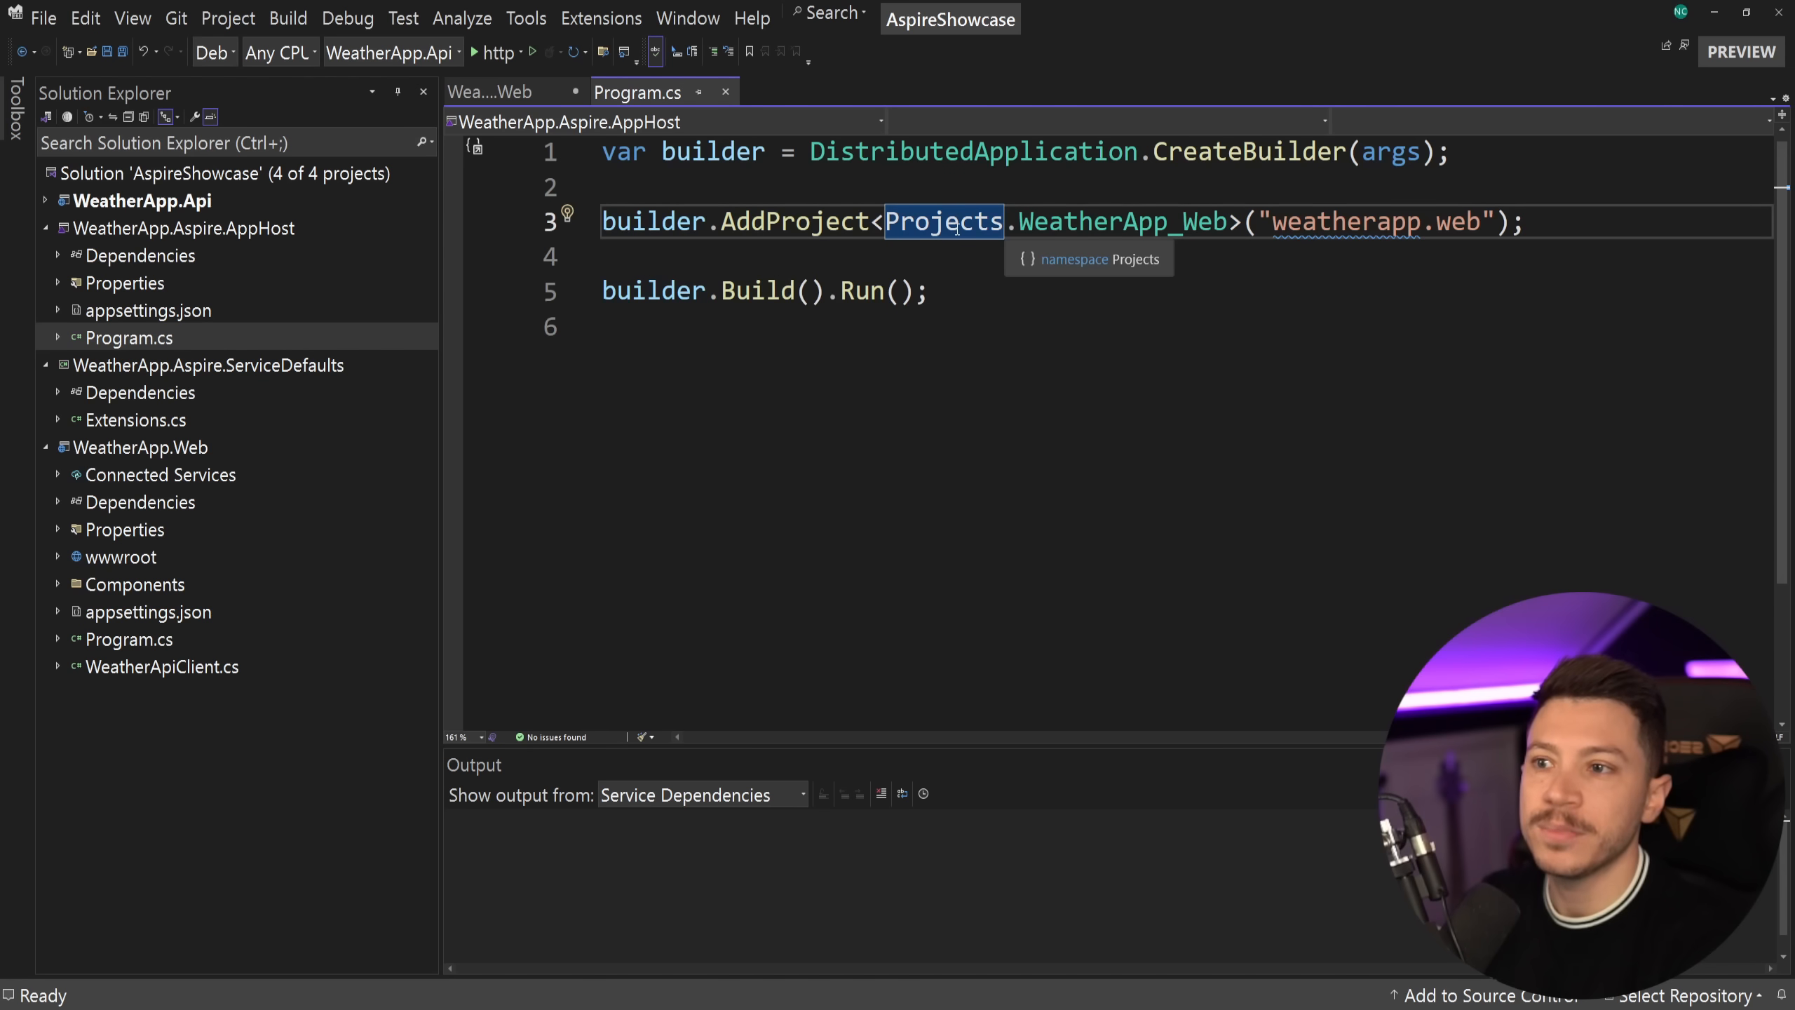
pyautogui.write('.')
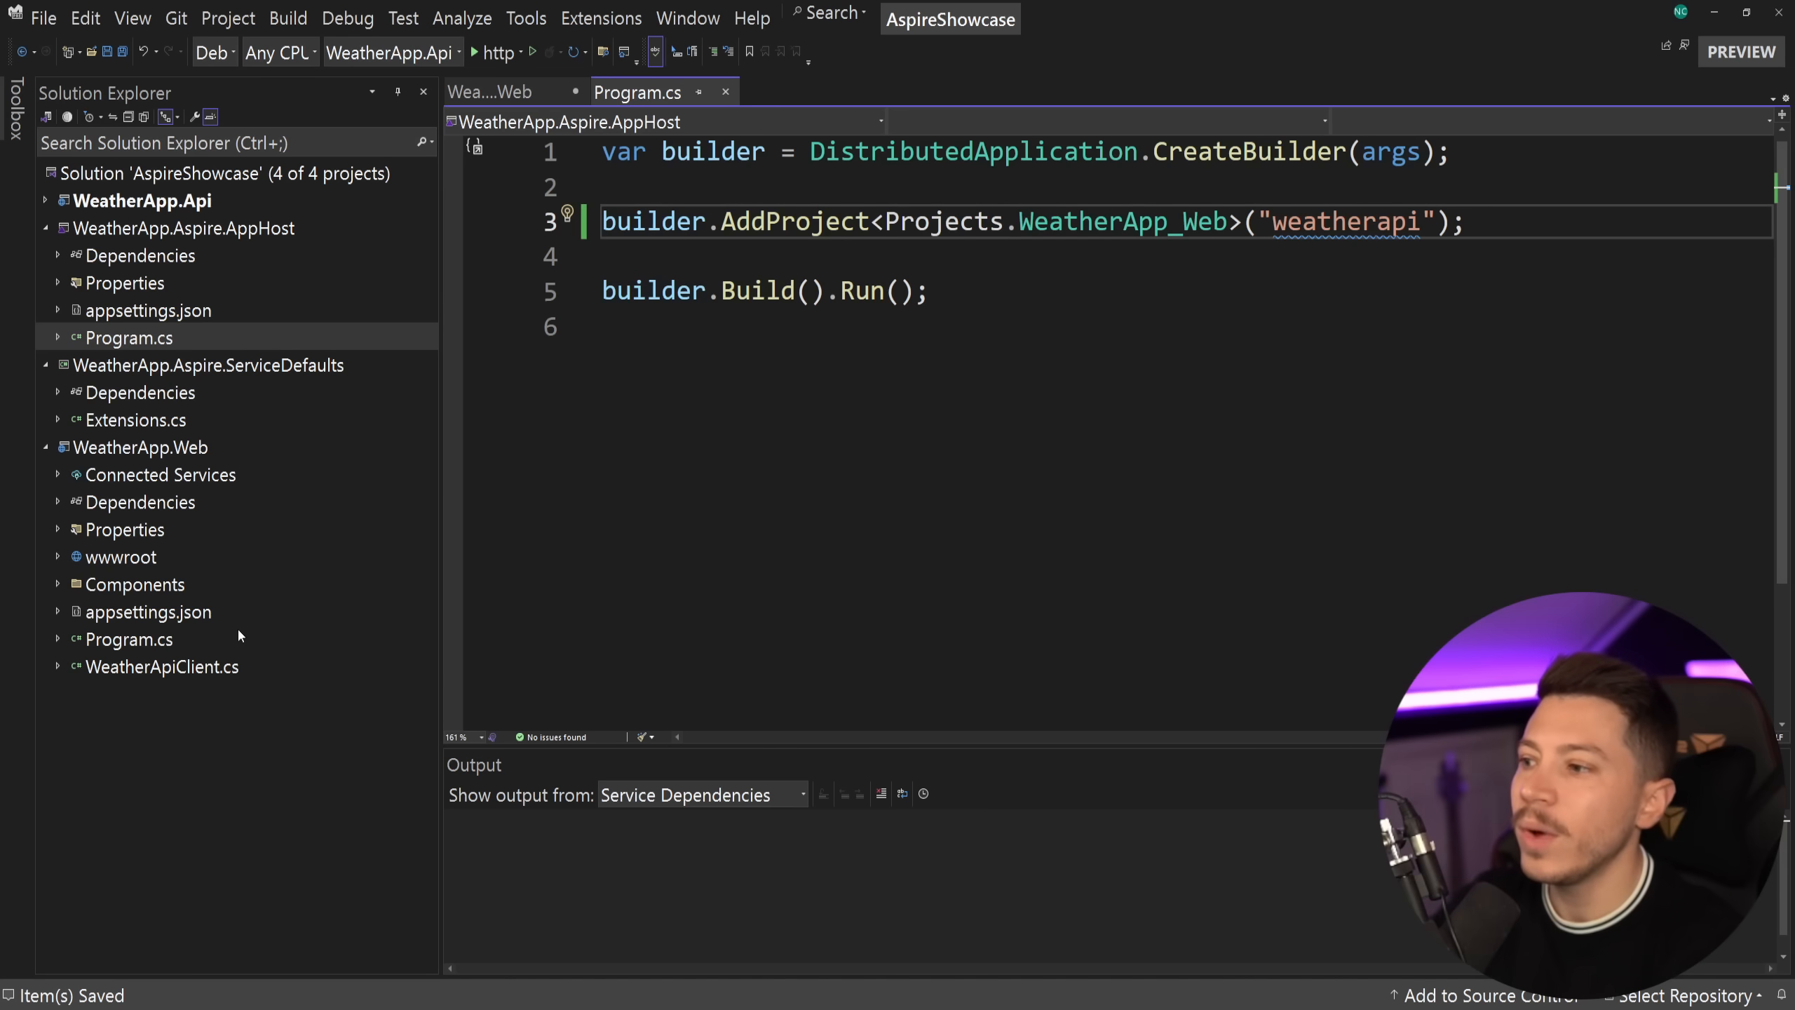
pyautogui.click(128, 640)
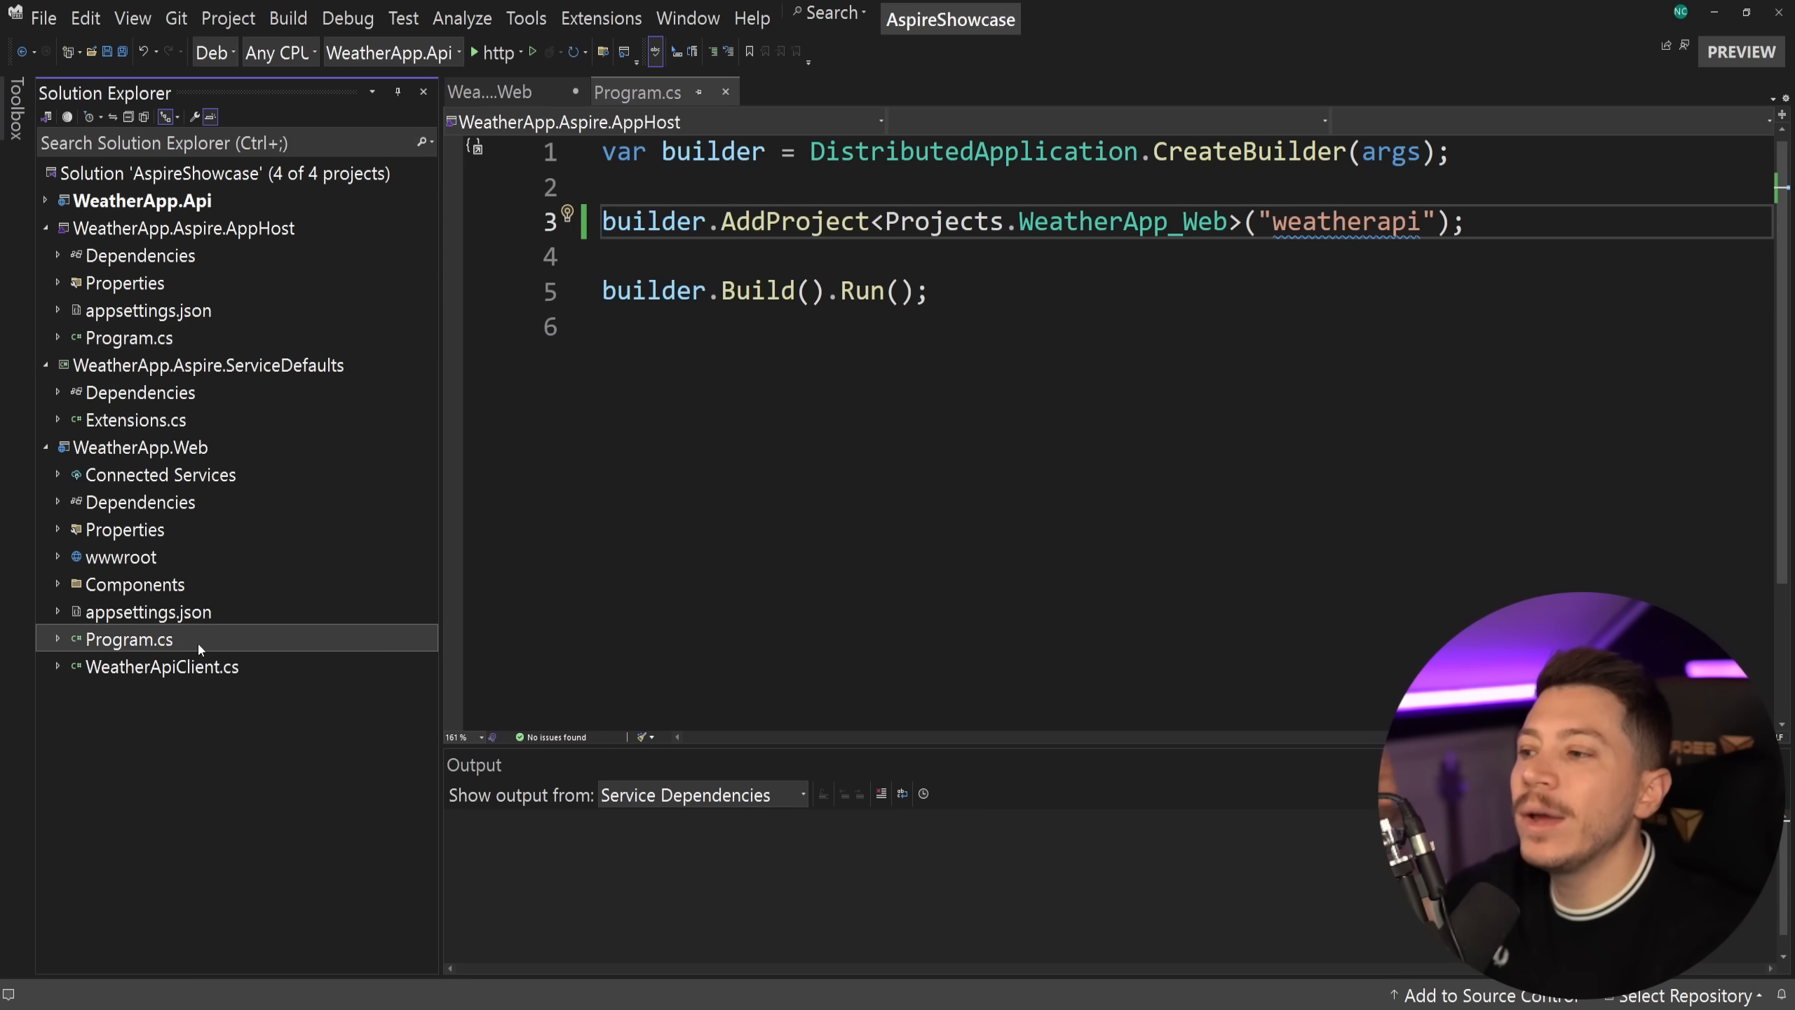
pyautogui.doubleClick(128, 640)
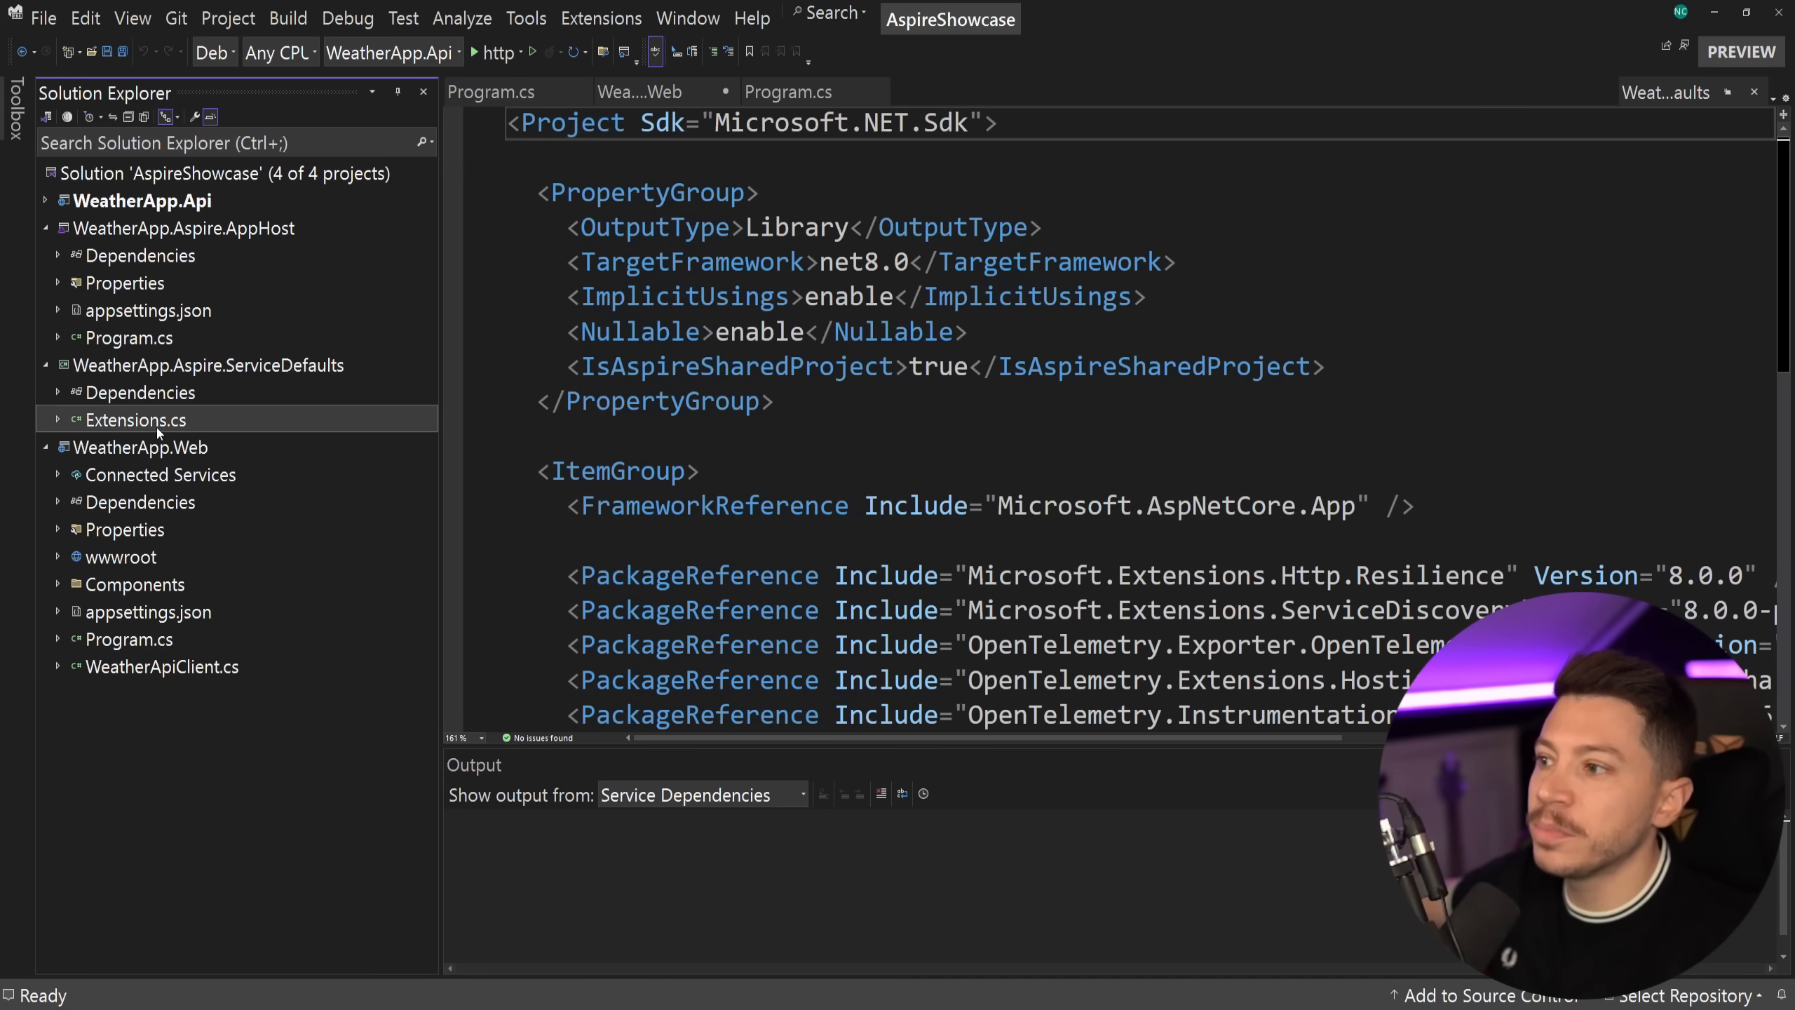
# - Review the ServiceDefaults extensions code and the web project's references file
pyautogui.doubleClick(136, 420)
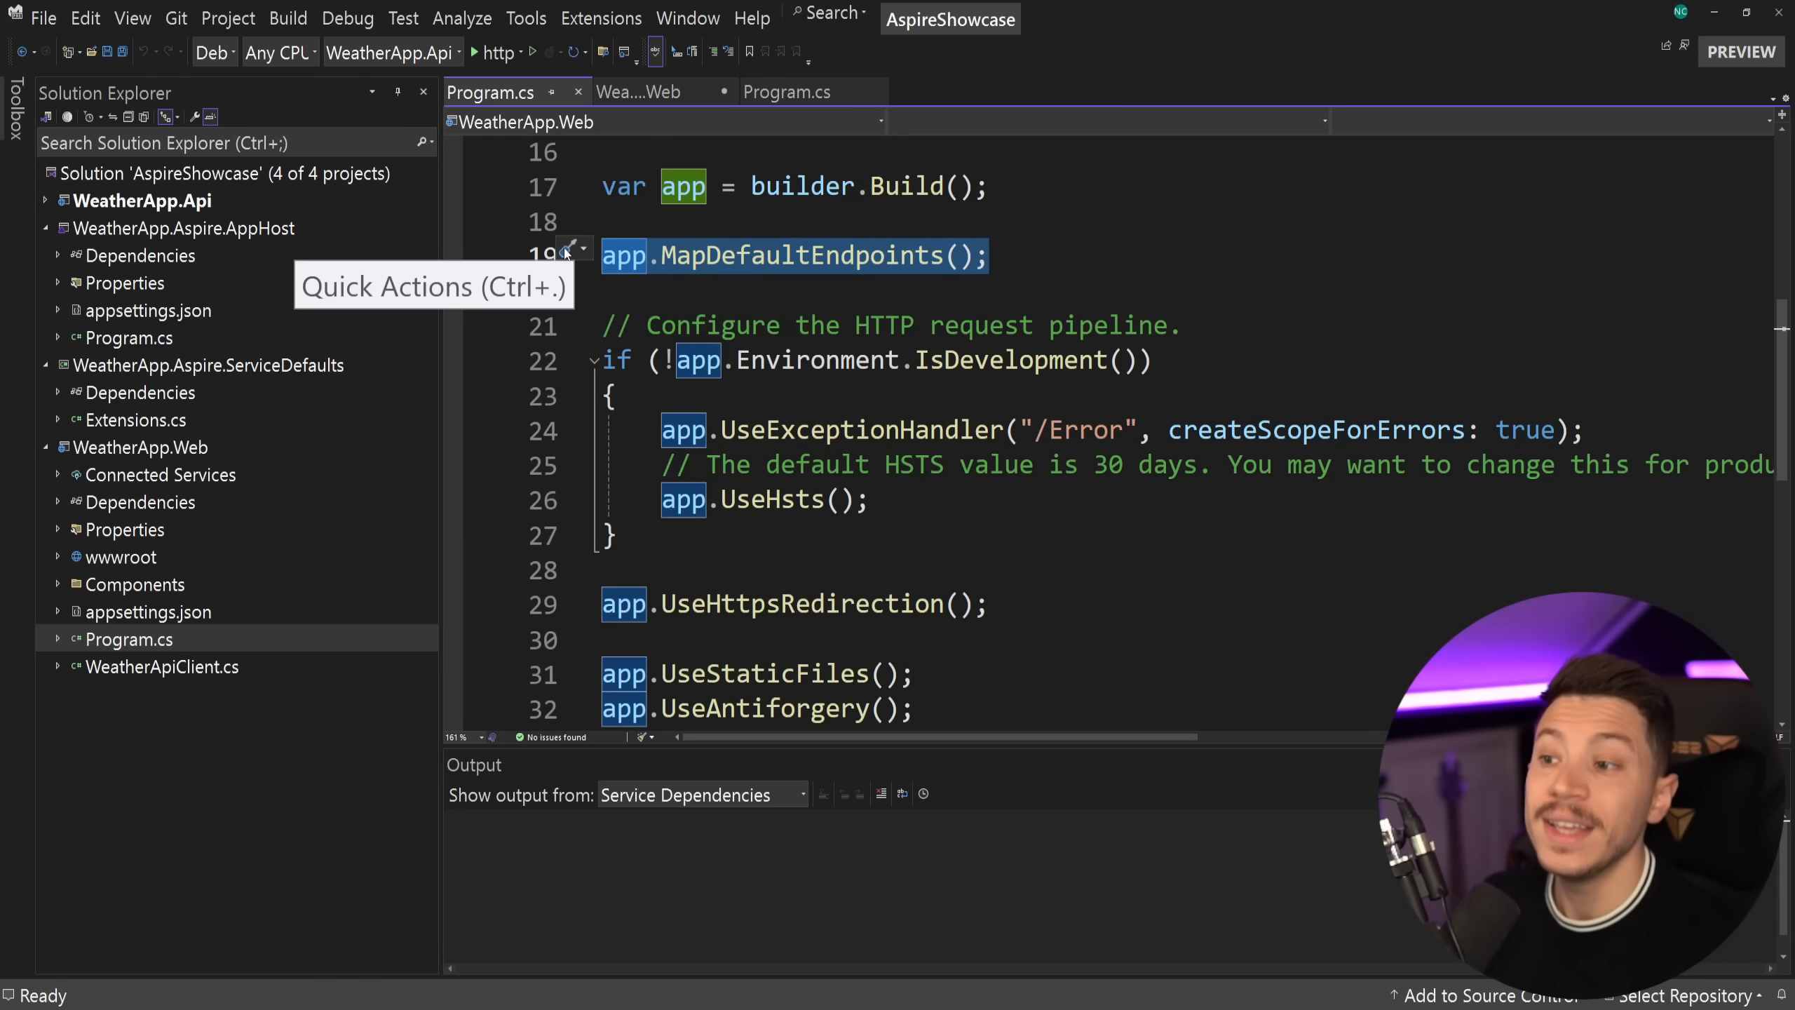
pyautogui.click(641, 91)
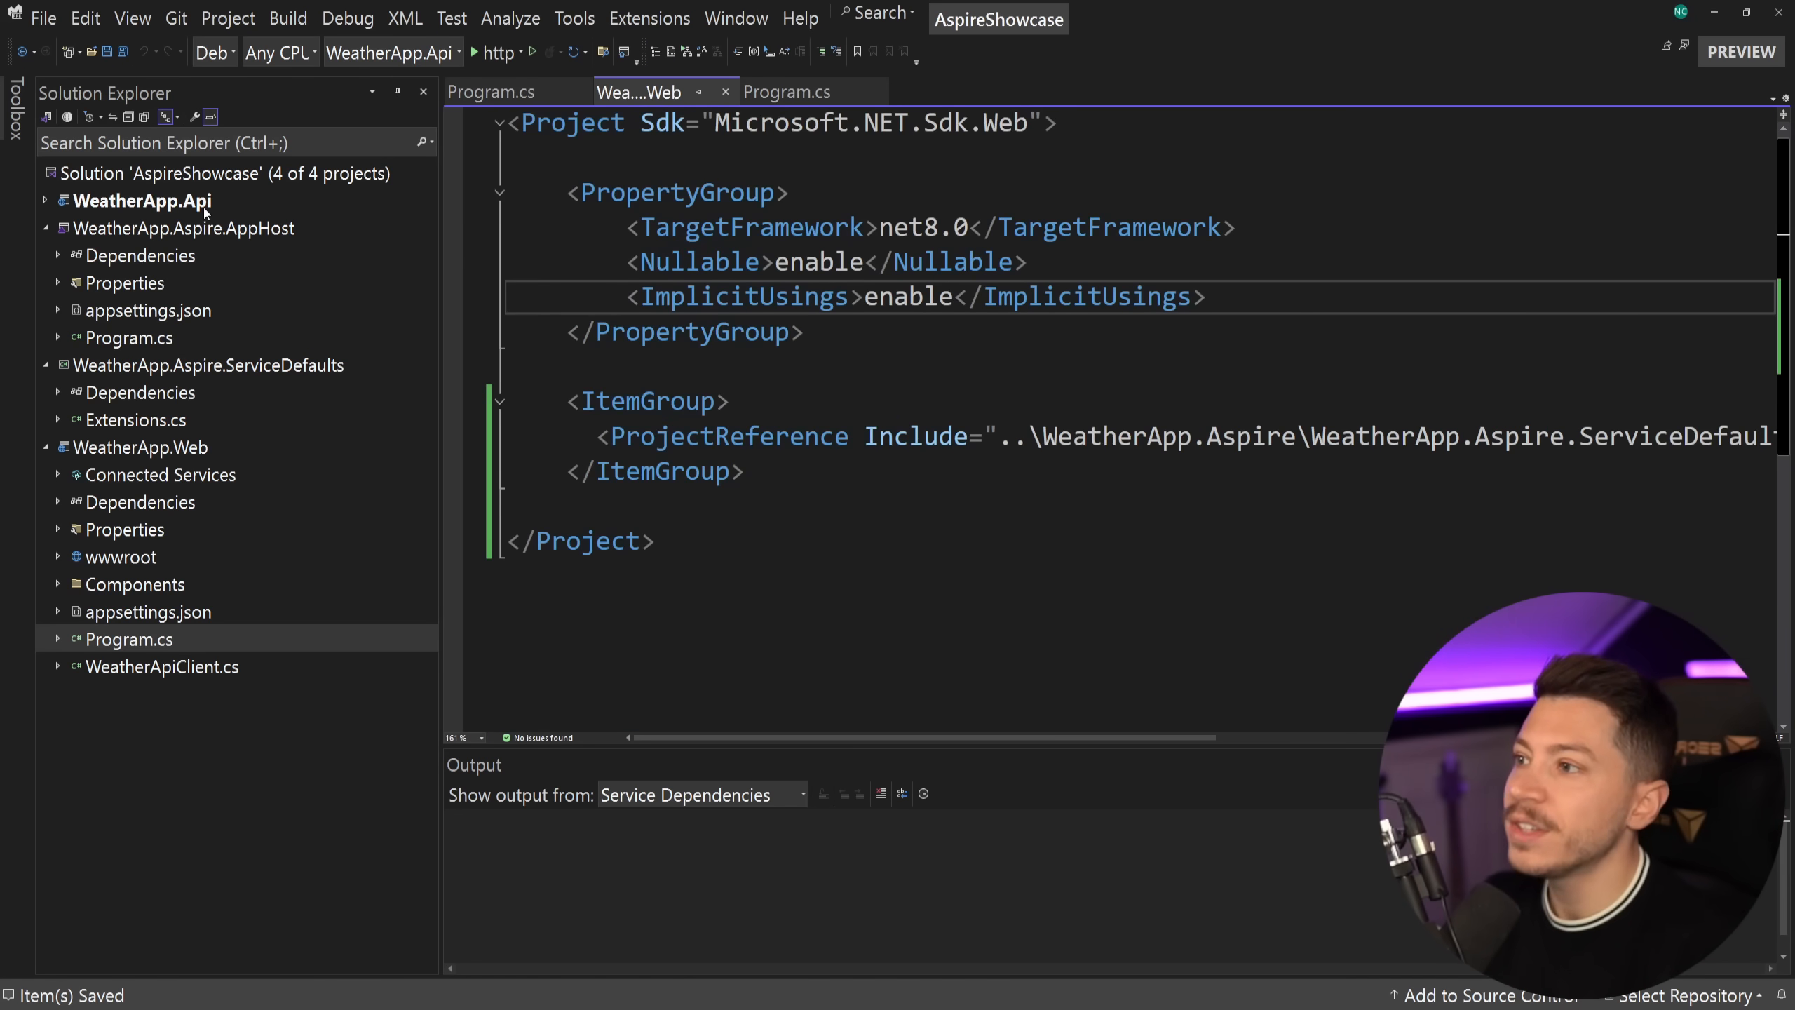
# - Add .NET Aspire Orchestrator Support to WeatherApp.Api, confirming the existing orchestration
pyautogui.rightClick(142, 201)
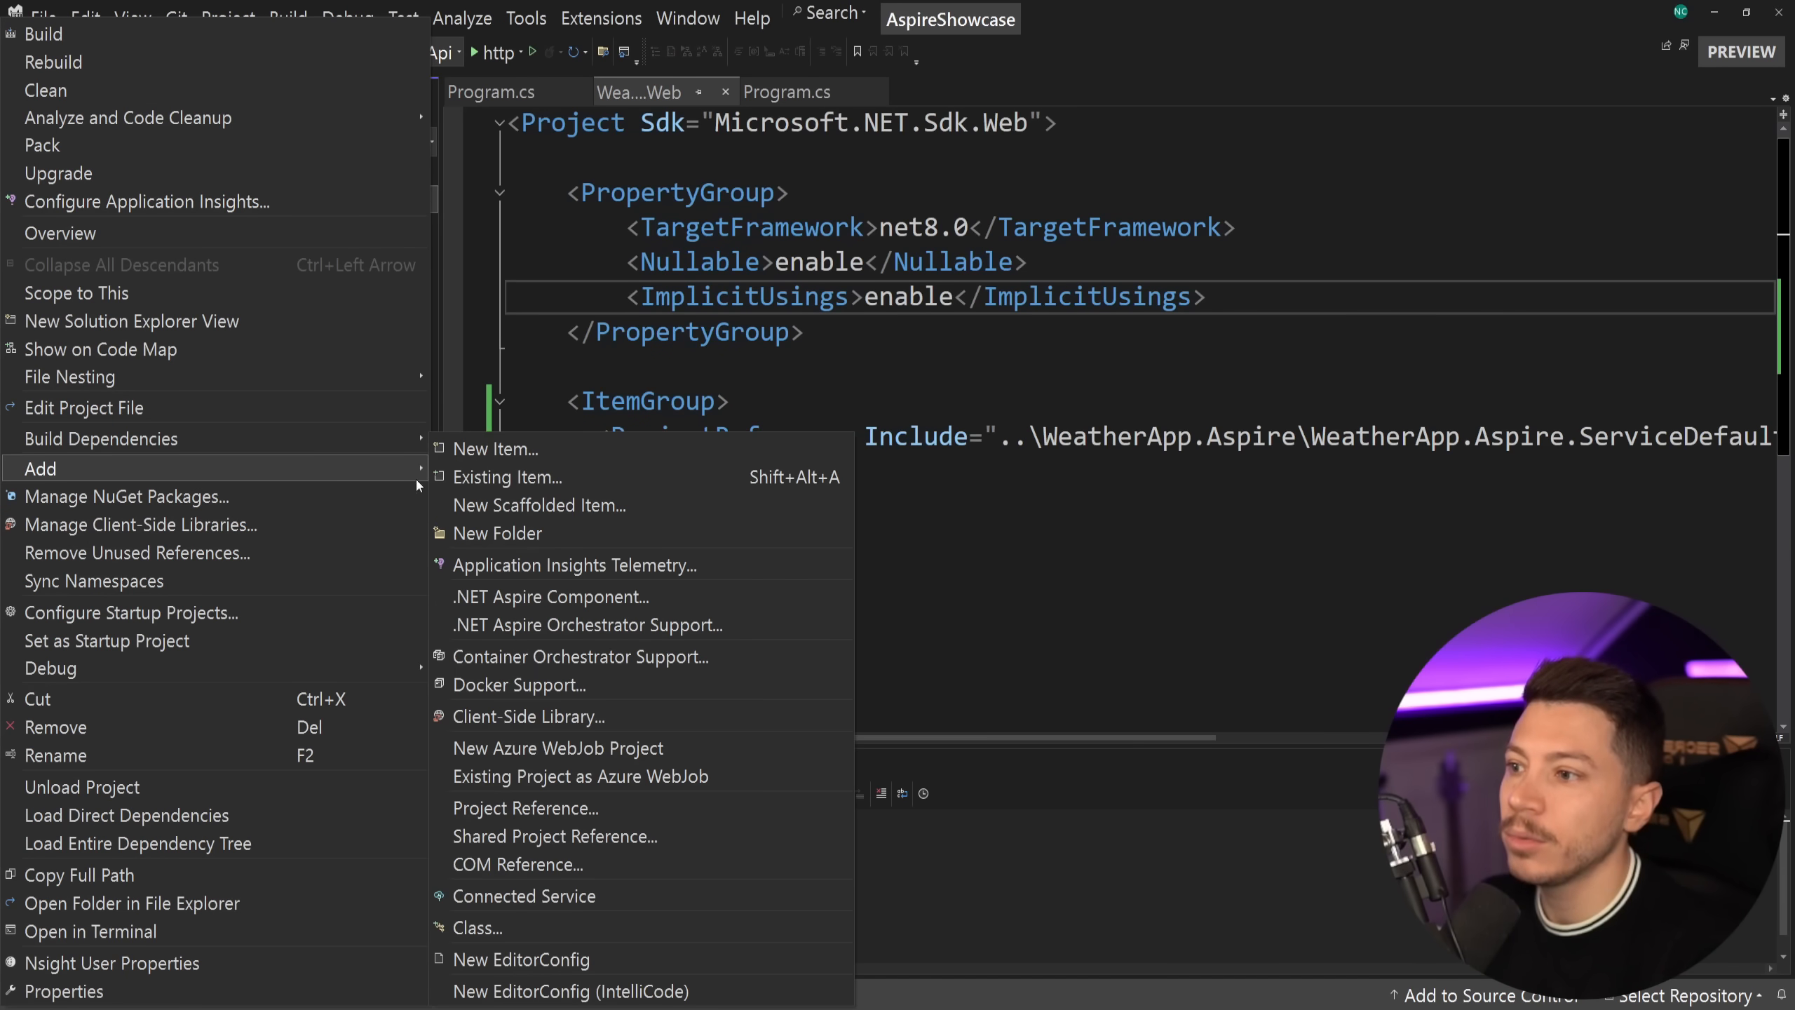
pyautogui.moveTo(585, 624)
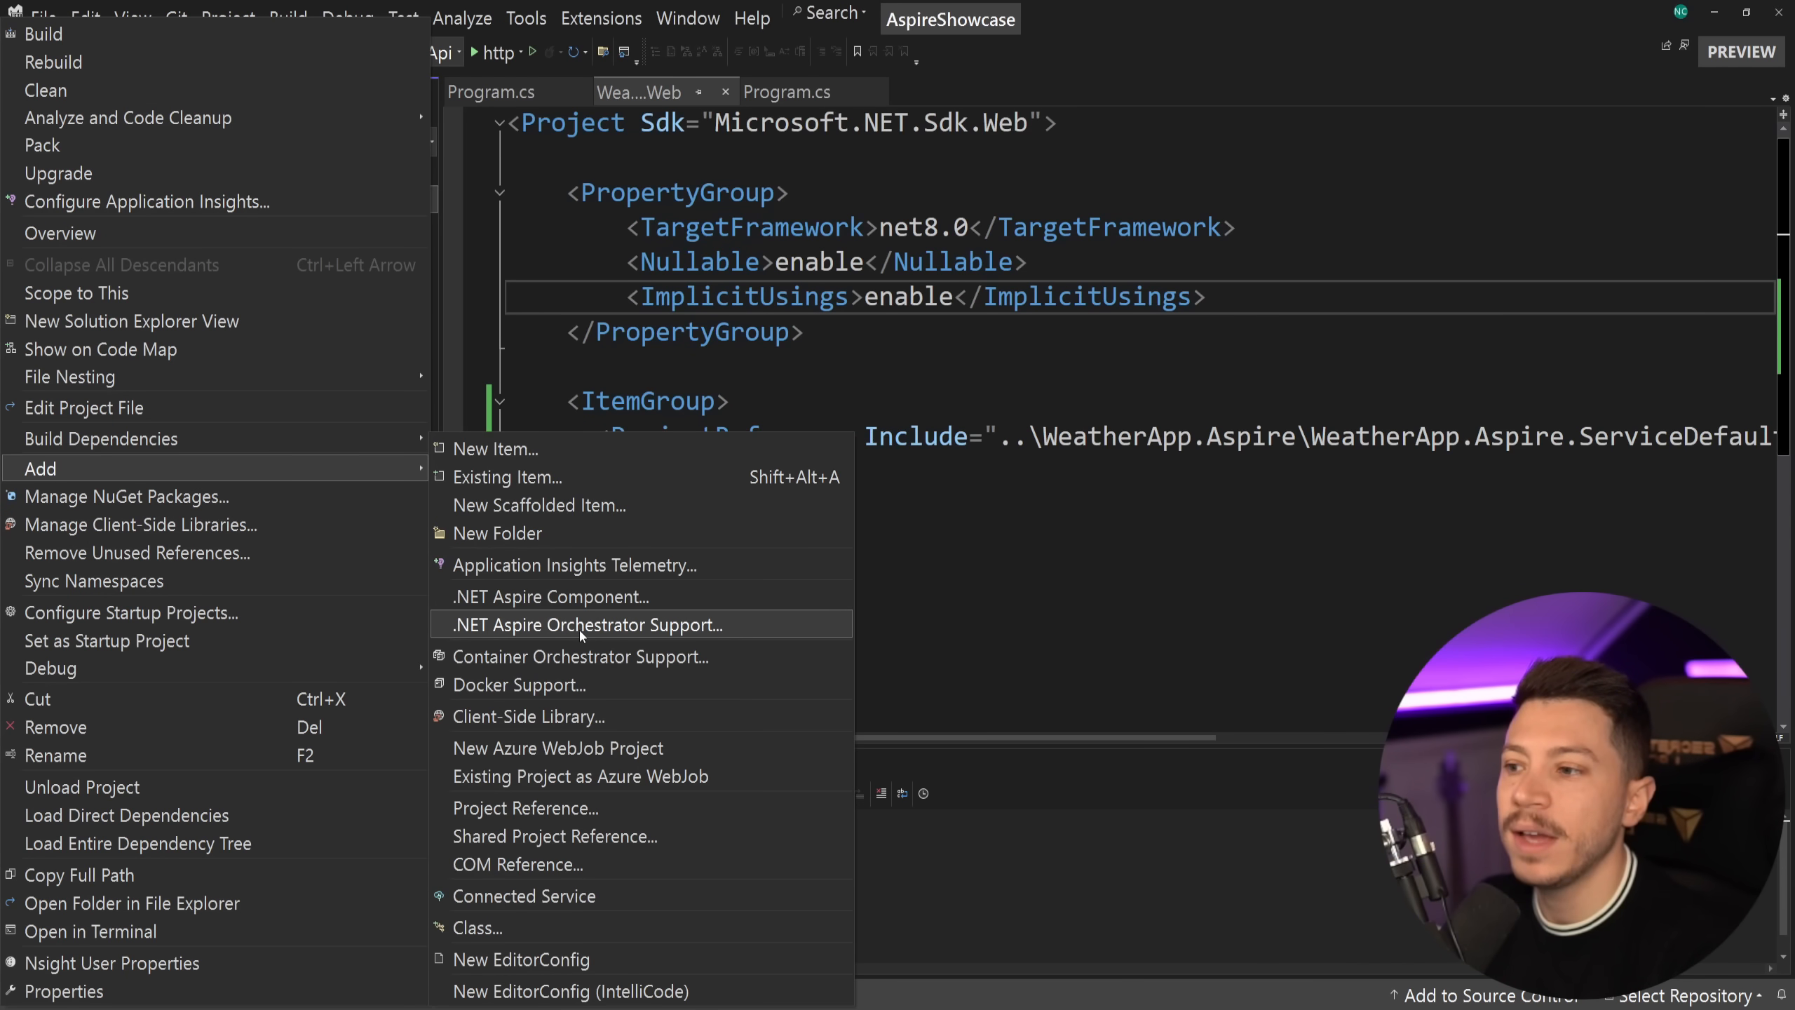
pyautogui.click(587, 624)
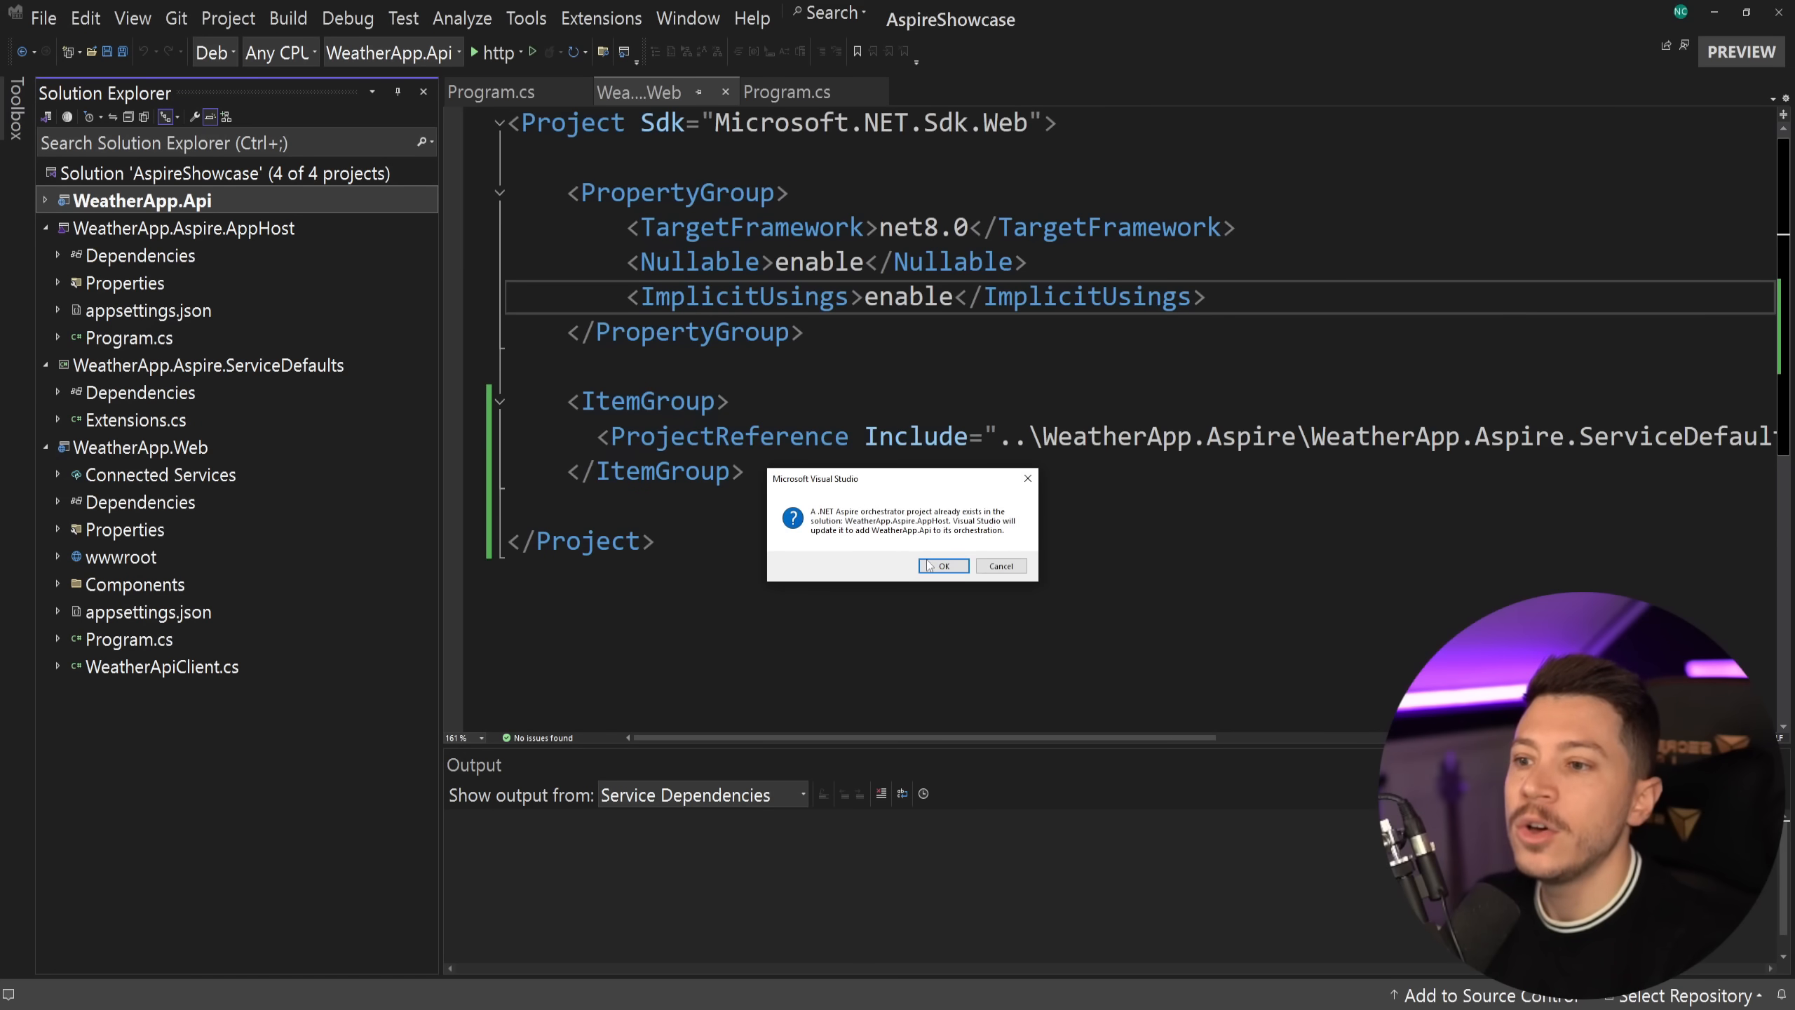
pyautogui.click(941, 565)
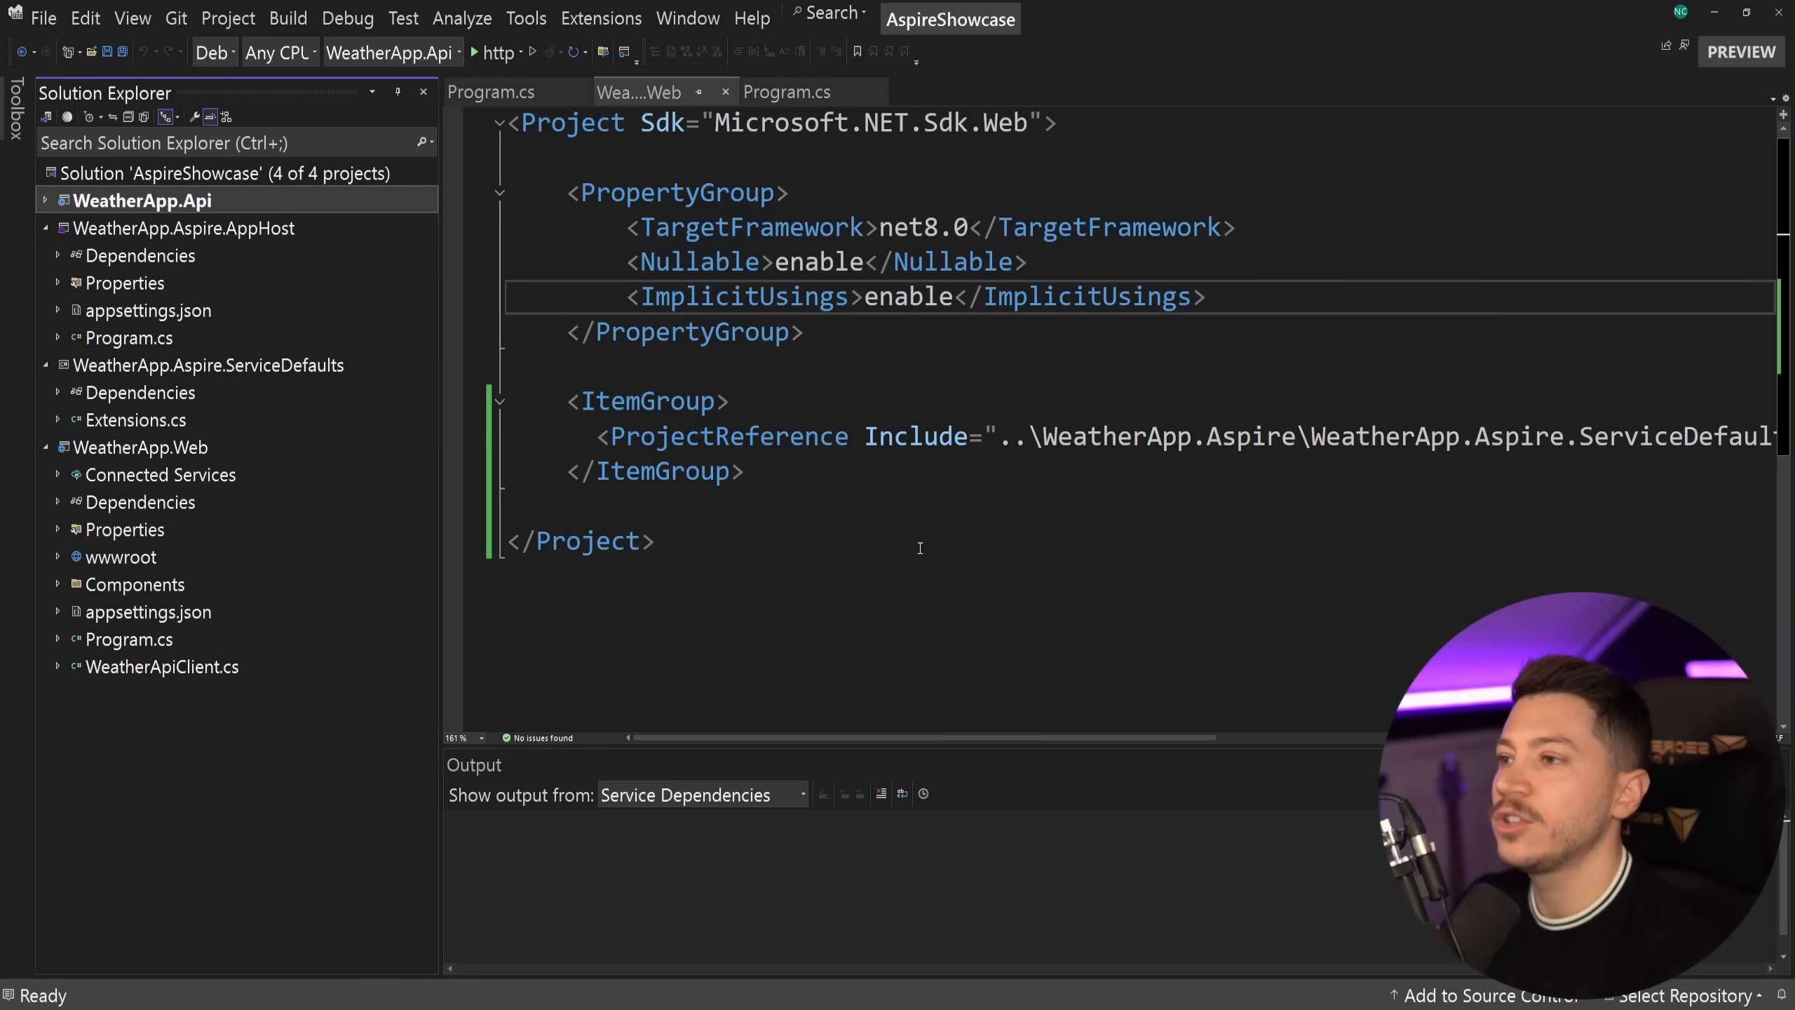
# - Rename the AppHost AddProject resources to frontend and weatherapi in Program.cs
pyautogui.click(788, 92)
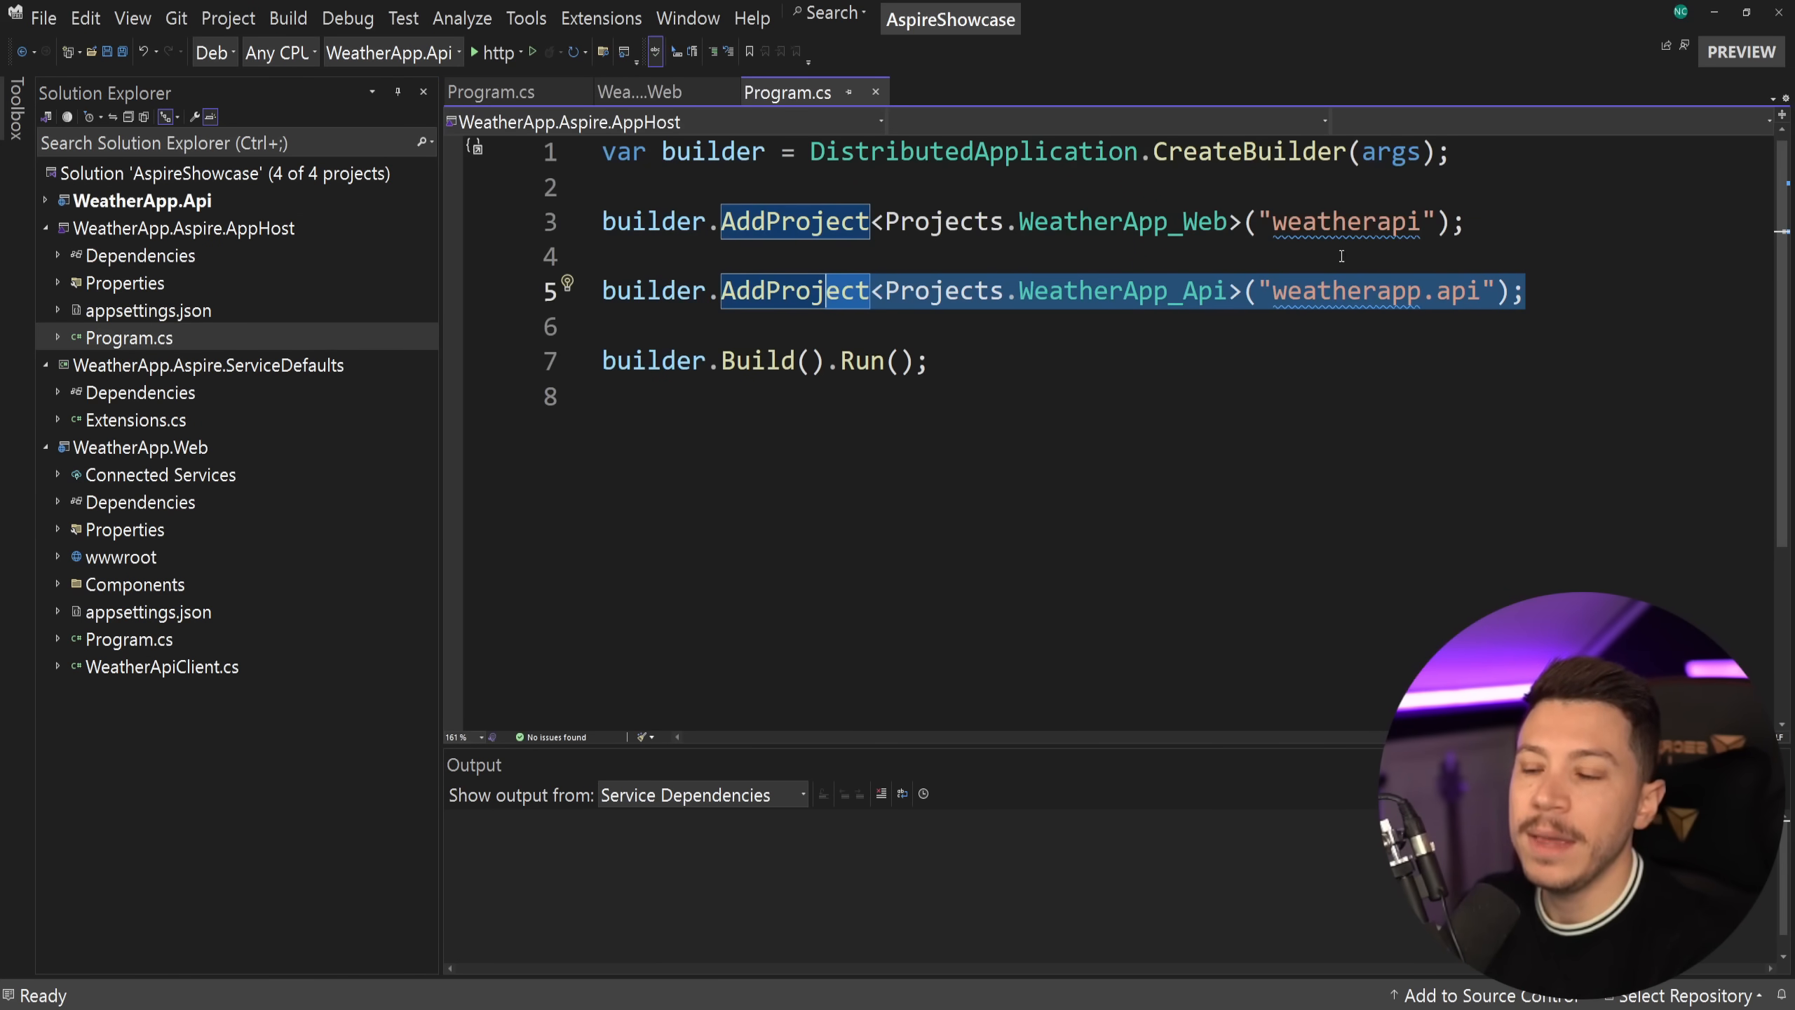
pyautogui.write('frotn')
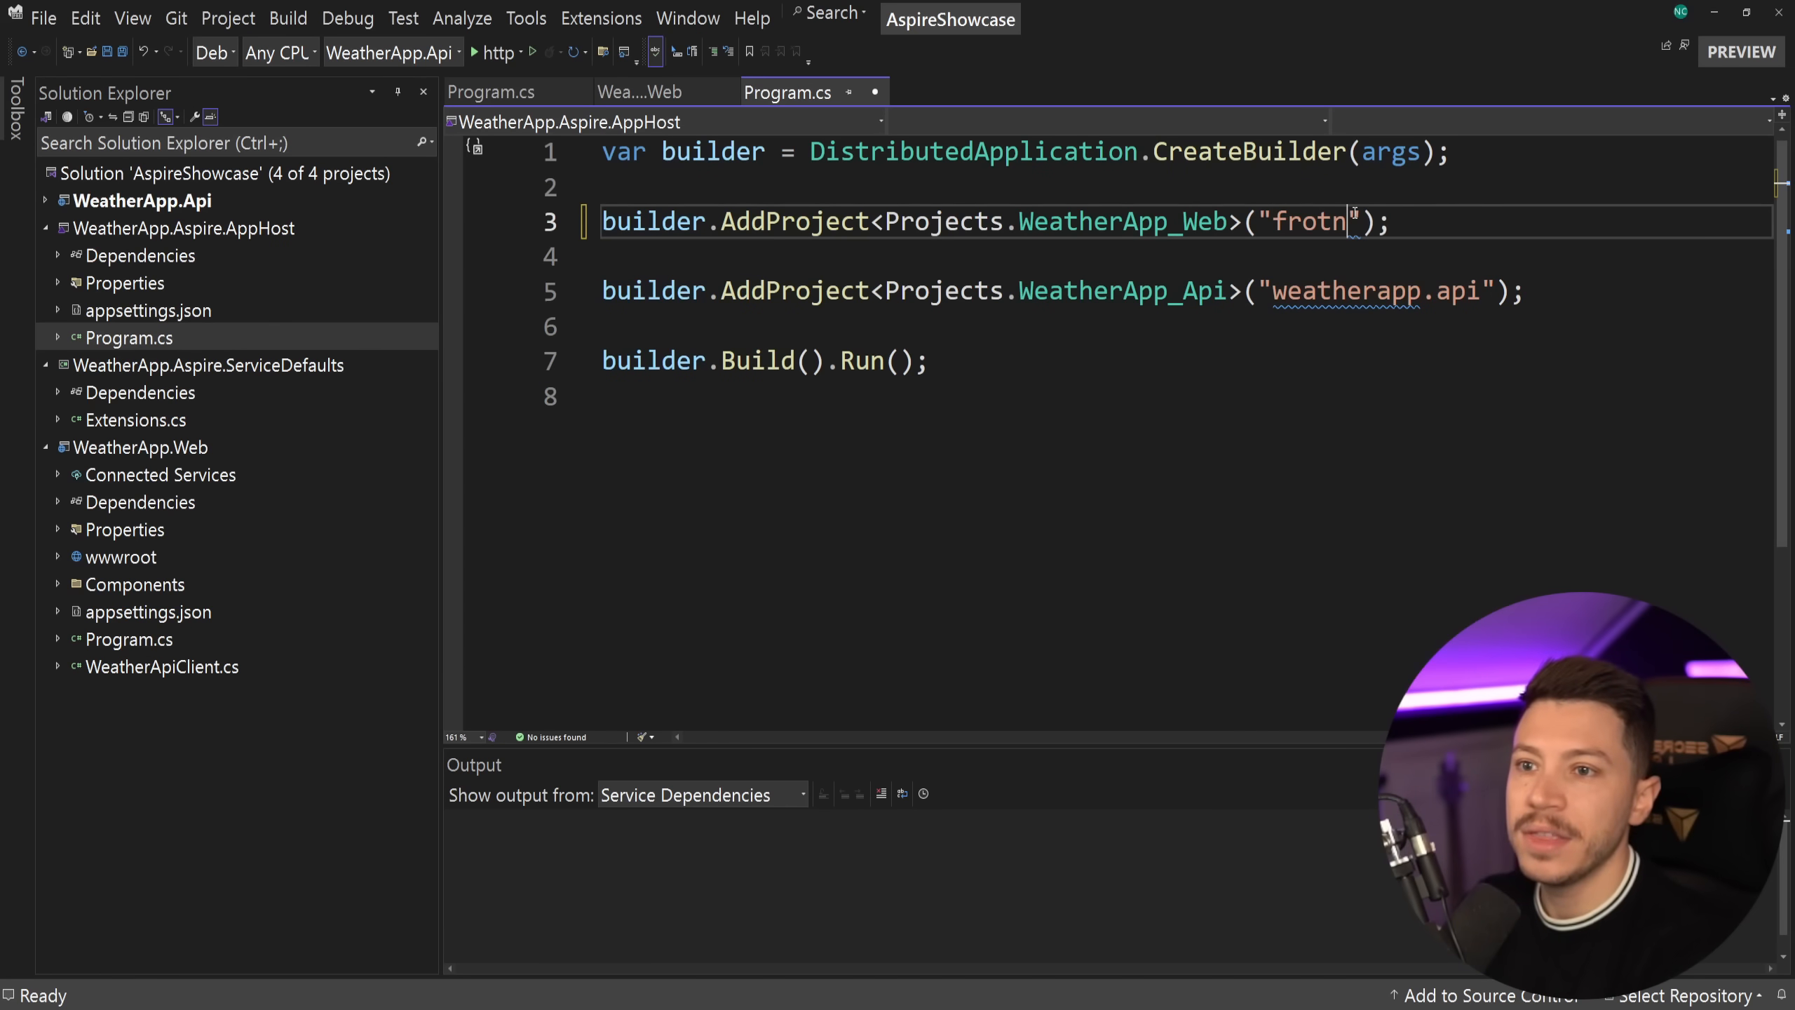
pyautogui.write('end')
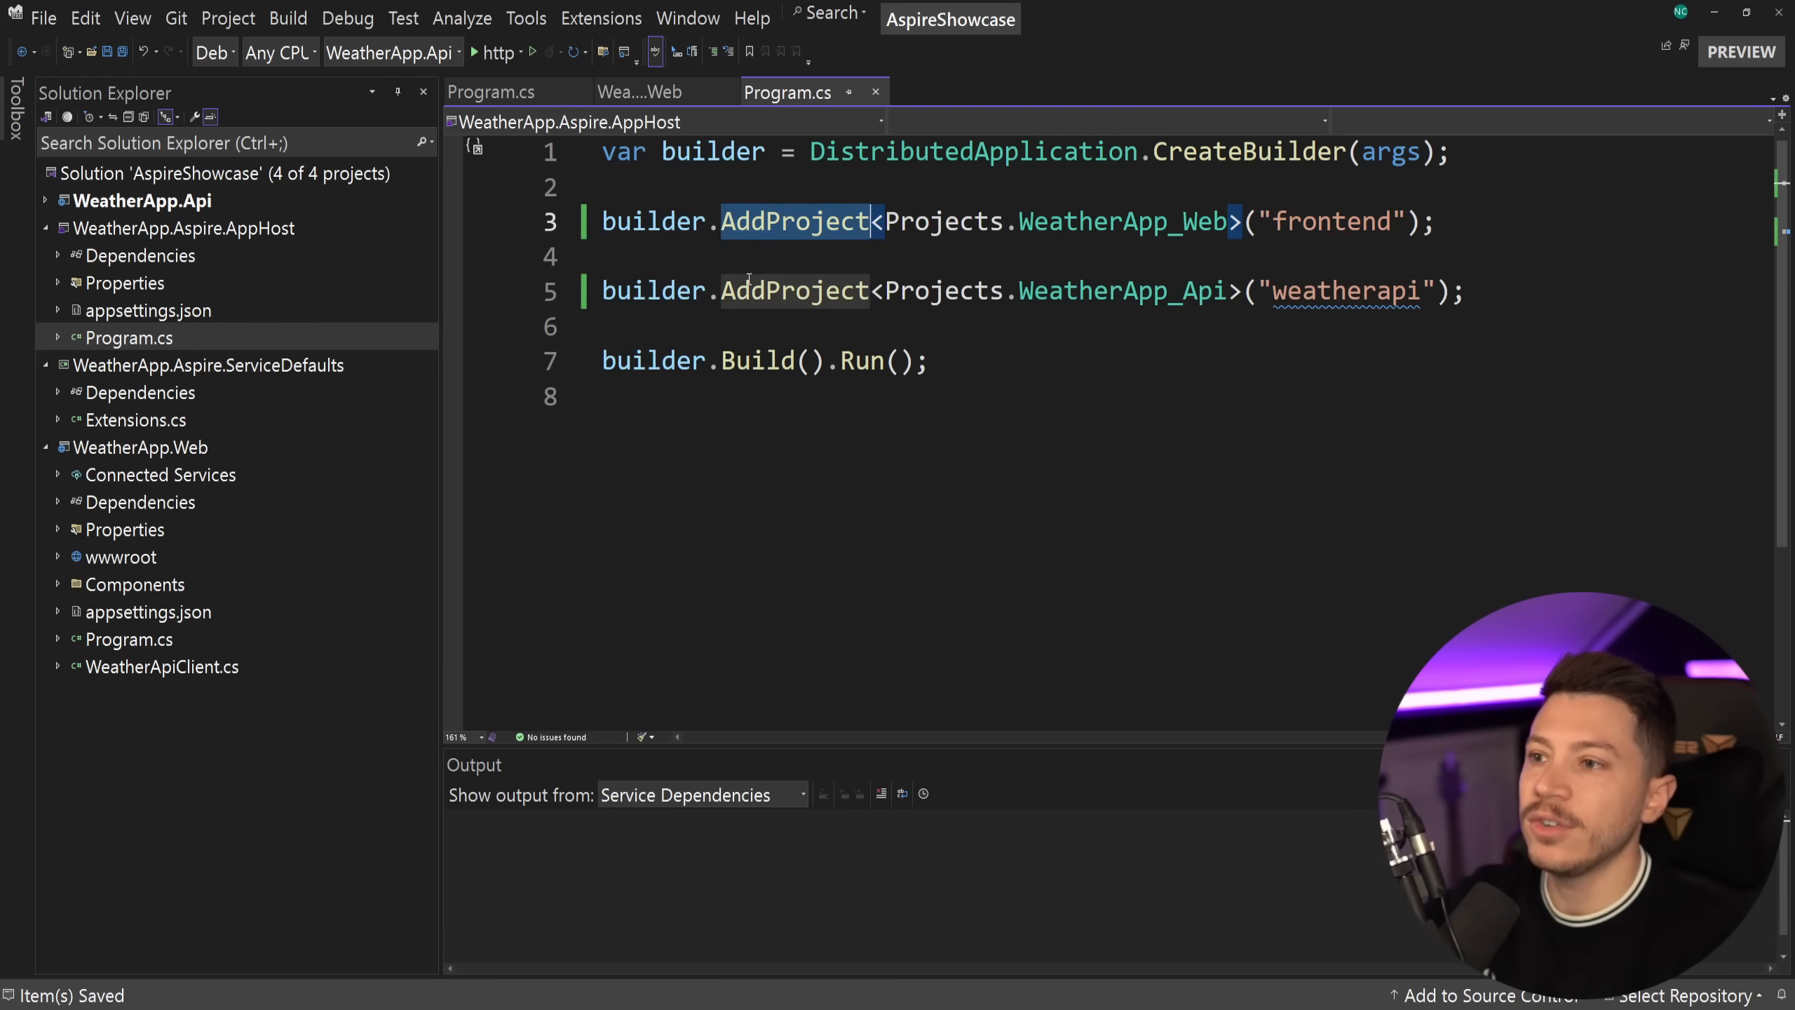
pyautogui.click(47, 200)
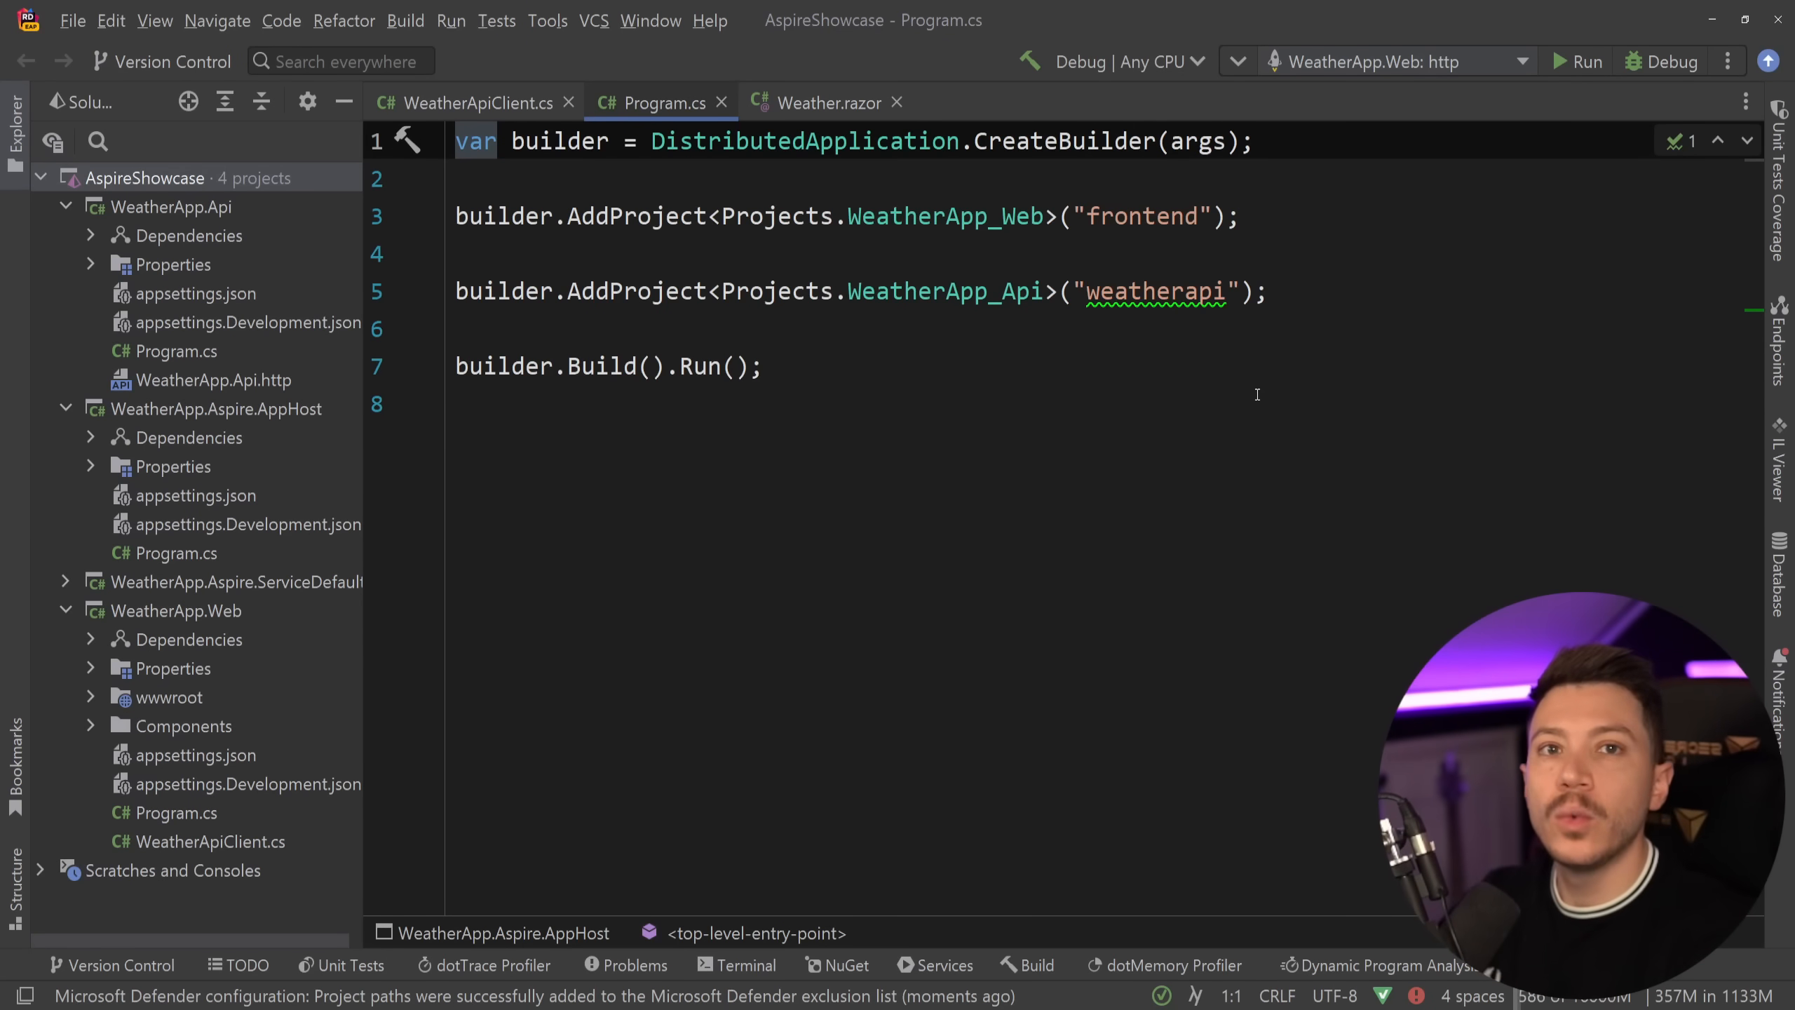
# - Declare 'var api' for the weatherapi AddProject and append .WithReference(api) to the frontend
pyautogui.doubleClick(776, 216)
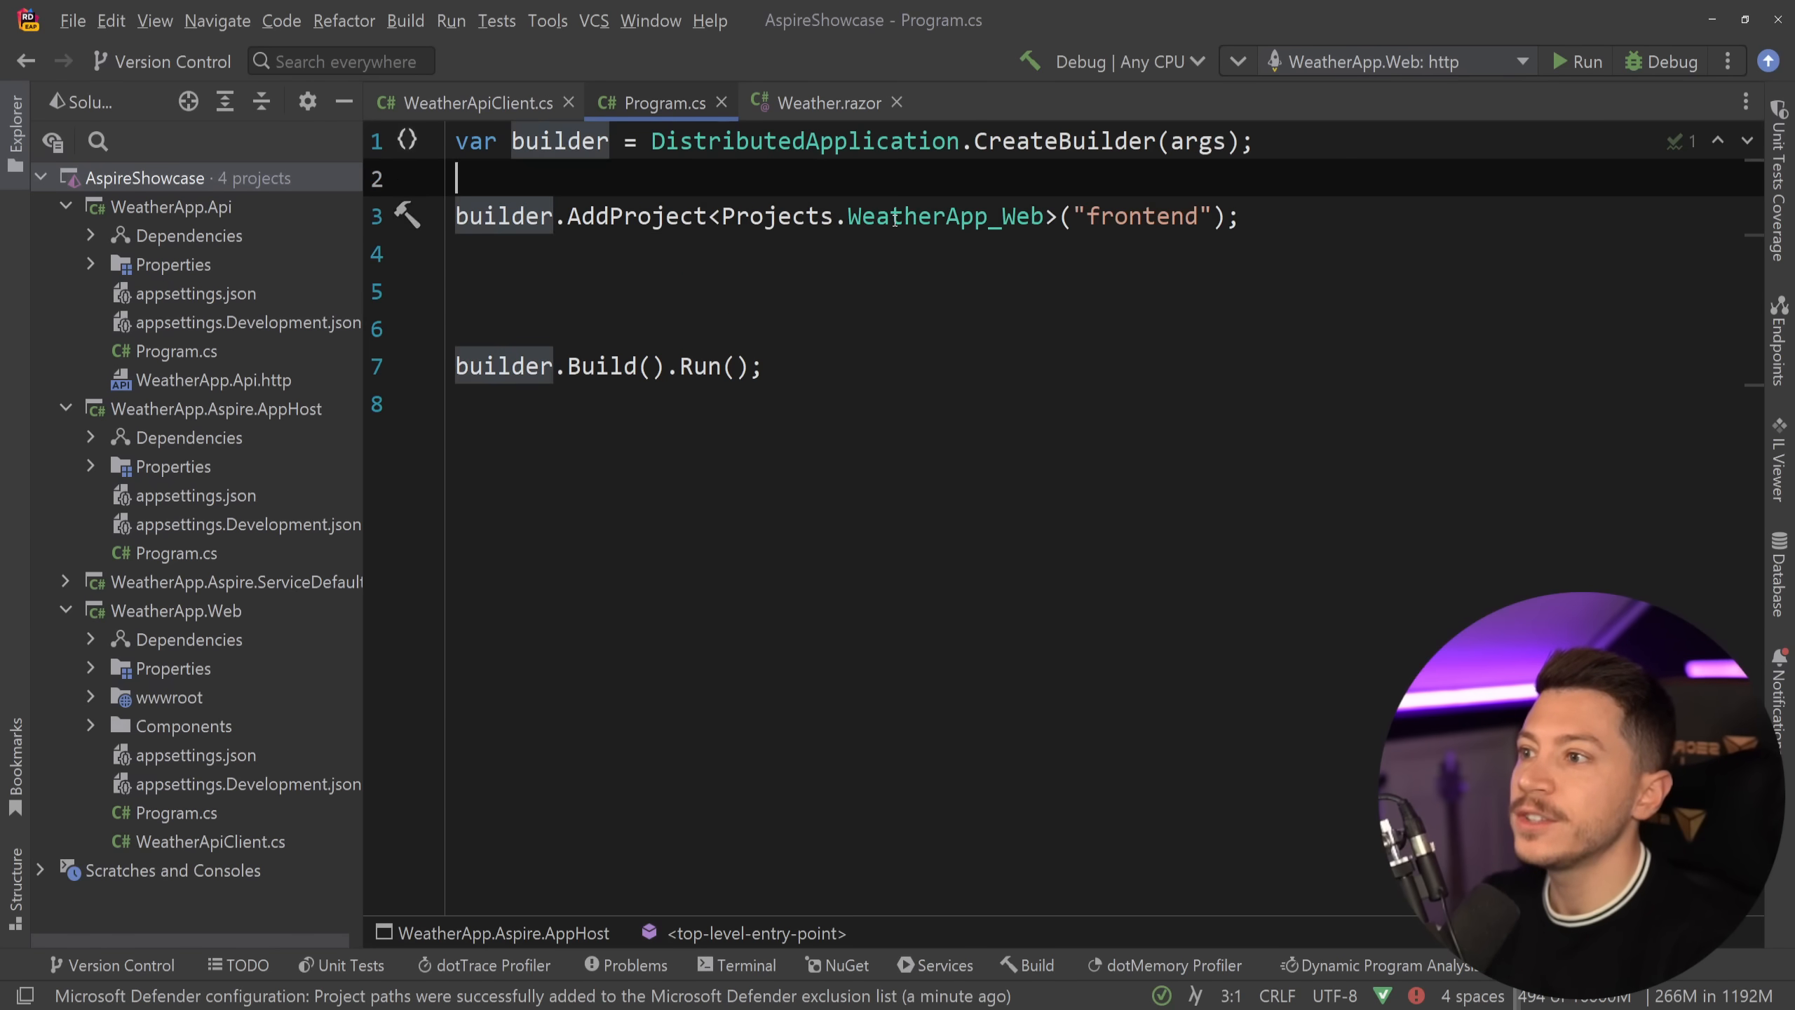
pyautogui.write('var api builder.AddProject<Projects.WeatherApp_Api>("weatherapi");')
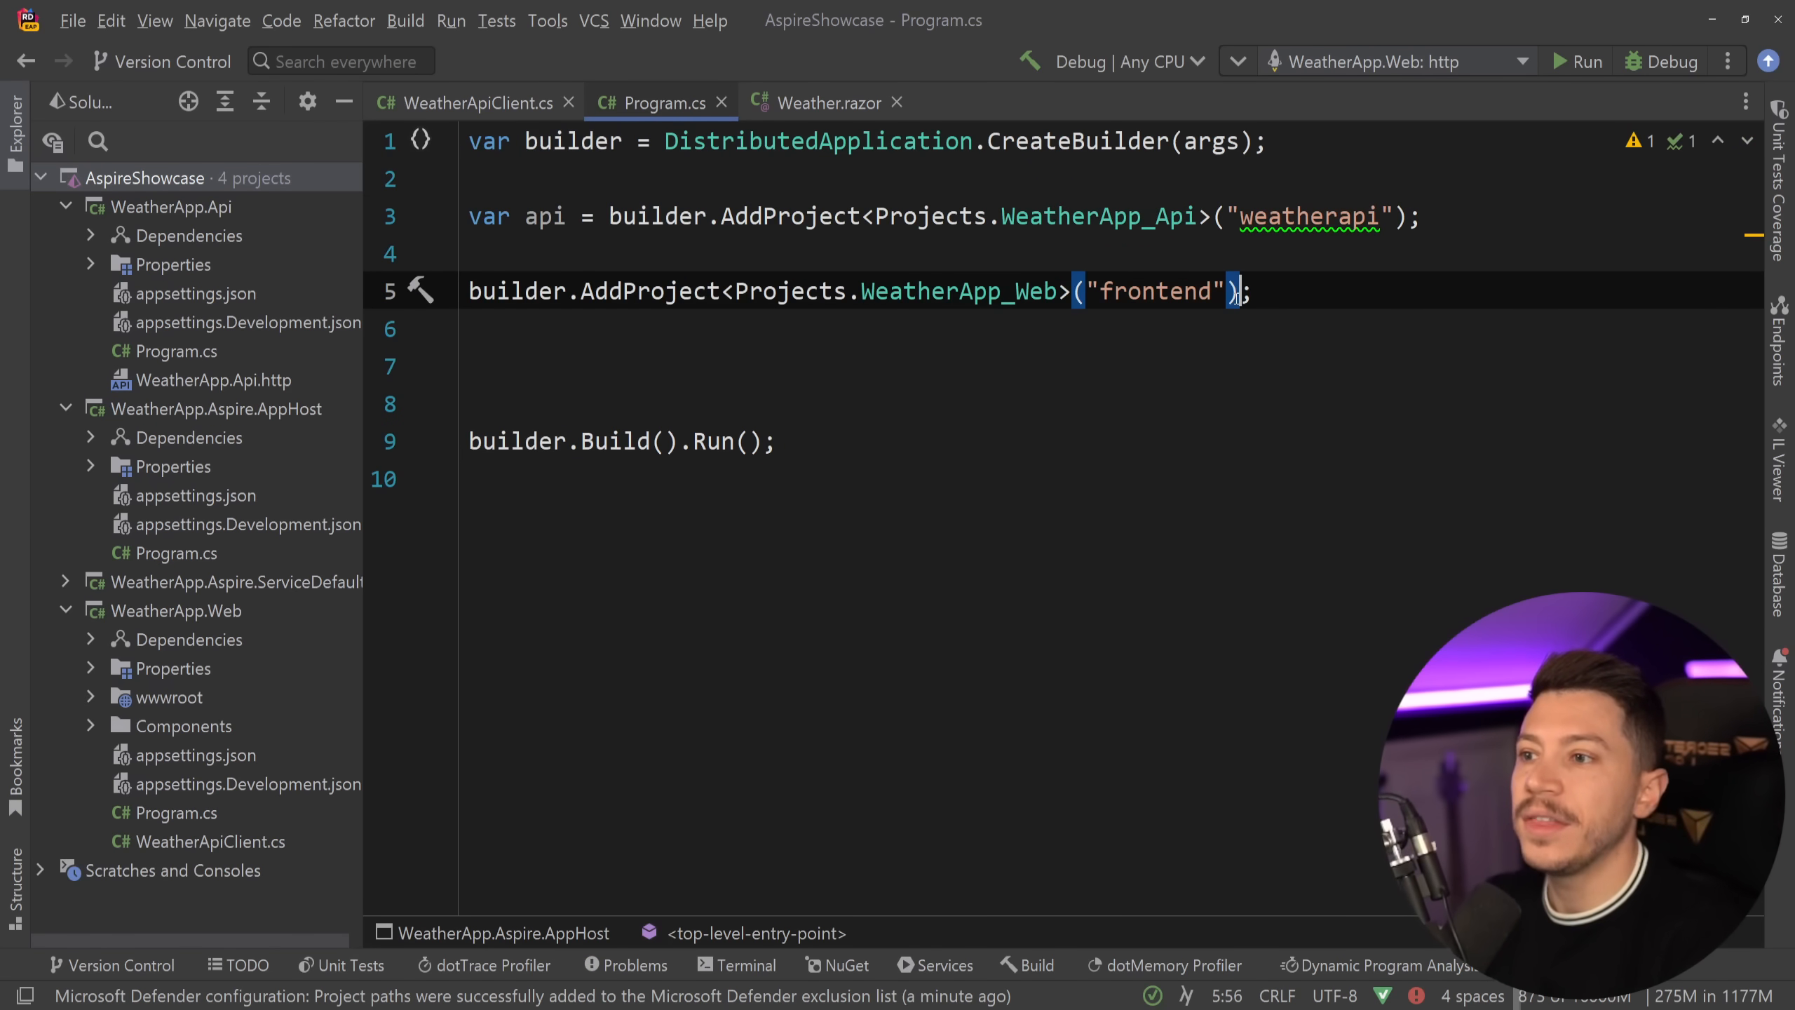
pyautogui.write('.;')
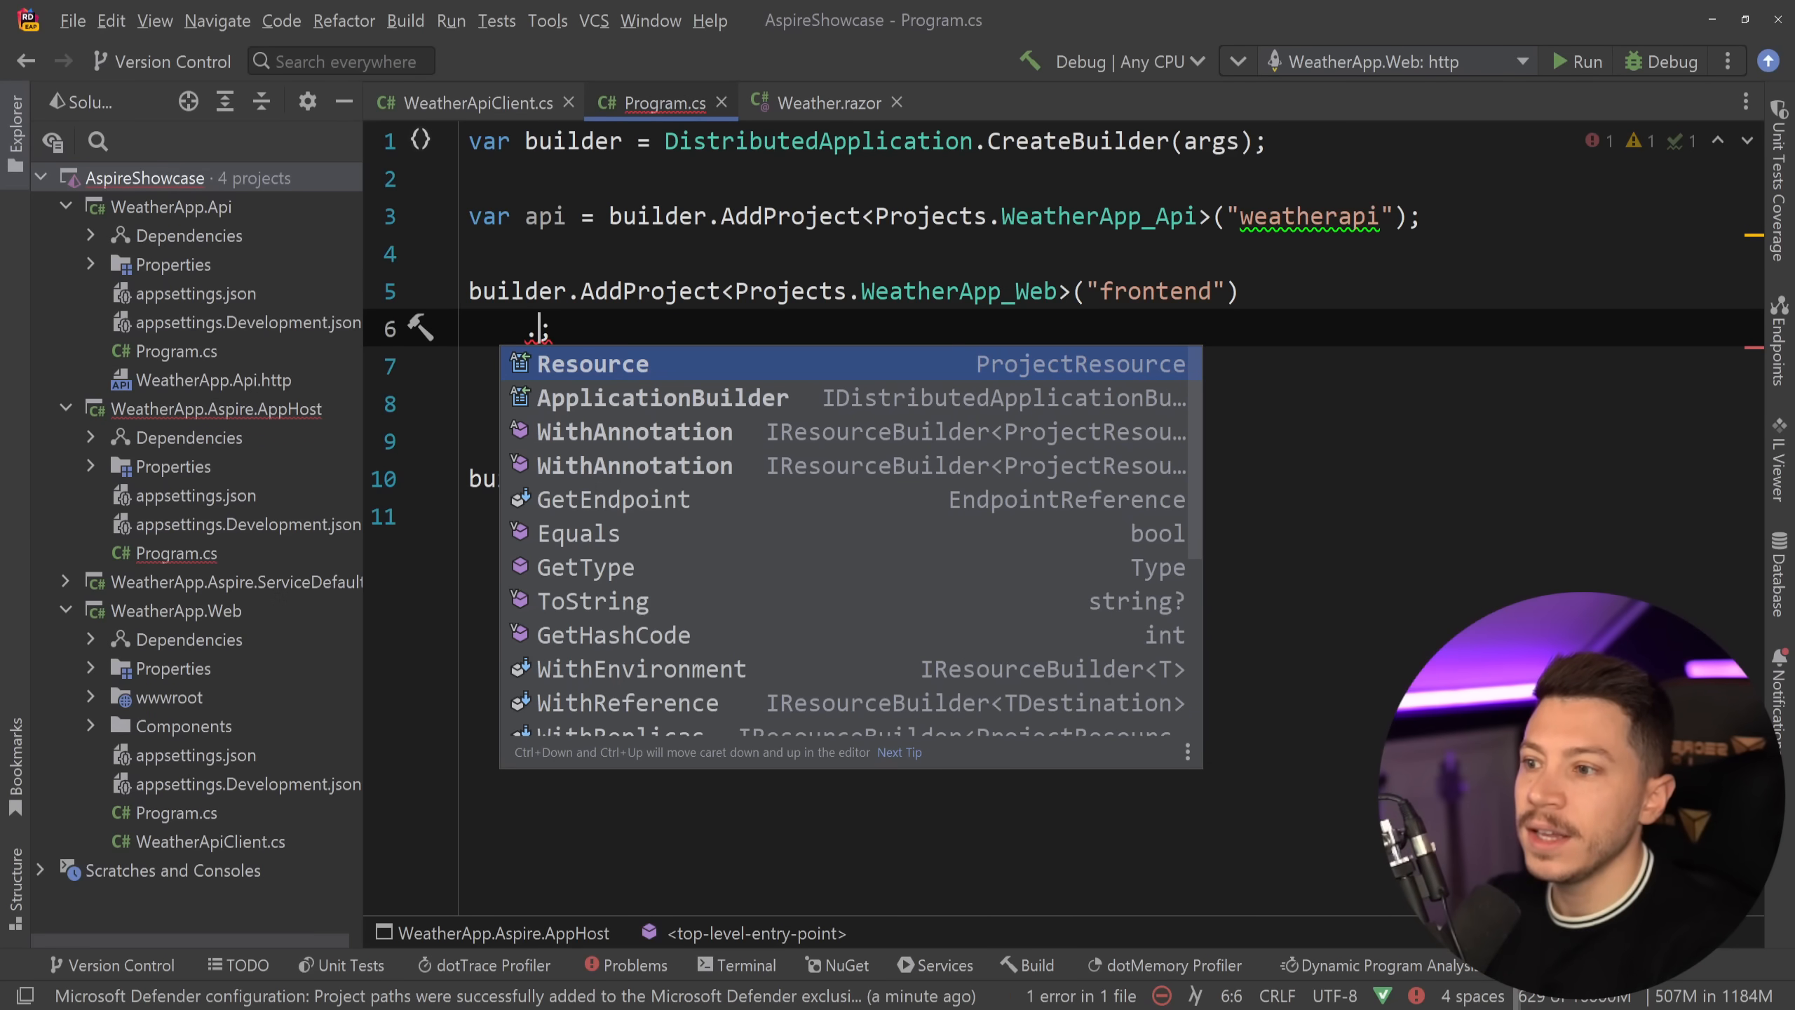
pyautogui.write('.WithReference(api')
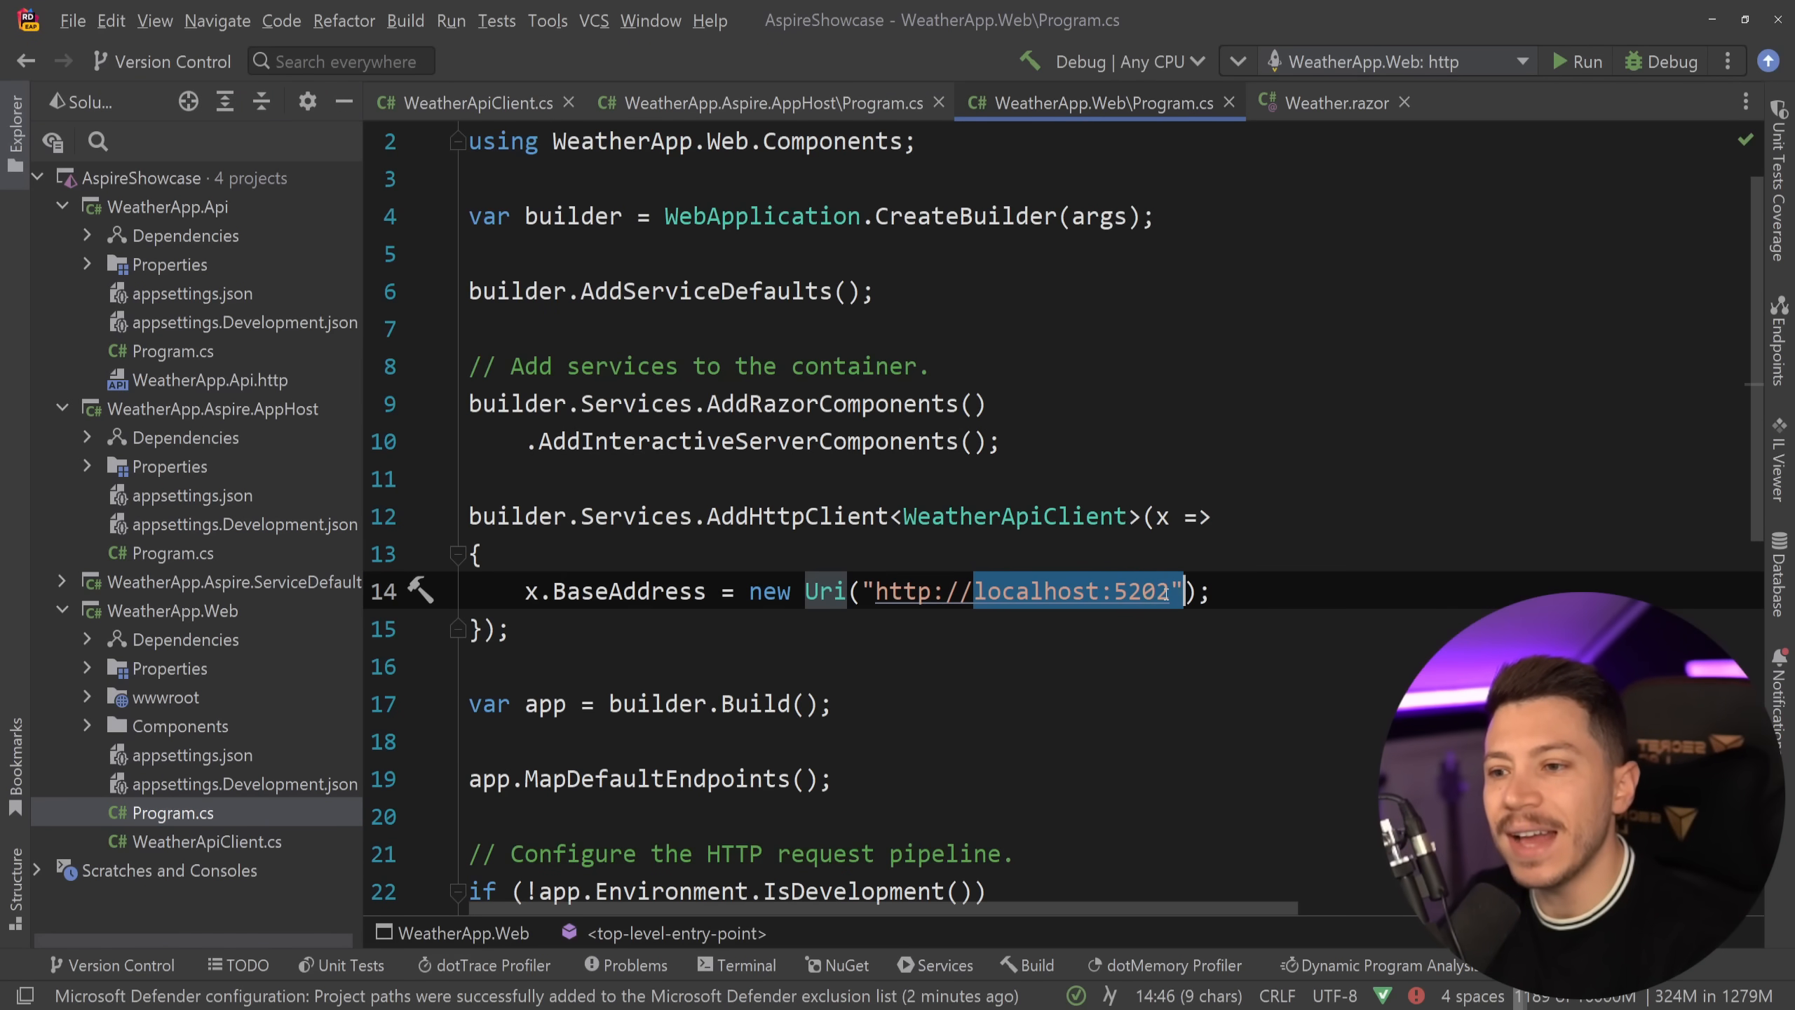
pyautogui.moveTo(1133, 591)
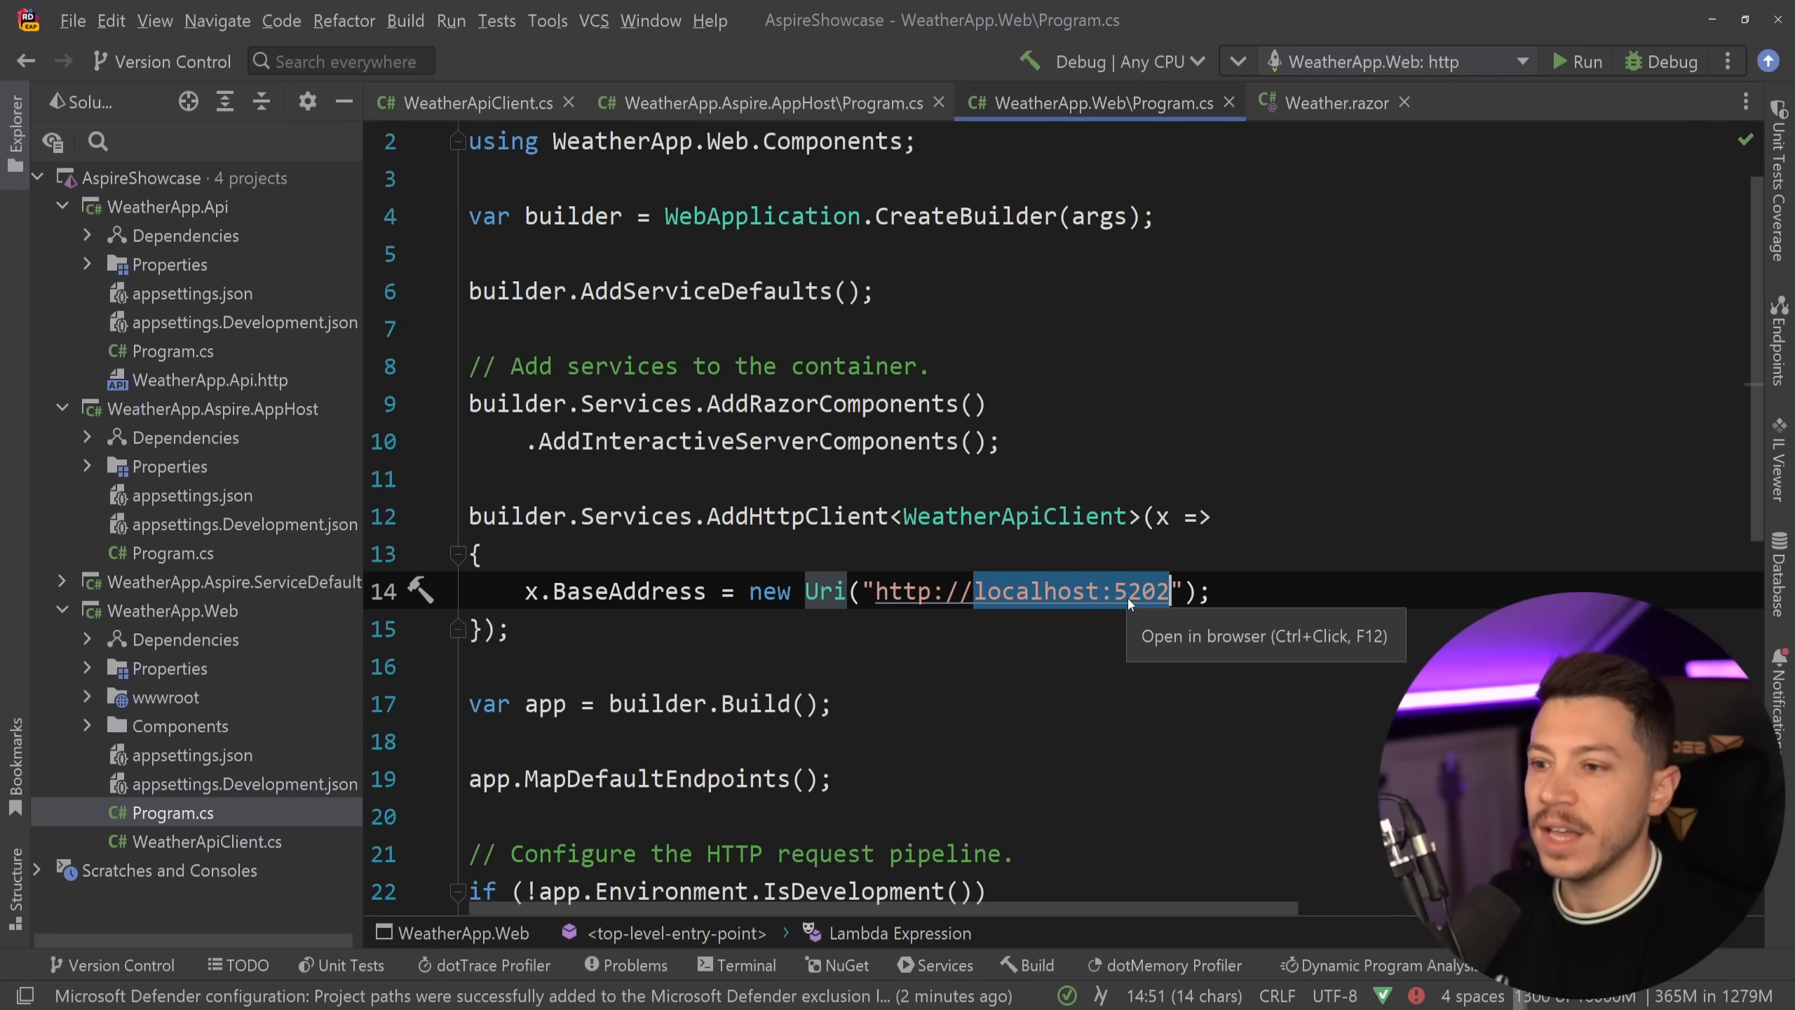
# - Replace localhost:5202 with weatherapi in the HttpClient BaseAddress and close Weather.razor
pyautogui.write('weatherapi')
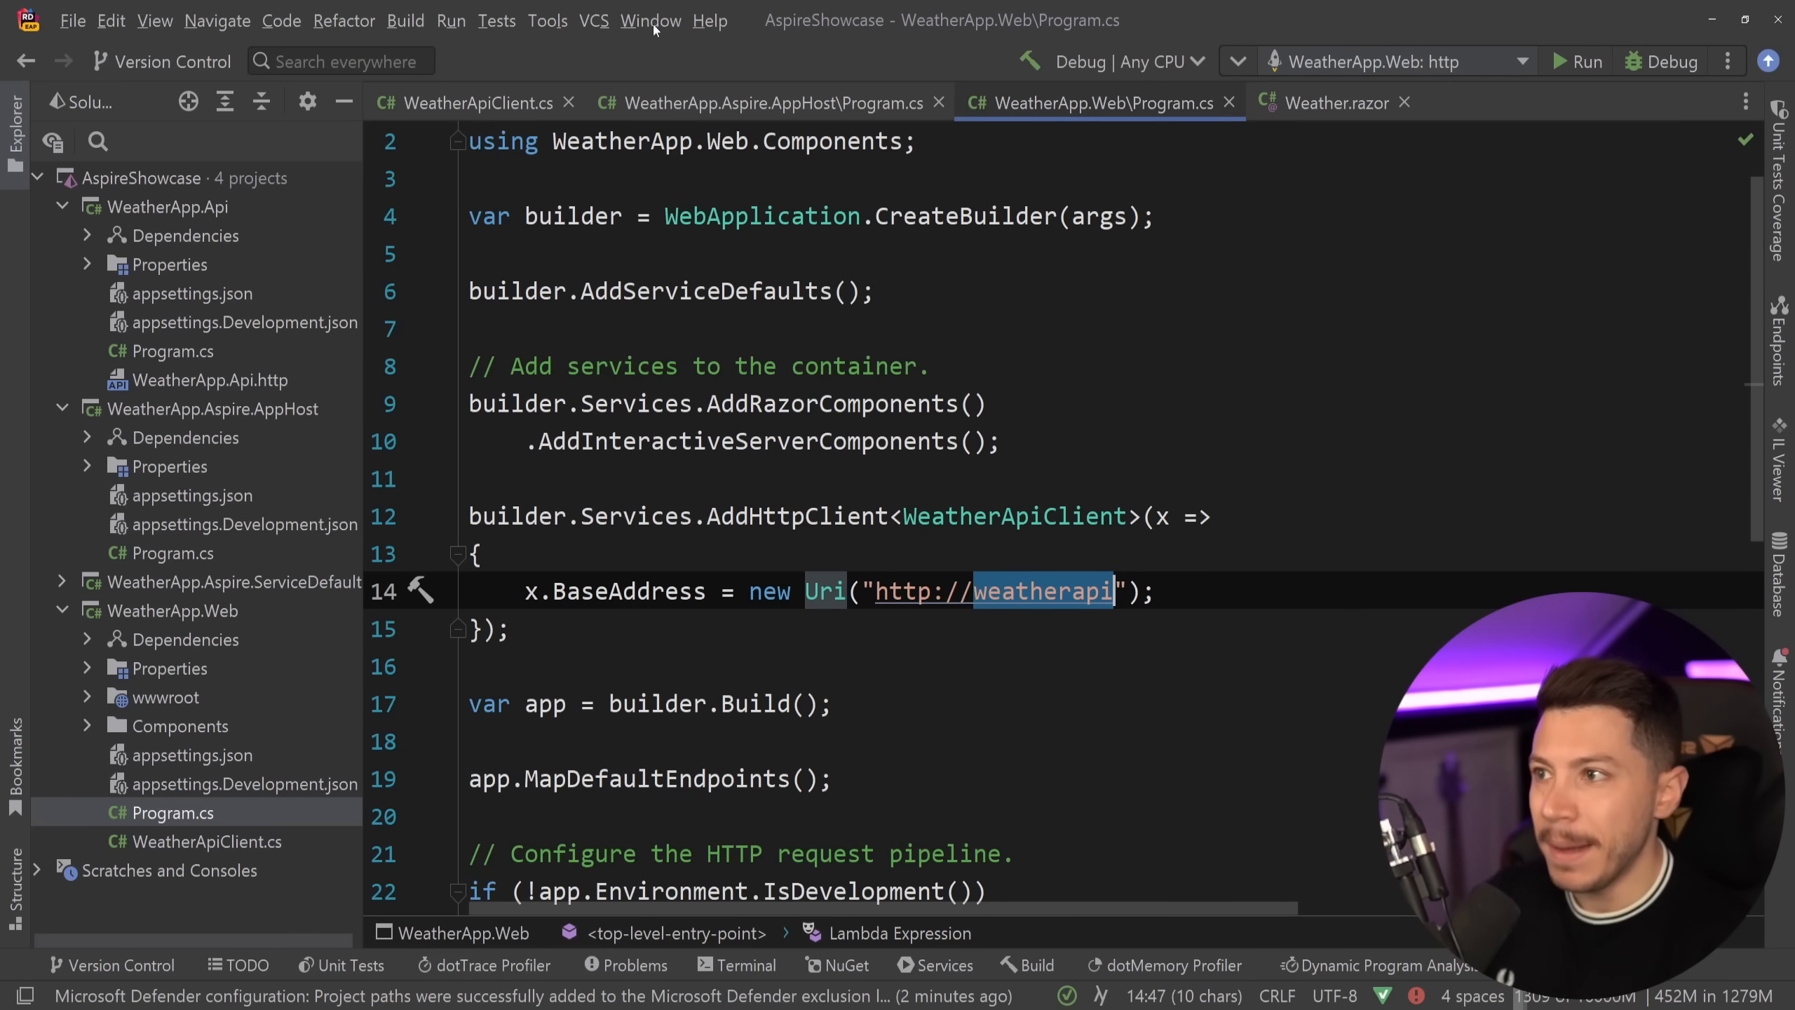
pyautogui.click(767, 102)
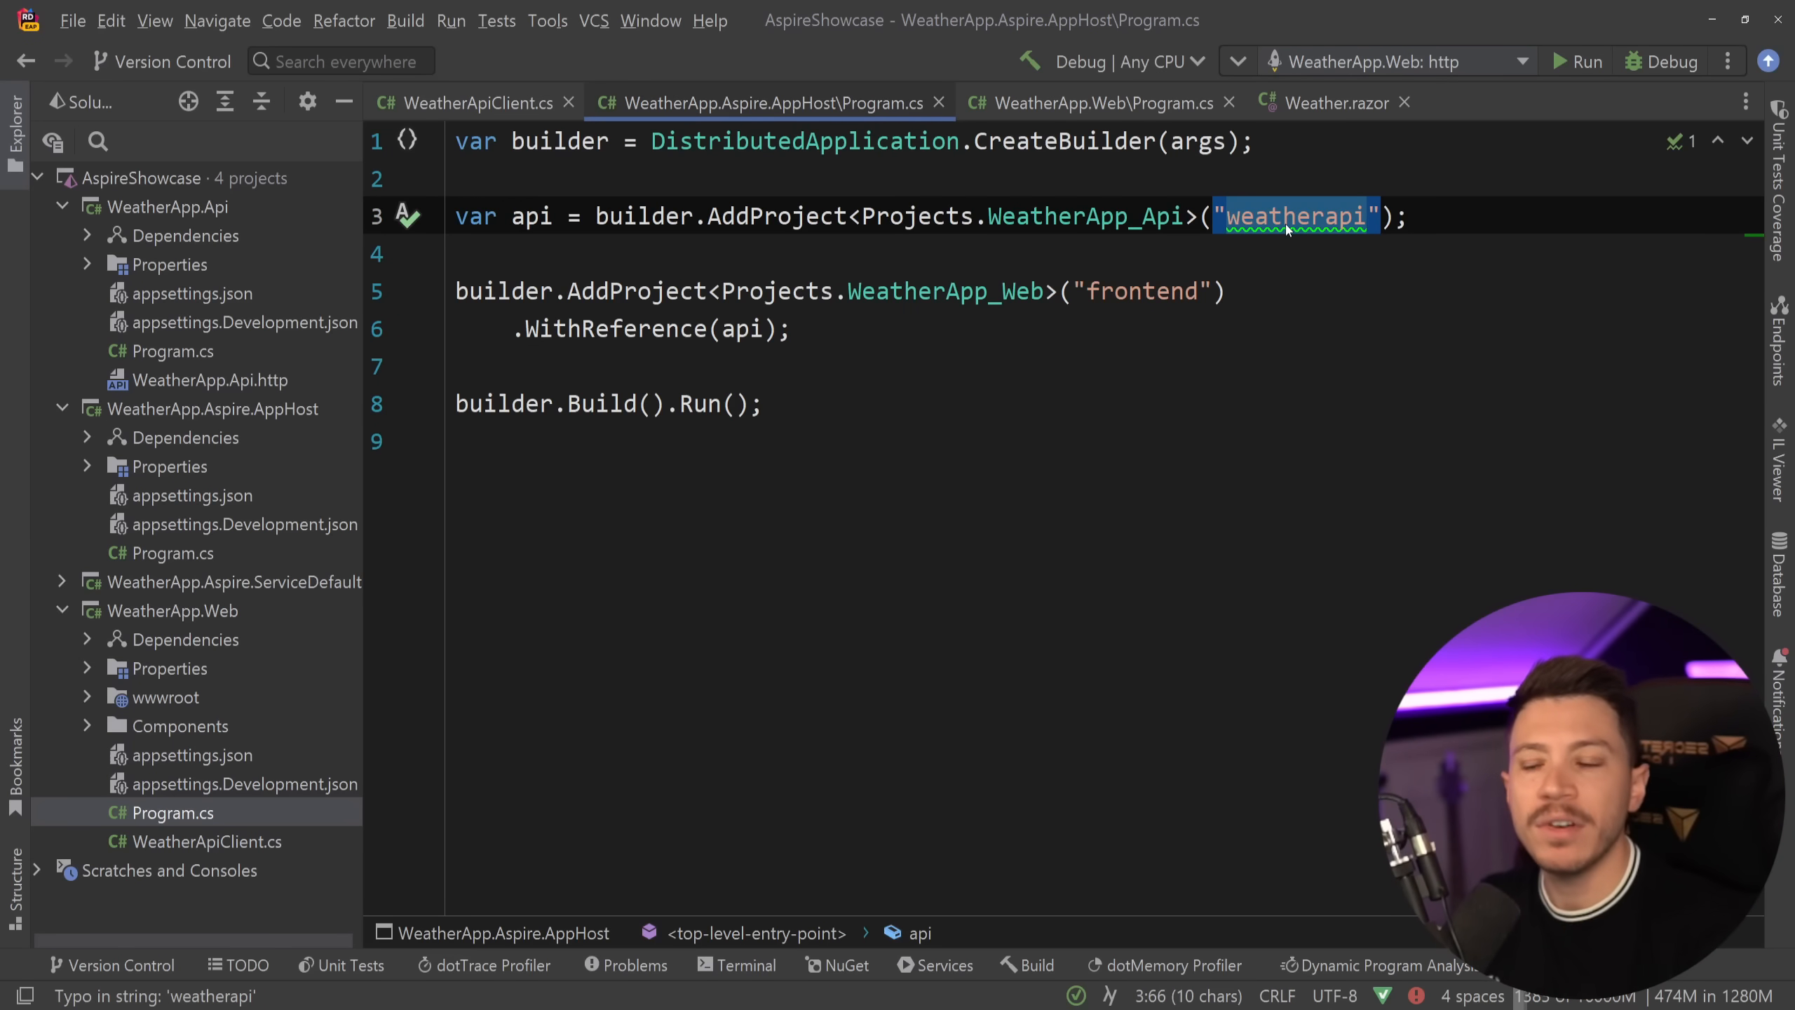
pyautogui.click(1100, 102)
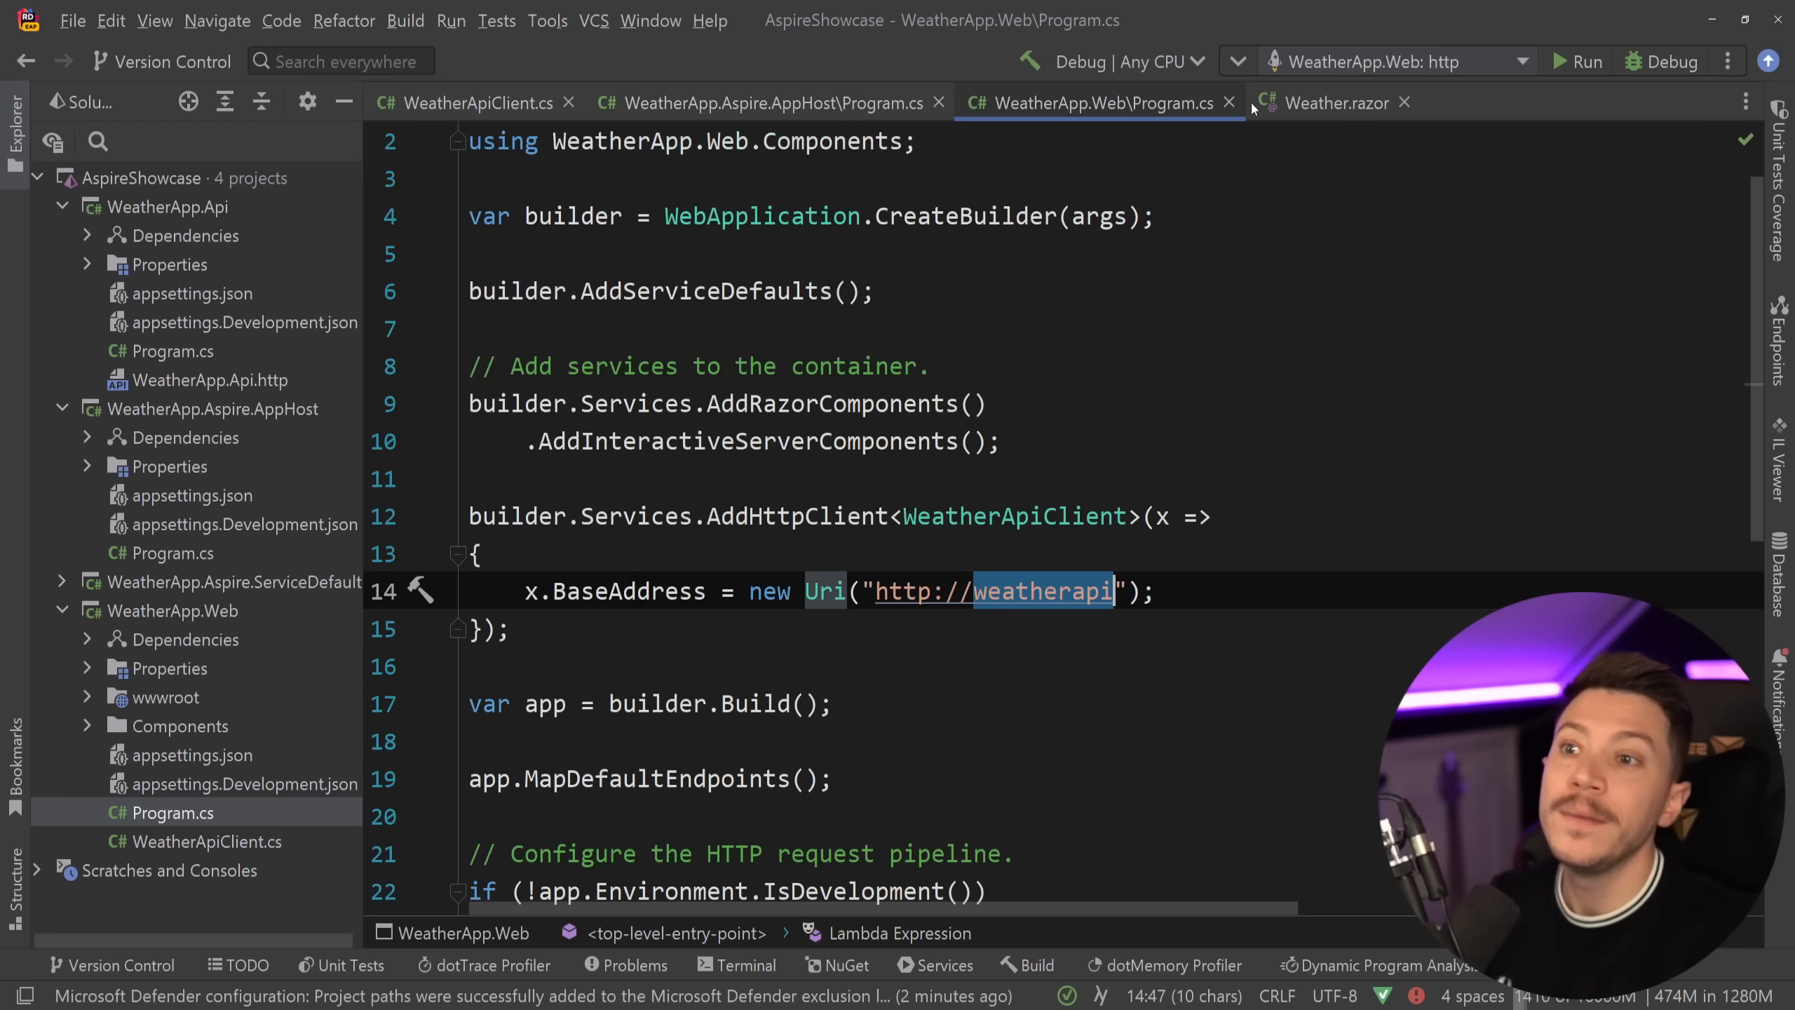
pyautogui.click(1402, 103)
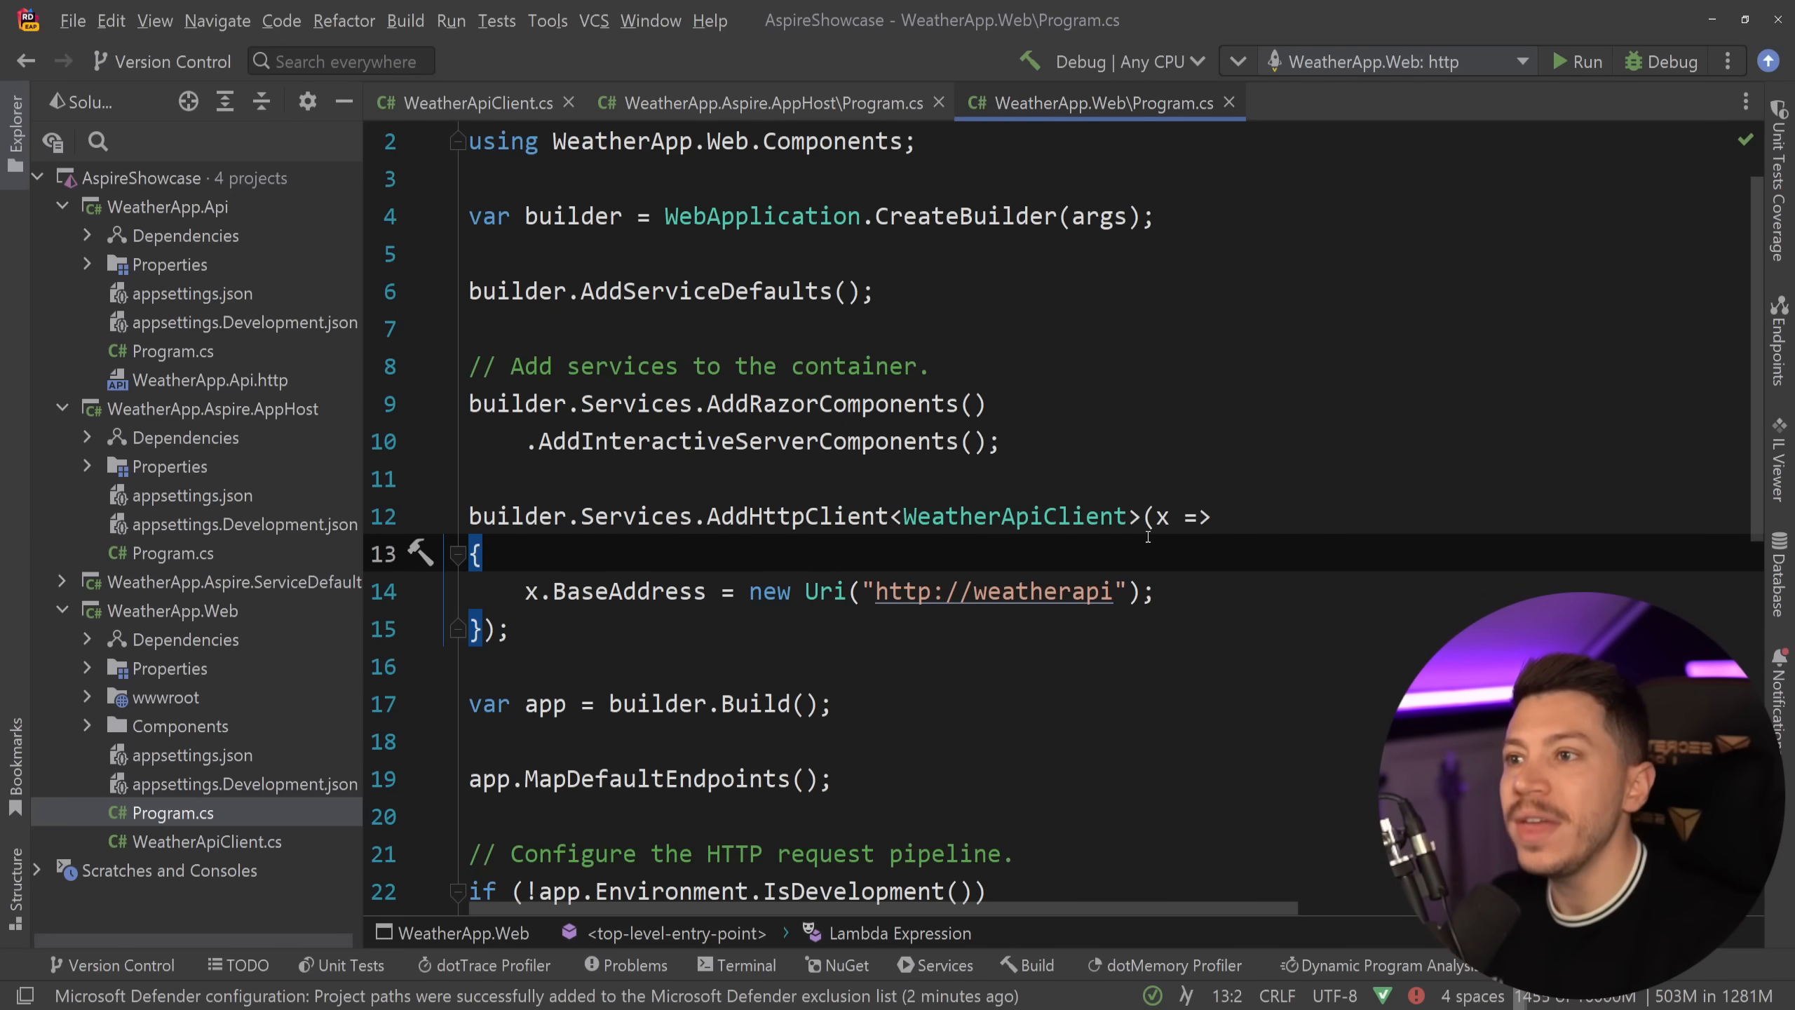
pyautogui.click(767, 103)
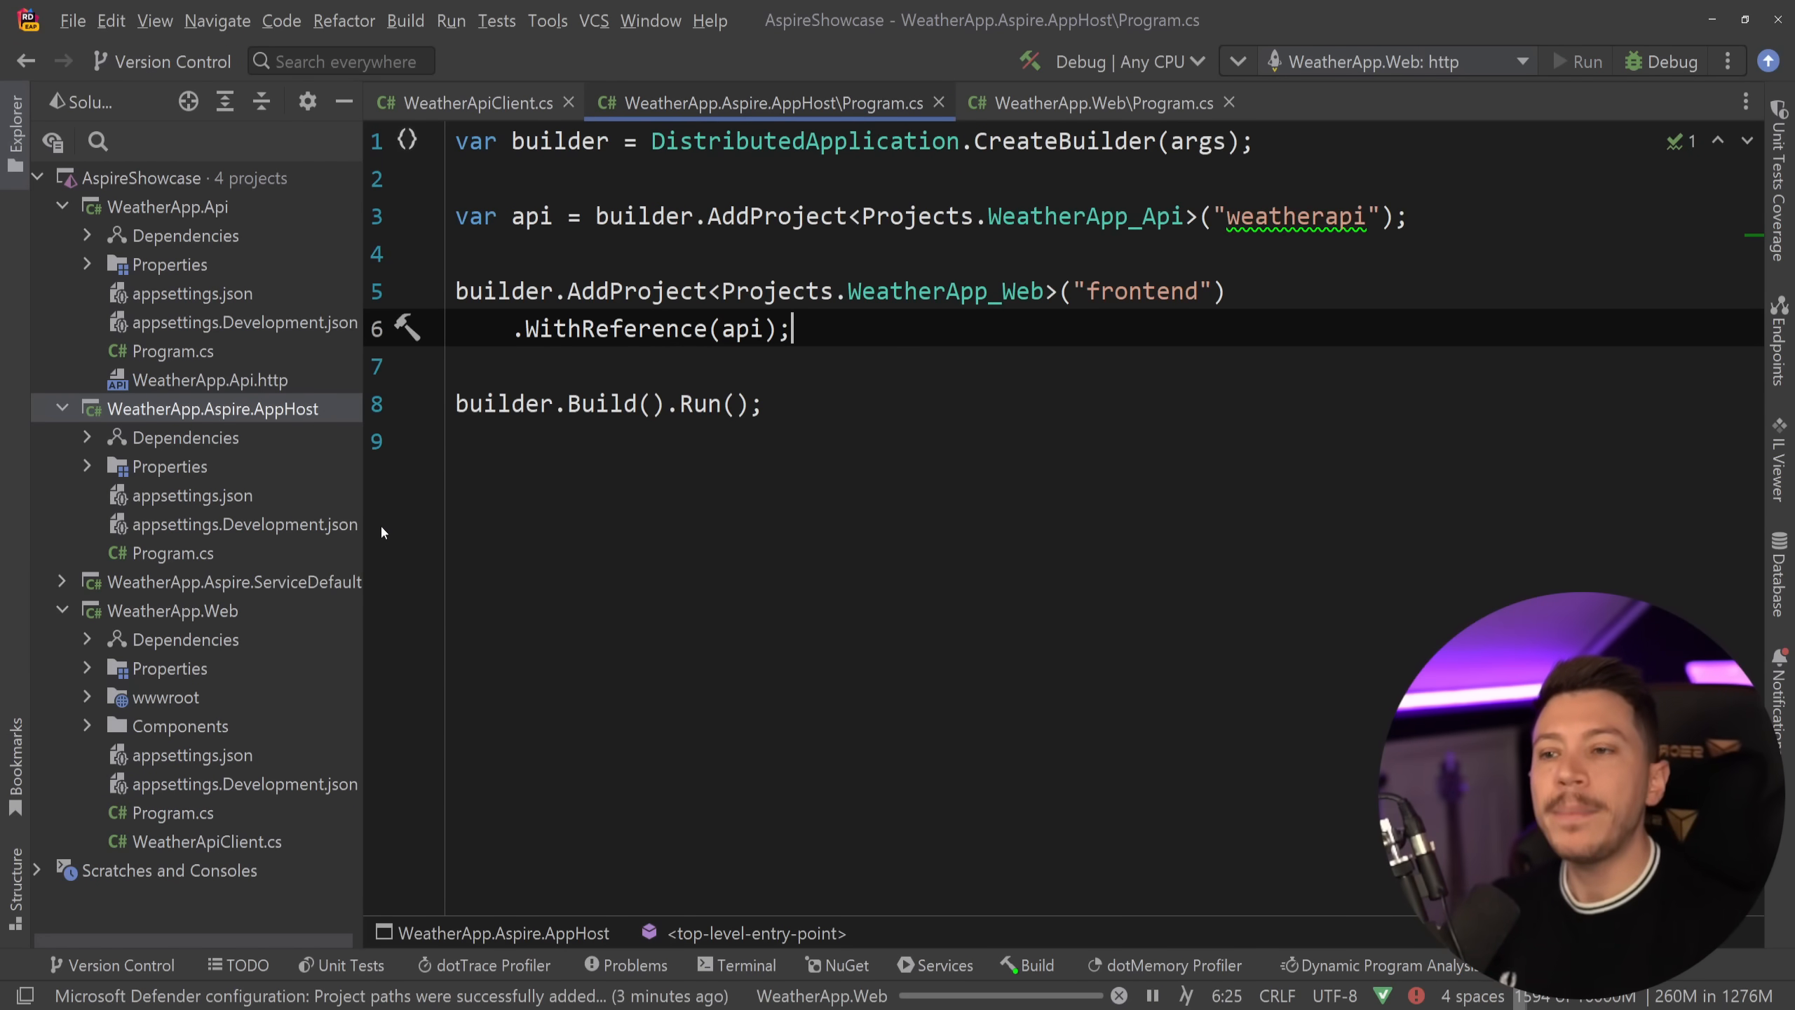
# - Run WeatherApp.Aspire.AppHost and follow the localhost:15076 dashboard link
pyautogui.click(1585, 60)
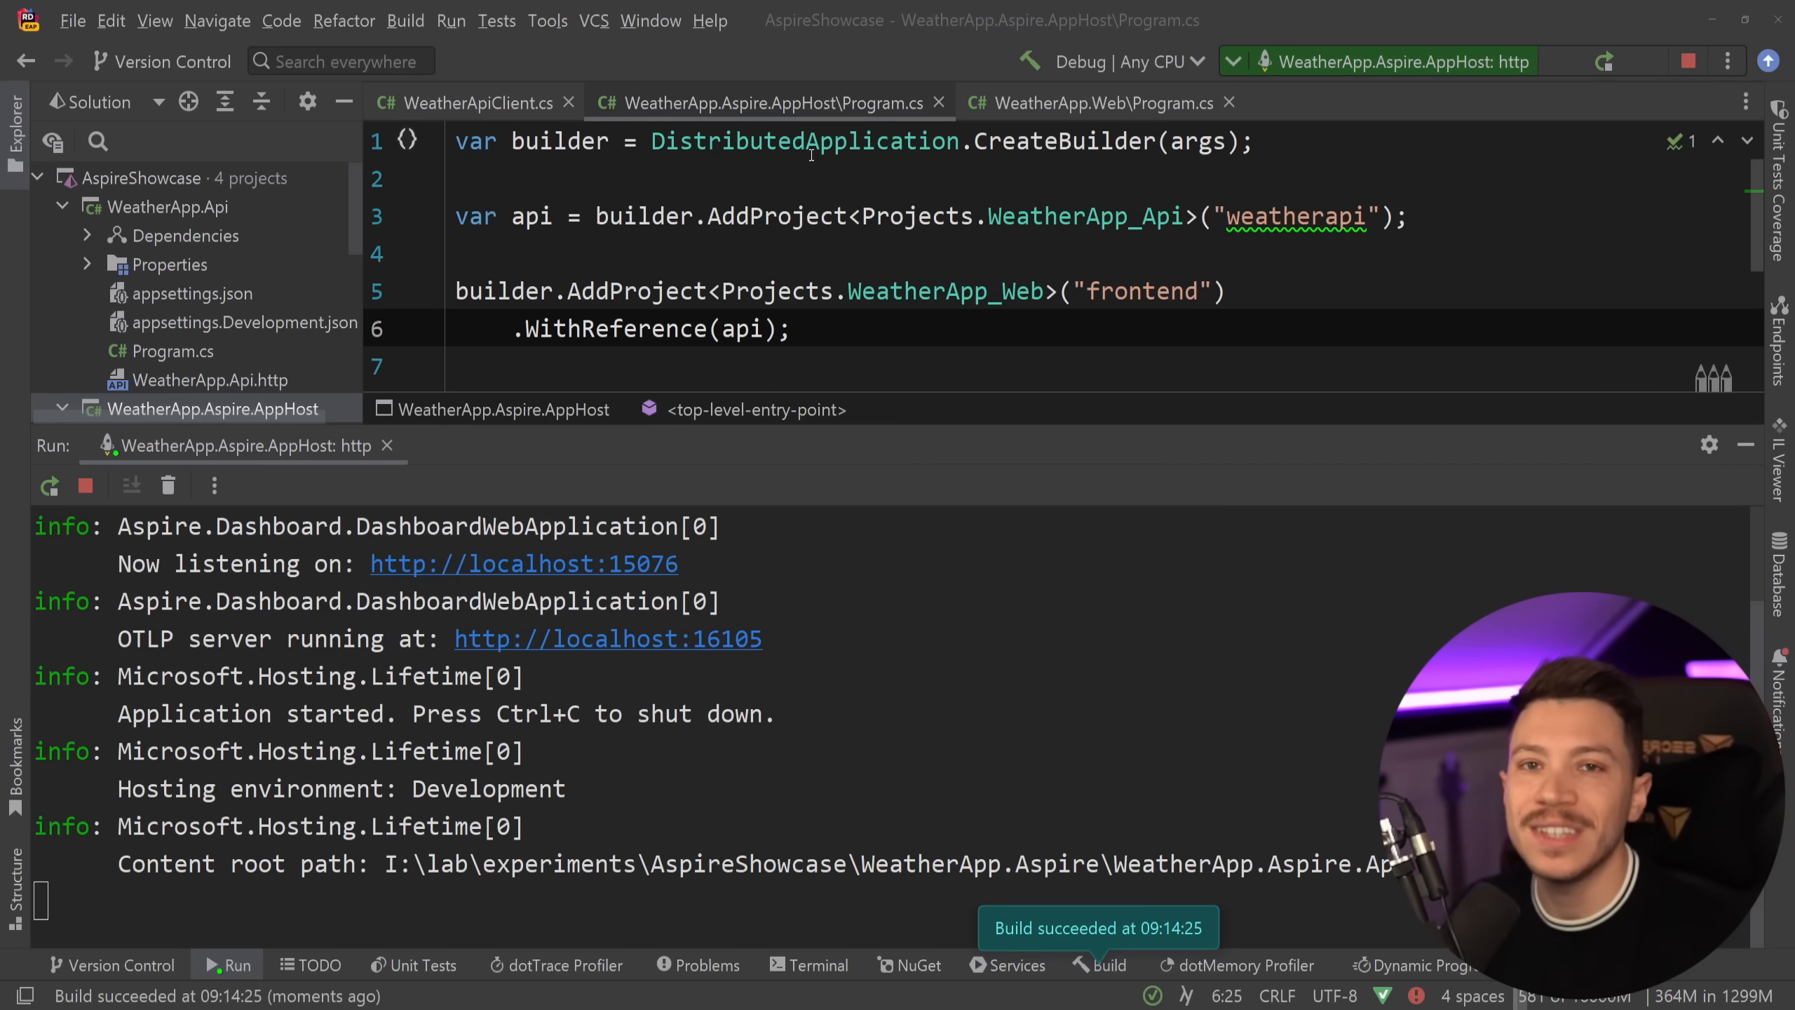
pyautogui.click(521, 564)
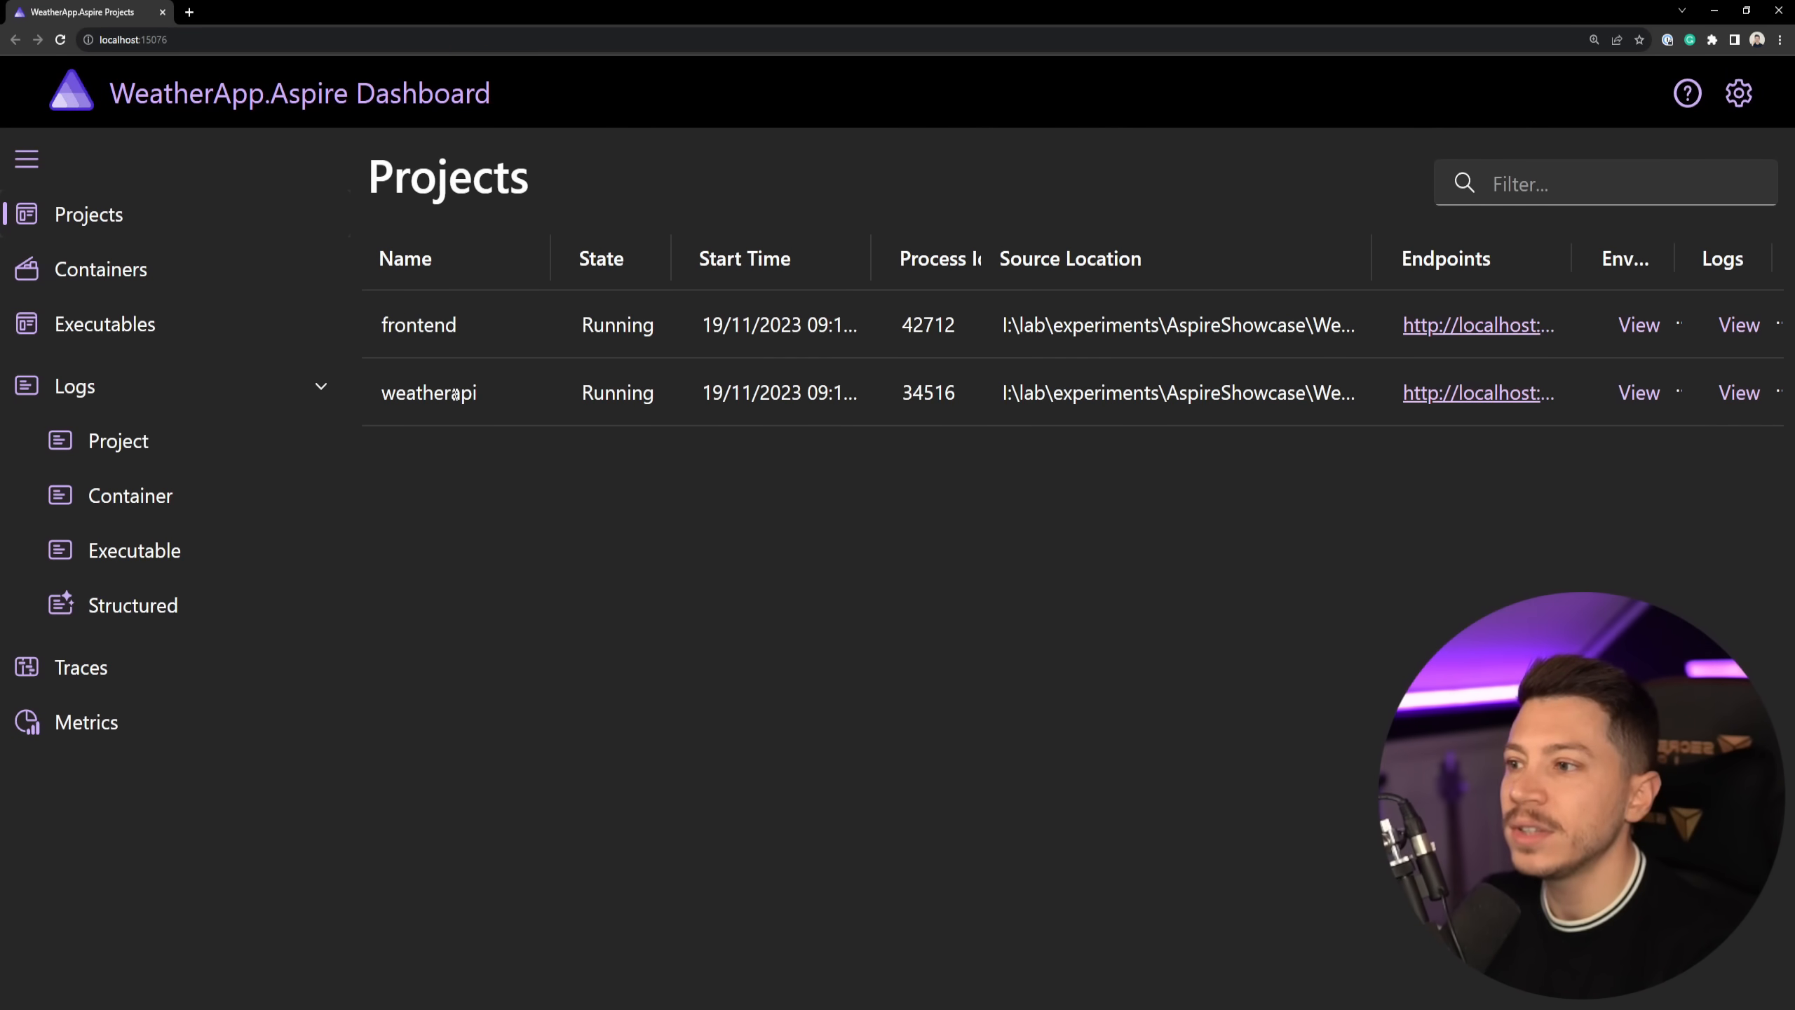
# - Visit the frontend's Weather page, reload forecasts, and check the weatherapi endpoint in the browser
pyautogui.doubleClick(428, 393)
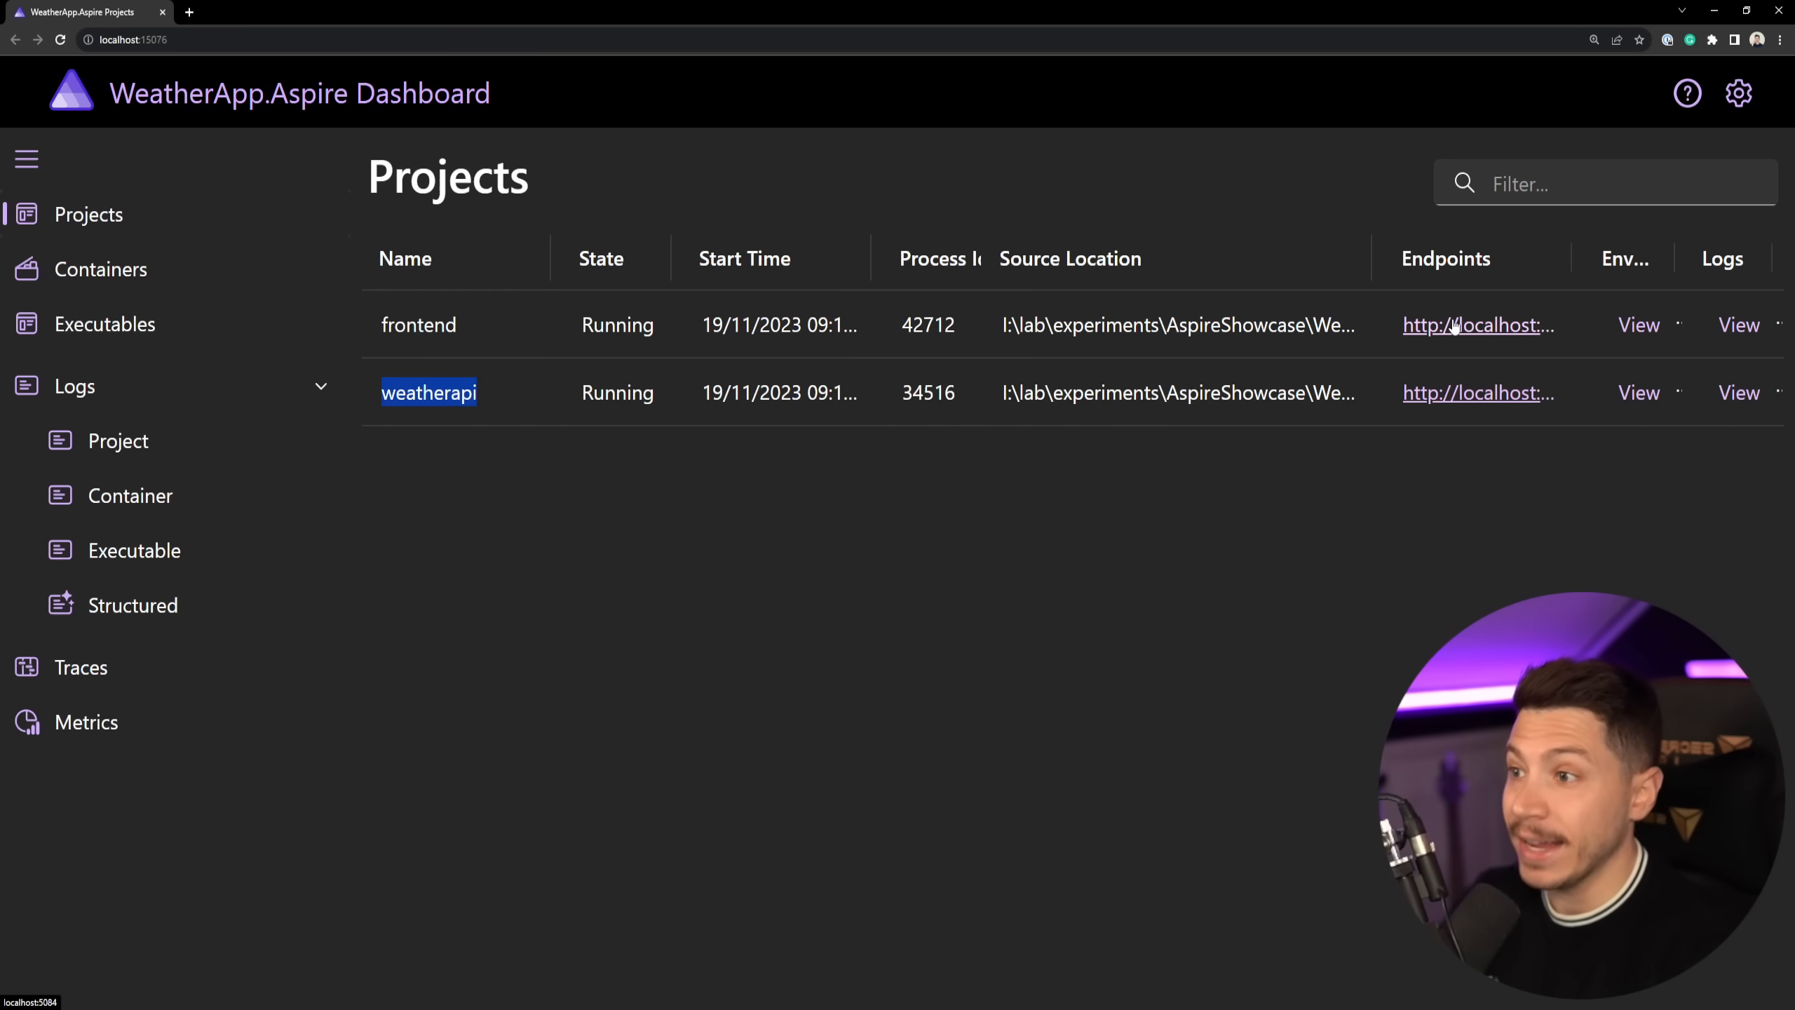
pyautogui.click(1476, 326)
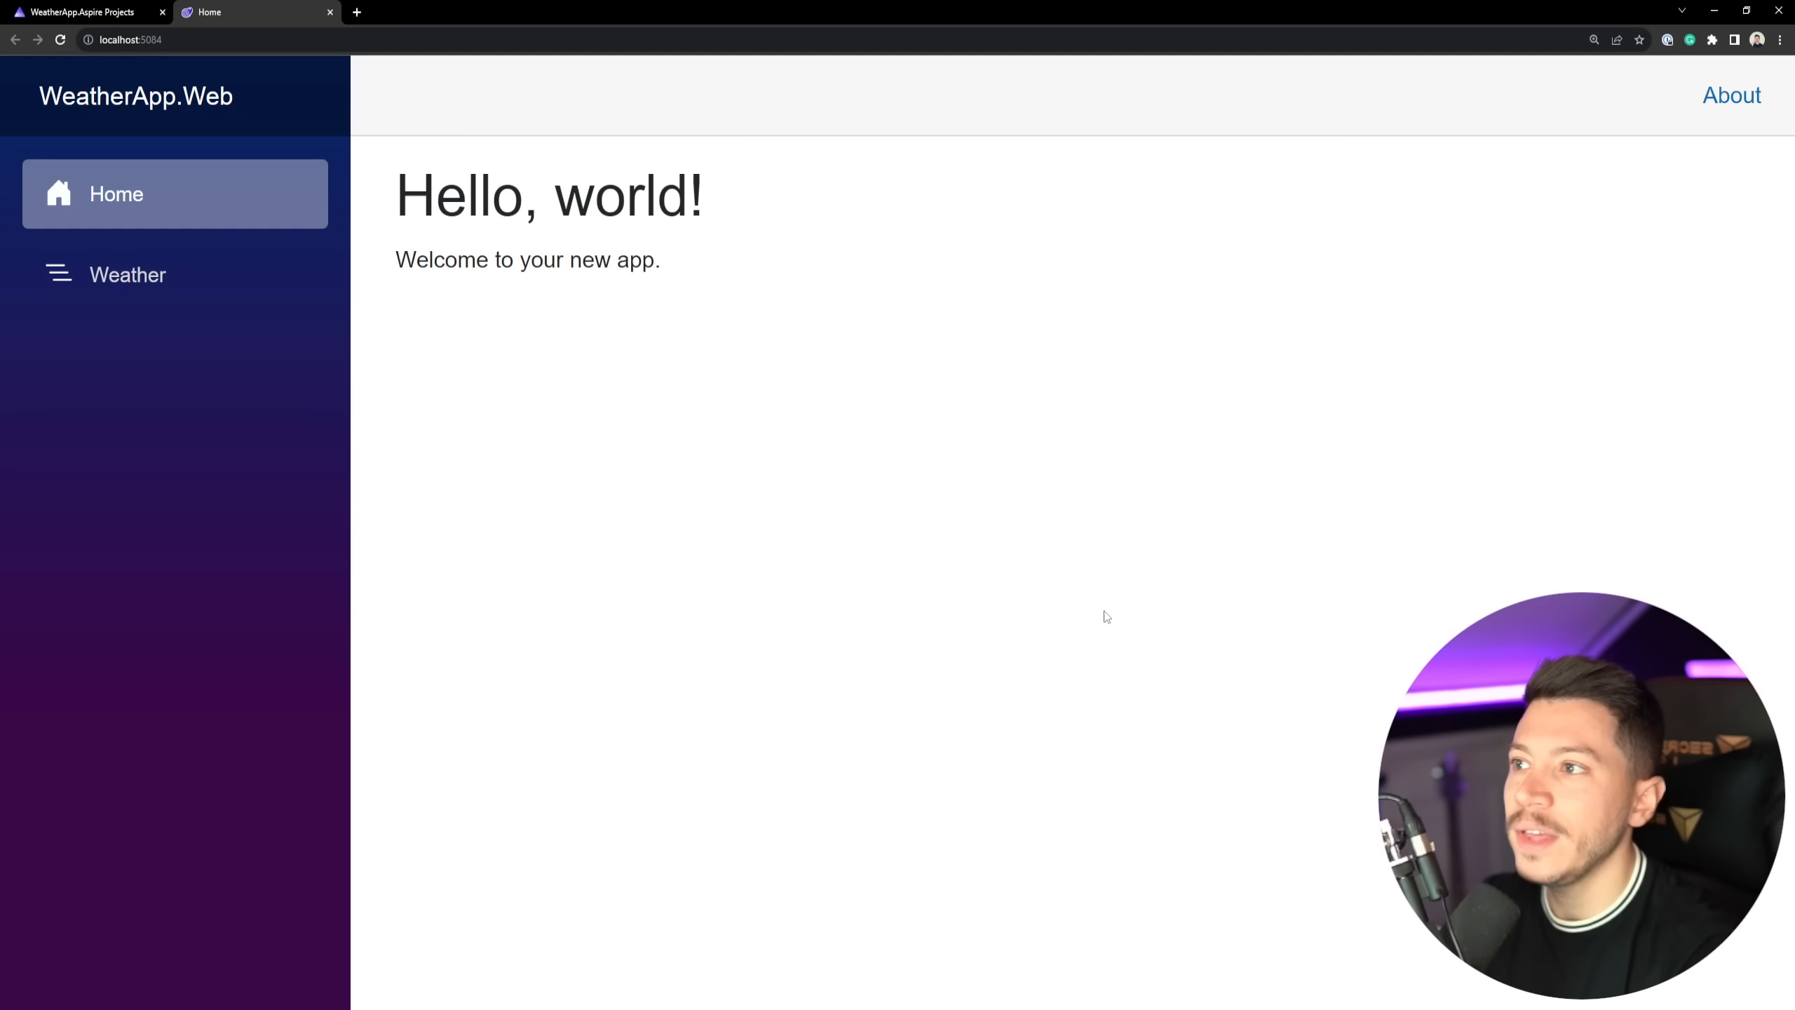
pyautogui.click(128, 274)
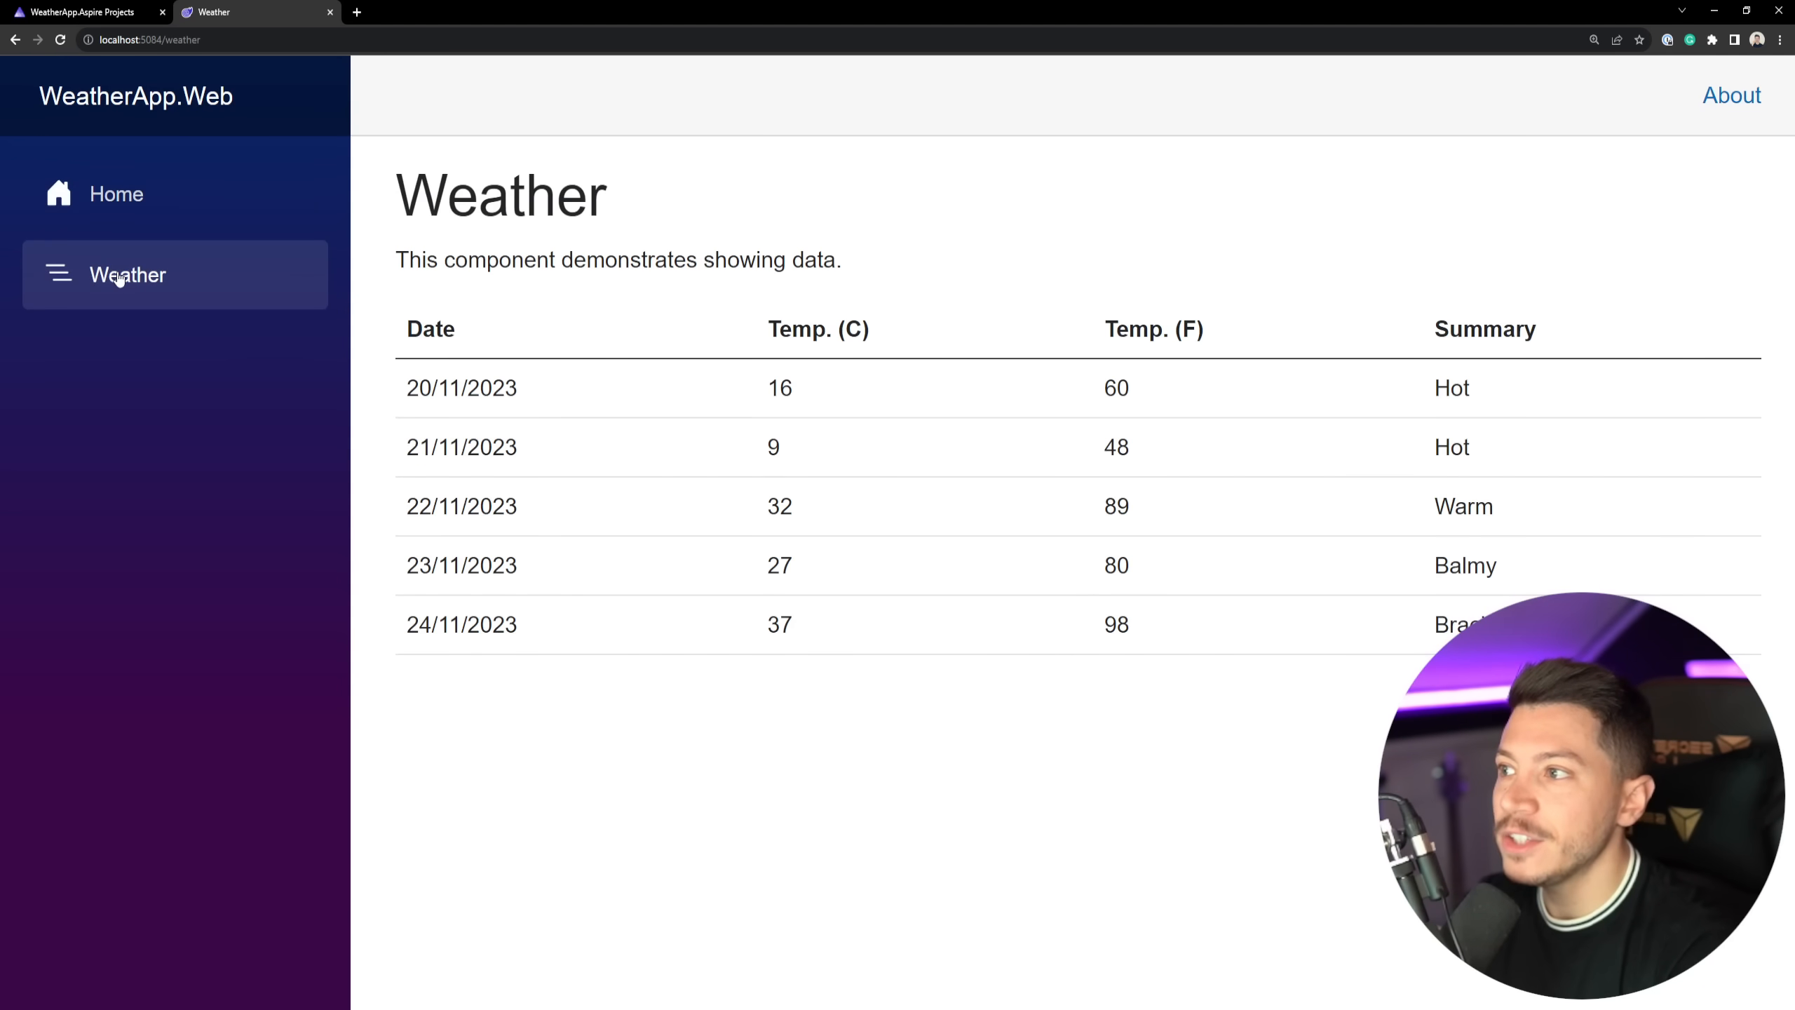
pyautogui.click(128, 275)
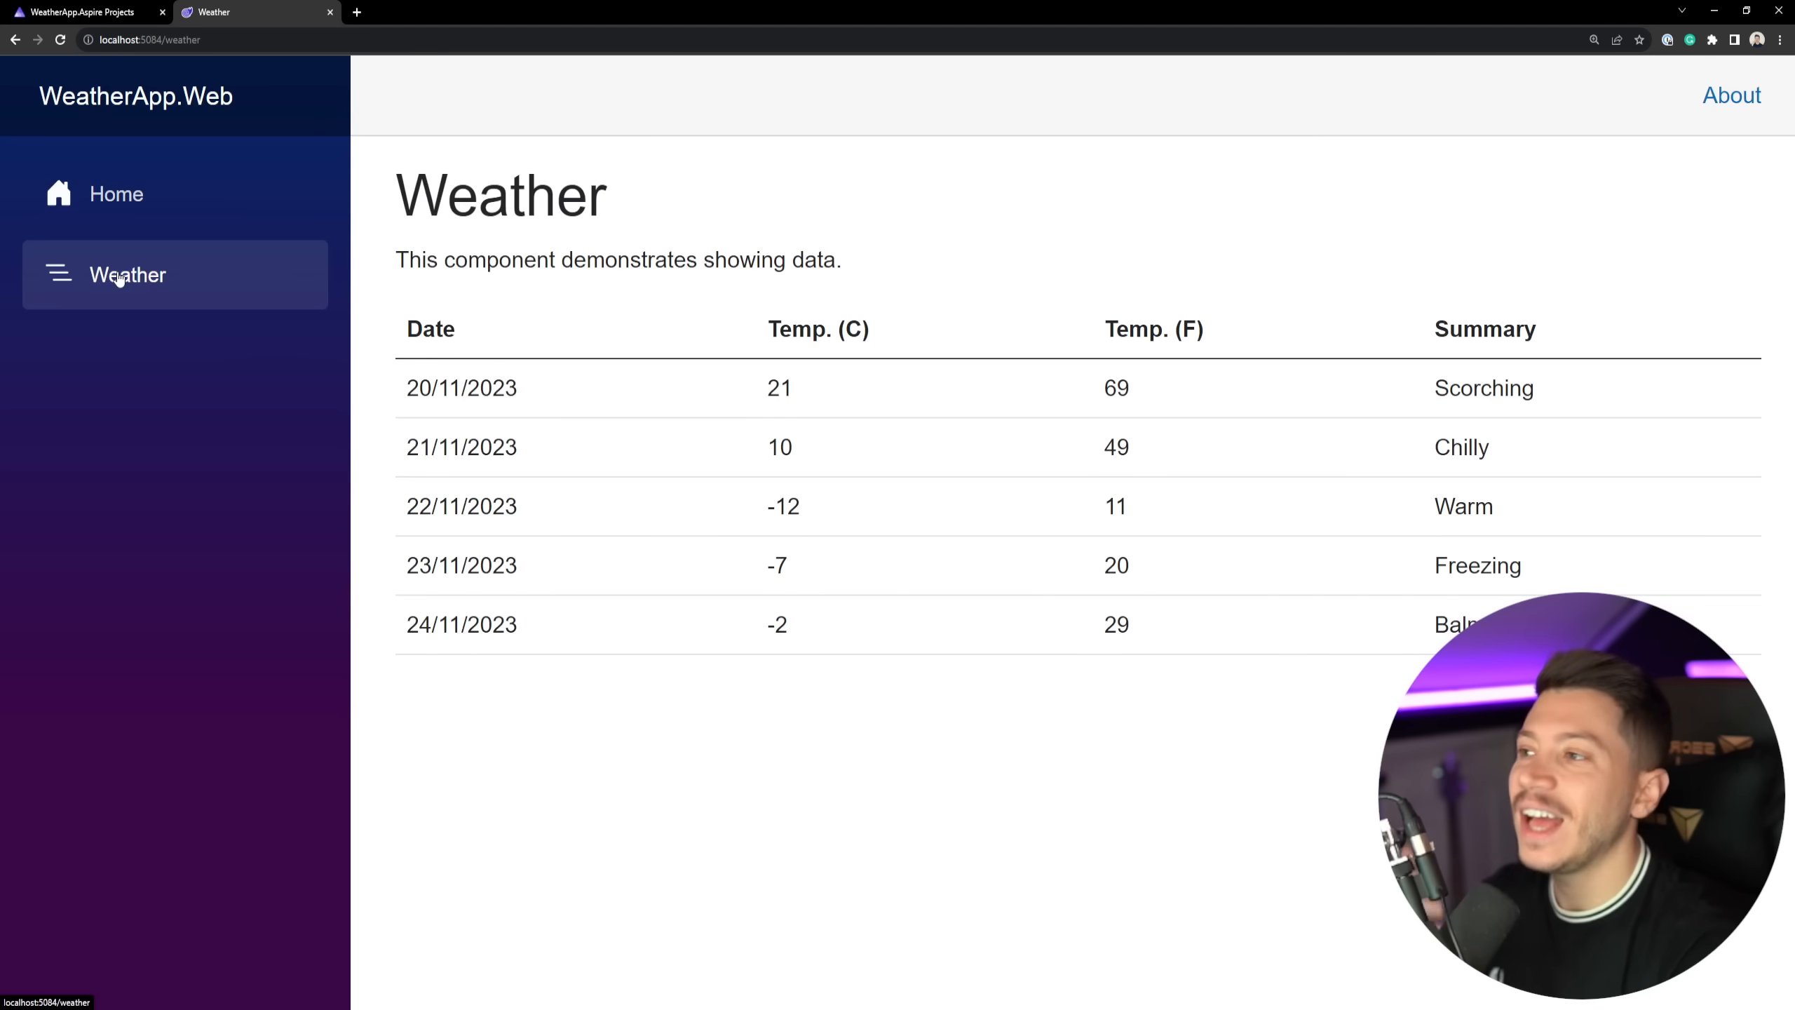
pyautogui.click(86, 12)
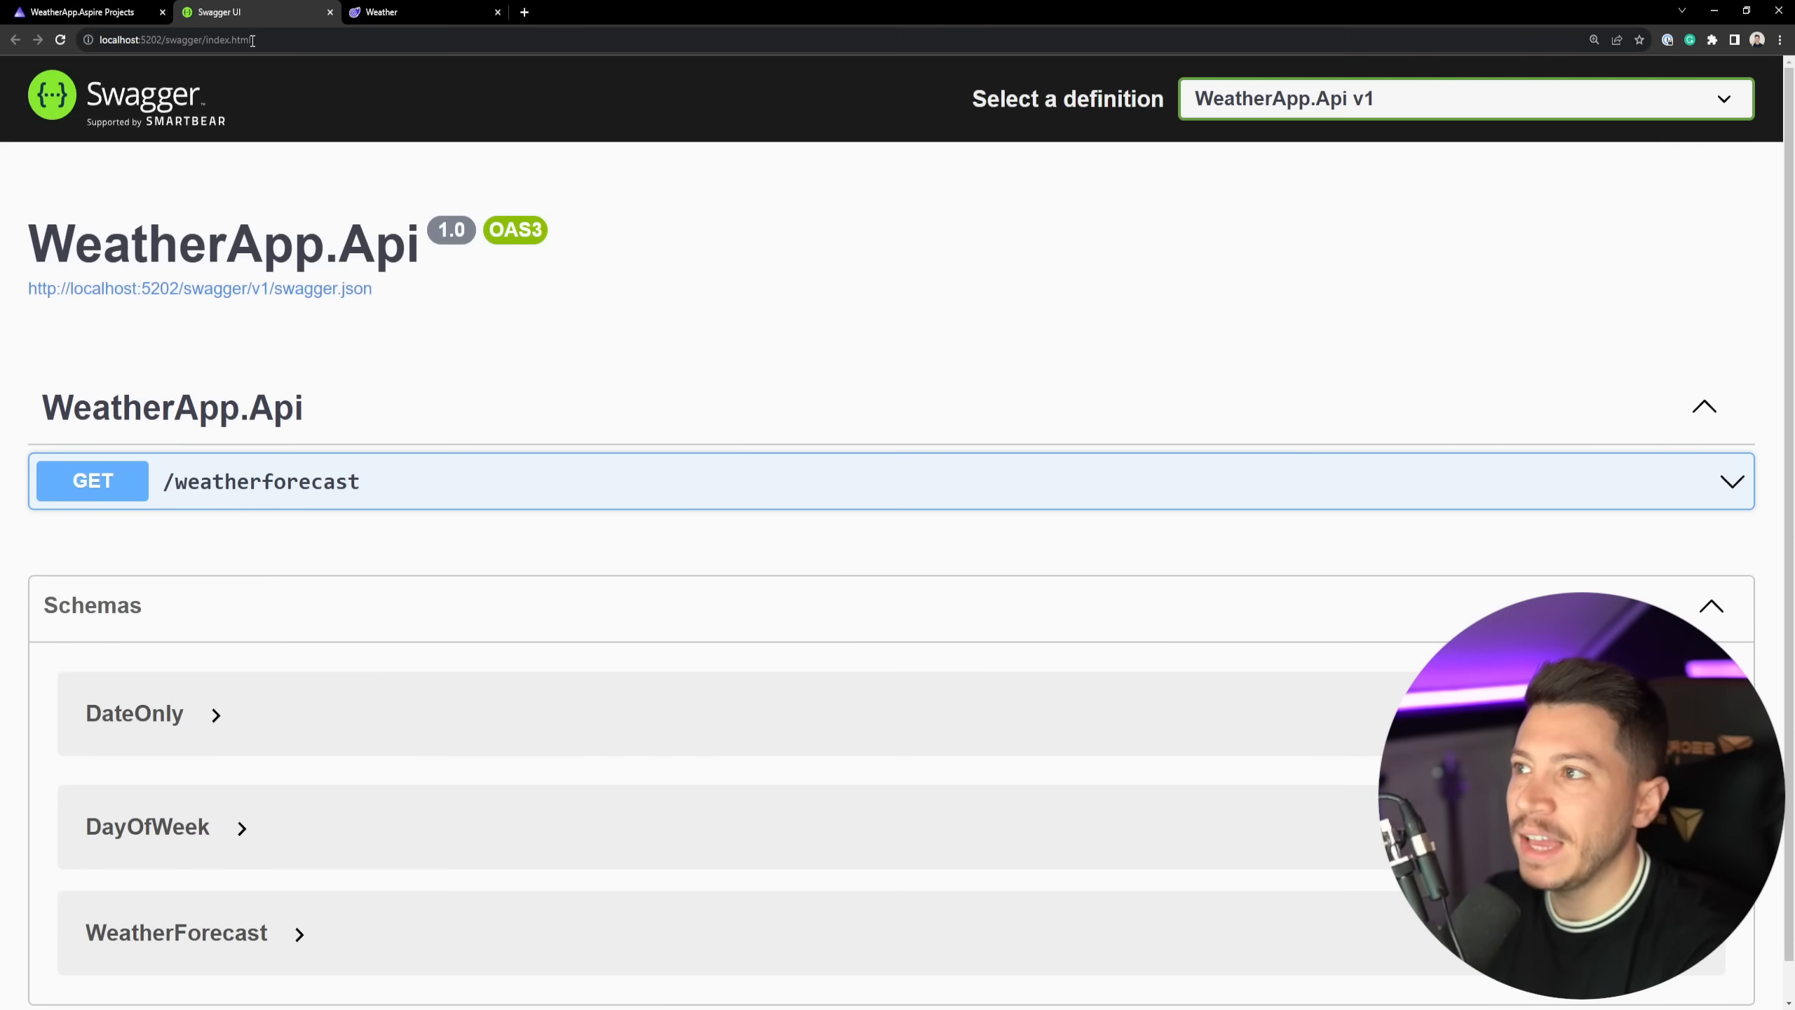
pyautogui.click(86, 11)
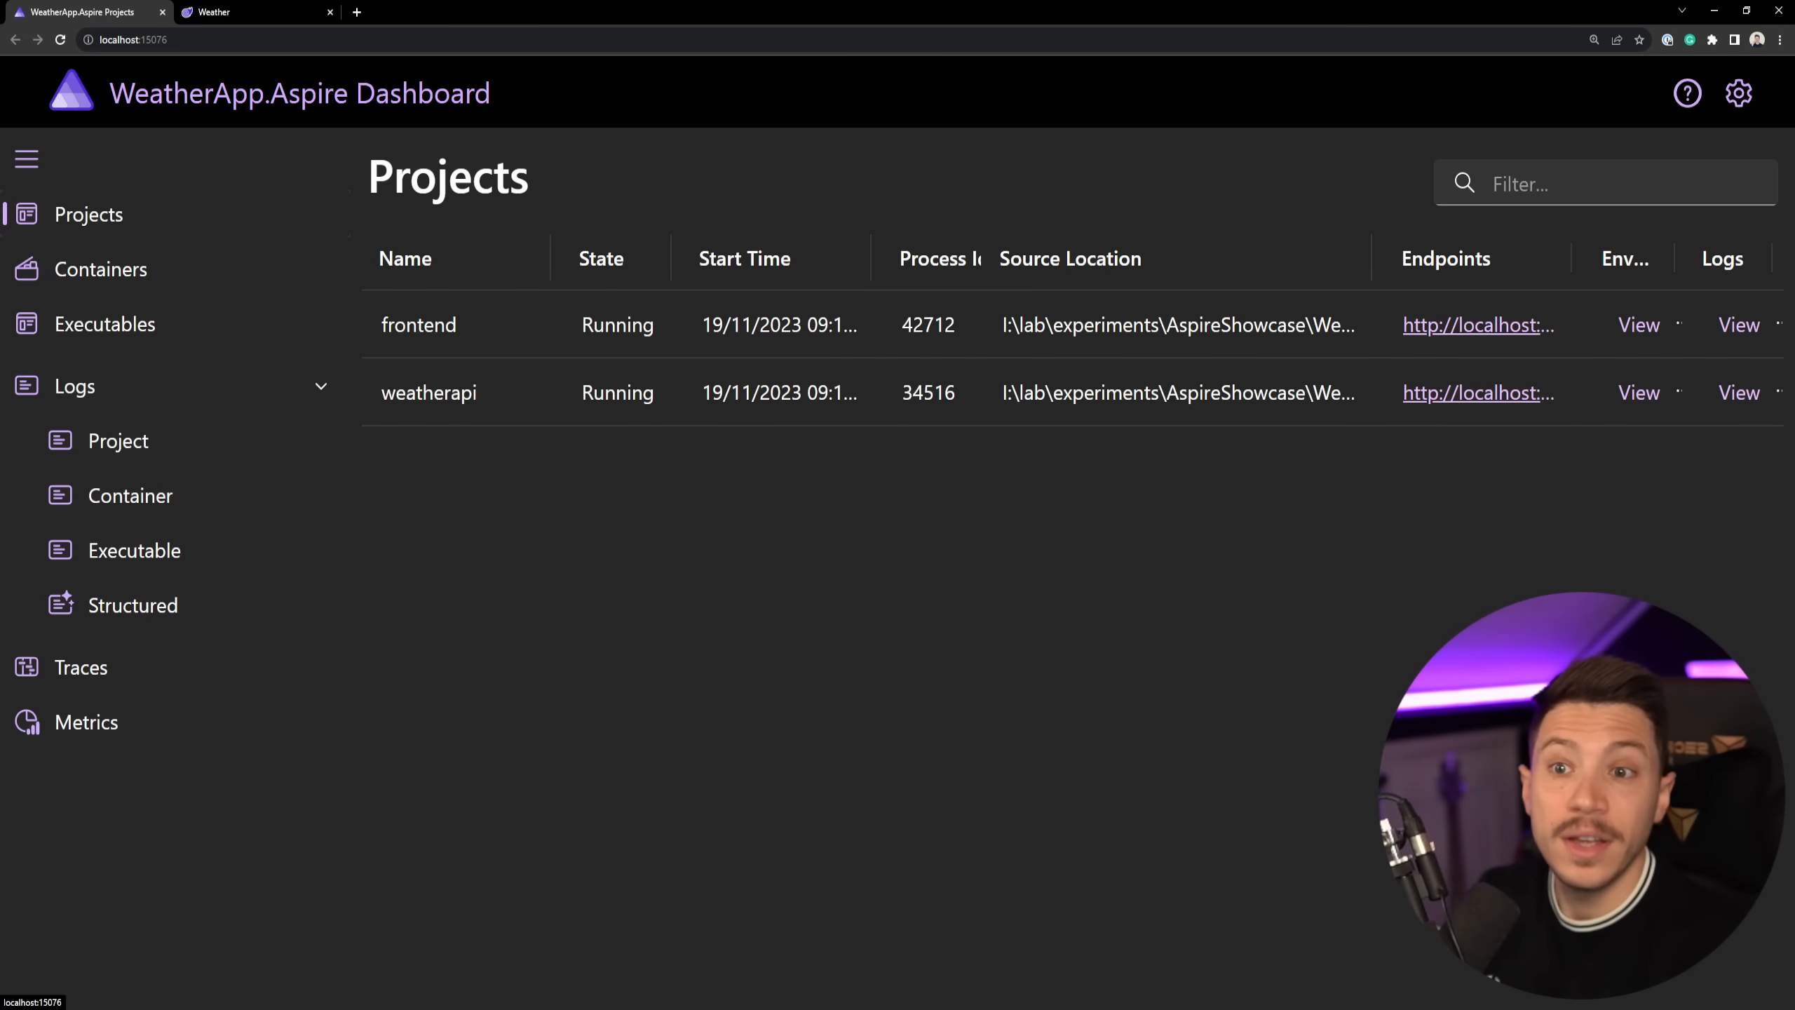
# - Browse the frontend's environment variables and return to the Projects list
pyautogui.click(1636, 324)
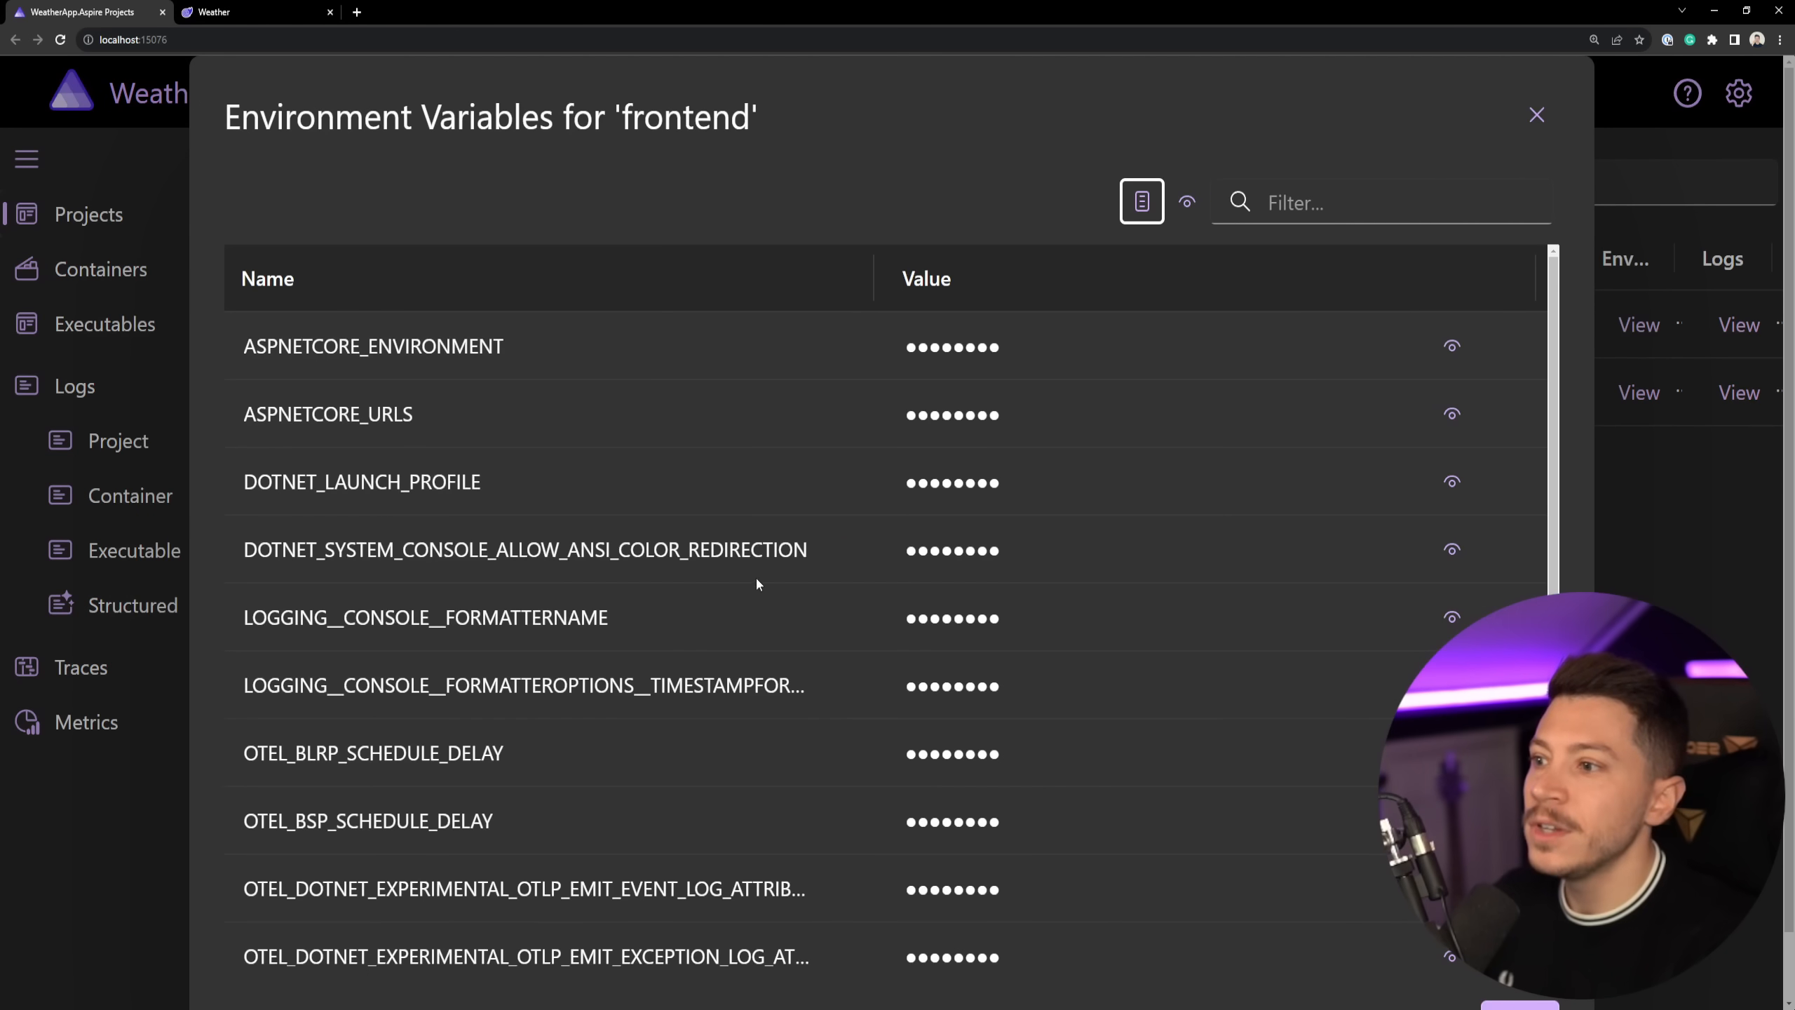
pyautogui.scroll(-3)
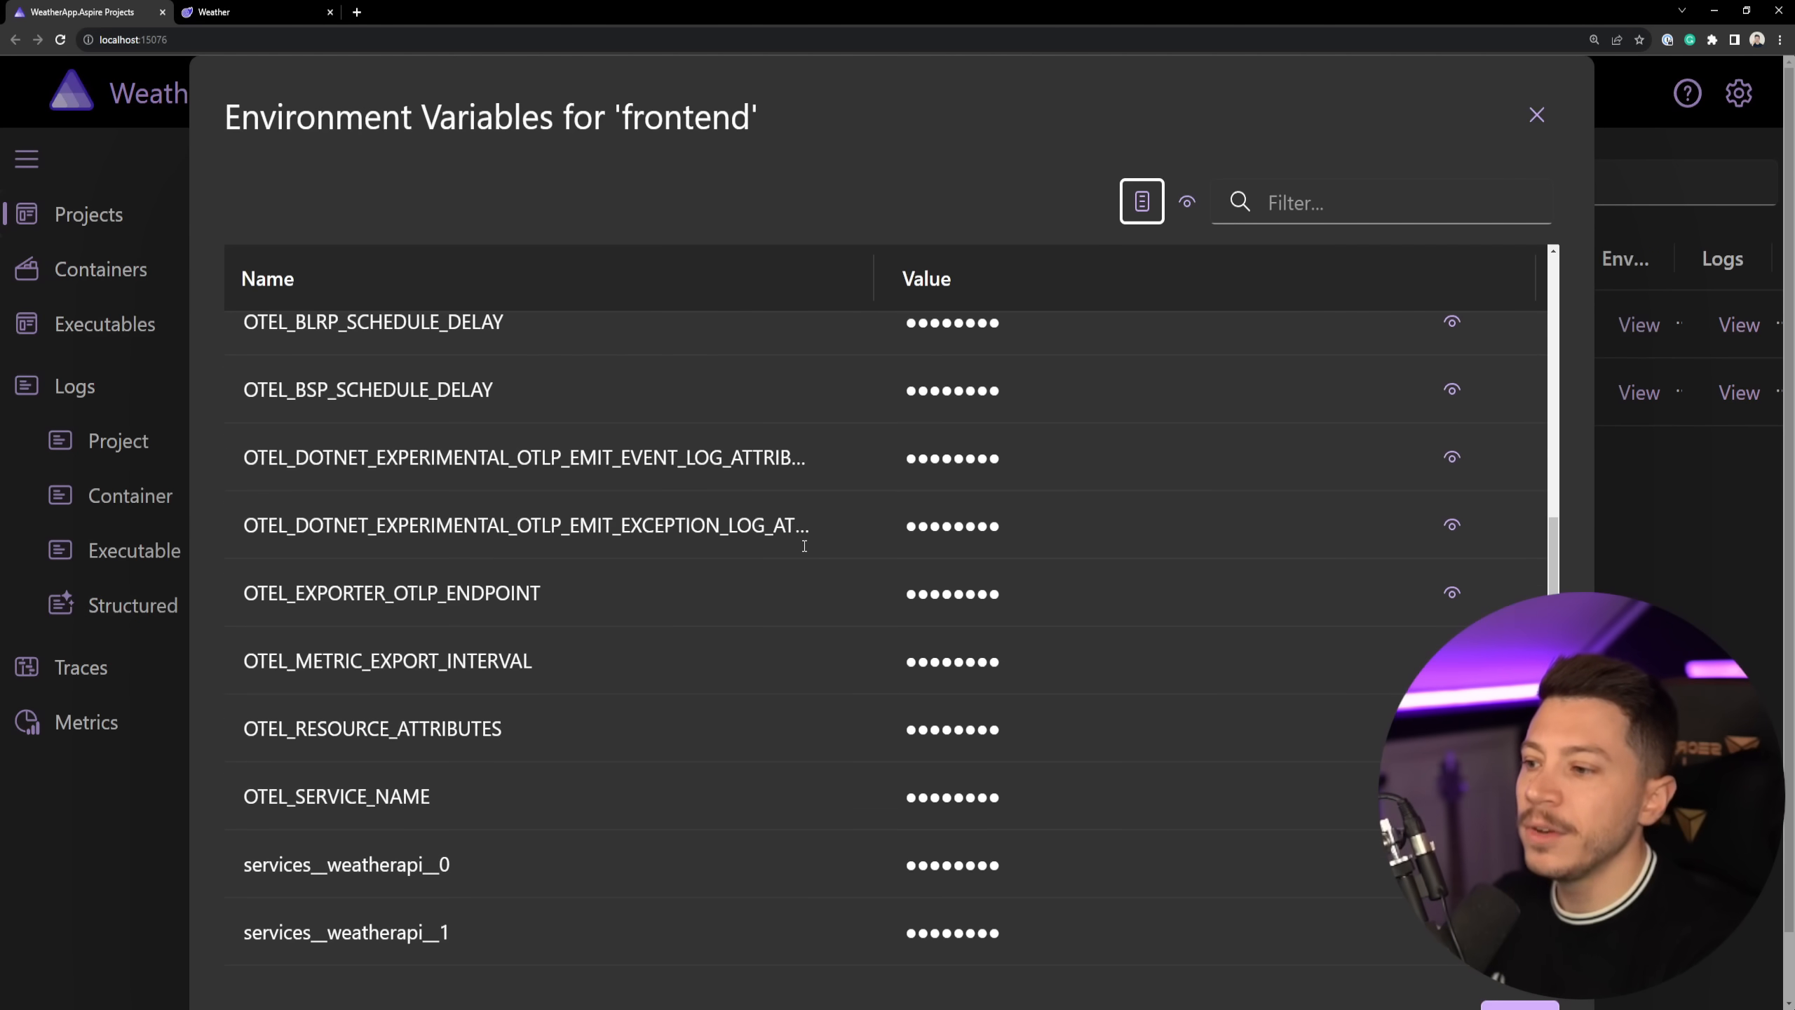
pyautogui.scroll(3)
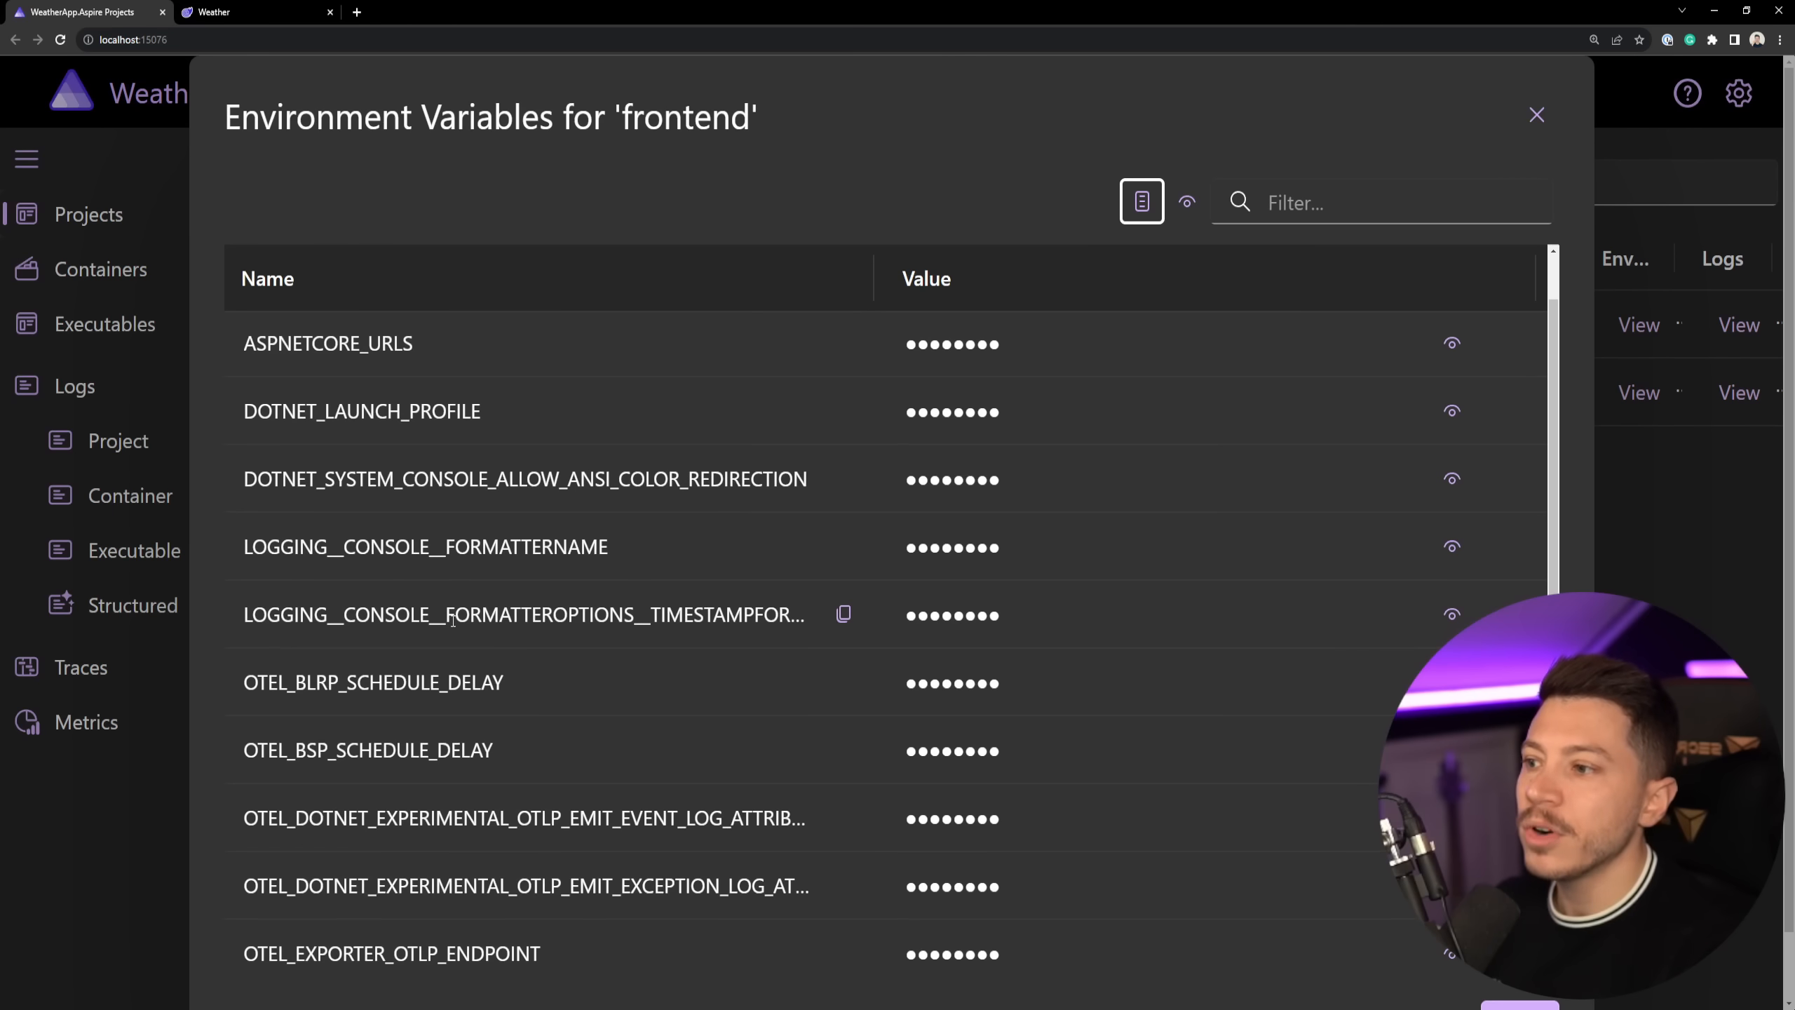
pyautogui.scroll(3)
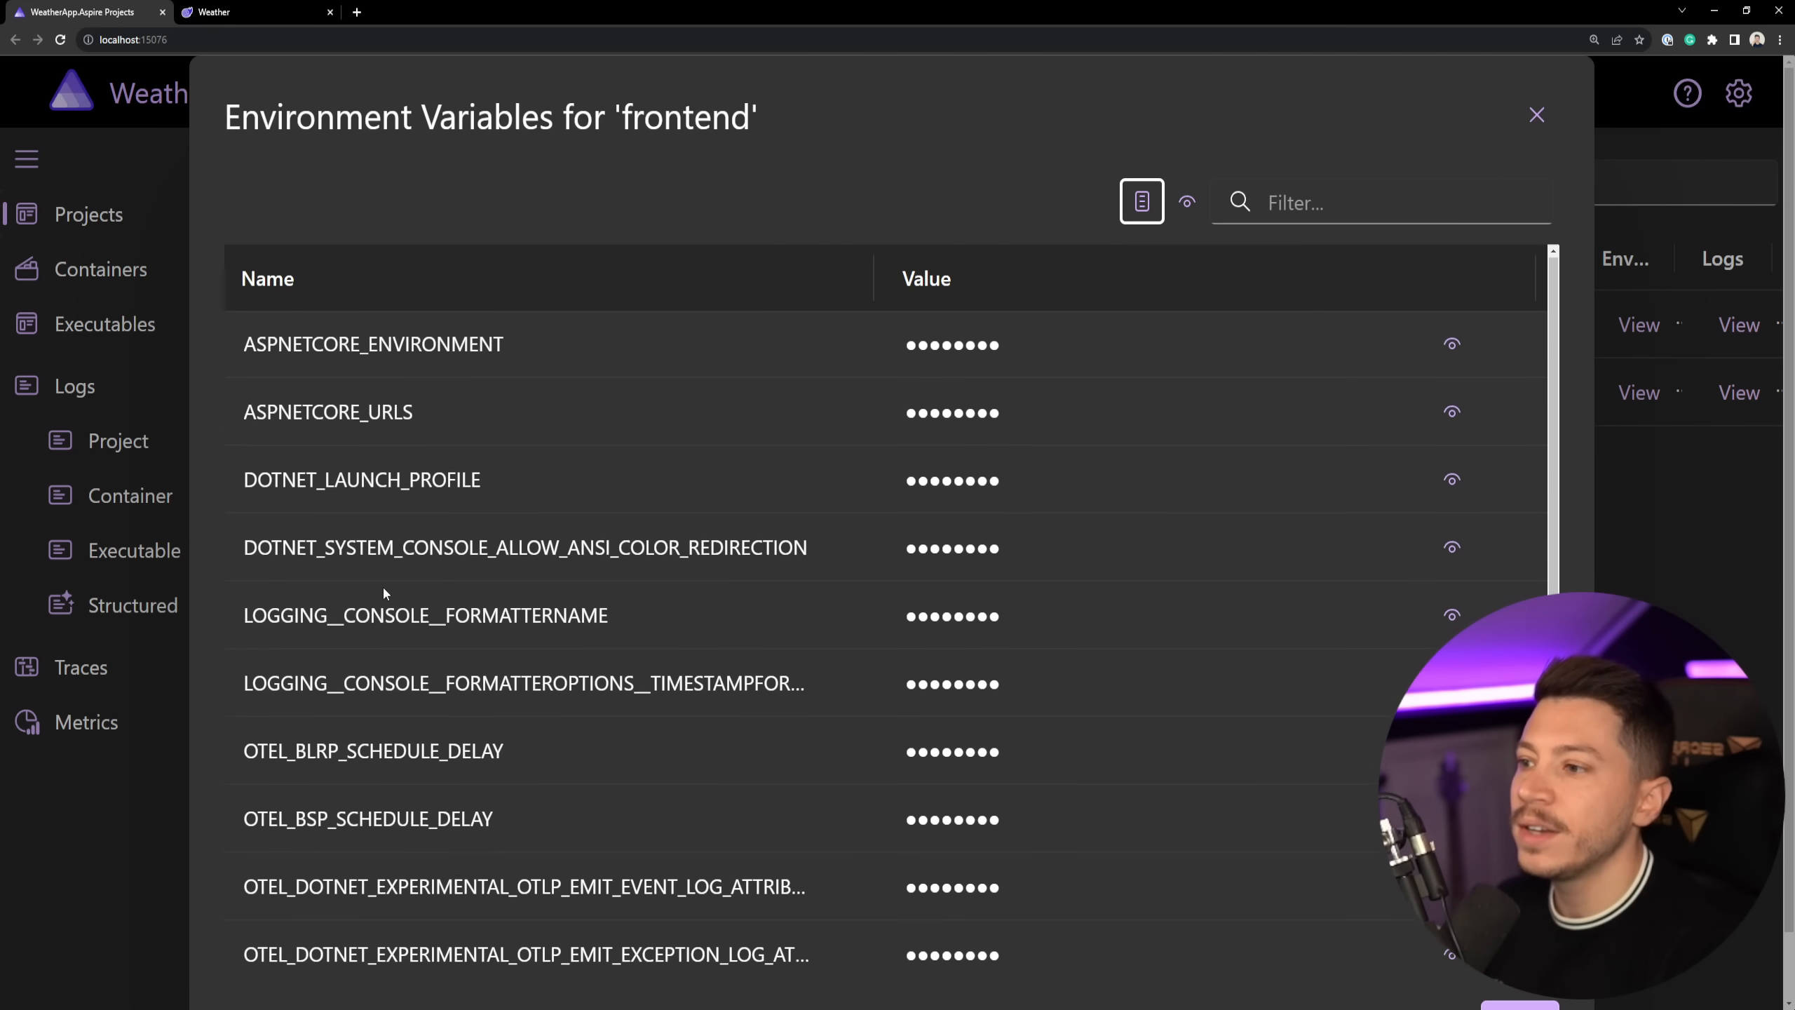
pyautogui.click(1537, 115)
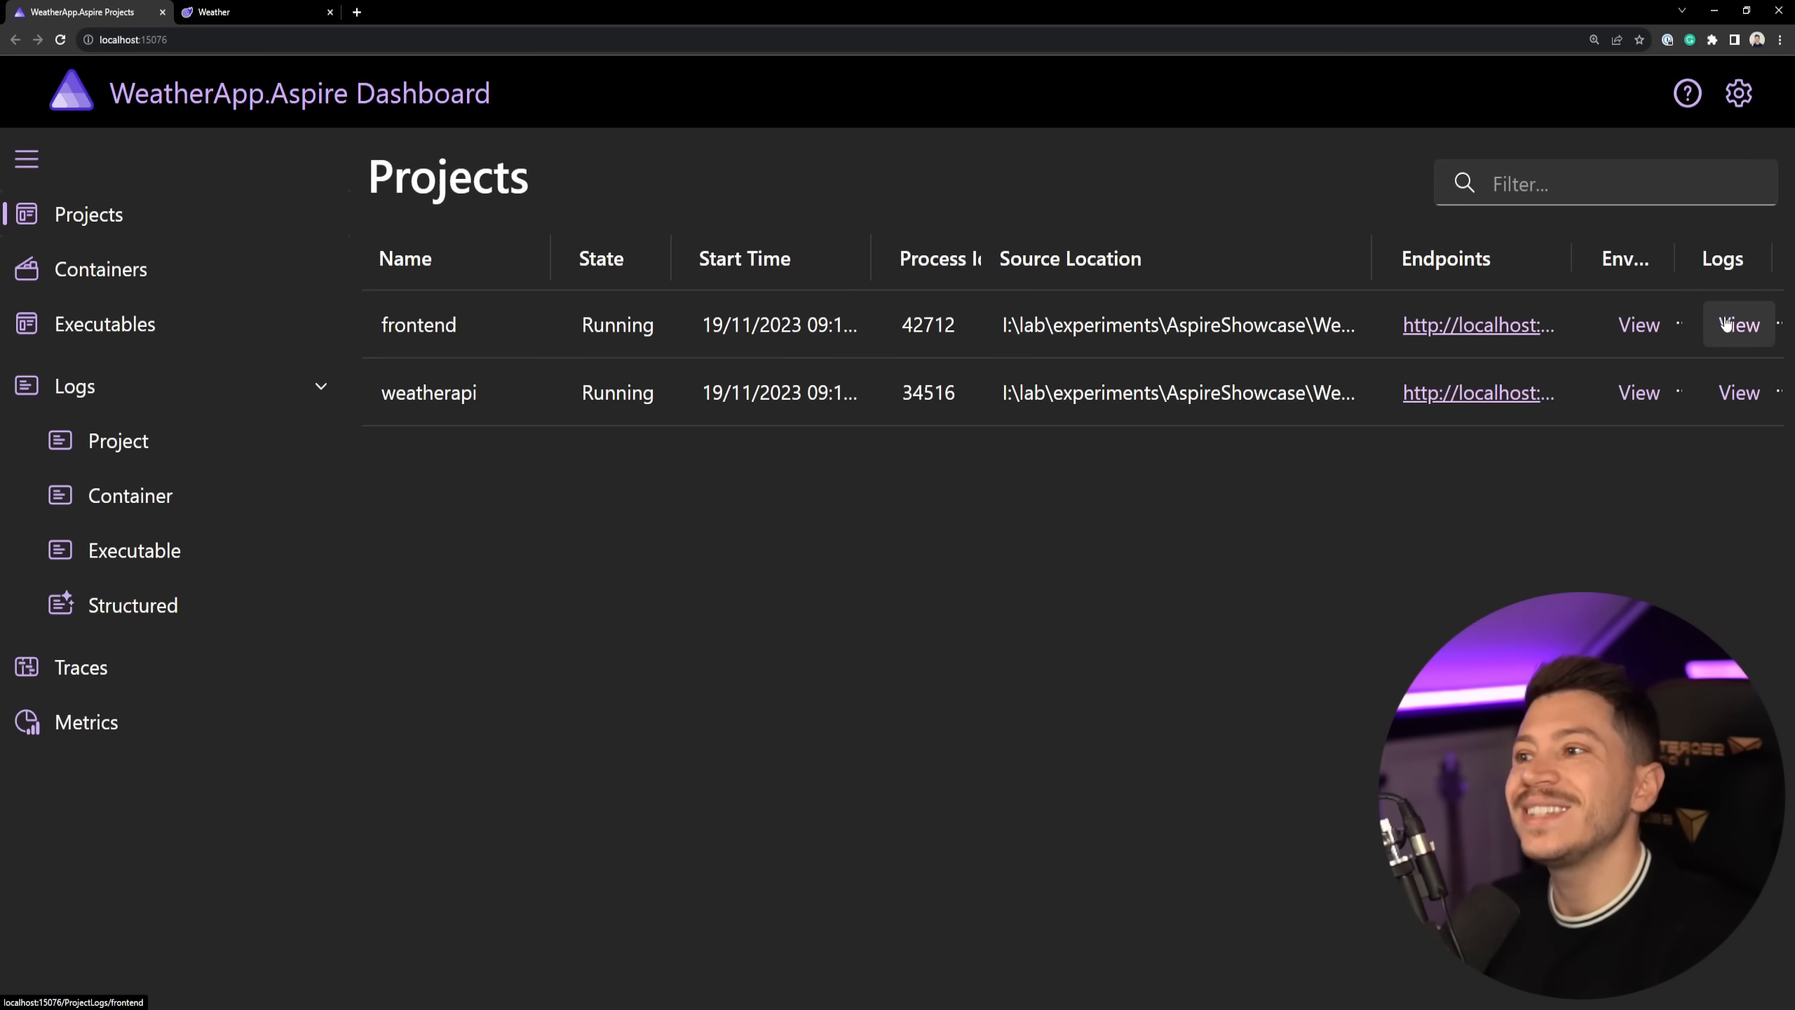
# - View the frontend's console logs, then switch the logs to weatherapi
pyautogui.click(1738, 324)
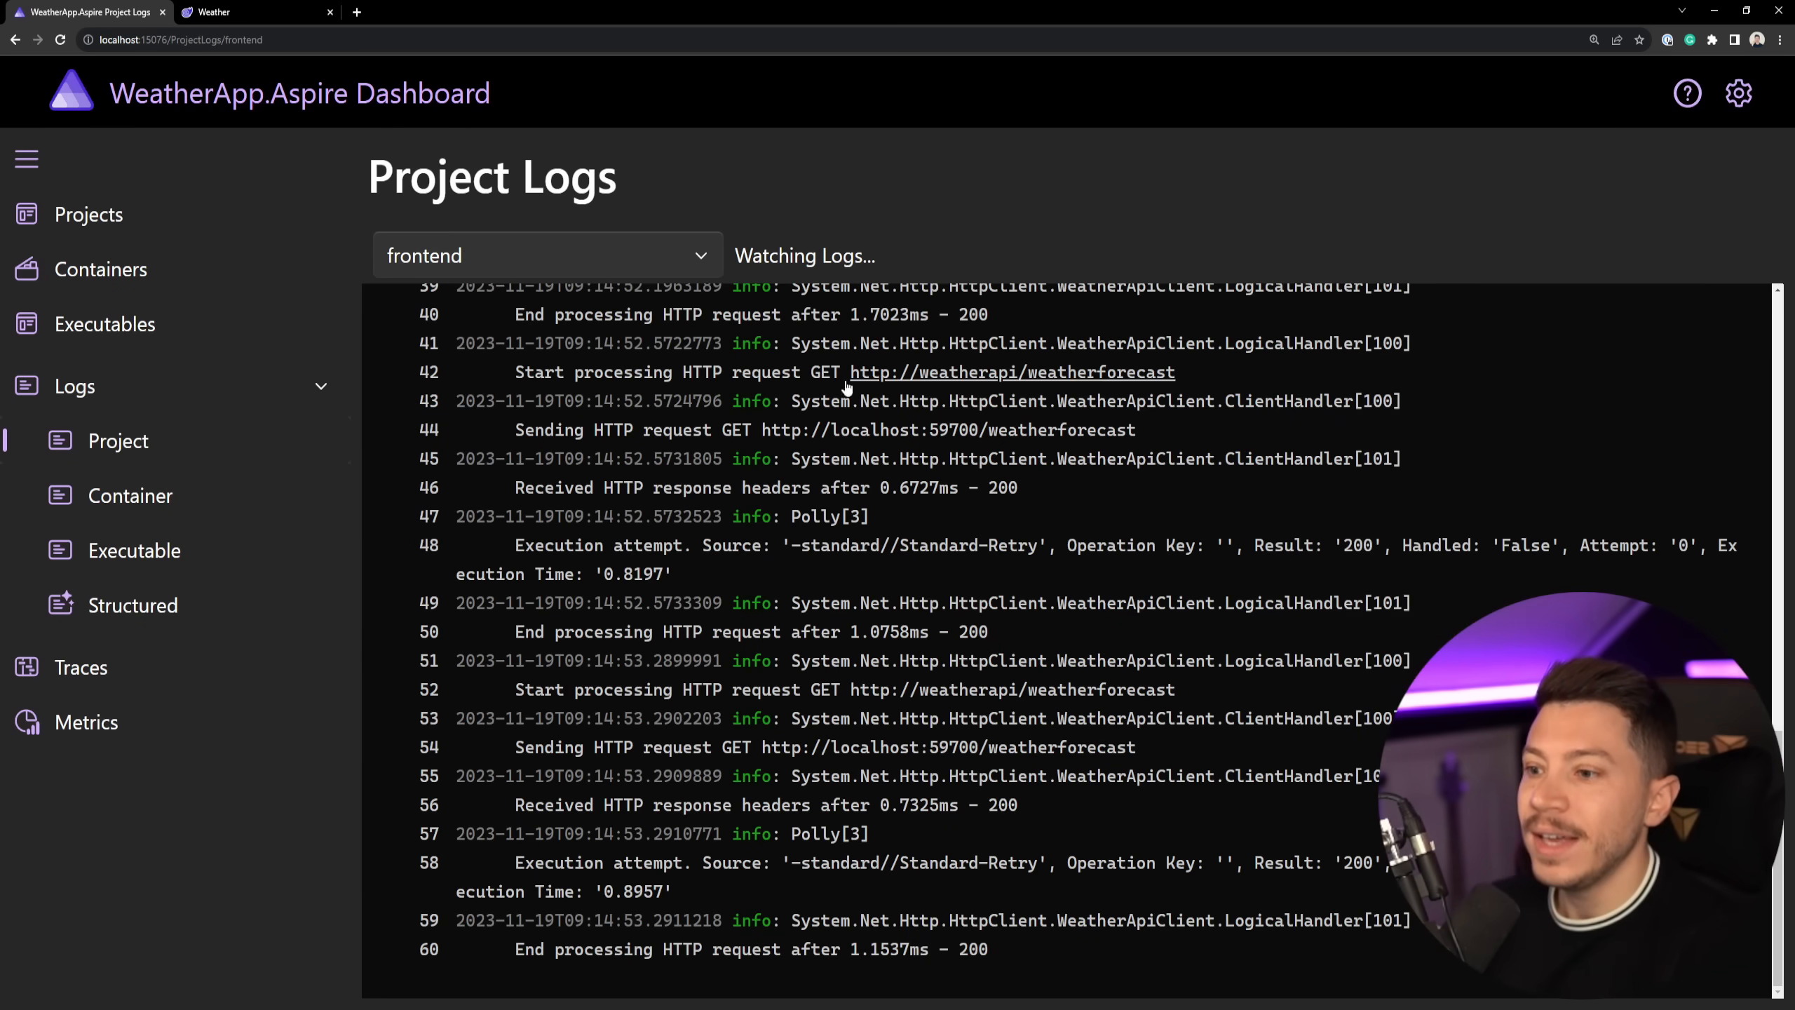
pyautogui.scroll(3)
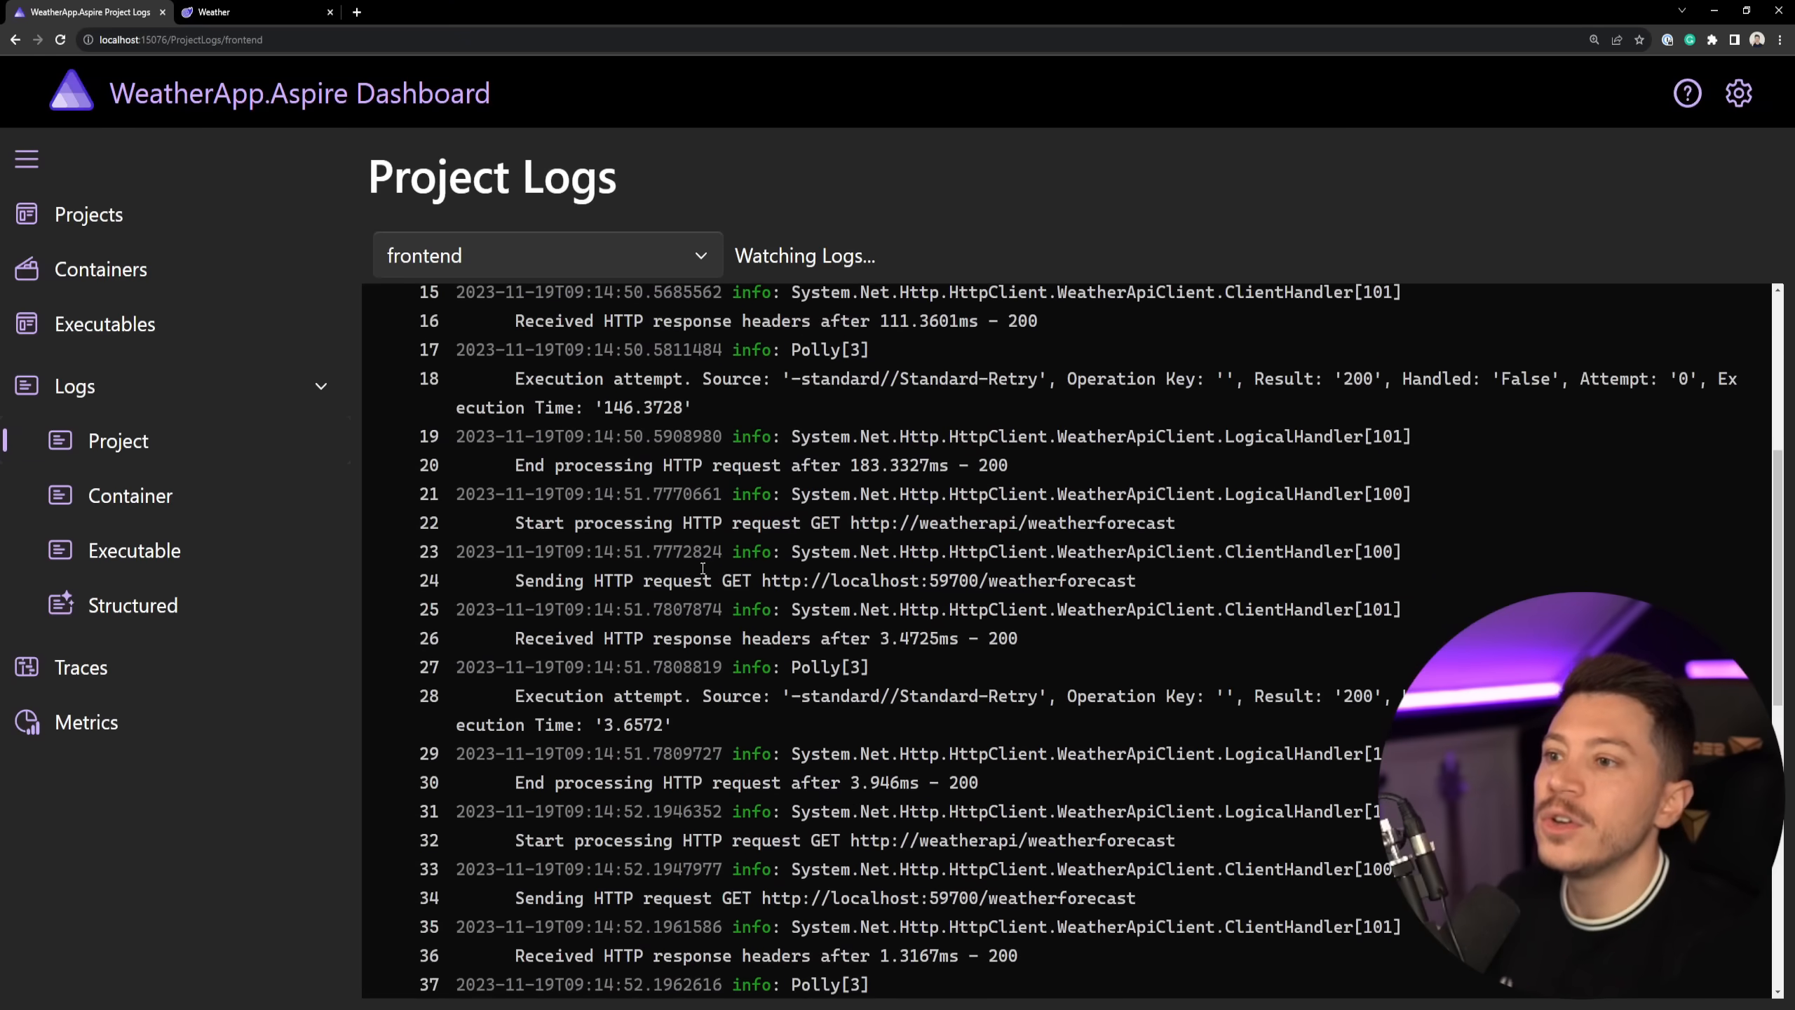
pyautogui.click(545, 255)
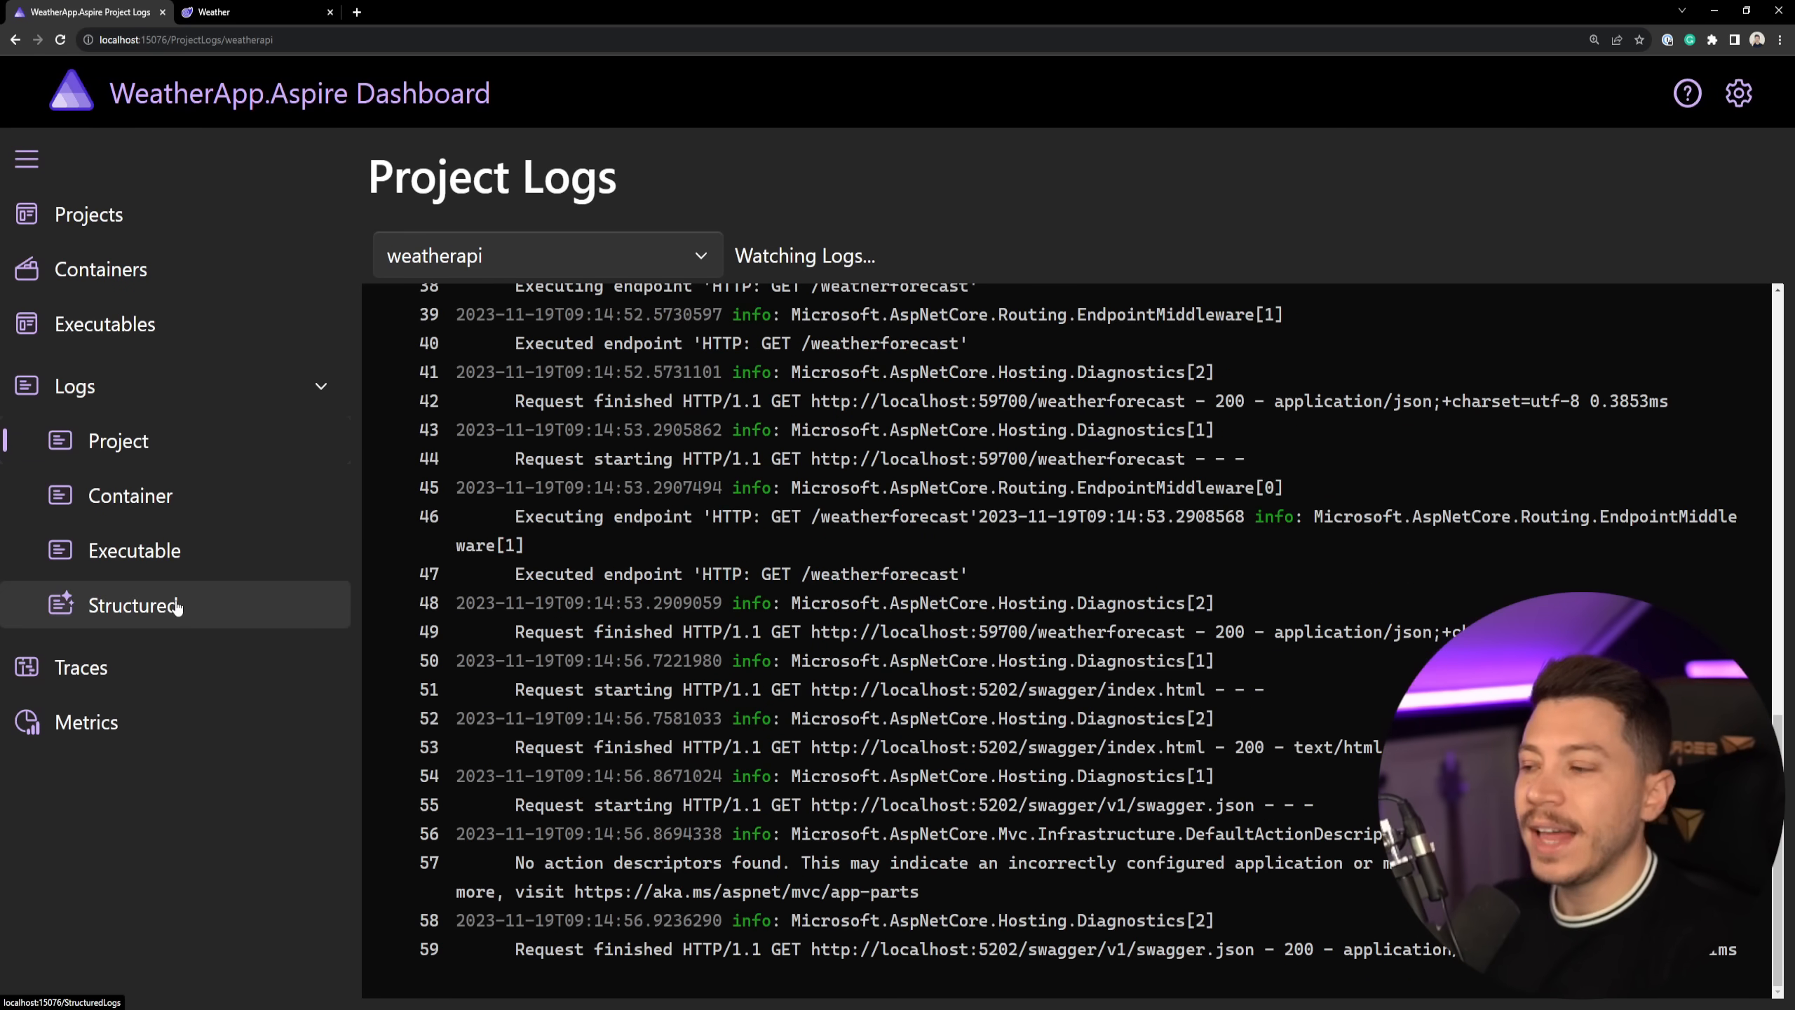
# - Check Container and Executable logs, then show Structured logs for all services
pyautogui.click(131, 495)
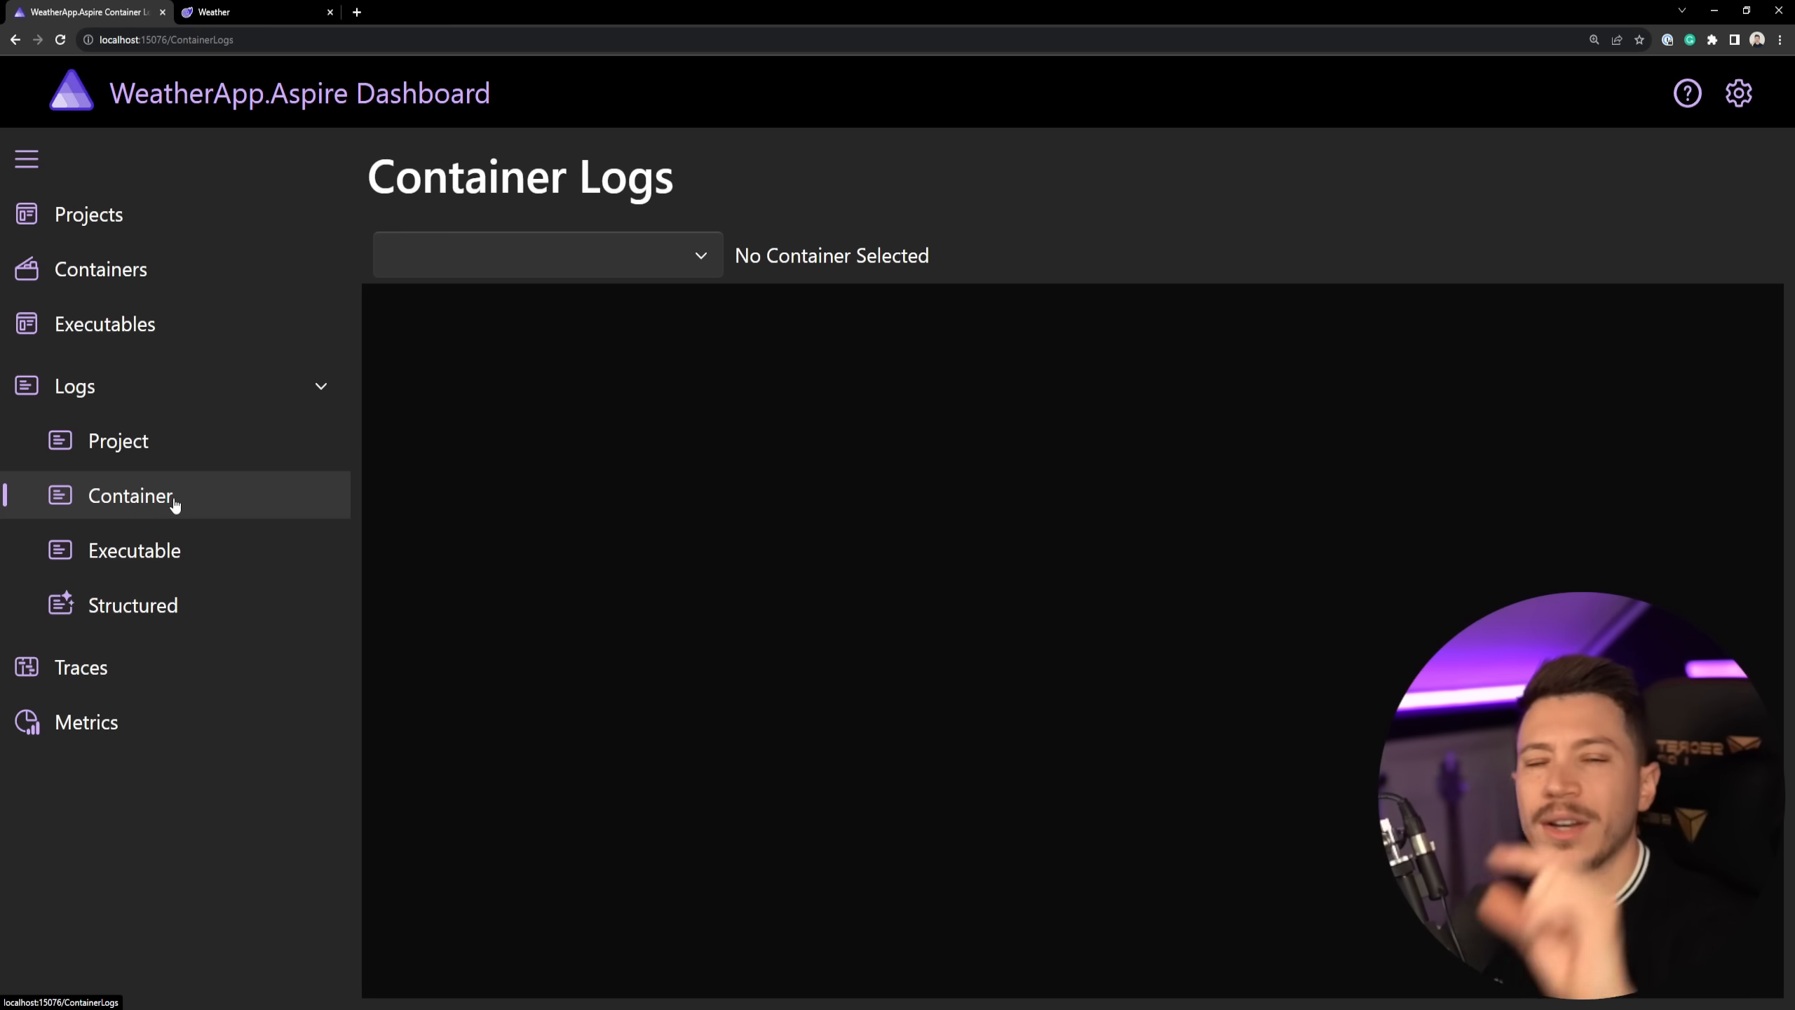
pyautogui.click(133, 551)
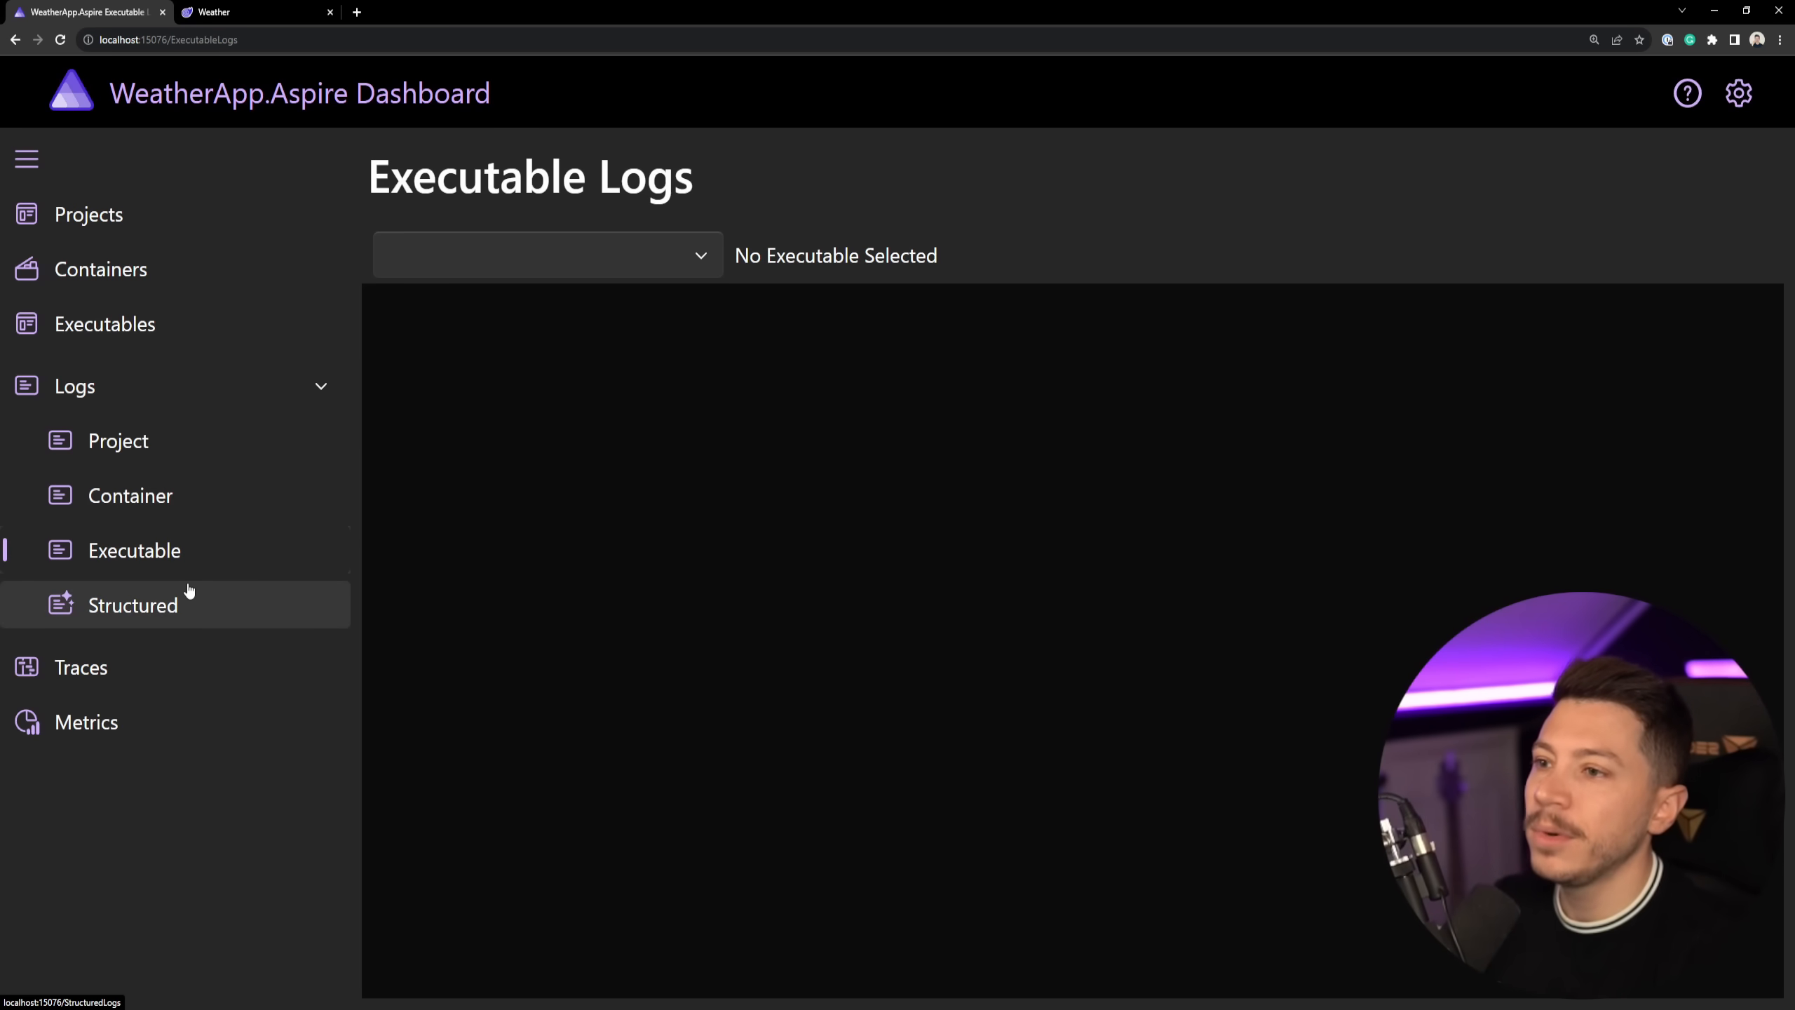
pyautogui.click(131, 605)
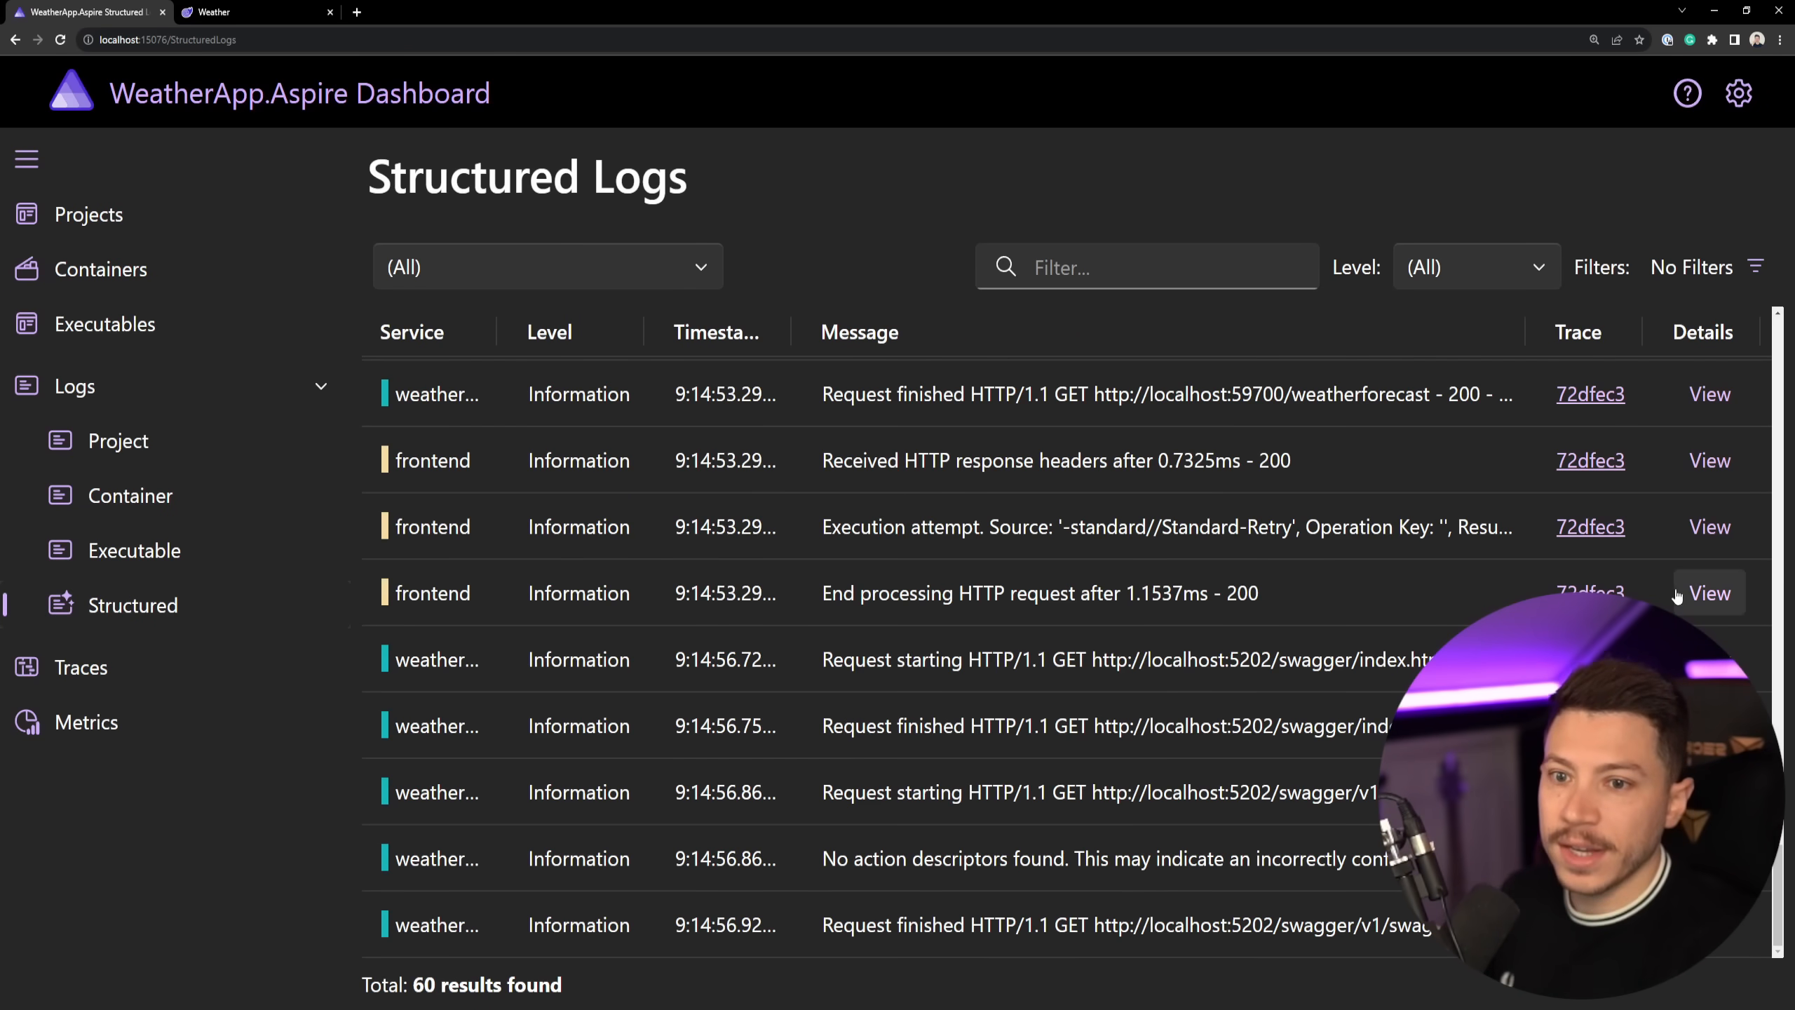
pyautogui.click(1708, 593)
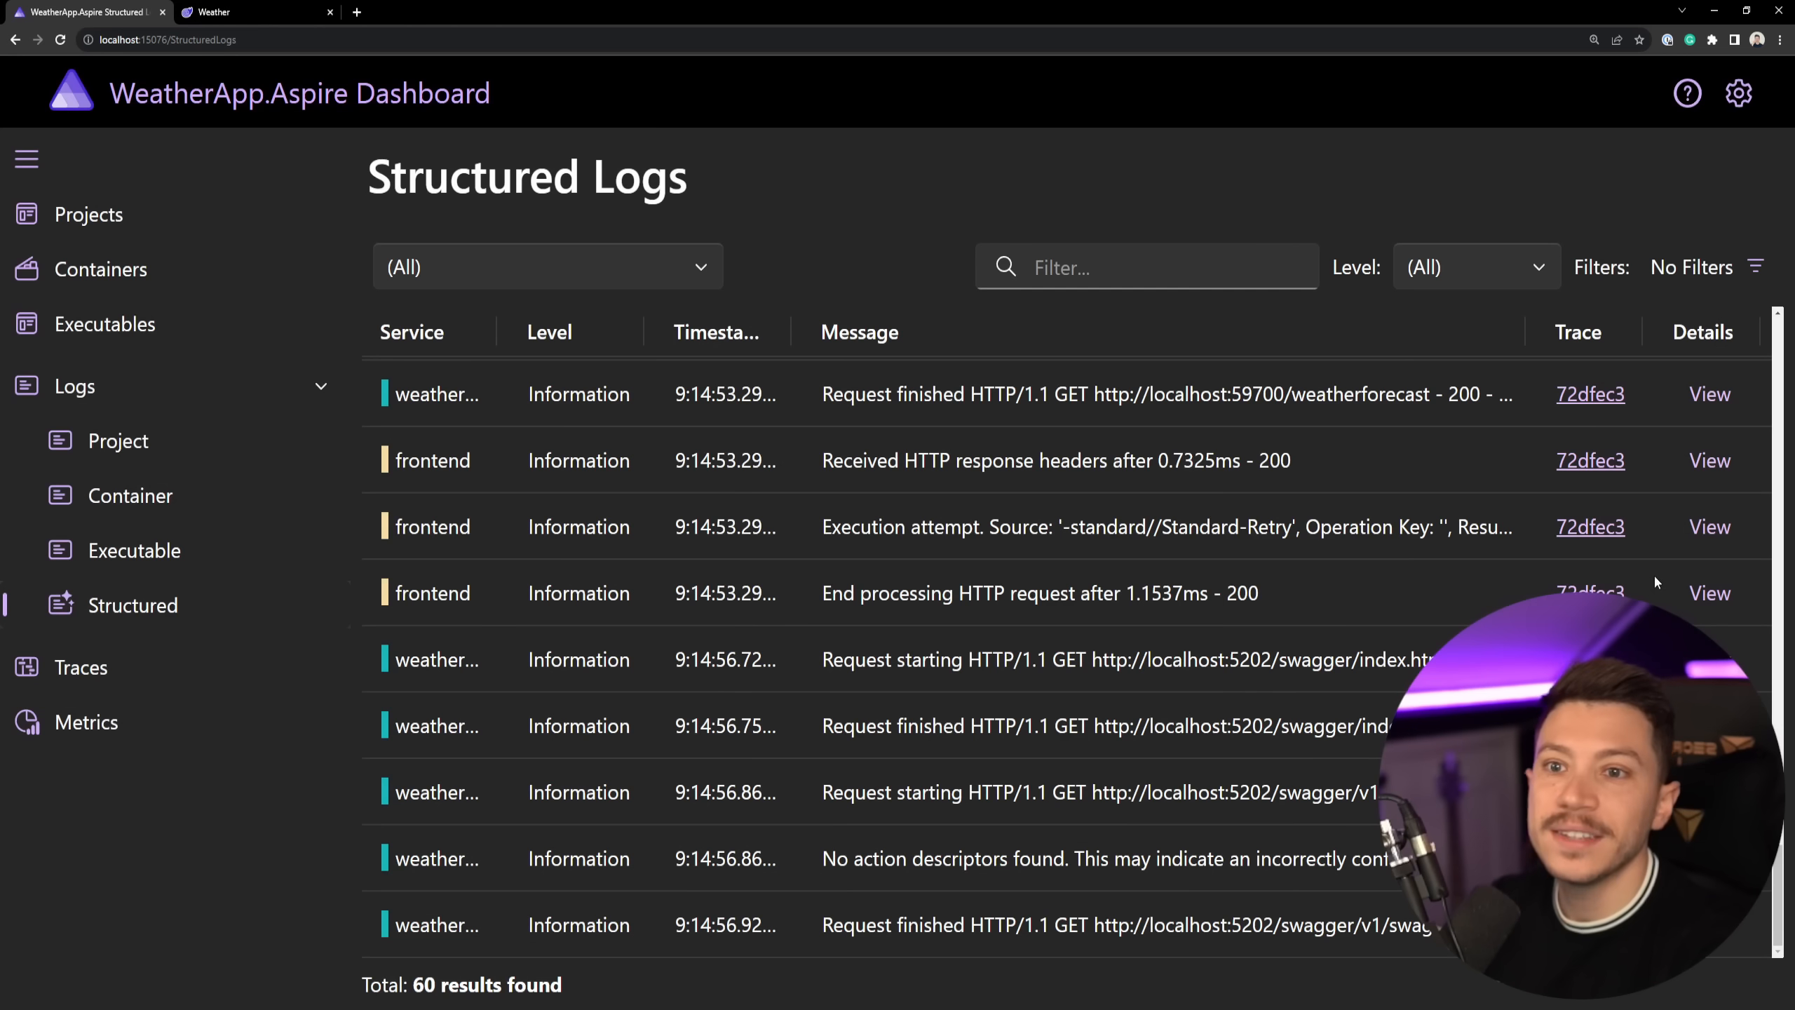
pyautogui.click(1761, 266)
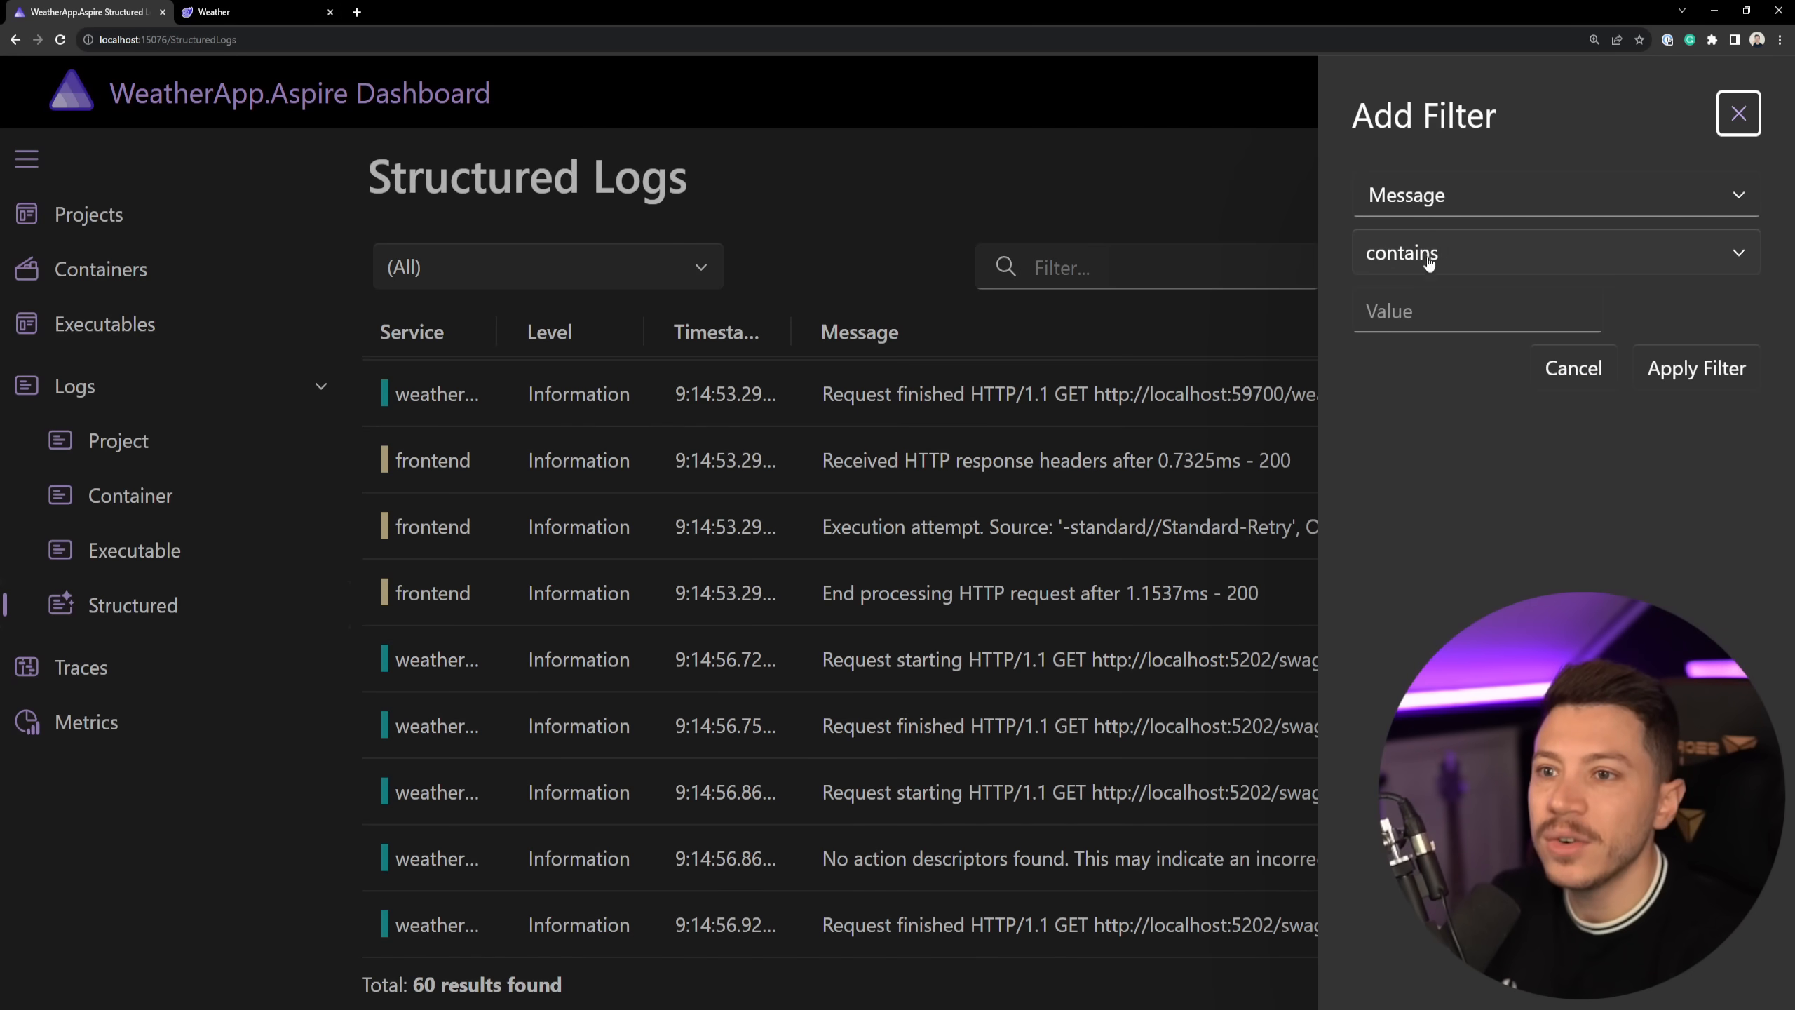
pyautogui.click(1736, 114)
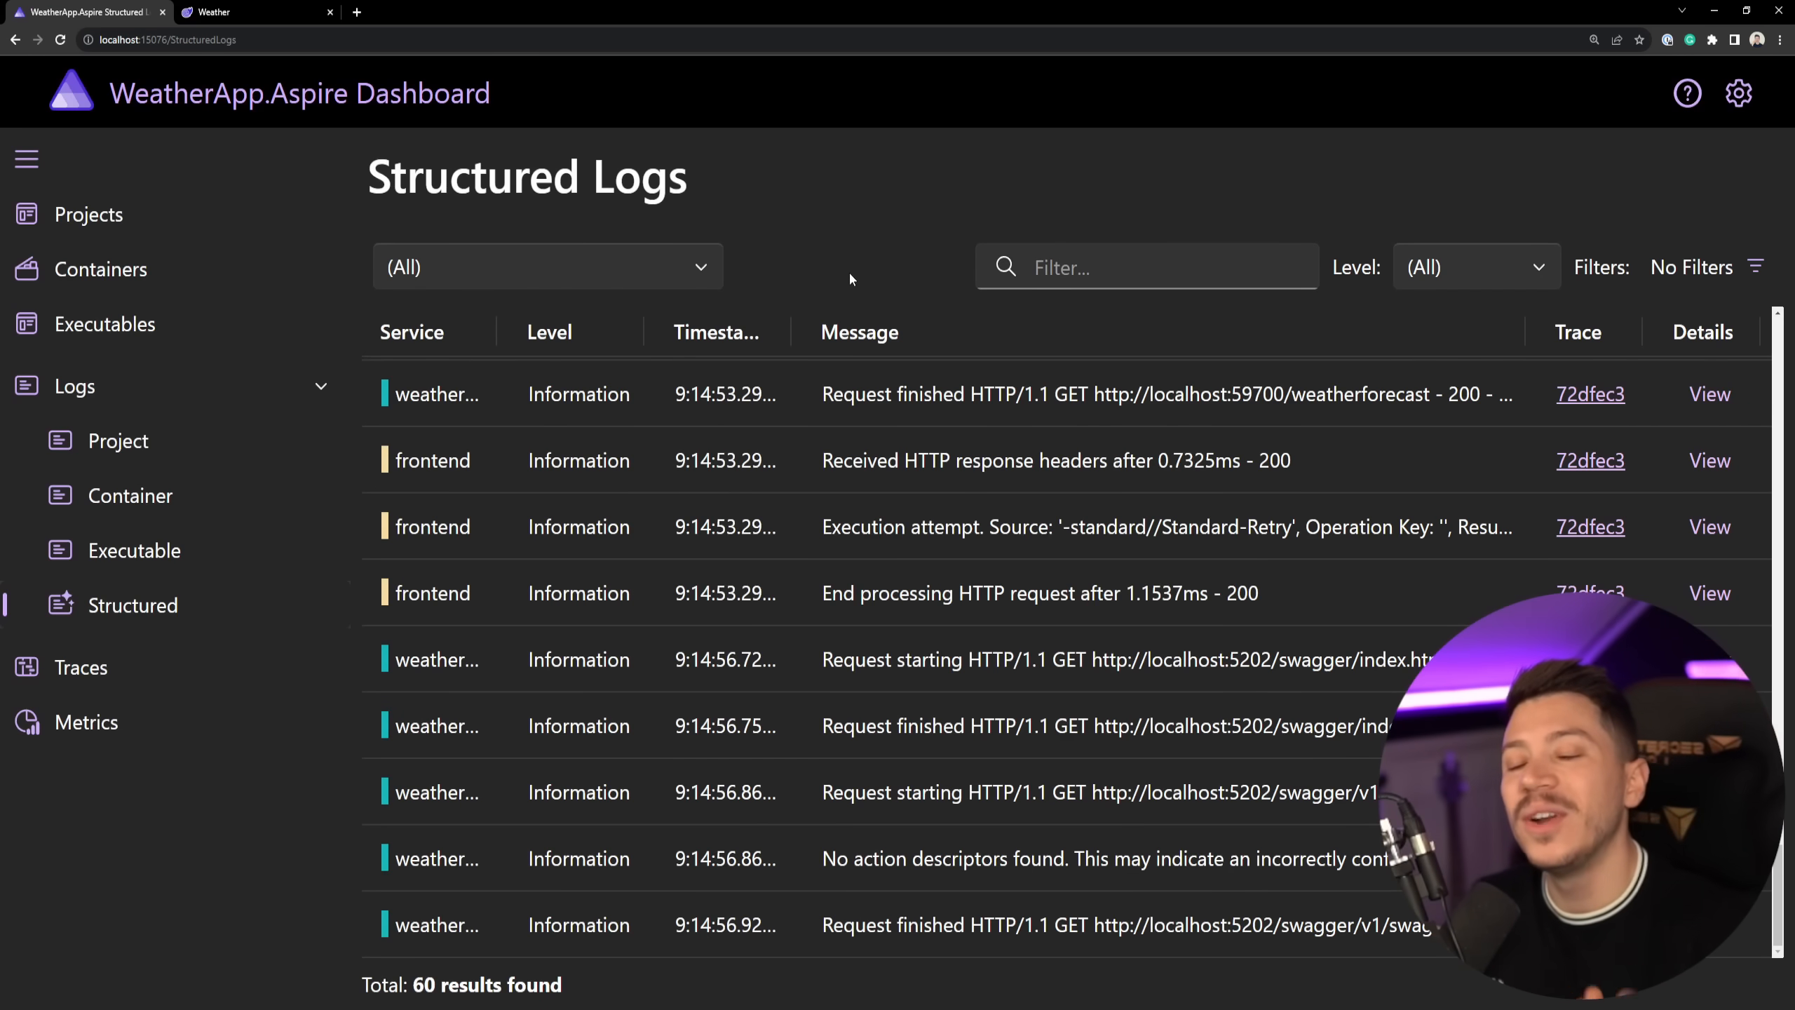
pyautogui.moveTo(162, 682)
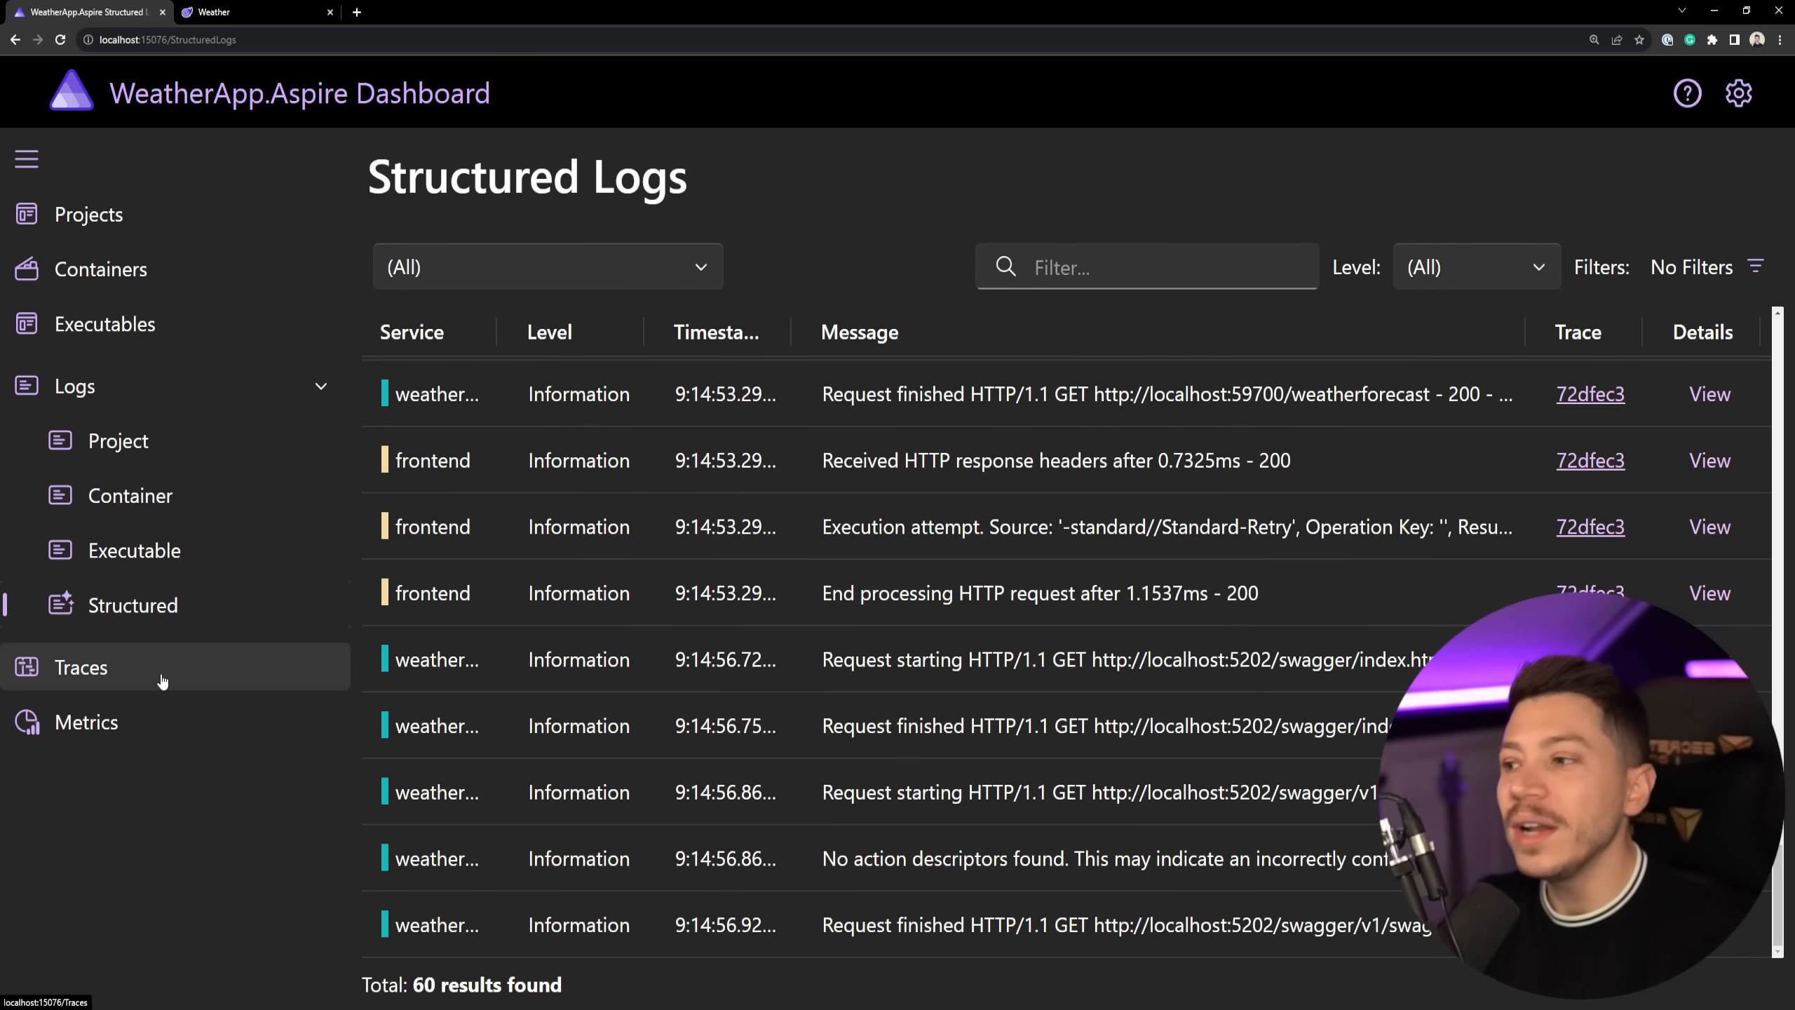
# - From Traces, view the frontend /weather trace dd51571 and its weatherapi span details
pyautogui.click(80, 668)
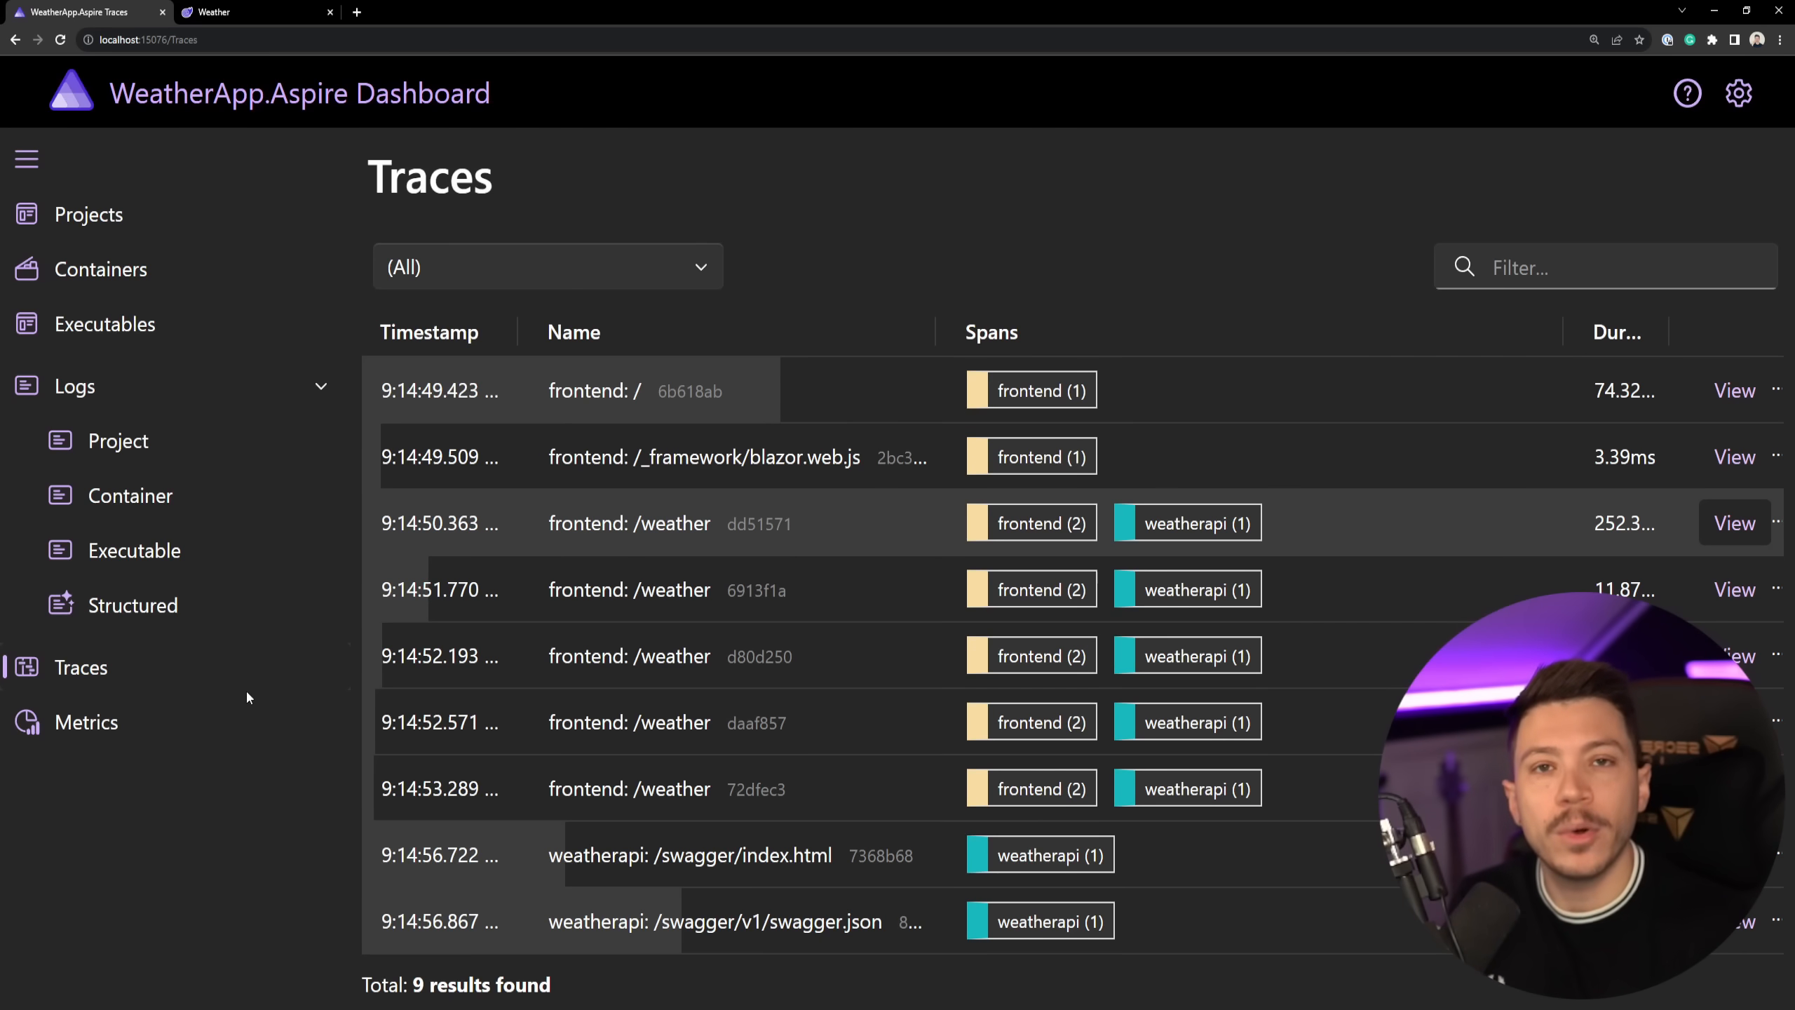
pyautogui.moveTo(458, 477)
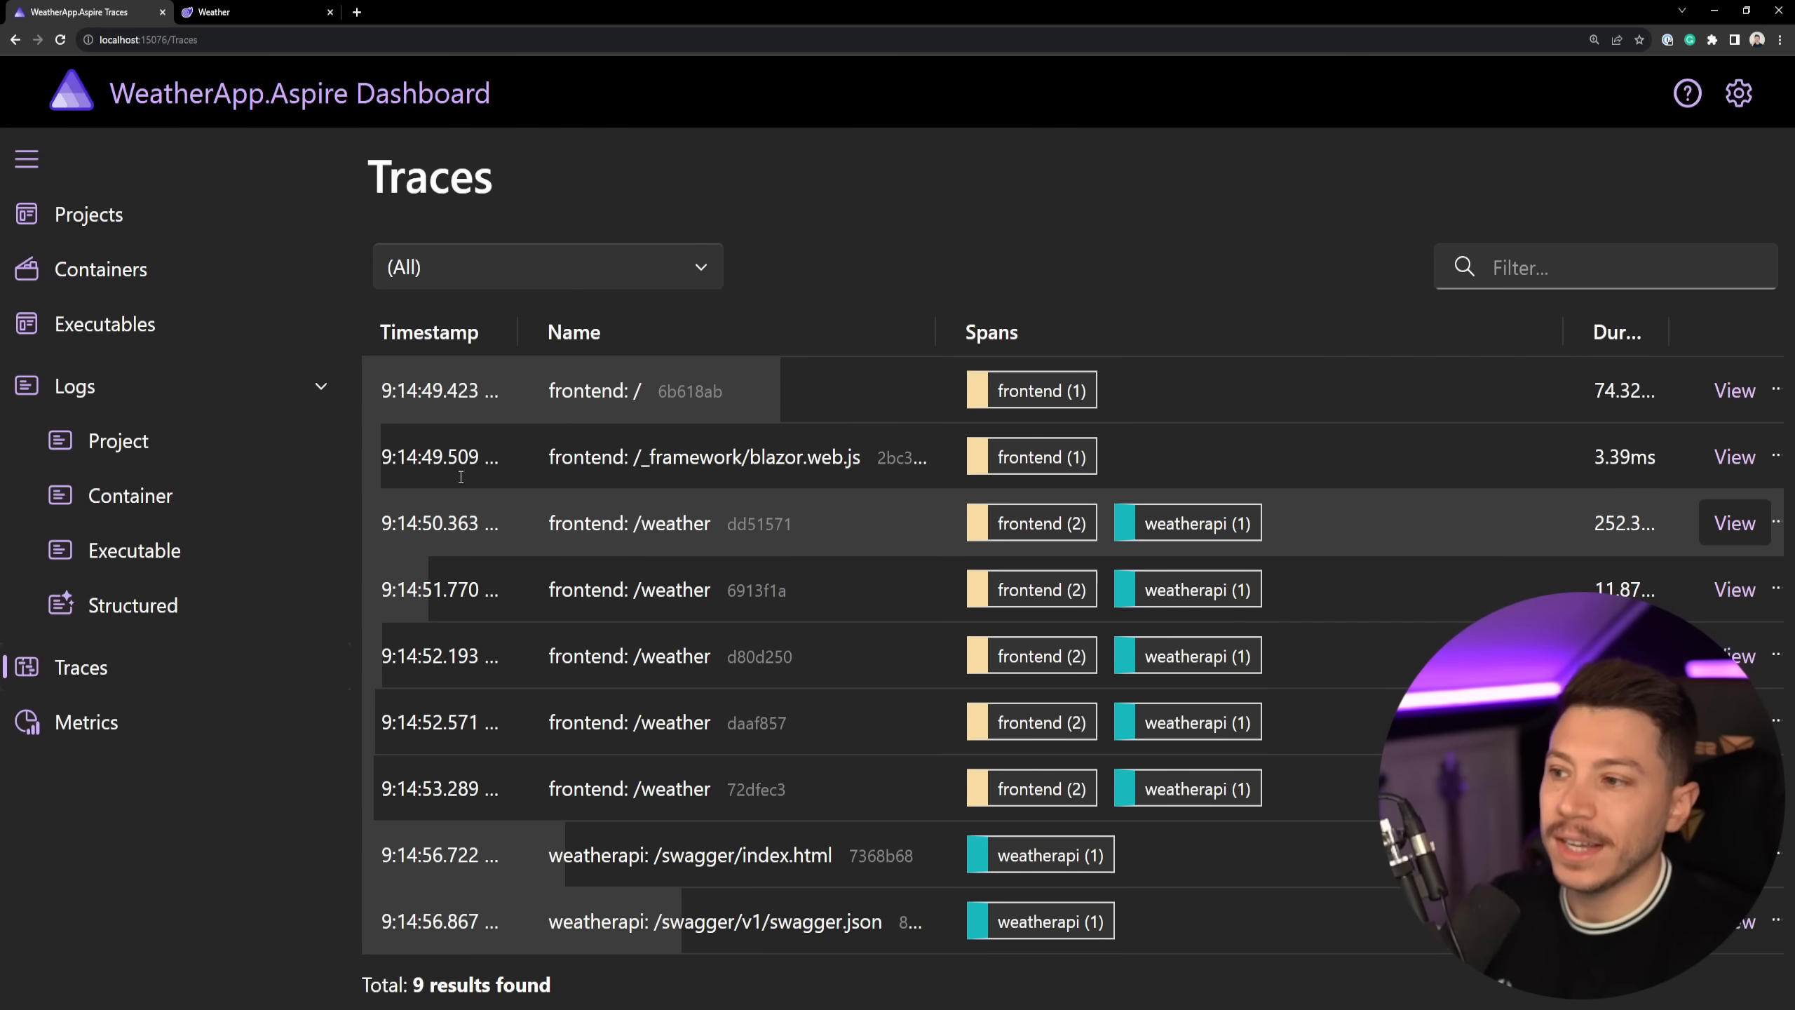
pyautogui.moveTo(1537, 545)
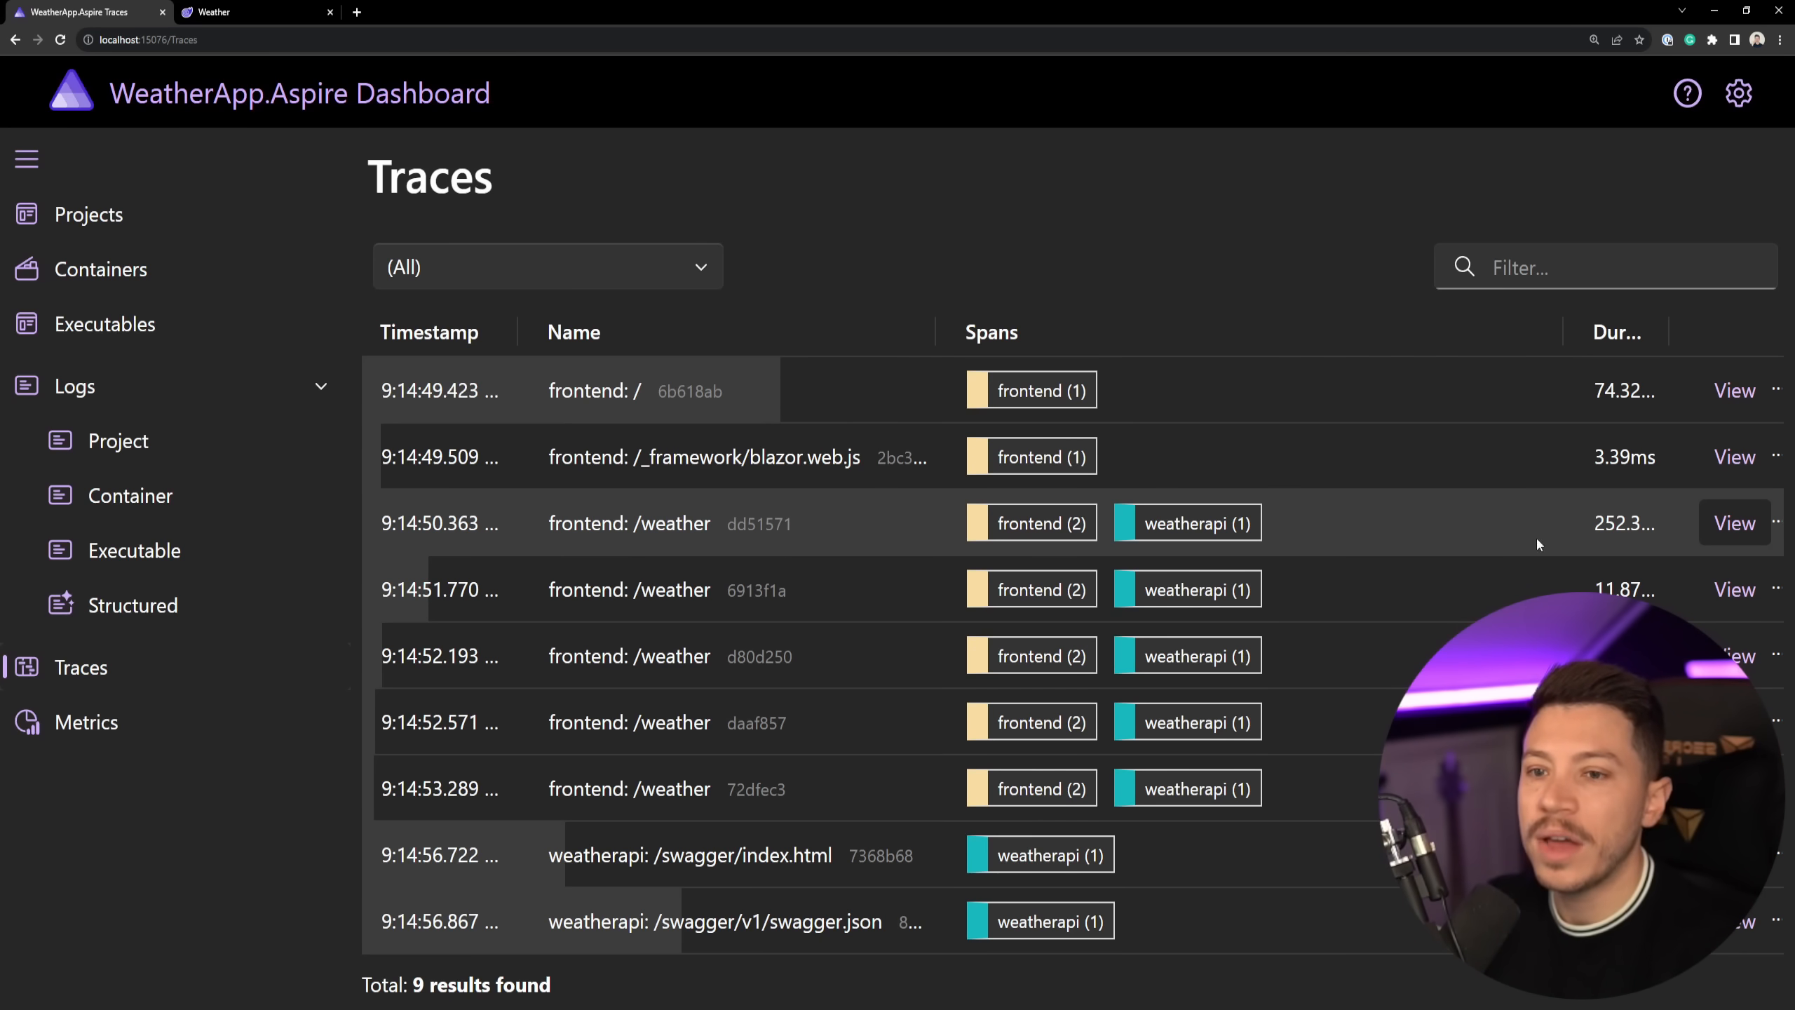
pyautogui.click(1732, 523)
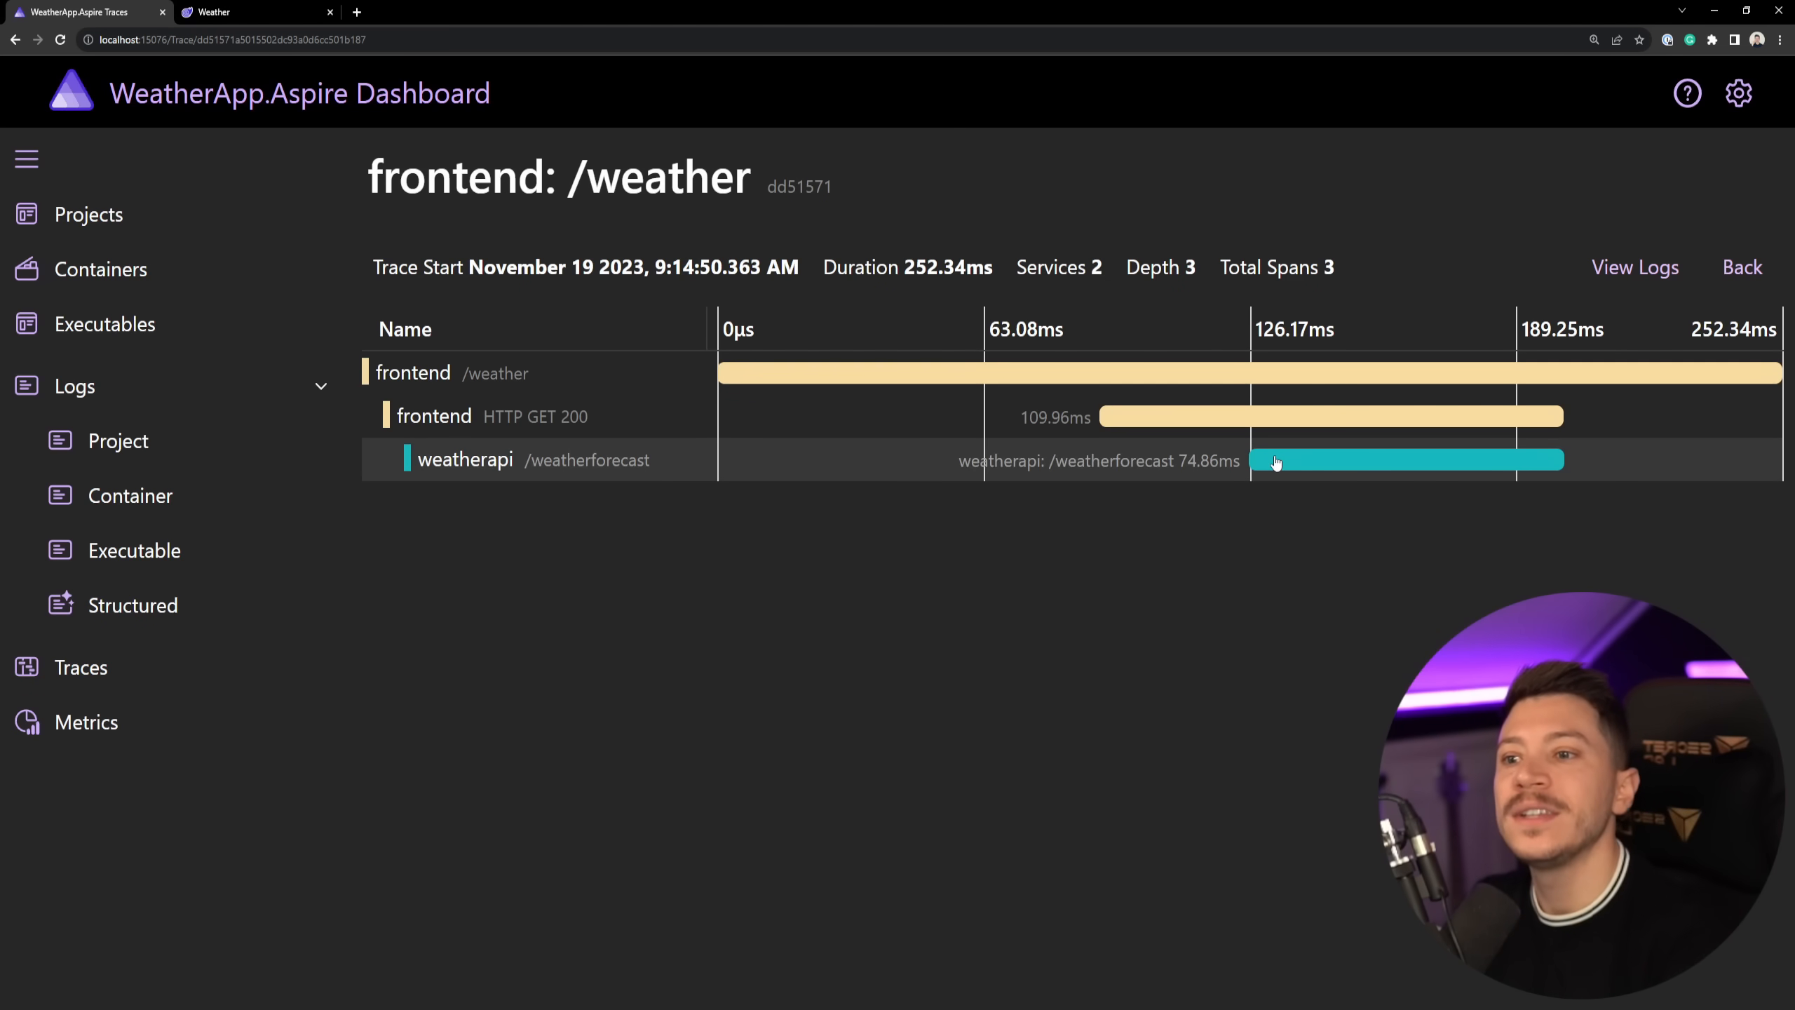
pyautogui.moveTo(1205, 477)
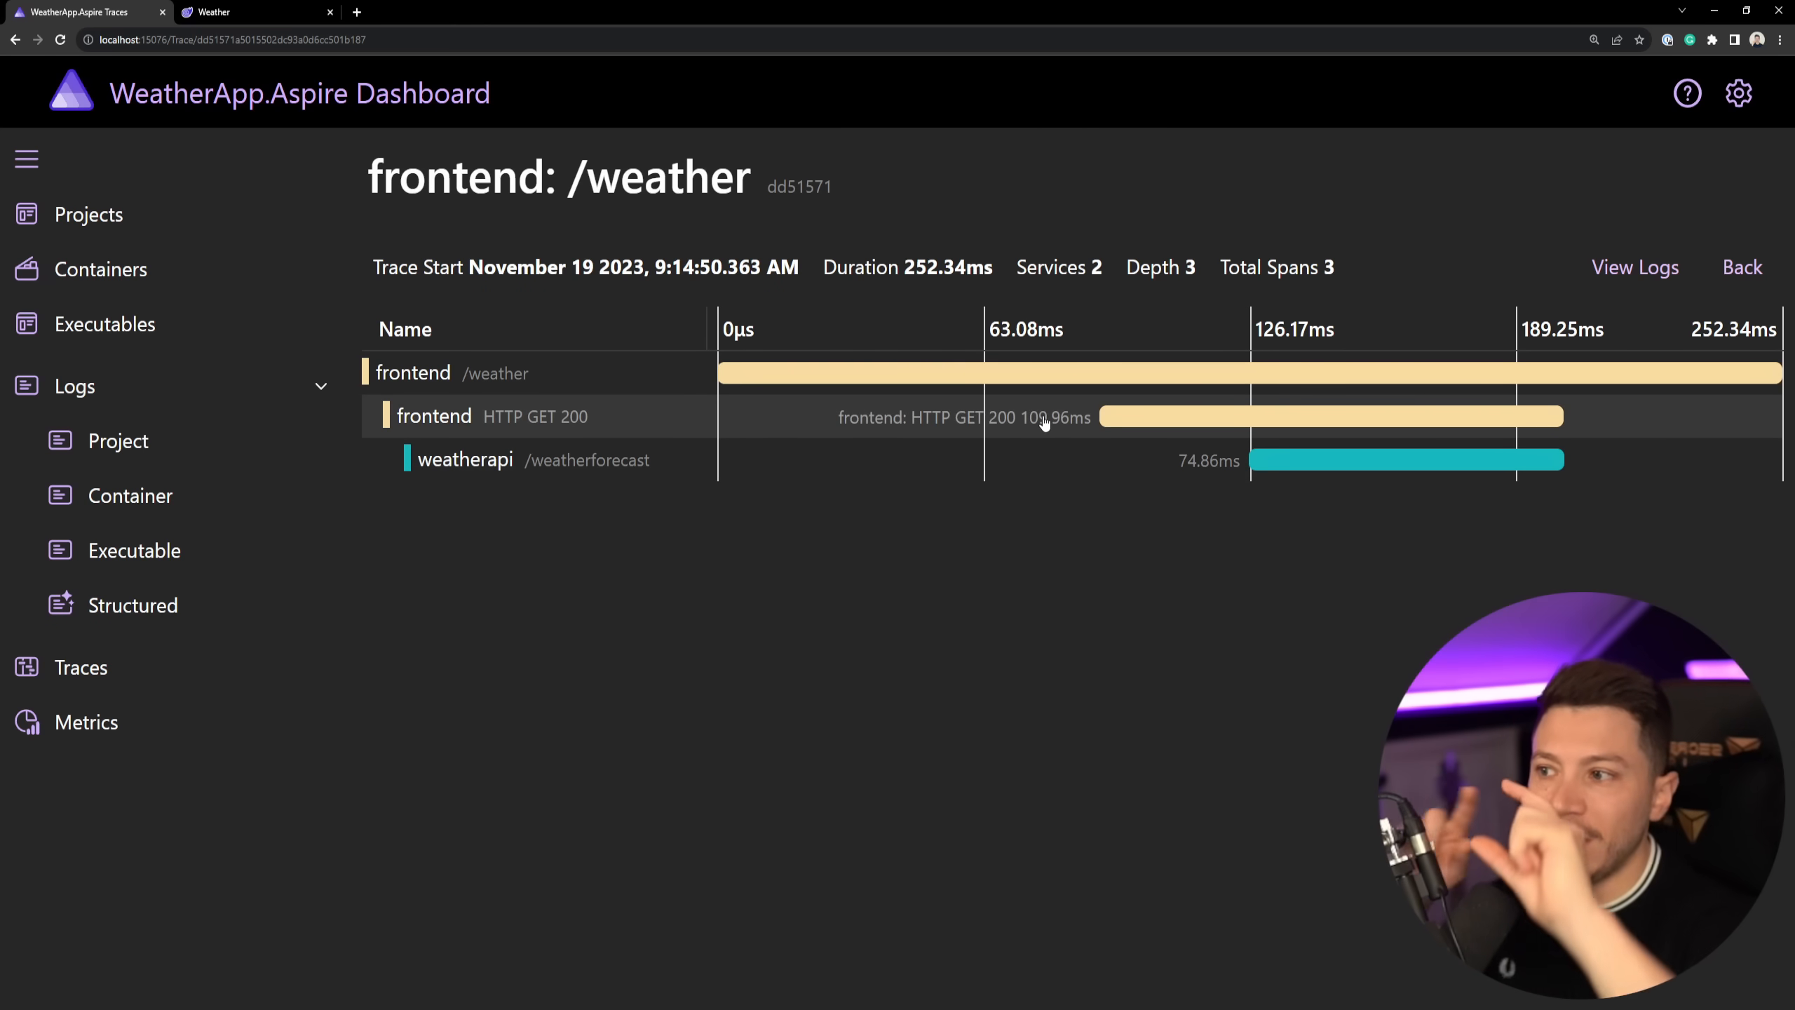
pyautogui.moveTo(1005, 427)
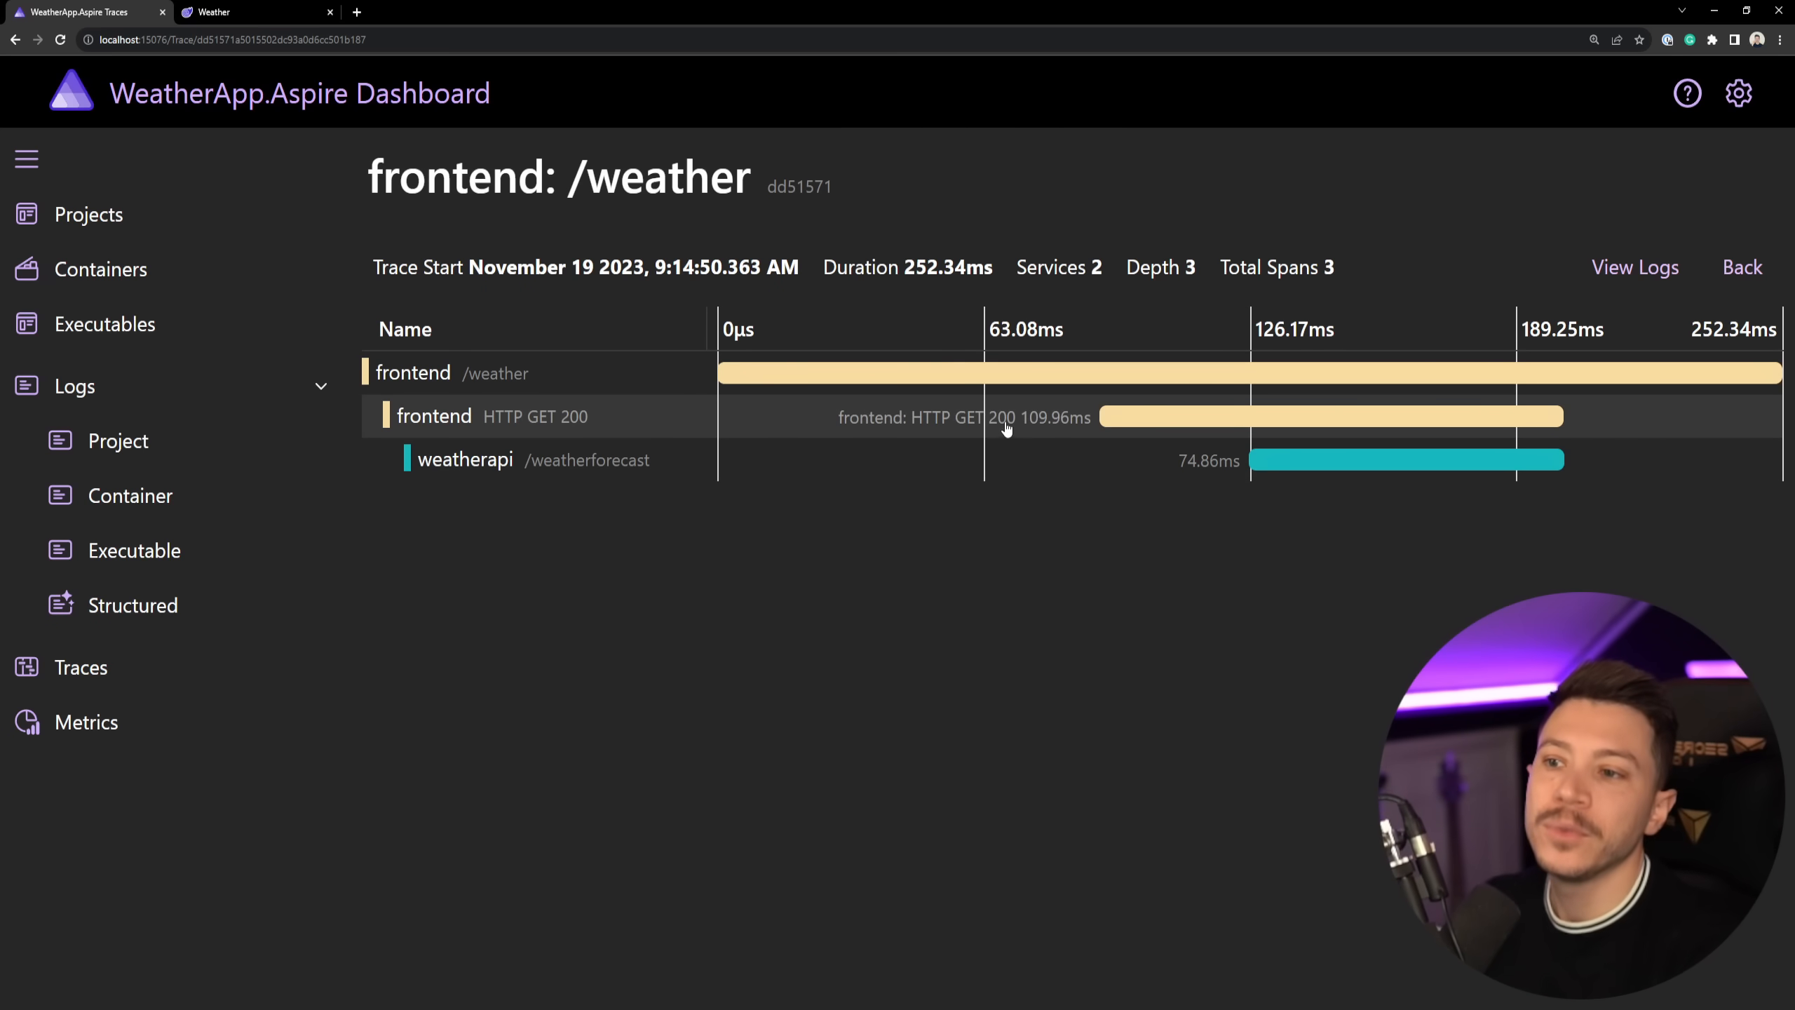
pyautogui.moveTo(947, 372)
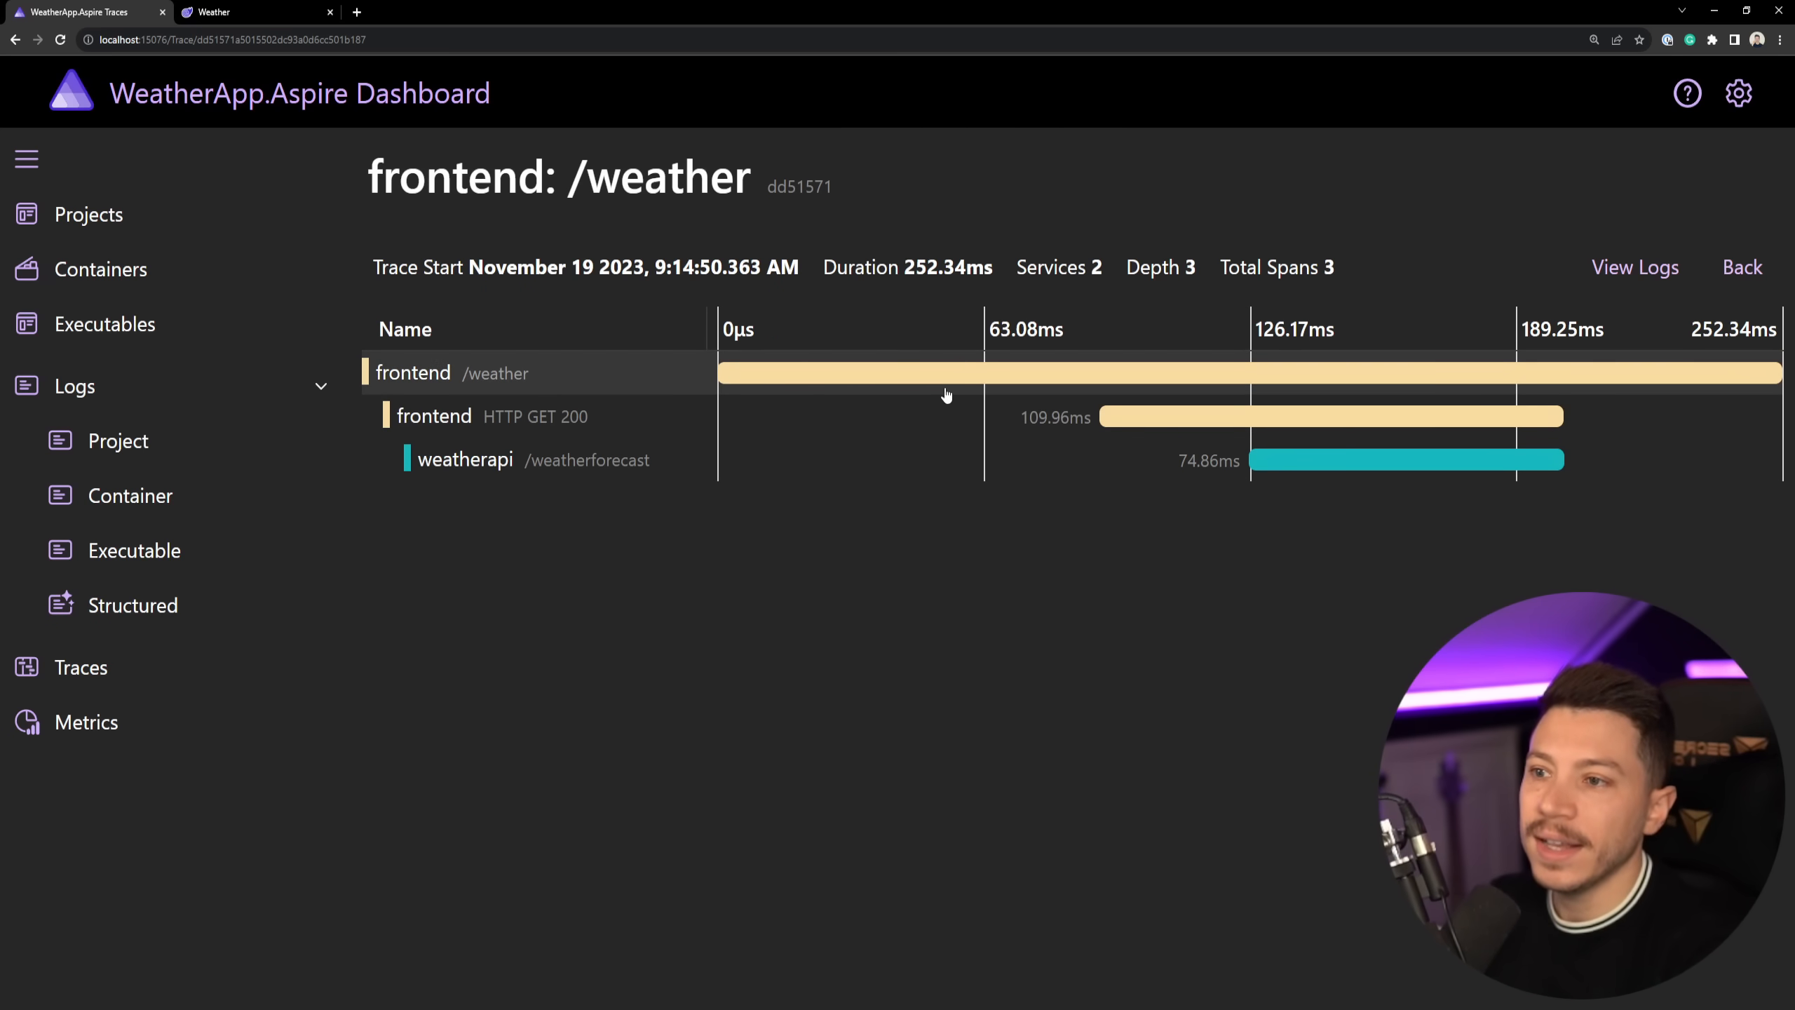
pyautogui.moveTo(658, 433)
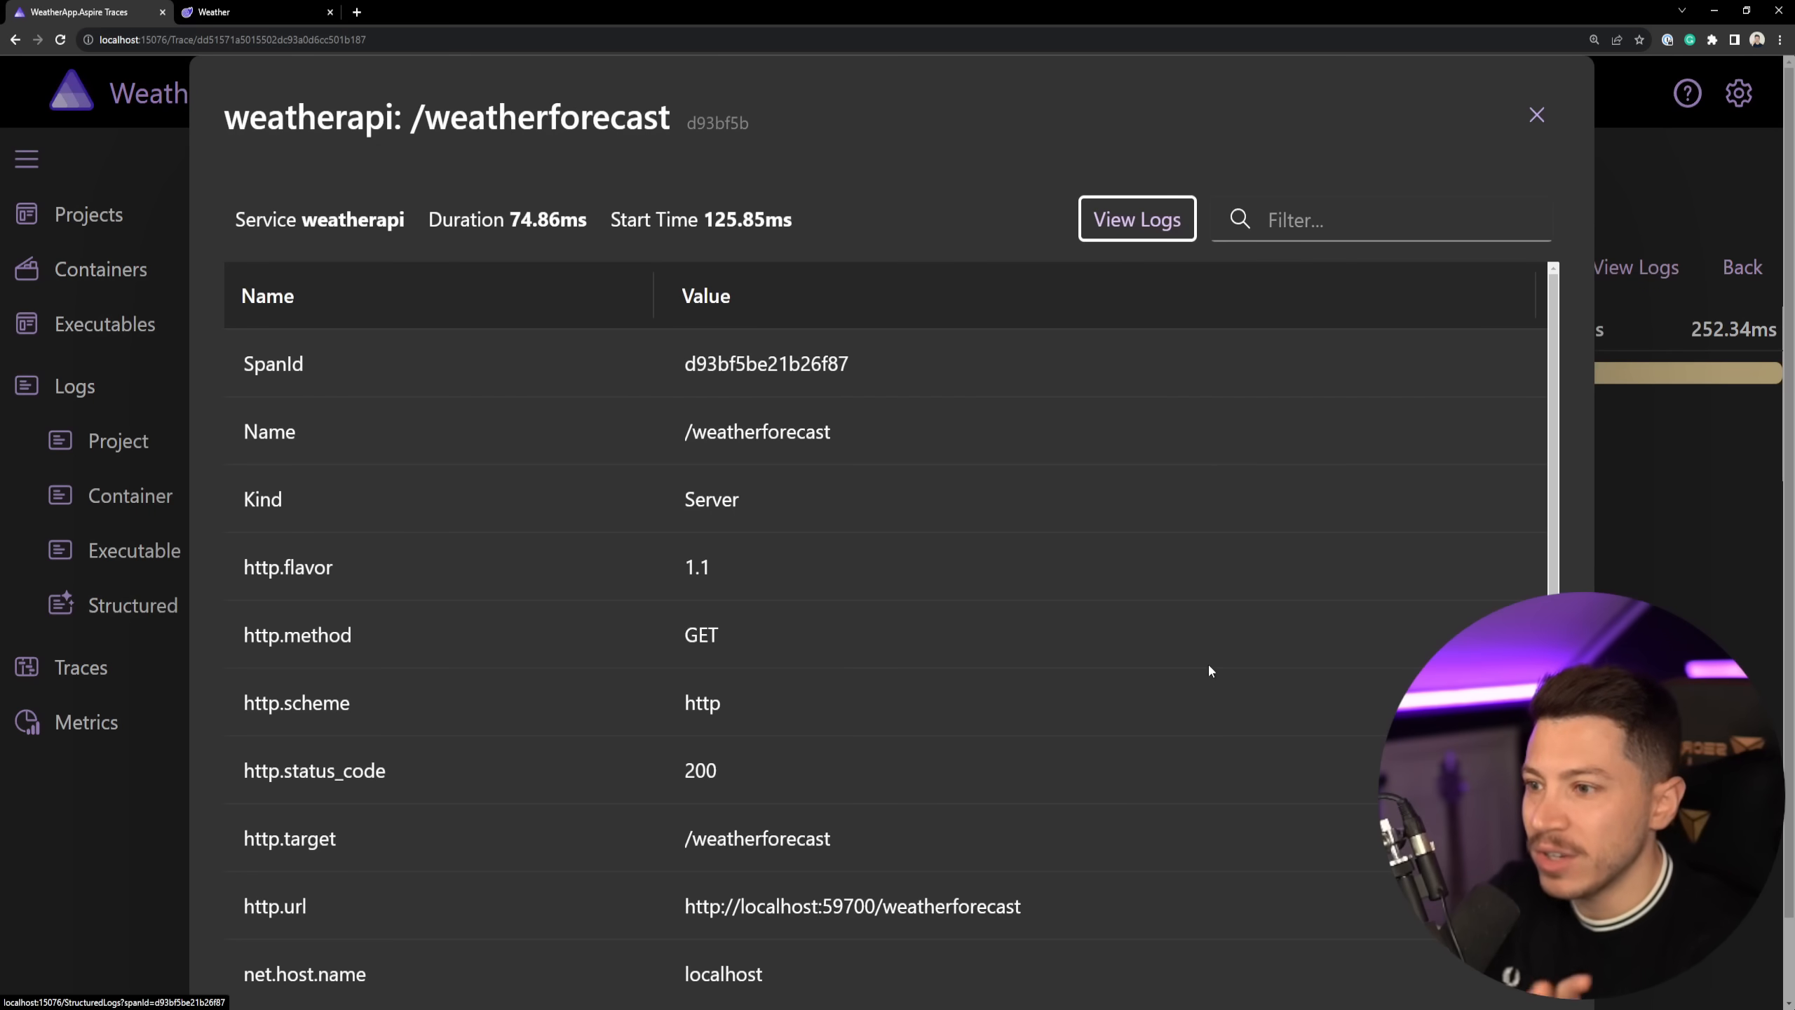
pyautogui.click(1537, 115)
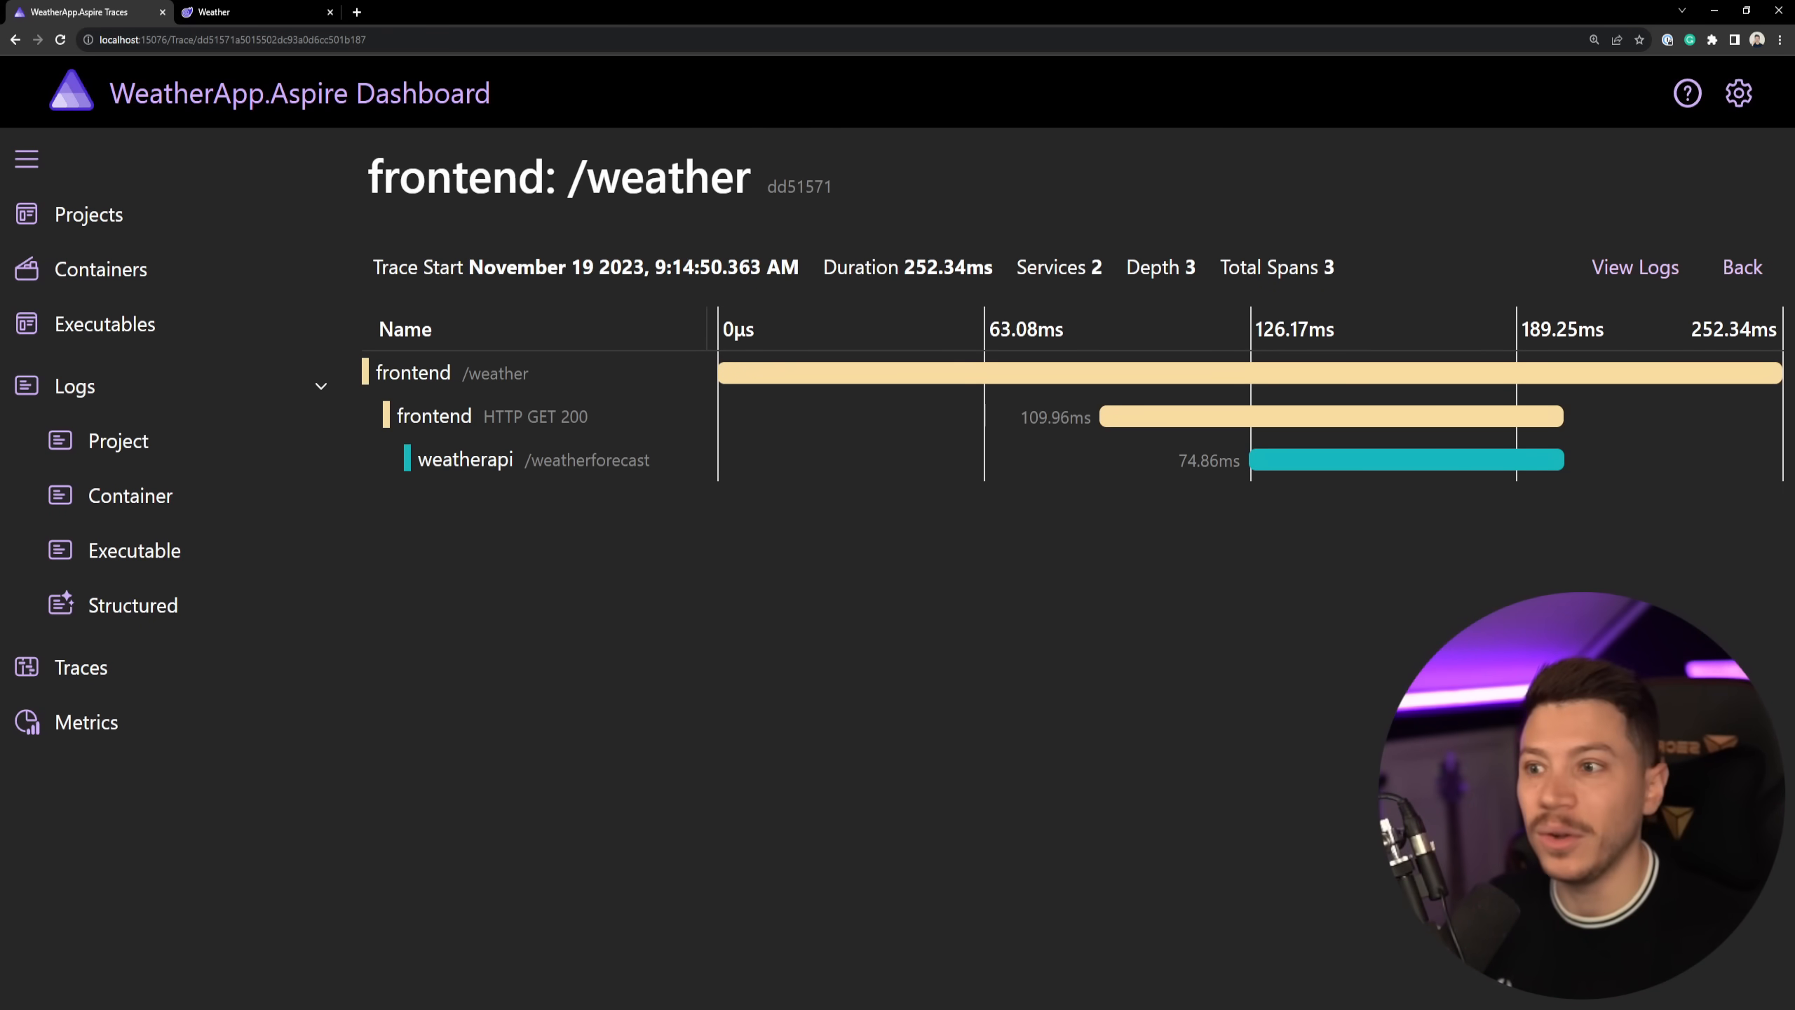
# - Show weatherapi's metrics and chart JIT compilation time and methods compiled
pyautogui.click(85, 723)
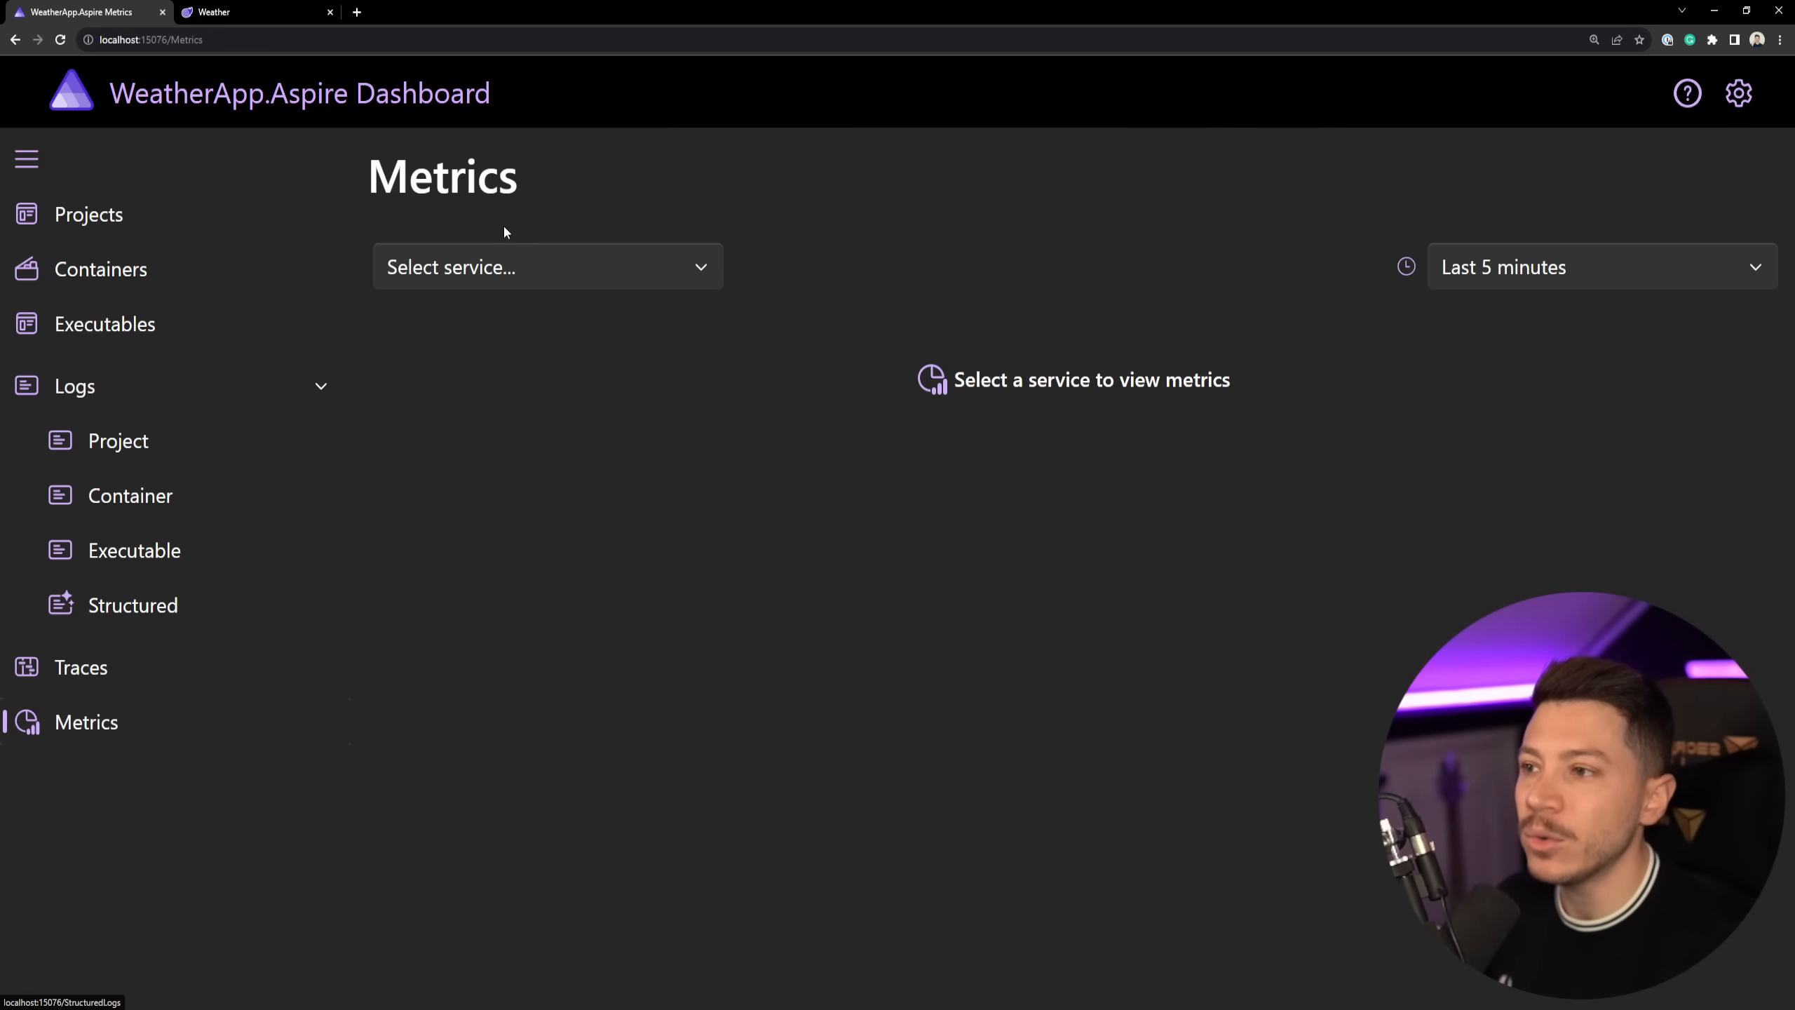
pyautogui.click(546, 266)
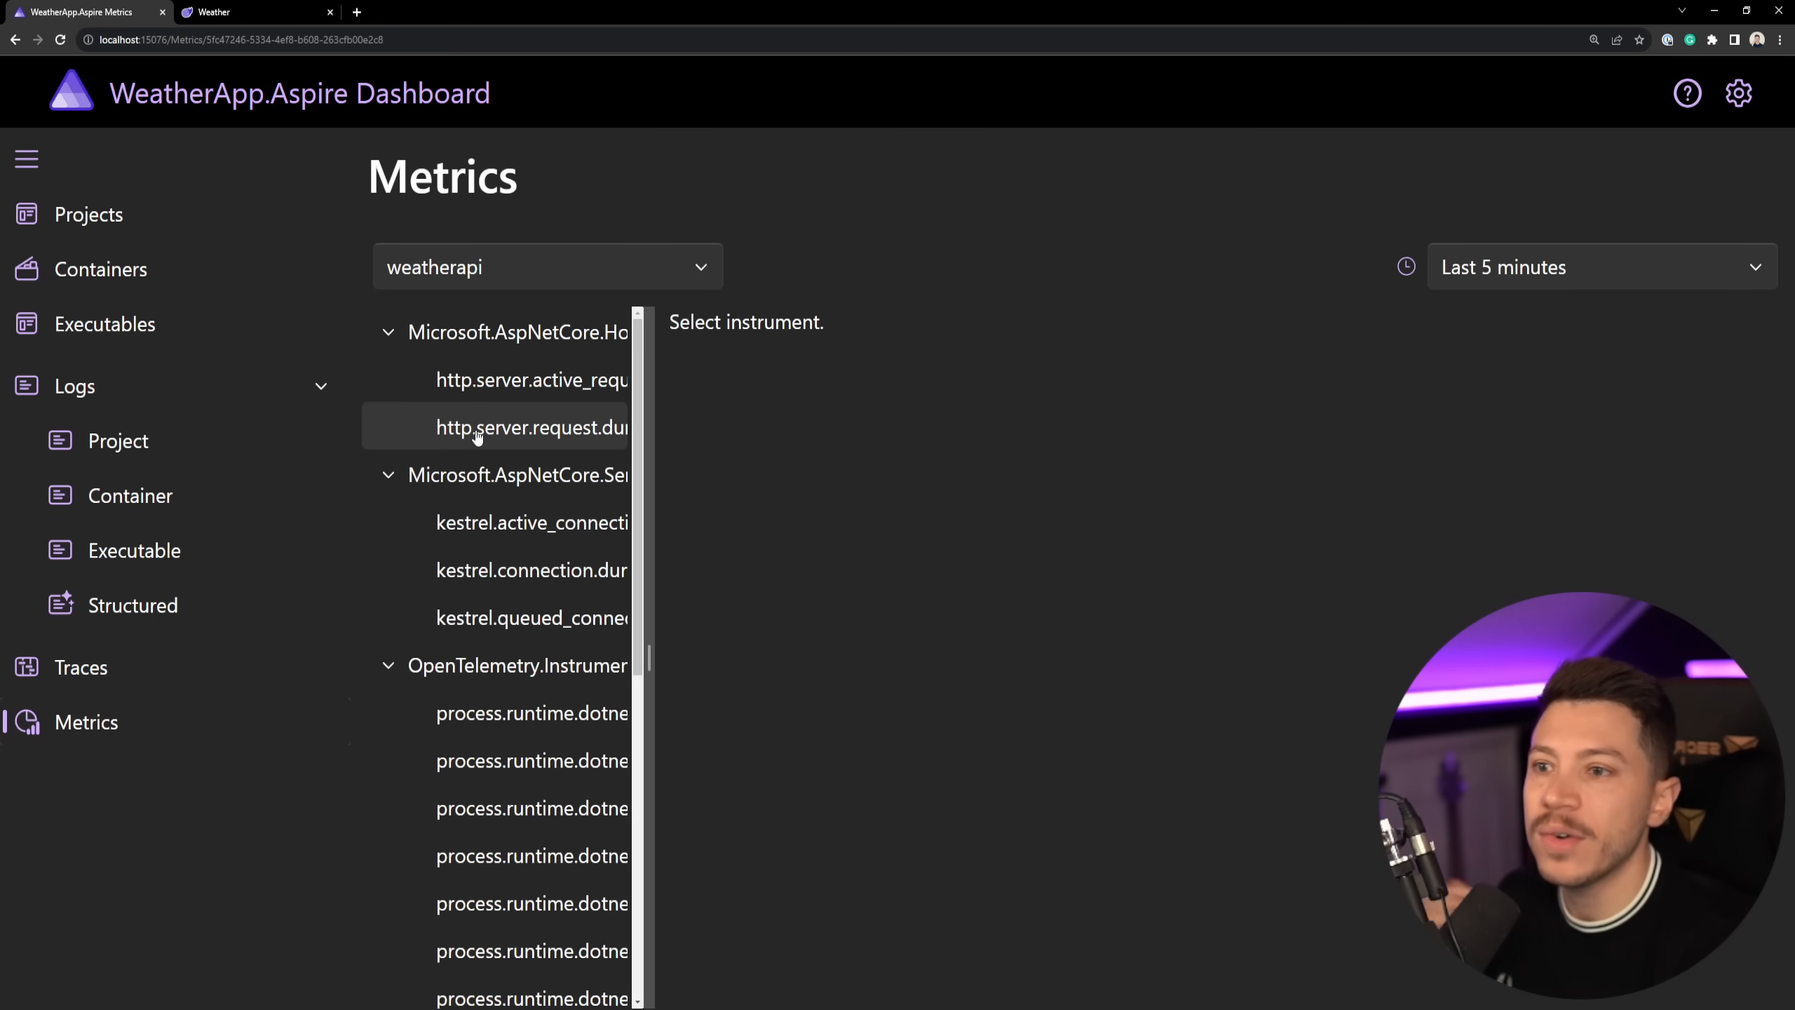
pyautogui.click(1599, 266)
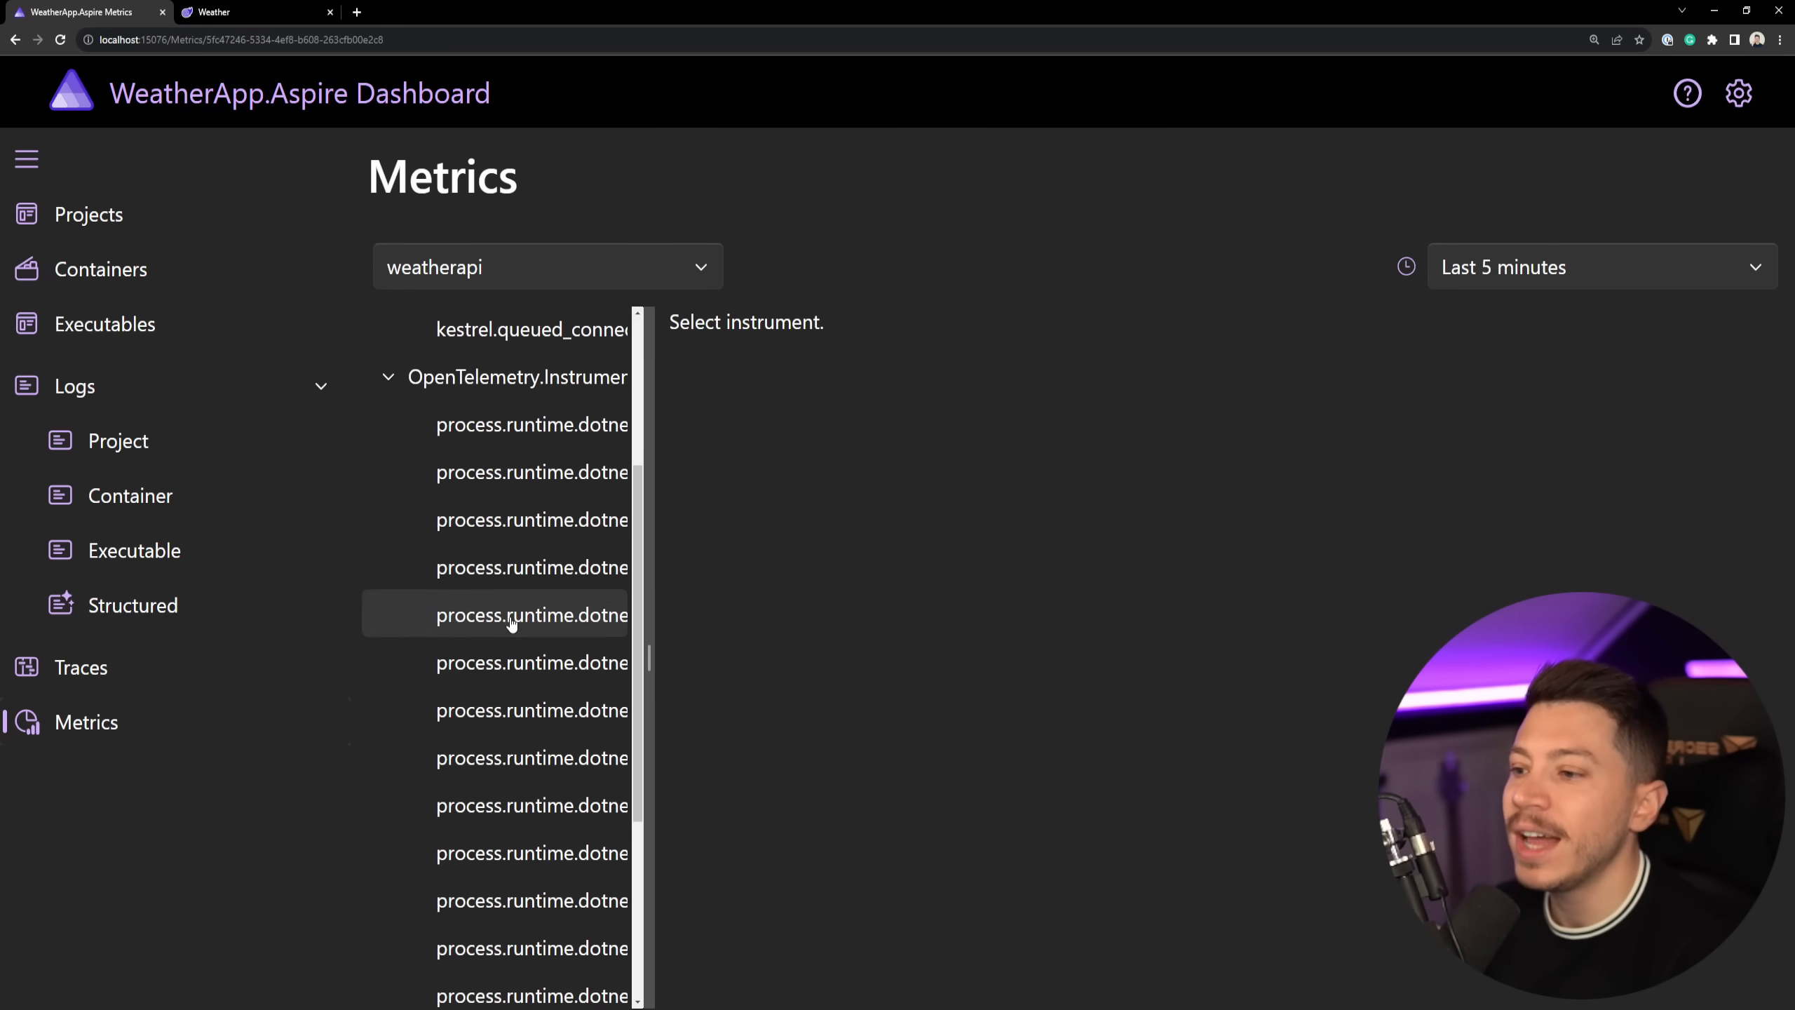
pyautogui.click(531, 638)
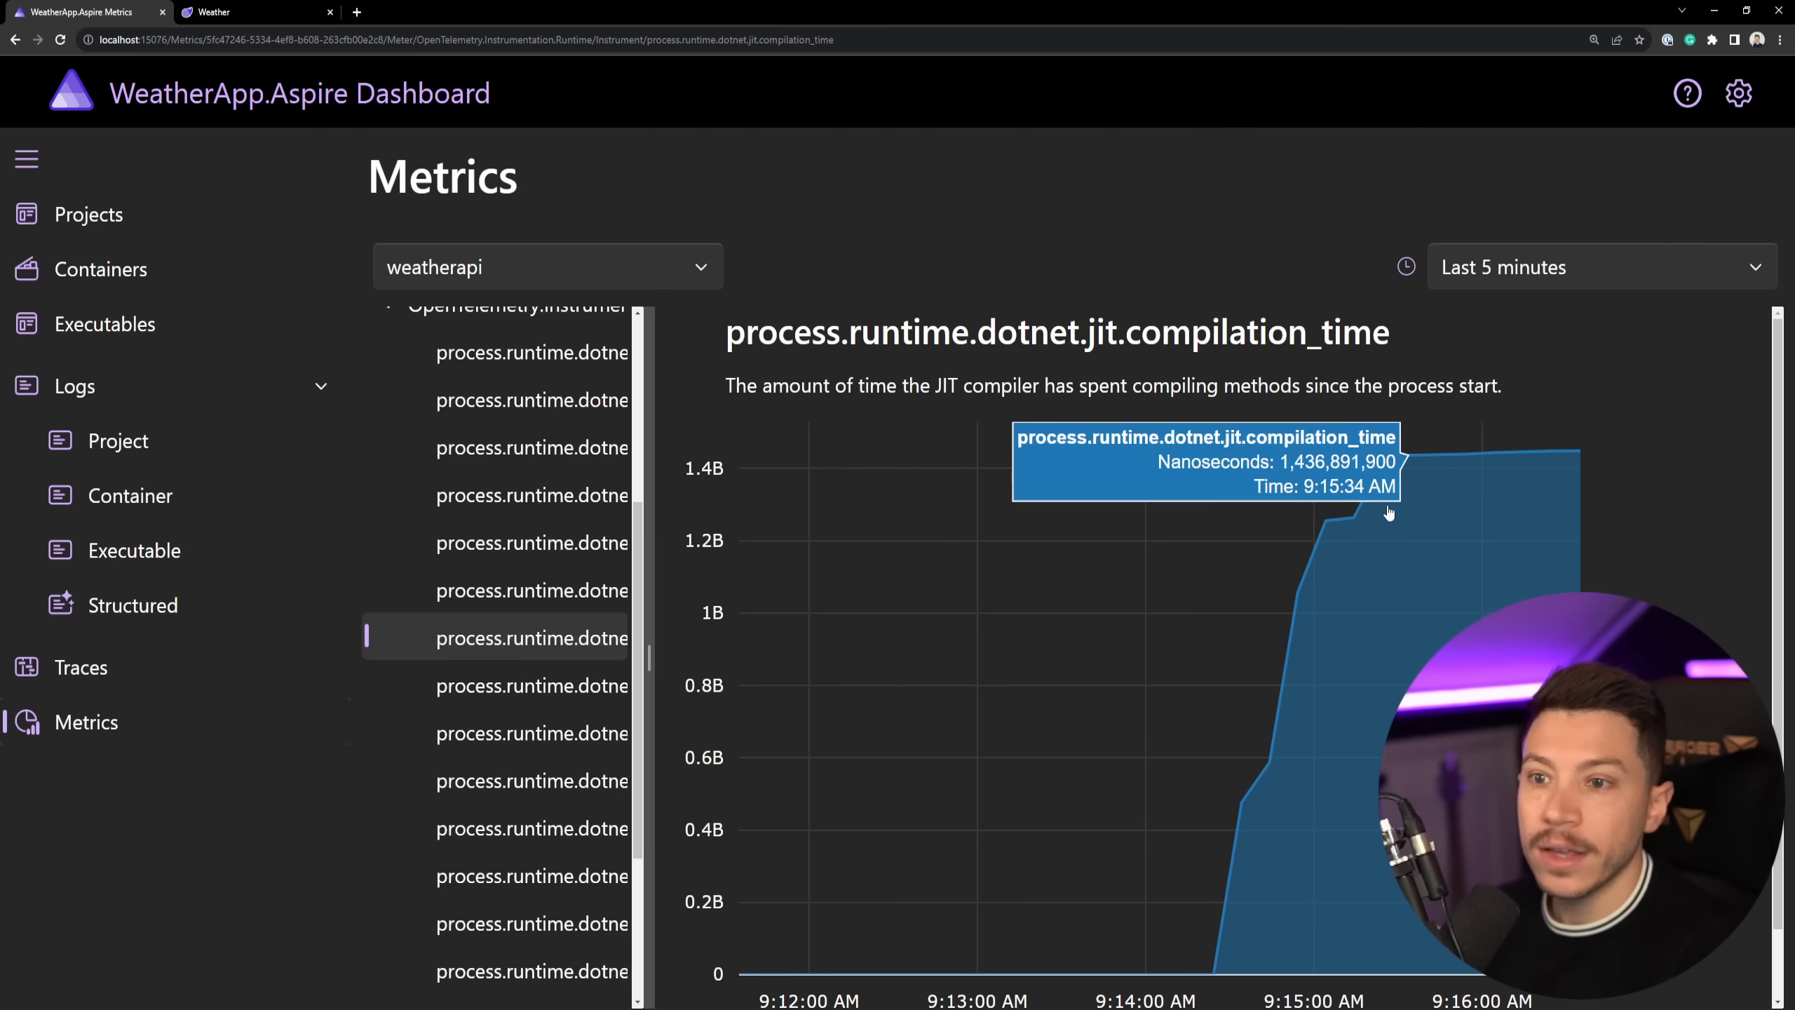
pyautogui.click(533, 589)
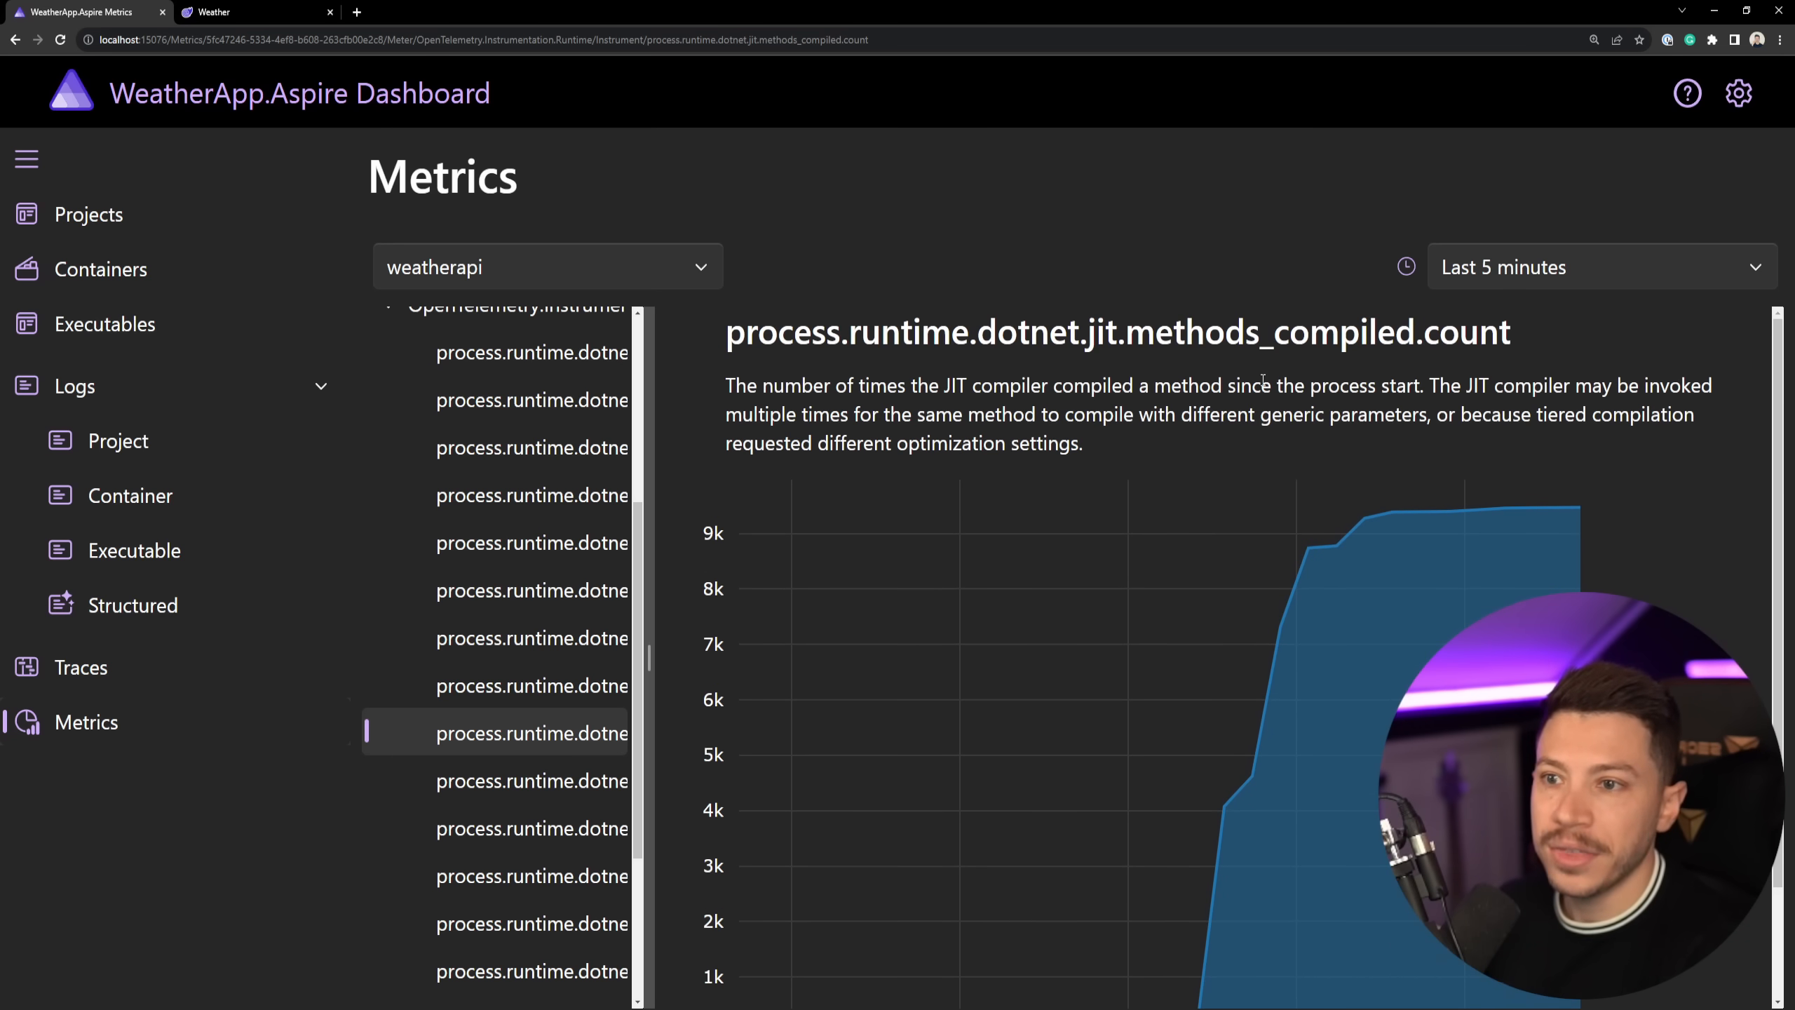
# - Chart http.client.active_requests and thread_pool.completed_items.count, then switch back to Rider
pyautogui.scroll(-3)
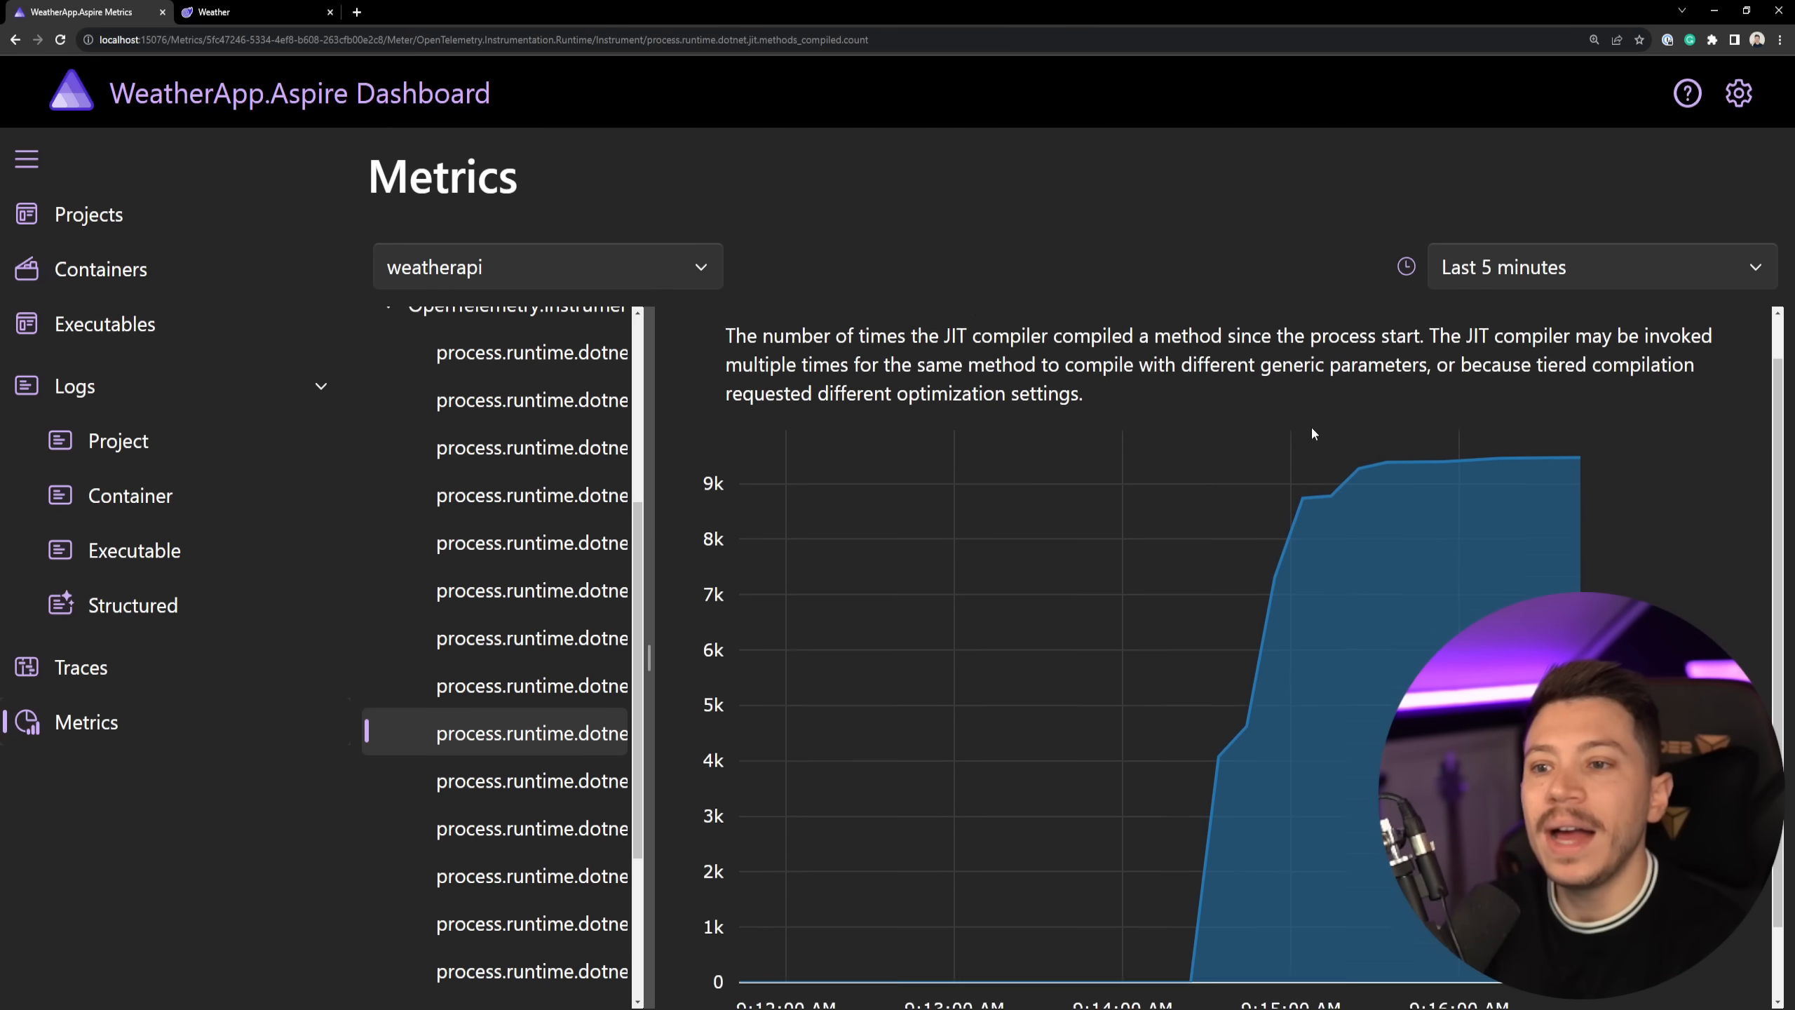
pyautogui.scroll(-3)
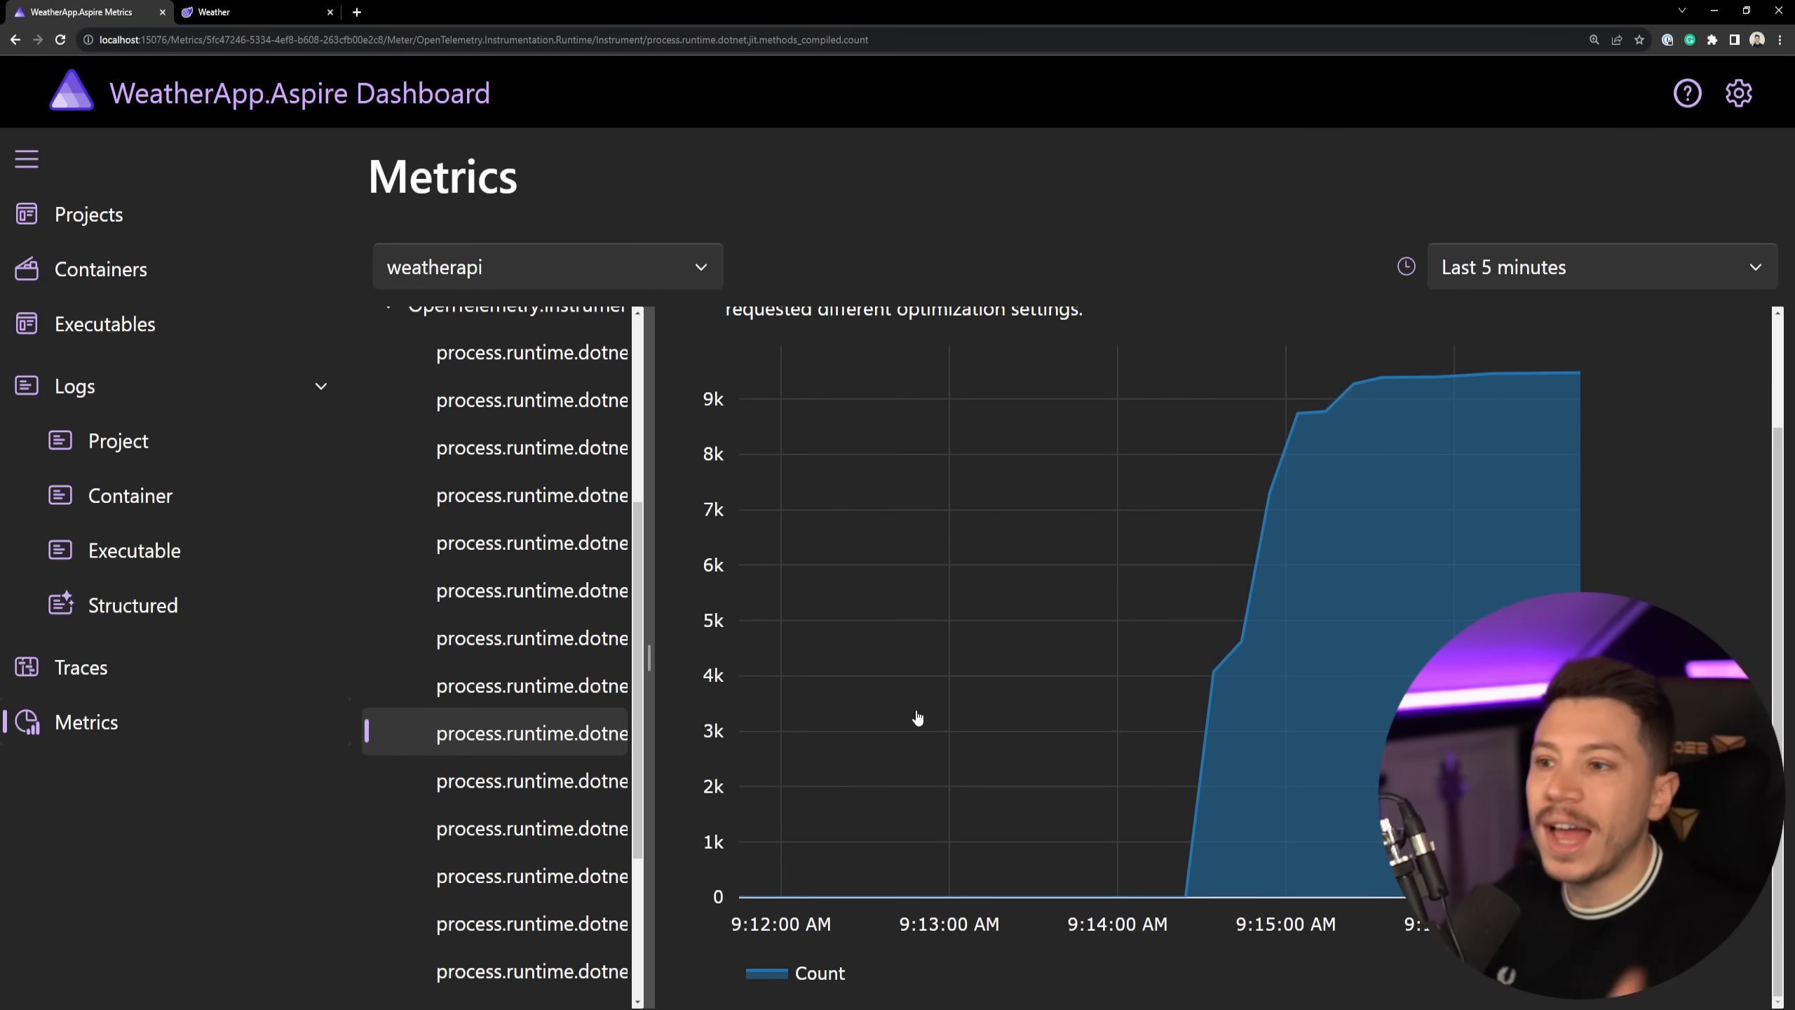
pyautogui.click(531, 796)
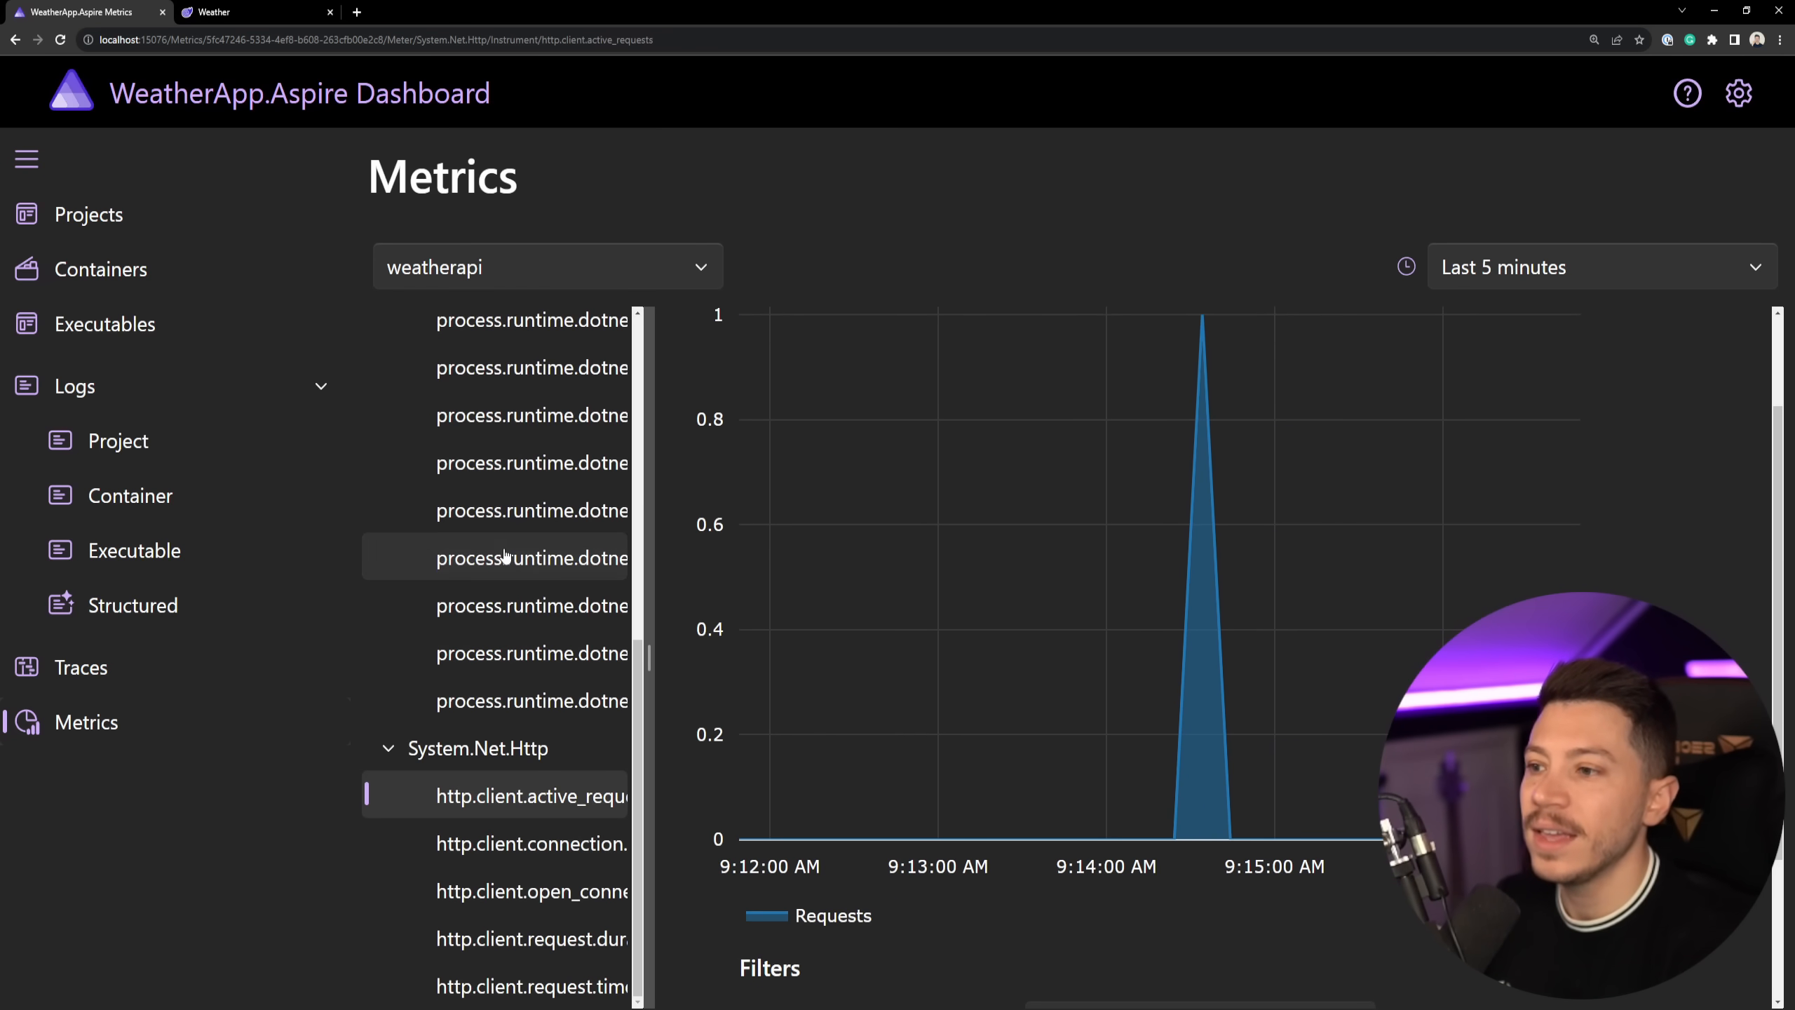
pyautogui.click(531, 558)
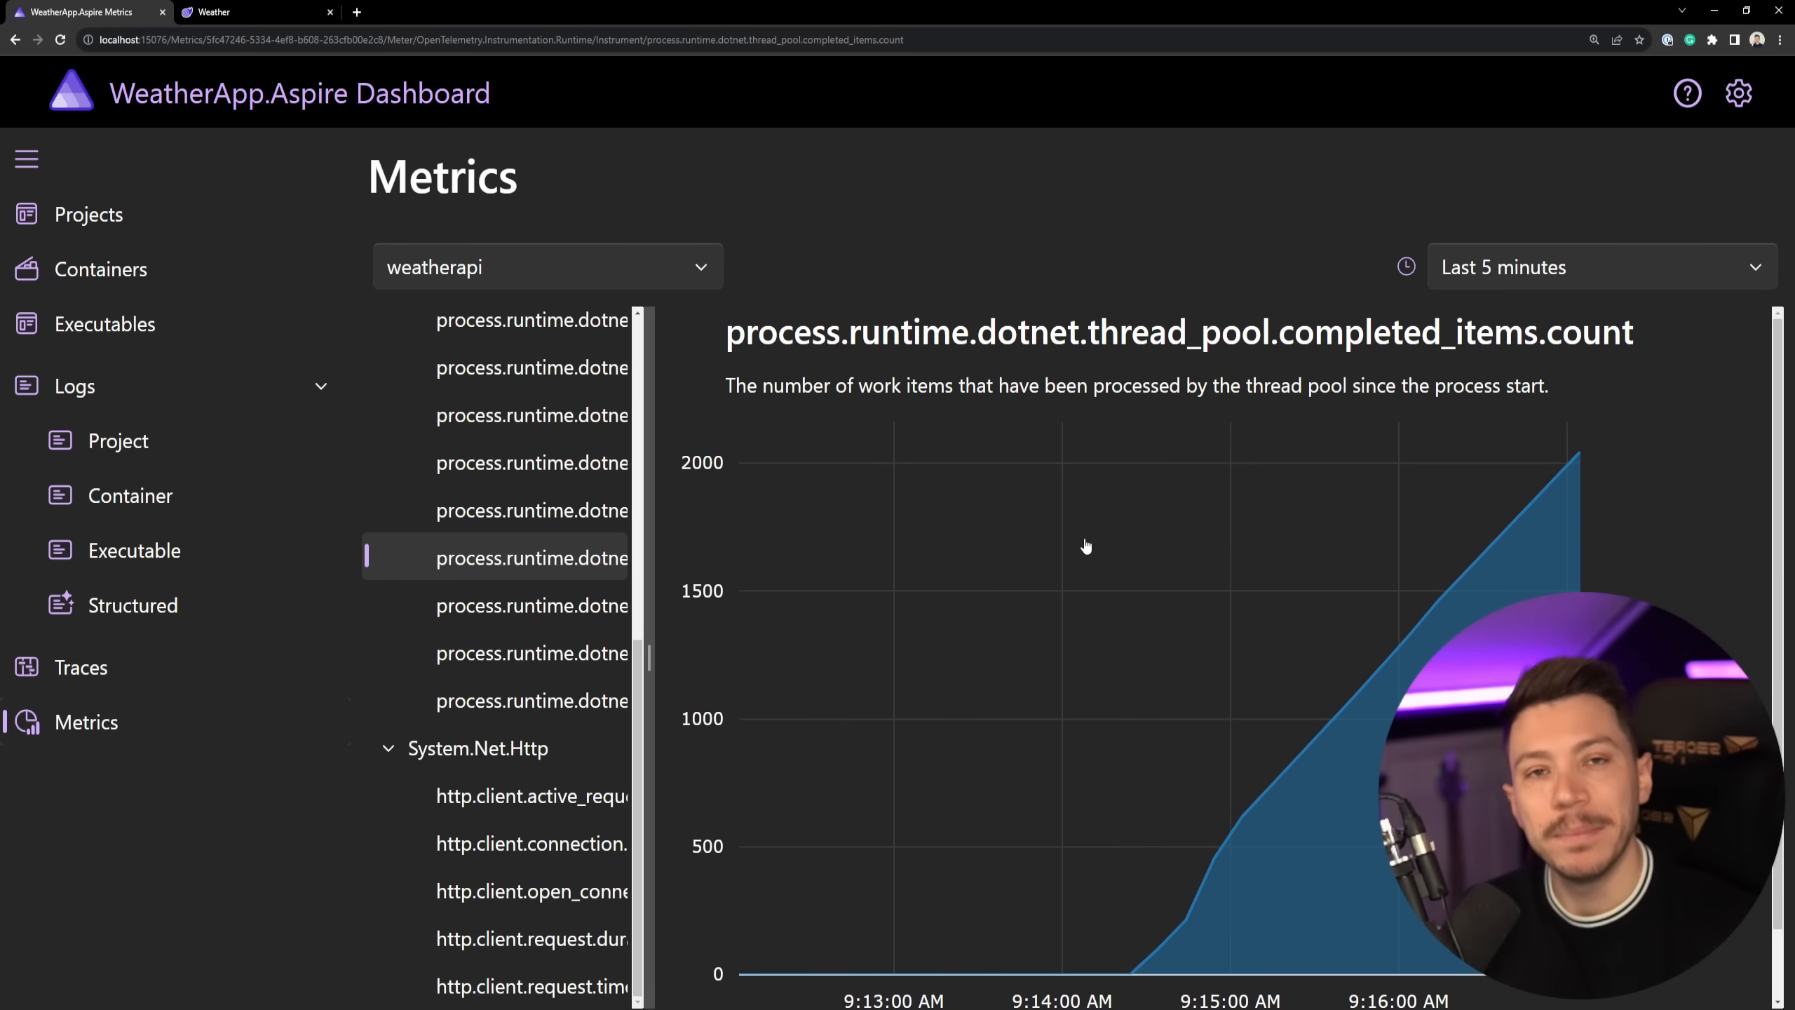
pyautogui.press('alt+tab')
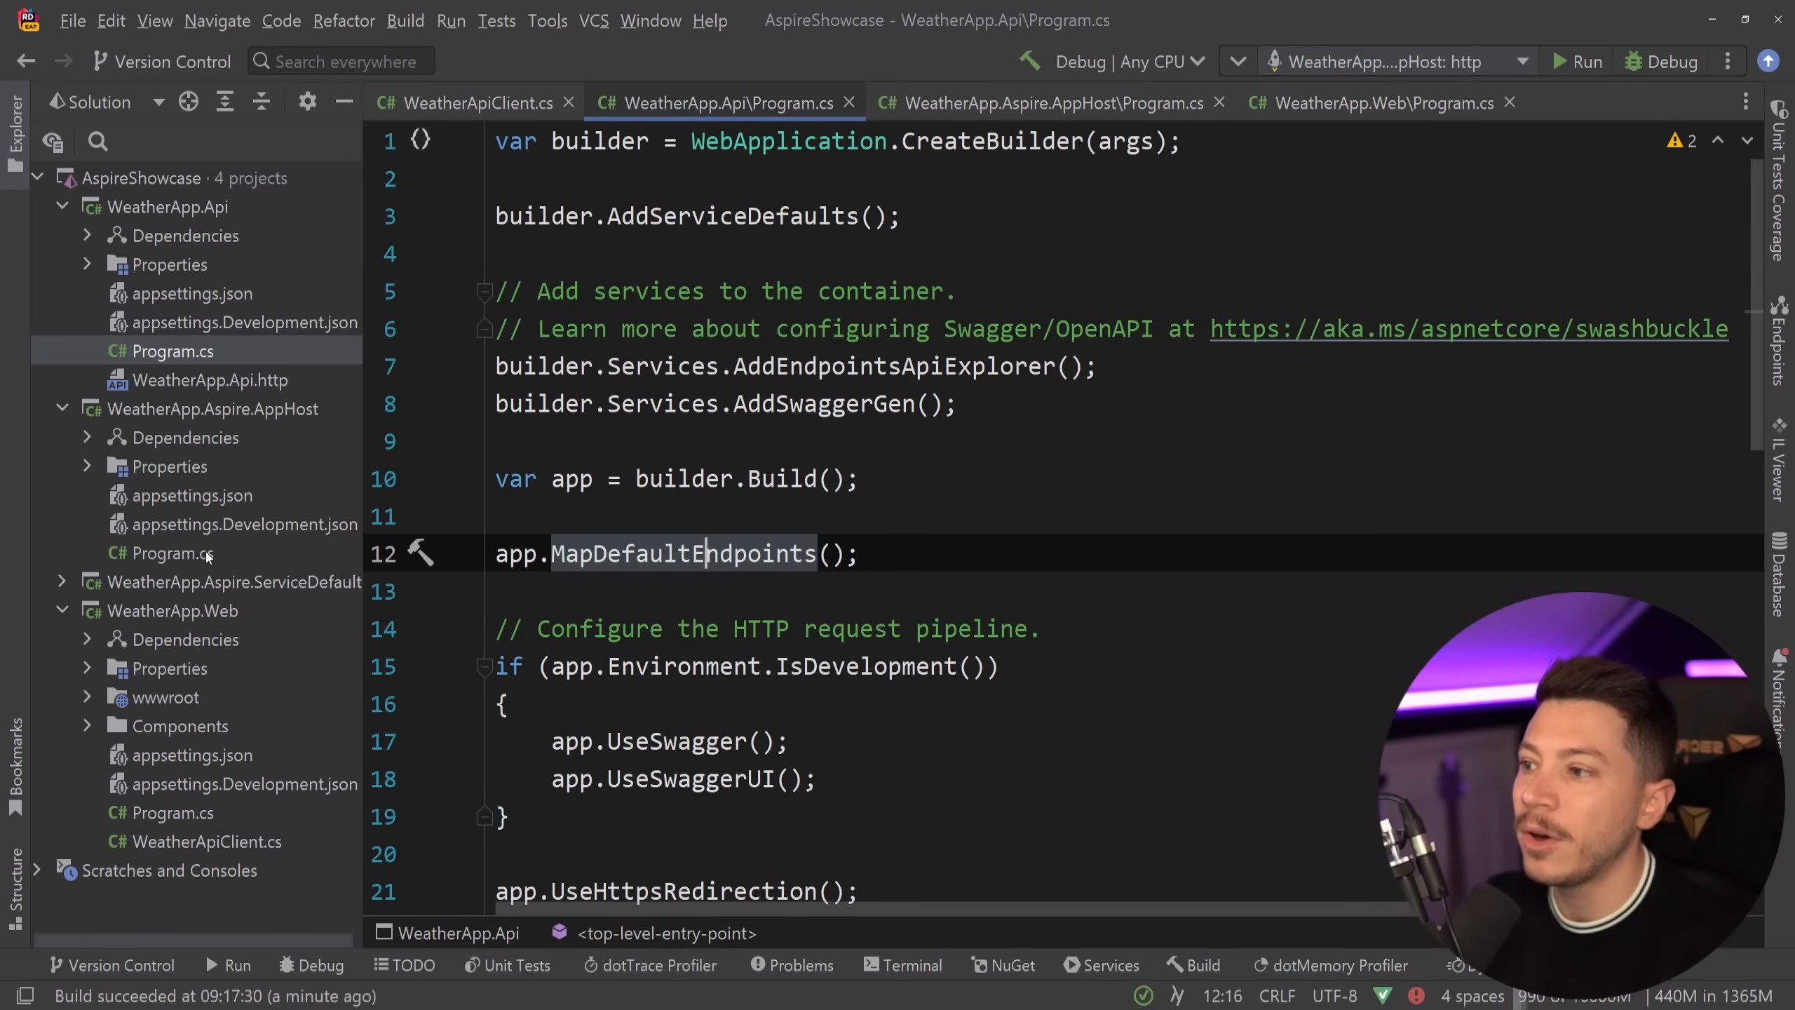
# - Add var cache = builder.AddRedisContainer("rediscache") and .WithReference(cache) on the frontend
pyautogui.click(1037, 102)
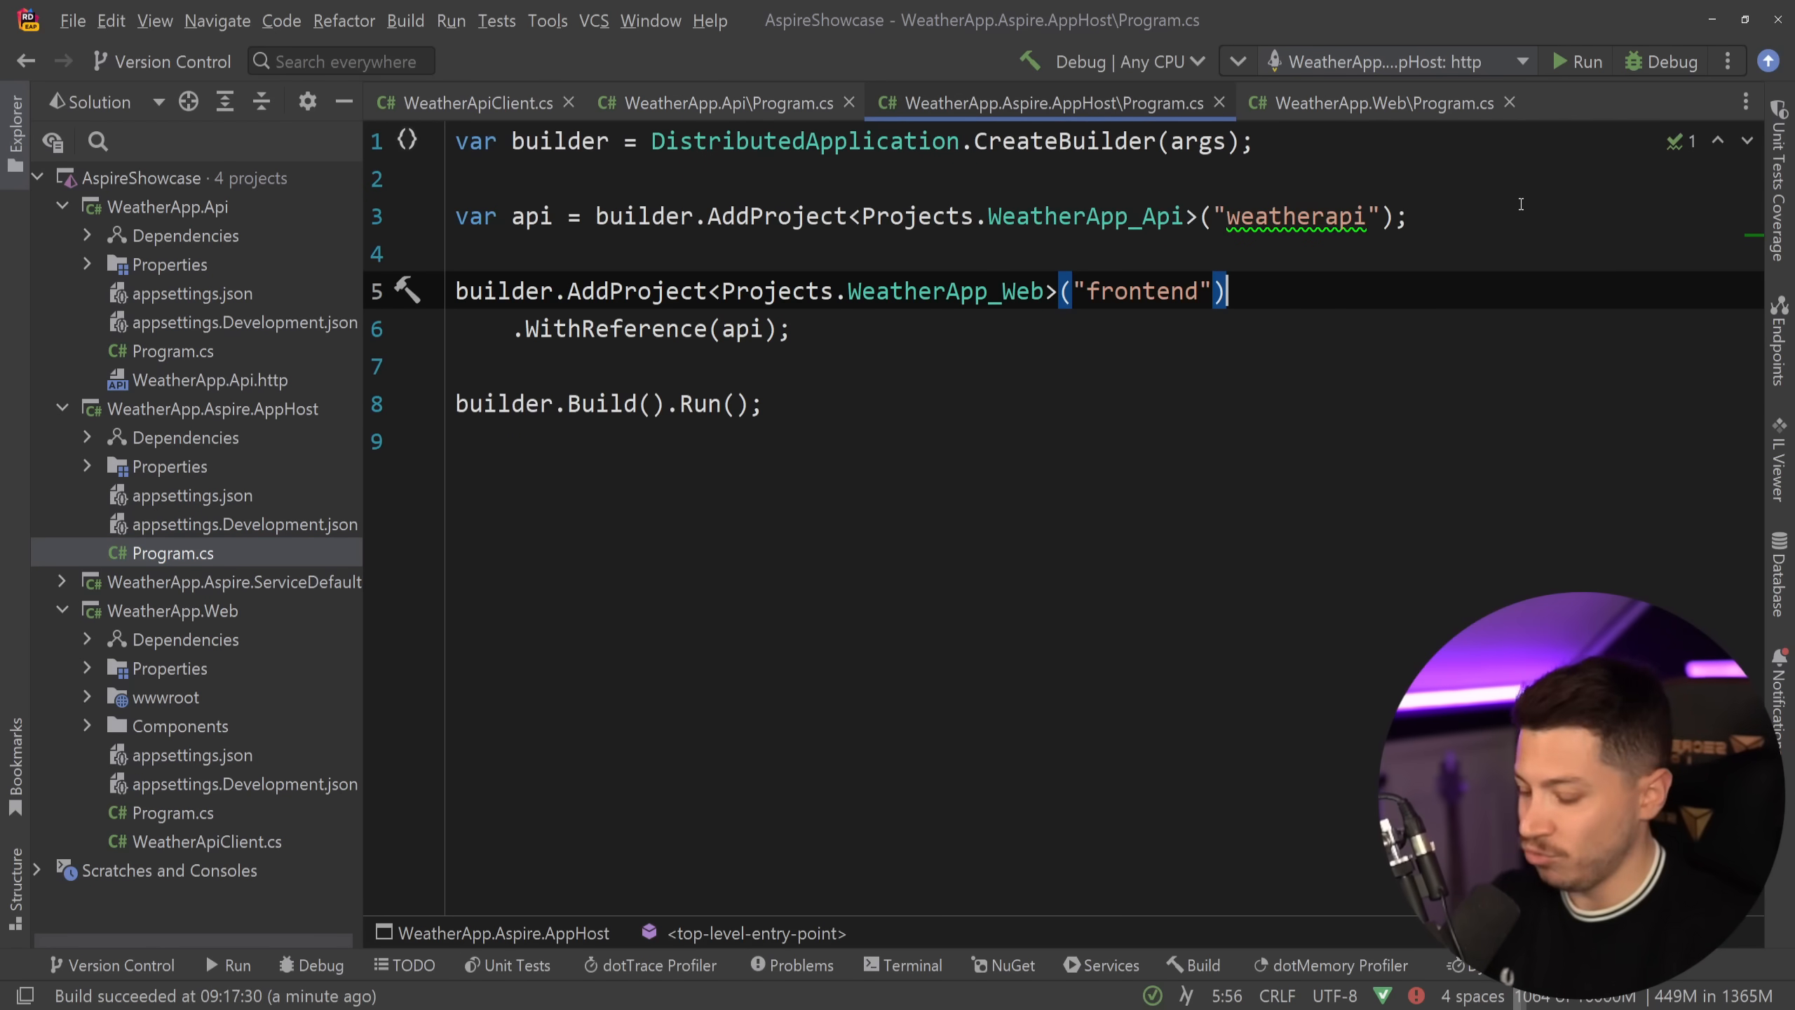
pyautogui.write('var')
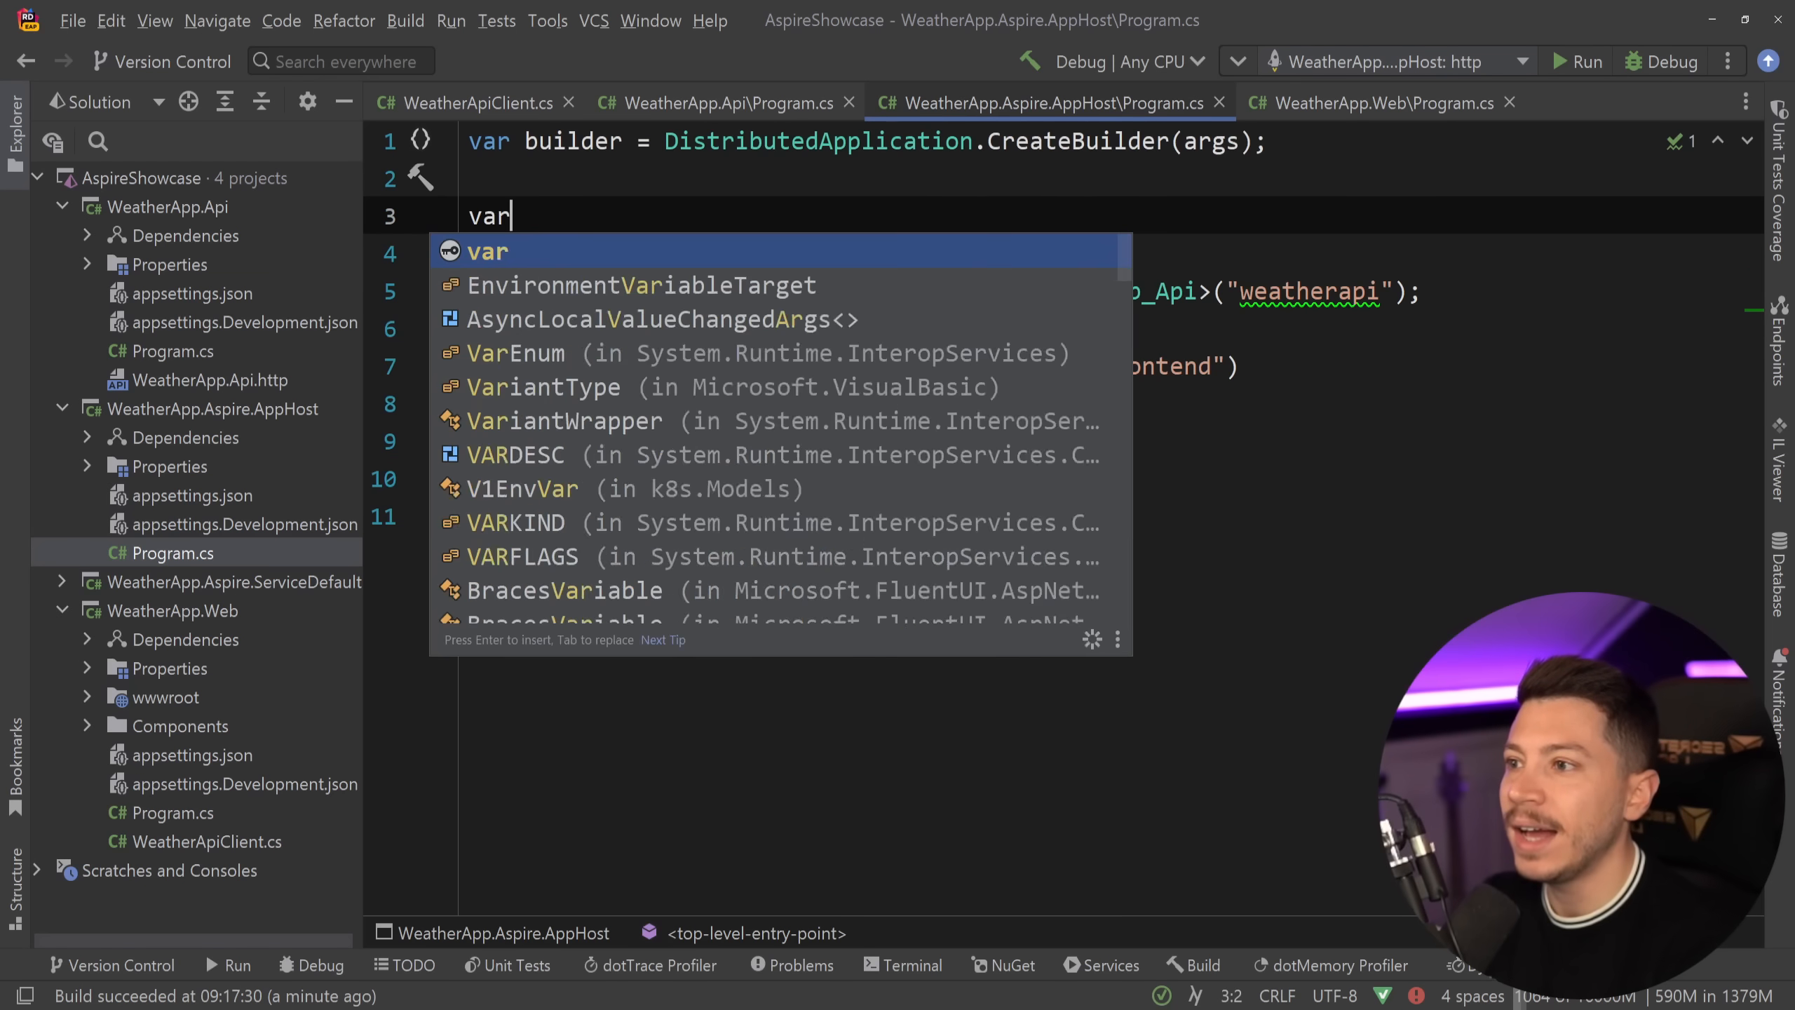
pyautogui.write('cache = b')
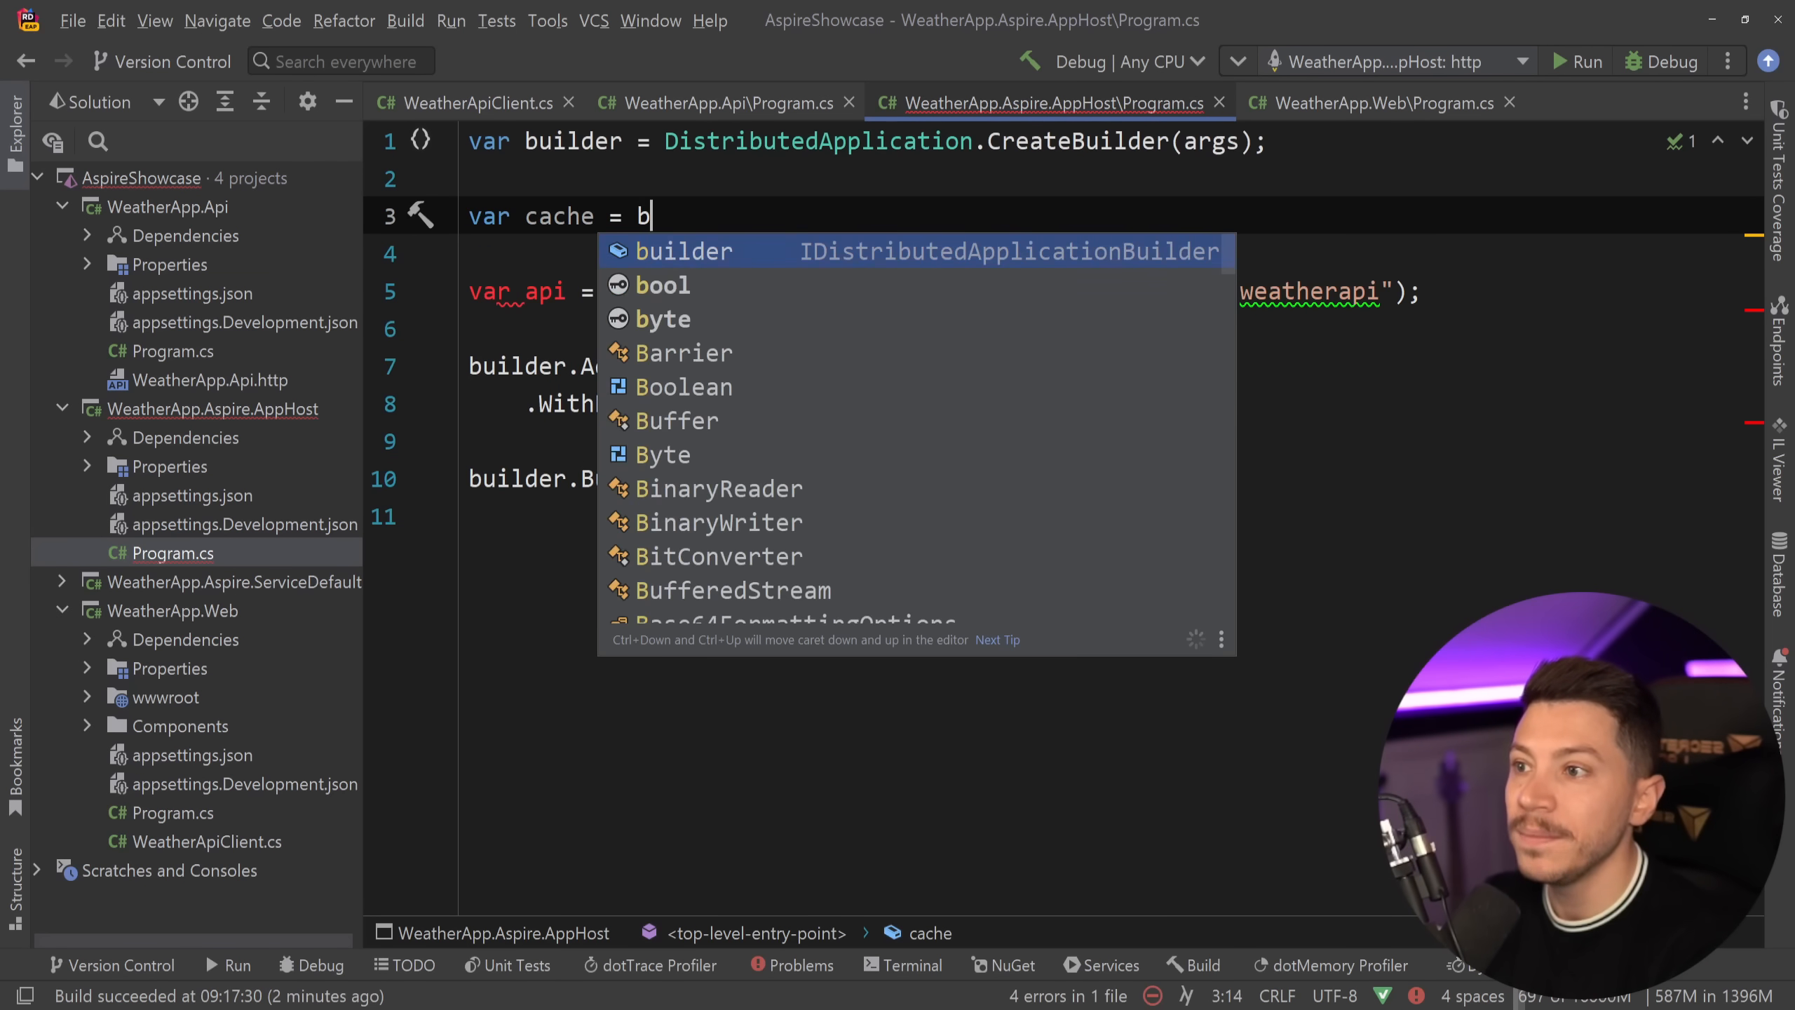
pyautogui.write('uilder.AddC')
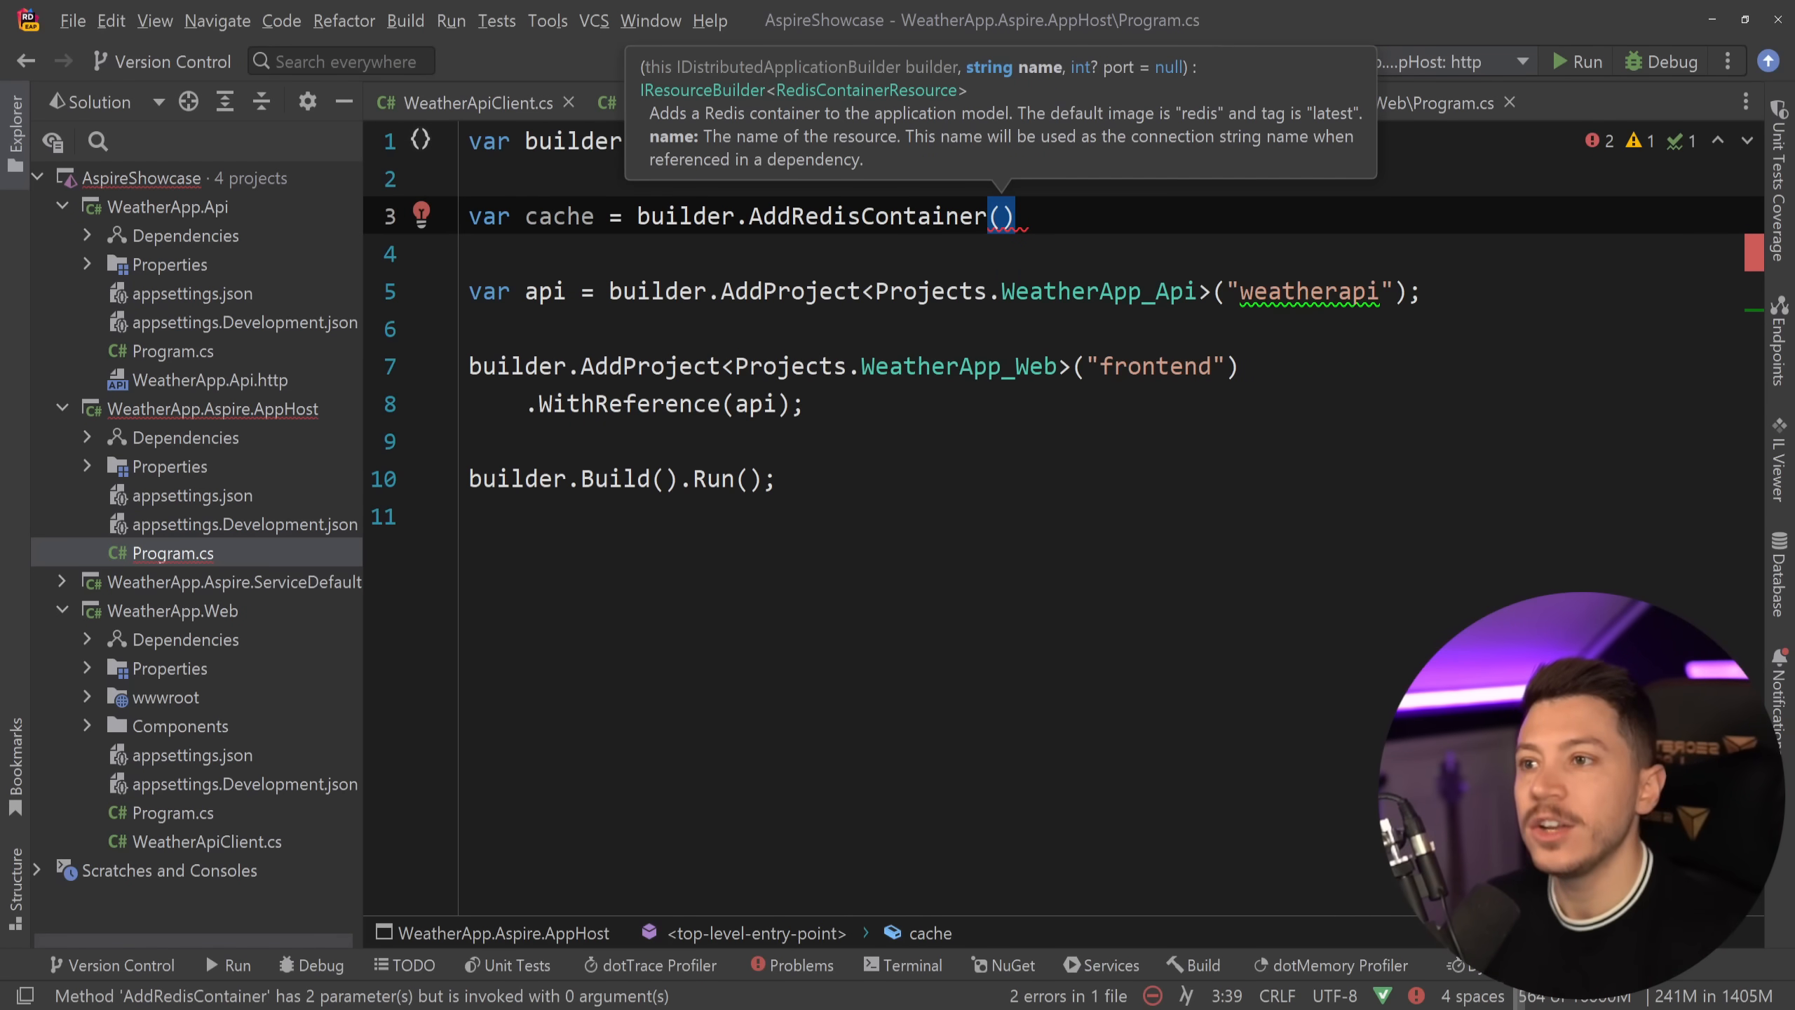
pyautogui.moveTo(1000, 215)
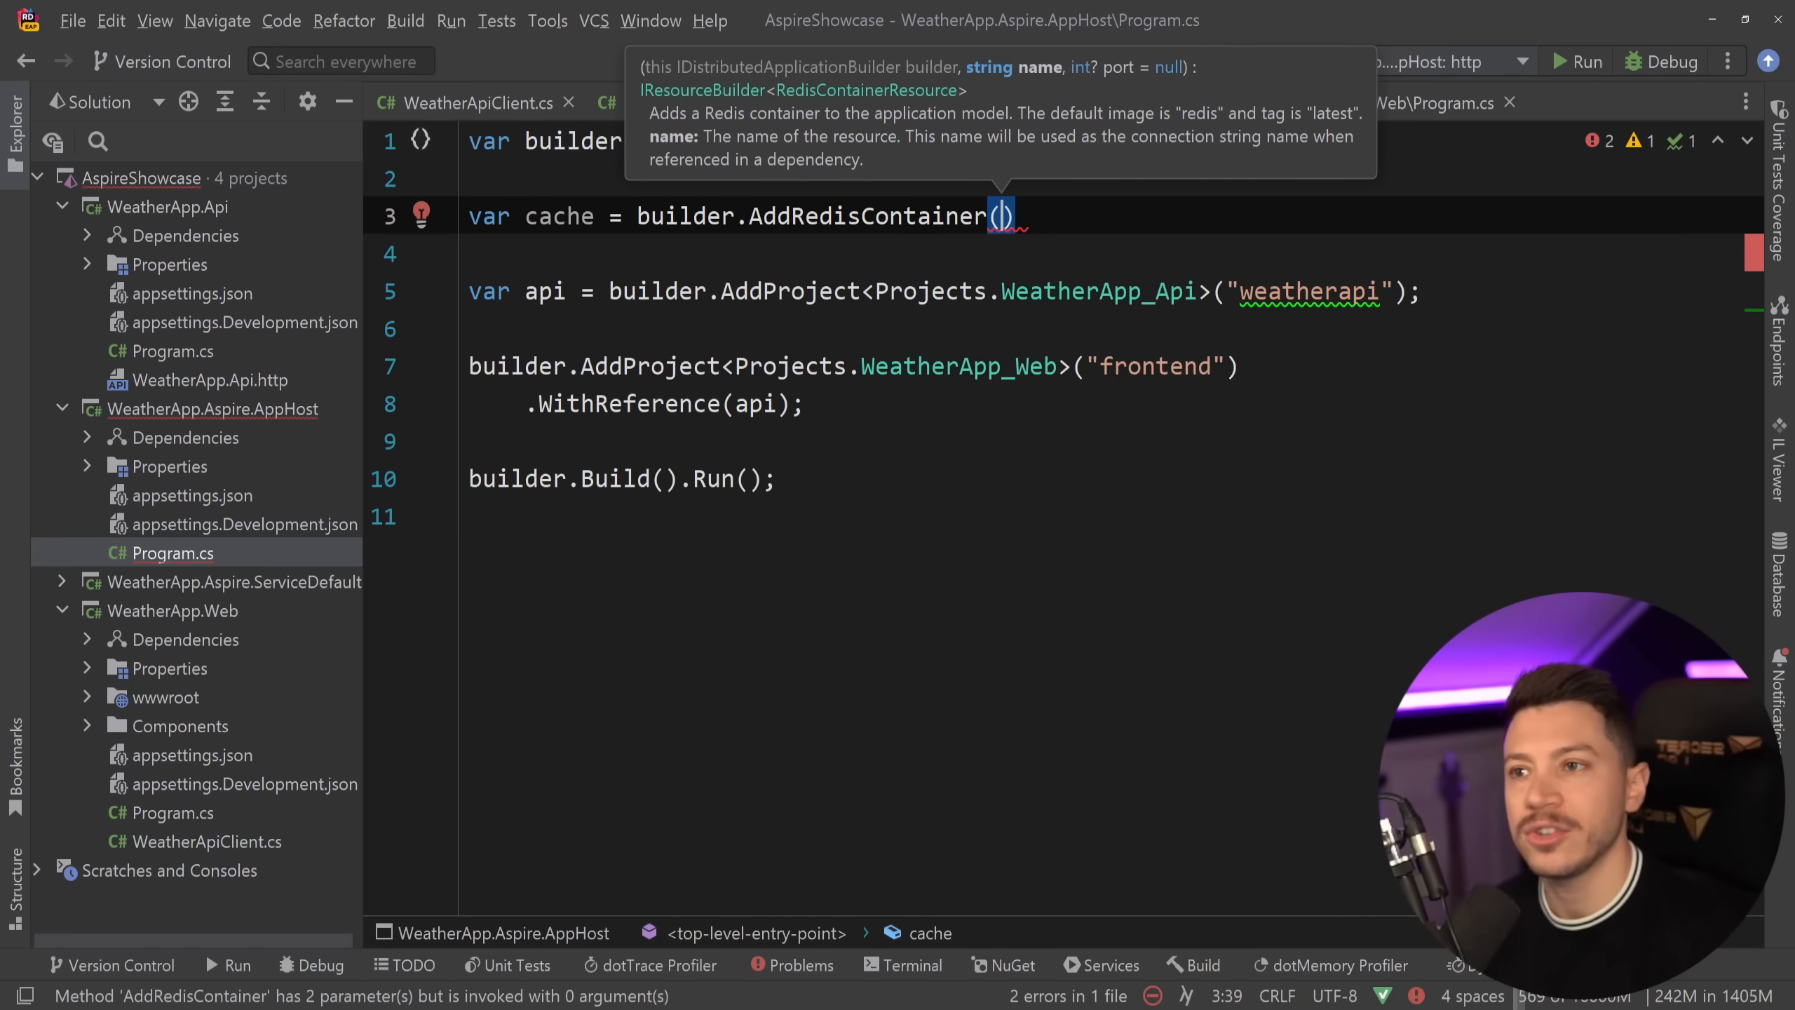
pyautogui.write('"')
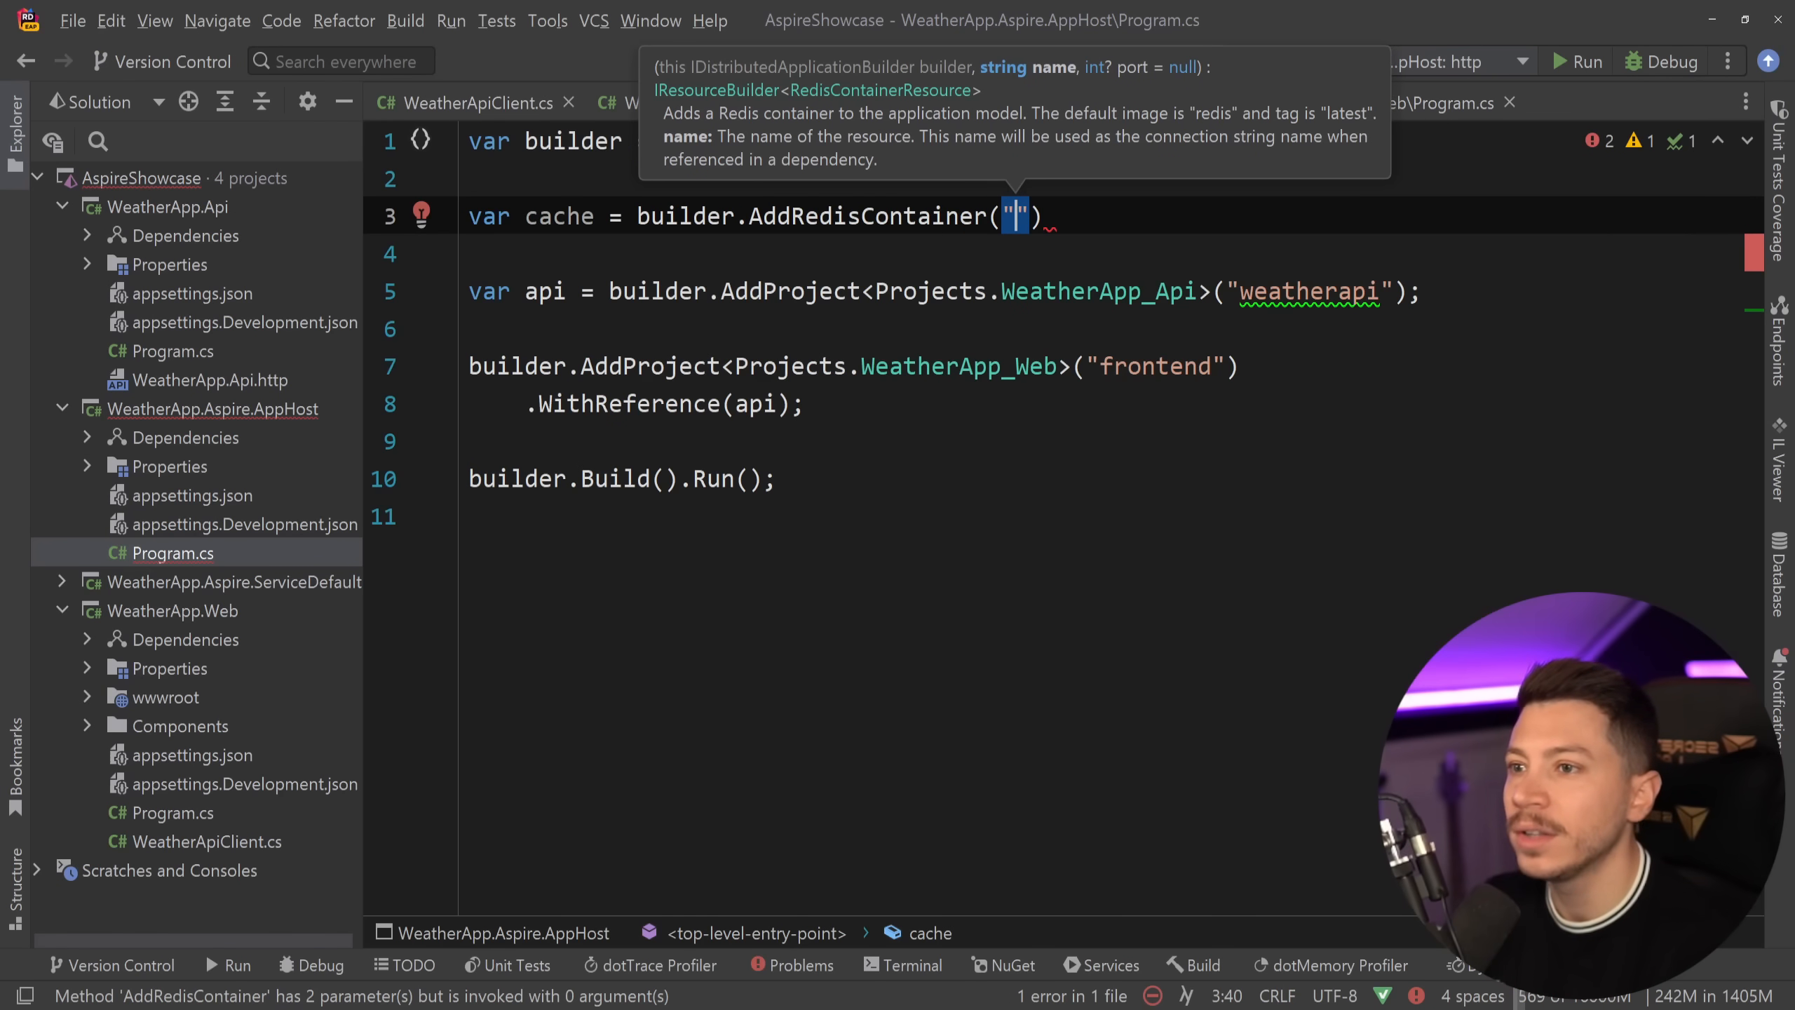
pyautogui.write('rediscache')
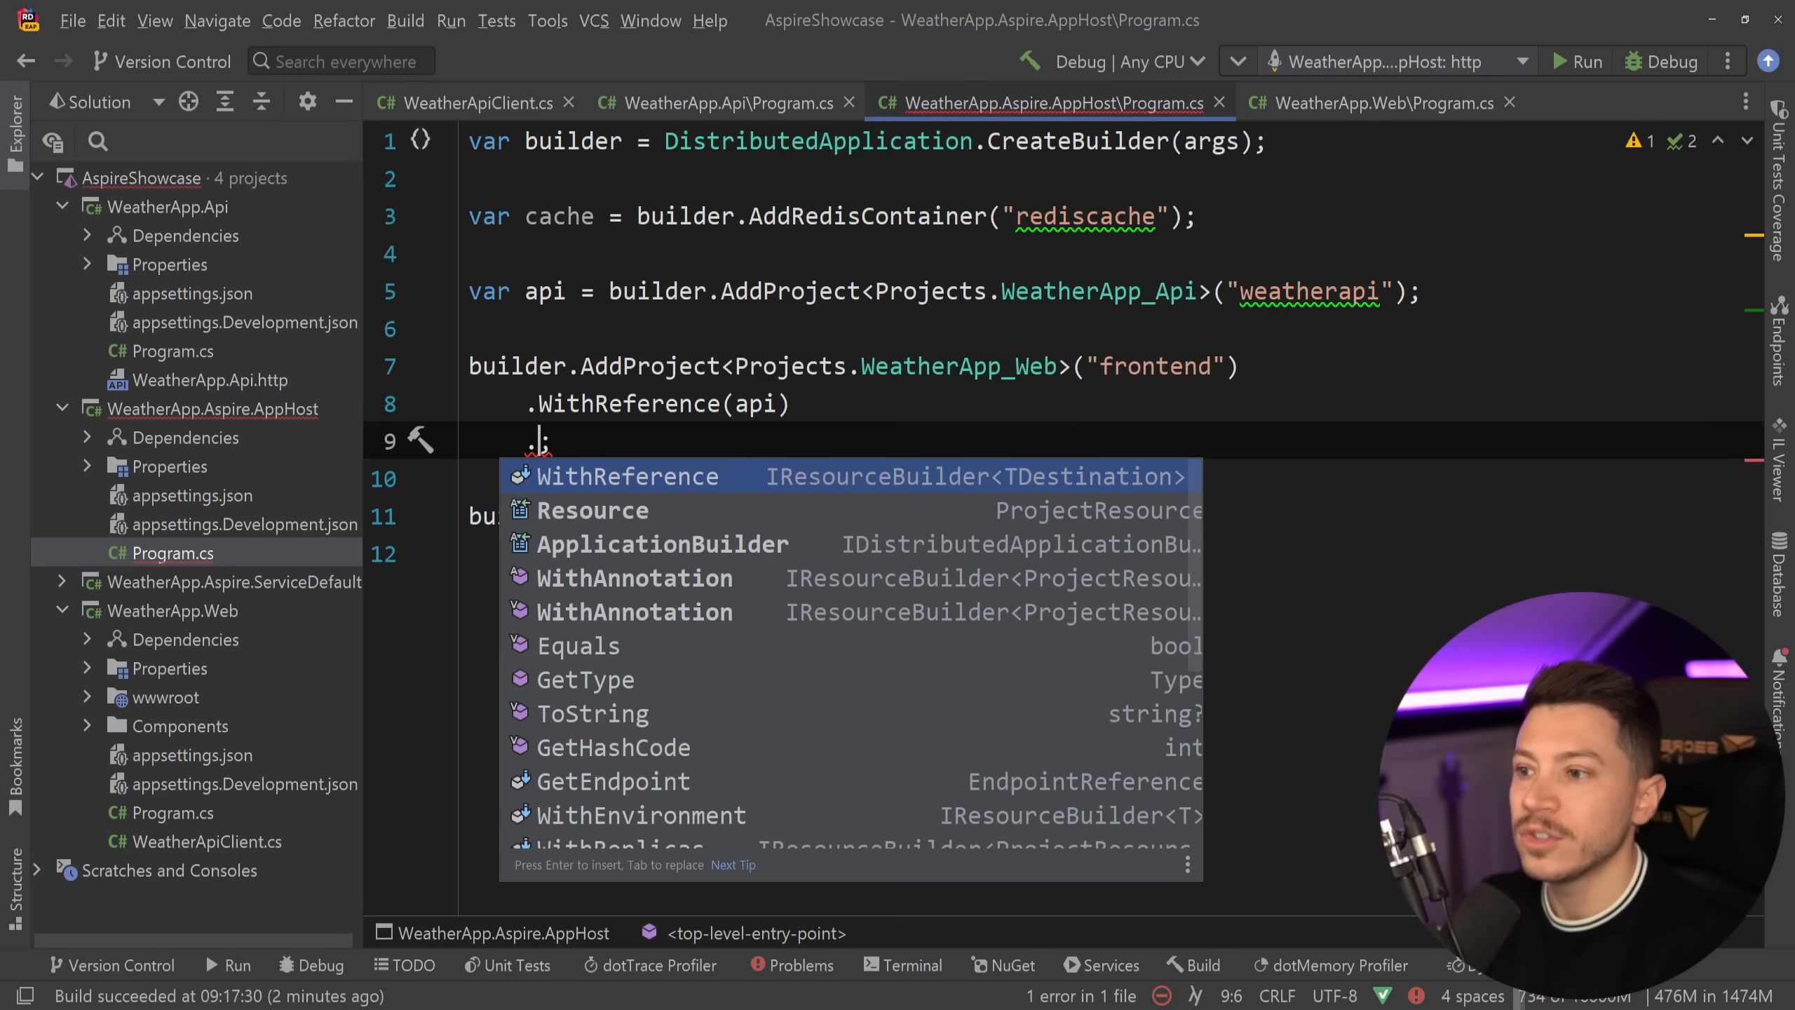
pyautogui.write('WithReference(cache')
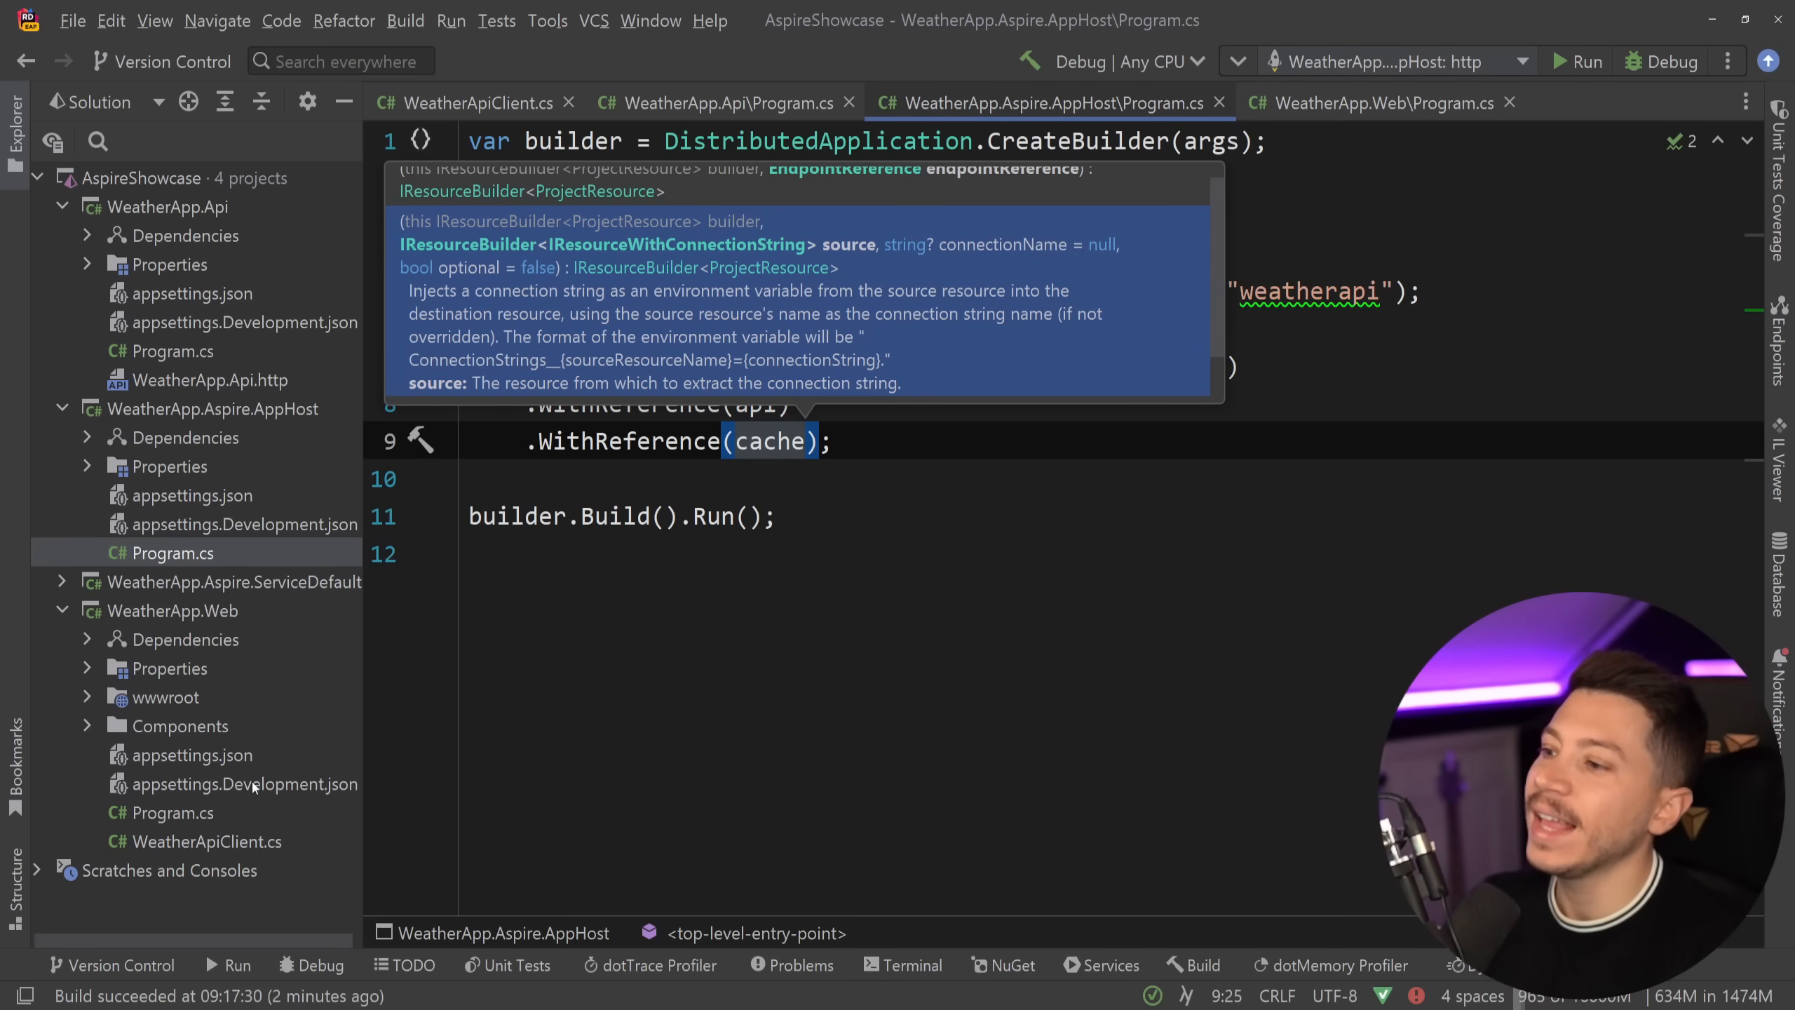
# - Add the Aspire.StackExchange.Redis.OutputCaching NuGet package to WeatherApp.Web via Manage NuGet Packages
pyautogui.rightClick(178, 639)
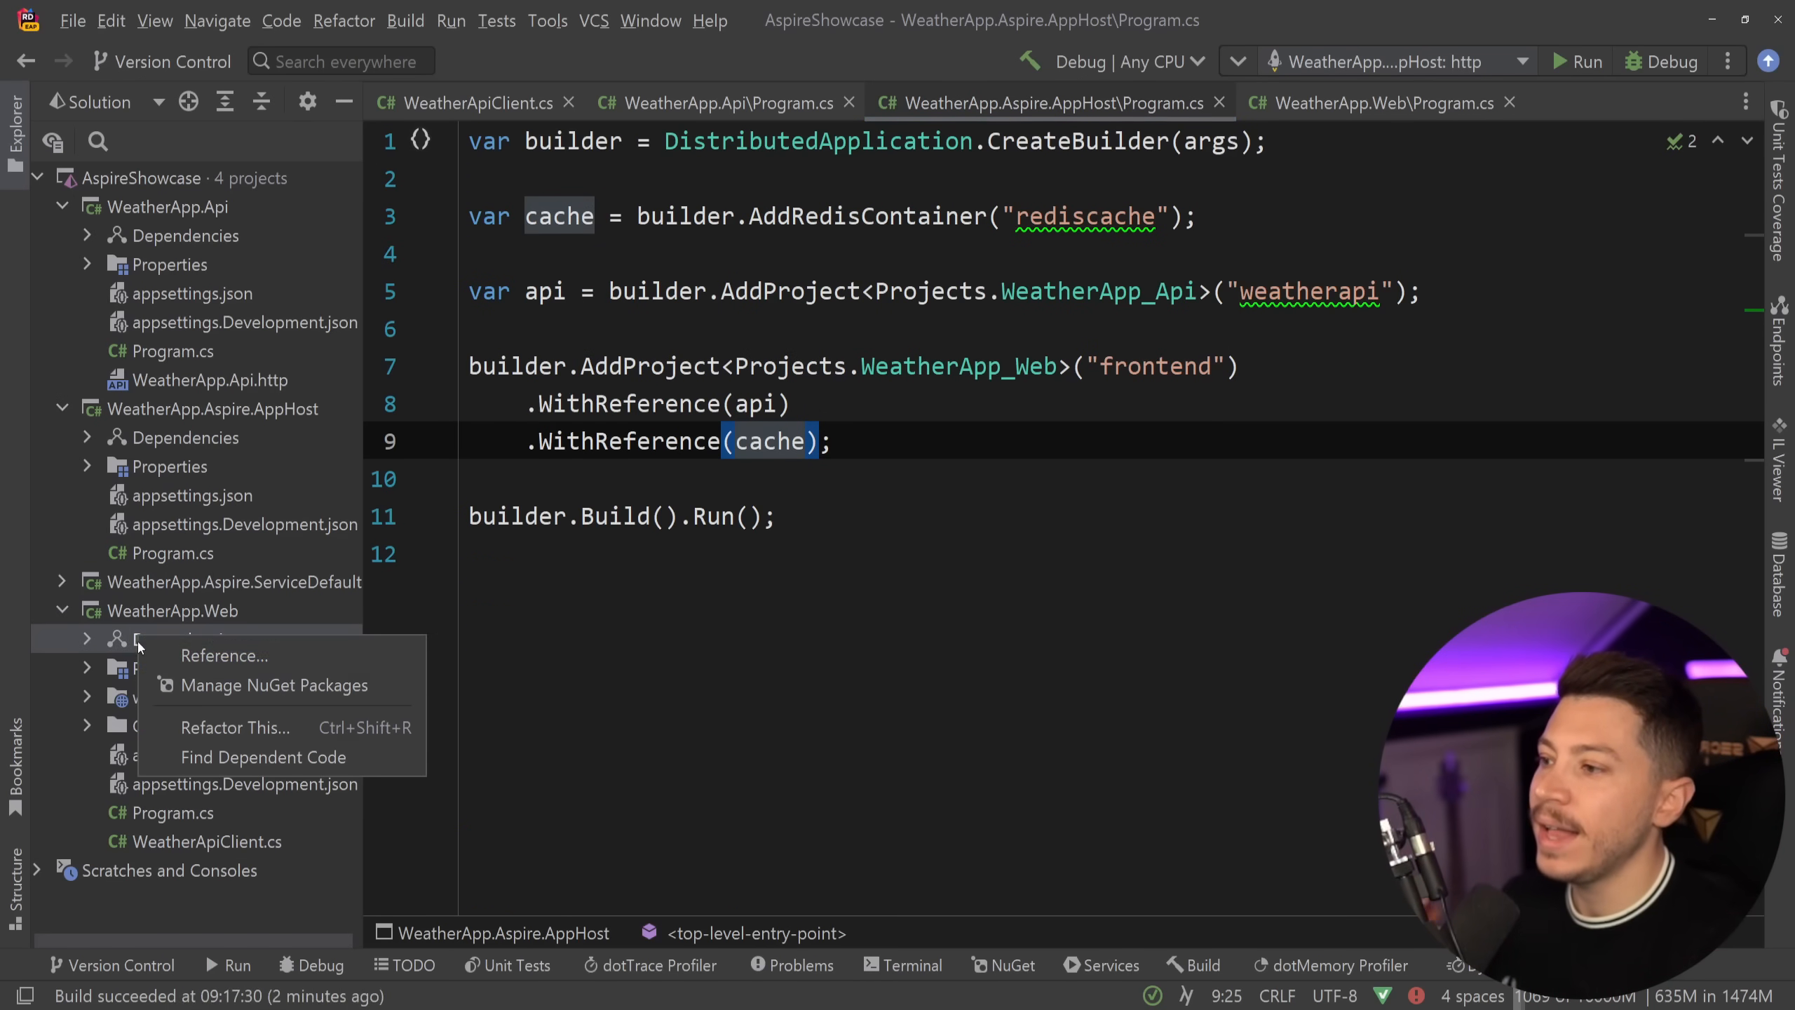
pyautogui.click(272, 684)
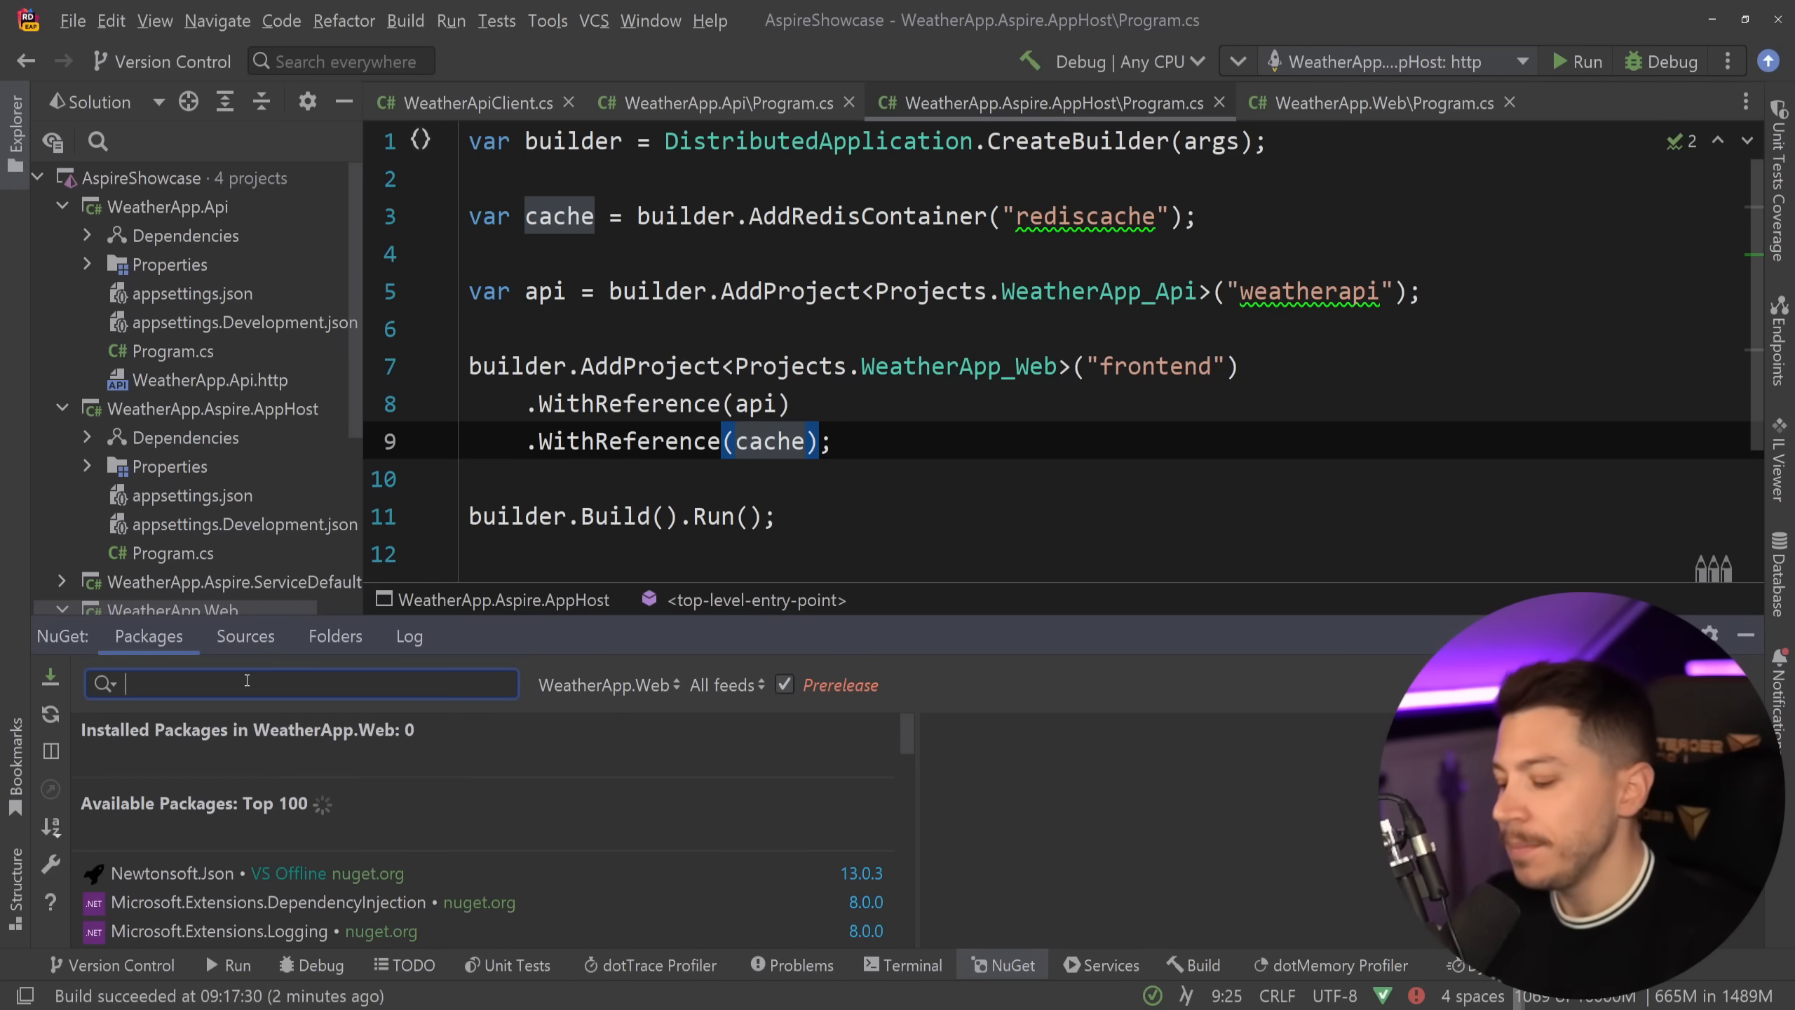
pyautogui.write('Aspire.Redis')
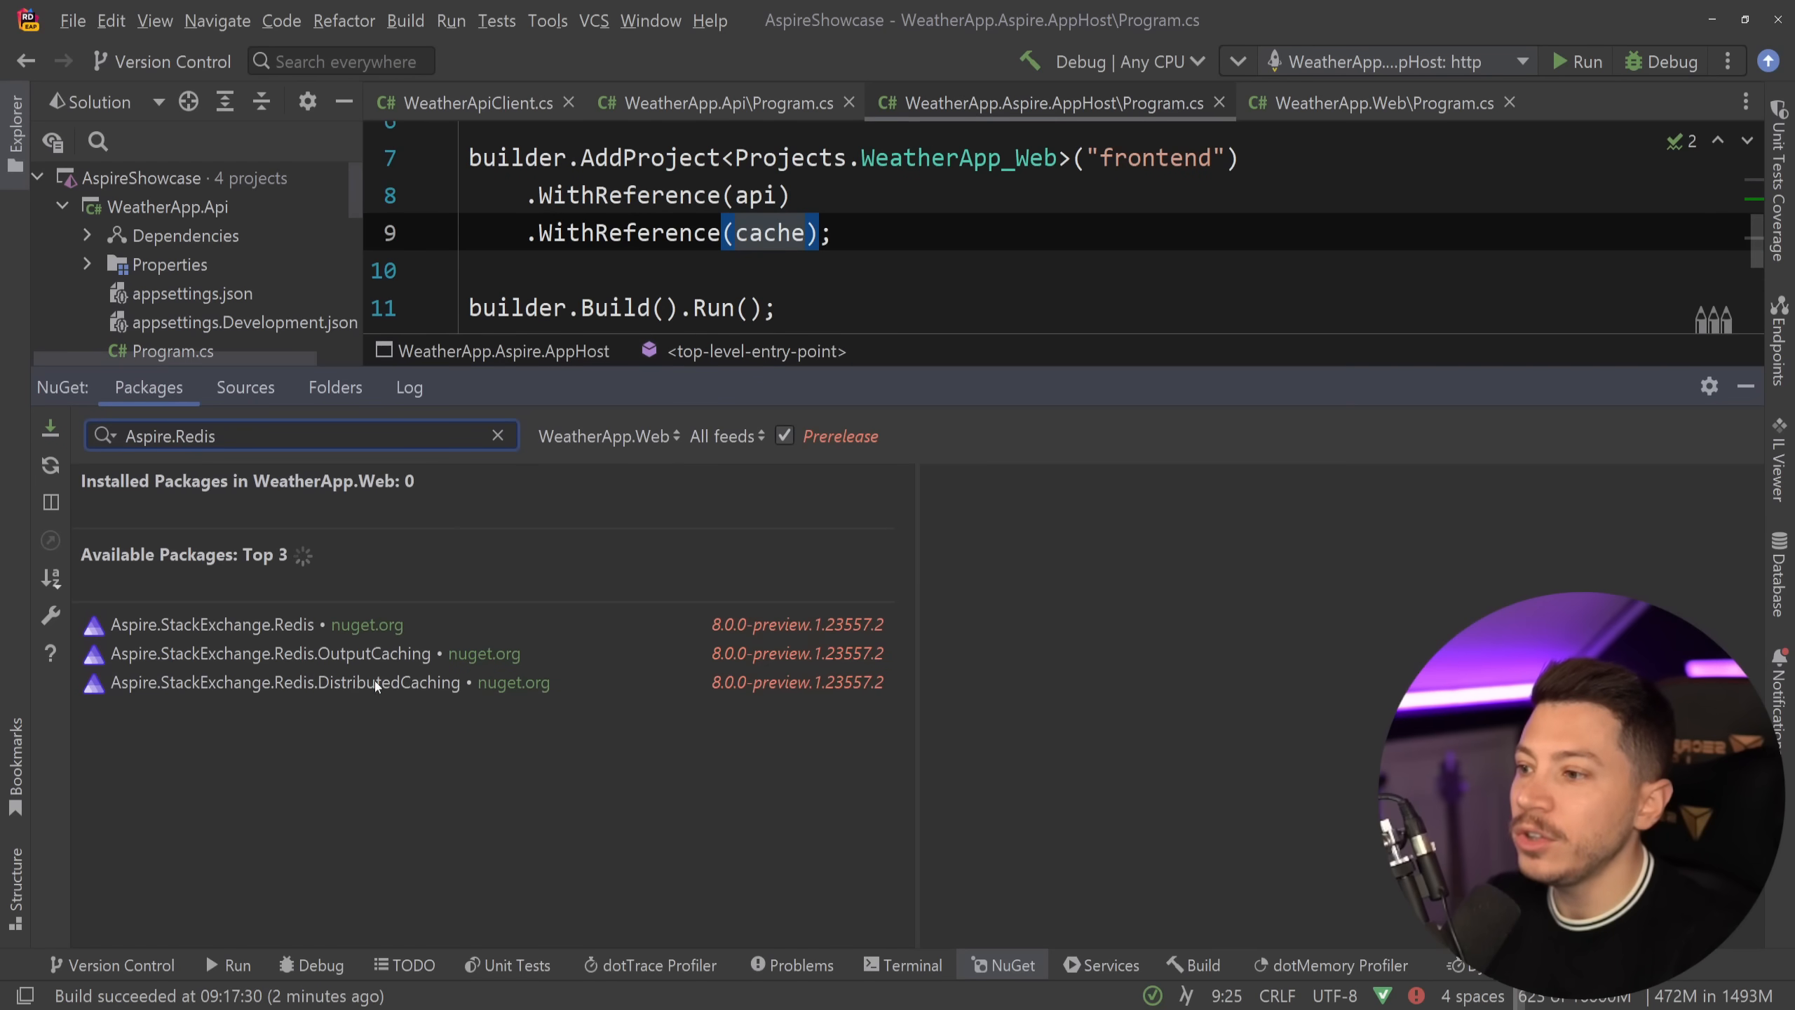
pyautogui.click(270, 652)
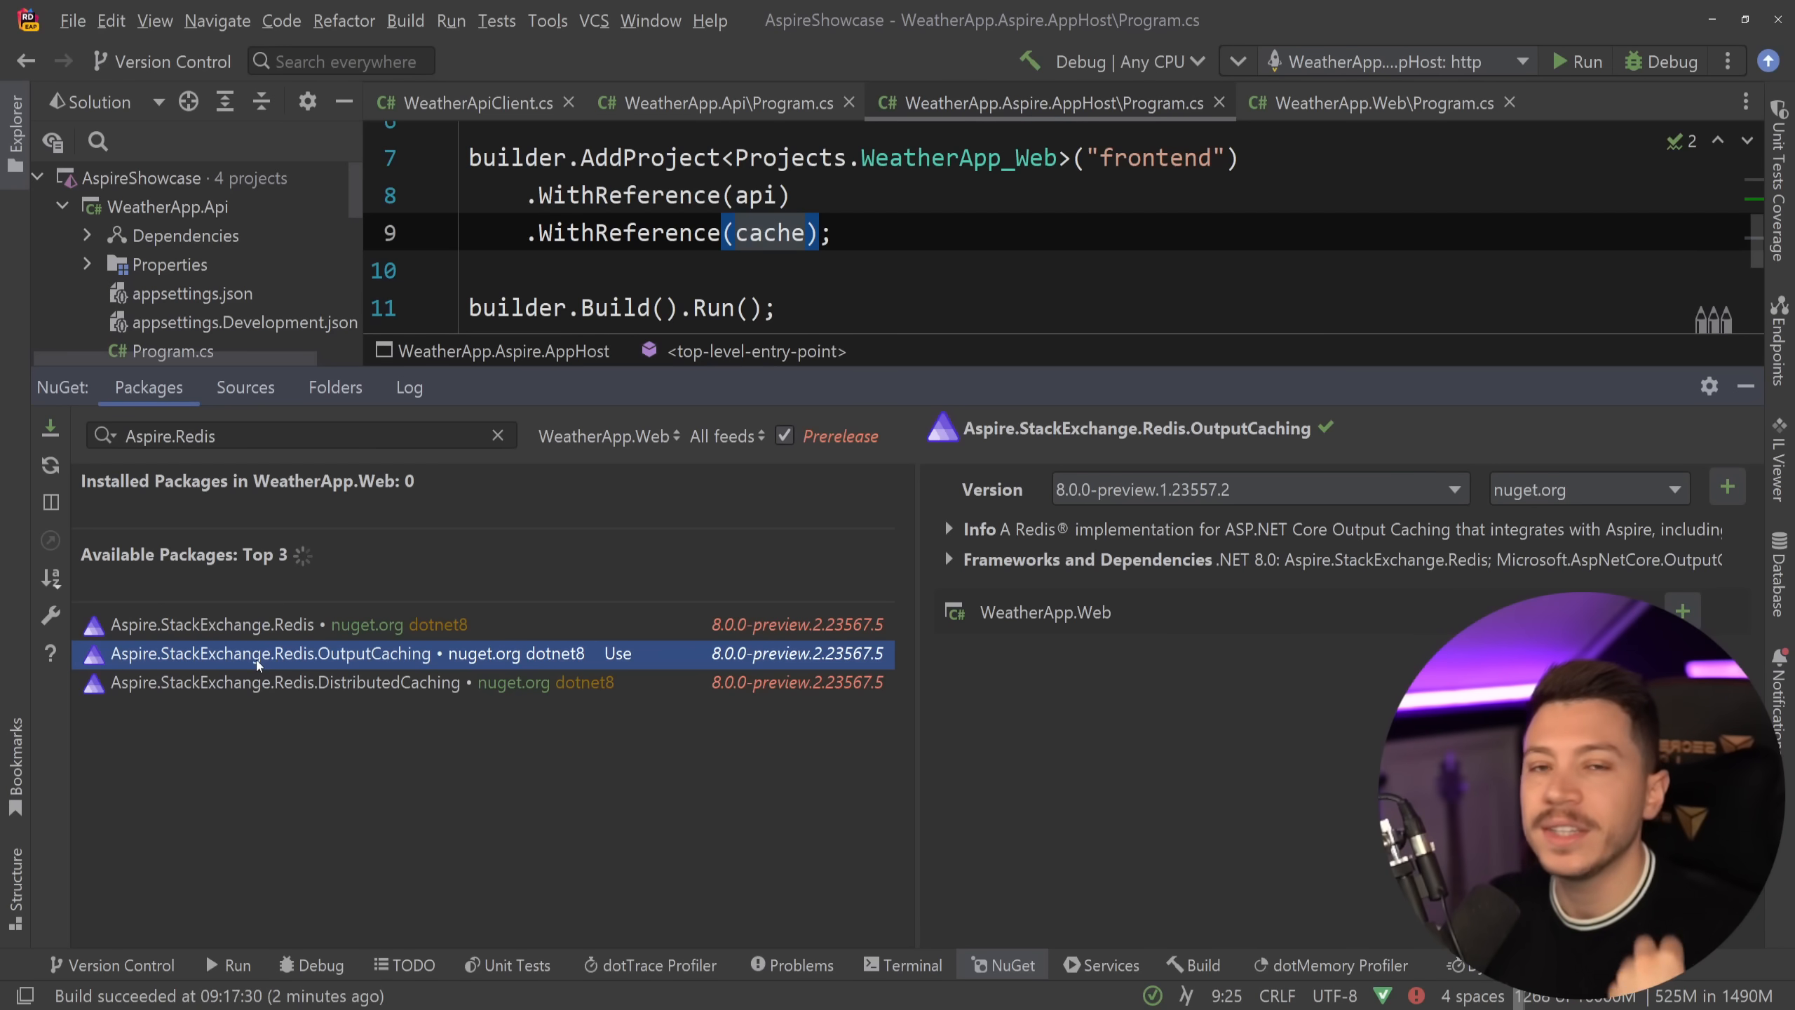
pyautogui.moveTo(1010, 646)
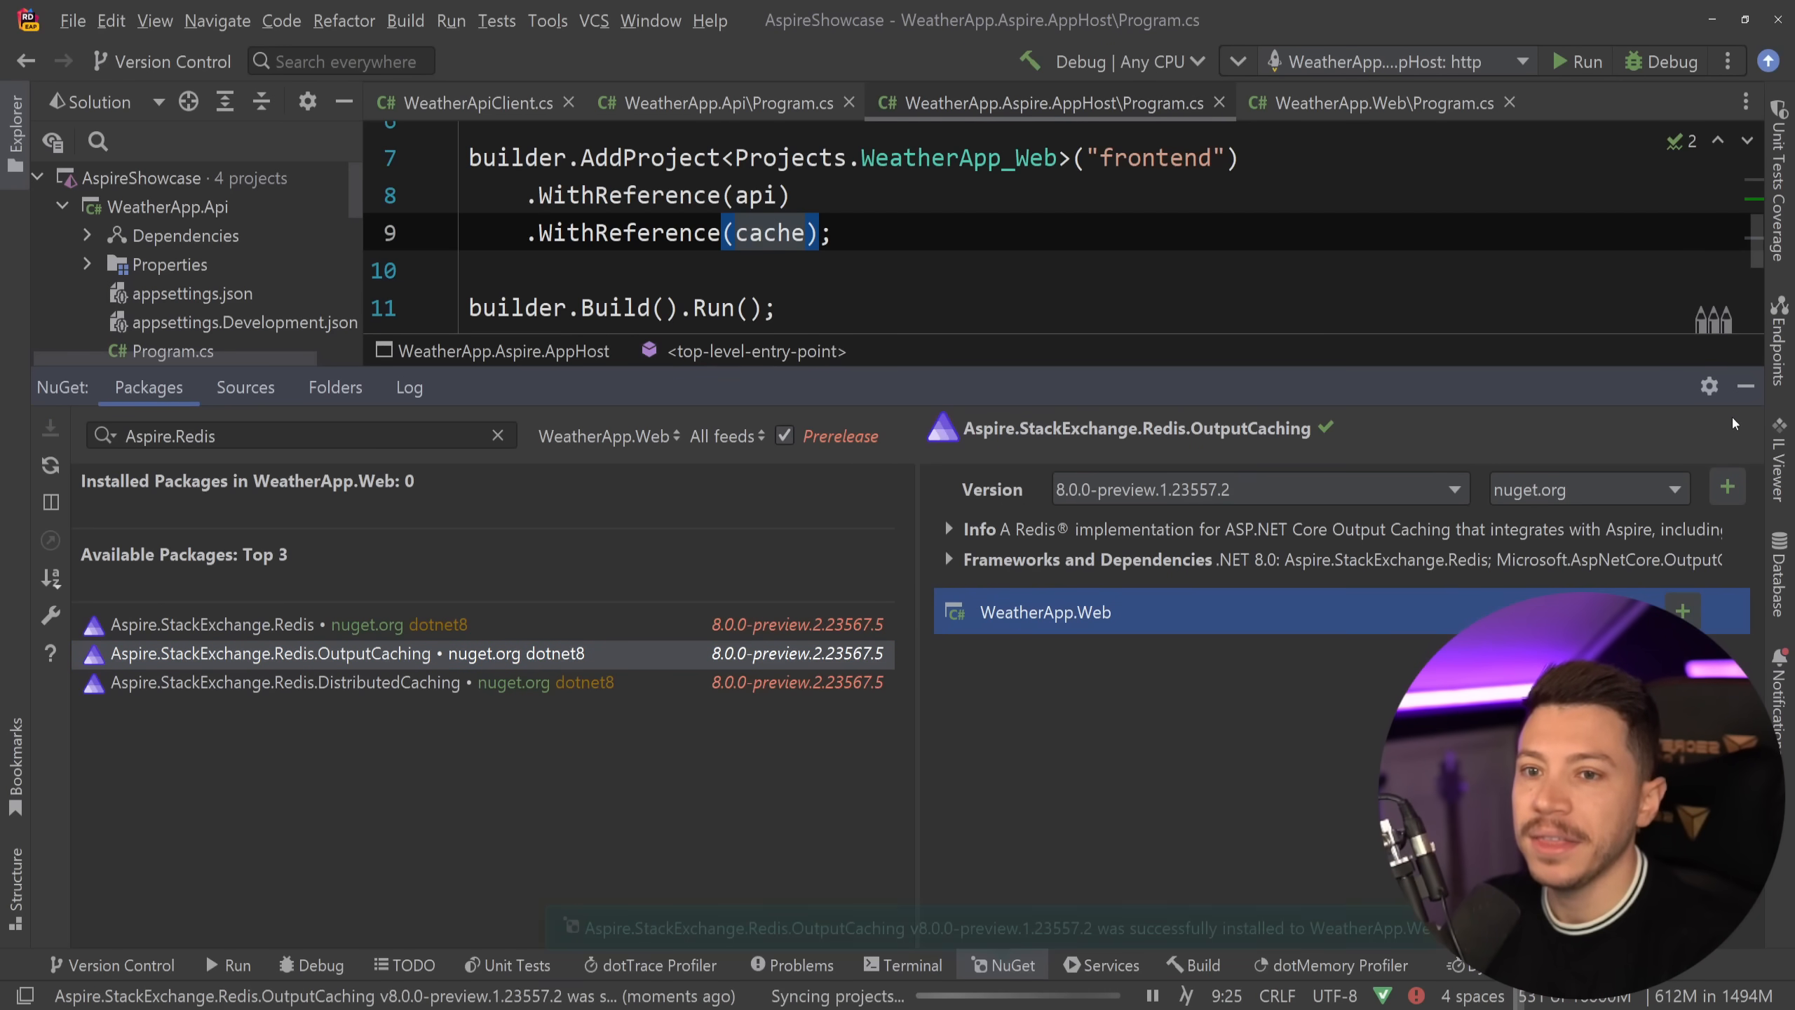
pyautogui.click(1746, 385)
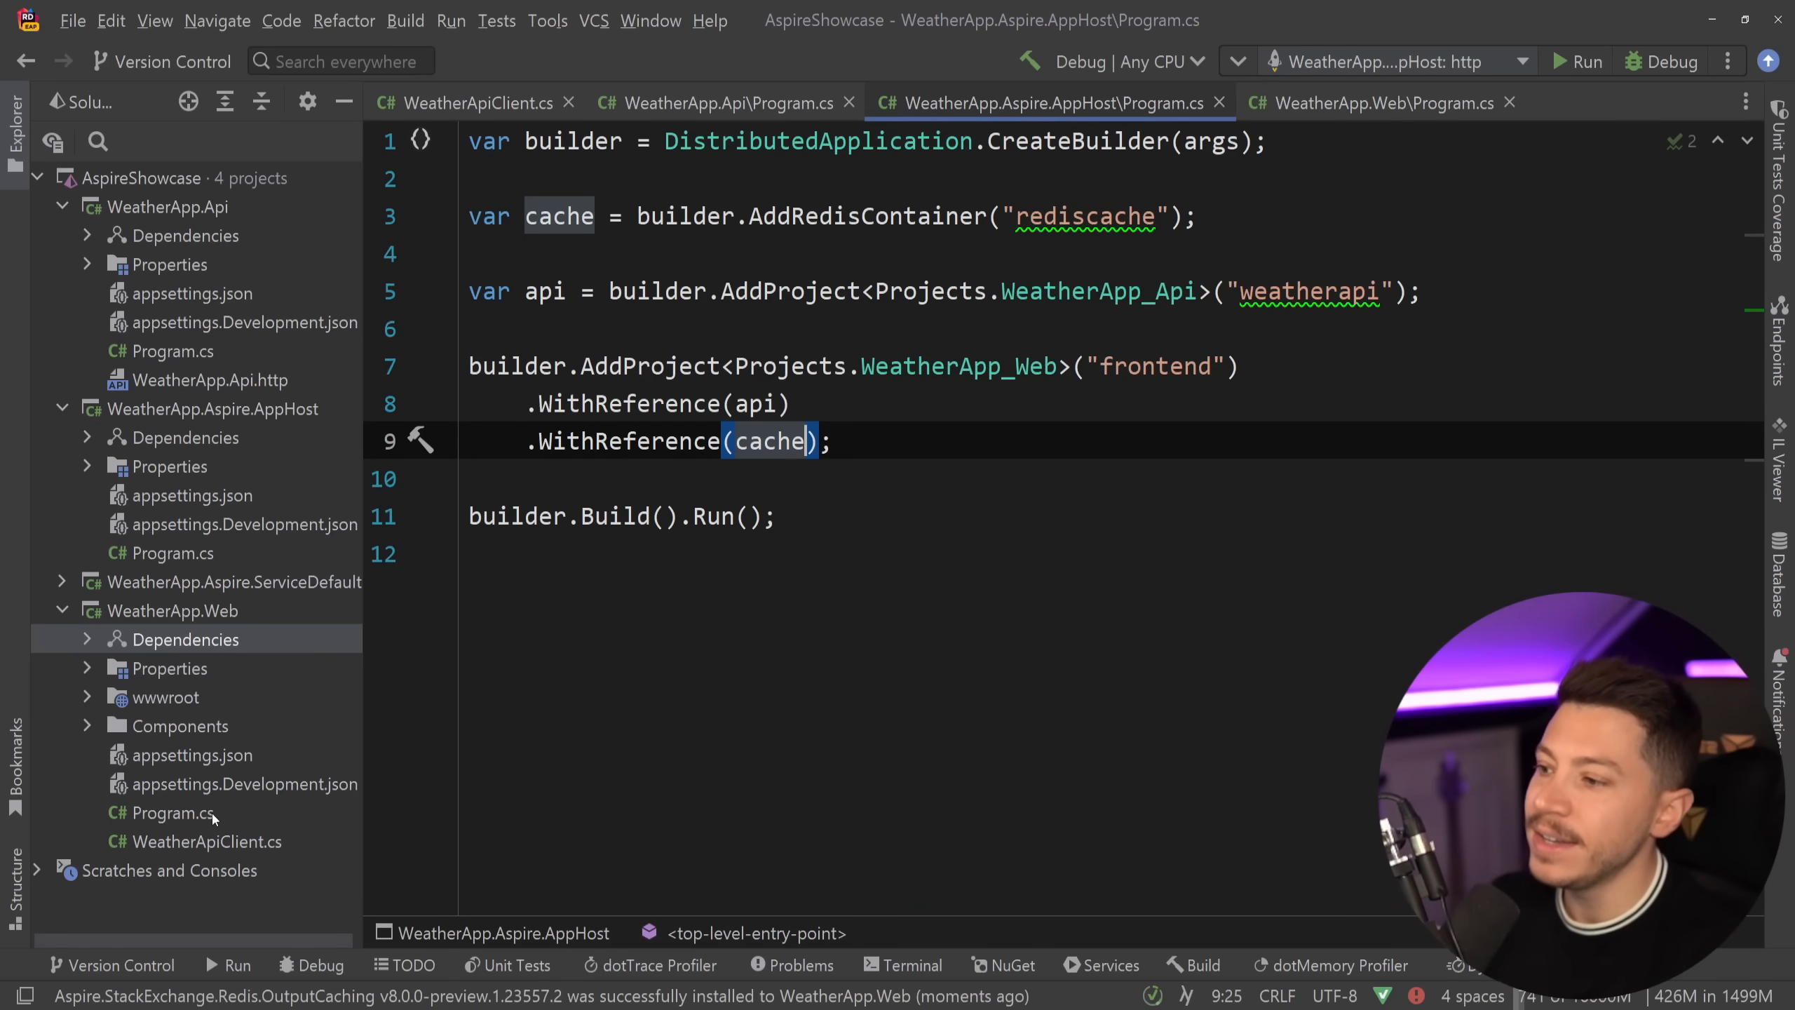
# - Add builder.AddRedisOutputCache("rediscache") to WeatherApp.Web Program.cs, copying the name from AppHost
pyautogui.click(178, 812)
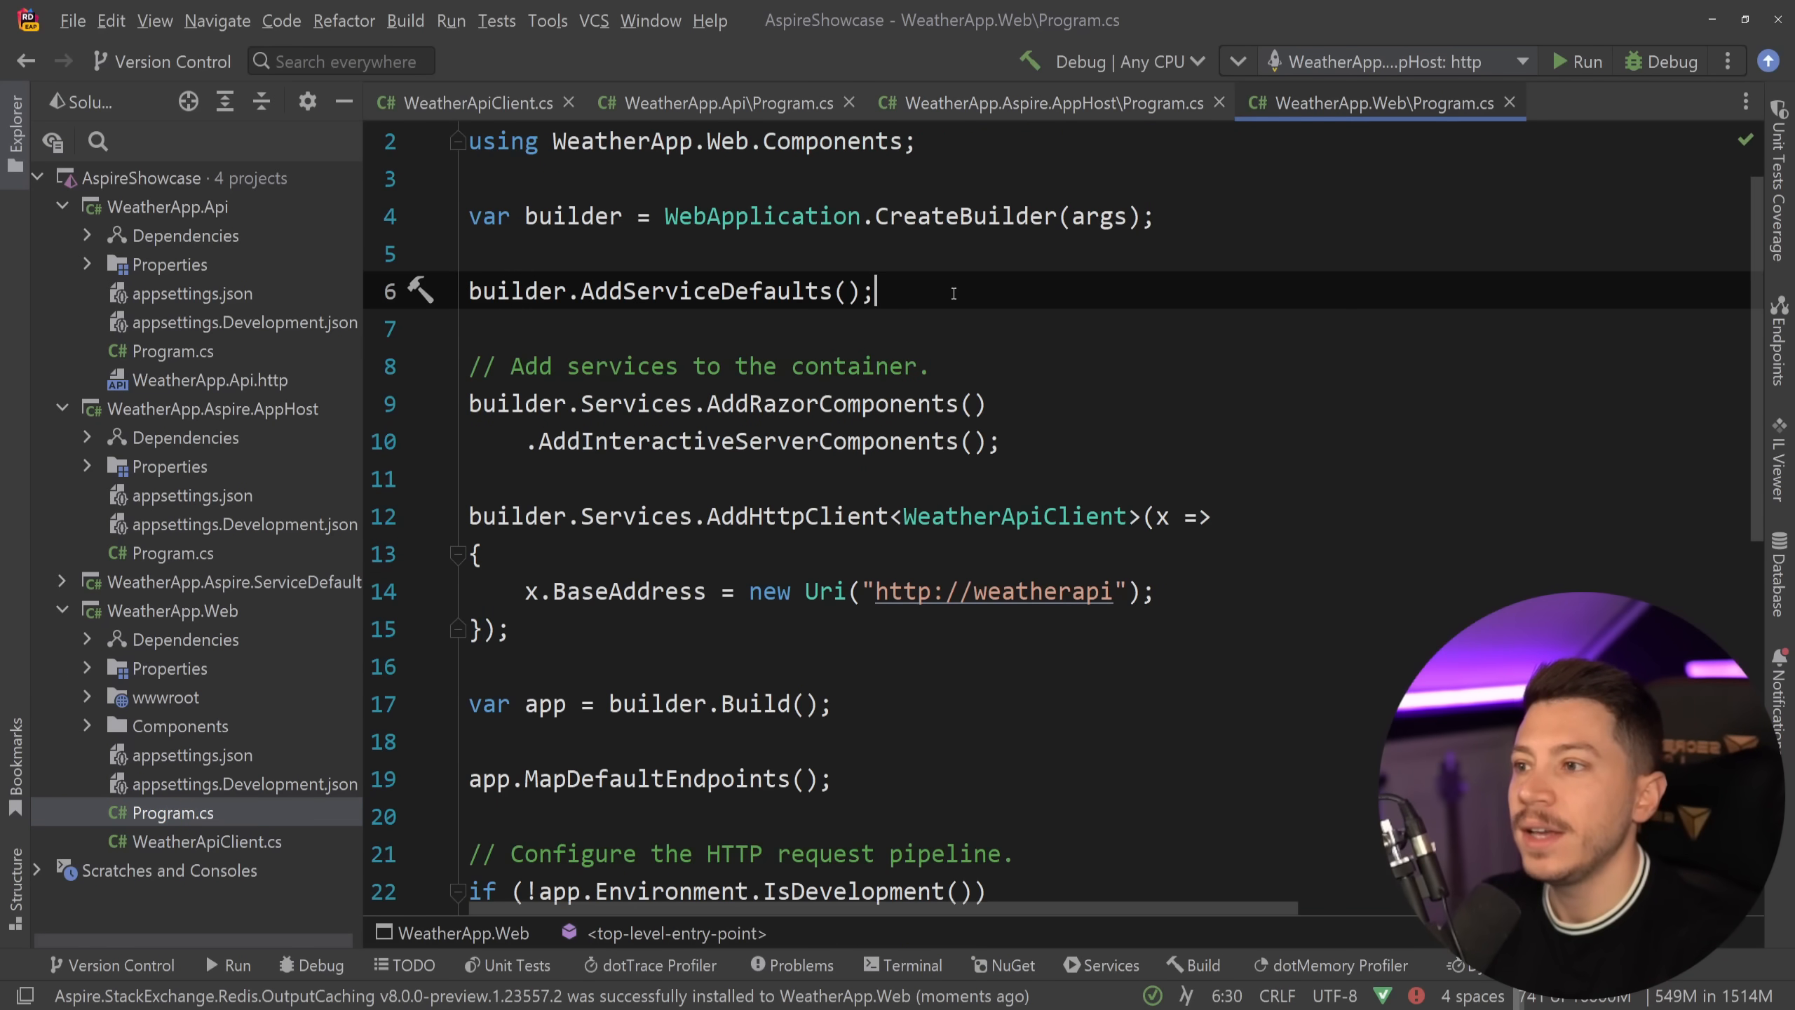
pyautogui.write('builder.AddRedisOutputCache();')
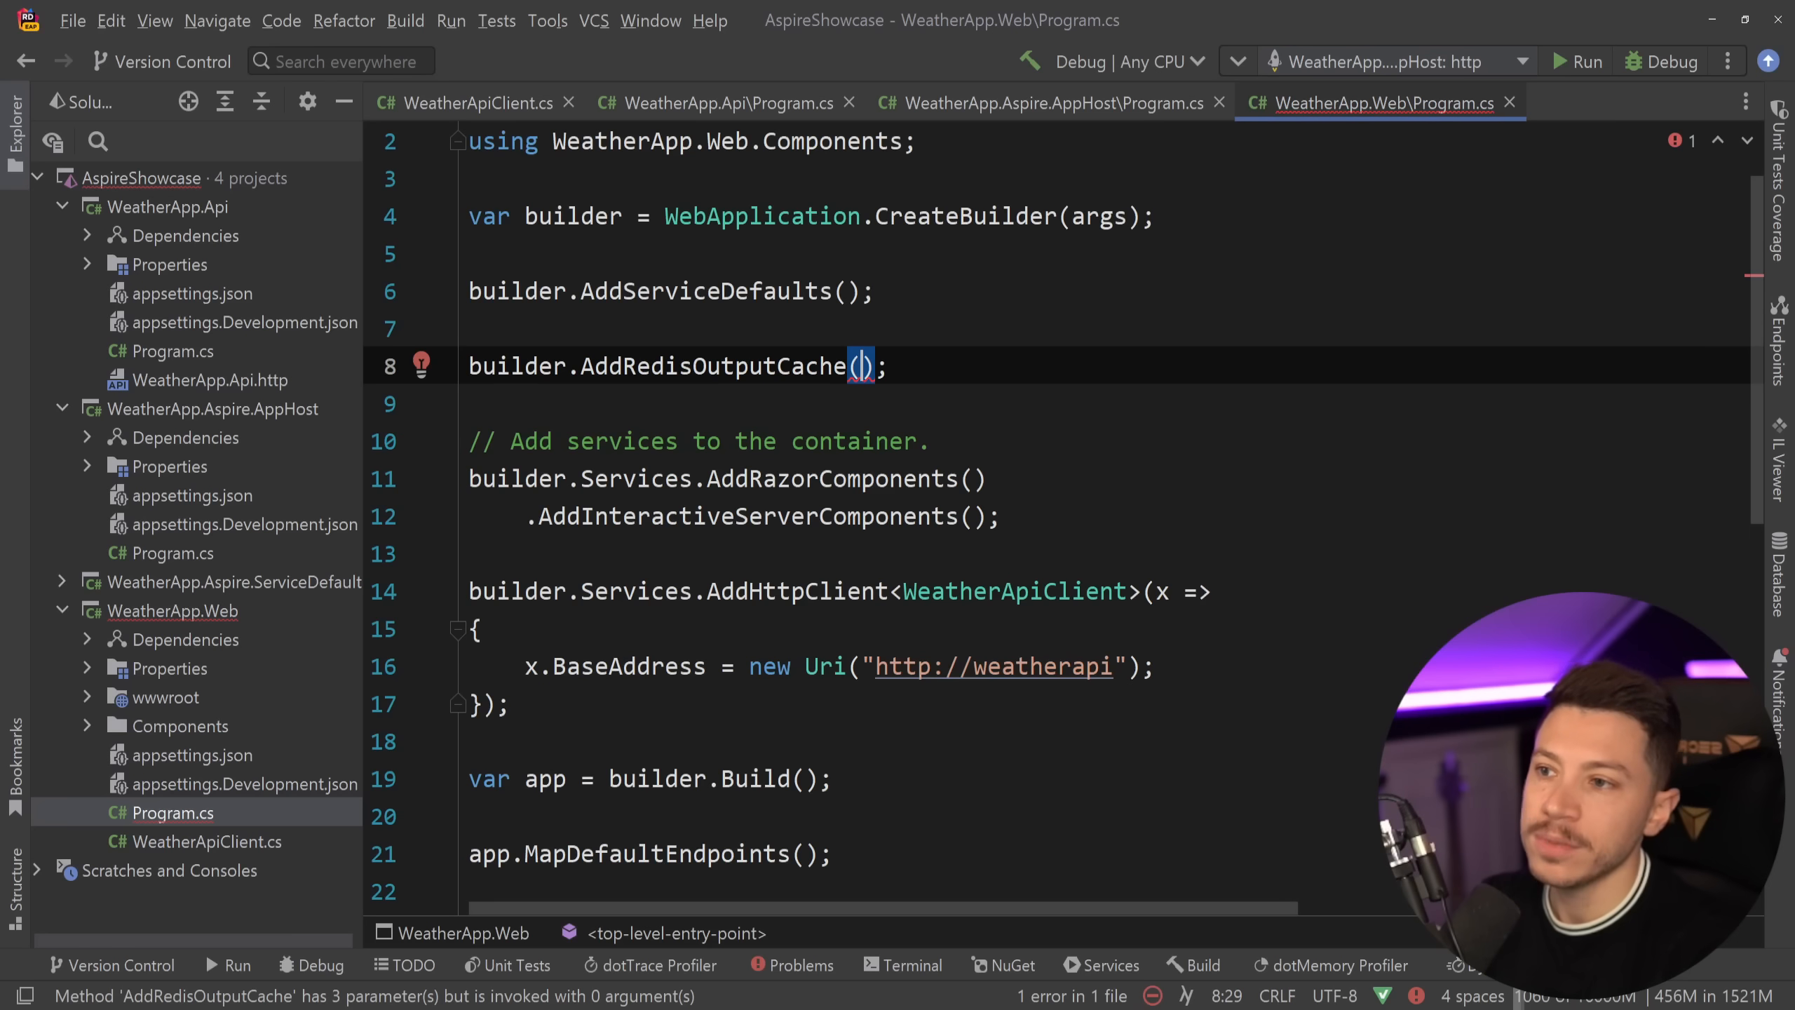
pyautogui.write('""')
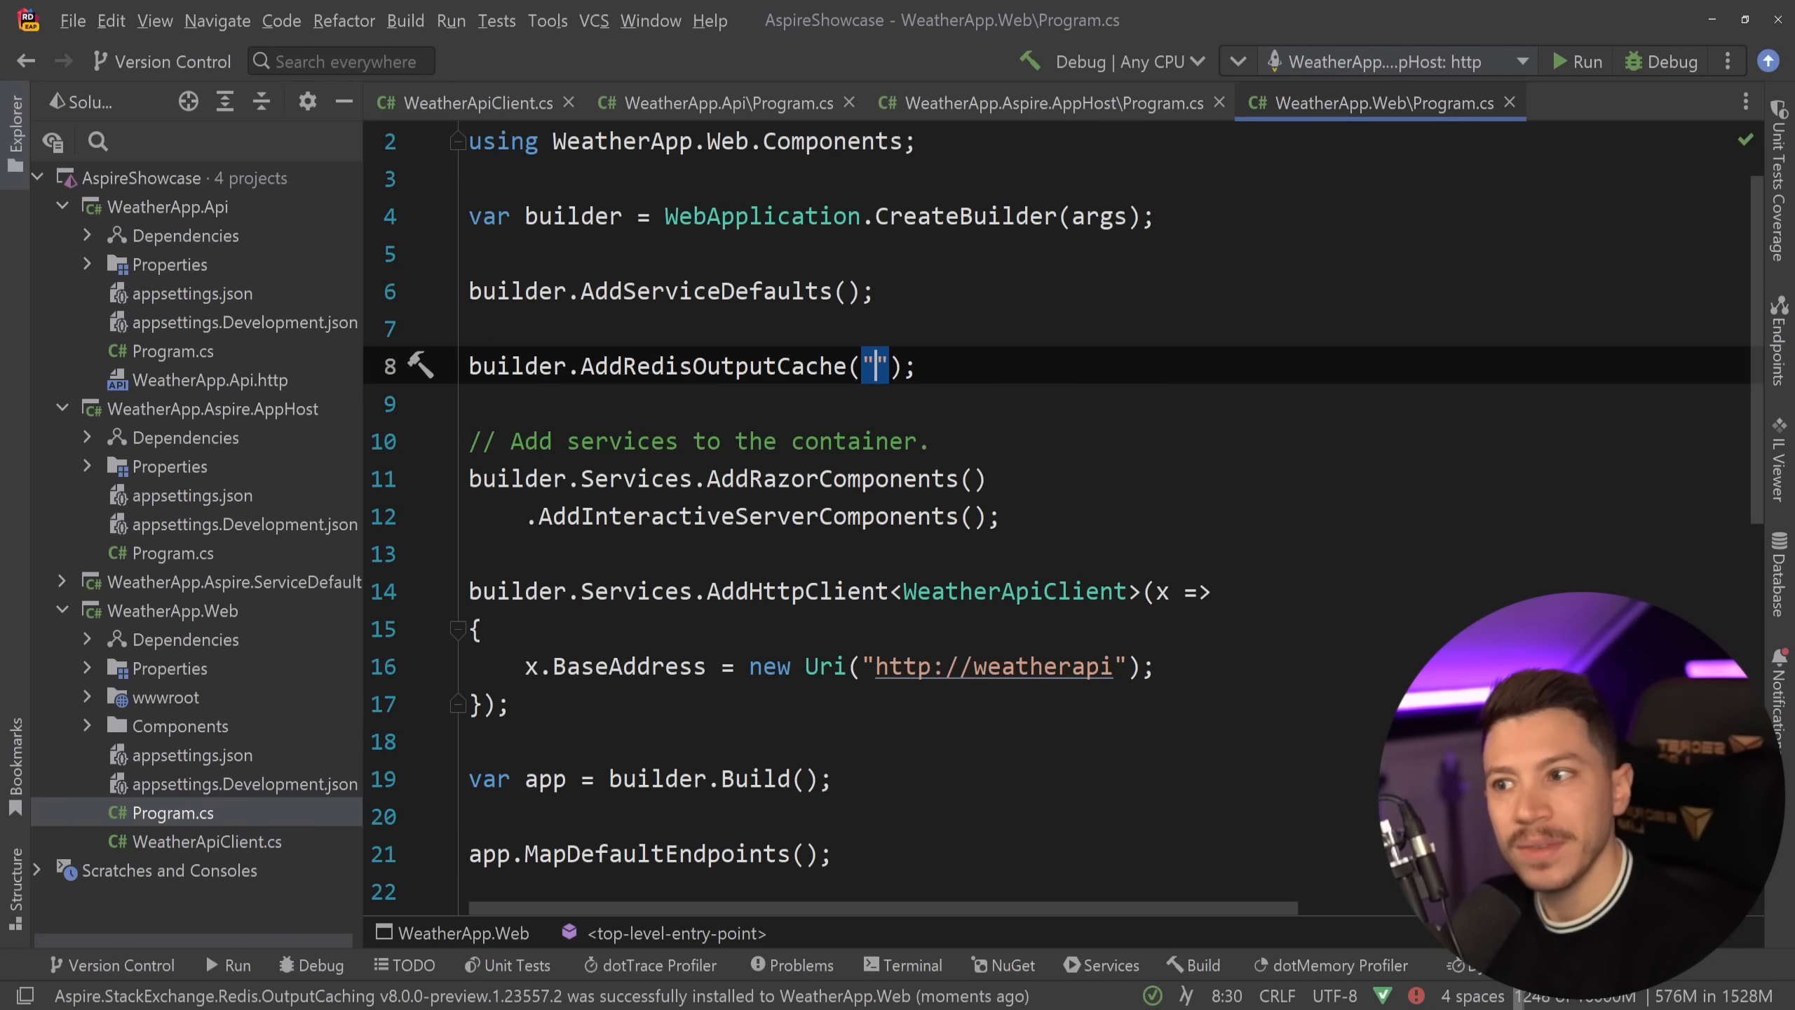
pyautogui.click(1046, 102)
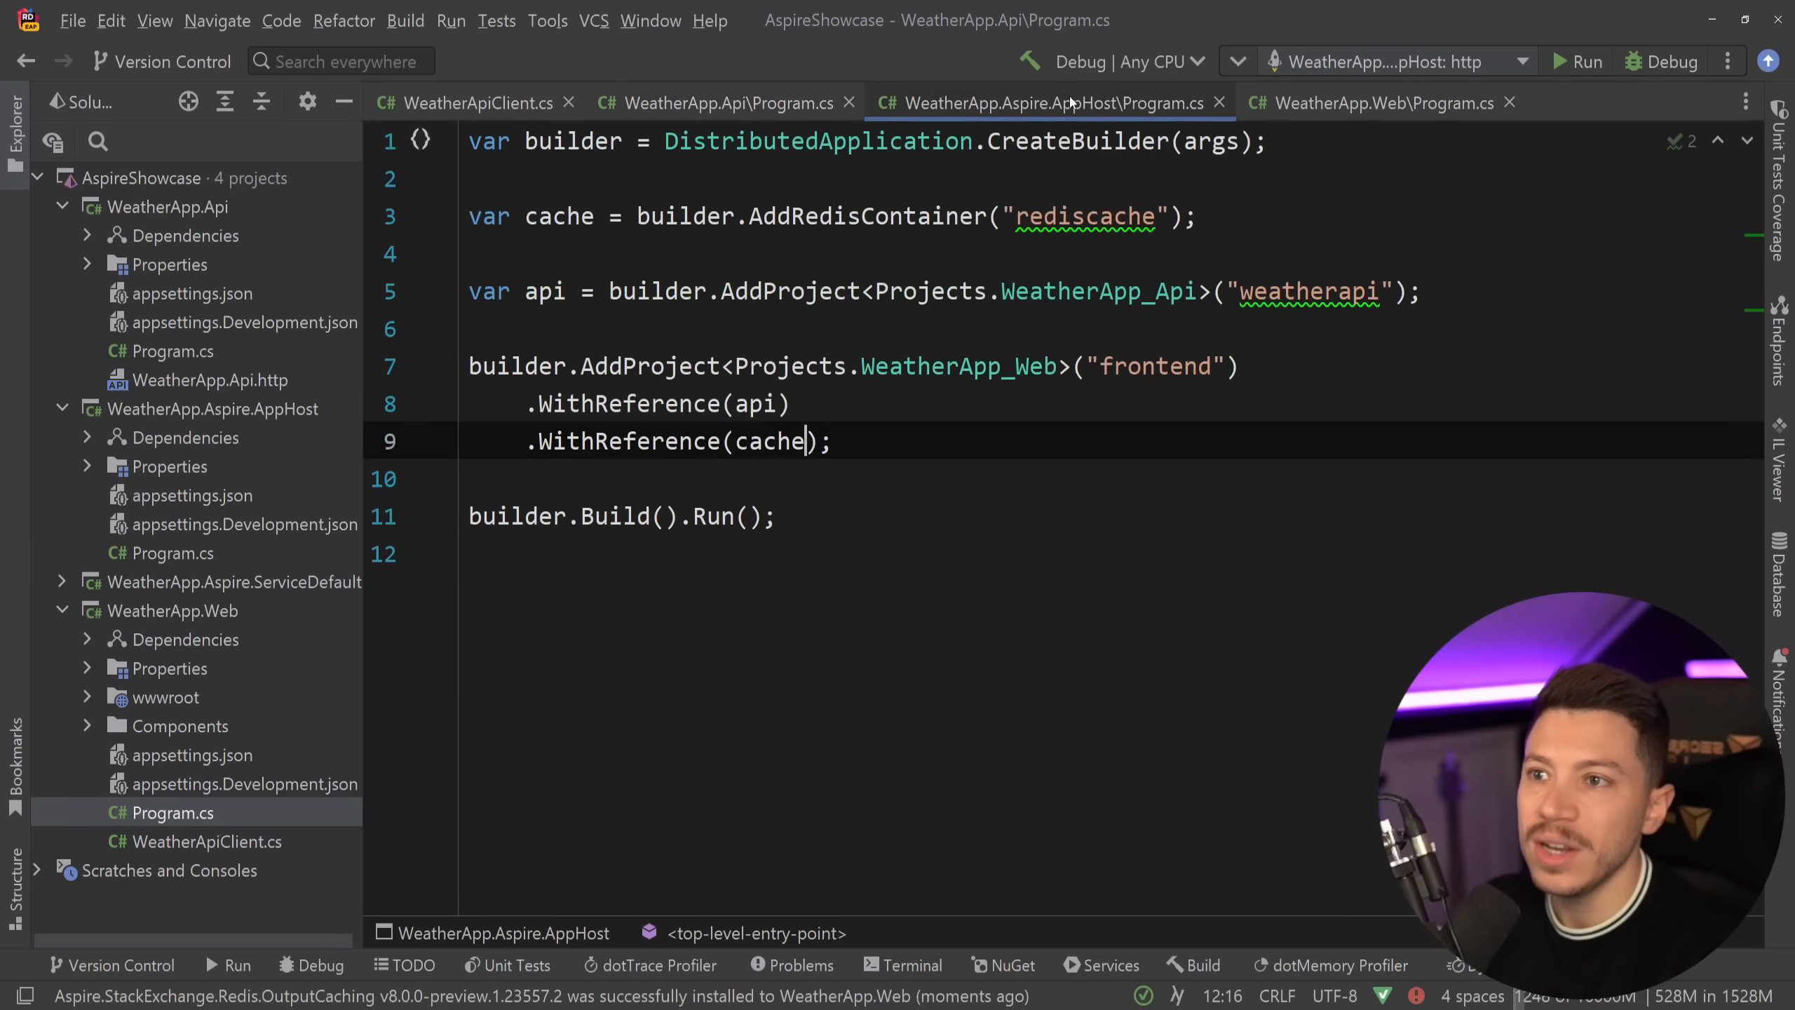
pyautogui.doubleClick(1081, 216)
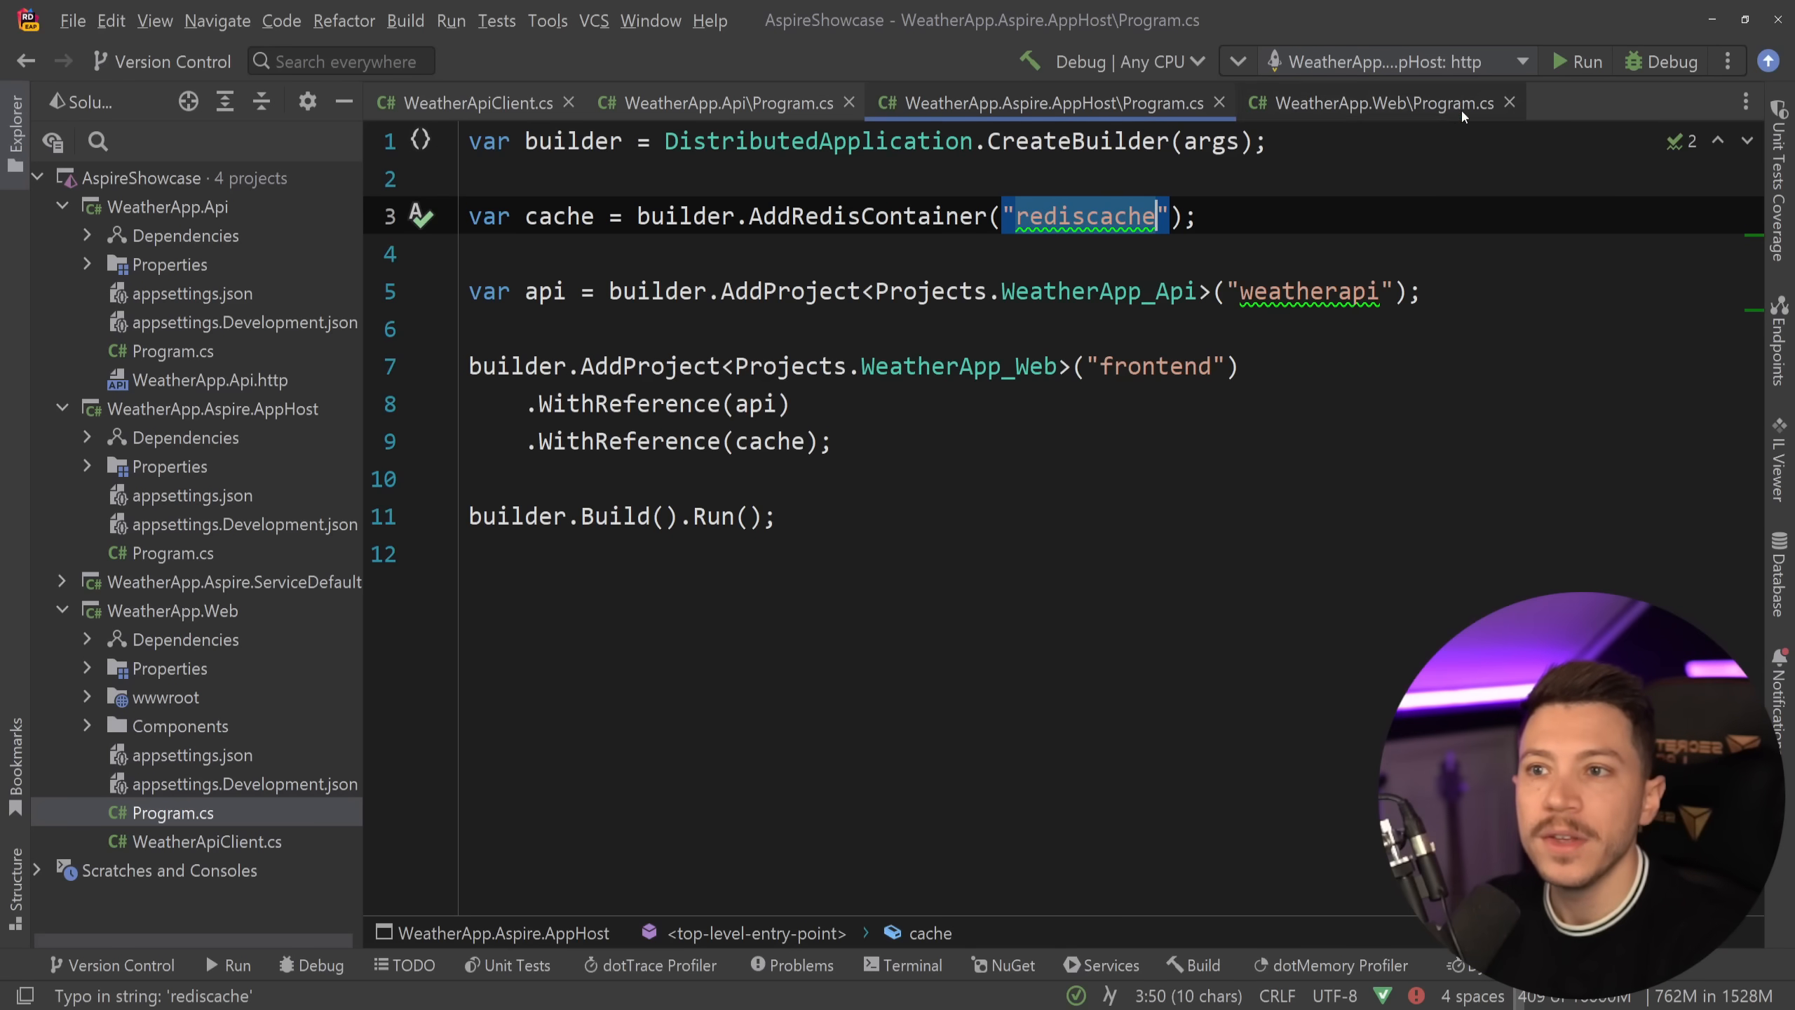
pyautogui.click(1380, 102)
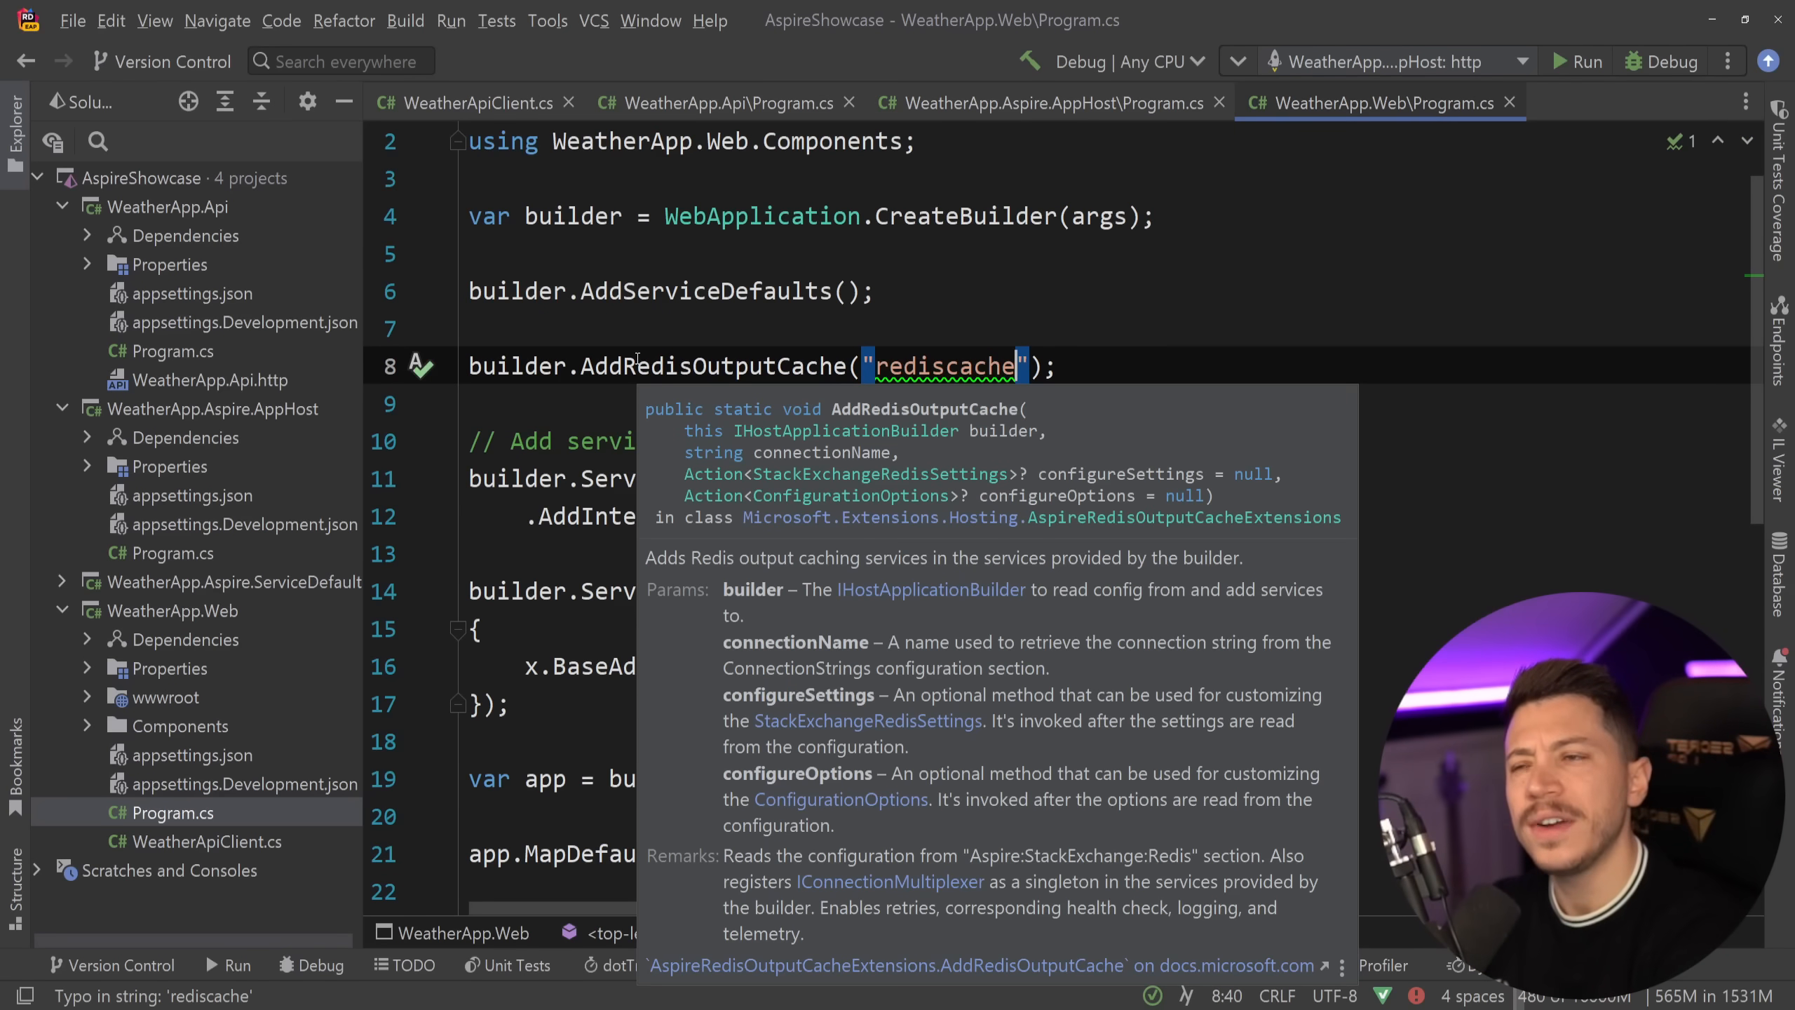
# - Add app.UseOutputCache() to the web app's request pipeline
pyautogui.scroll(-3)
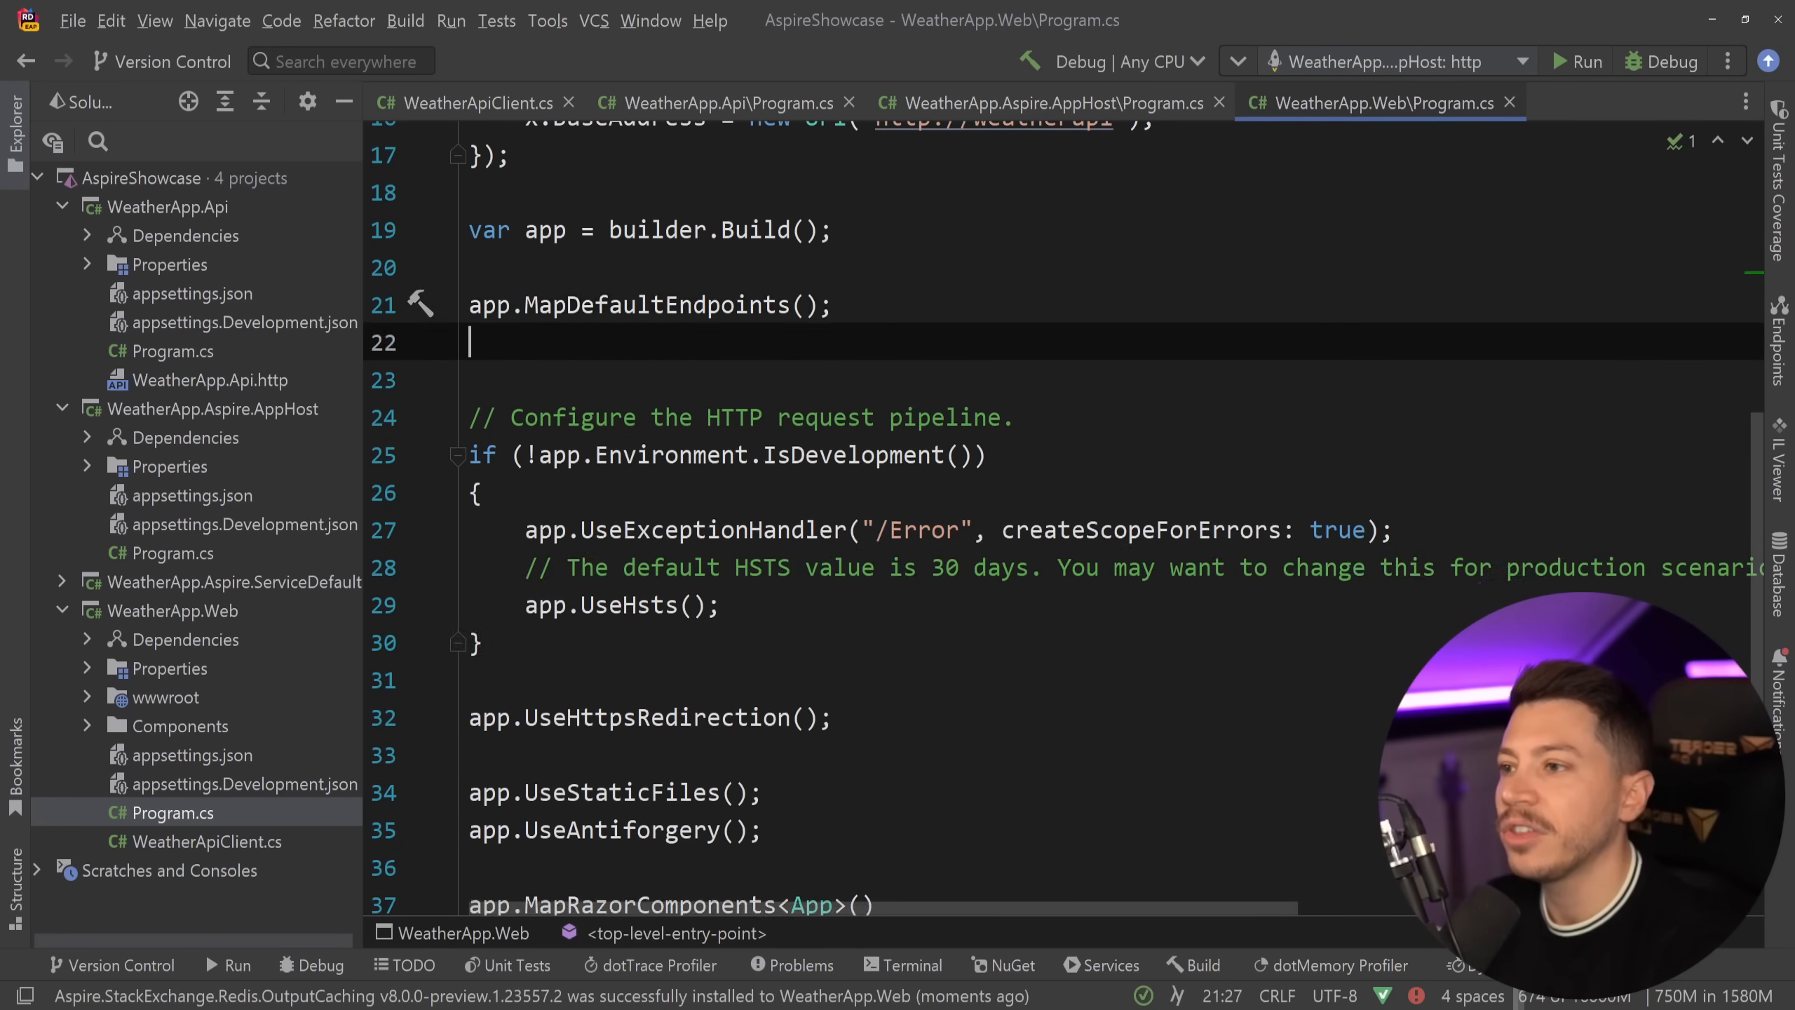
pyautogui.write('app.UseOutputCache();')
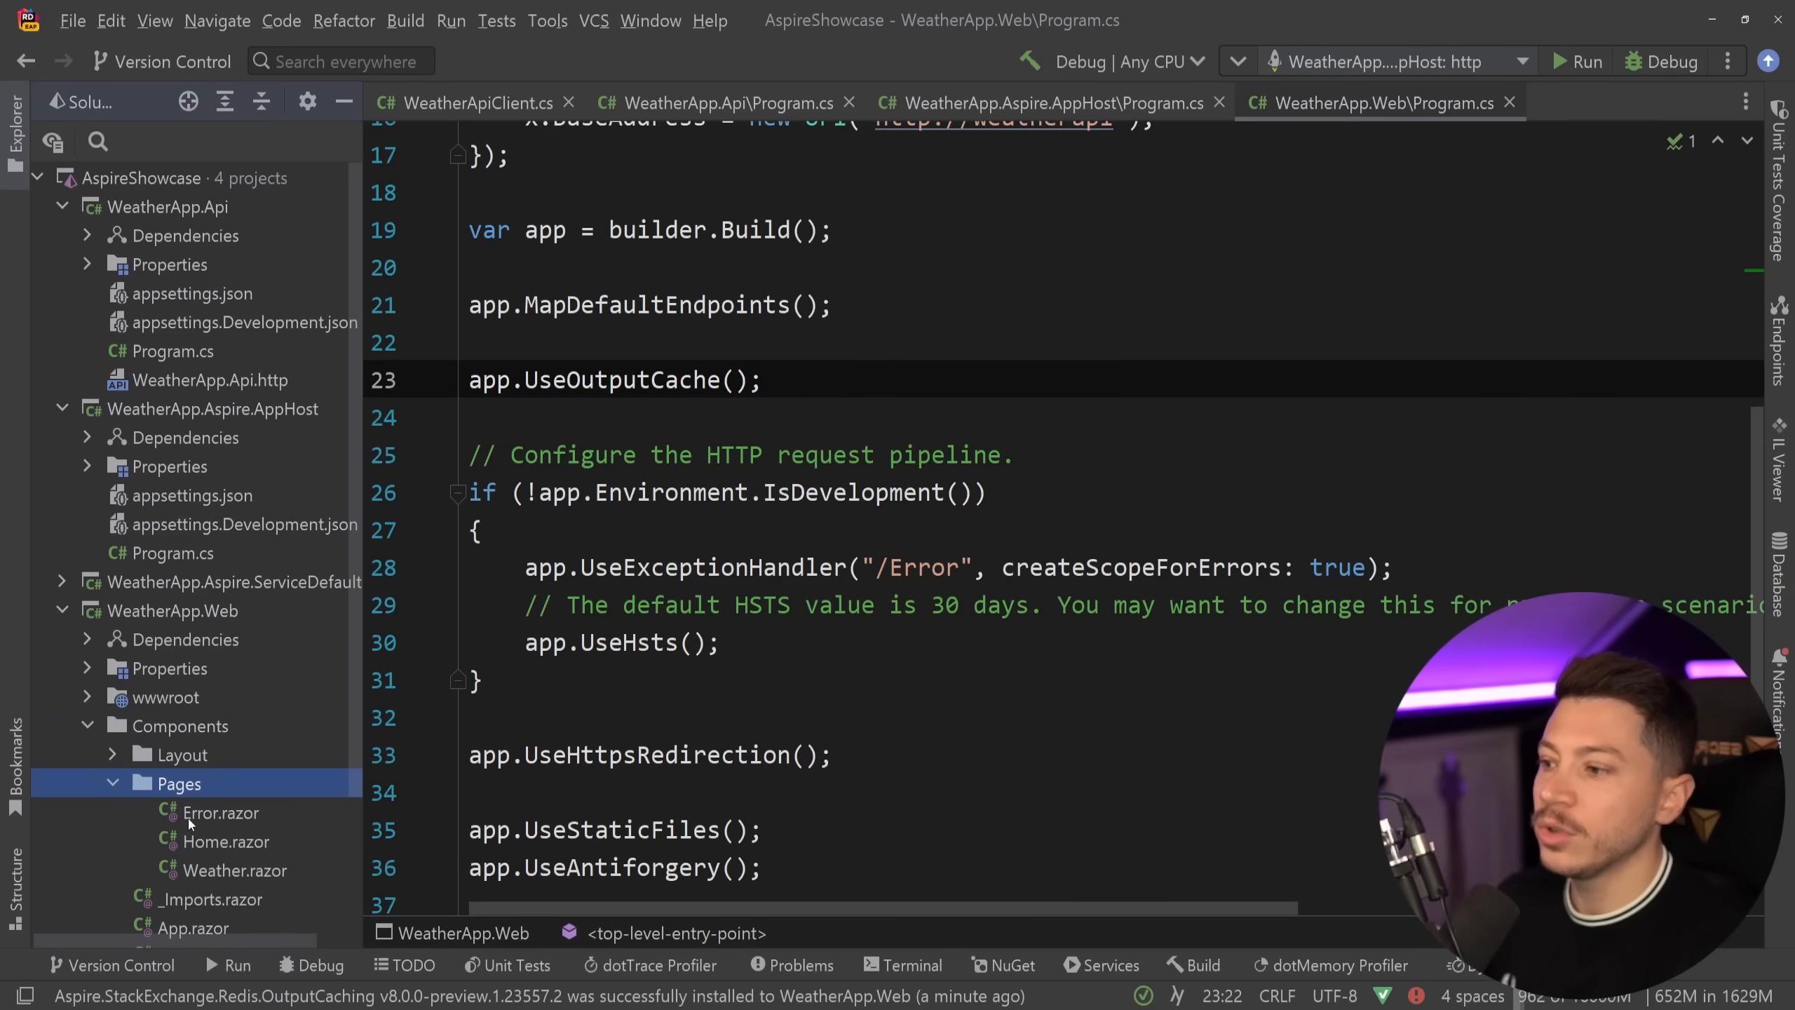
pyautogui.doubleClick(234, 869)
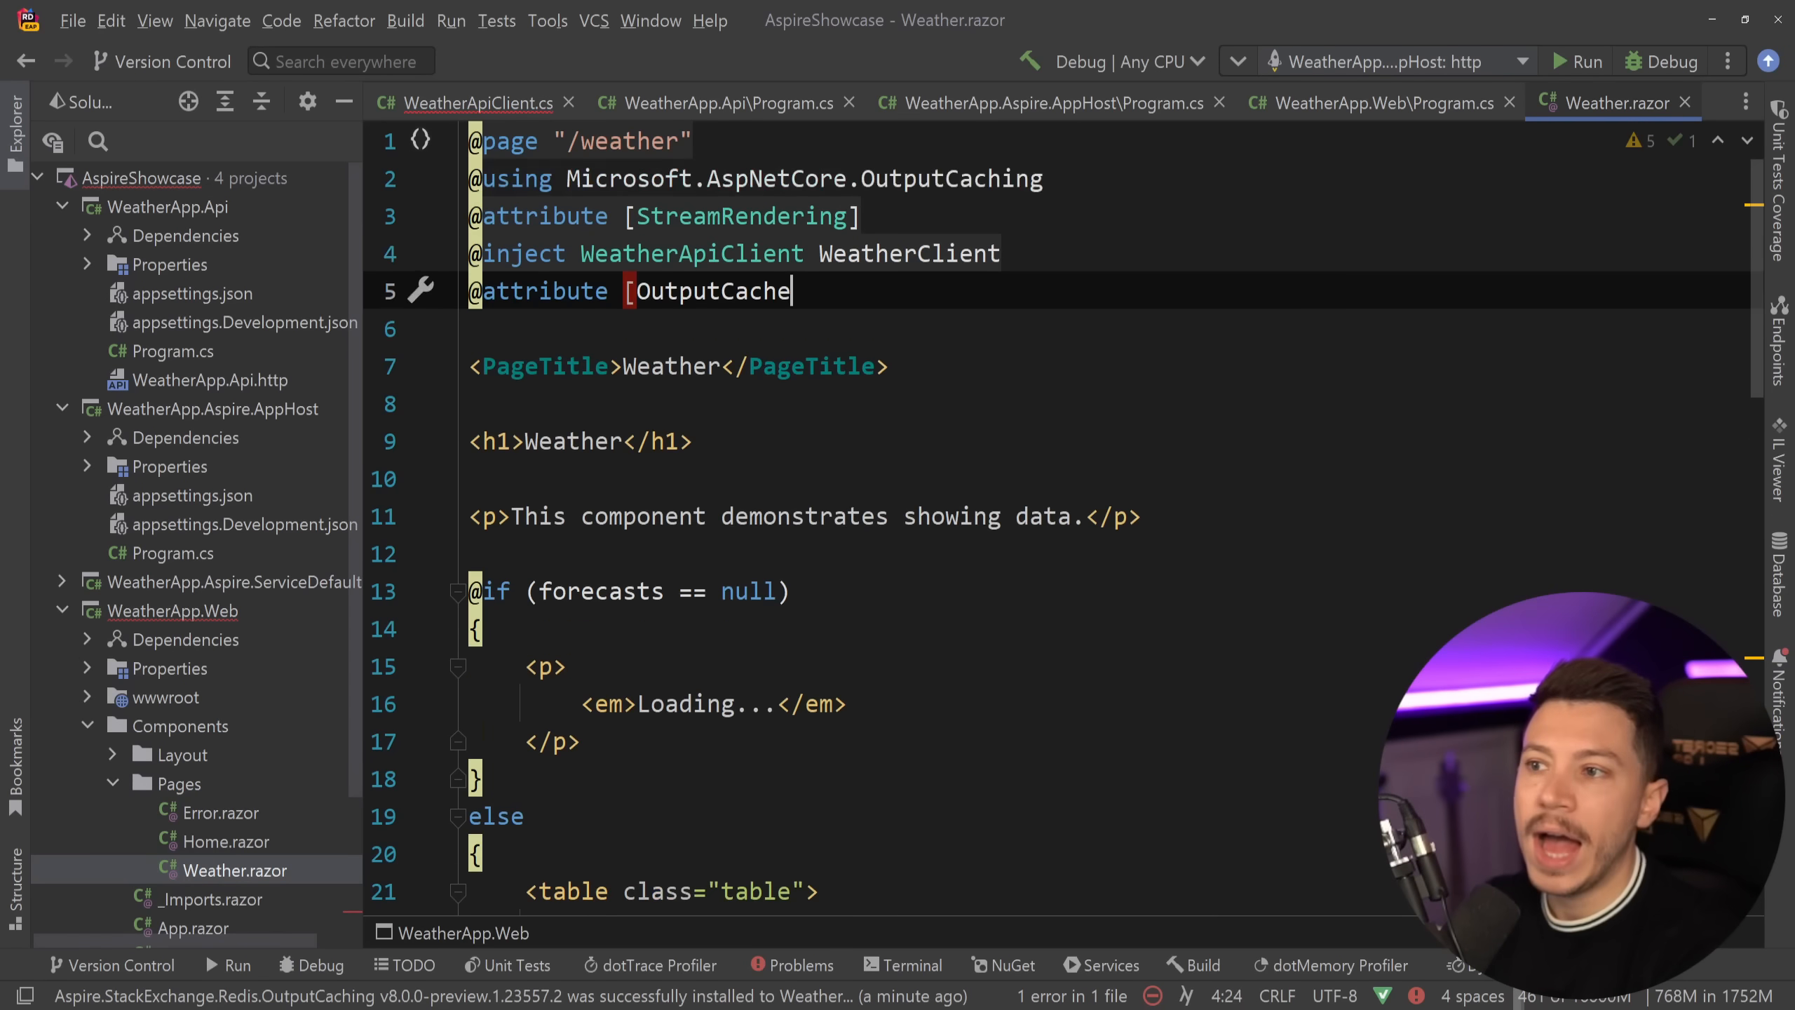
pyautogui.write(']')
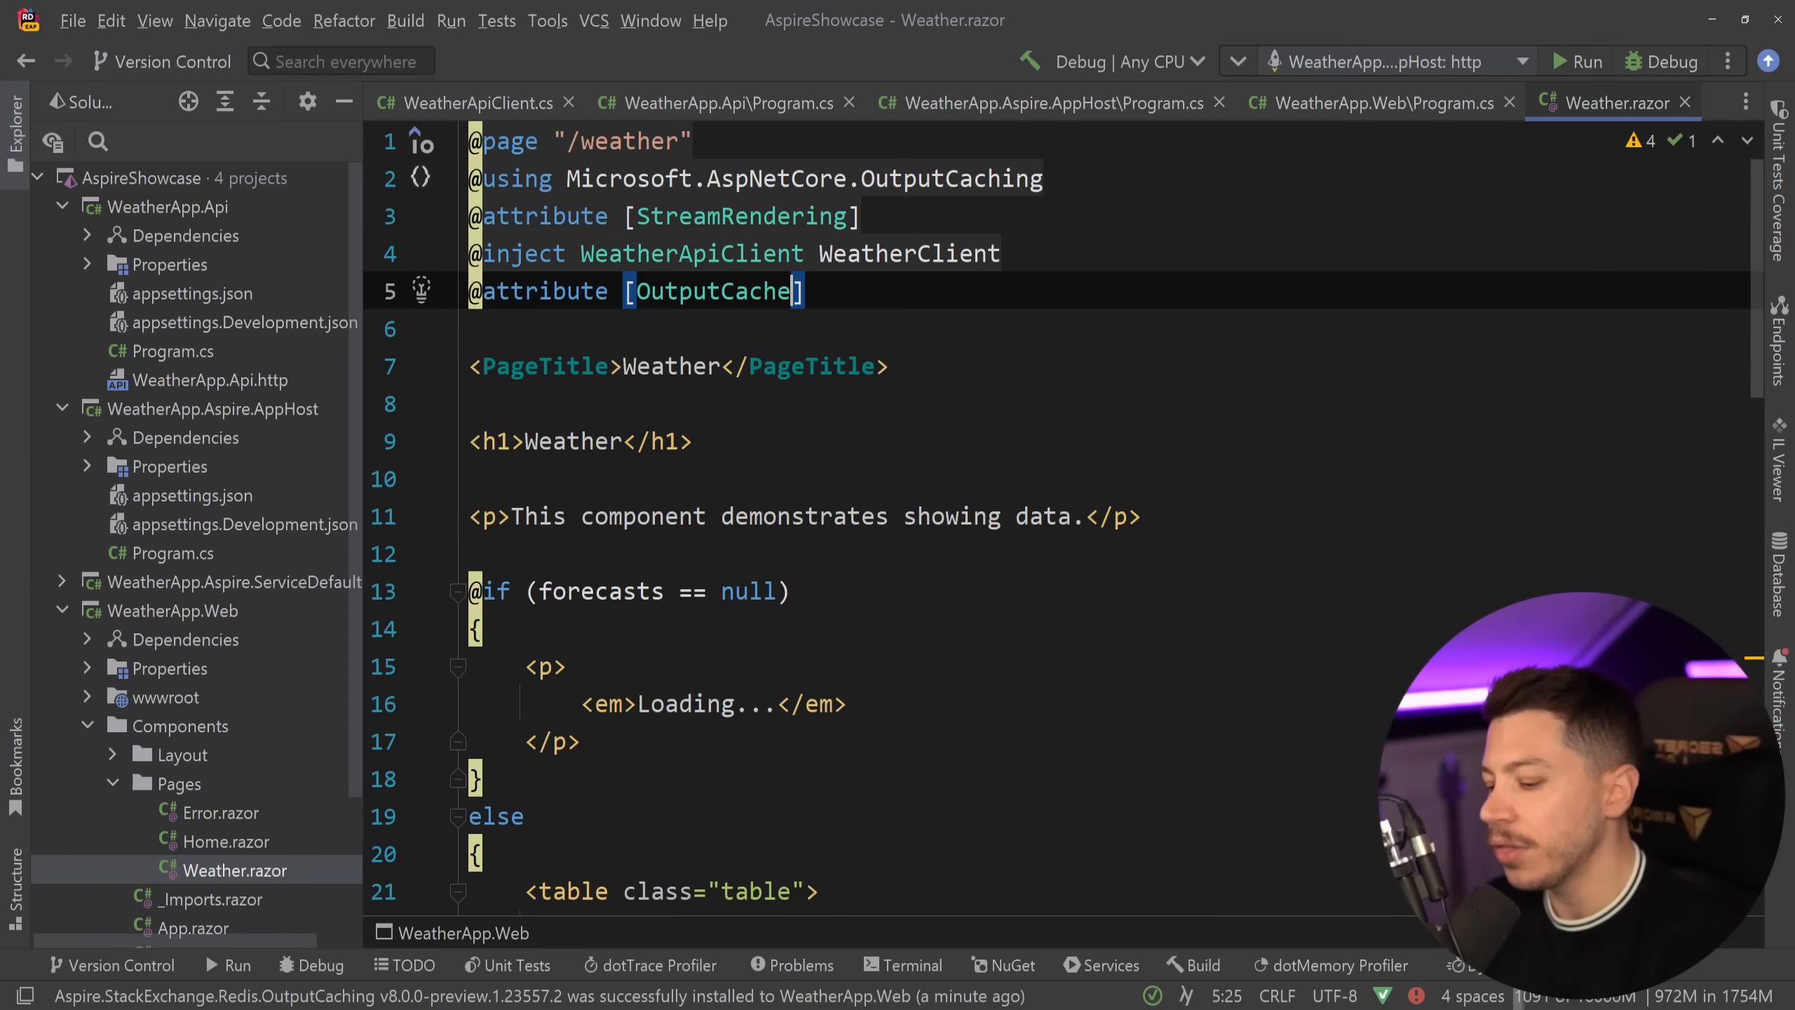
pyautogui.write('(Duration =')
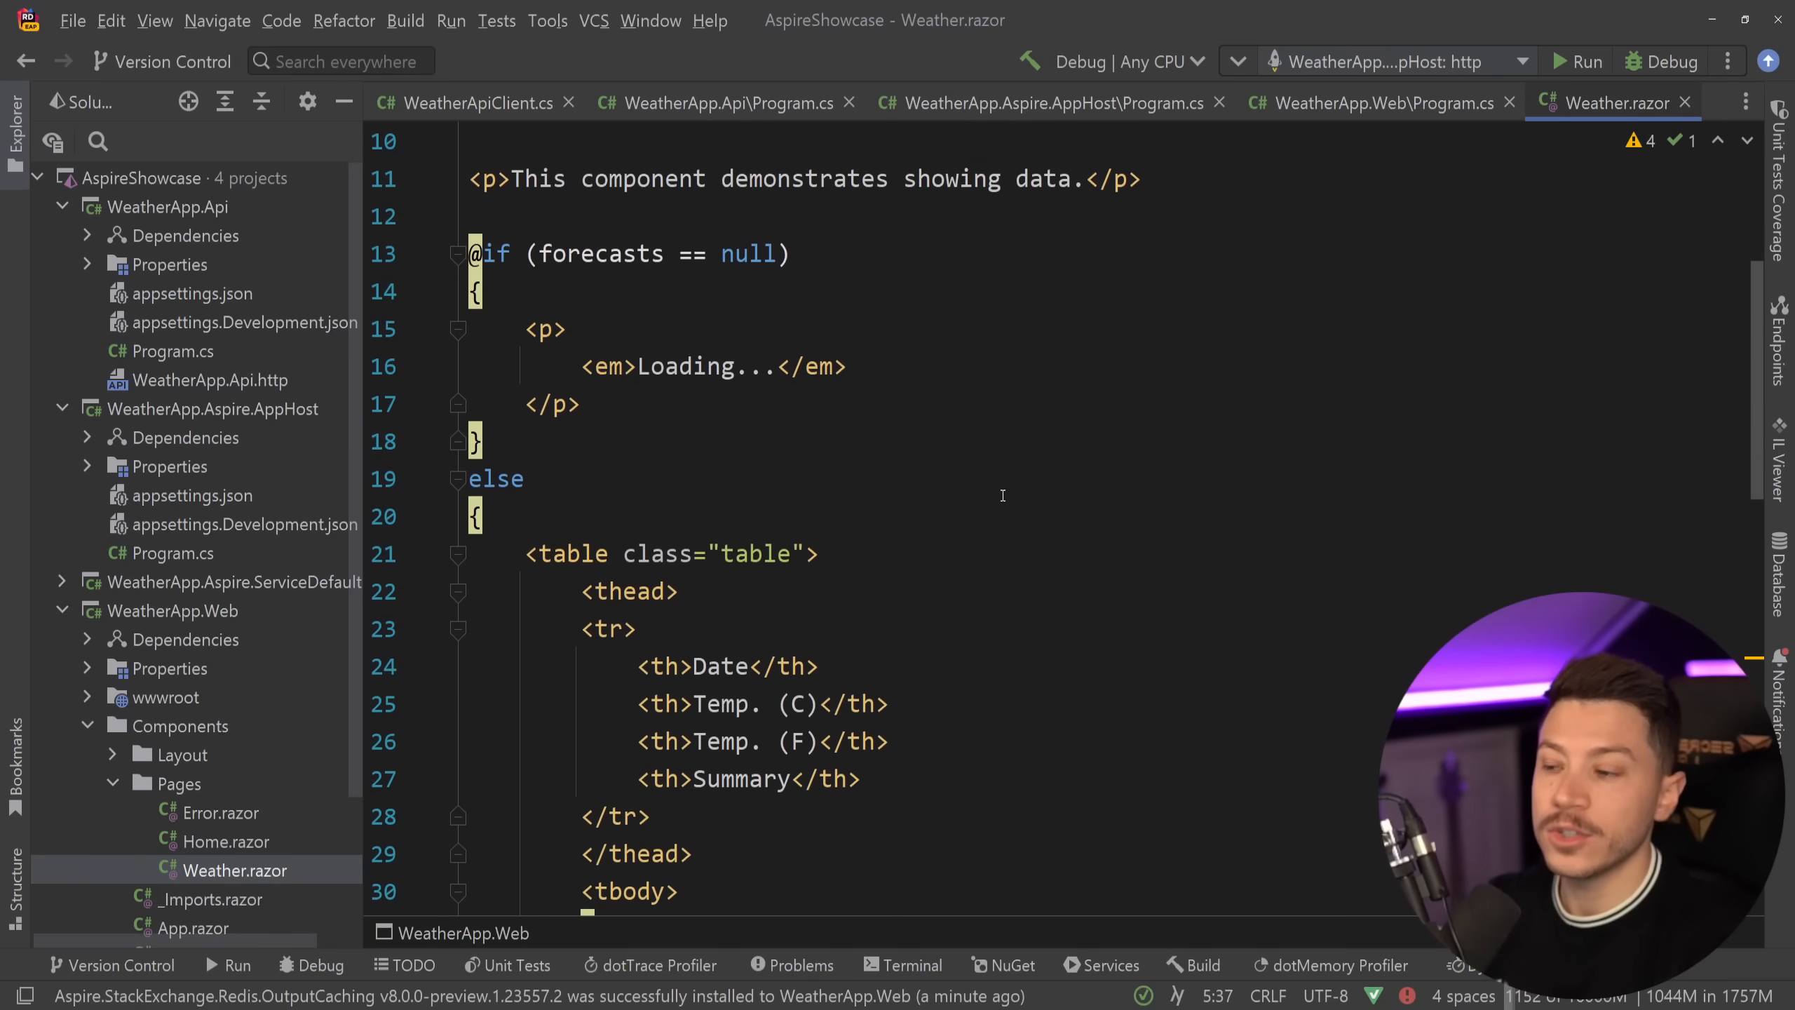
pyautogui.scroll(-3)
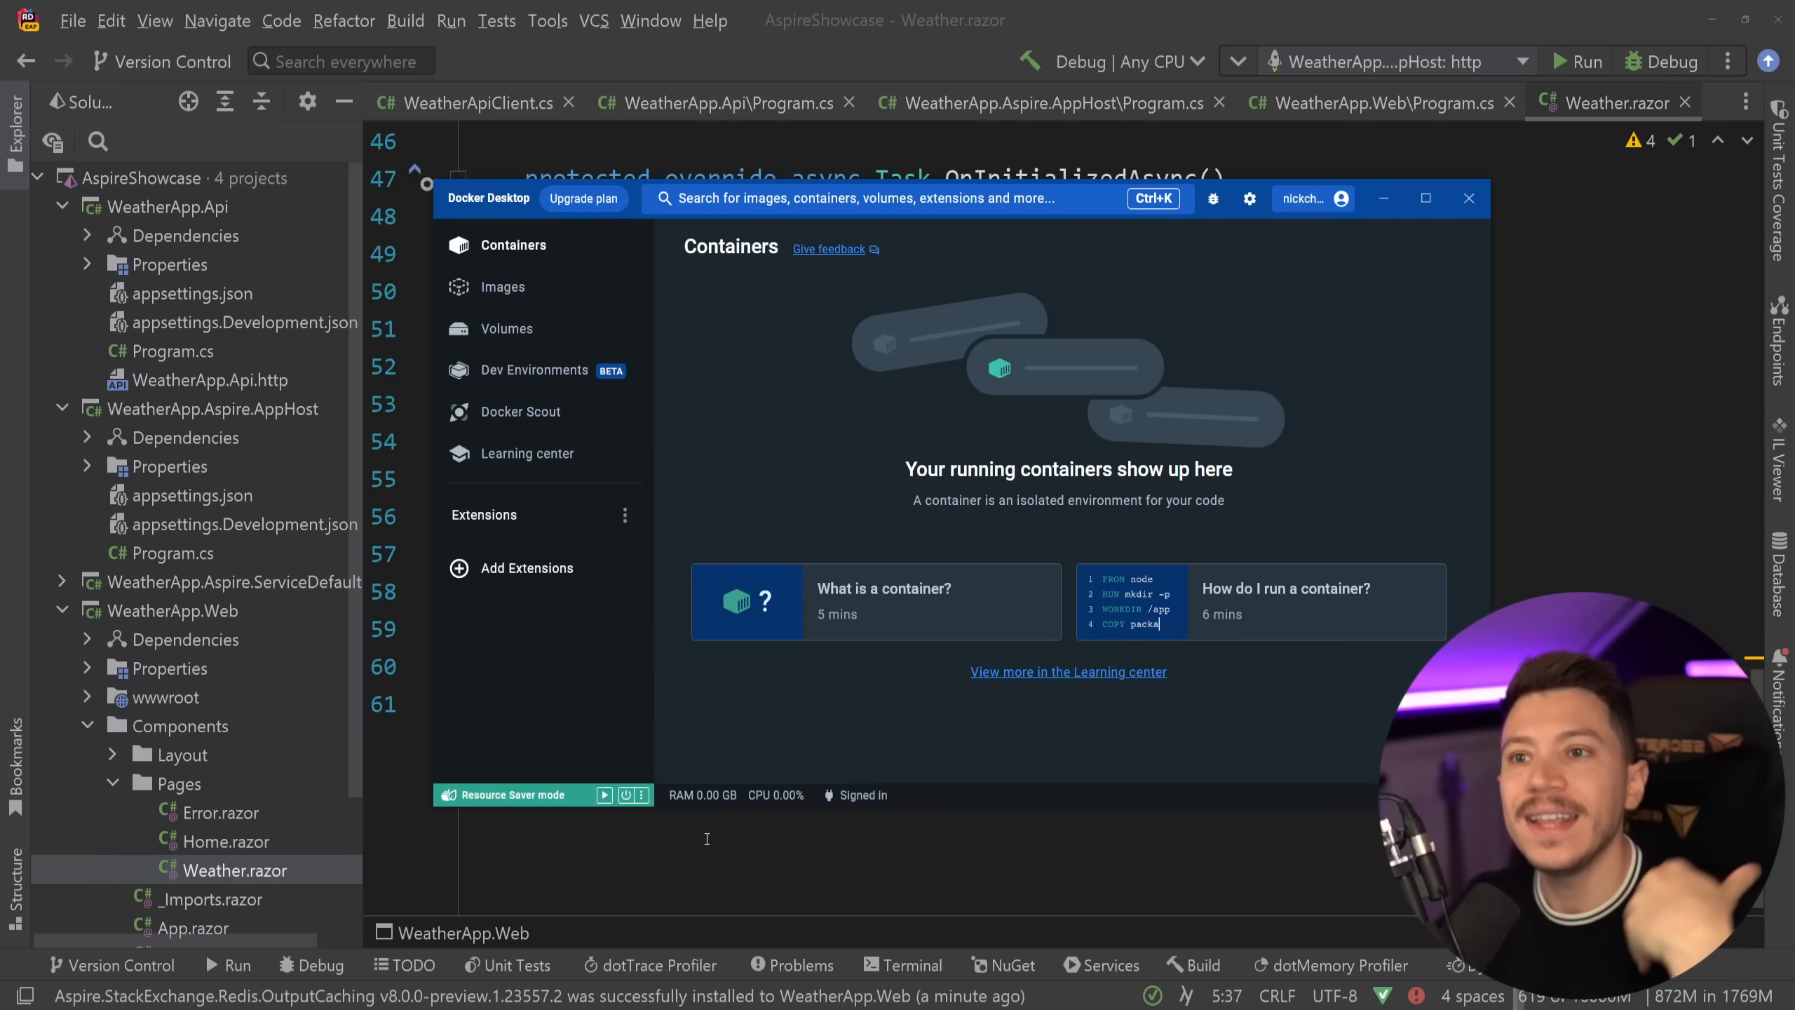
pyautogui.moveTo(1580, 220)
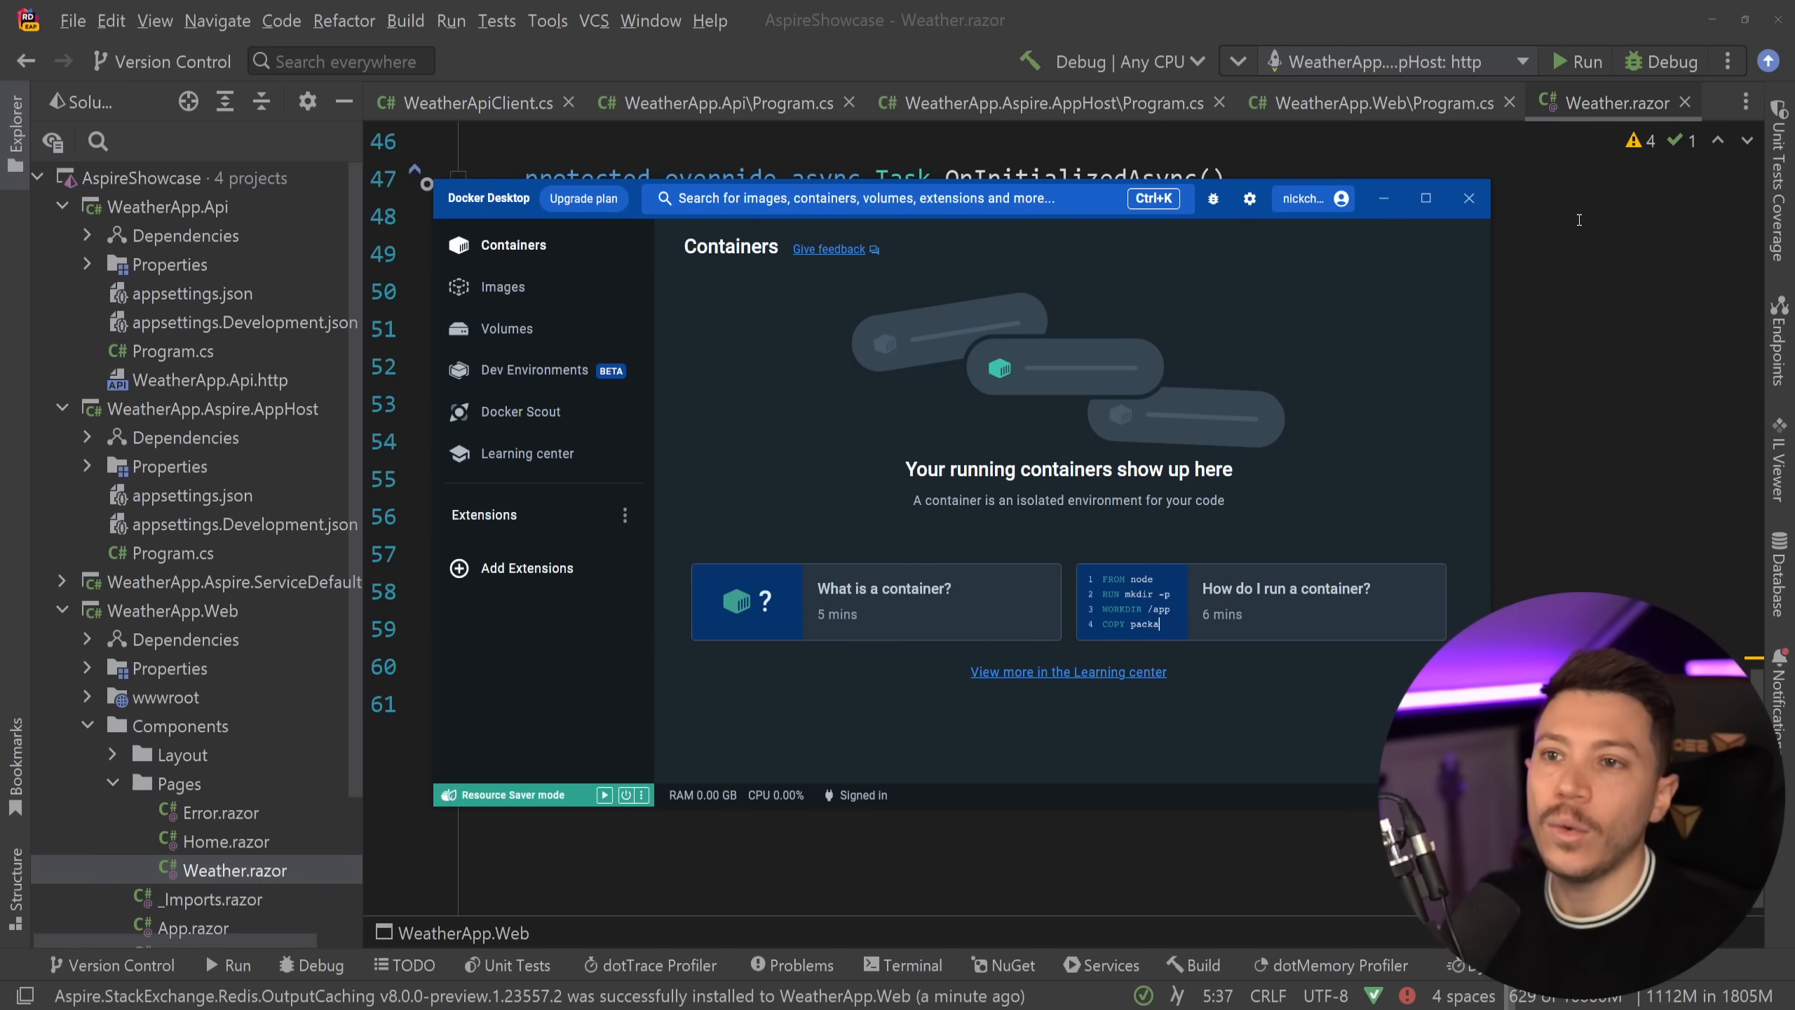
pyautogui.moveTo(1586, 60)
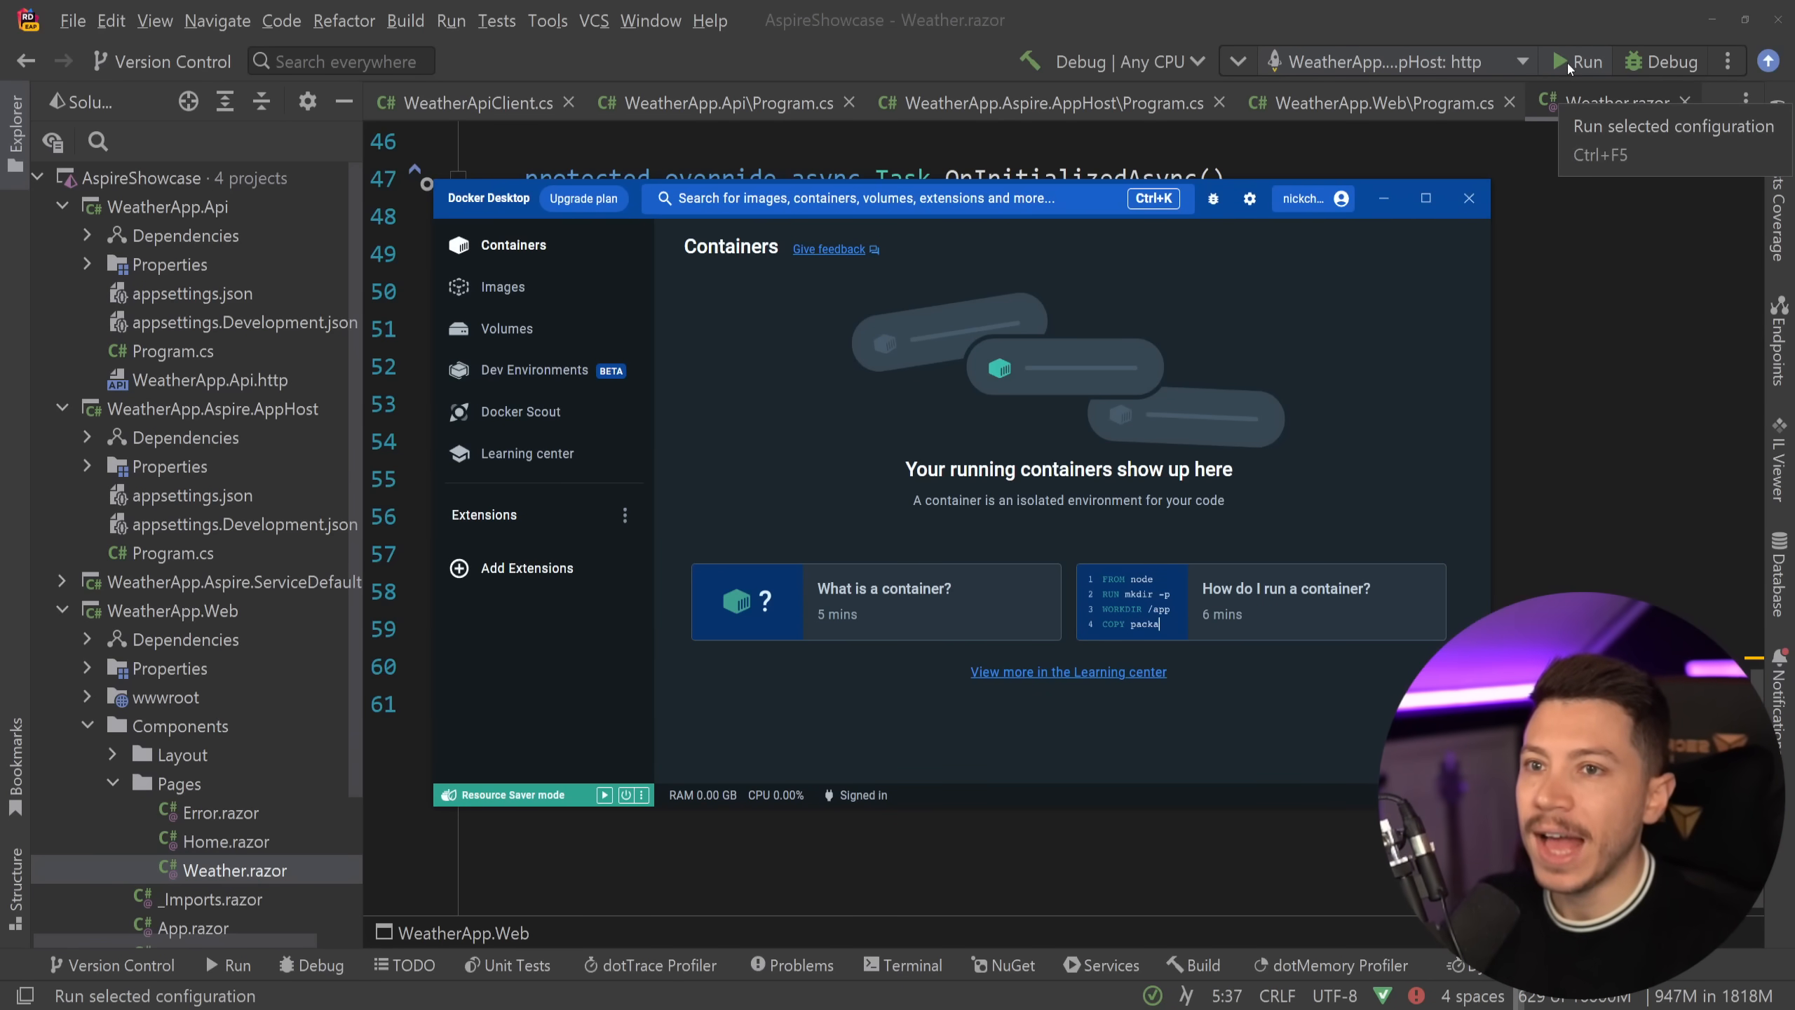
# - Run the WeatherApp.Aspire.AppHost: http configuration to start the app and the Redis container
pyautogui.click(1586, 61)
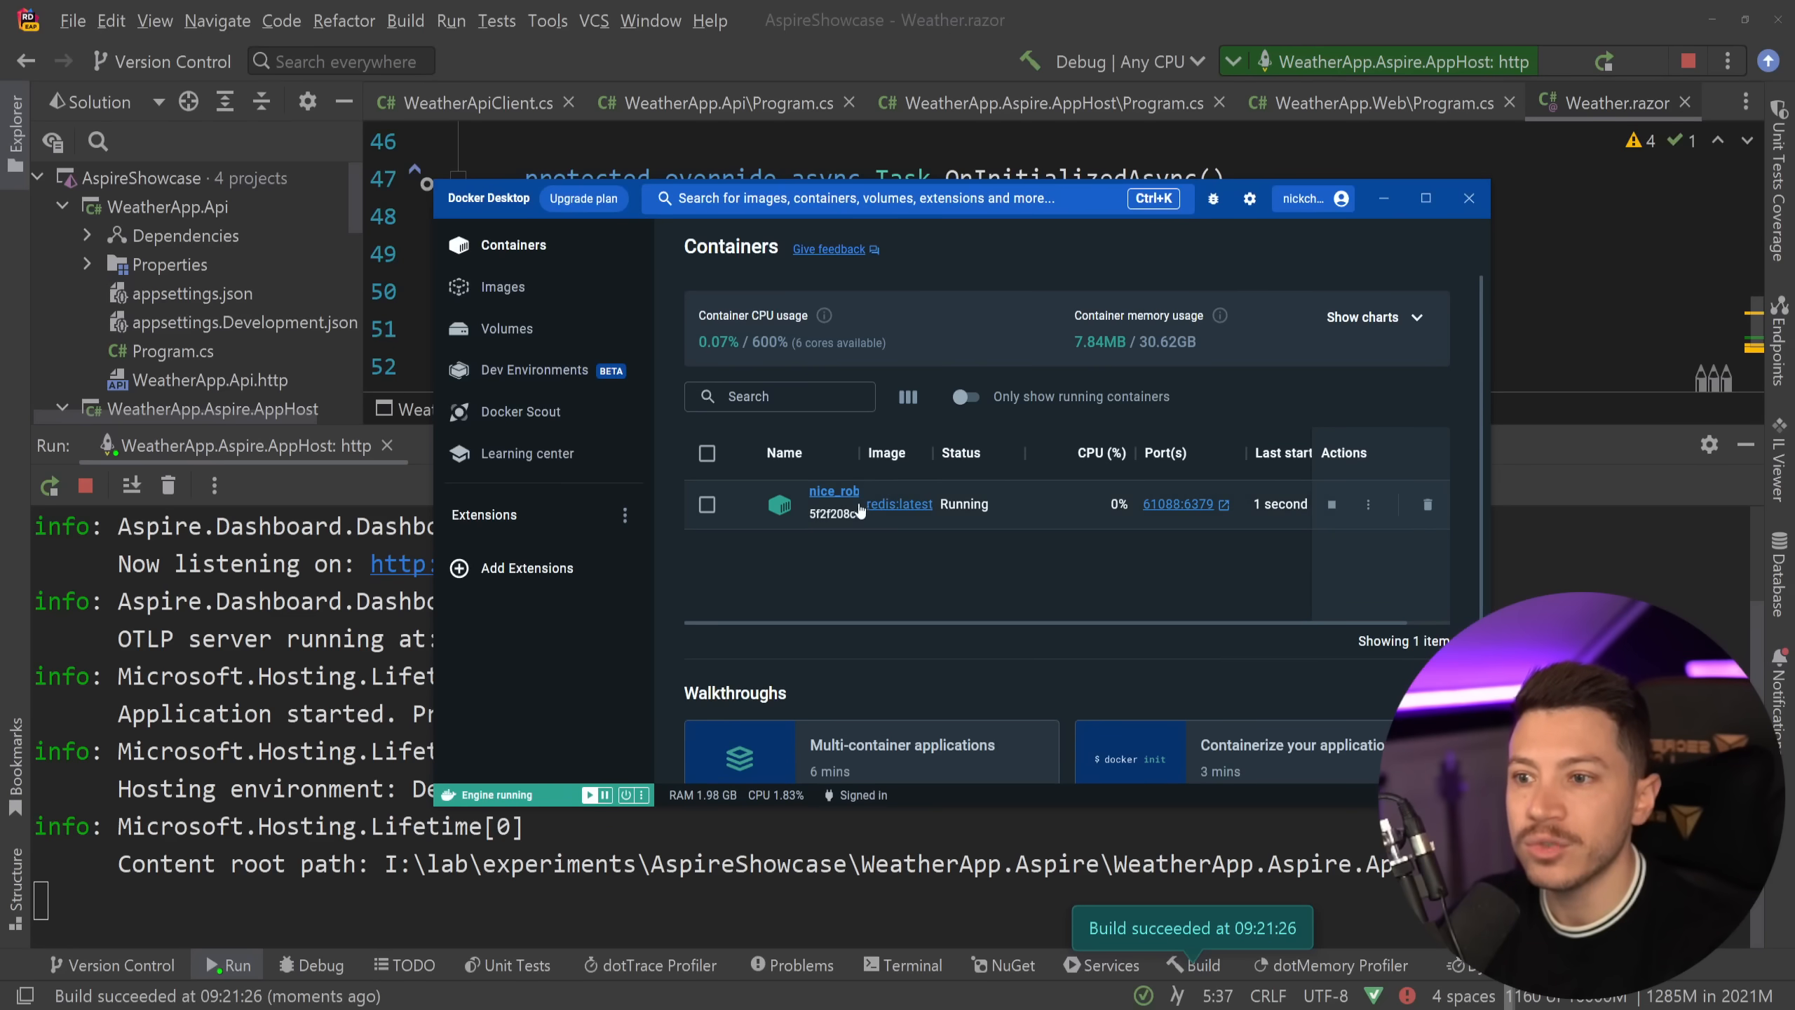
pyautogui.moveTo(1073, 512)
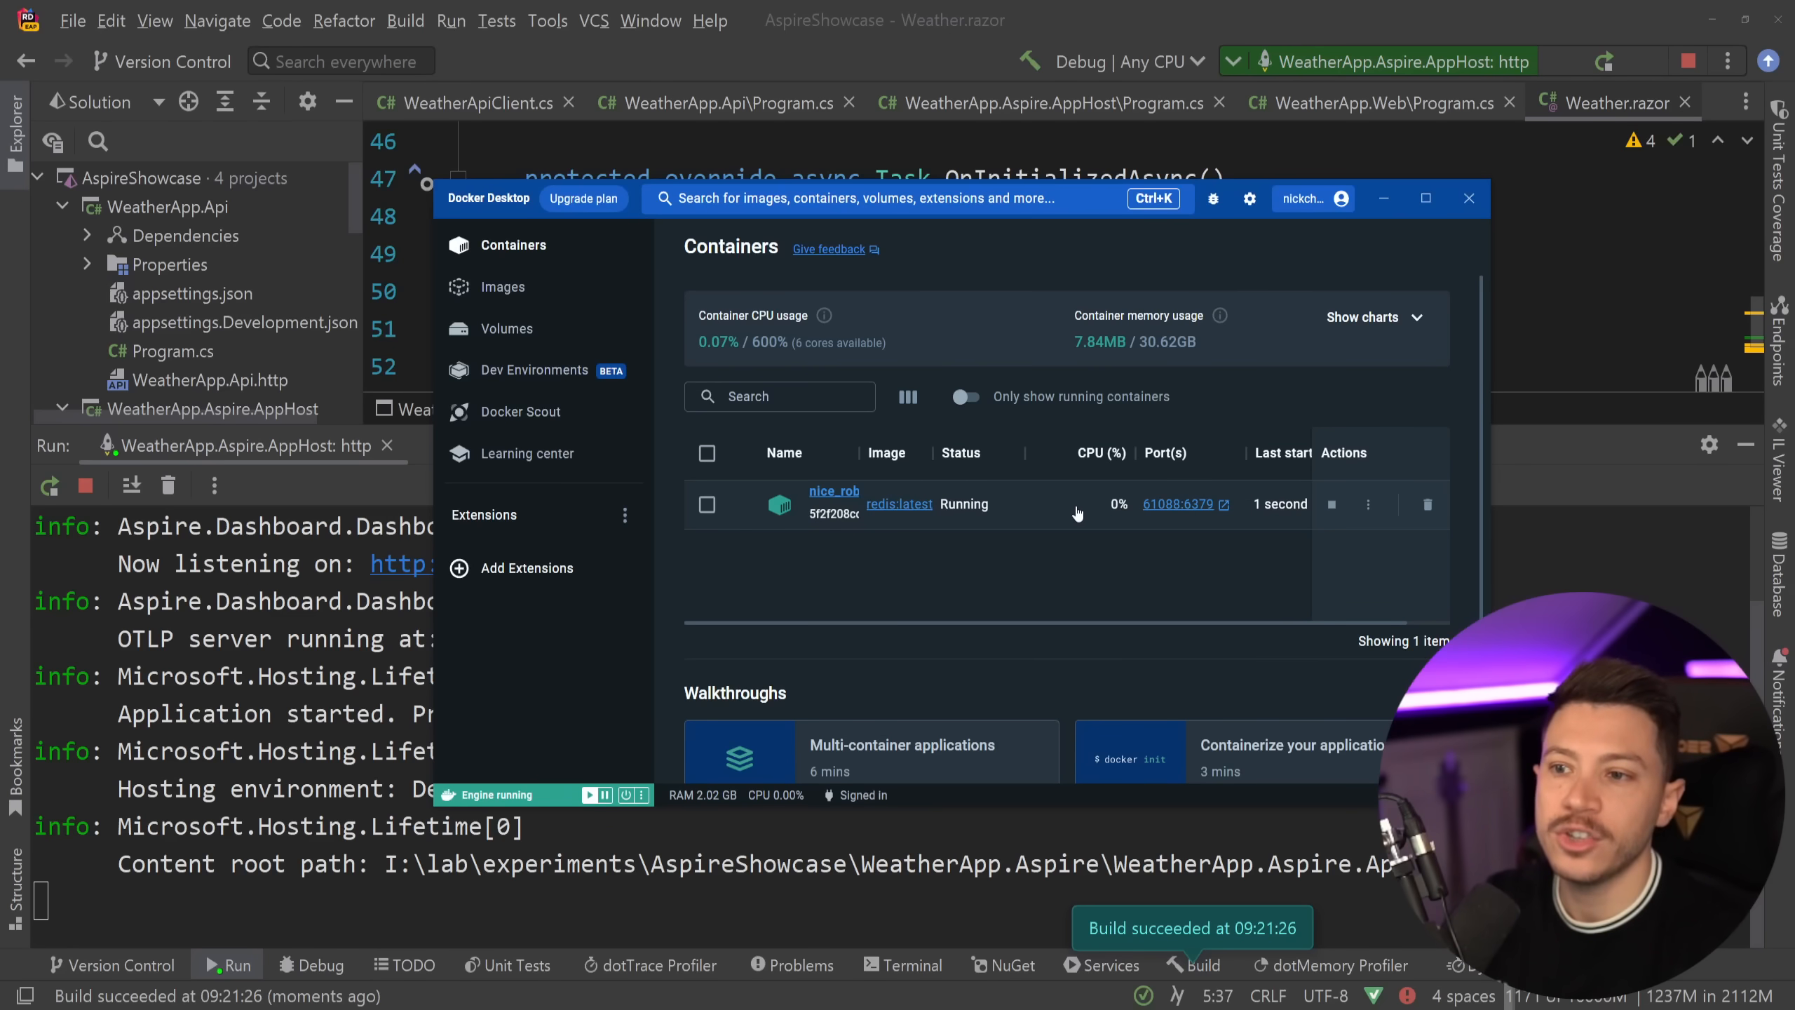
pyautogui.moveTo(607, 393)
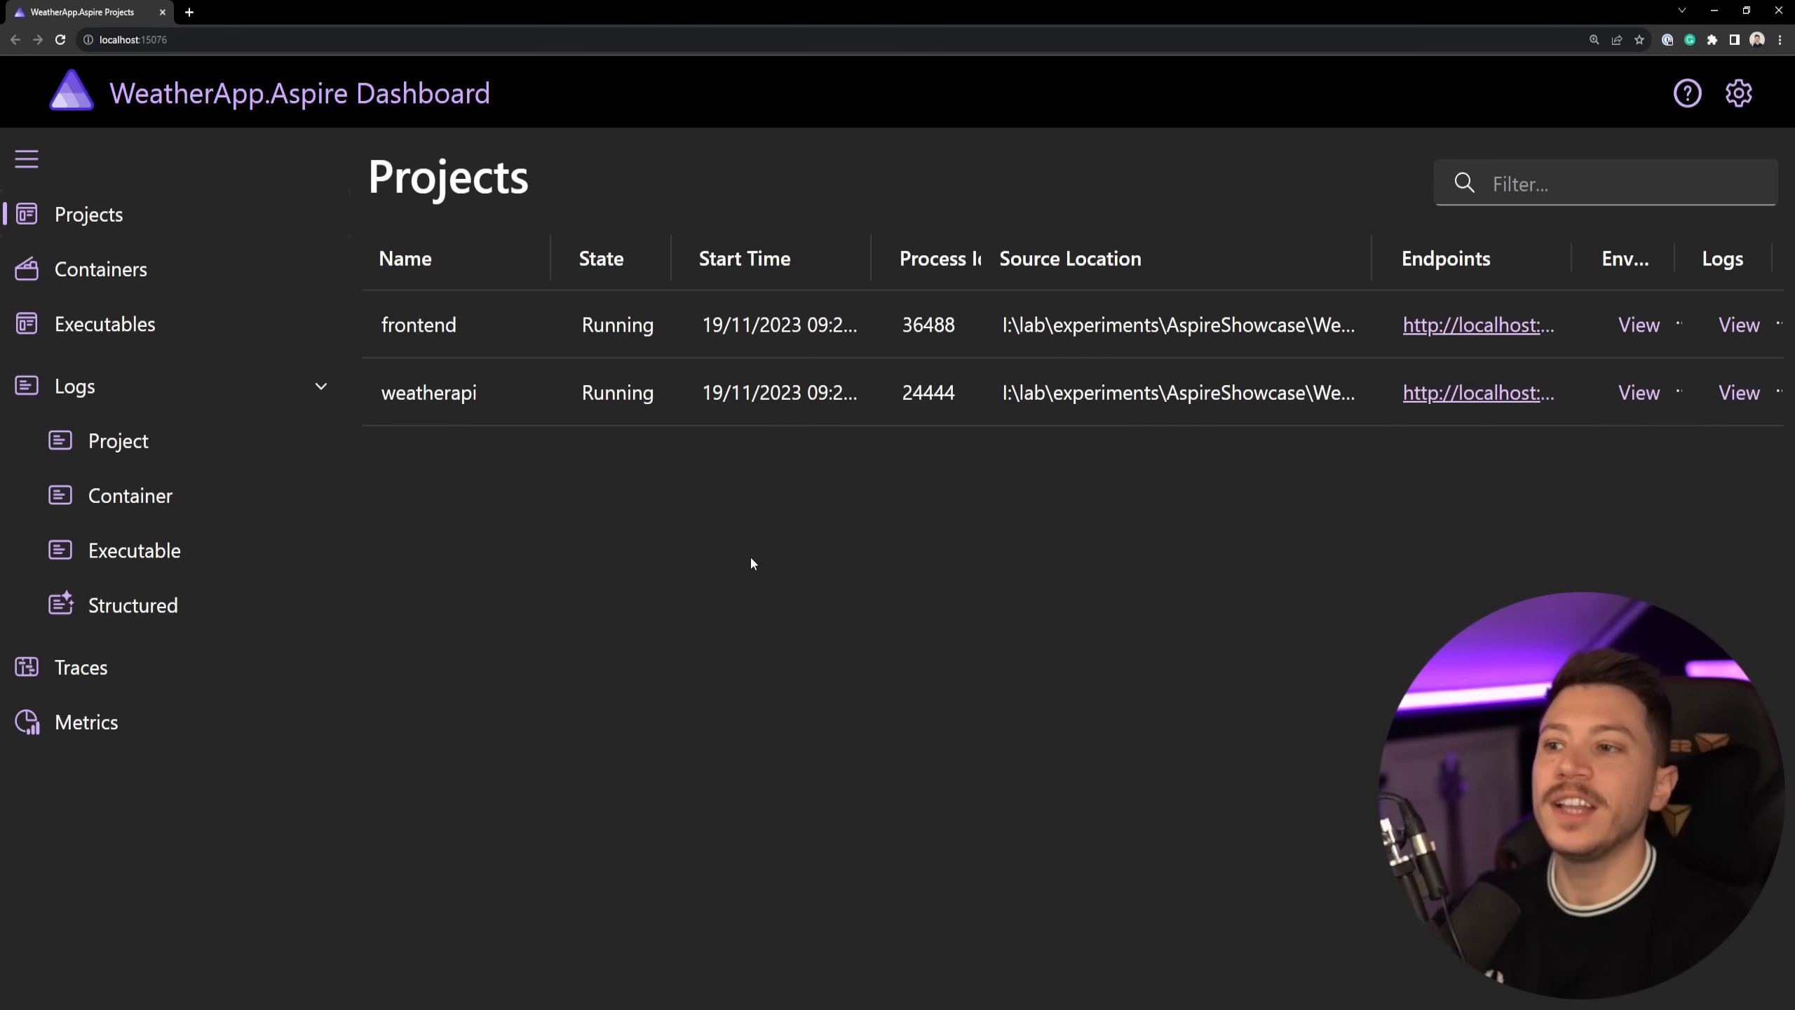
pyautogui.moveTo(558, 449)
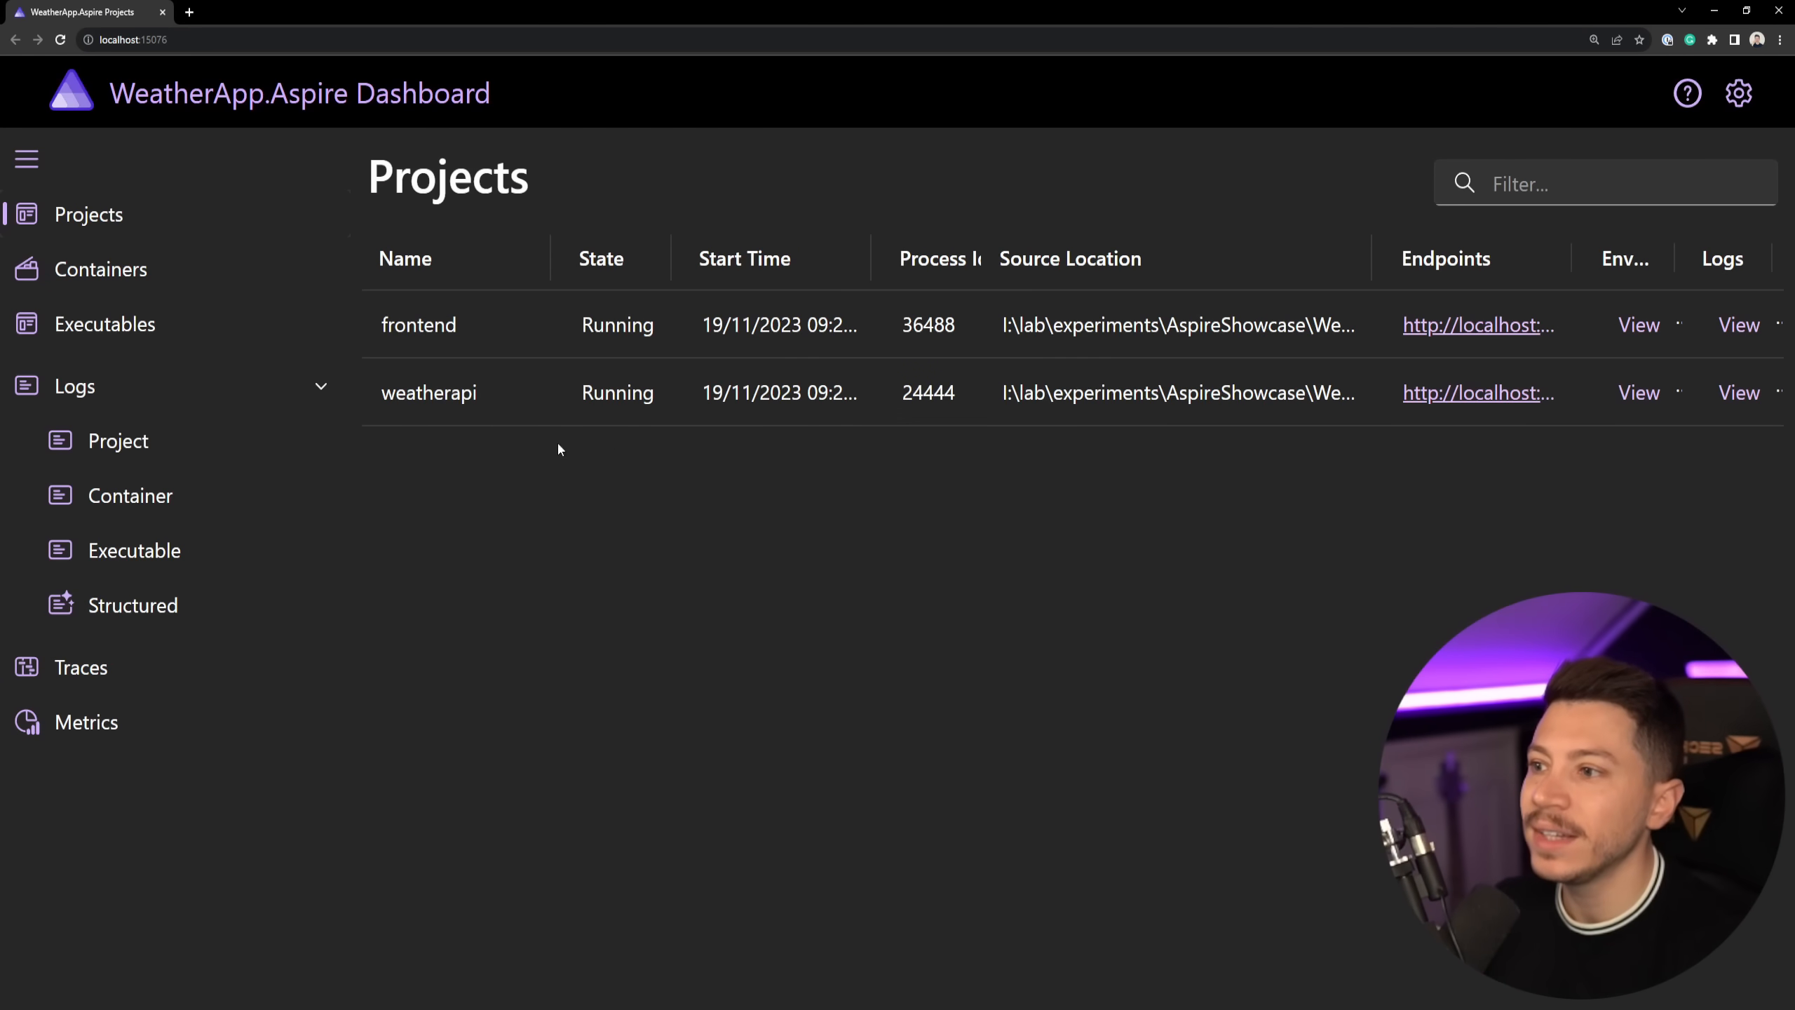
# - Check the Containers and Projects resources, then launch the frontend web app from its endpoint link
pyautogui.click(101, 270)
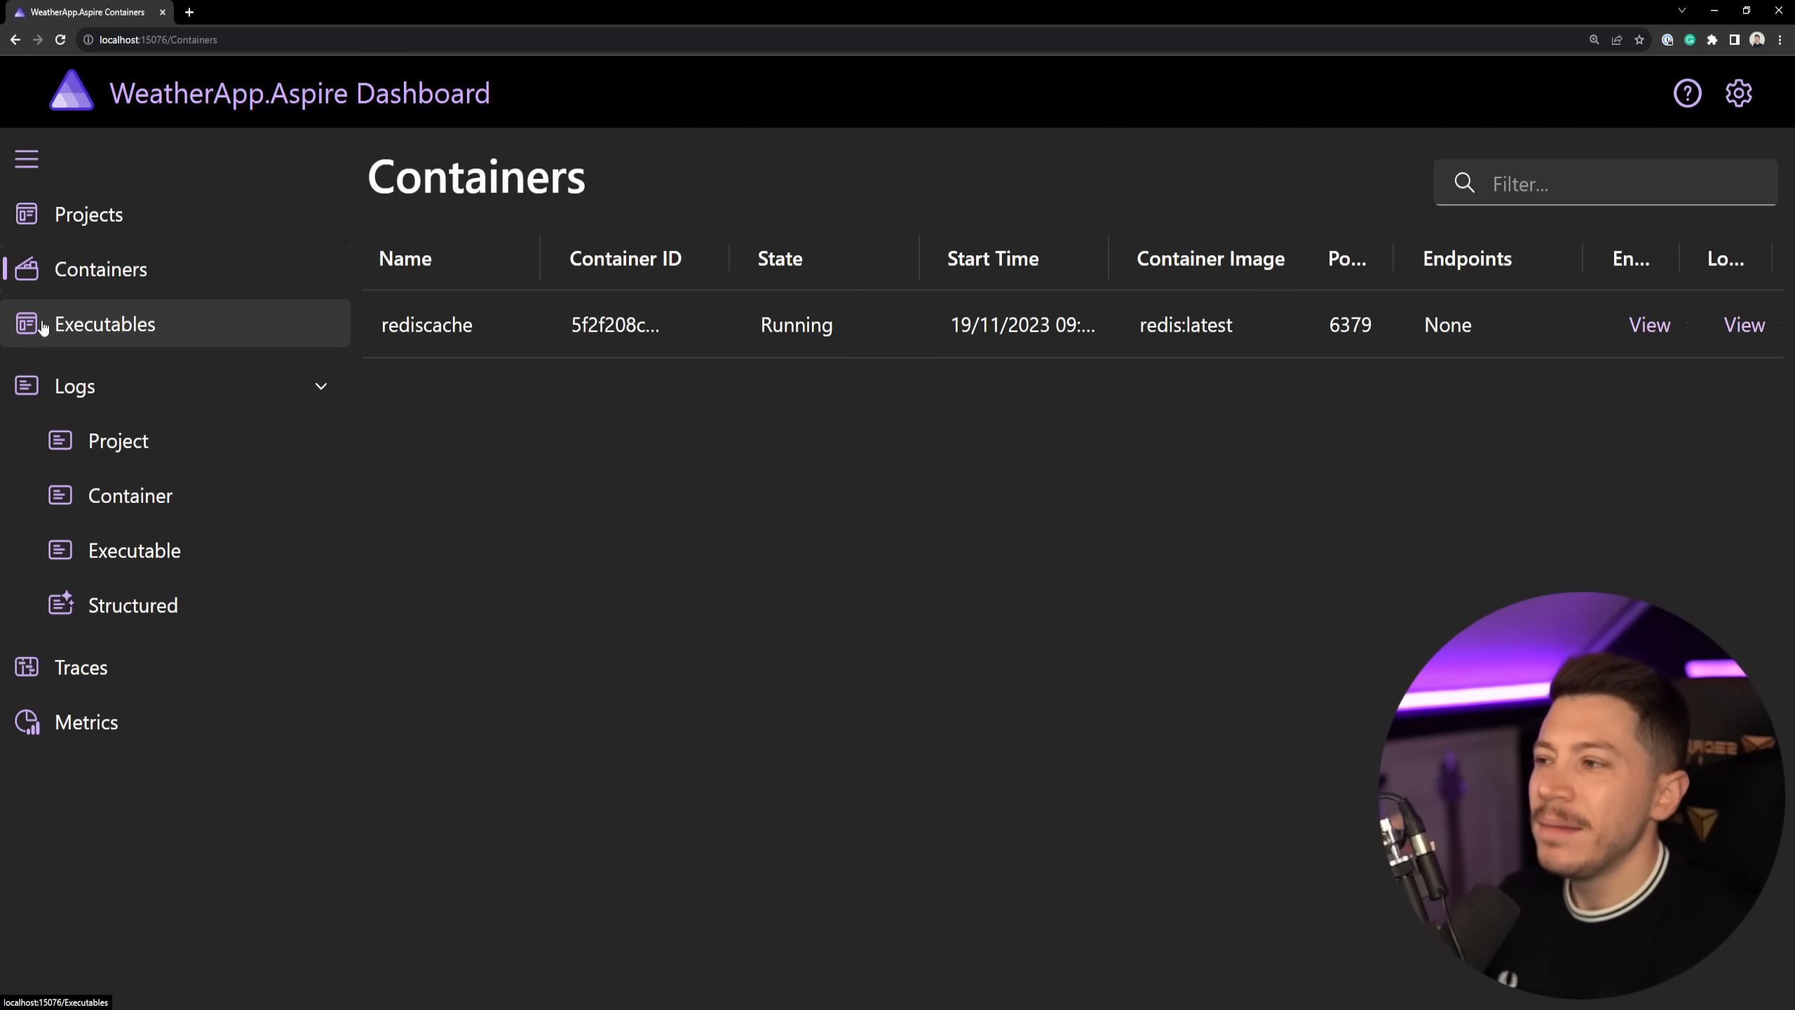
pyautogui.click(86, 215)
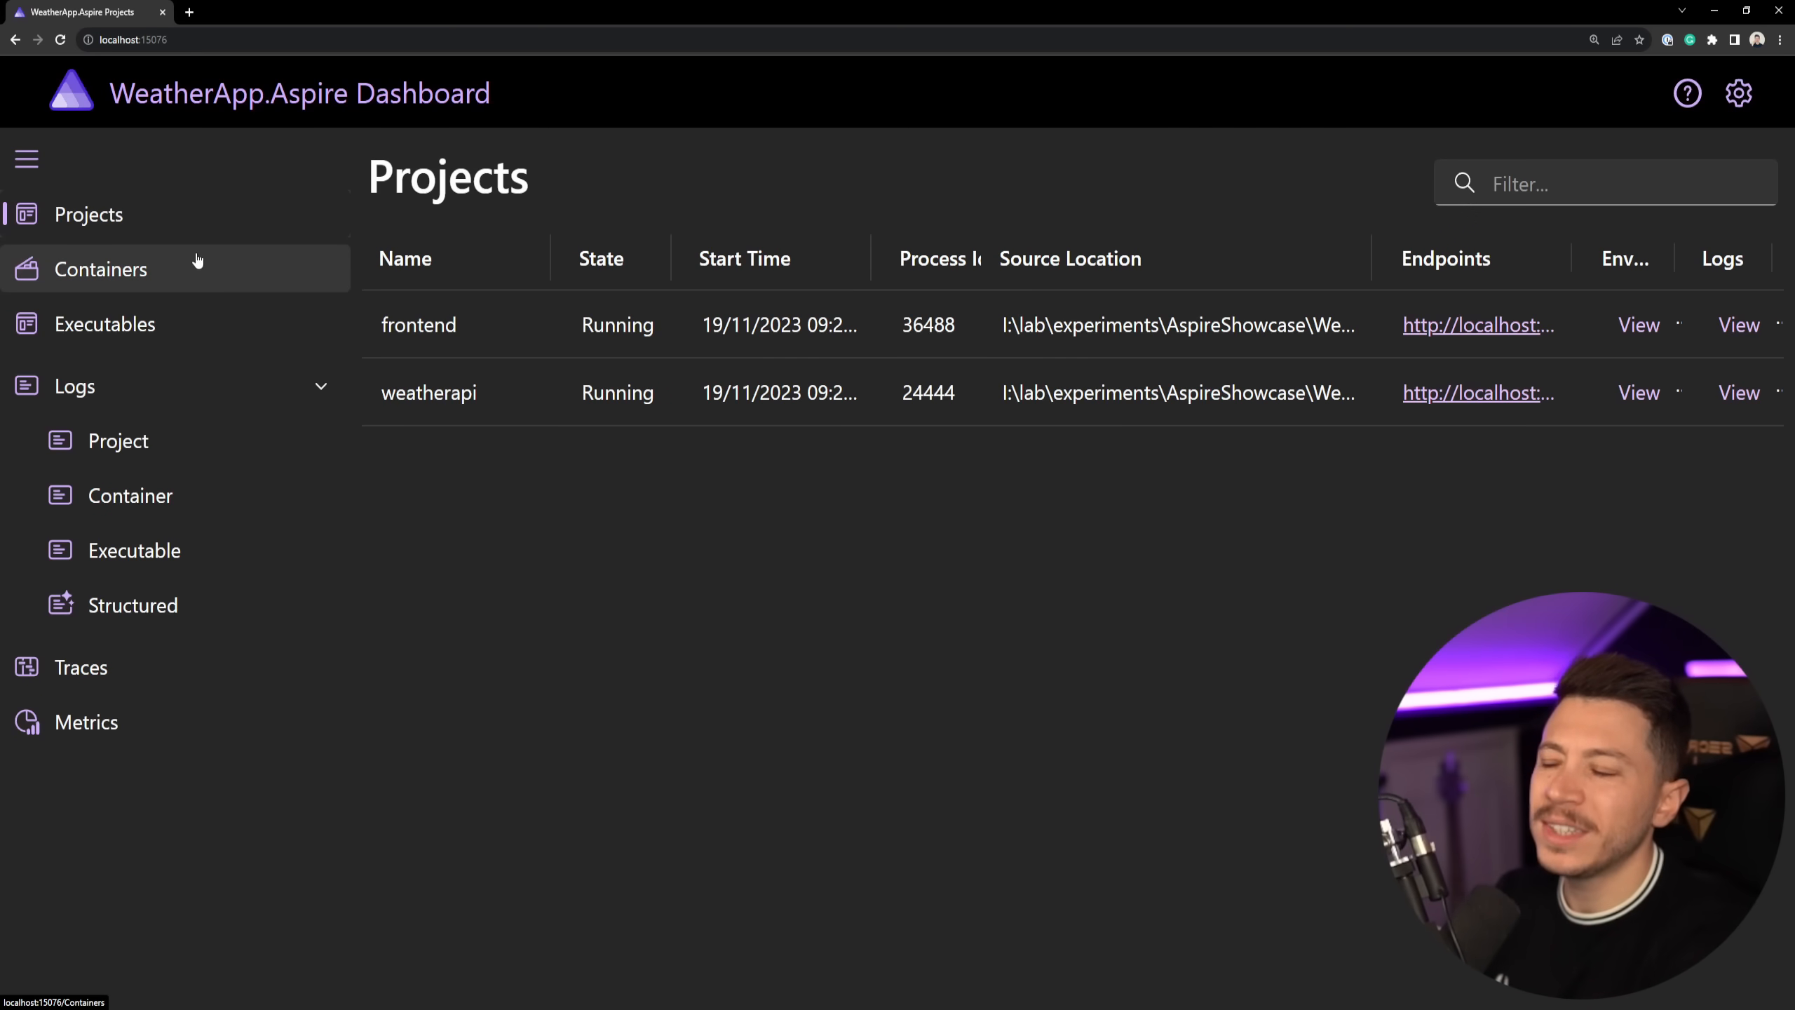
pyautogui.moveTo(1476, 332)
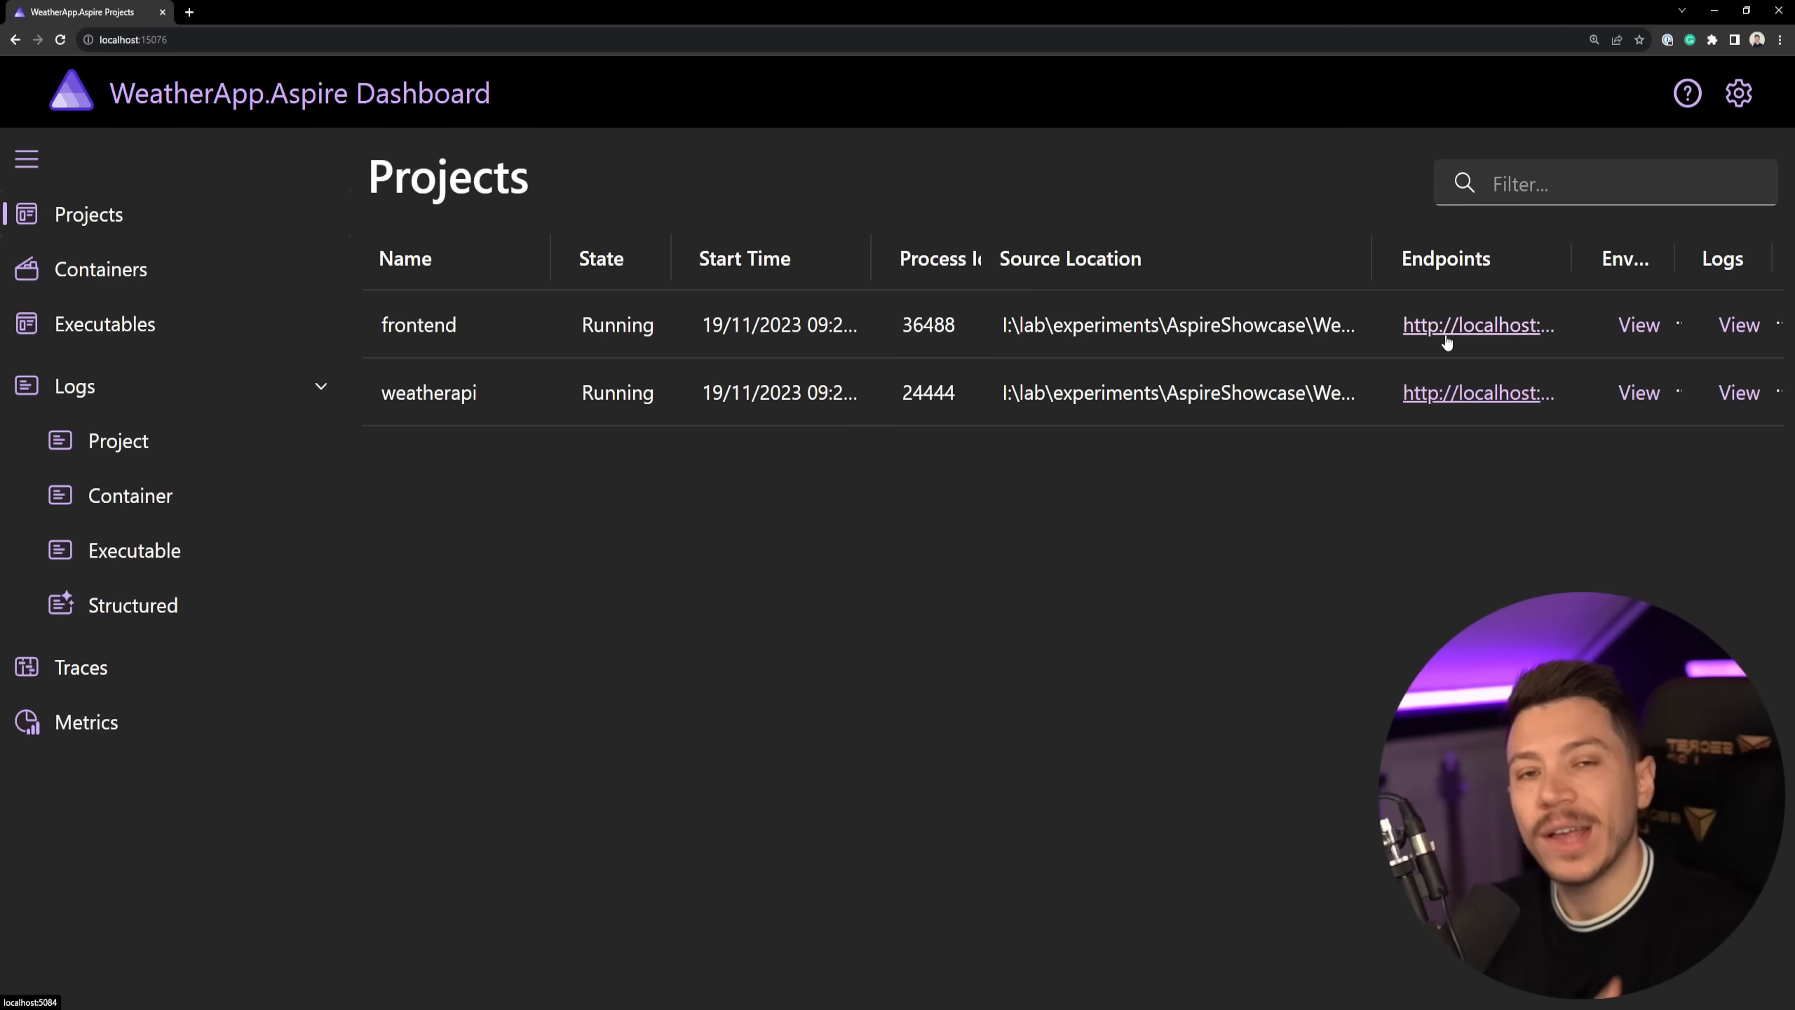
pyautogui.click(1474, 326)
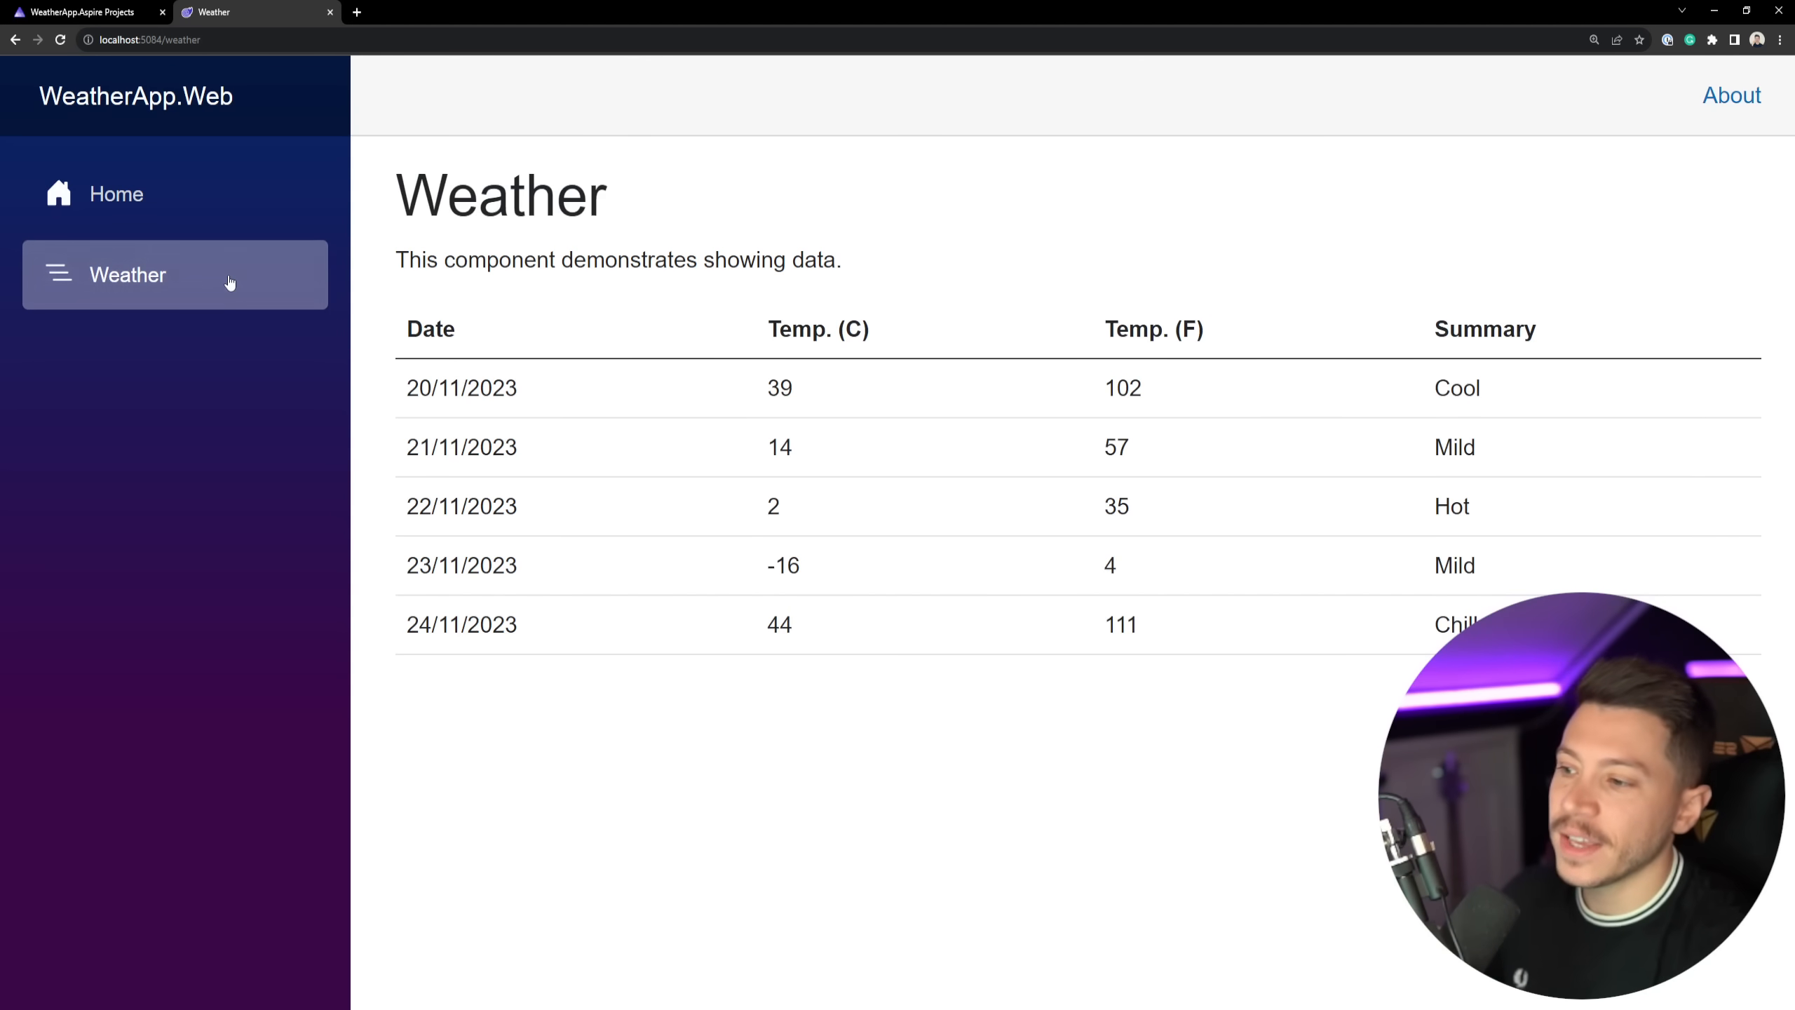
pyautogui.moveTo(196, 304)
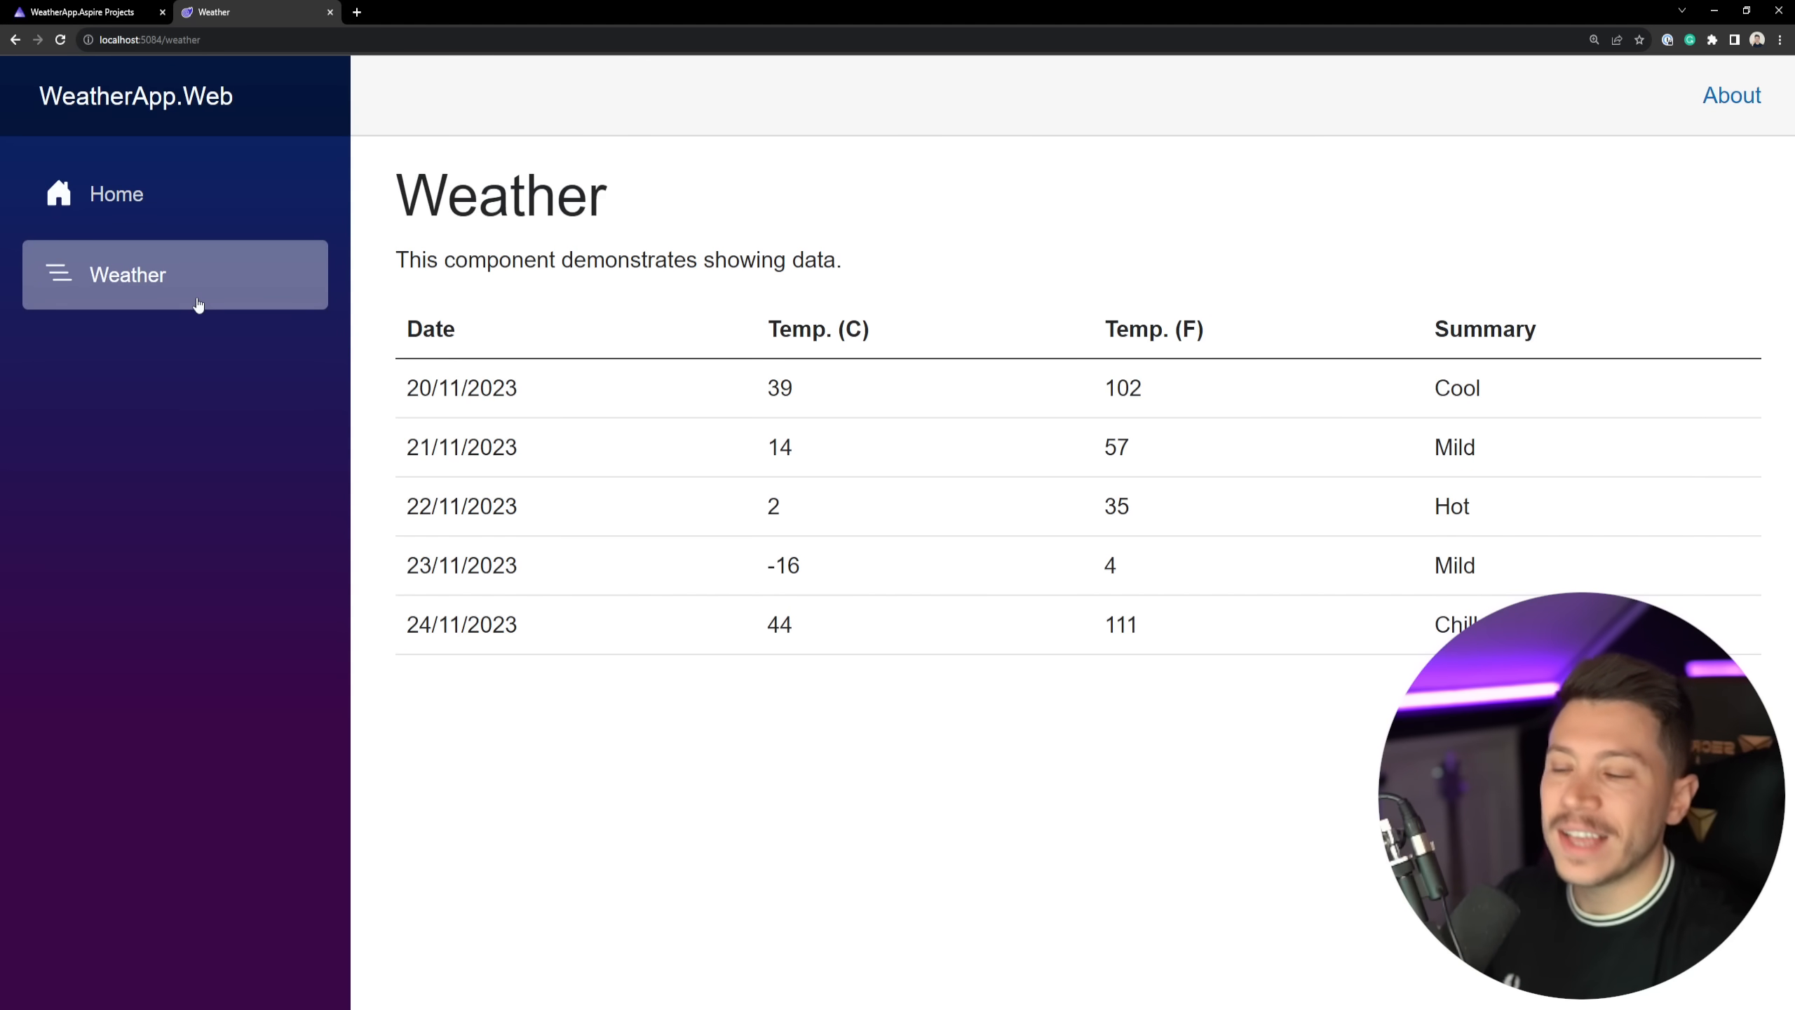
pyautogui.moveTo(150, 97)
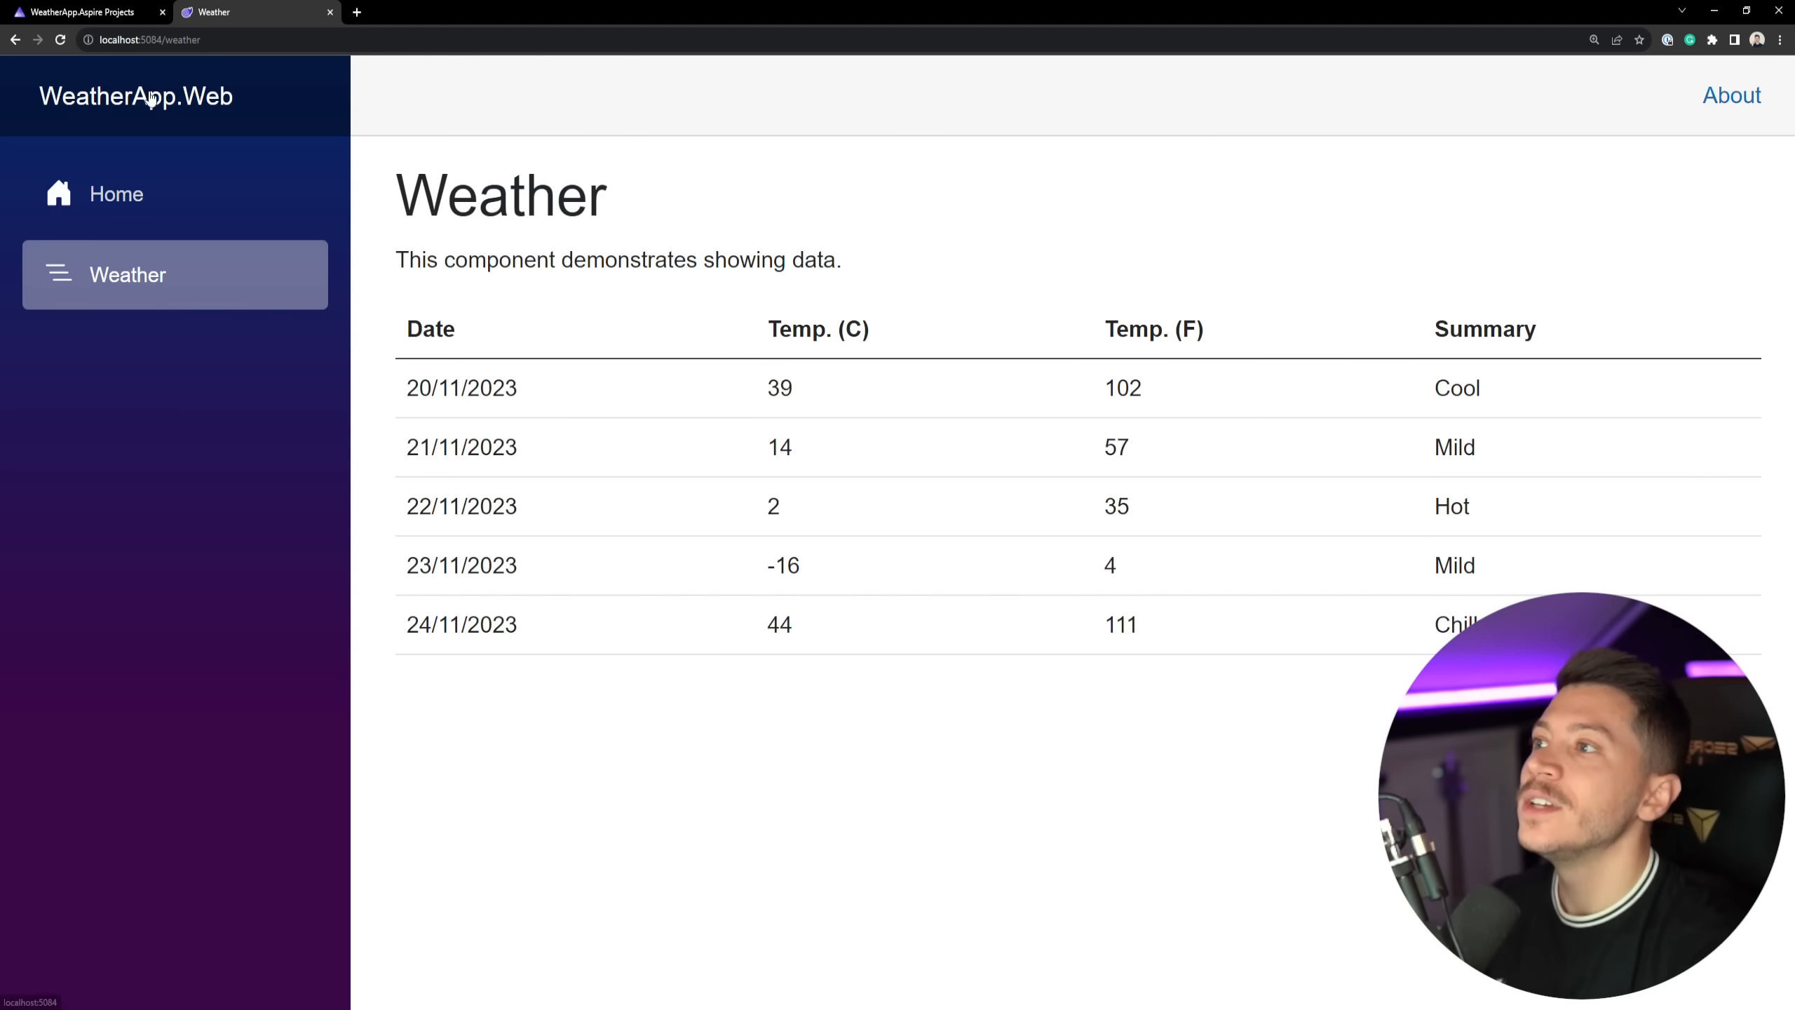
# - View the /weather trace in Traces that includes a weatherapi span
pyautogui.click(80, 12)
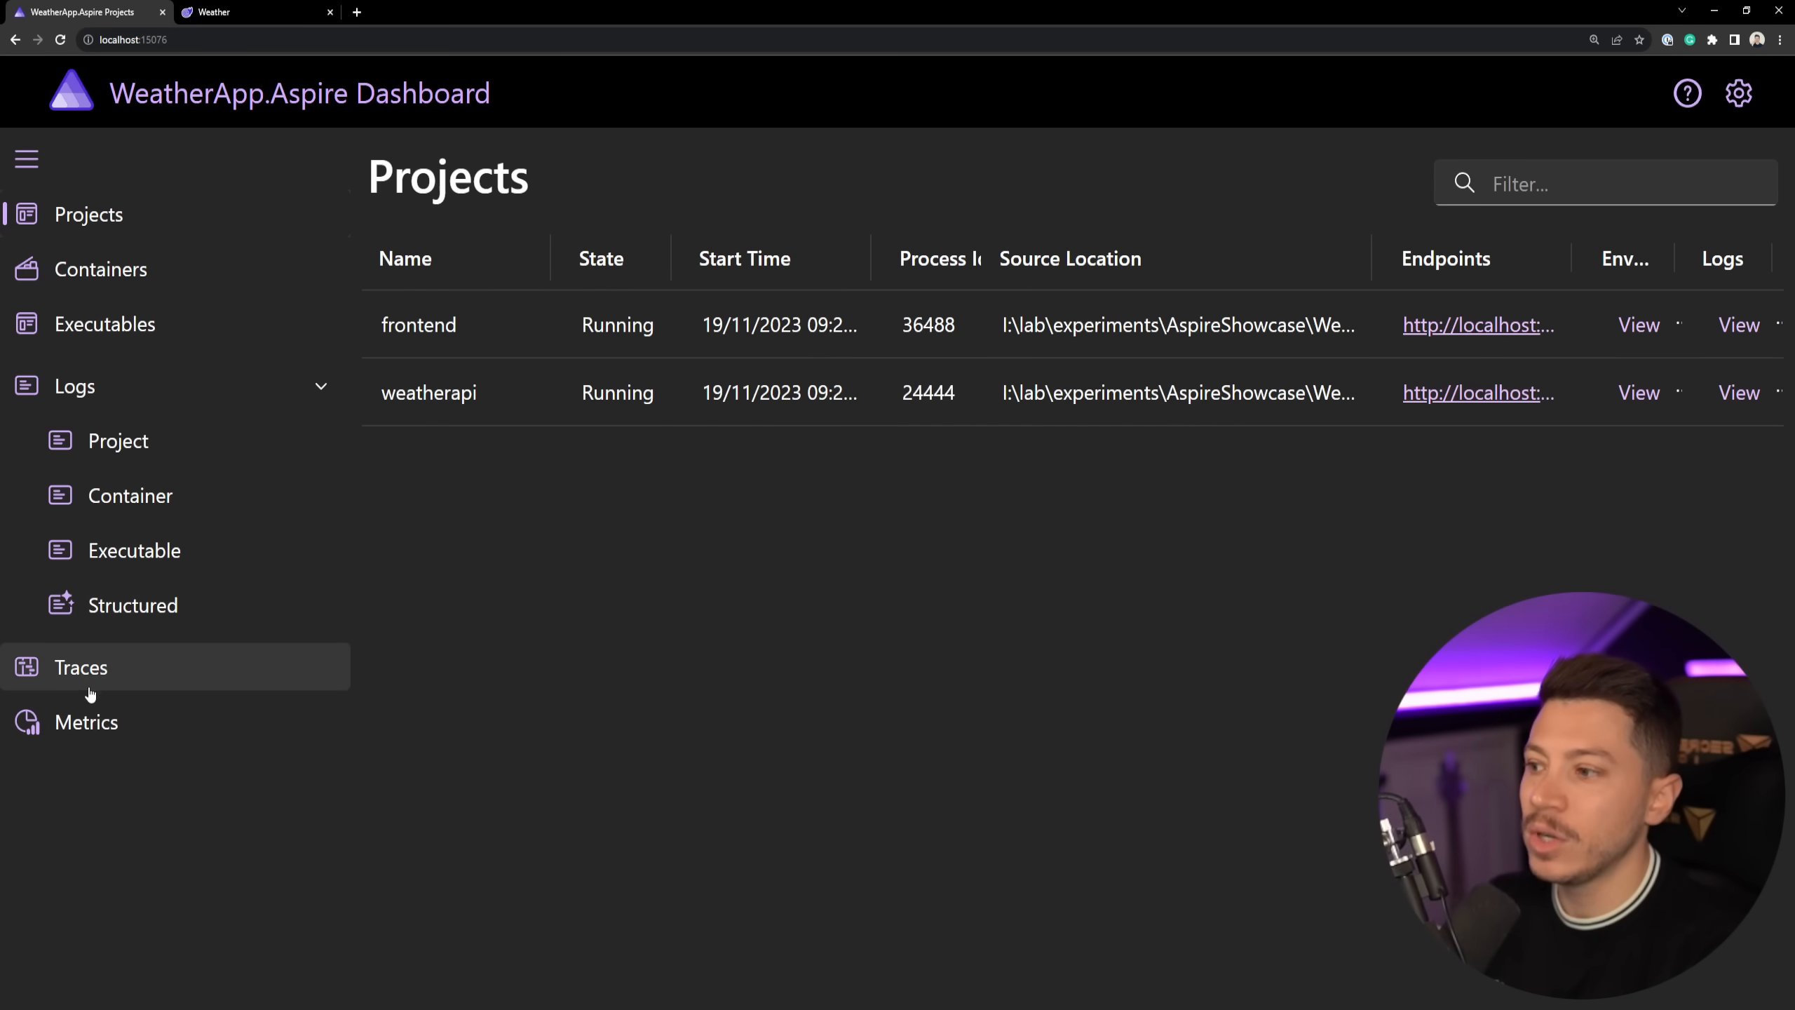
pyautogui.click(79, 668)
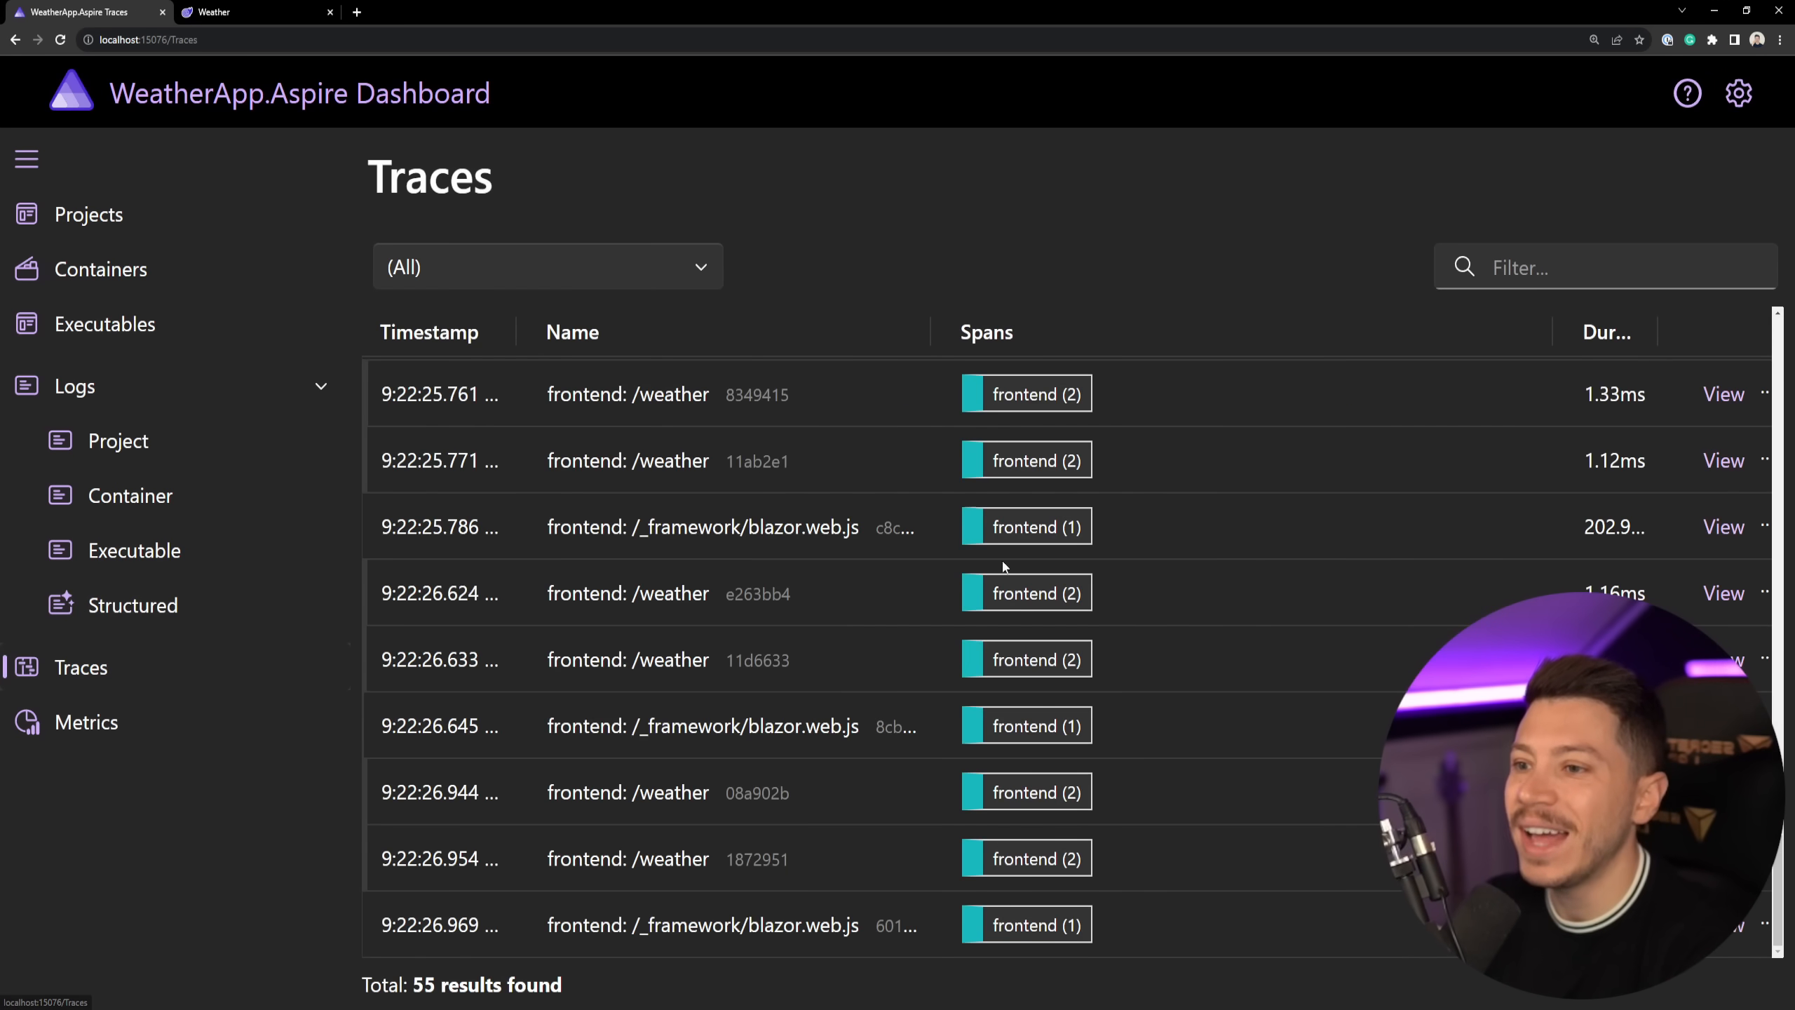
pyautogui.scroll(3)
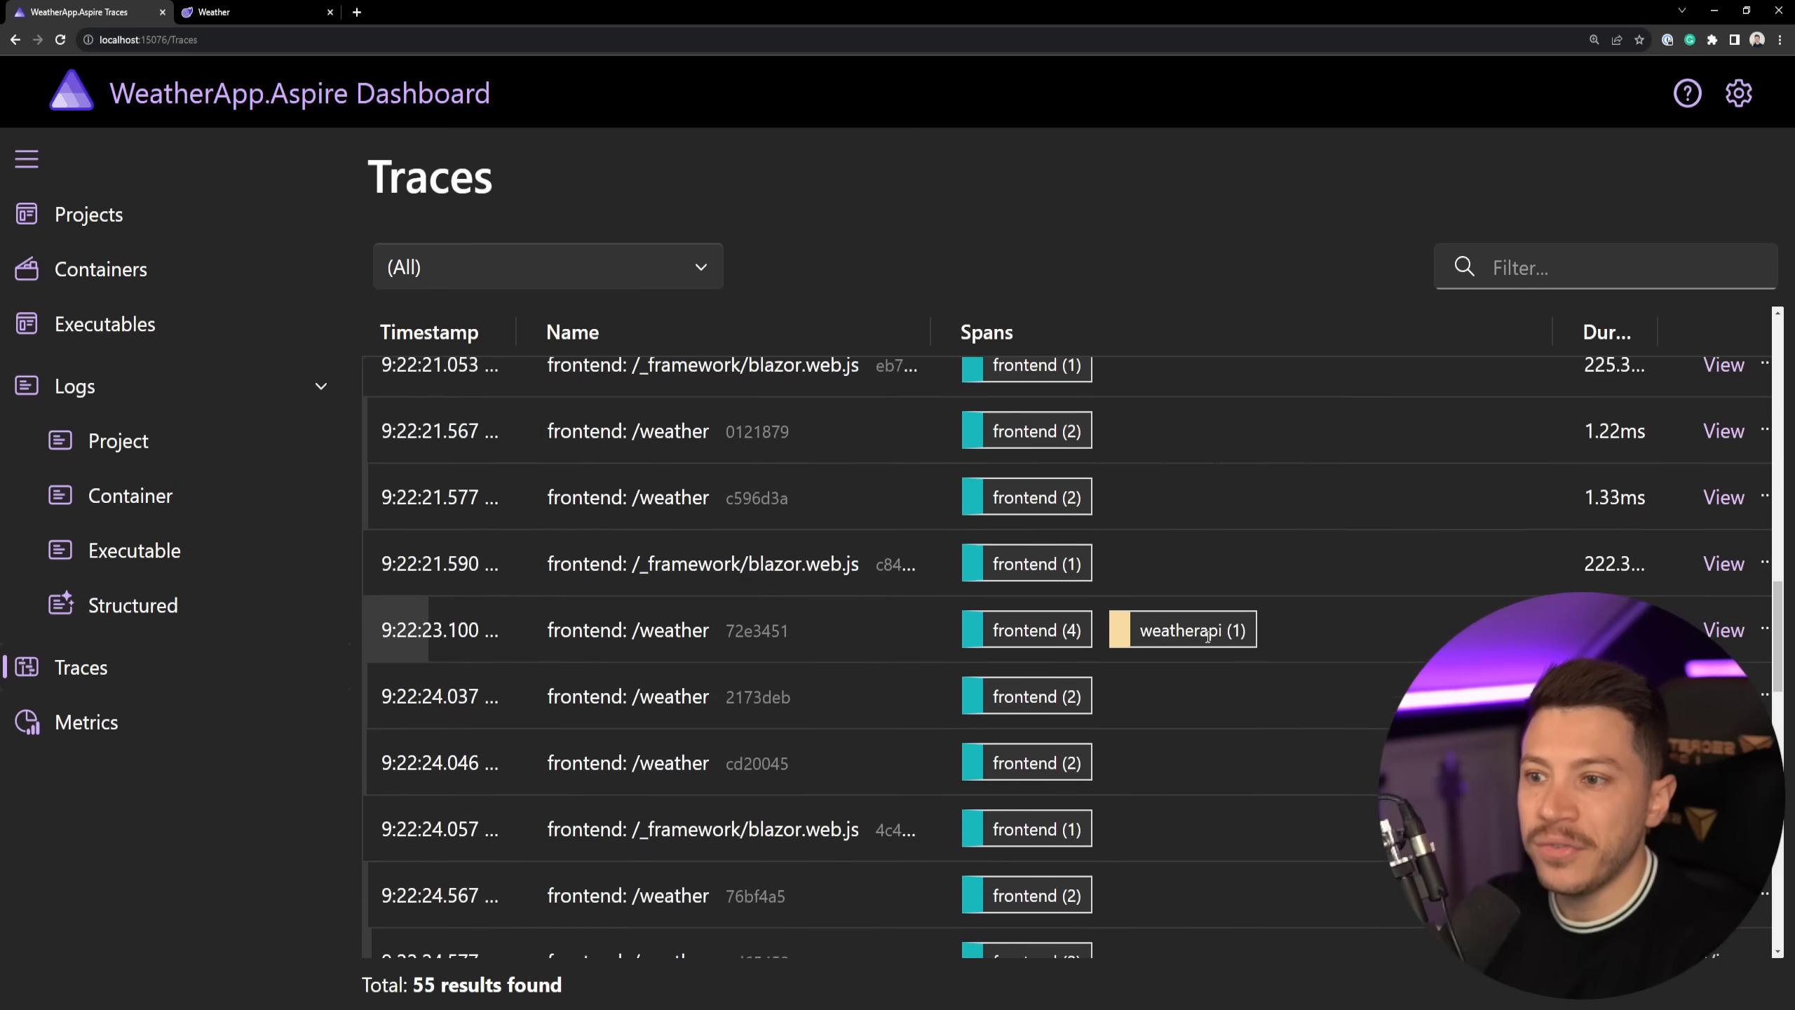
pyautogui.scroll(-3)
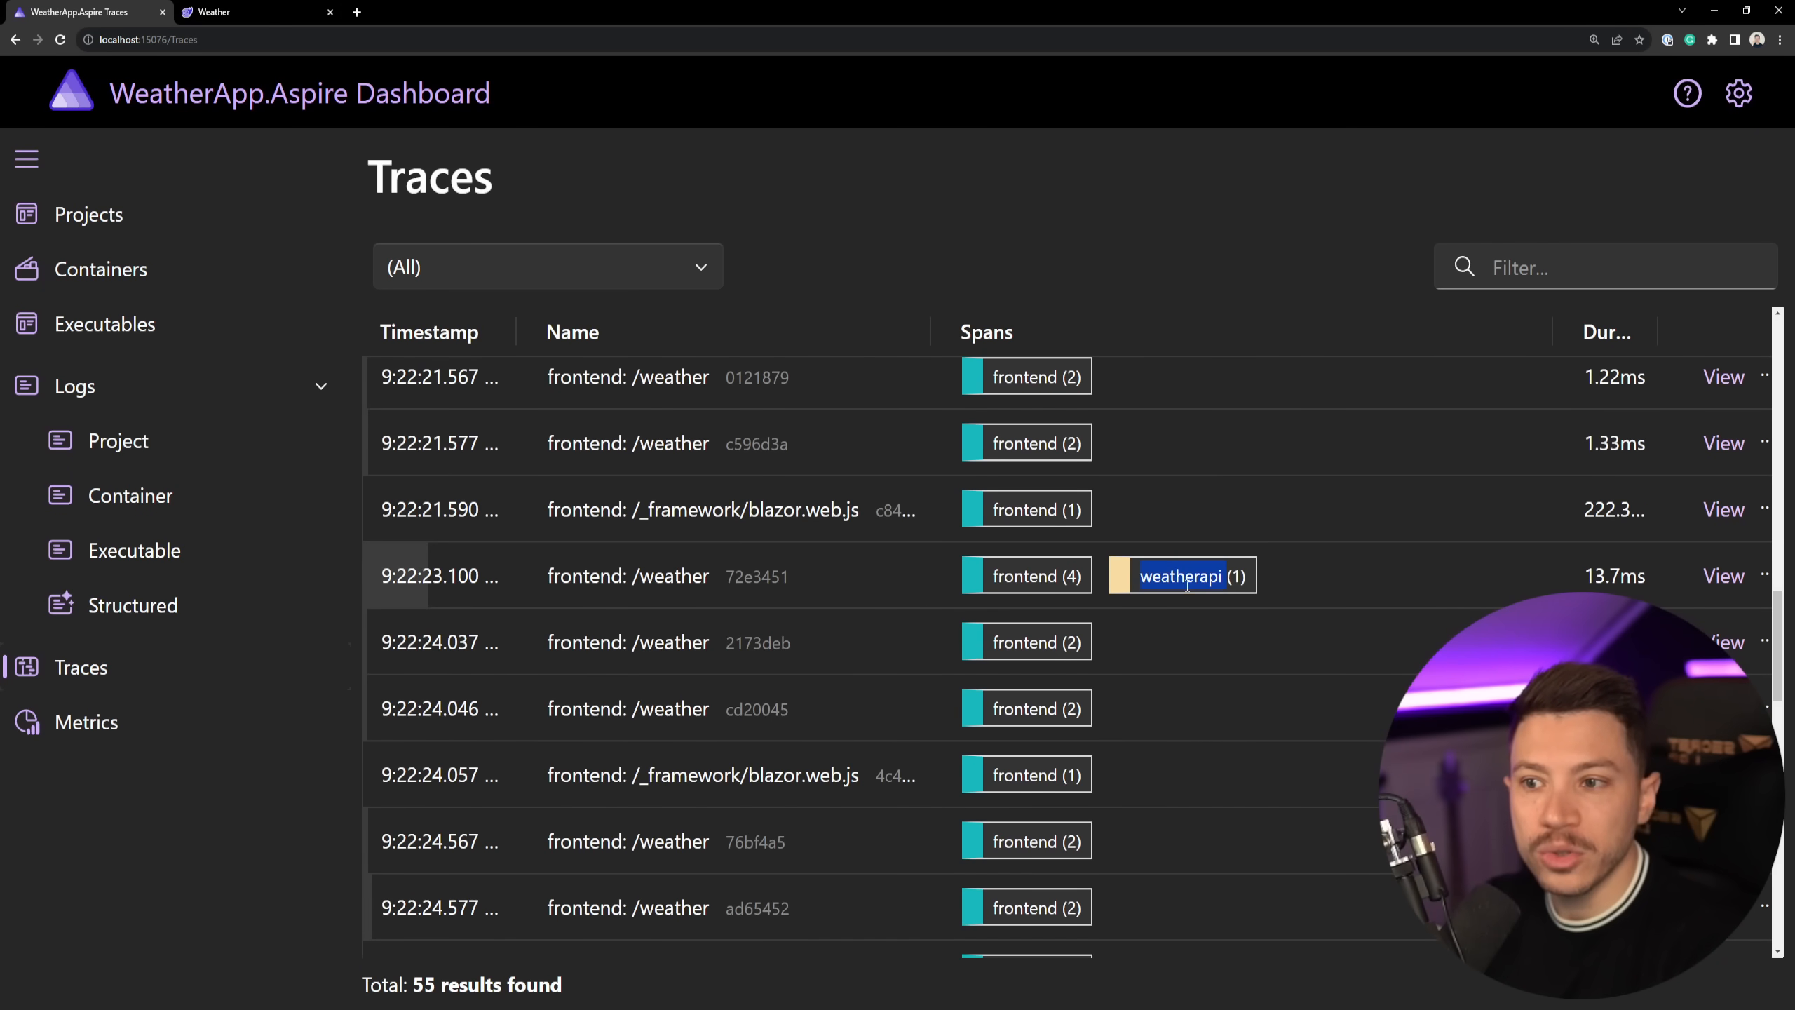
pyautogui.scroll(-3)
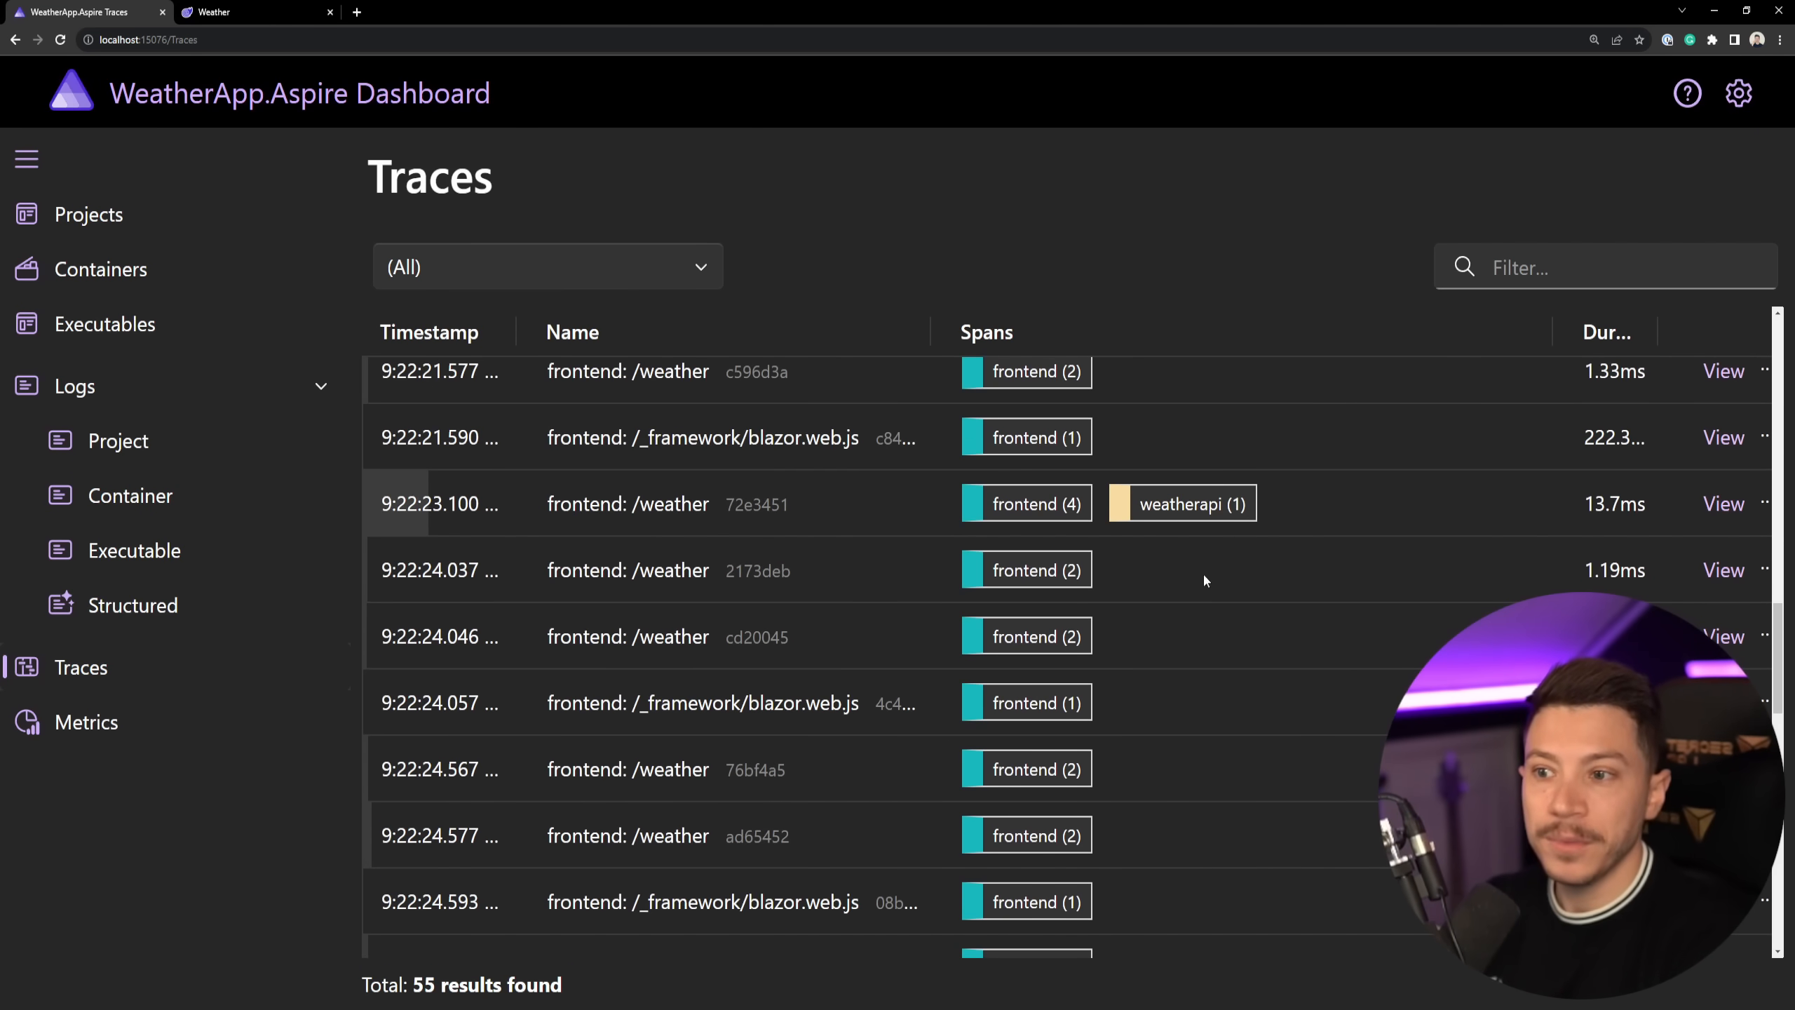
pyautogui.click(1724, 504)
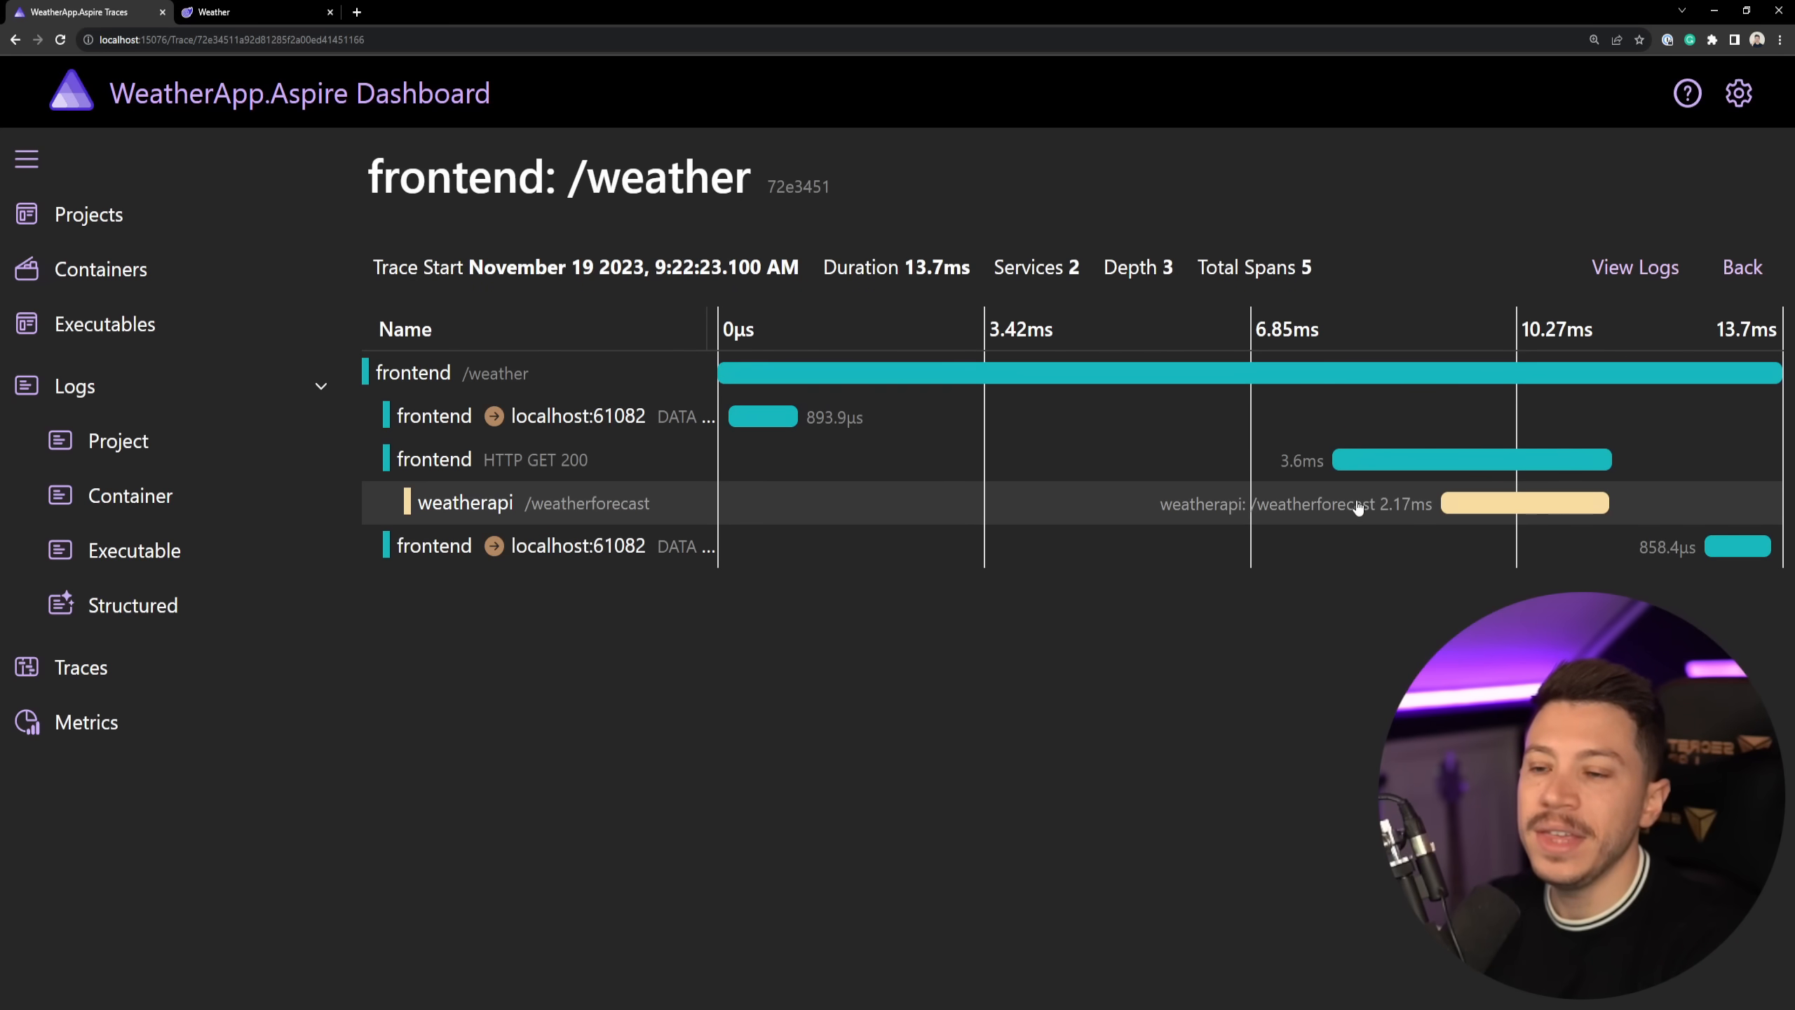
pyautogui.moveTo(993, 311)
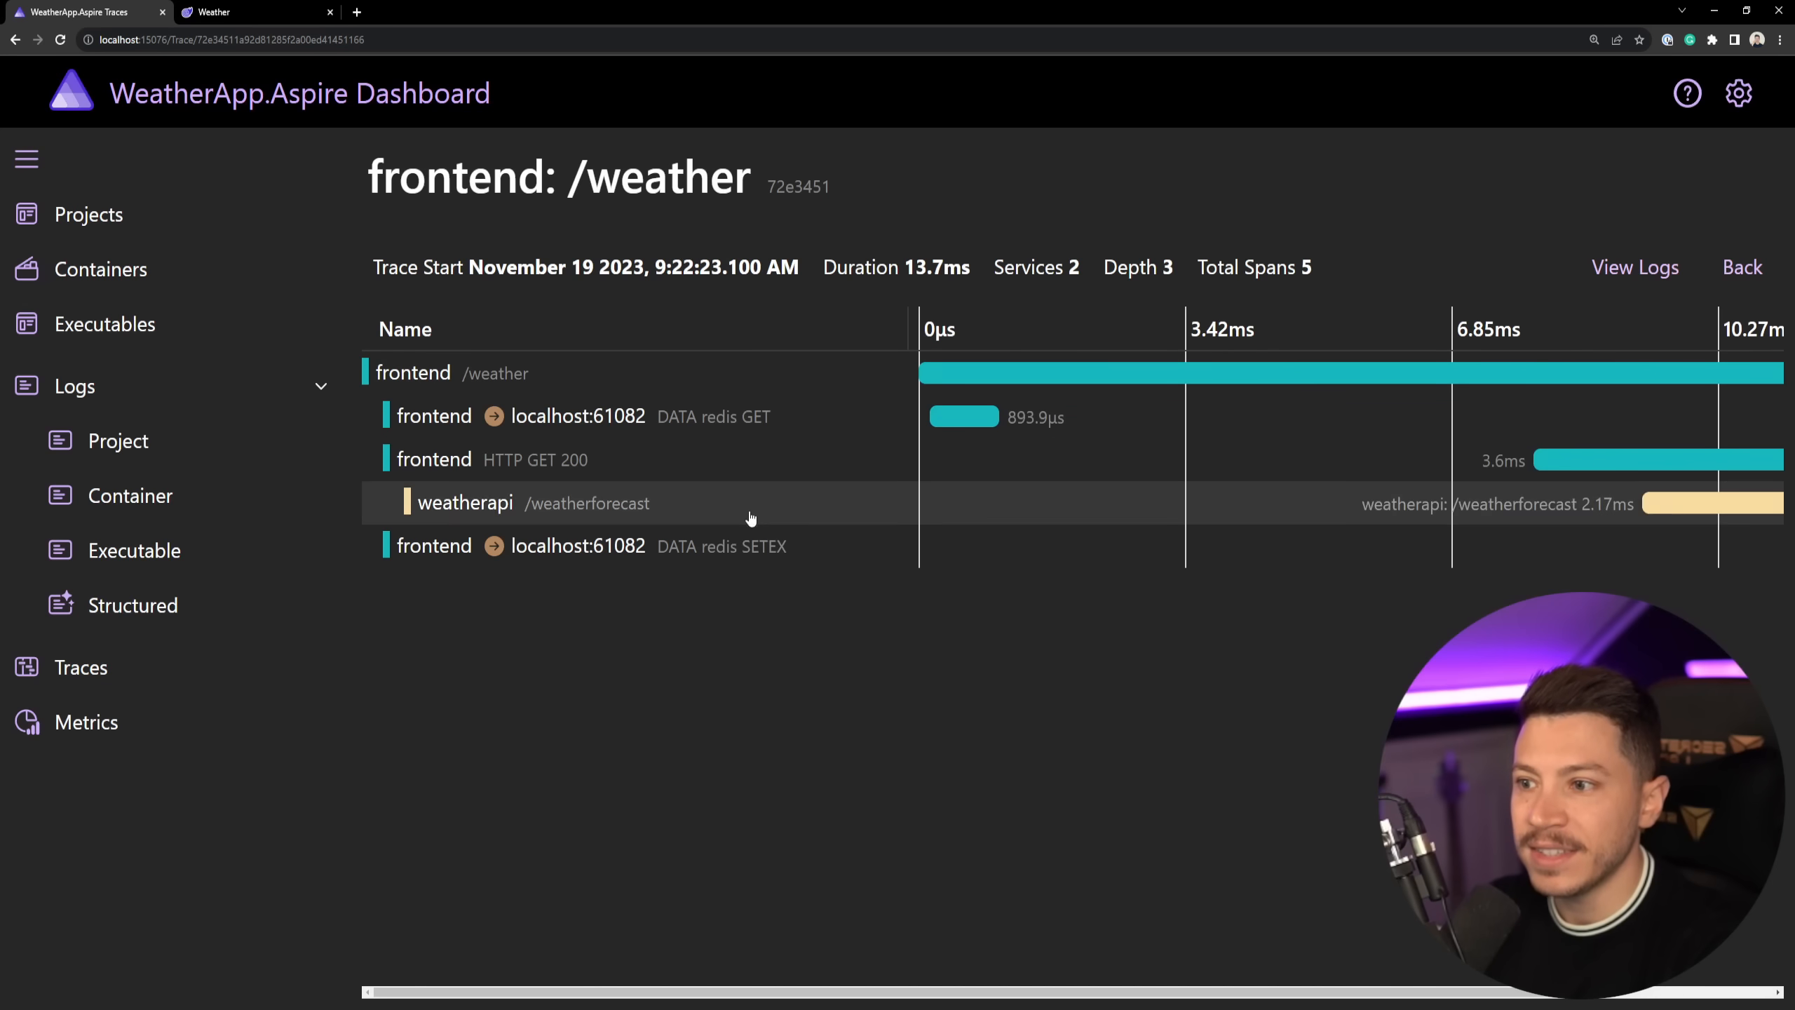
pyautogui.moveTo(750, 546)
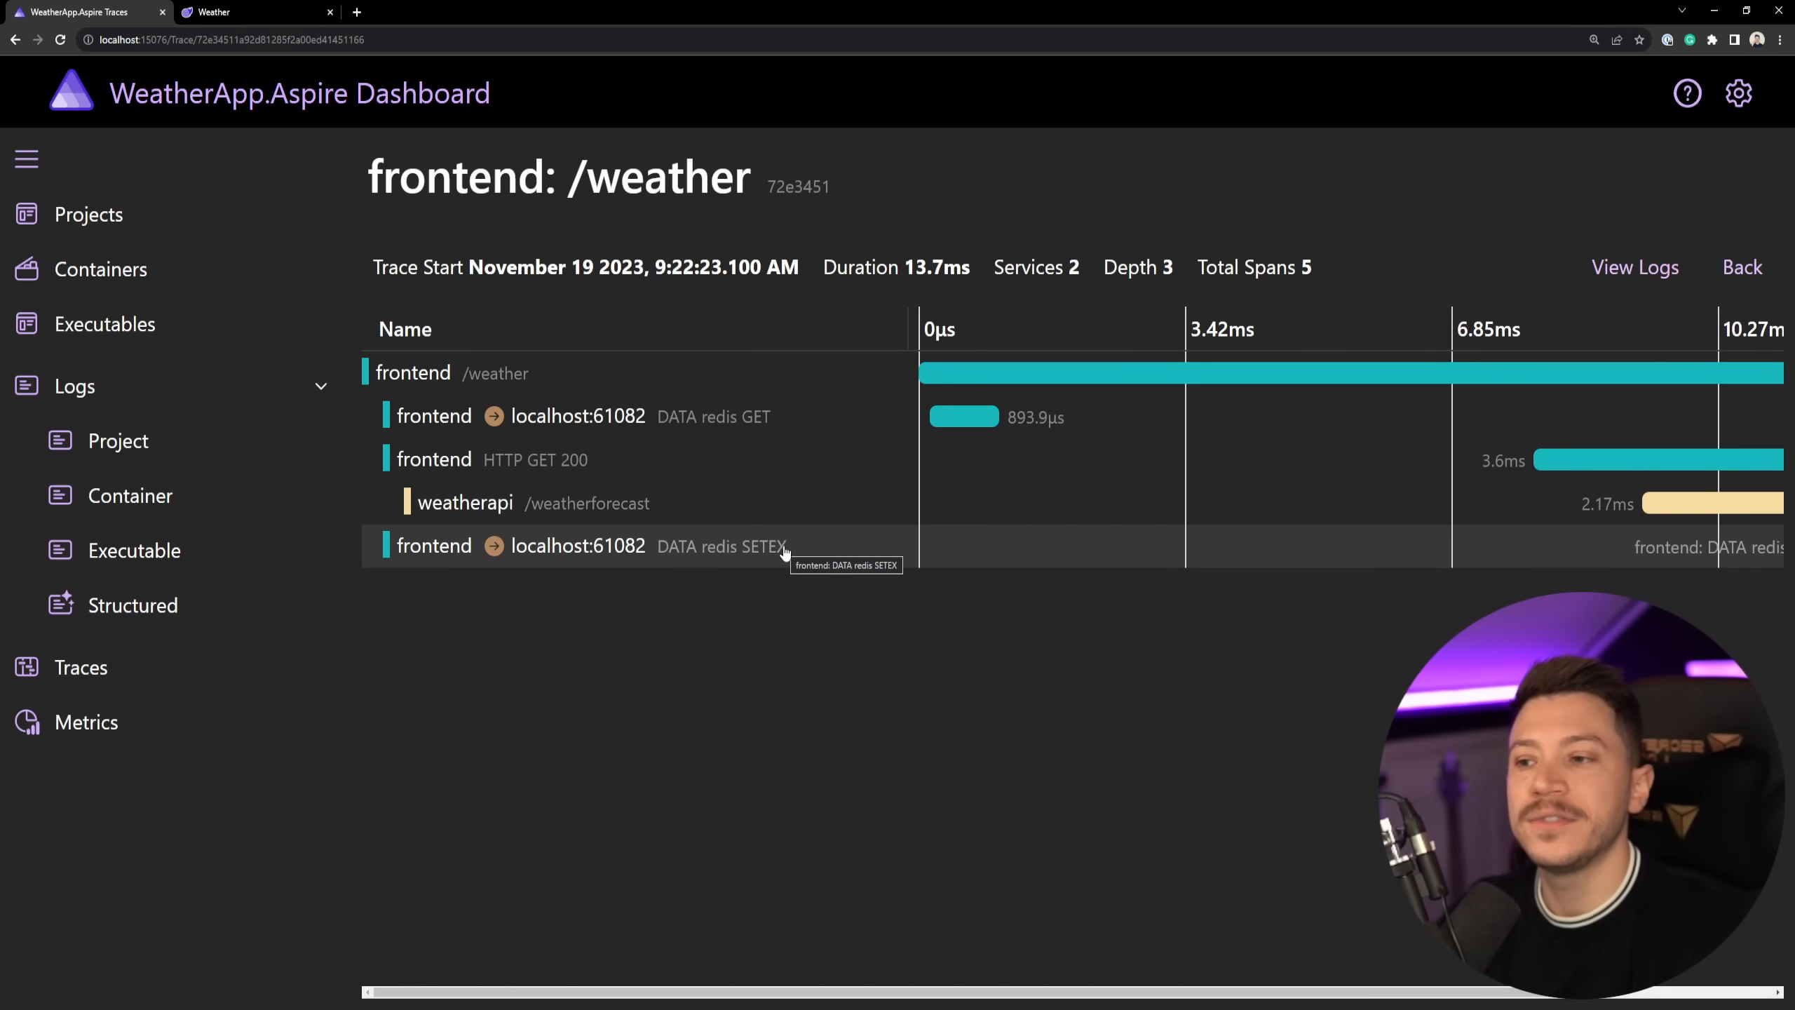
pyautogui.moveTo(452, 555)
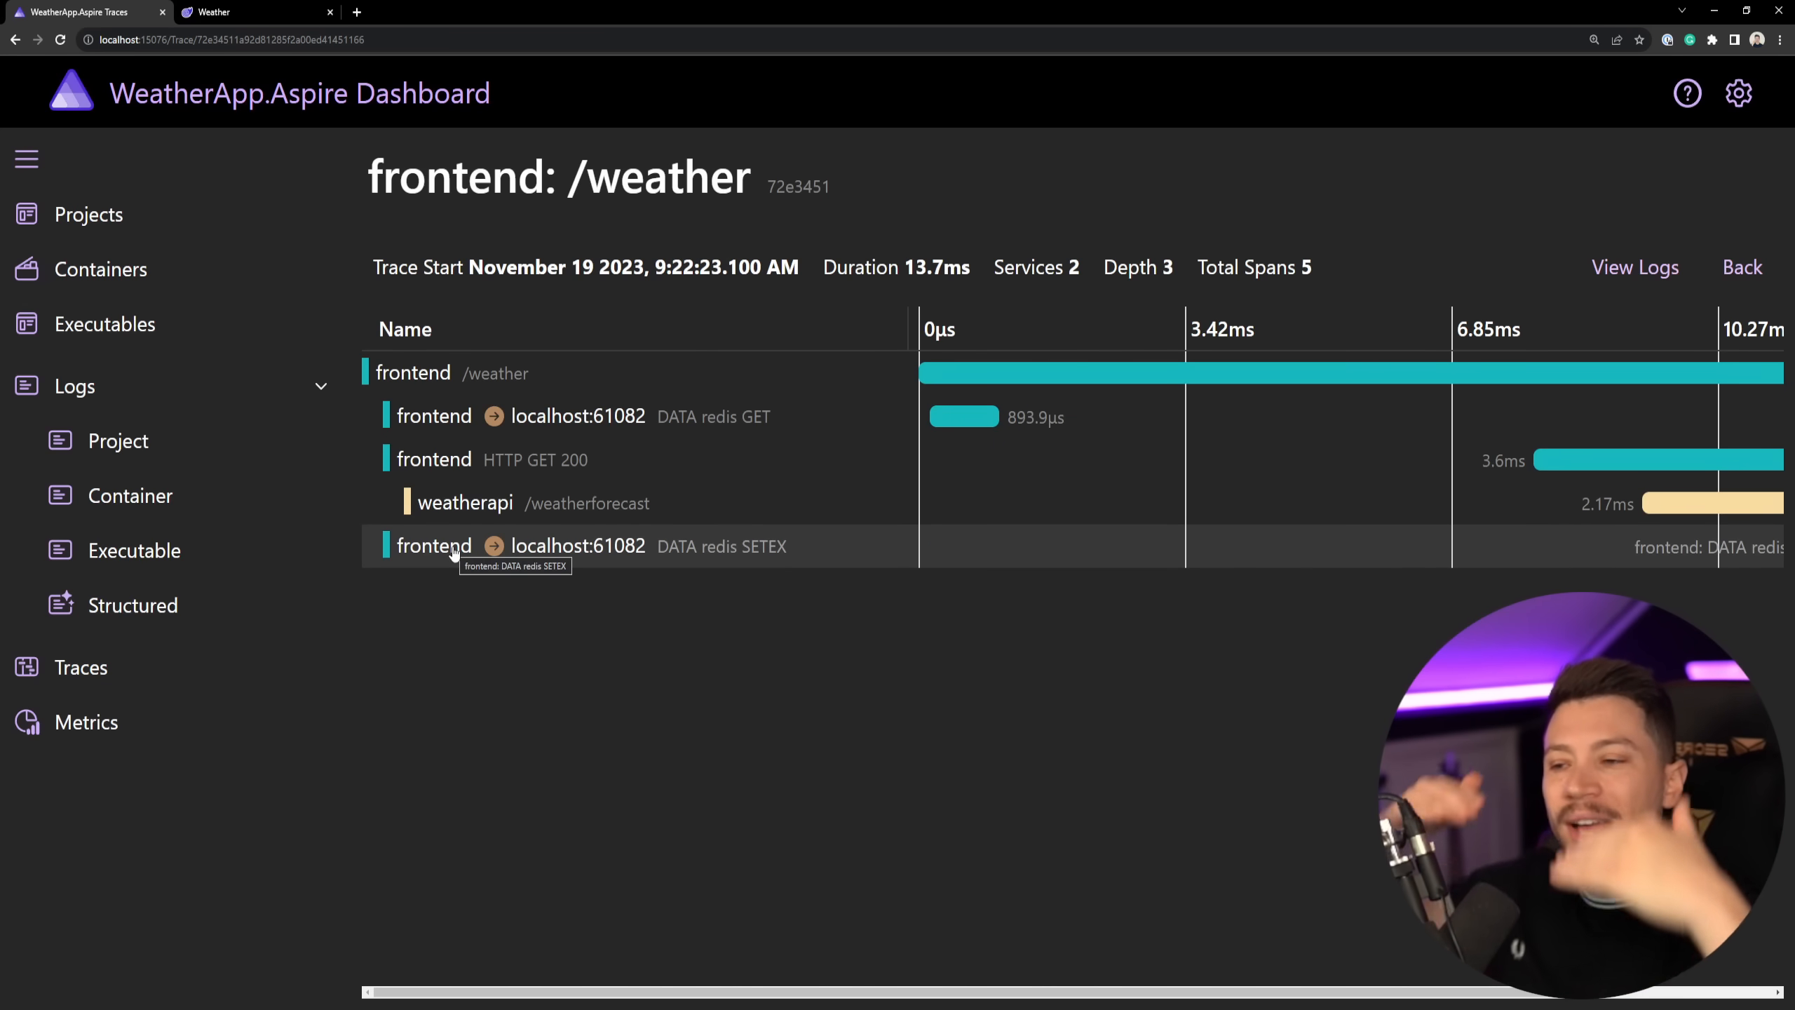
pyautogui.moveTo(908, 319)
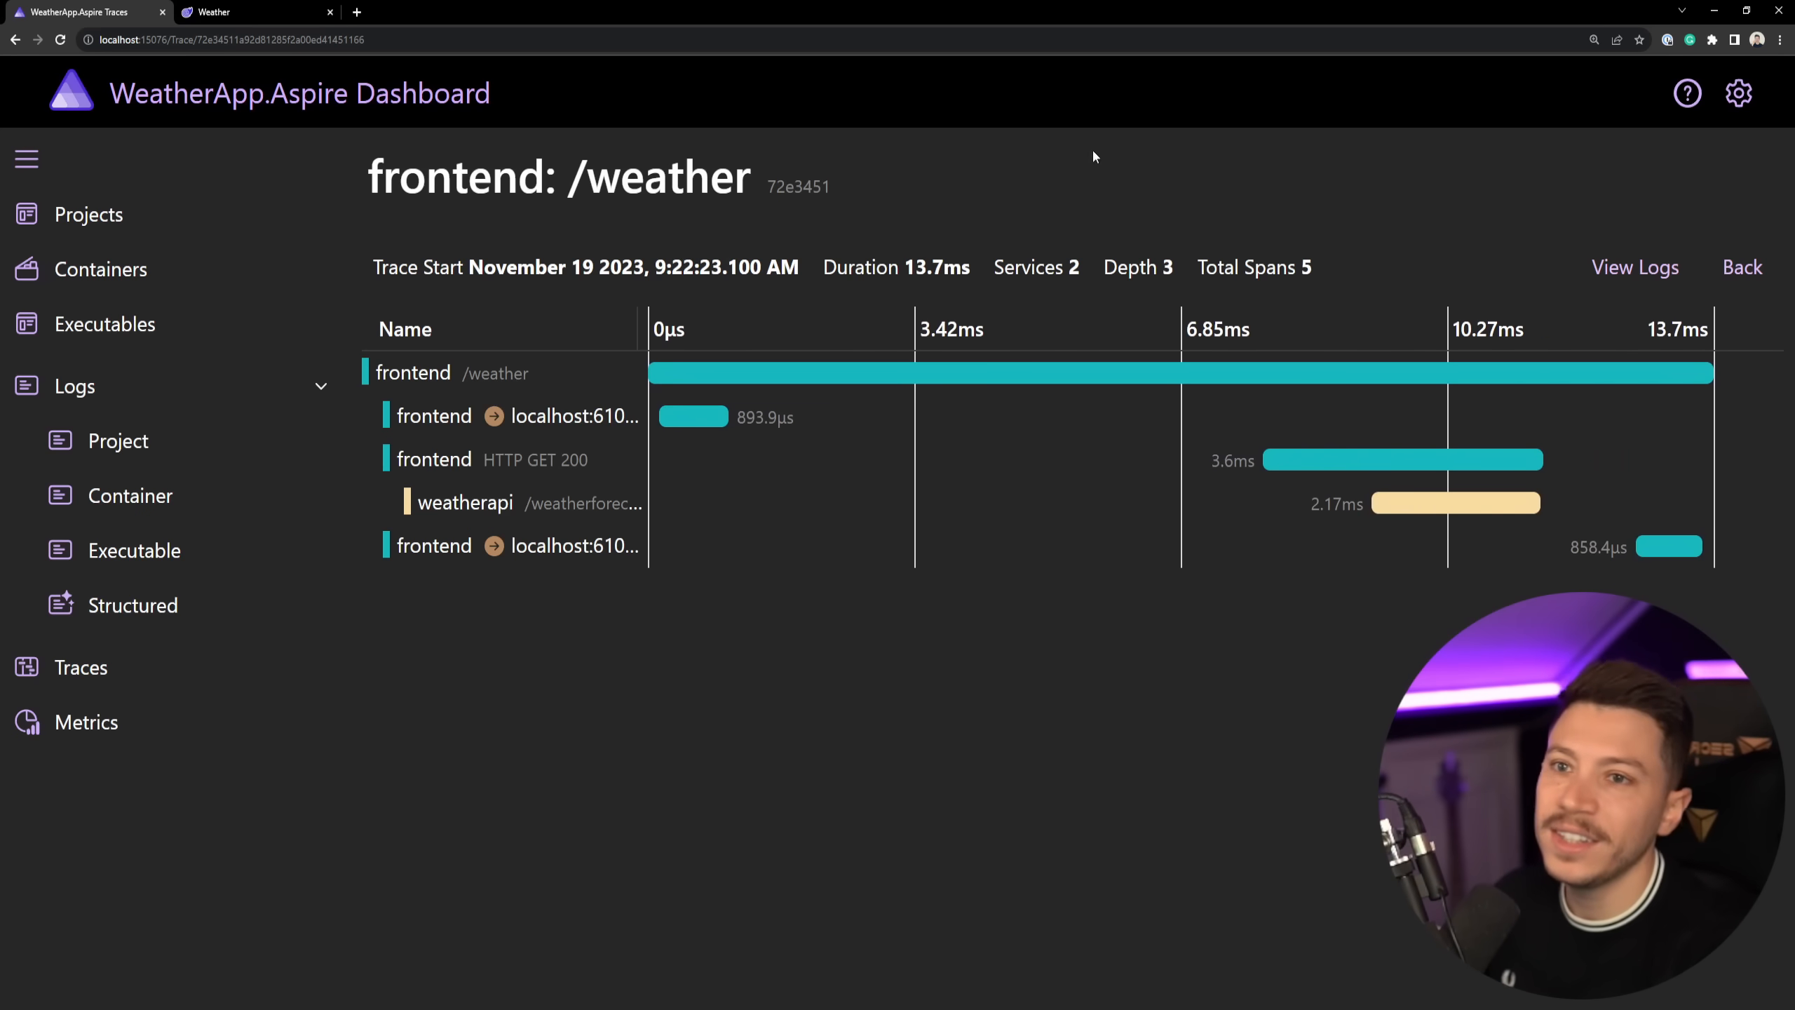
pyautogui.moveTo(758, 277)
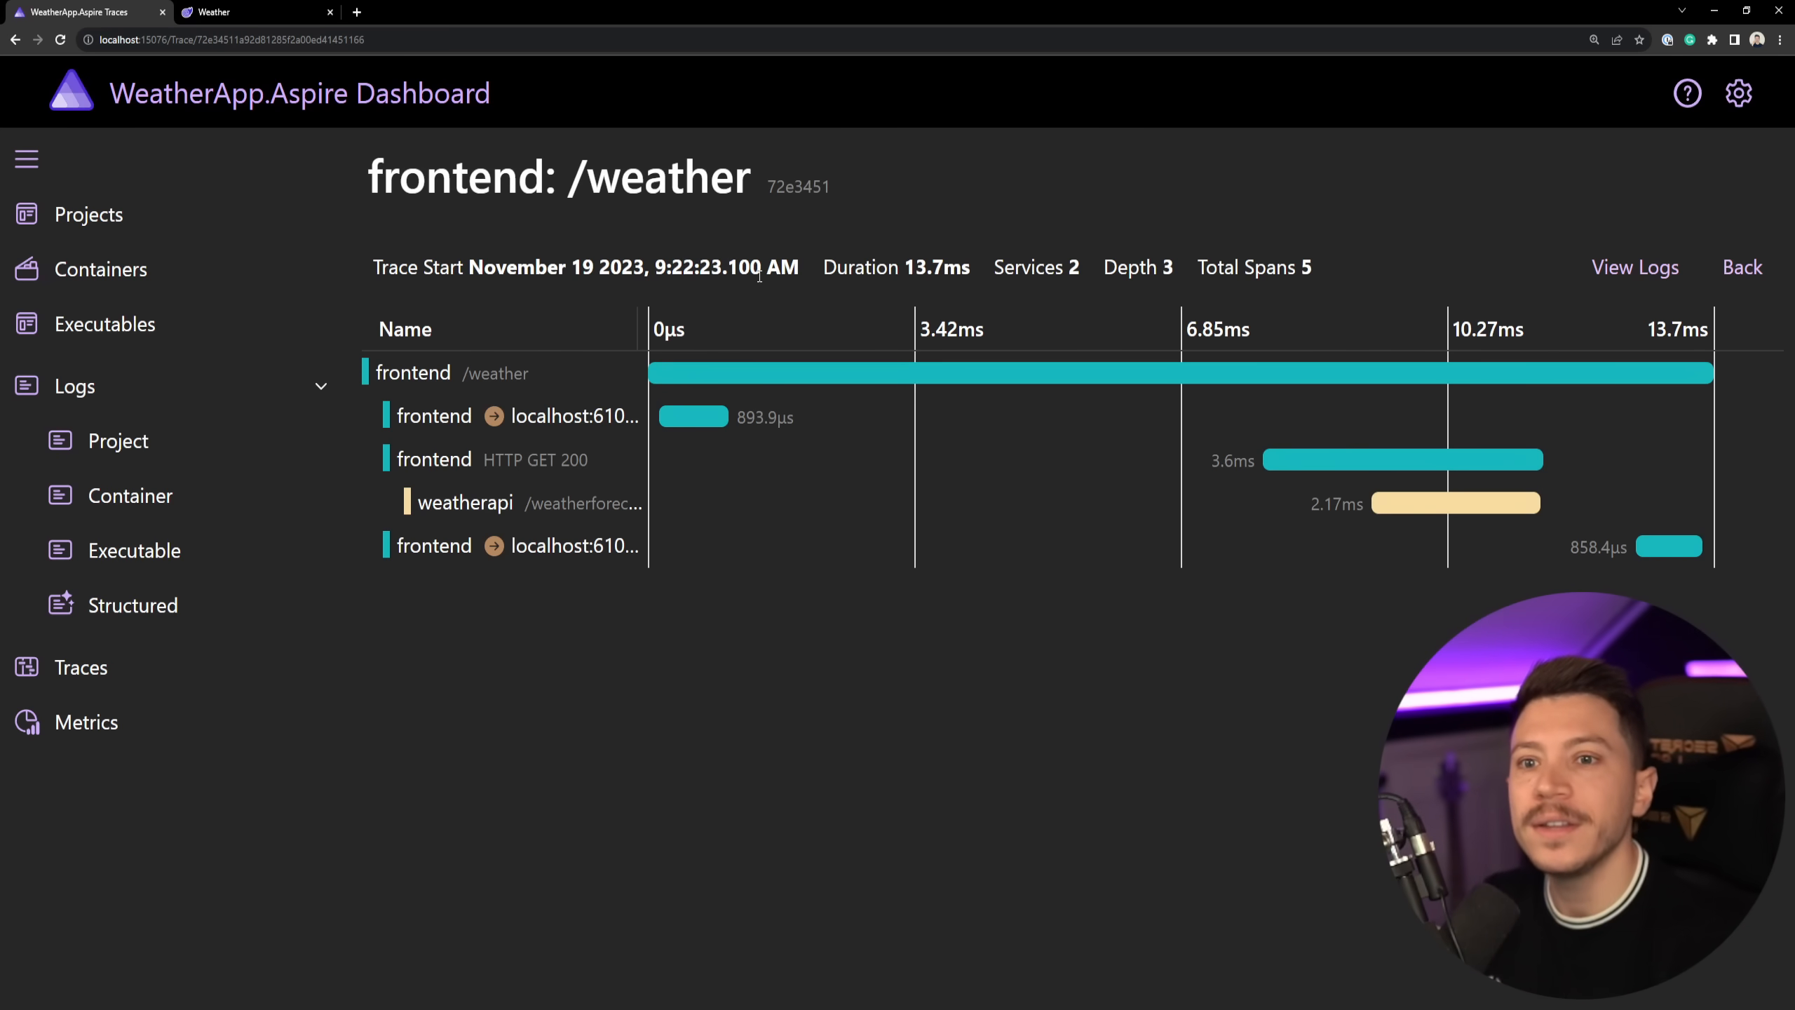
# - Inspect a later cached /weather trace showing only a redis GET span and its details
pyautogui.click(1742, 266)
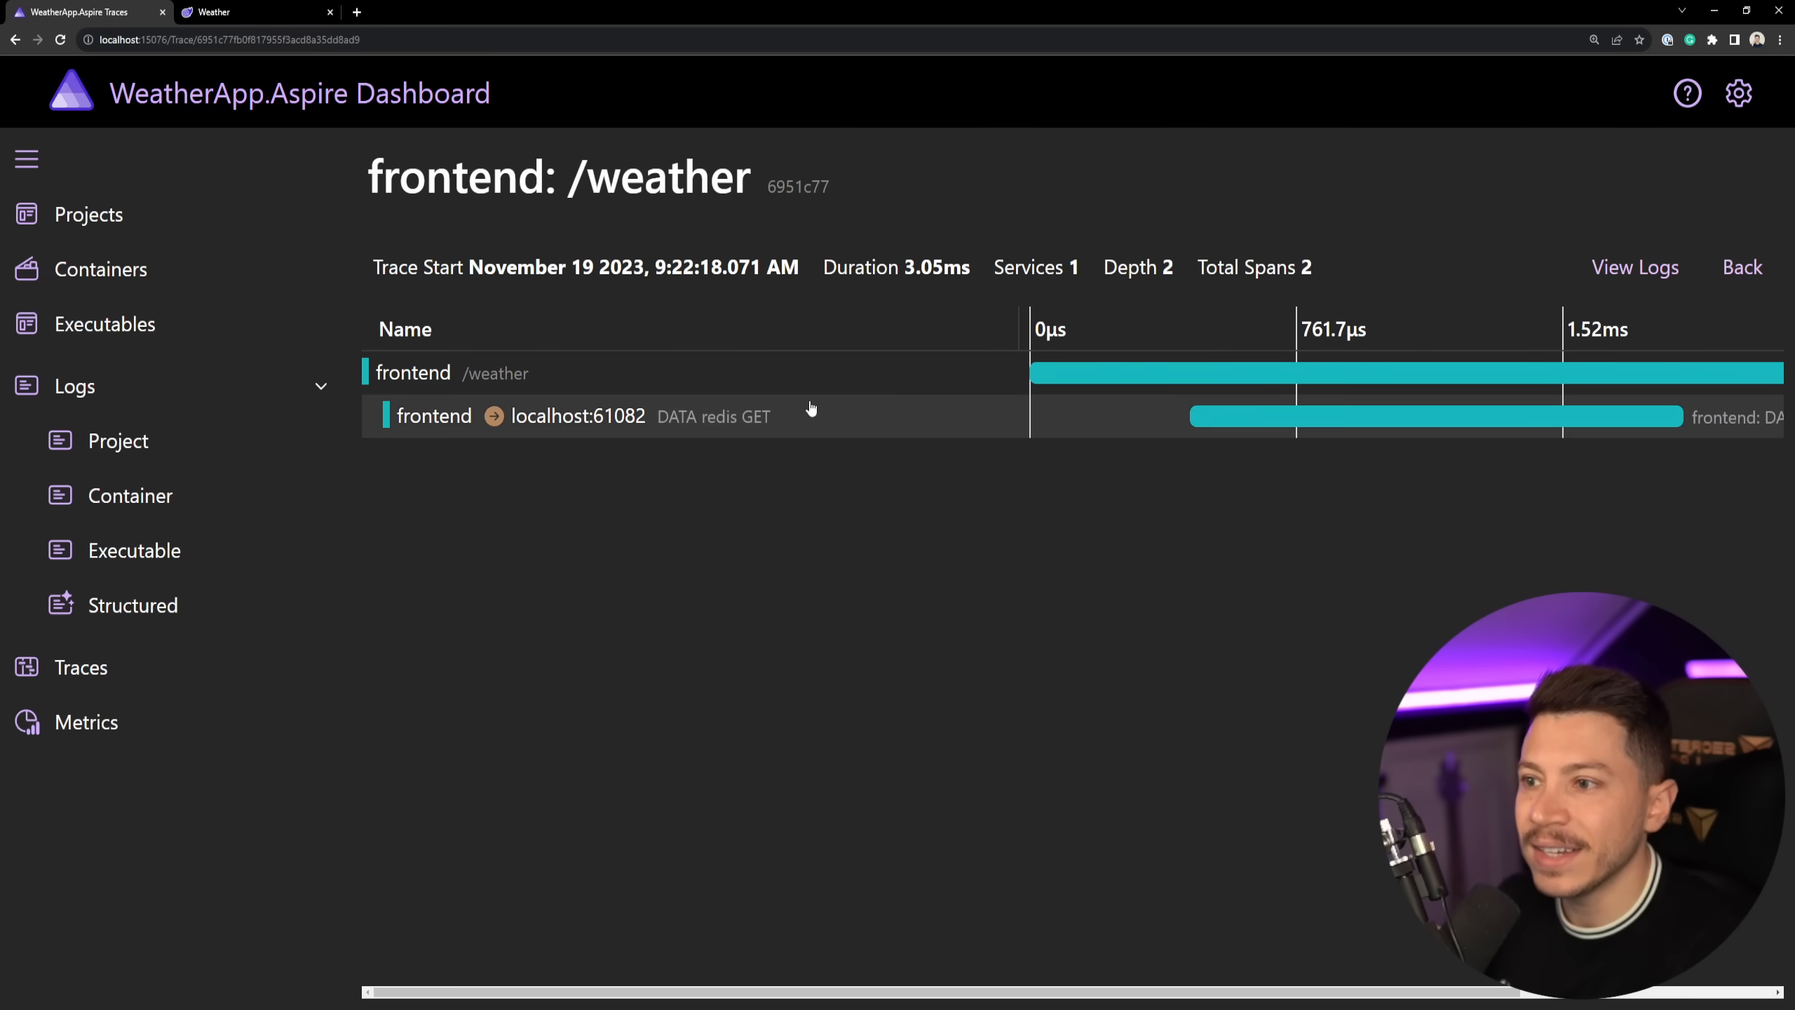
pyautogui.moveTo(714, 422)
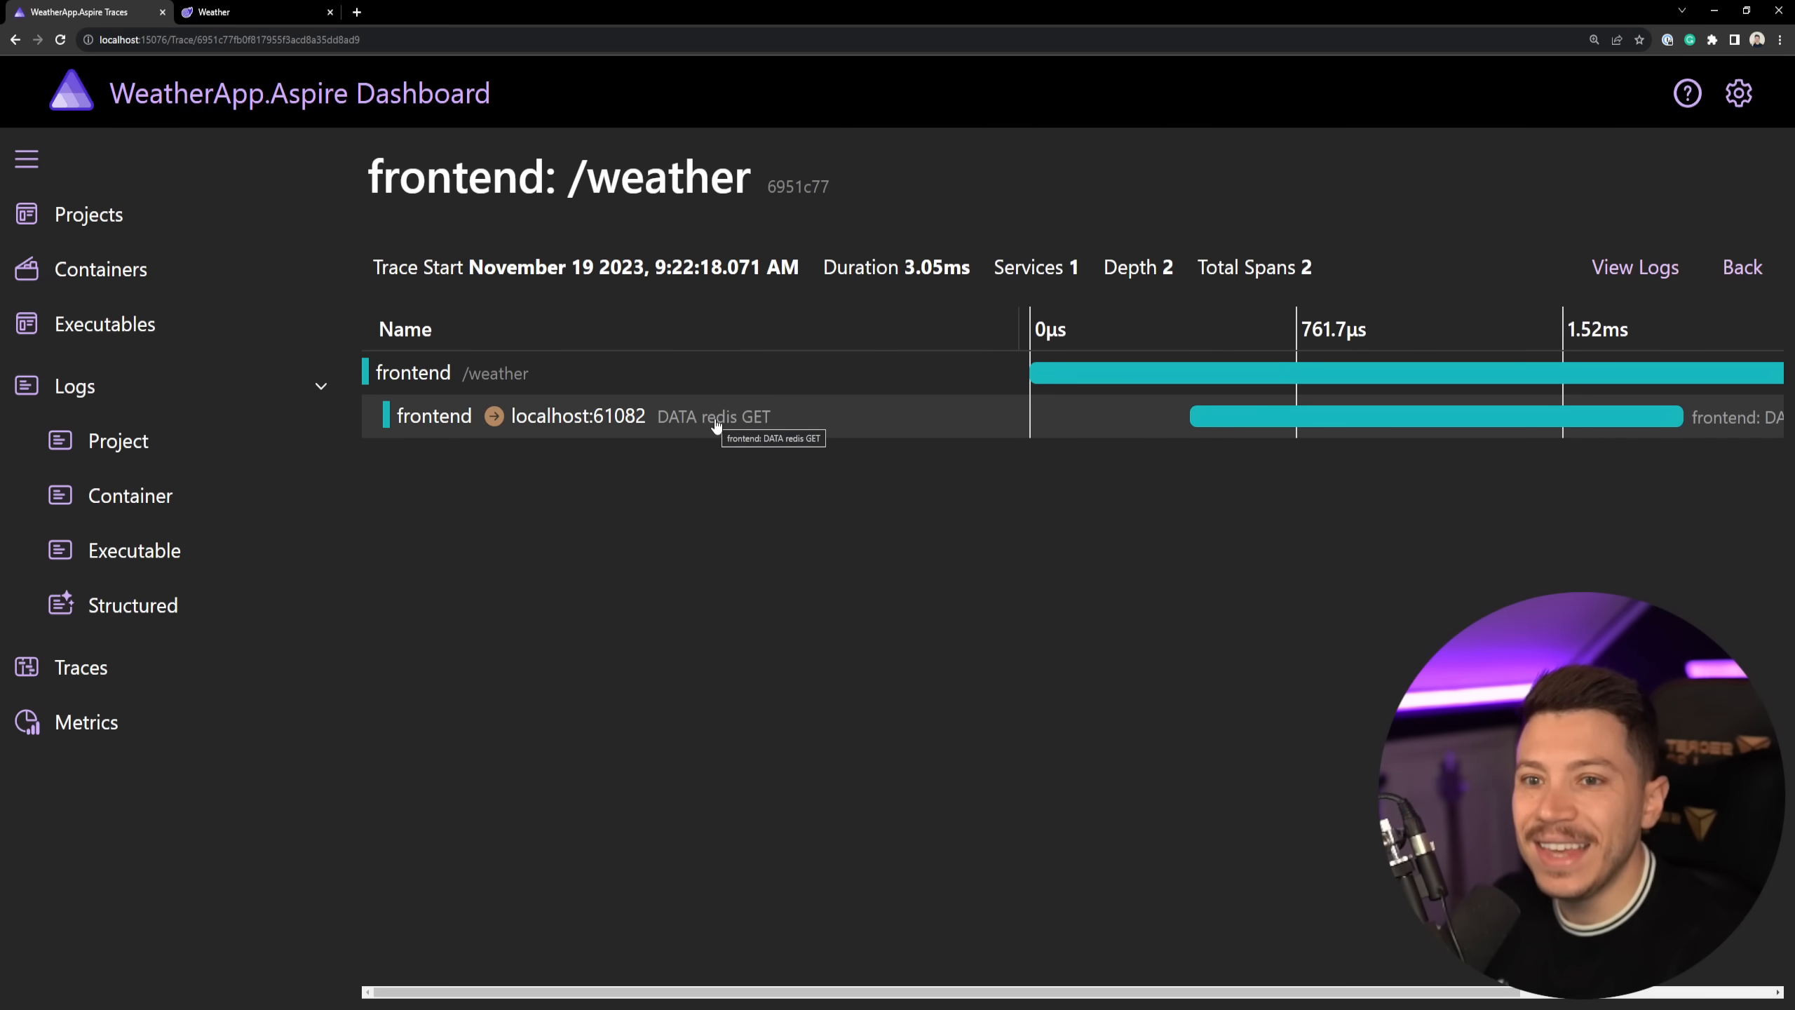
pyautogui.moveTo(1026, 325)
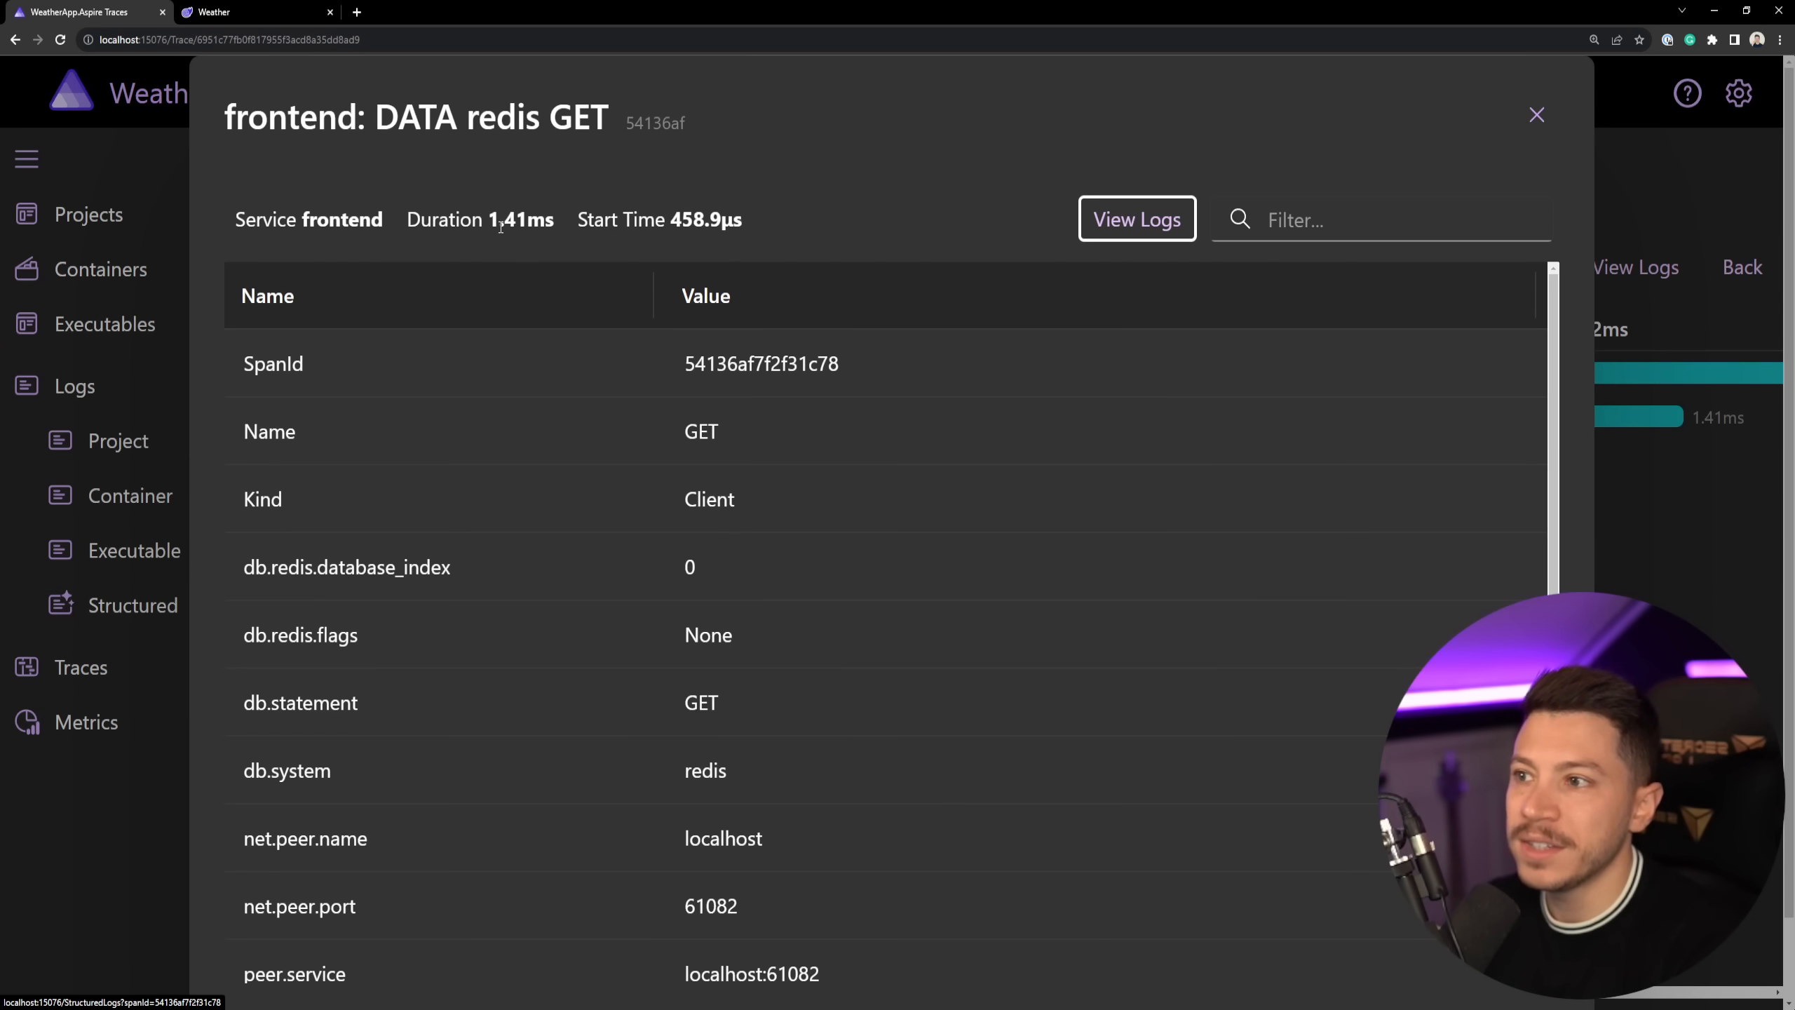
pyautogui.click(1537, 115)
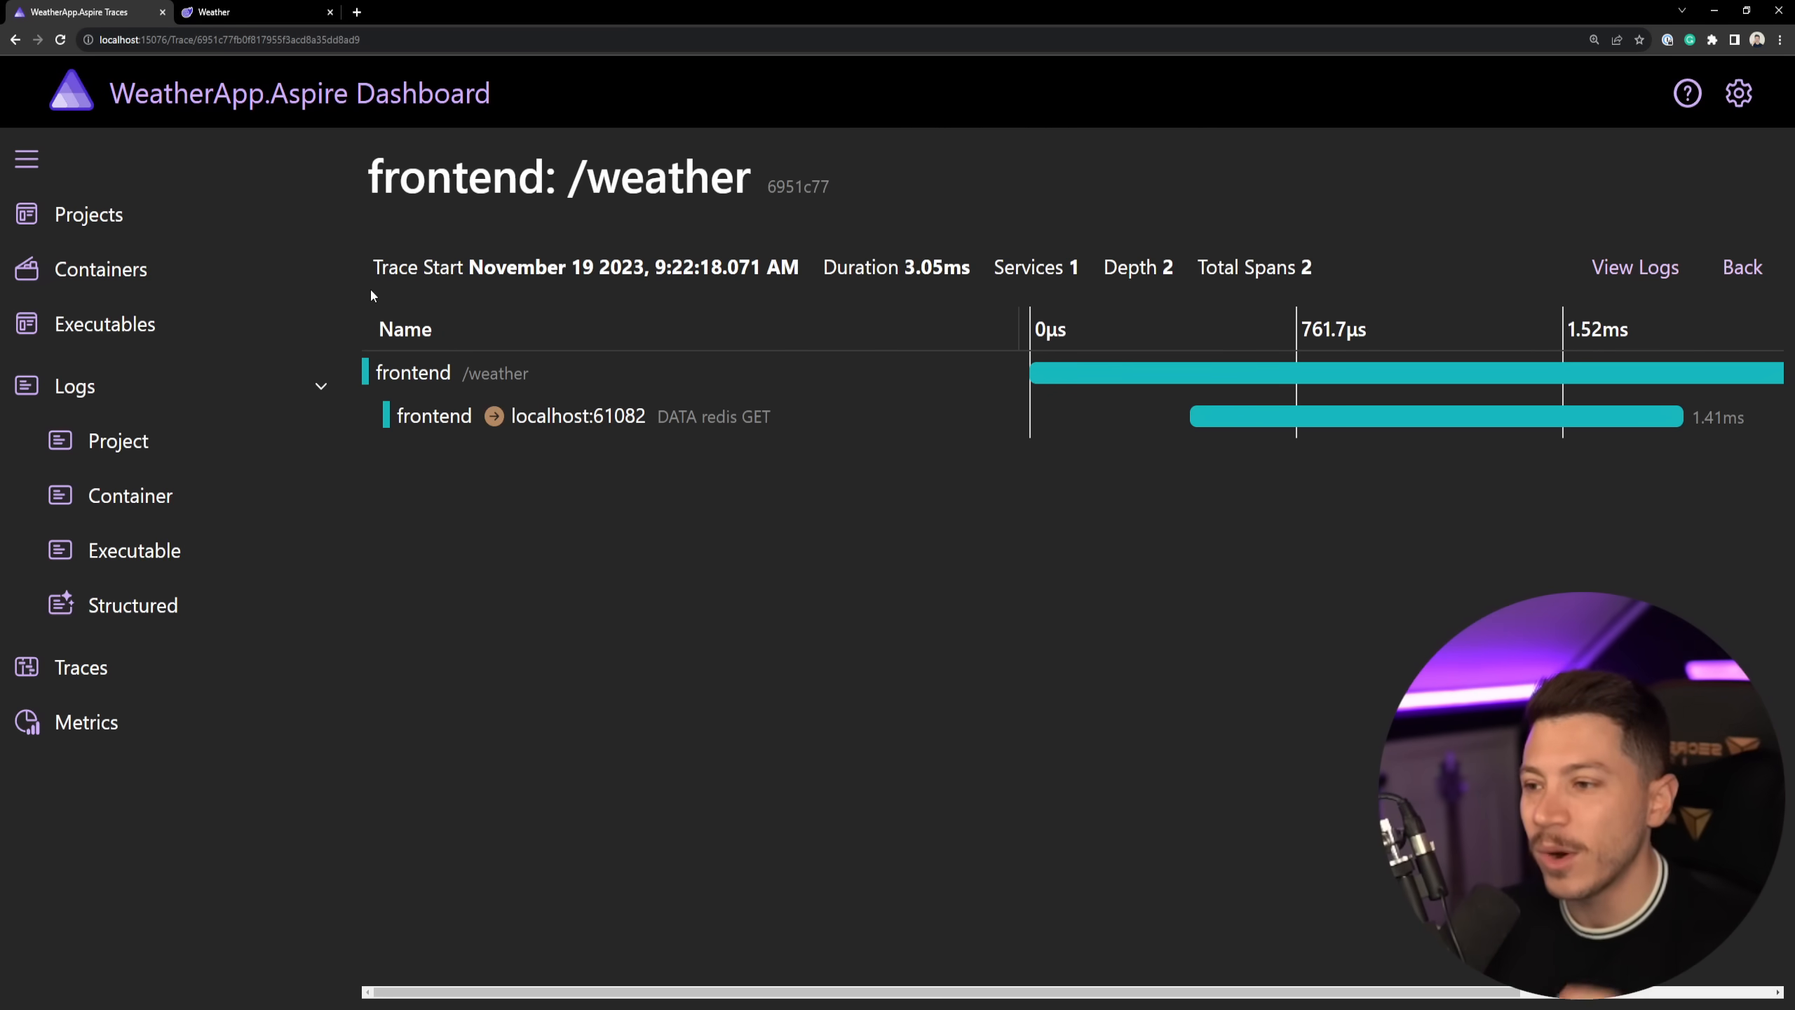
pyautogui.moveTo(332, 948)
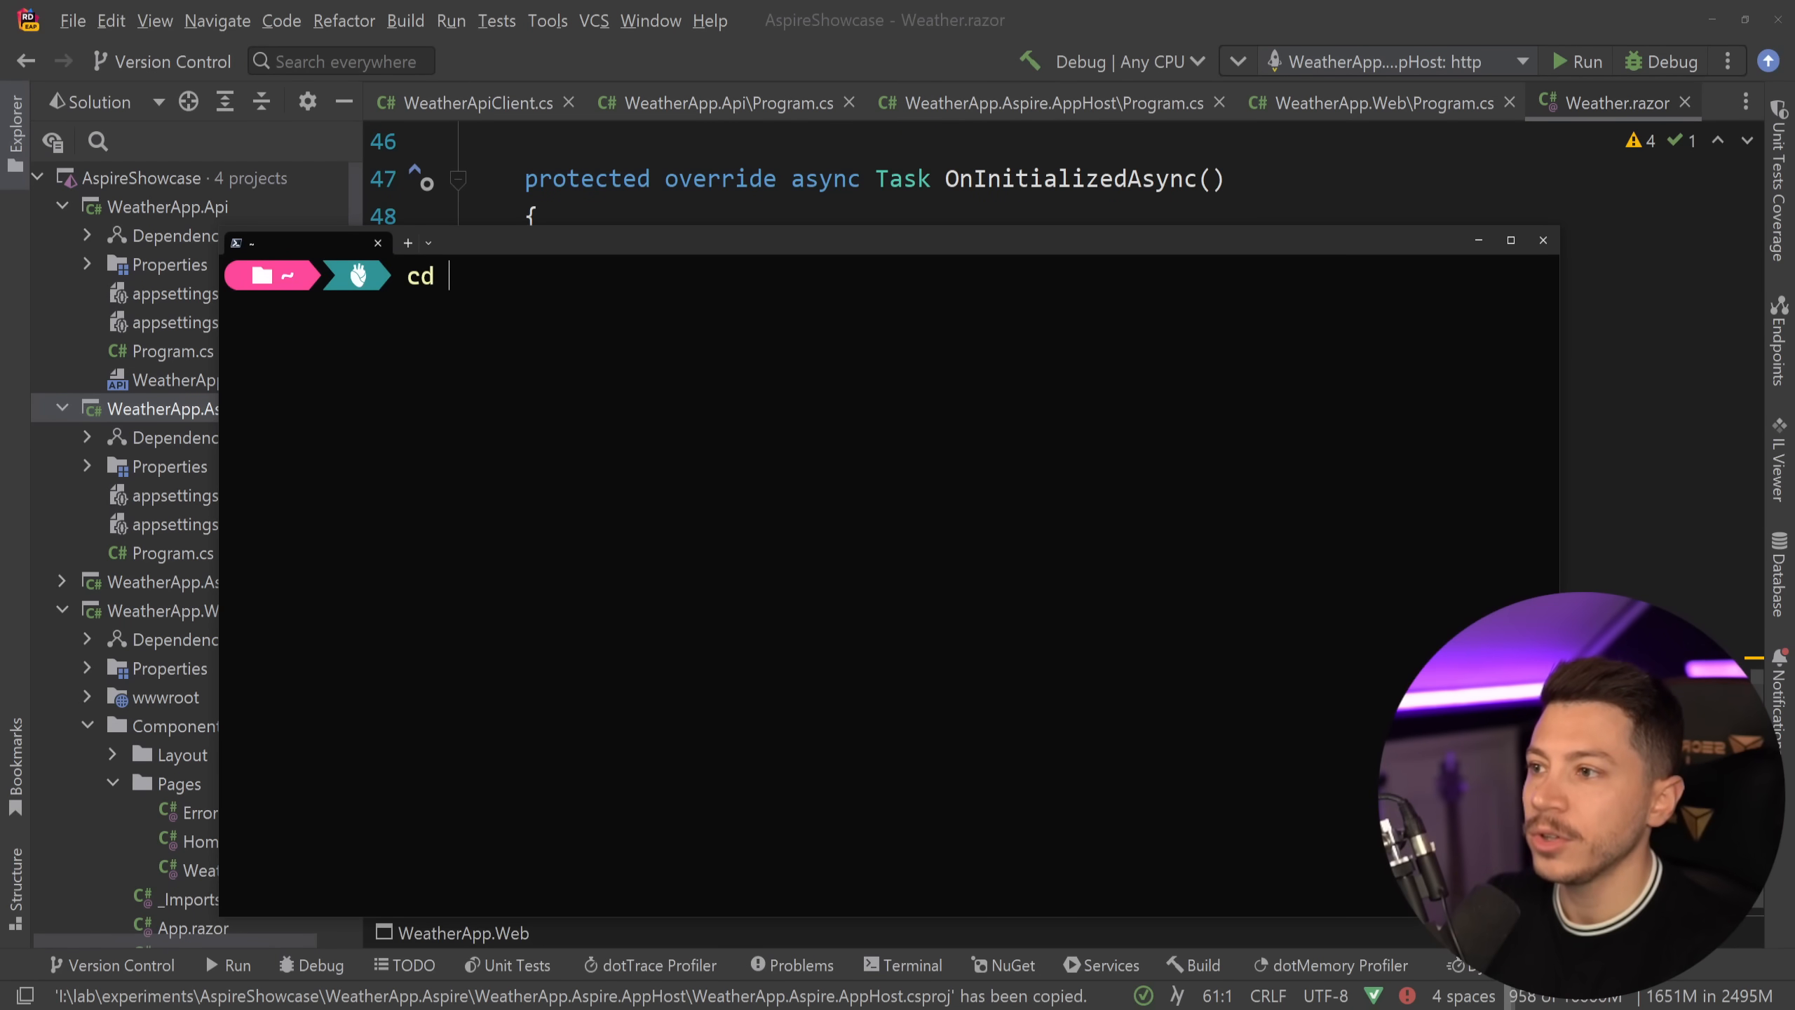
# - From the WeatherApp.Aspire.AppHost folder run dotnet run --publisher manifest --output-path manifest.json
pyautogui.write('I:\\lab\\experiments\\AspireShowcase\\WeatherApp.Aspire\\WeatherApp.Aspire.AppHost\\WeatherApp.Aspire.AppHost.csproj')
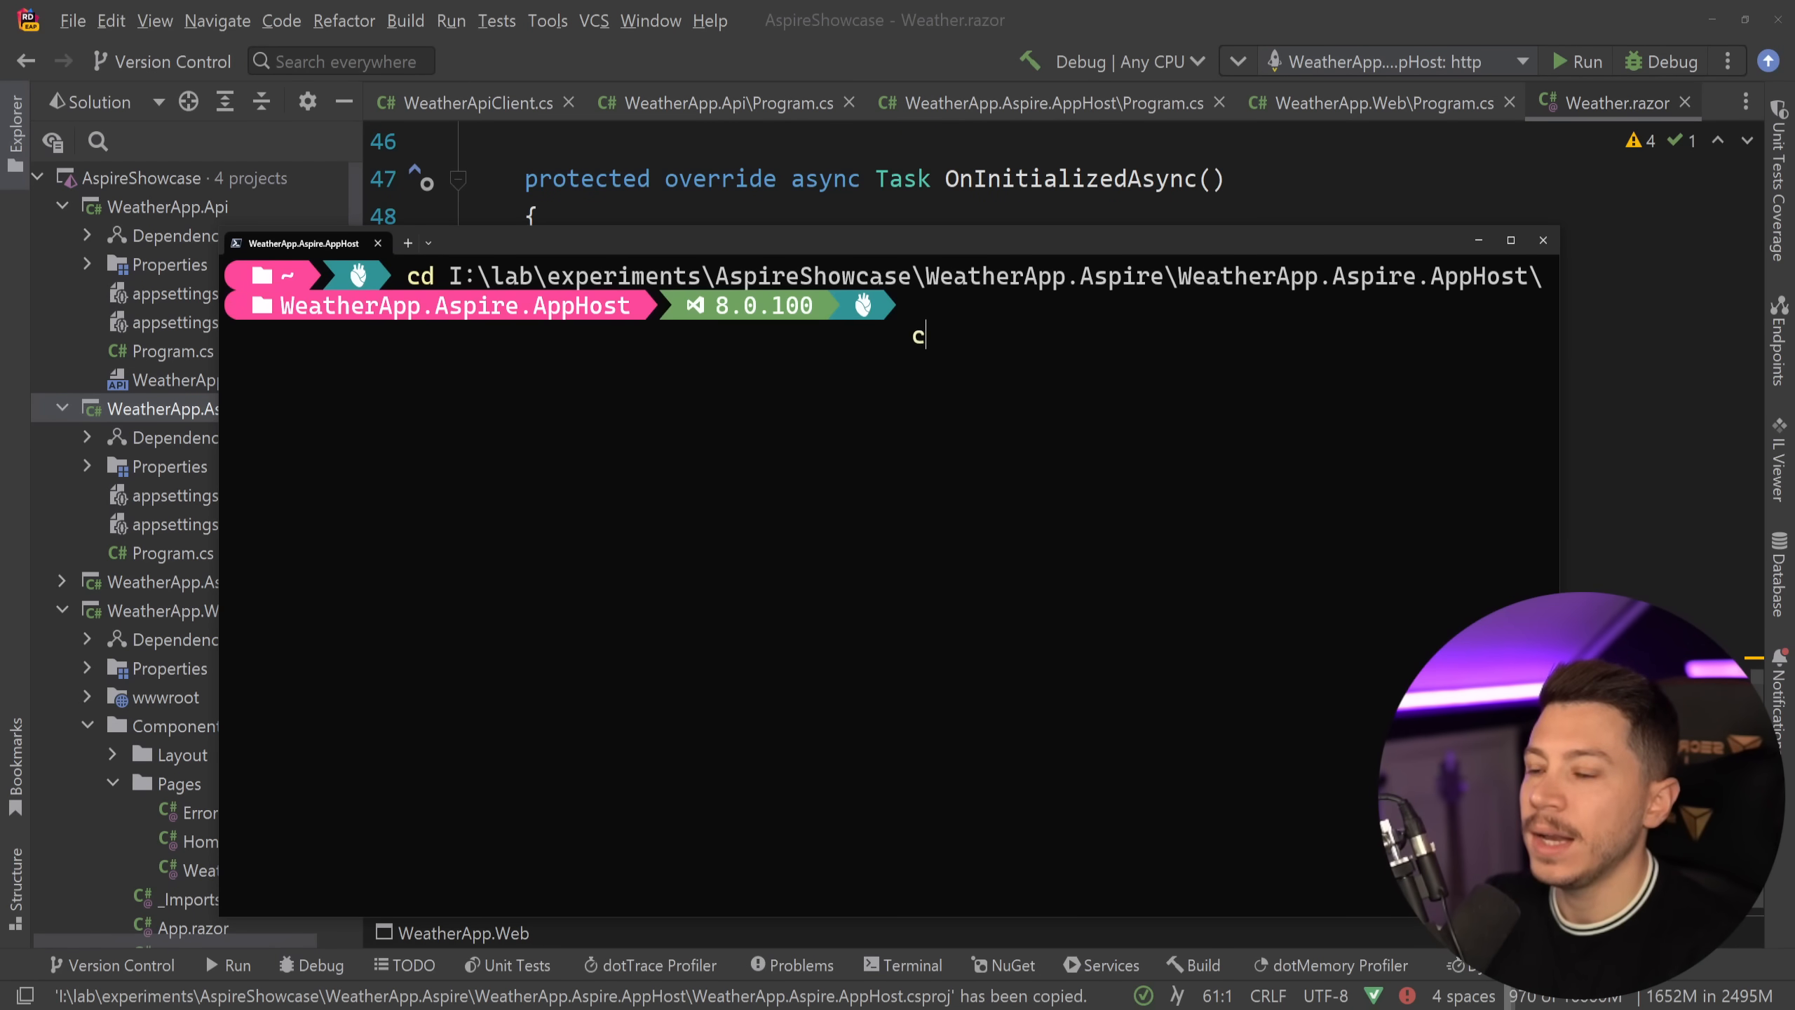
pyautogui.write('dotnet run')
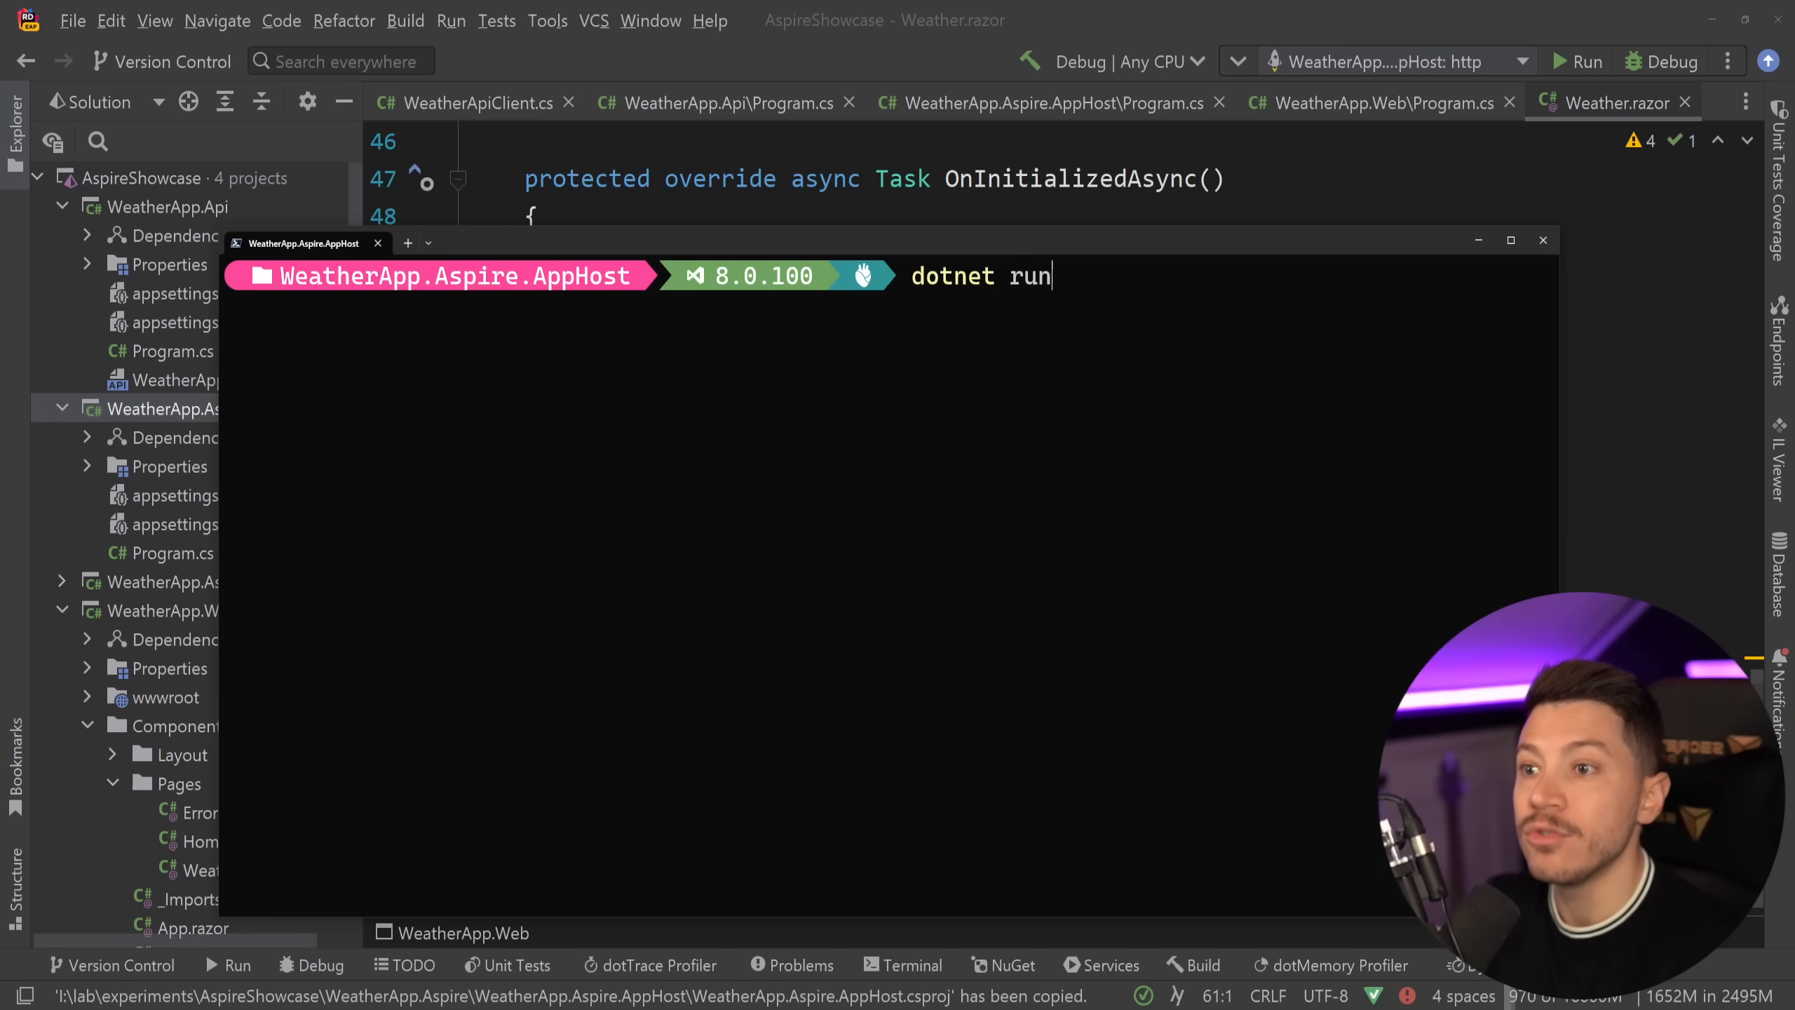
pyautogui.write('--publisher')
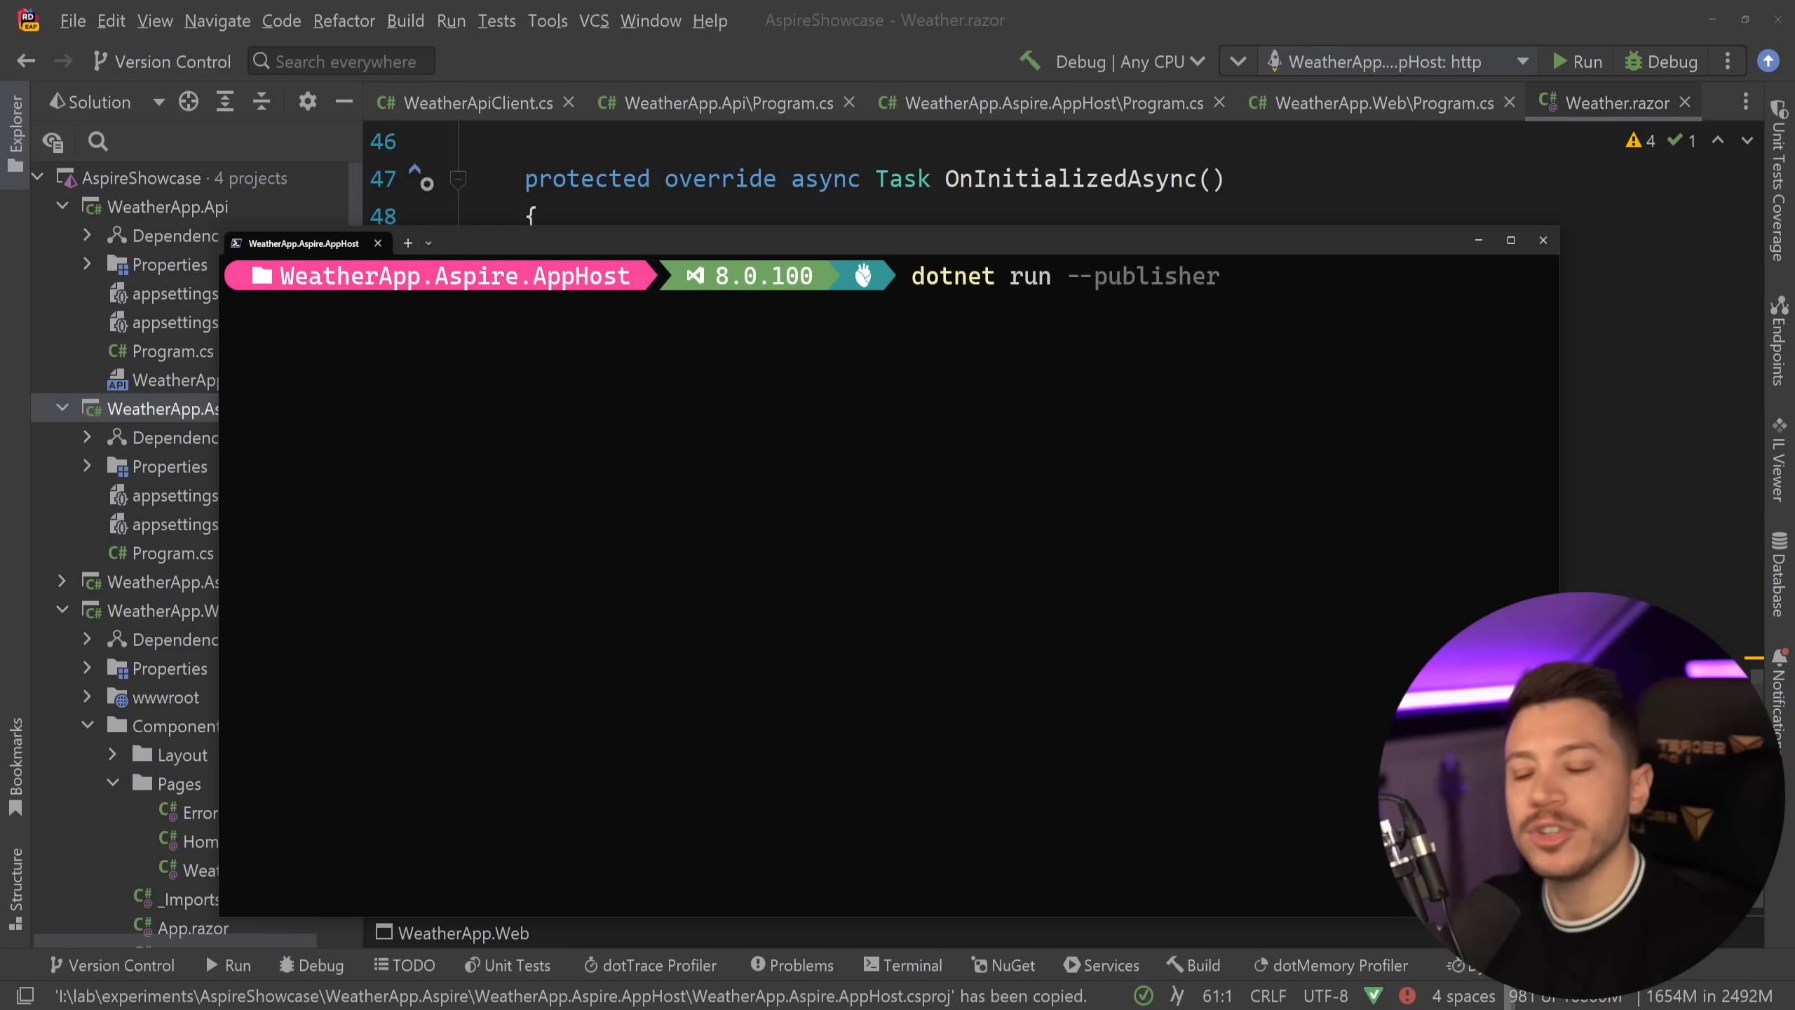
pyautogui.write('manifest --outpu')
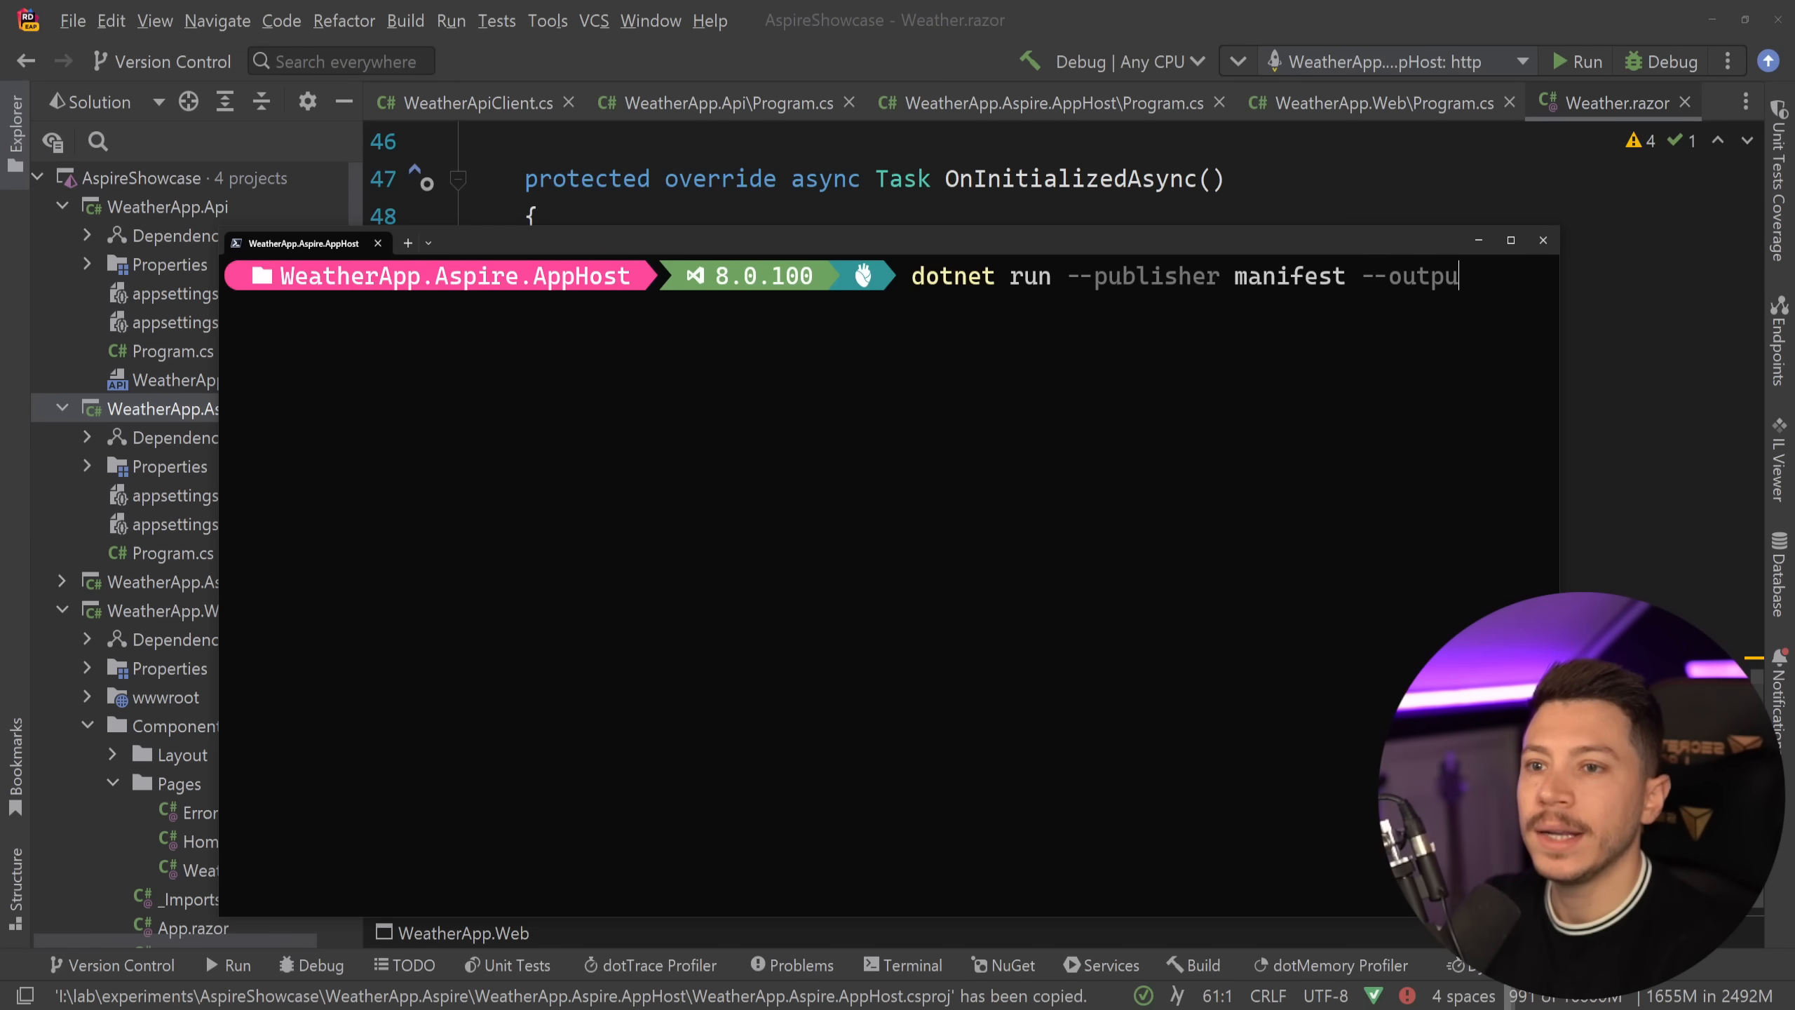
pyautogui.write('t-path')
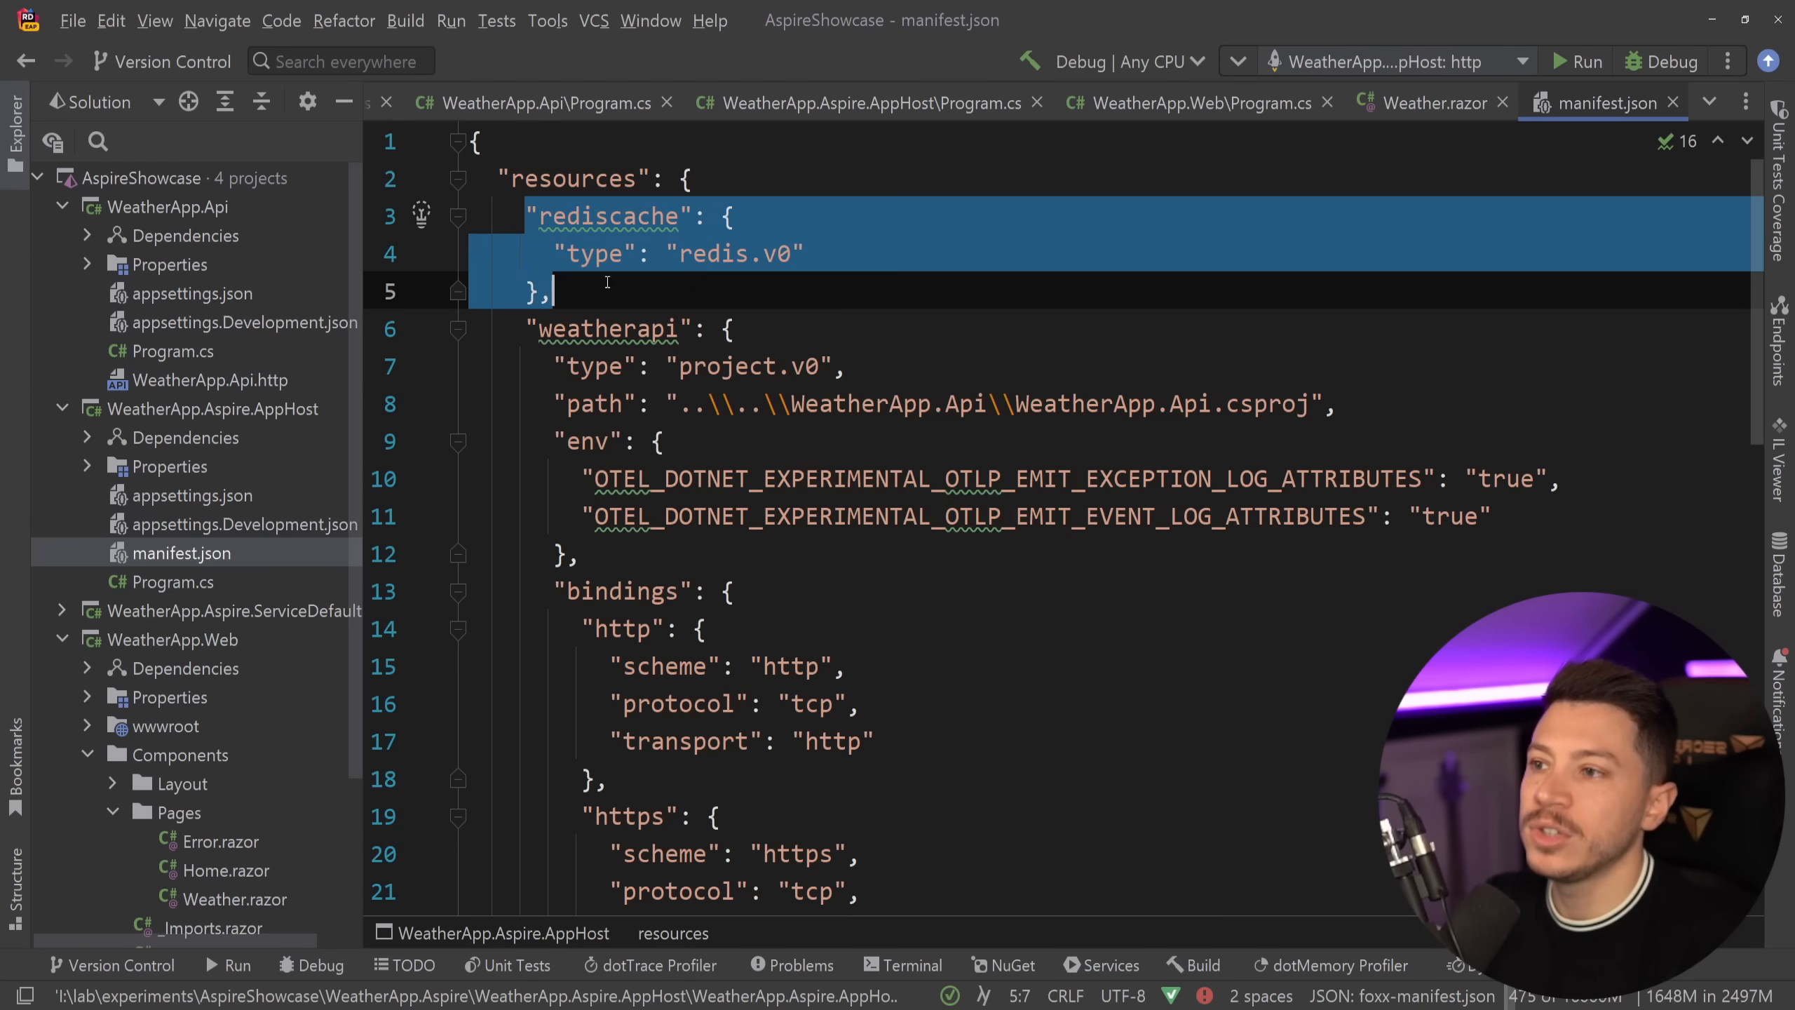
# - Review manifest.json's weatherapi project path and the frontend's services__weatherapi_0 env entries and bindings
pyautogui.click(701, 365)
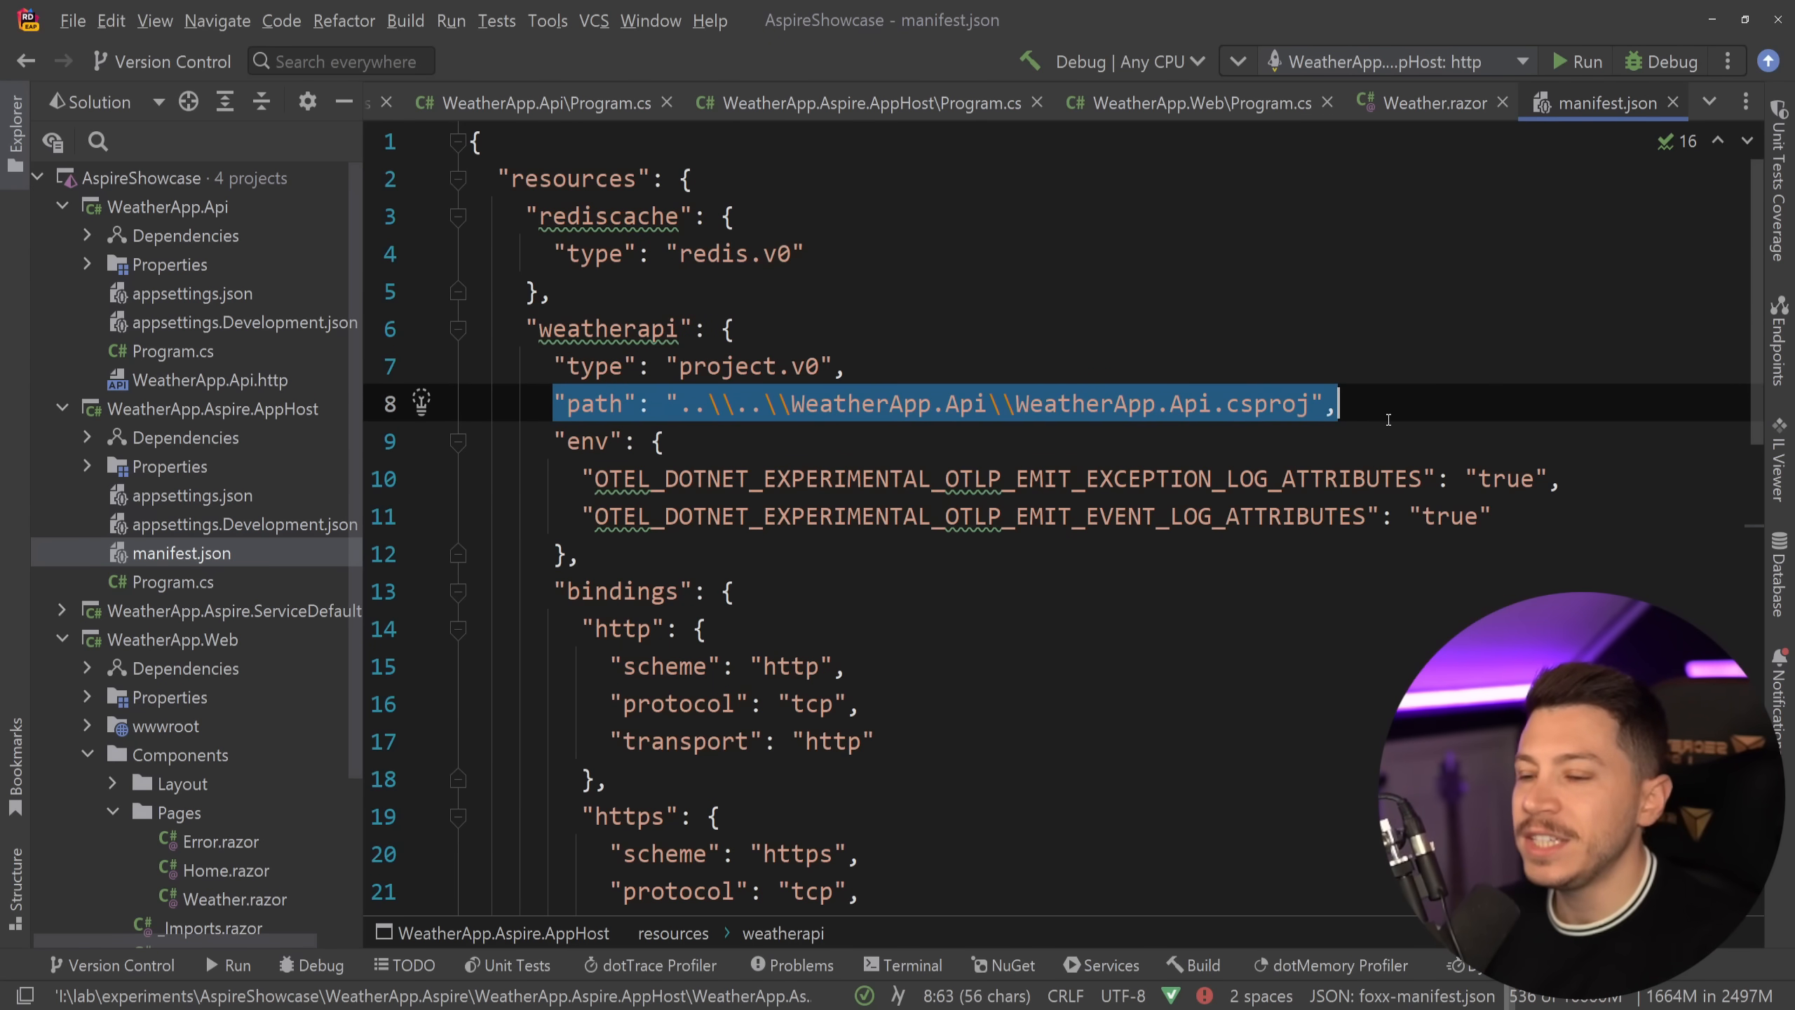
pyautogui.moveTo(1026, 512)
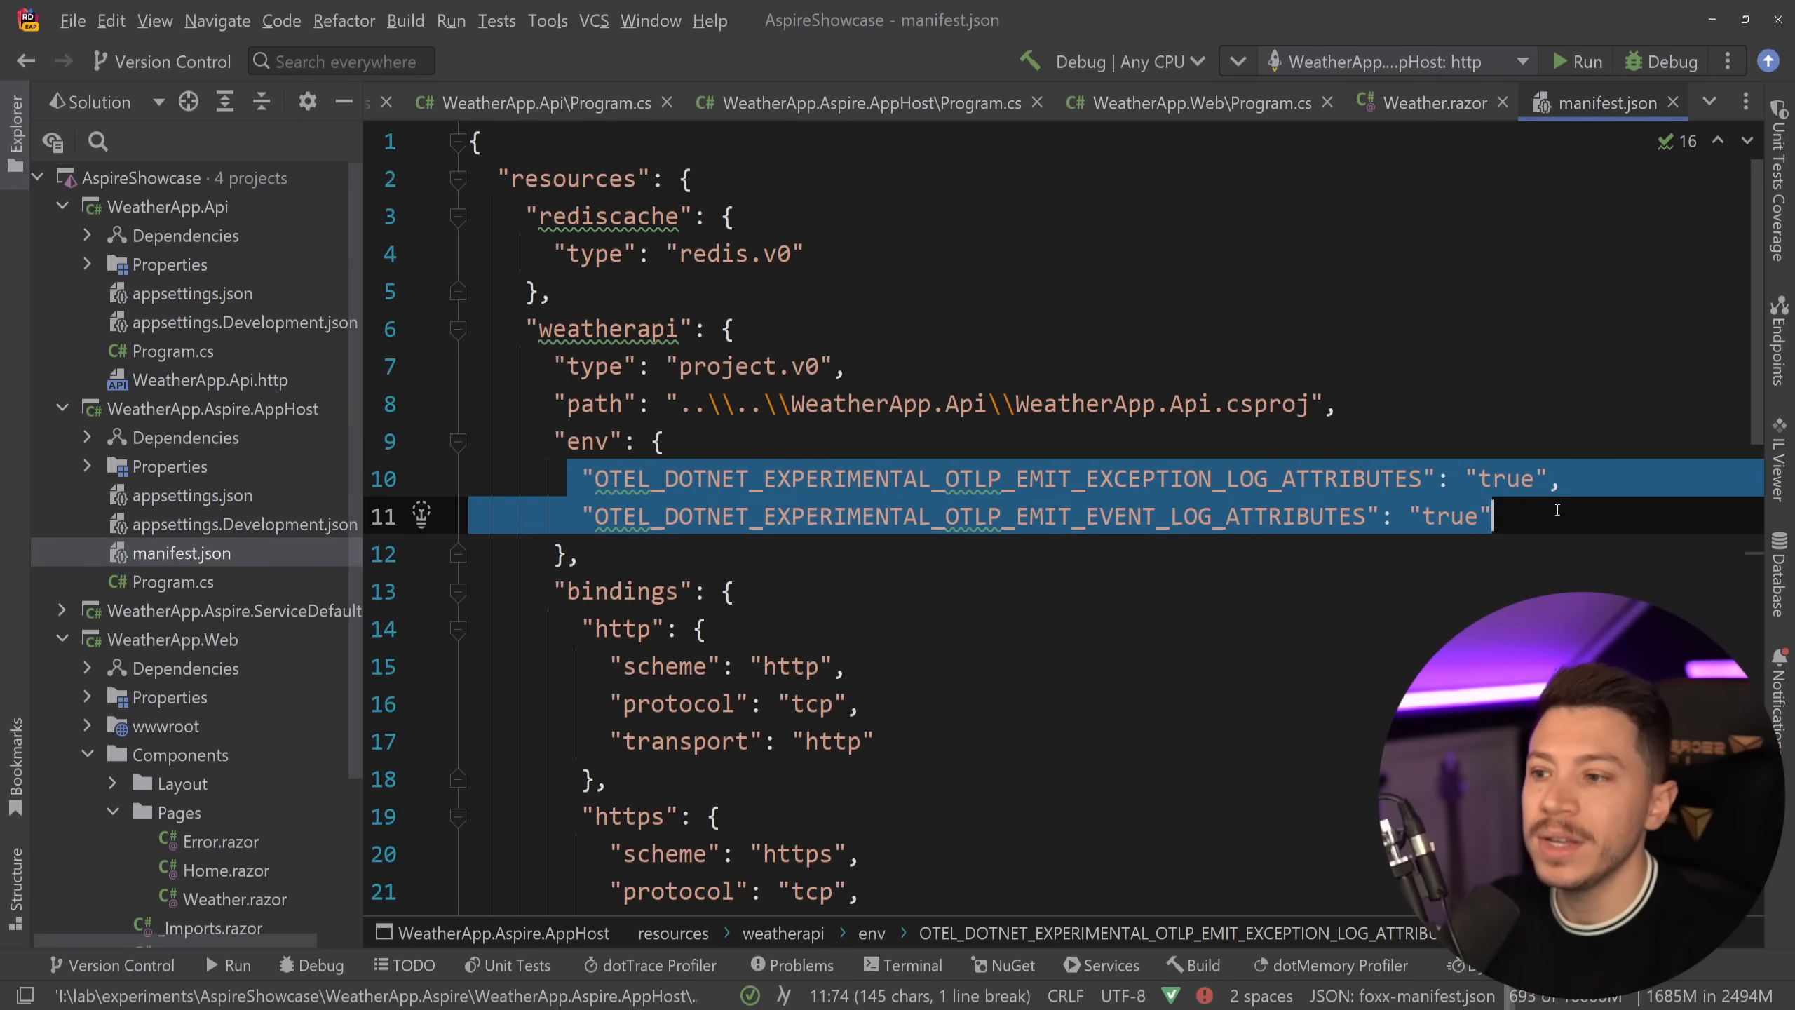
pyautogui.scroll(-3)
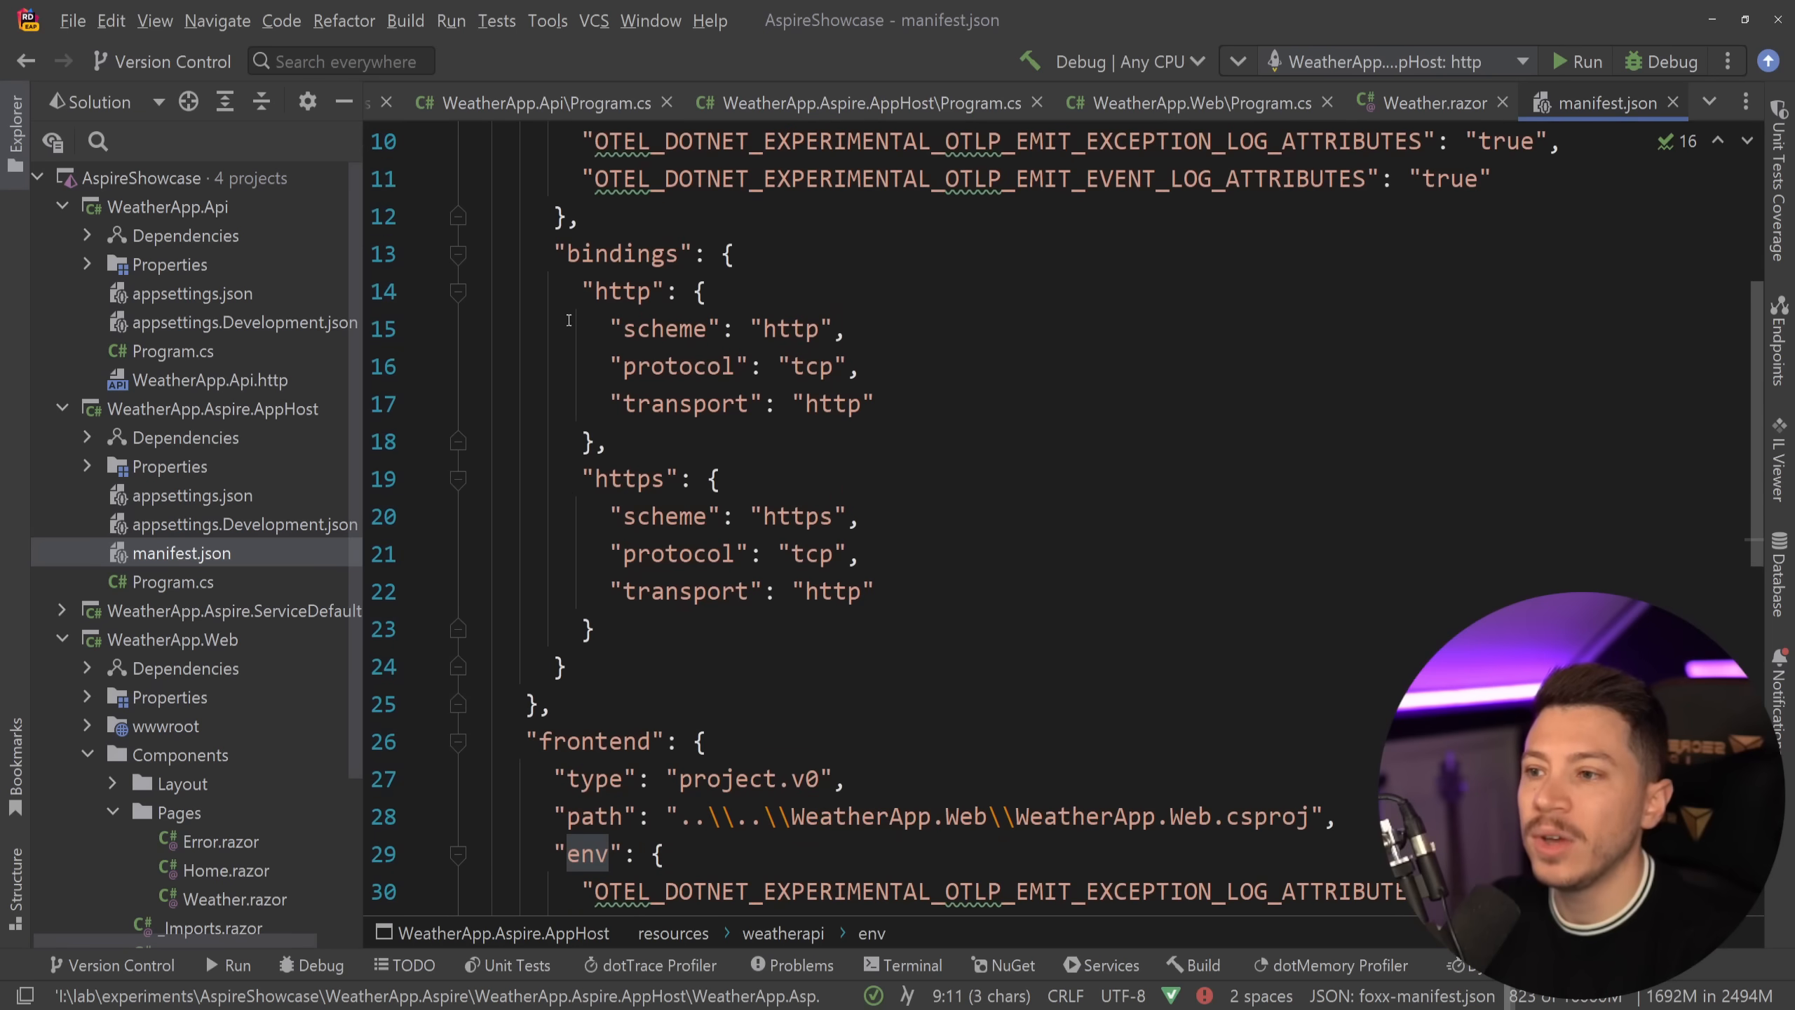
pyautogui.scroll(-3)
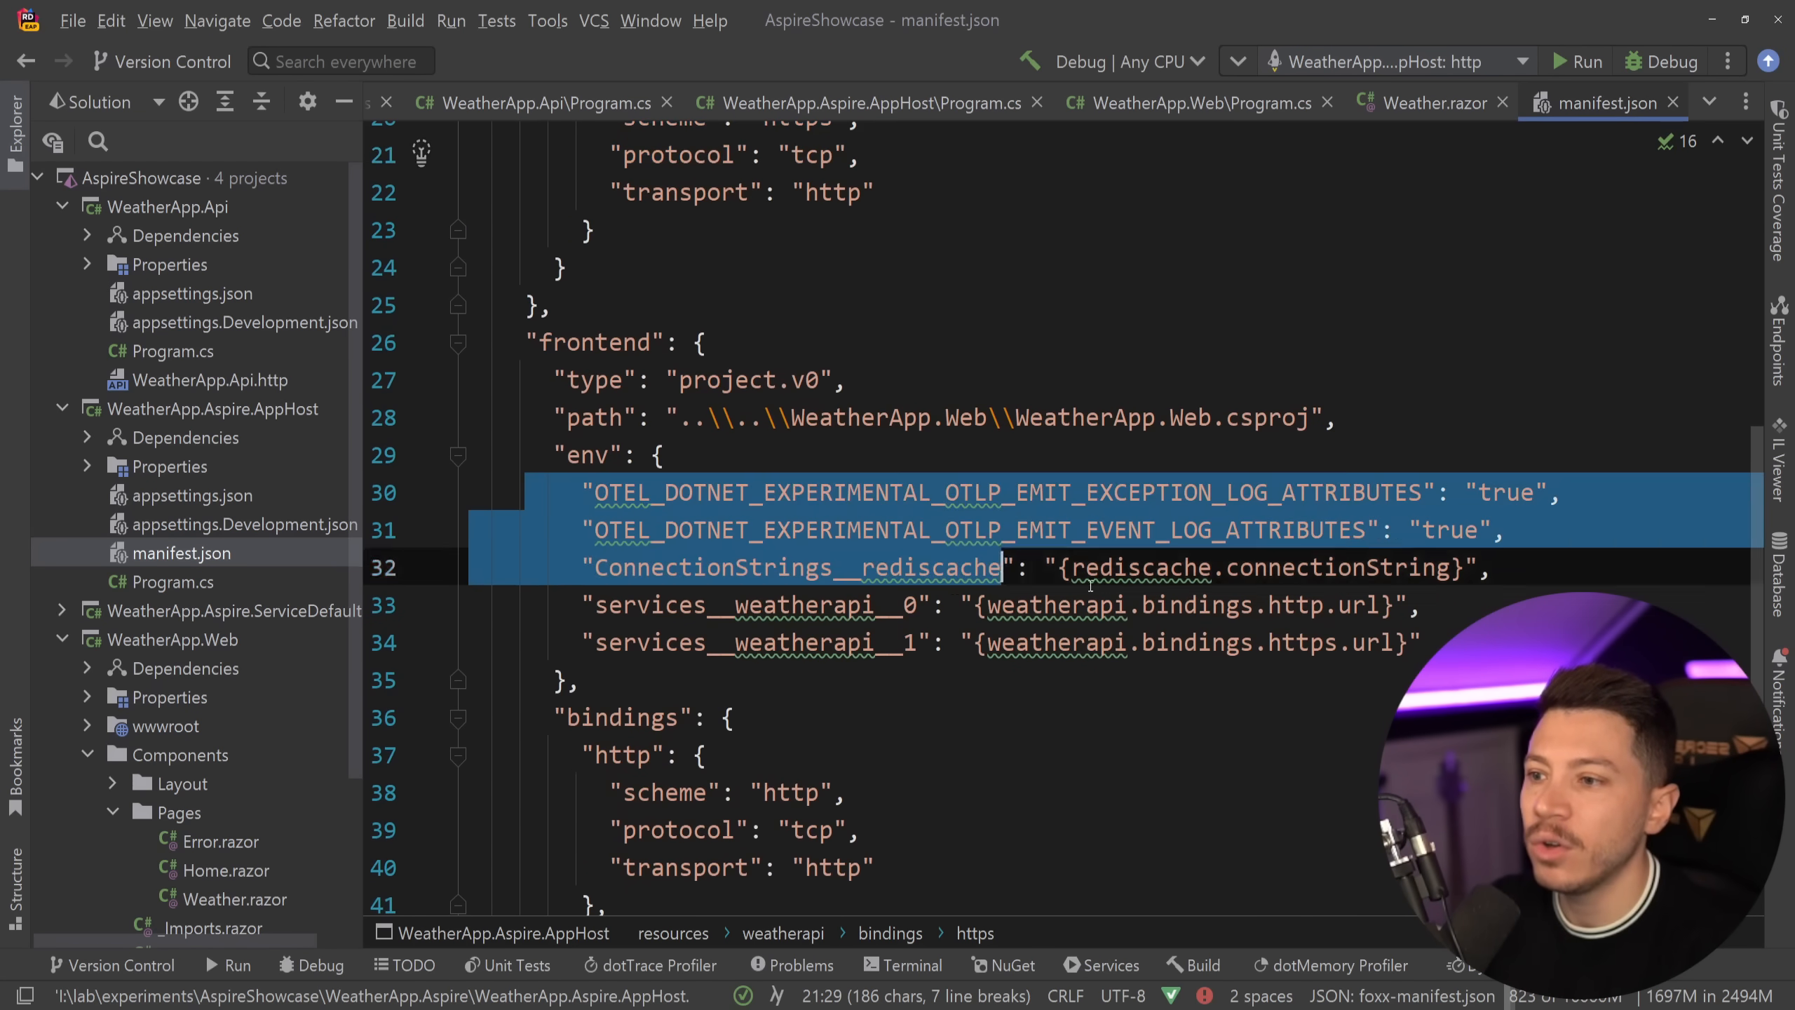
pyautogui.click(1111, 604)
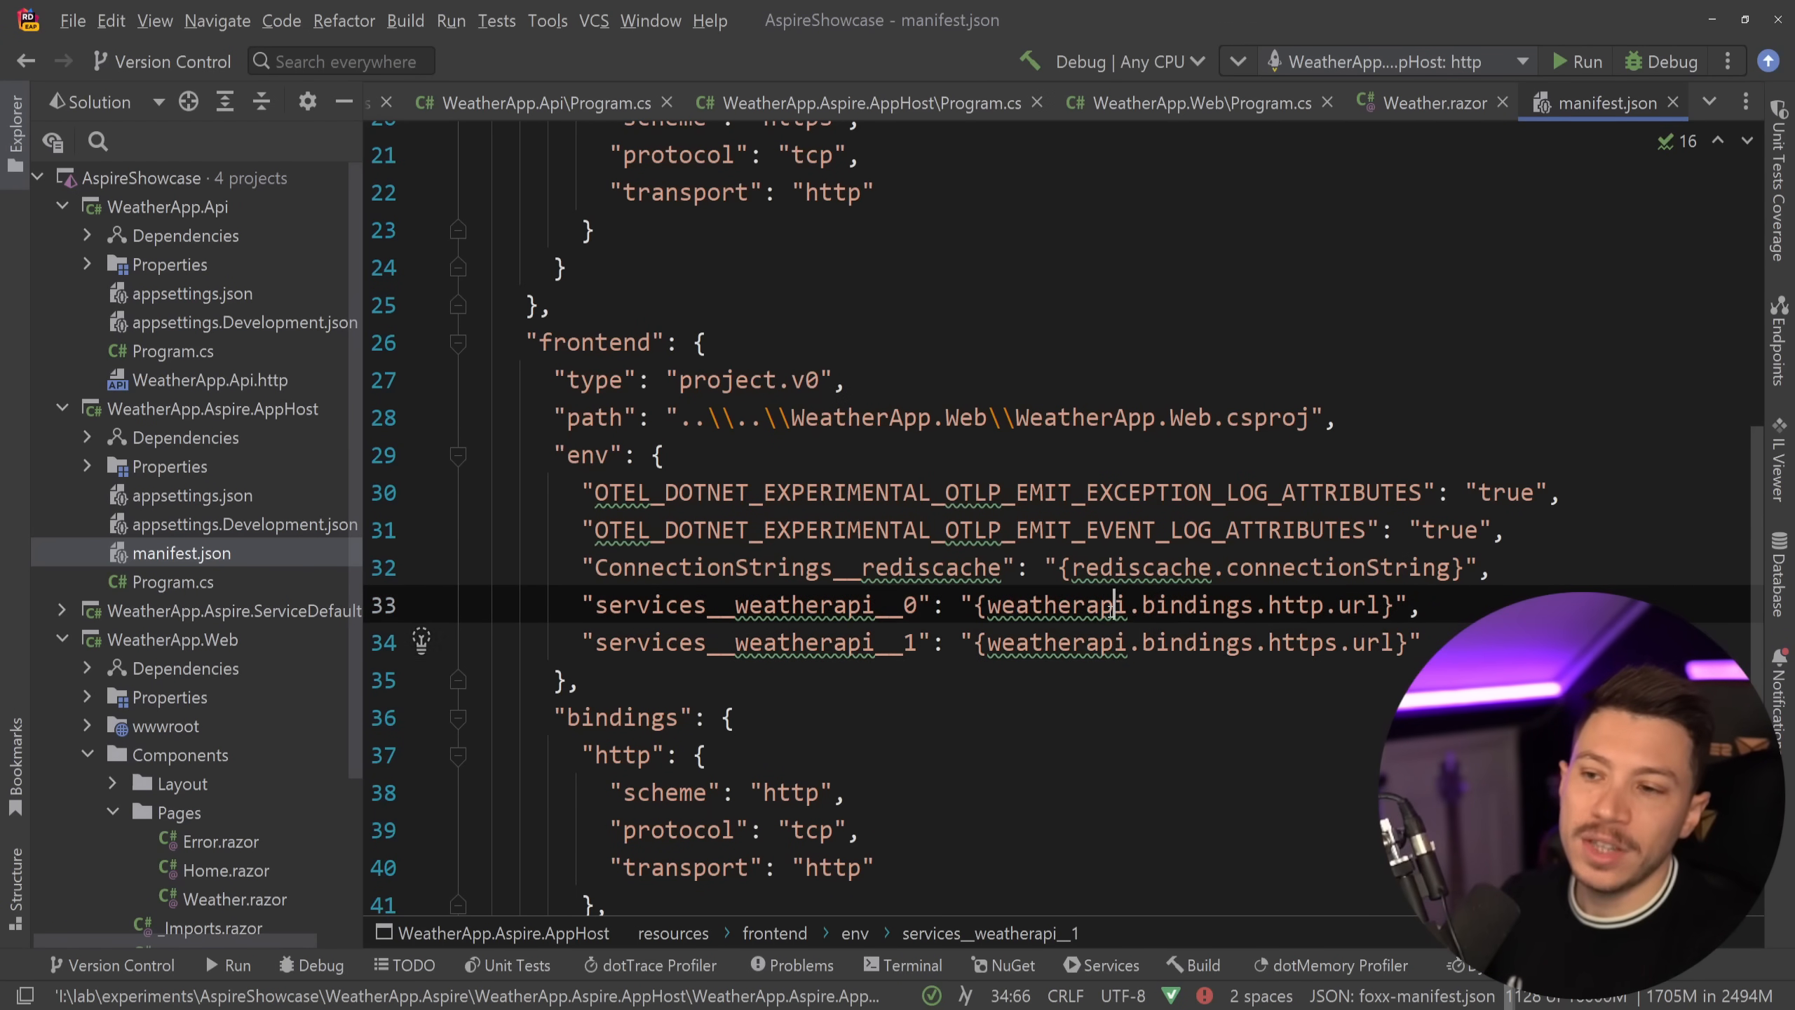
pyautogui.doubleClick(750, 604)
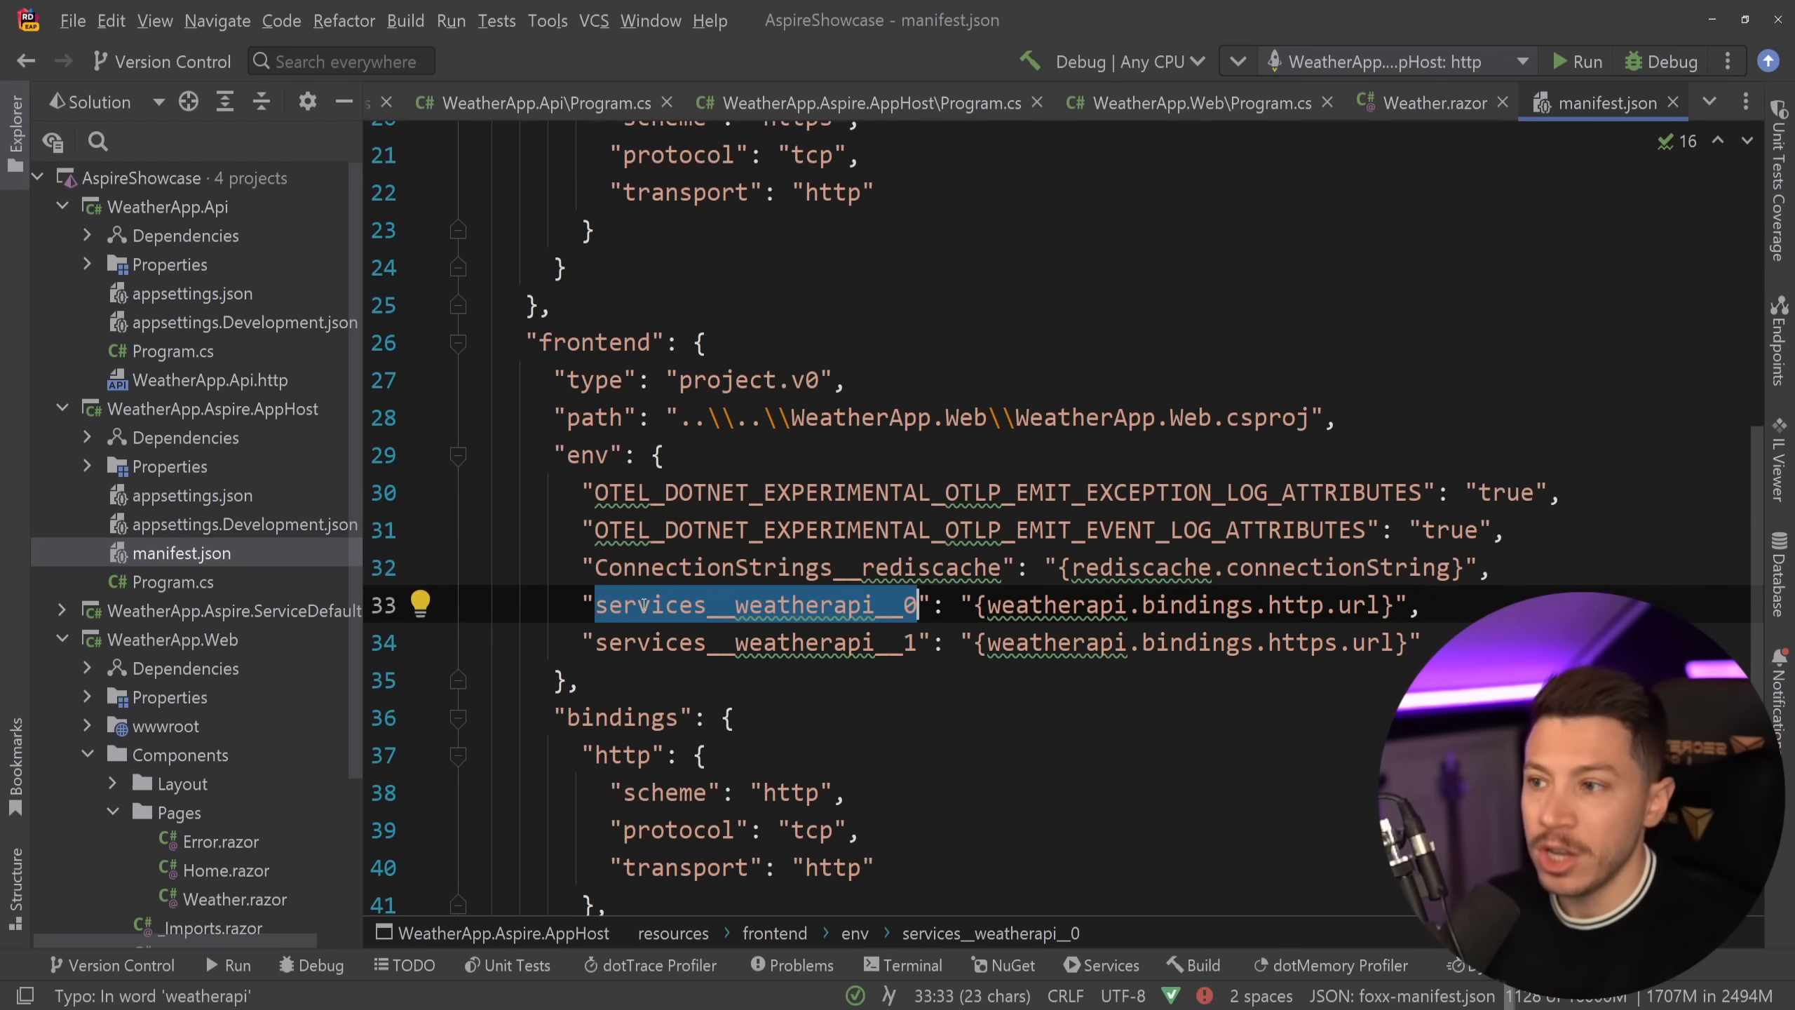